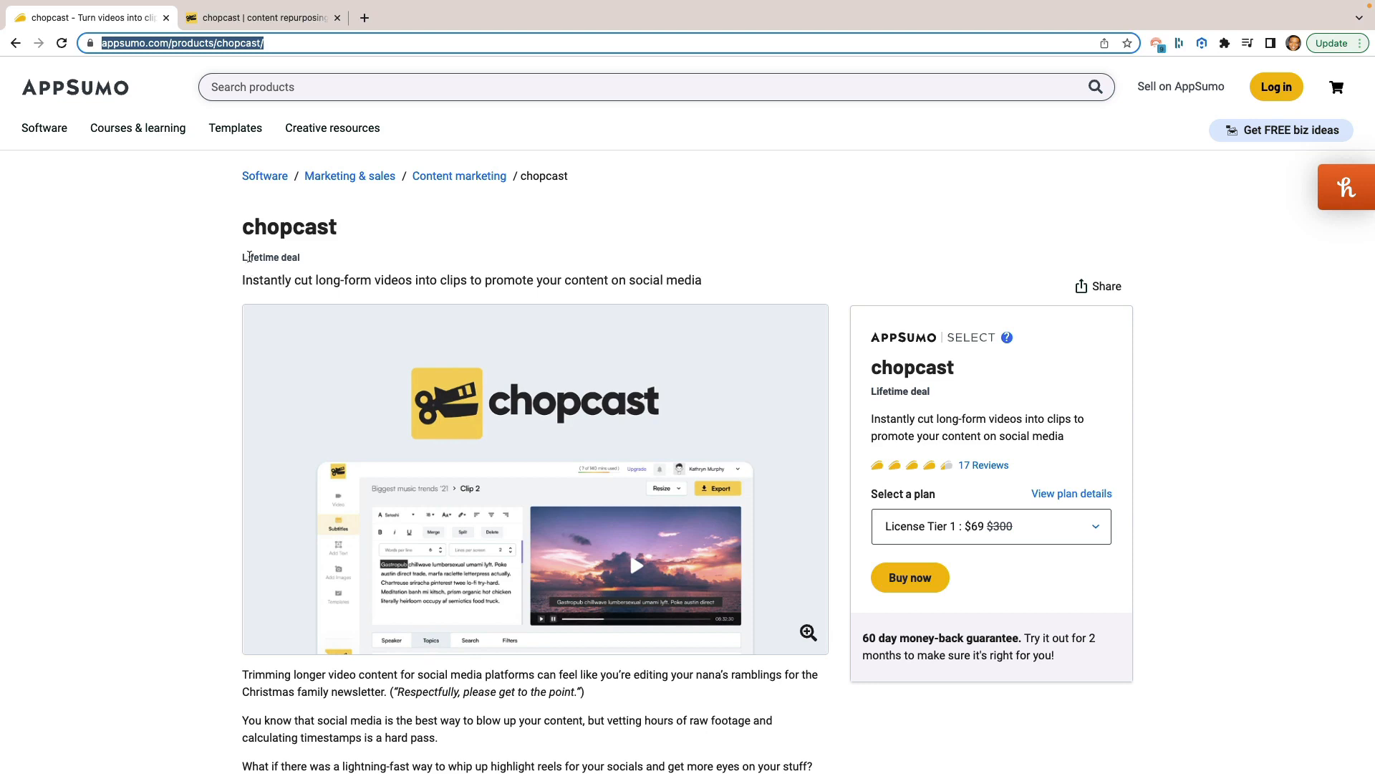
pyautogui.moveTo(249, 297)
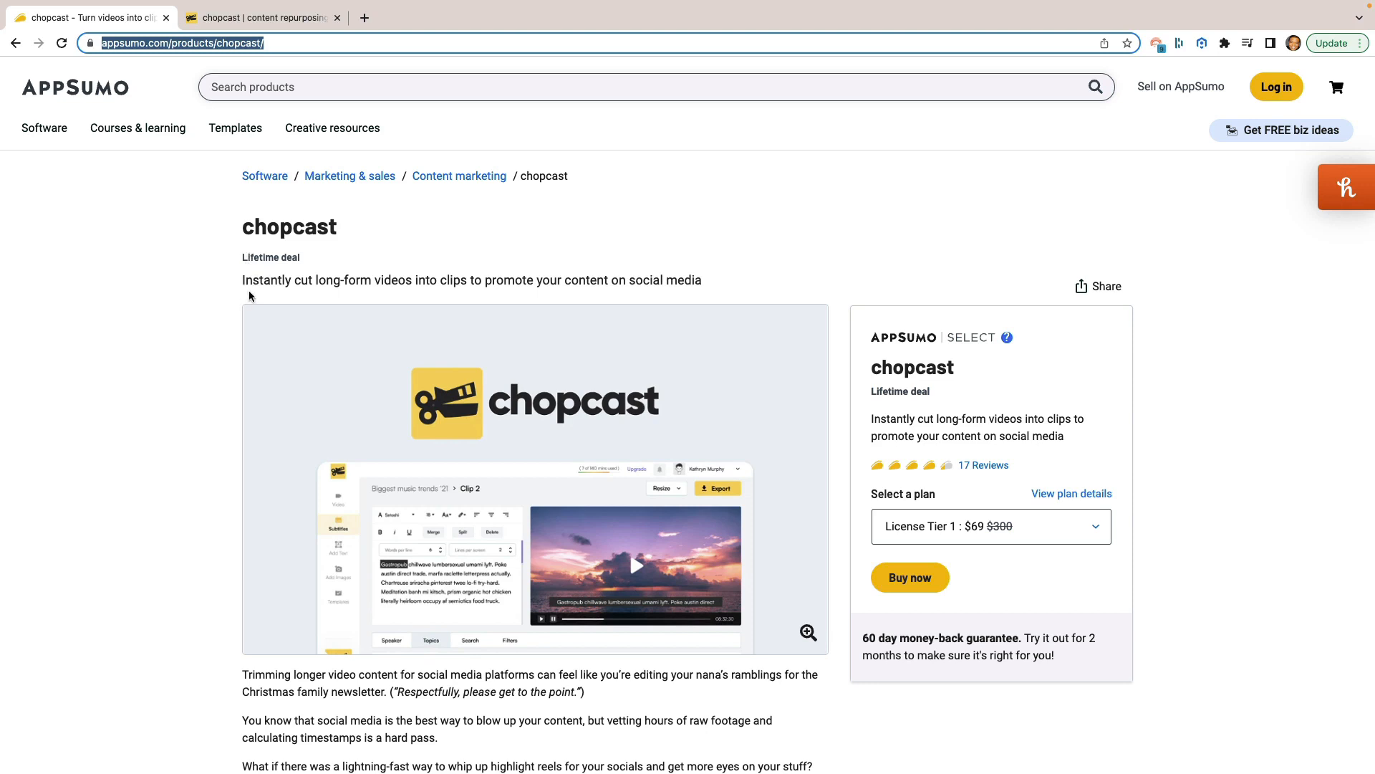
# Step: Bring the chopcast deal's TL;DR and at-a-glance facts into view
pyautogui.scroll(-3)
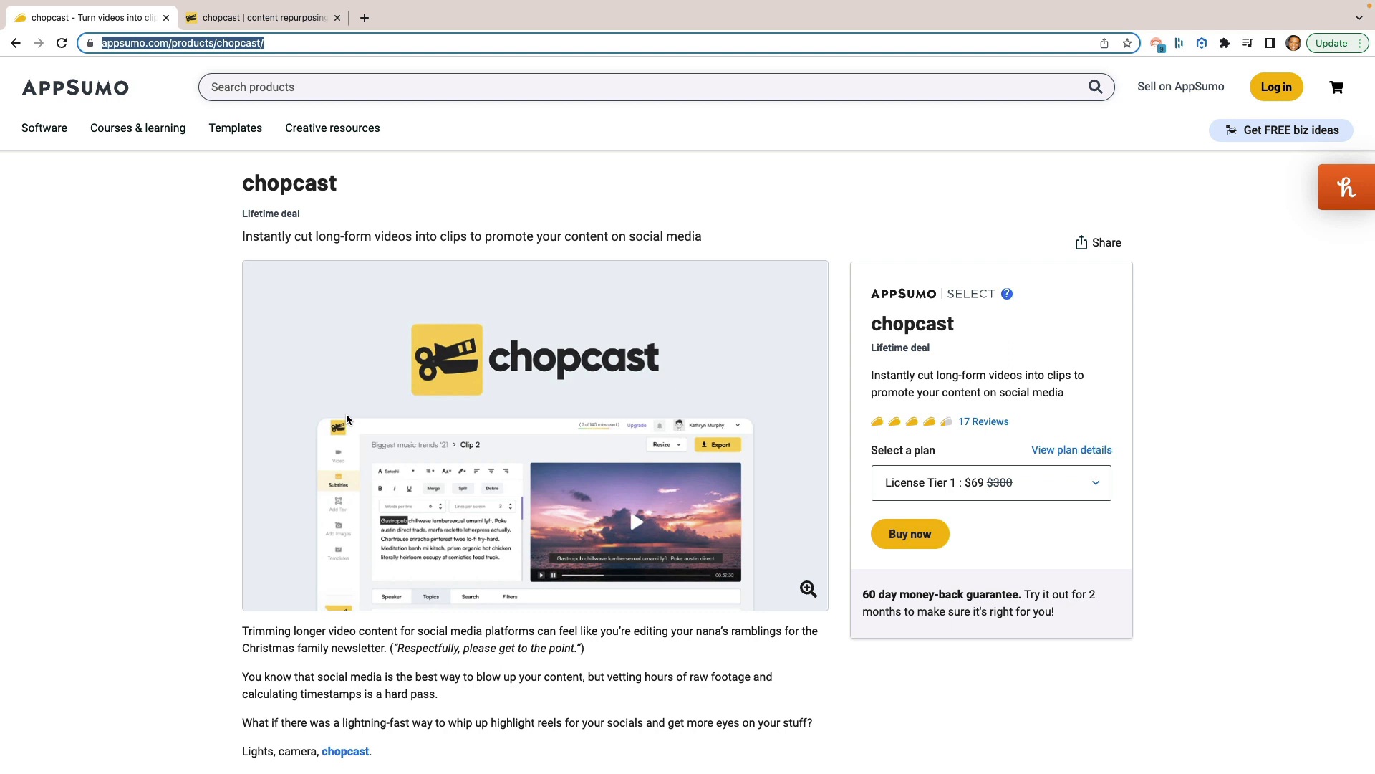
pyautogui.moveTo(190, 370)
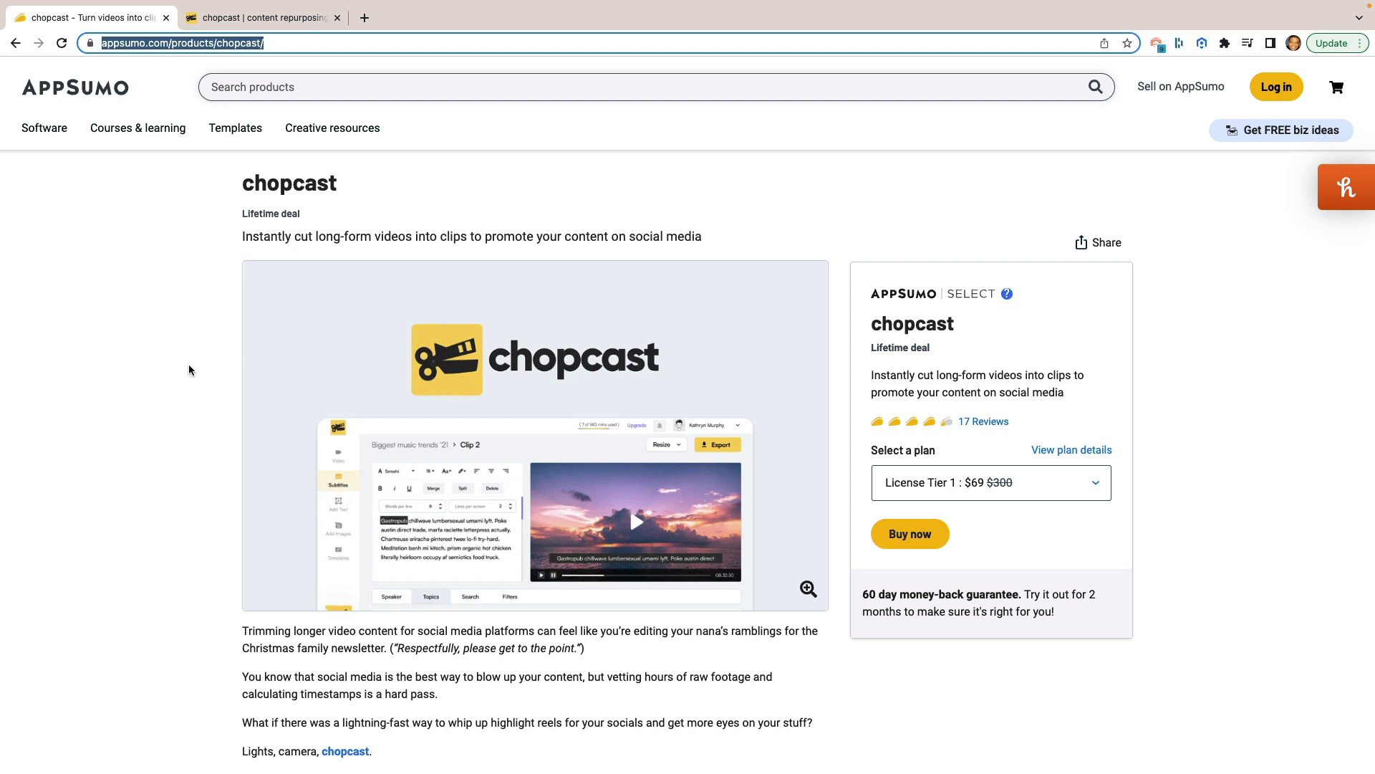
pyautogui.moveTo(743, 623)
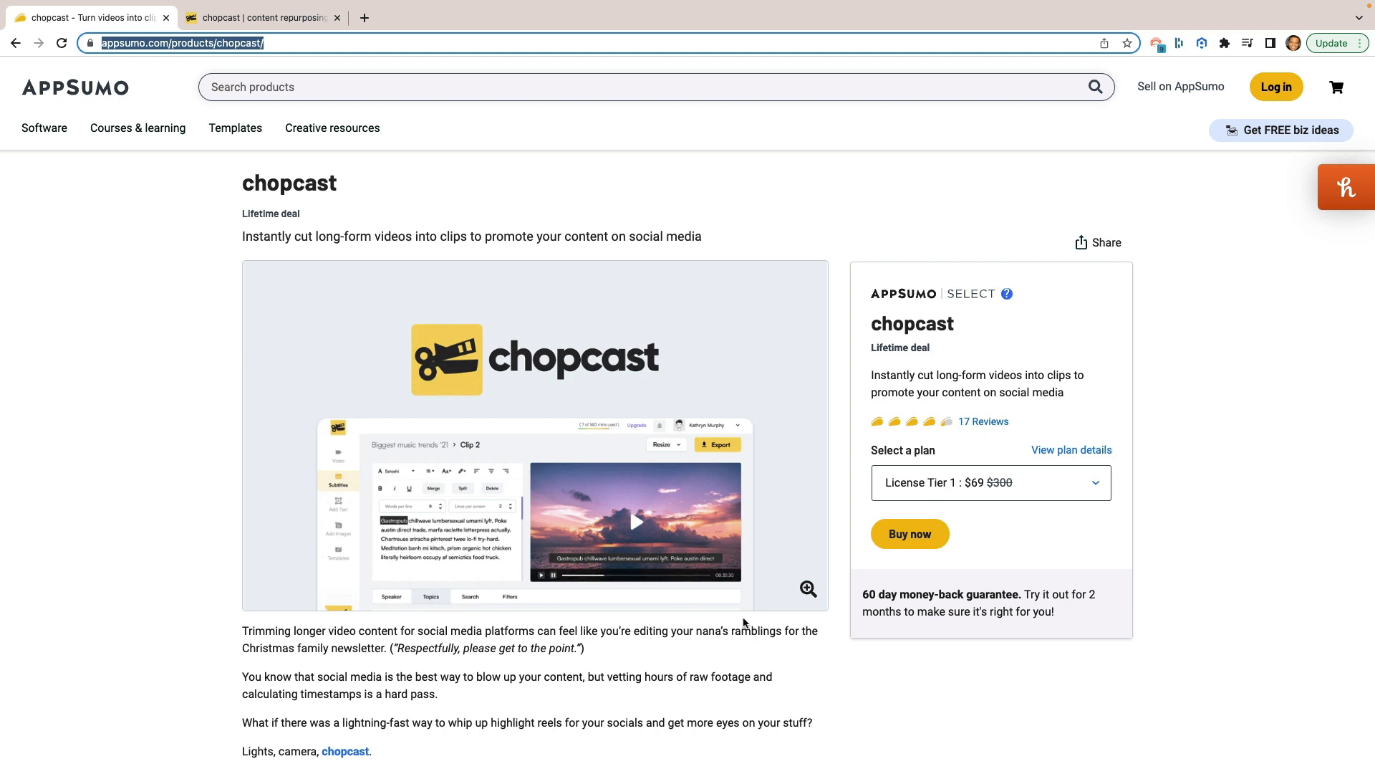
pyautogui.moveTo(220, 365)
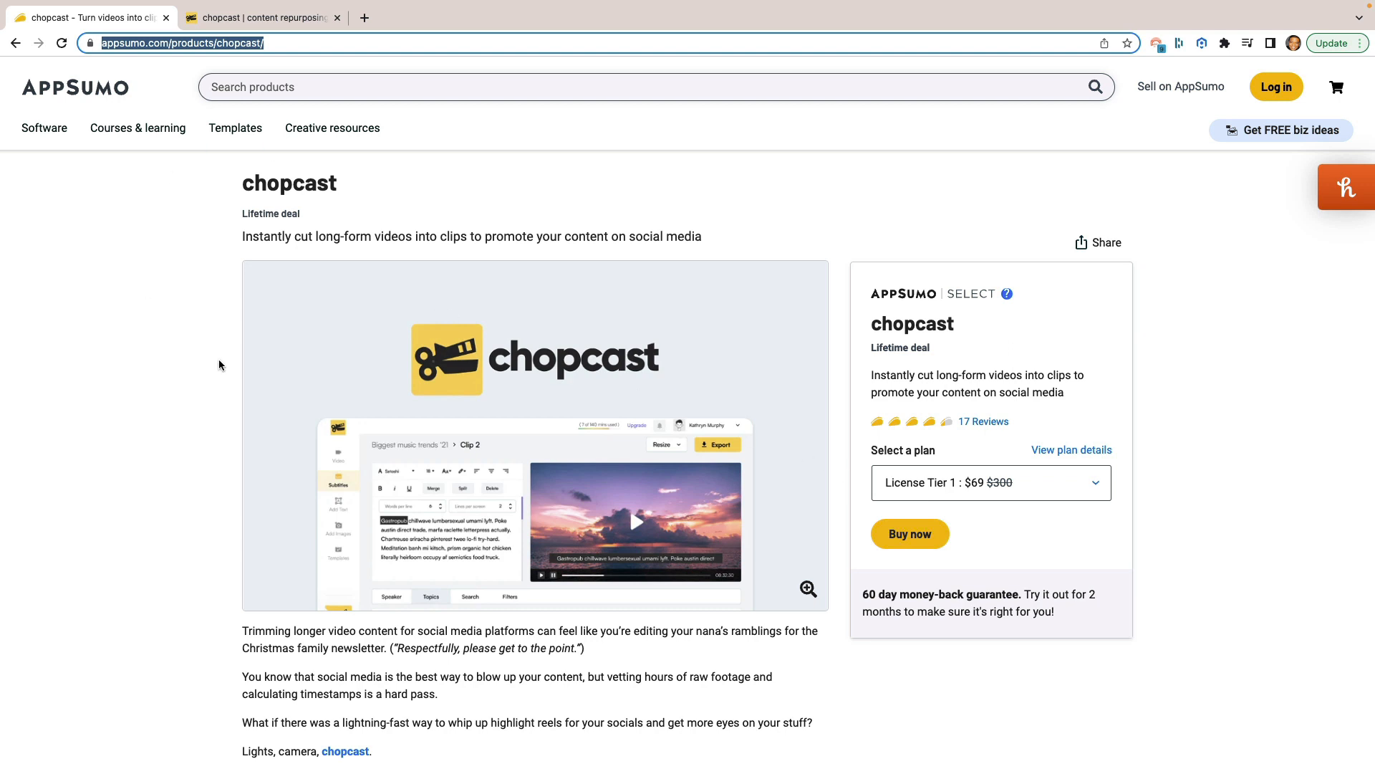
pyautogui.moveTo(917, 679)
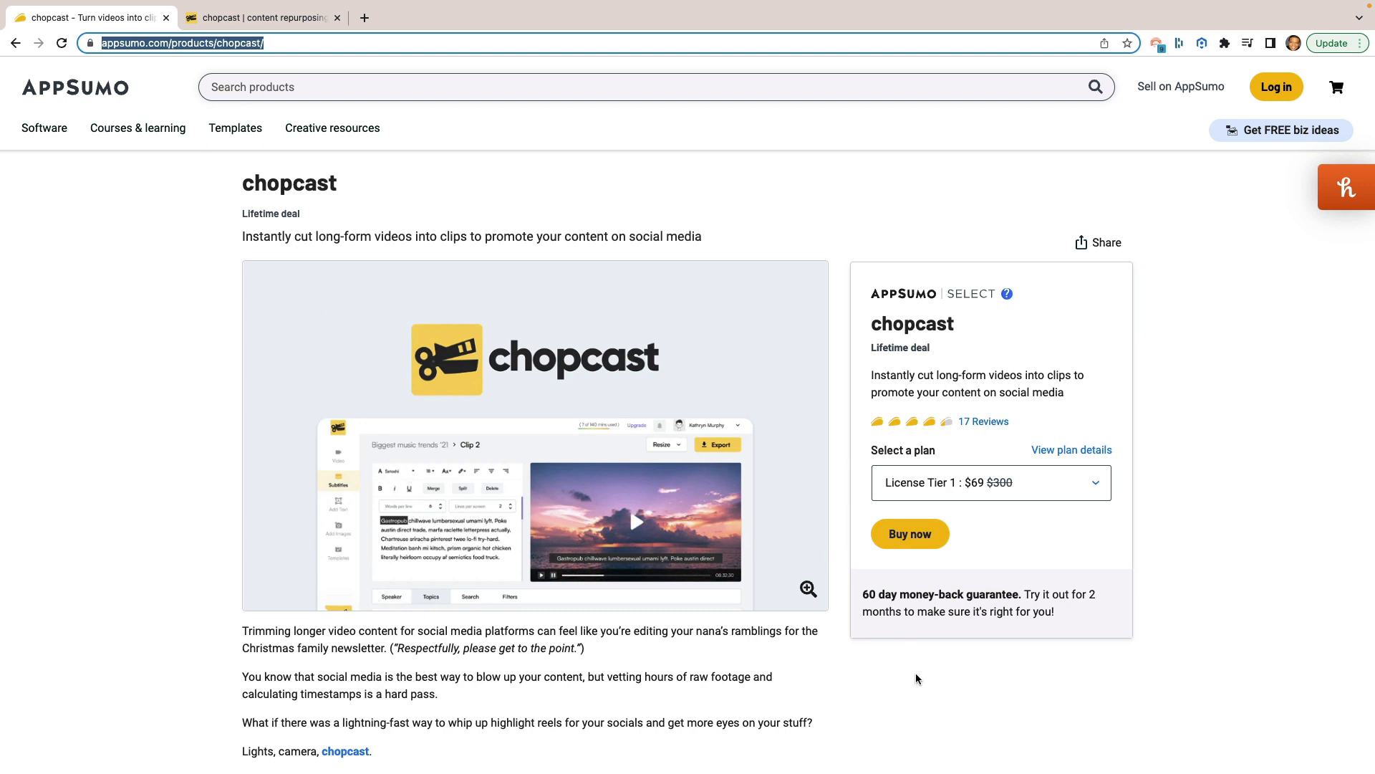
pyautogui.moveTo(771, 670)
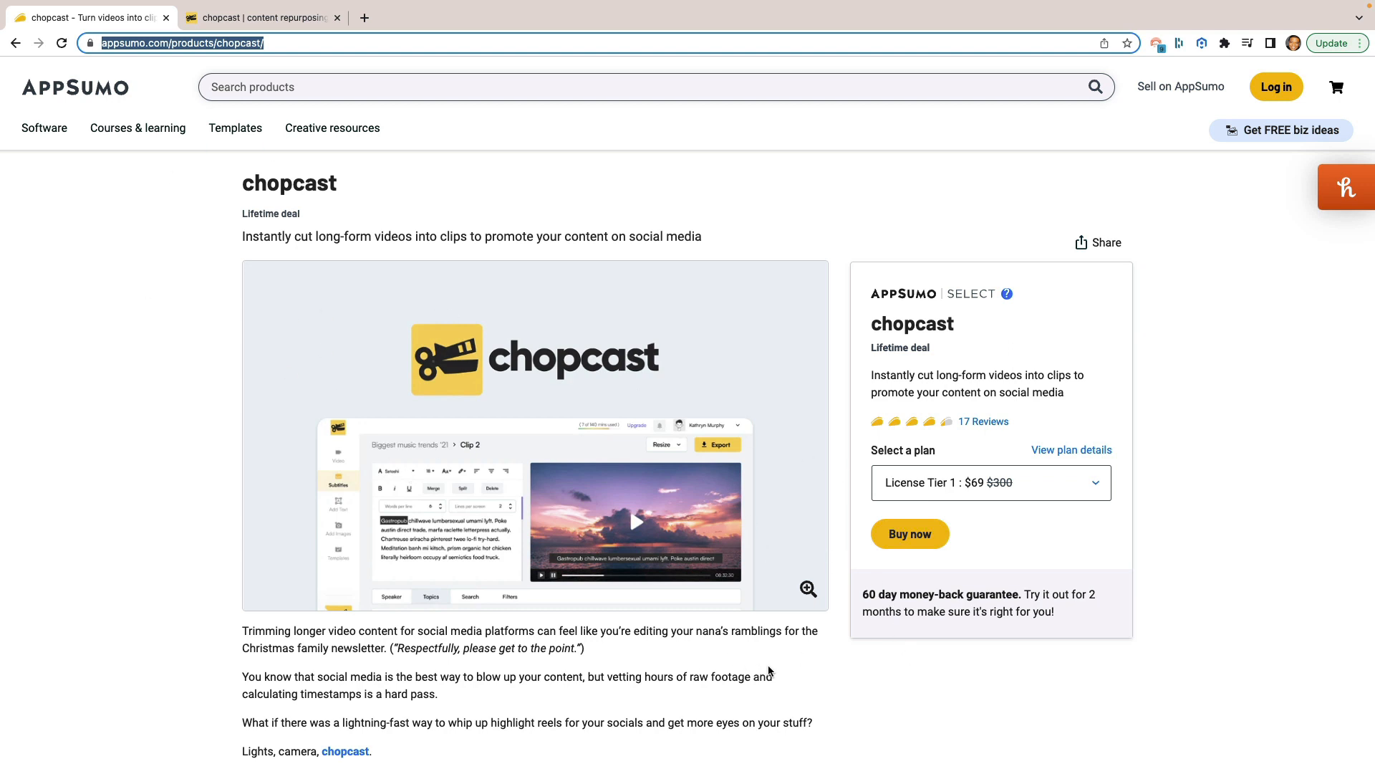
pyautogui.moveTo(738, 692)
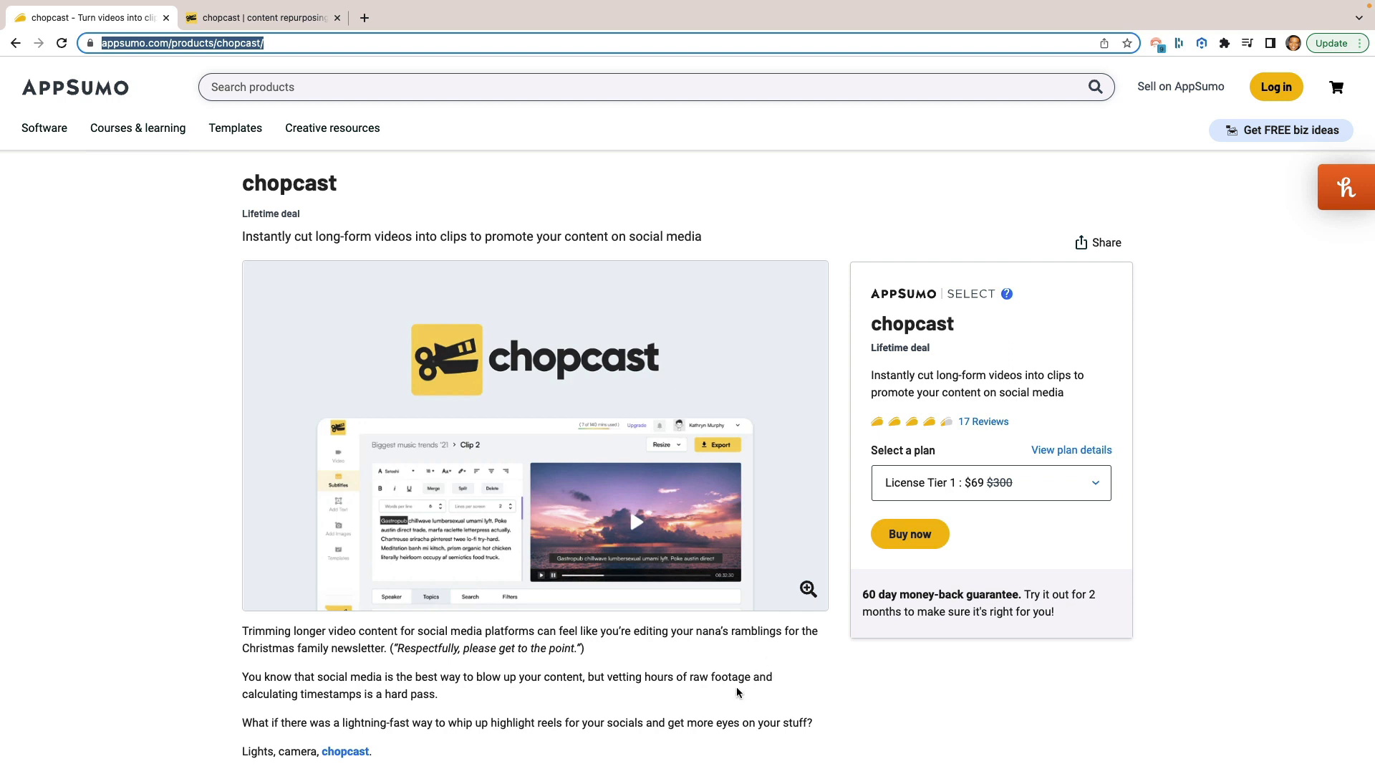
pyautogui.moveTo(698, 696)
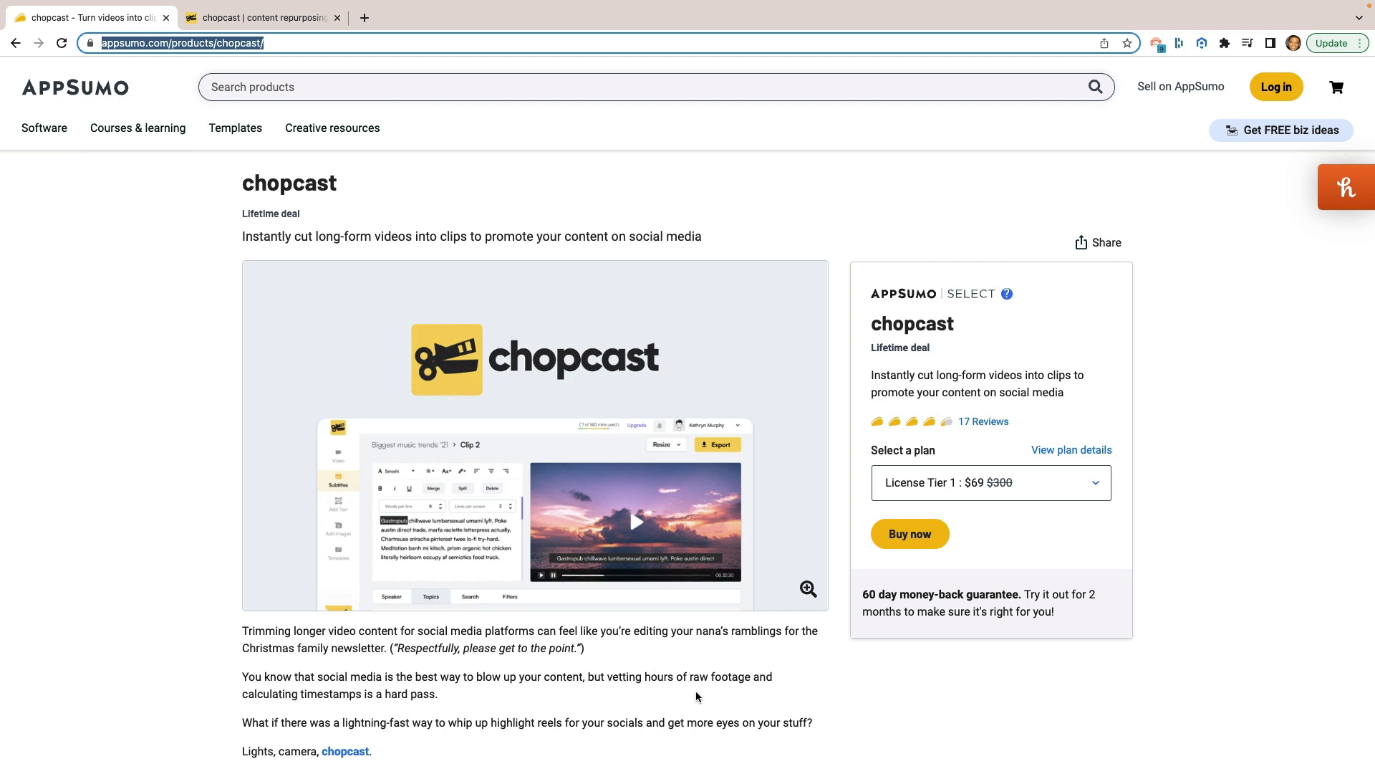
pyautogui.moveTo(926, 564)
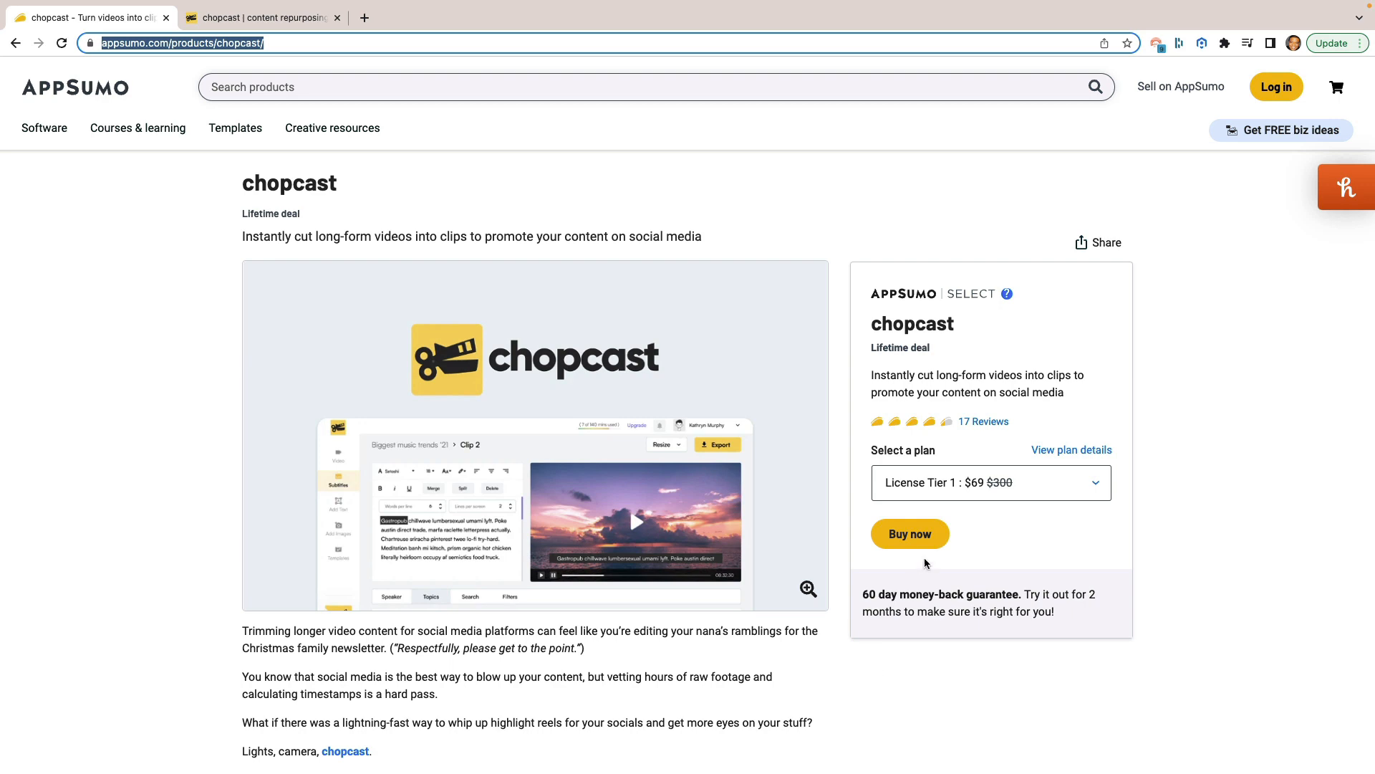
pyautogui.scroll(-3)
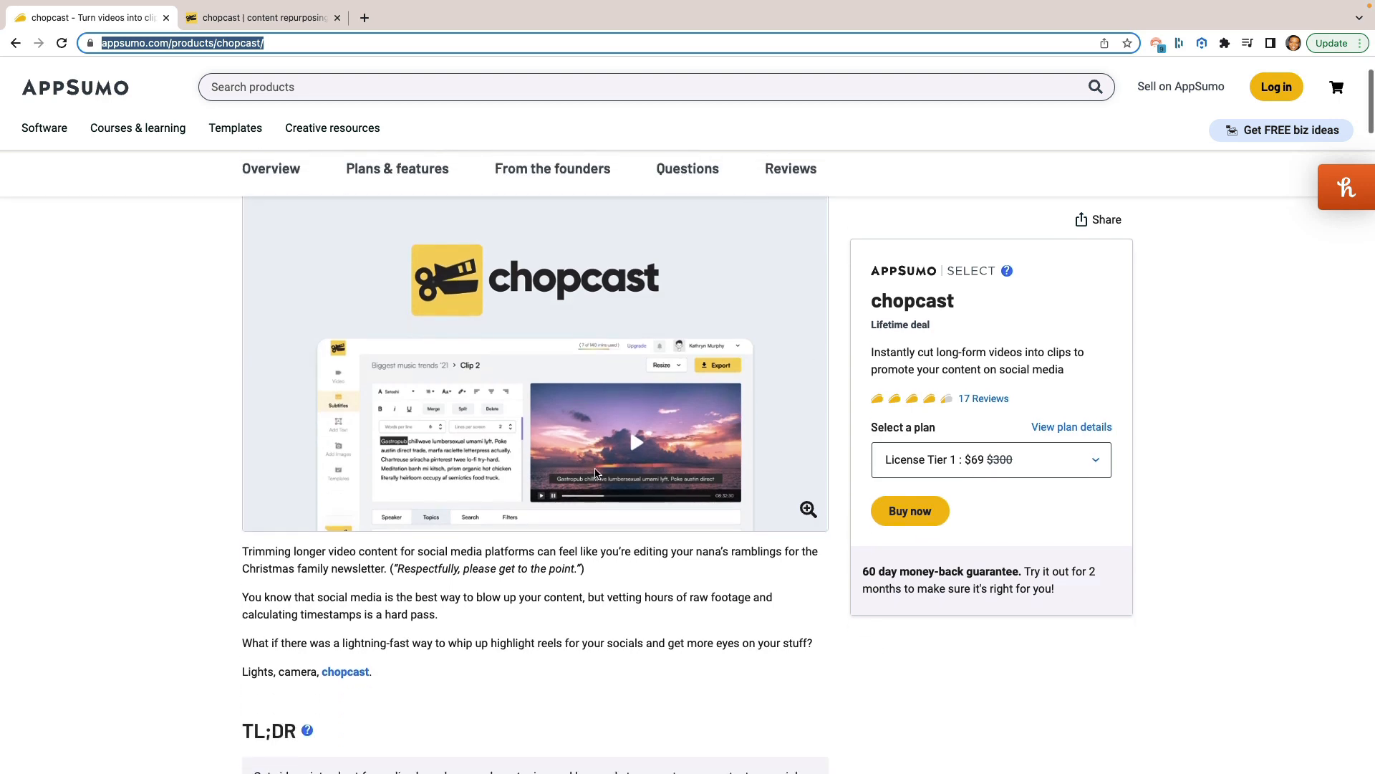
pyautogui.scroll(-3)
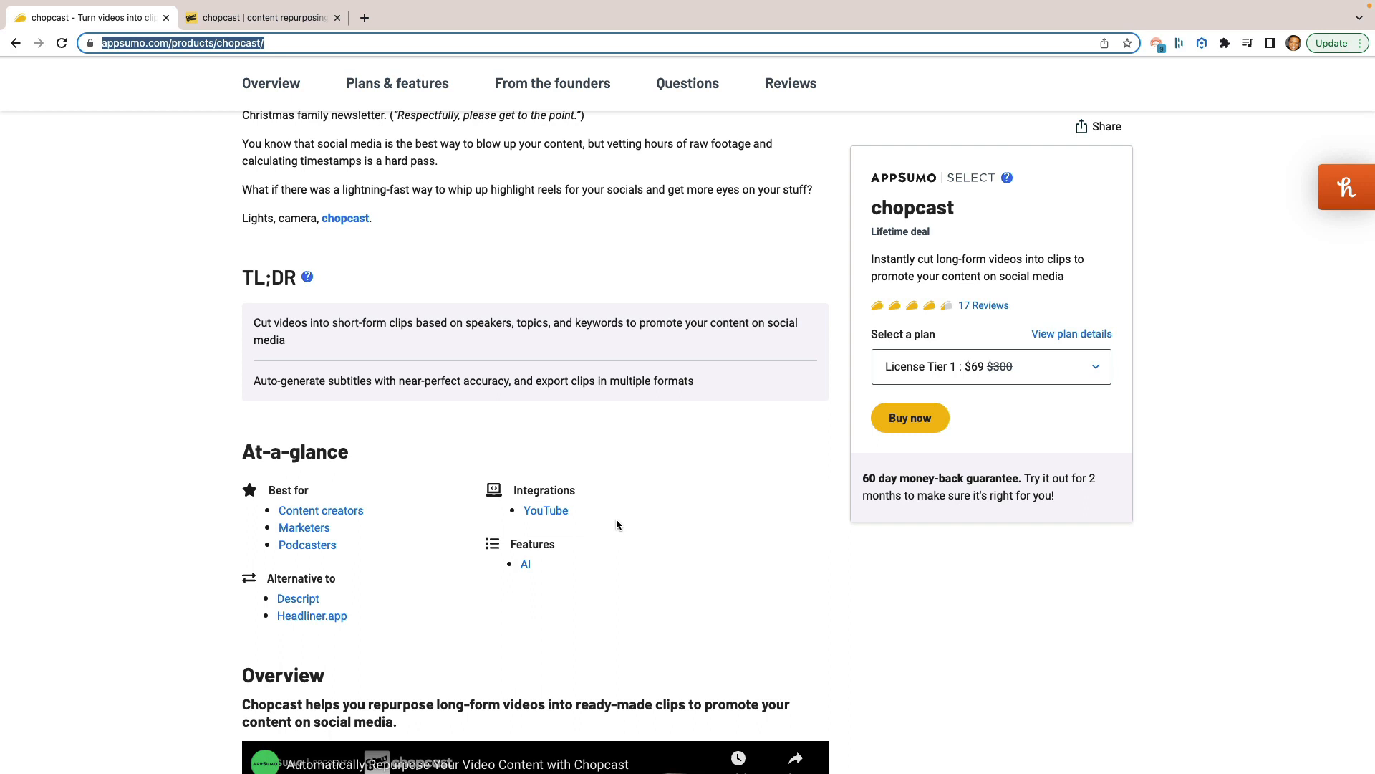
pyautogui.moveTo(516, 610)
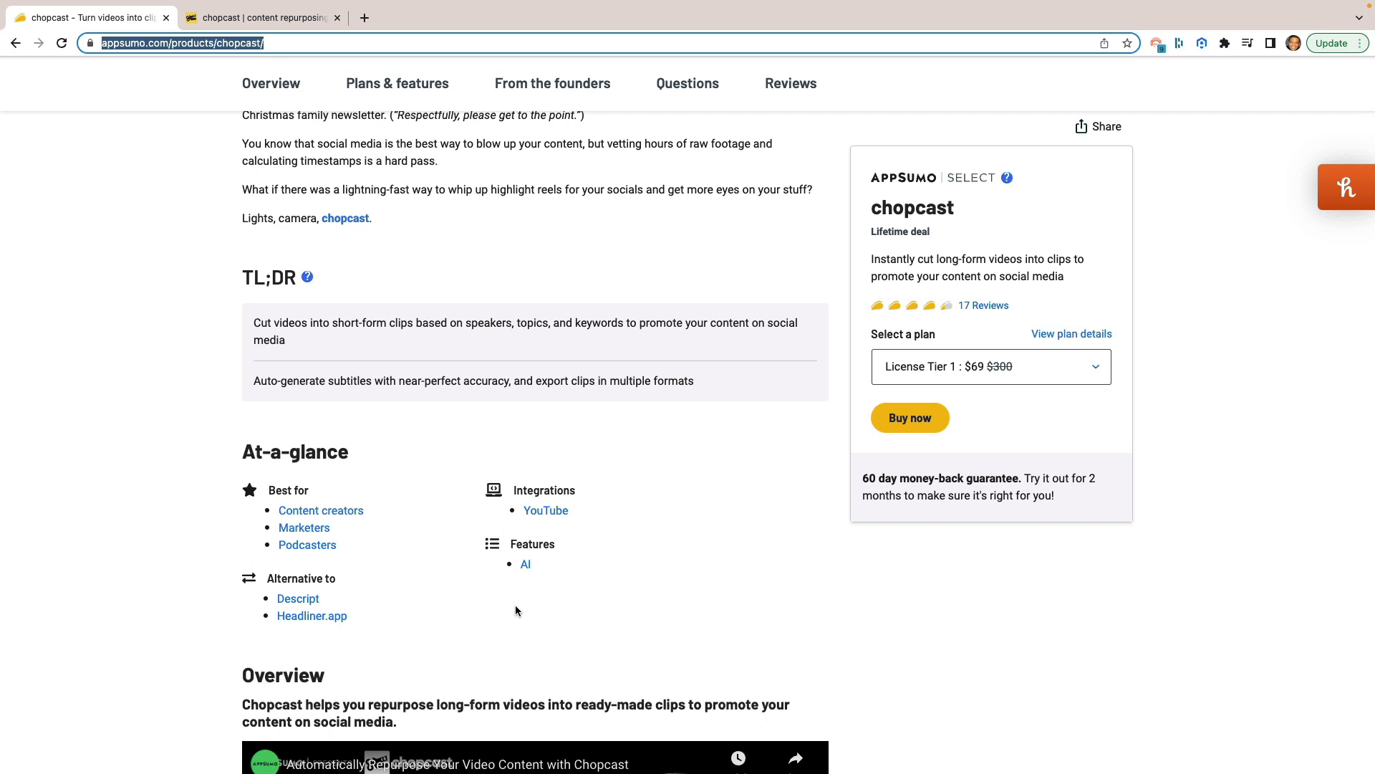
pyautogui.moveTo(366, 627)
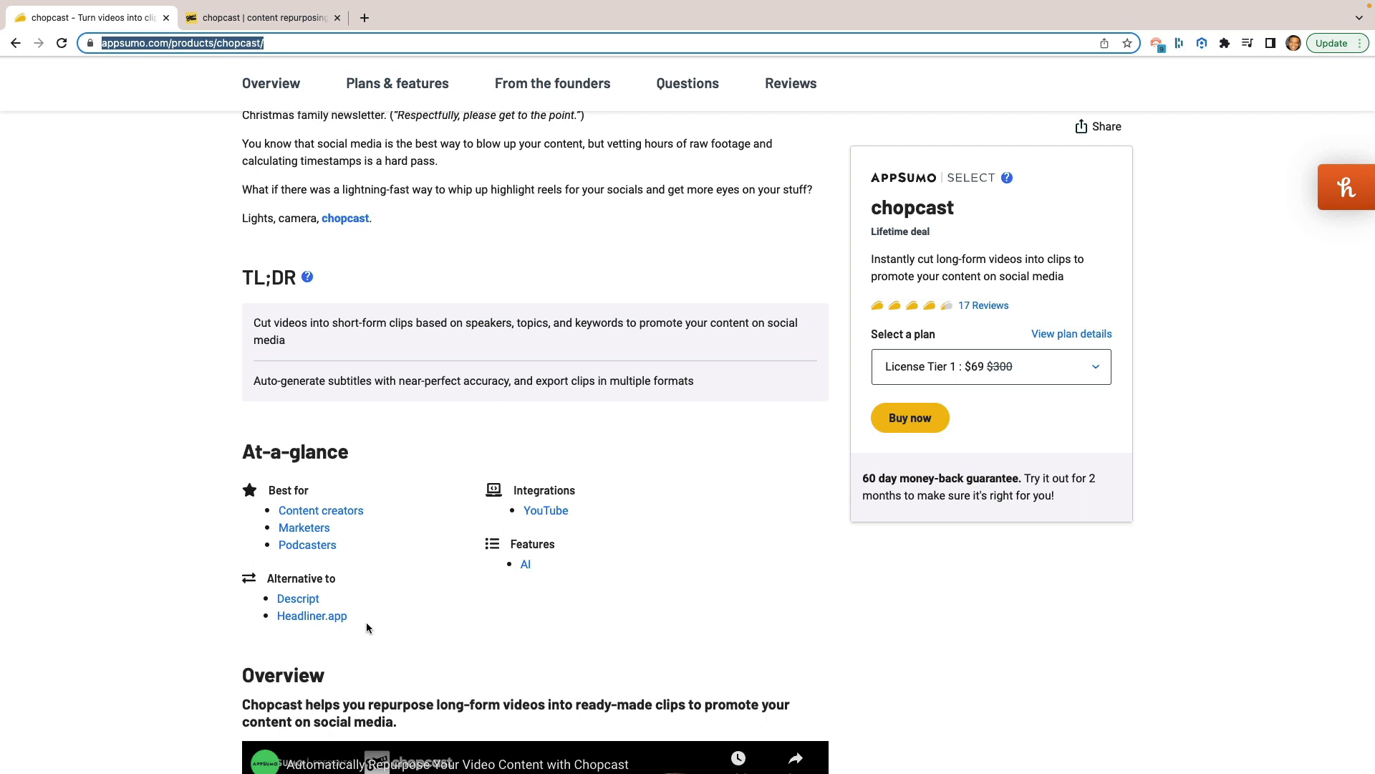
pyautogui.moveTo(371, 620)
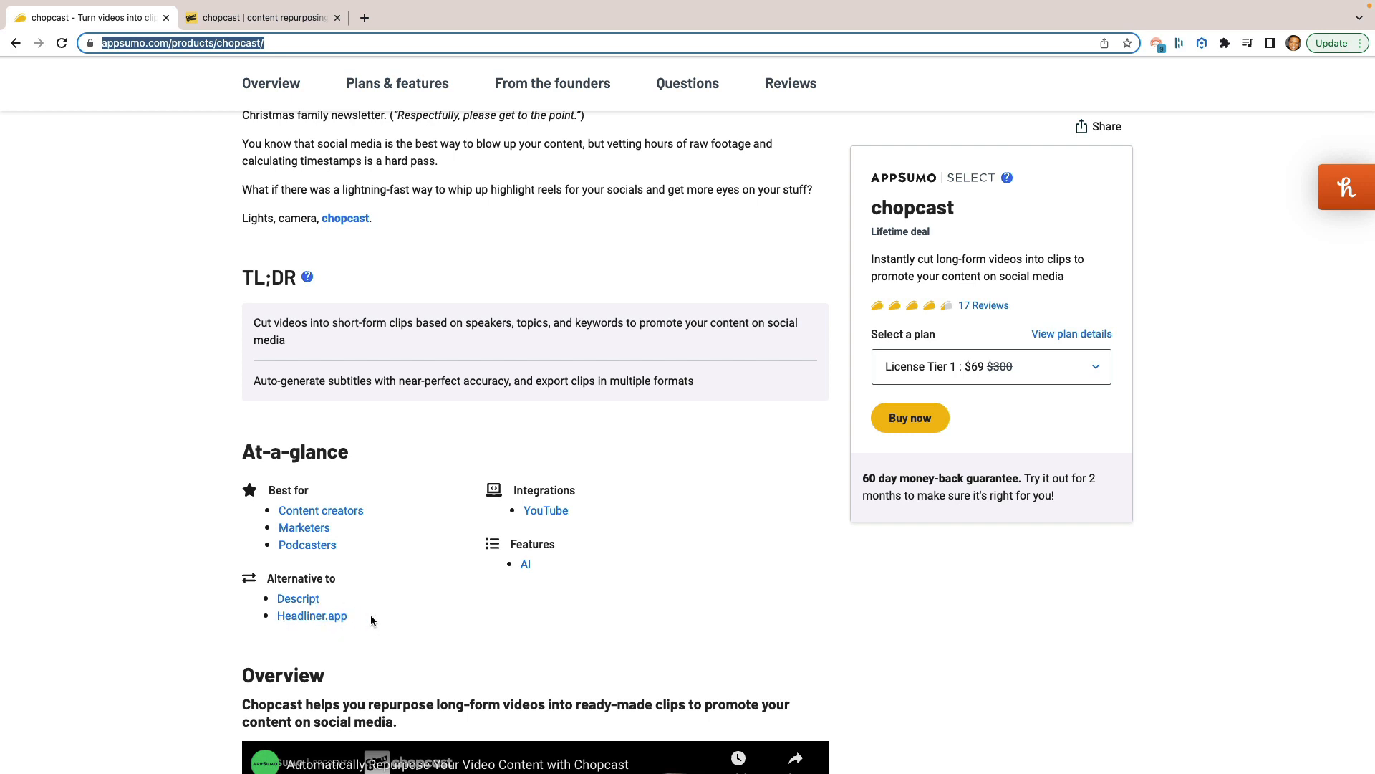
pyautogui.moveTo(381, 612)
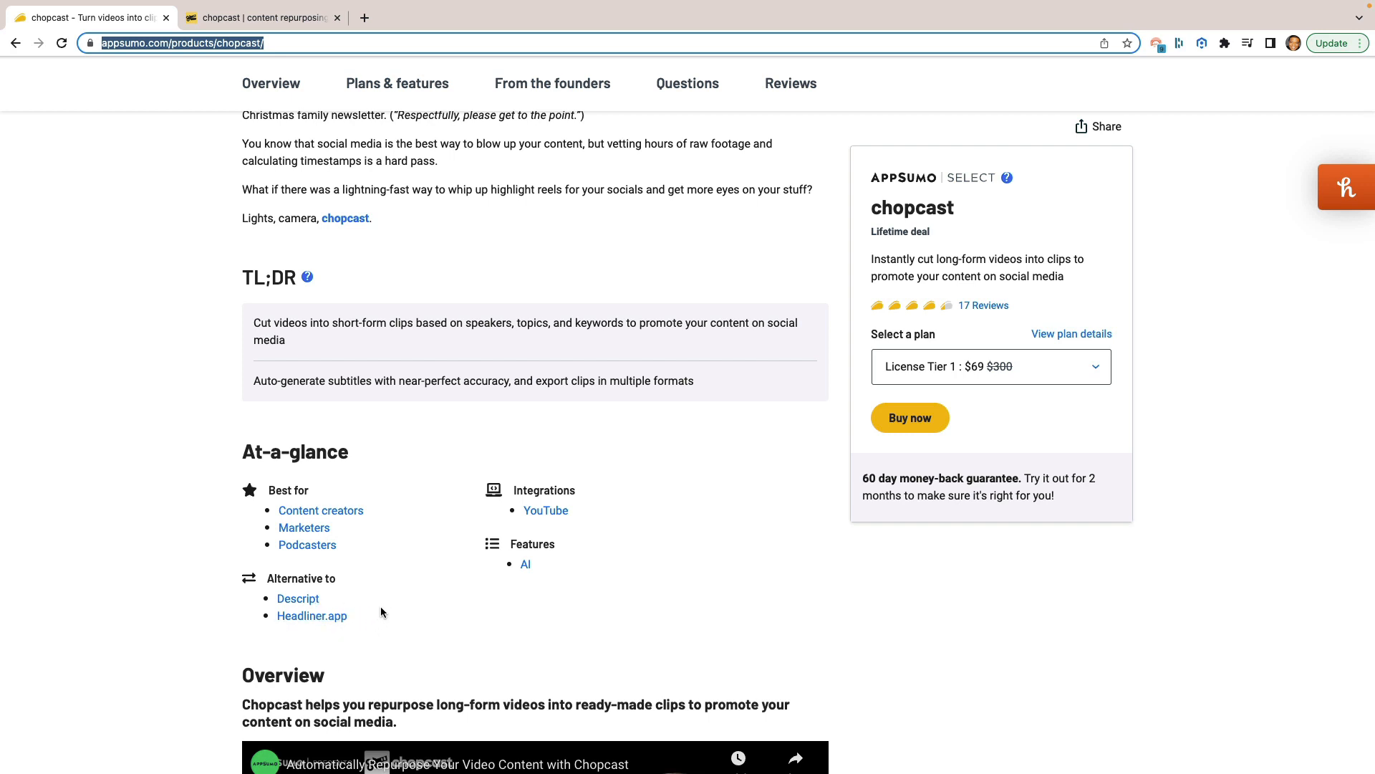
pyautogui.moveTo(606, 581)
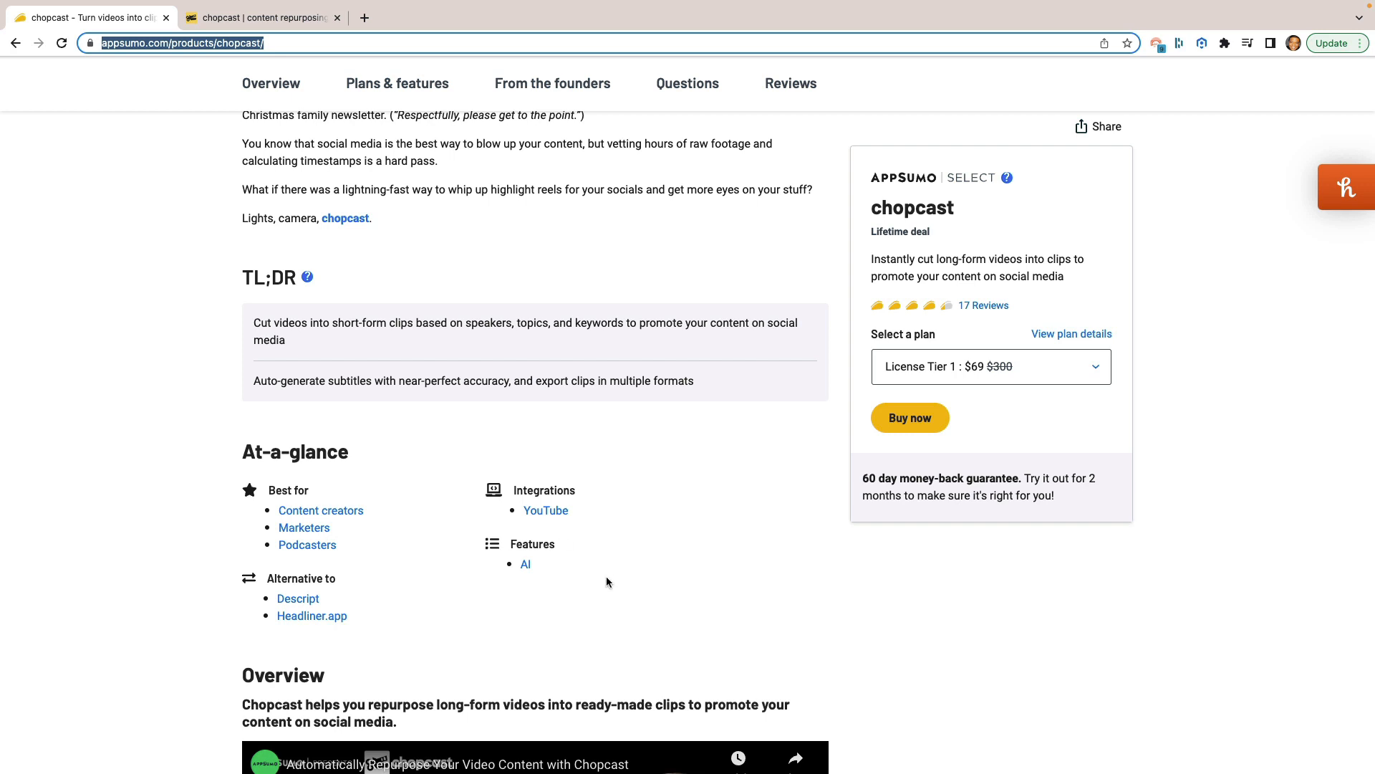
pyautogui.moveTo(634, 563)
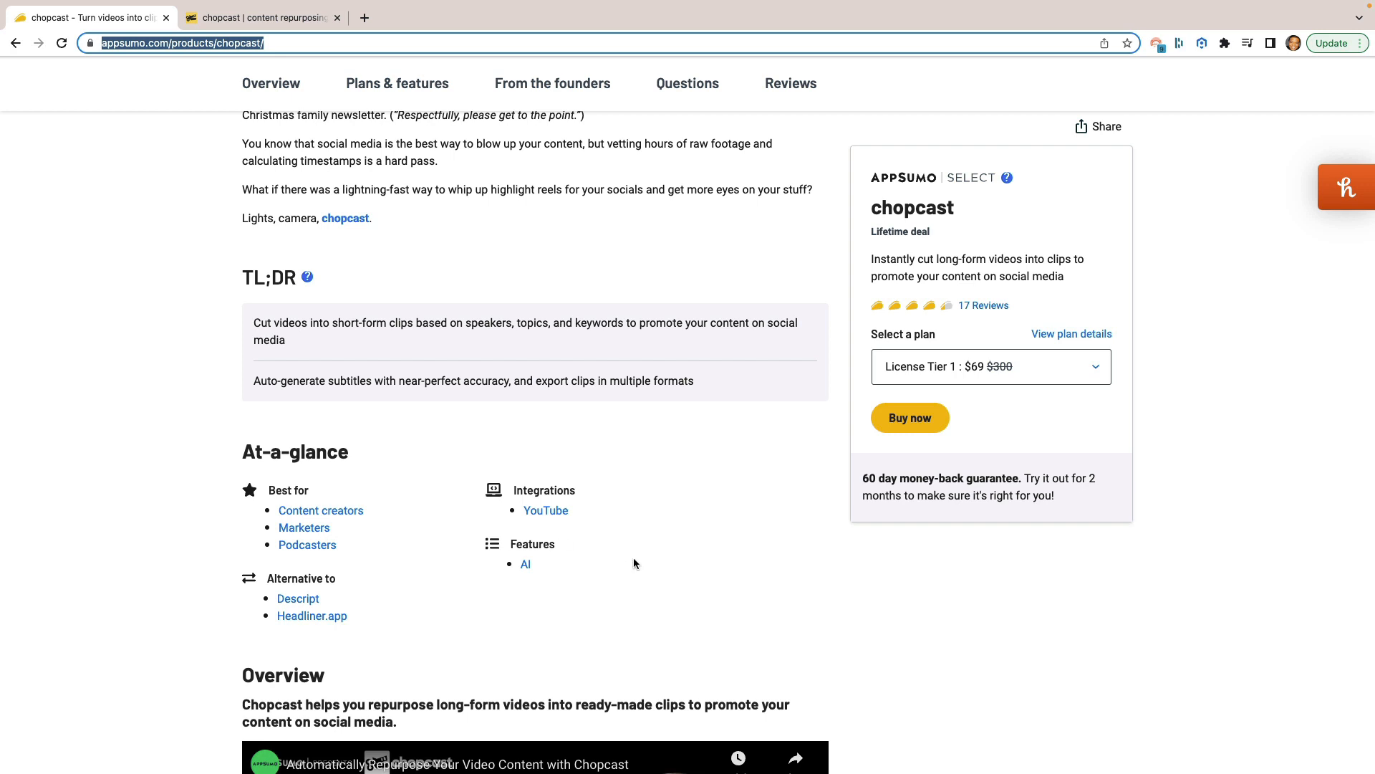
pyautogui.scroll(3)
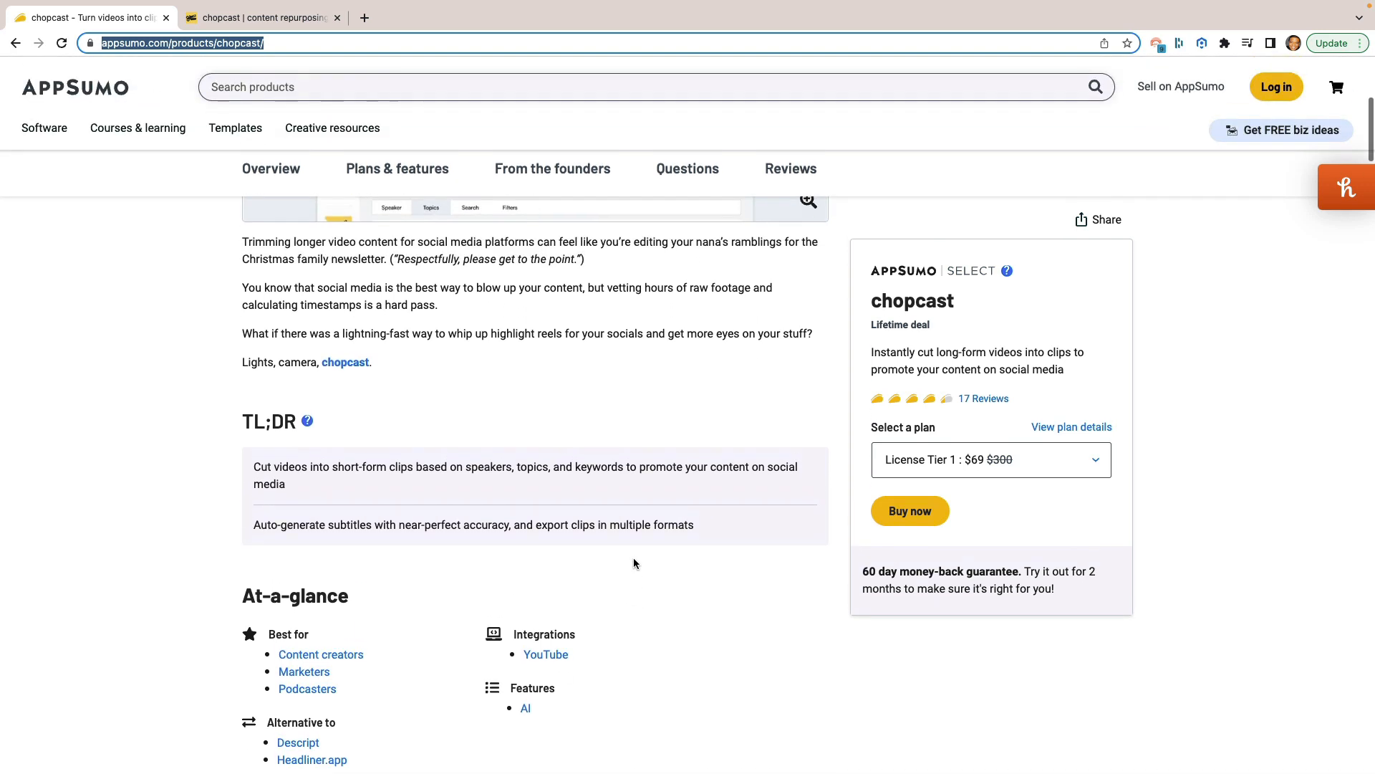
# Step: Continue to the Overview with the multi-format export screenshot
pyautogui.scroll(-3)
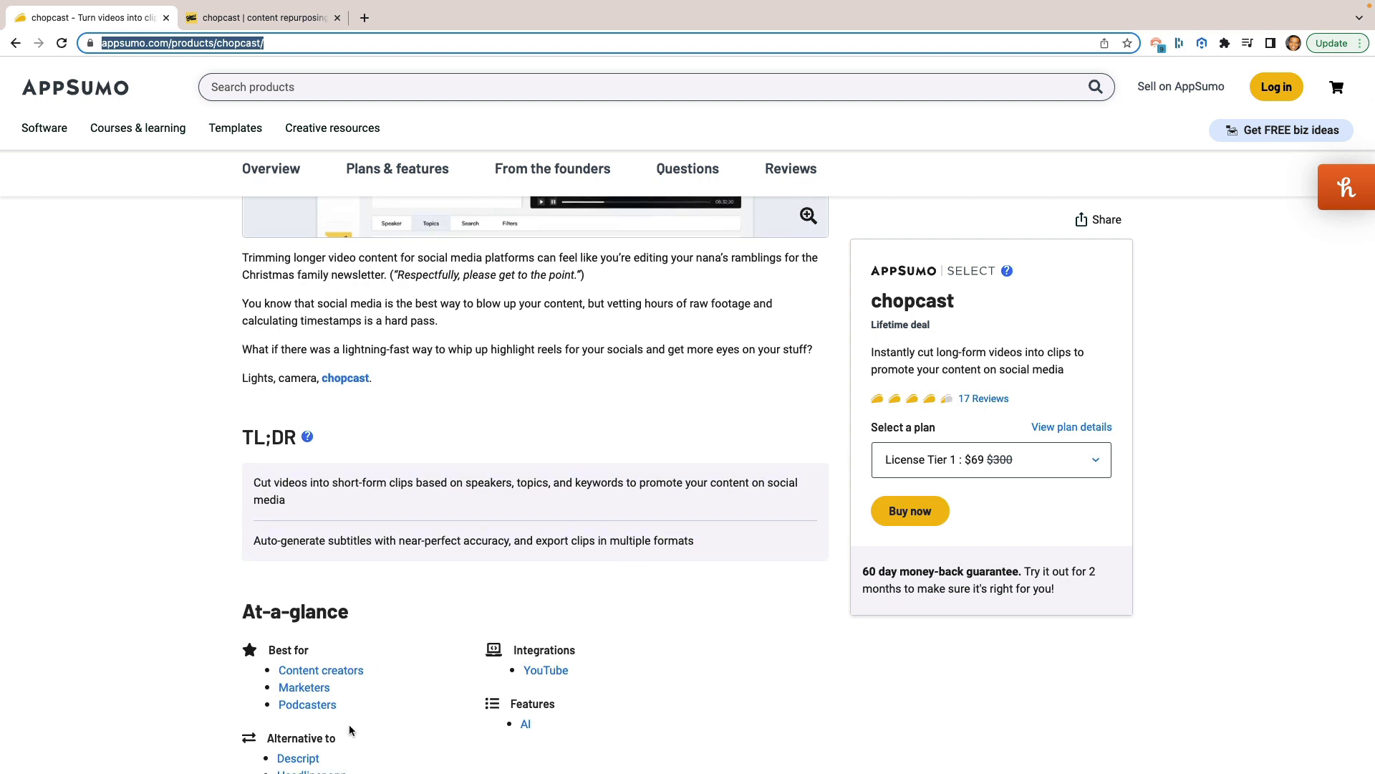
pyautogui.moveTo(447, 593)
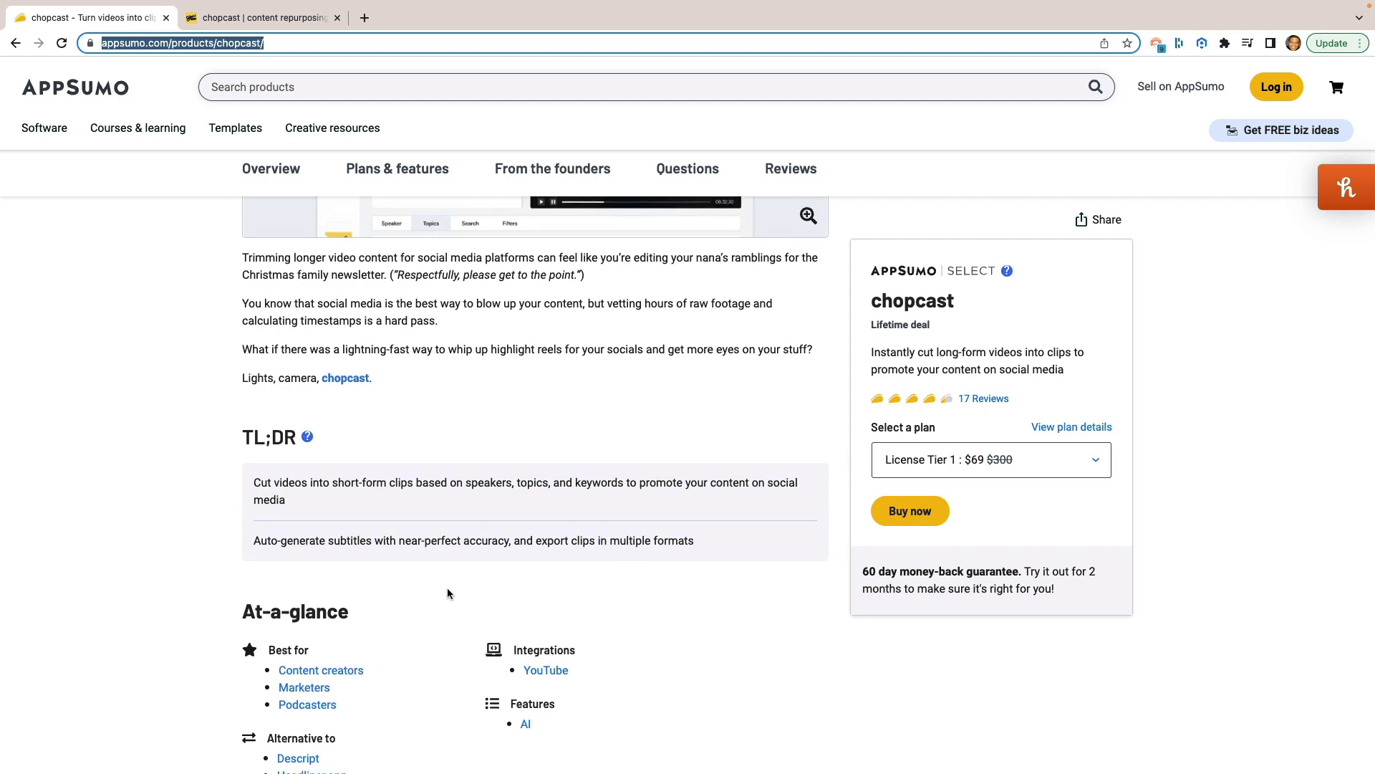
pyautogui.scroll(-3)
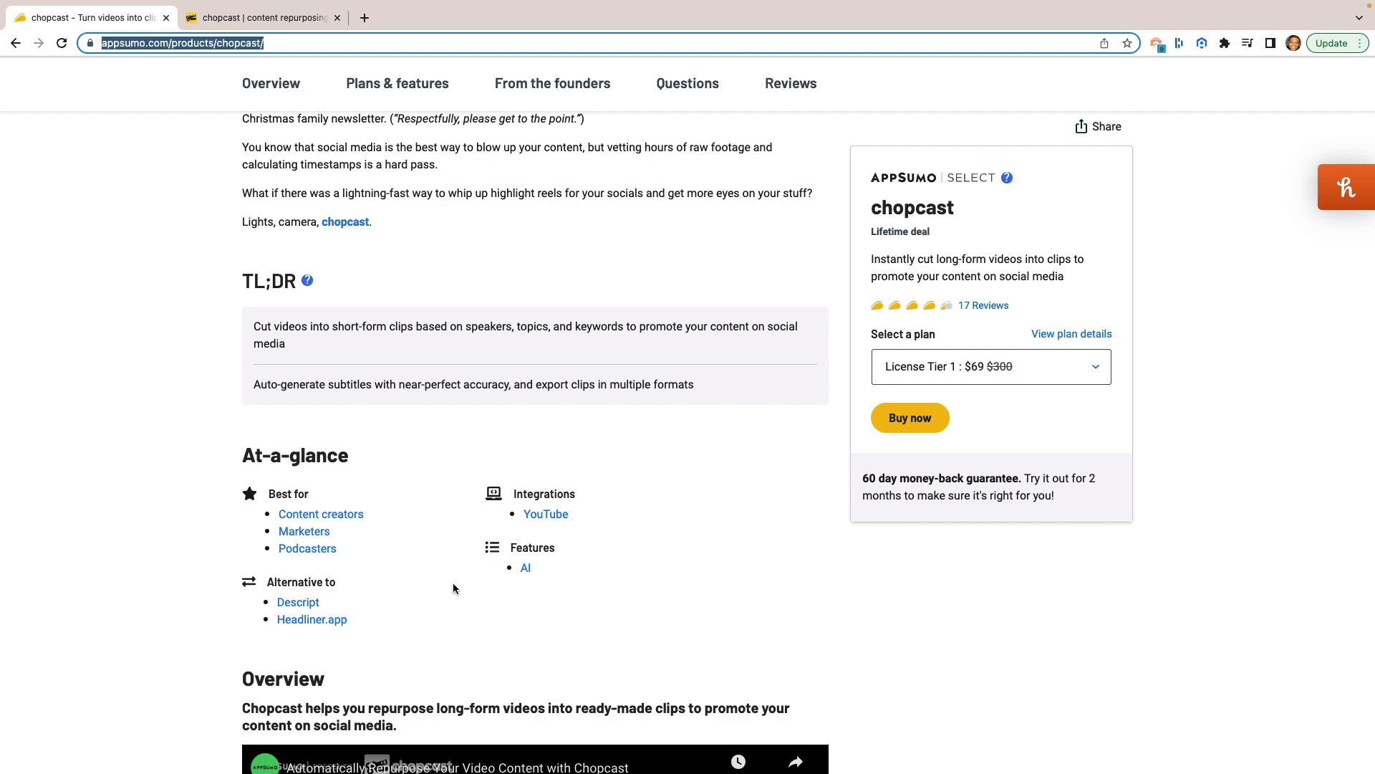
pyautogui.scroll(-3)
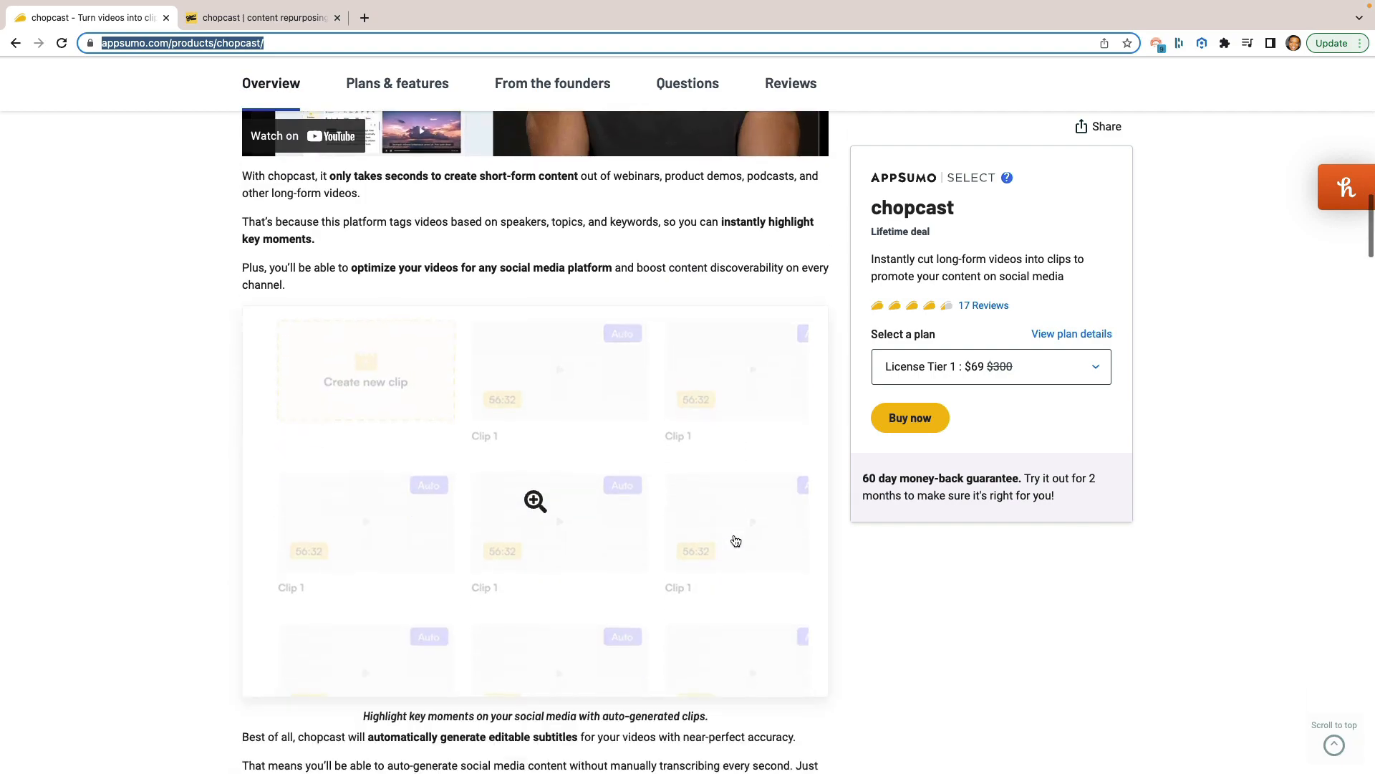
pyautogui.scroll(-3)
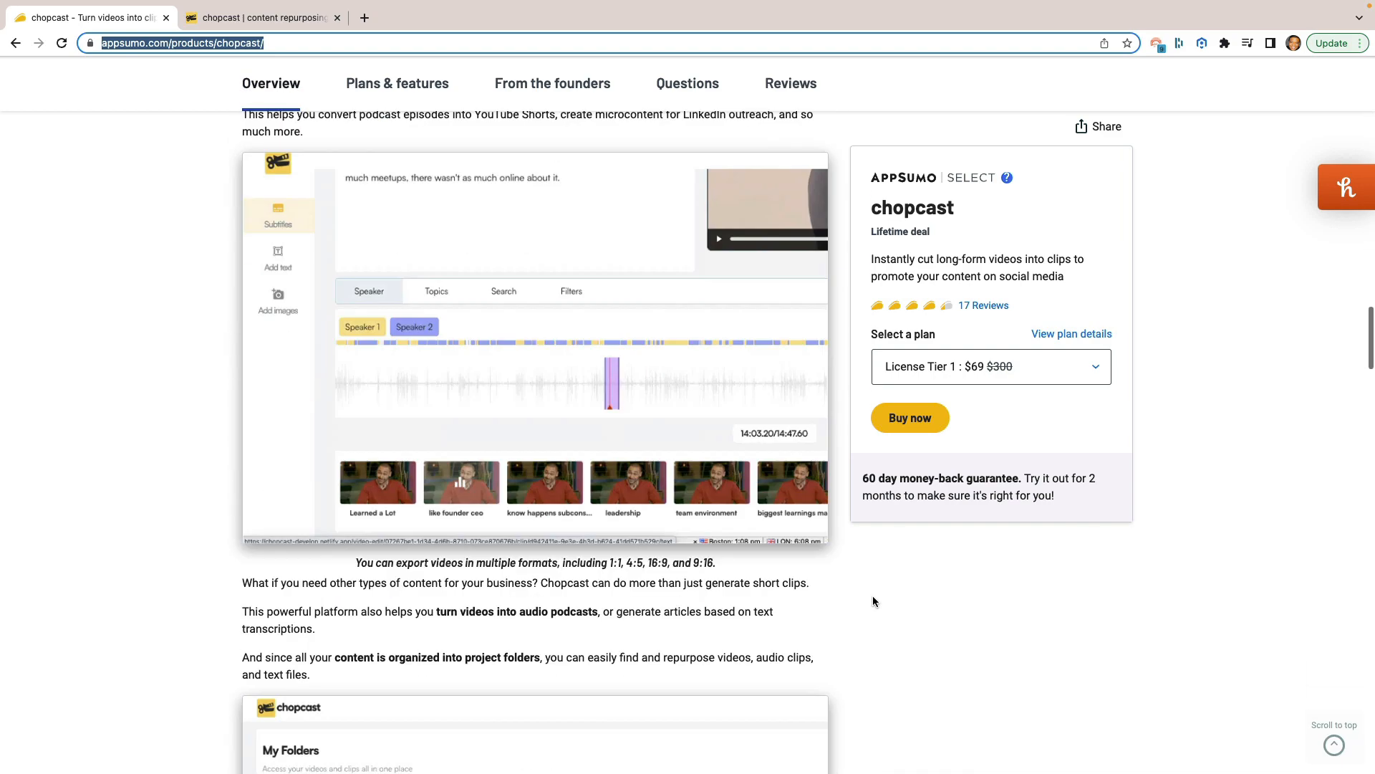
# Step: Jump to the Plans & features section and read the deal terms
pyautogui.click(397, 83)
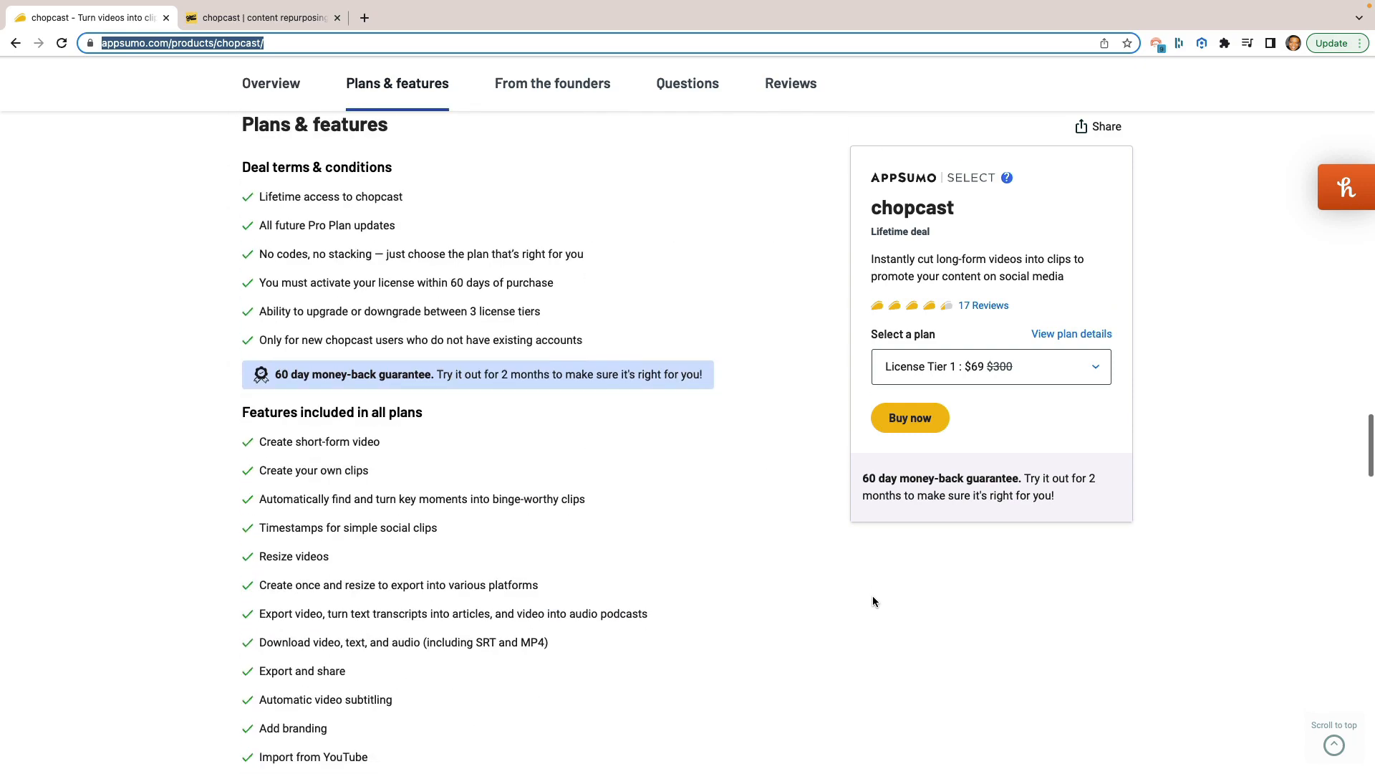
pyautogui.scroll(-3)
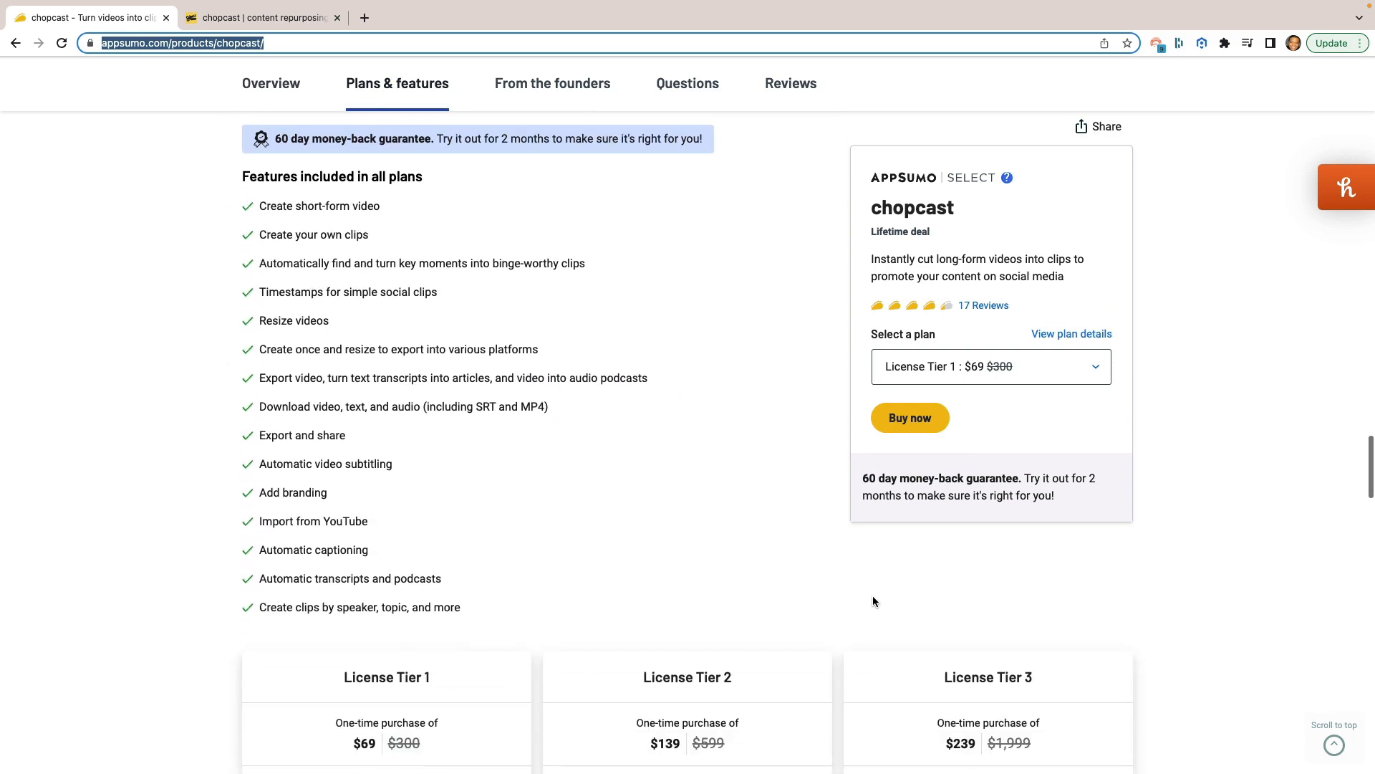
pyautogui.scroll(3)
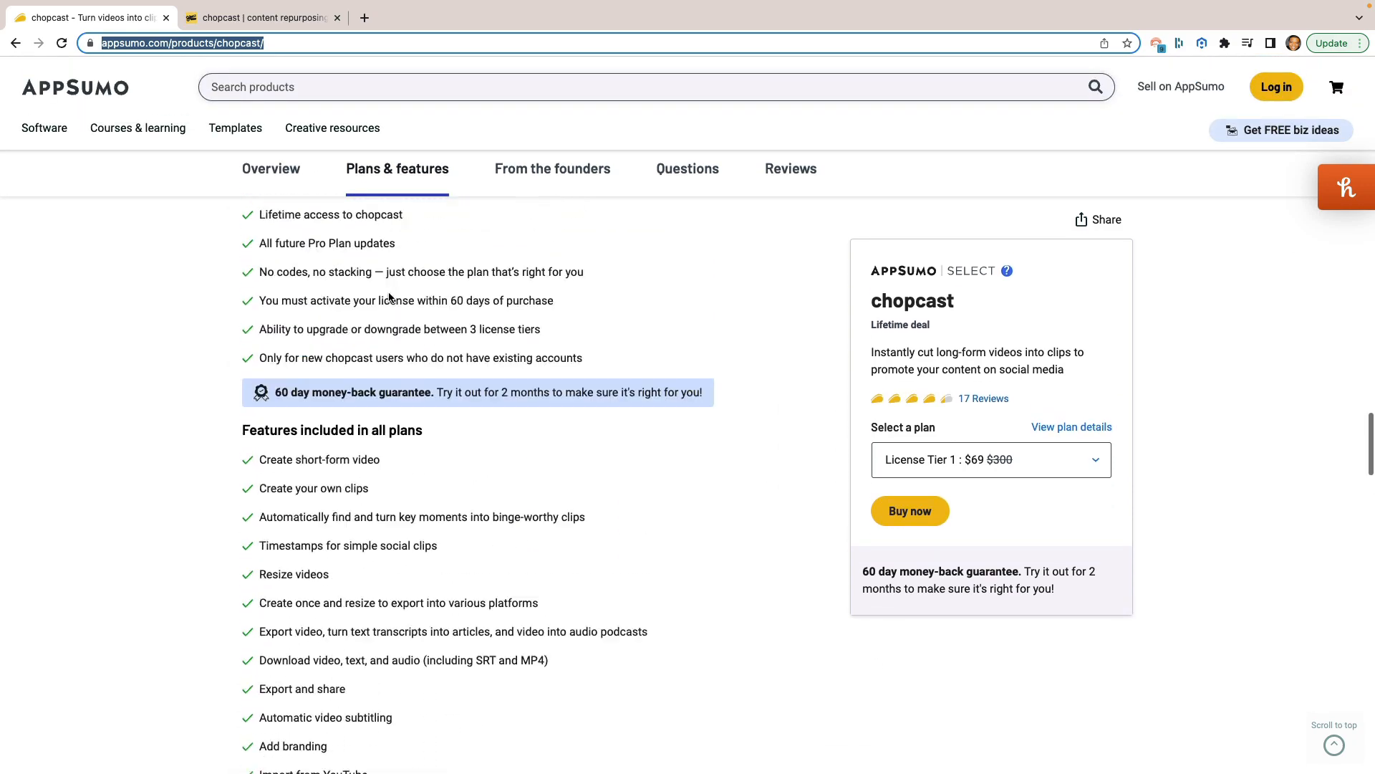
pyautogui.scroll(3)
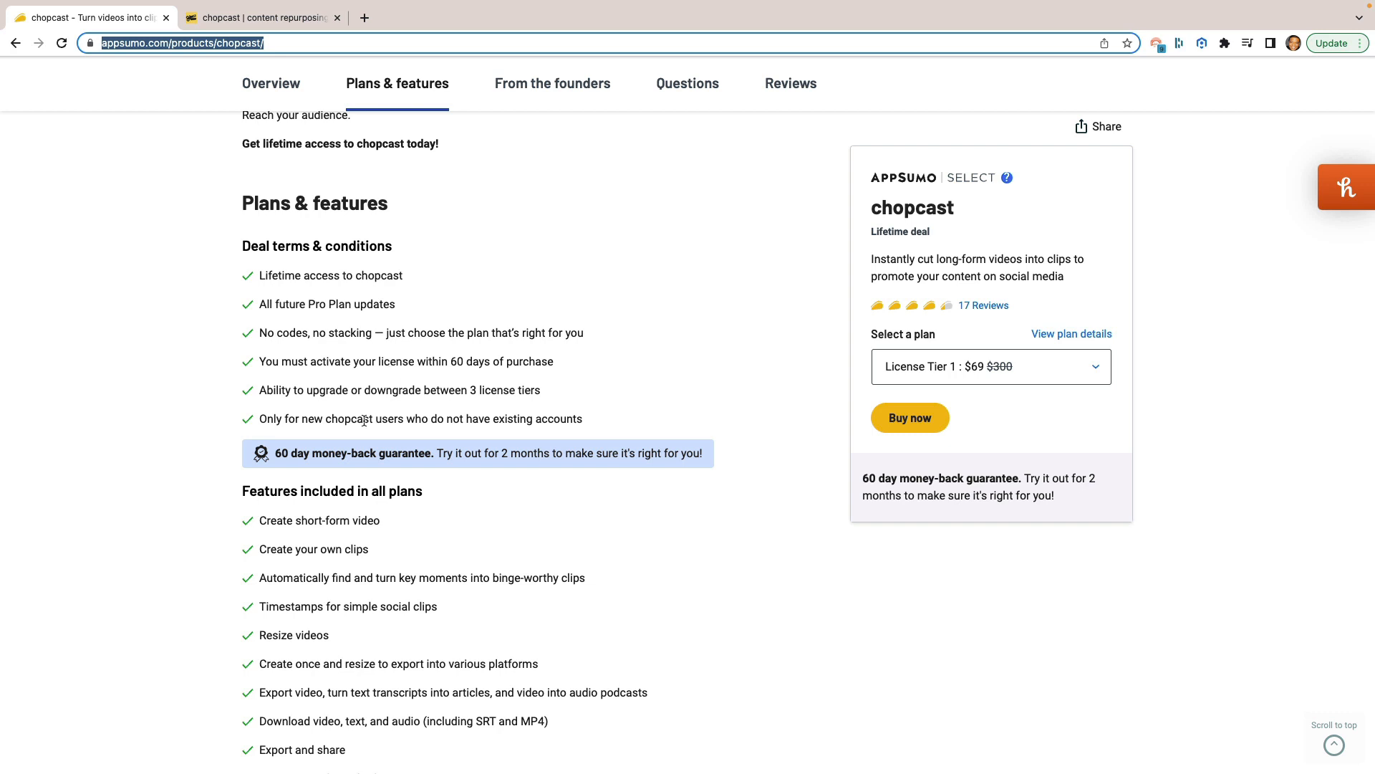
pyautogui.scroll(-3)
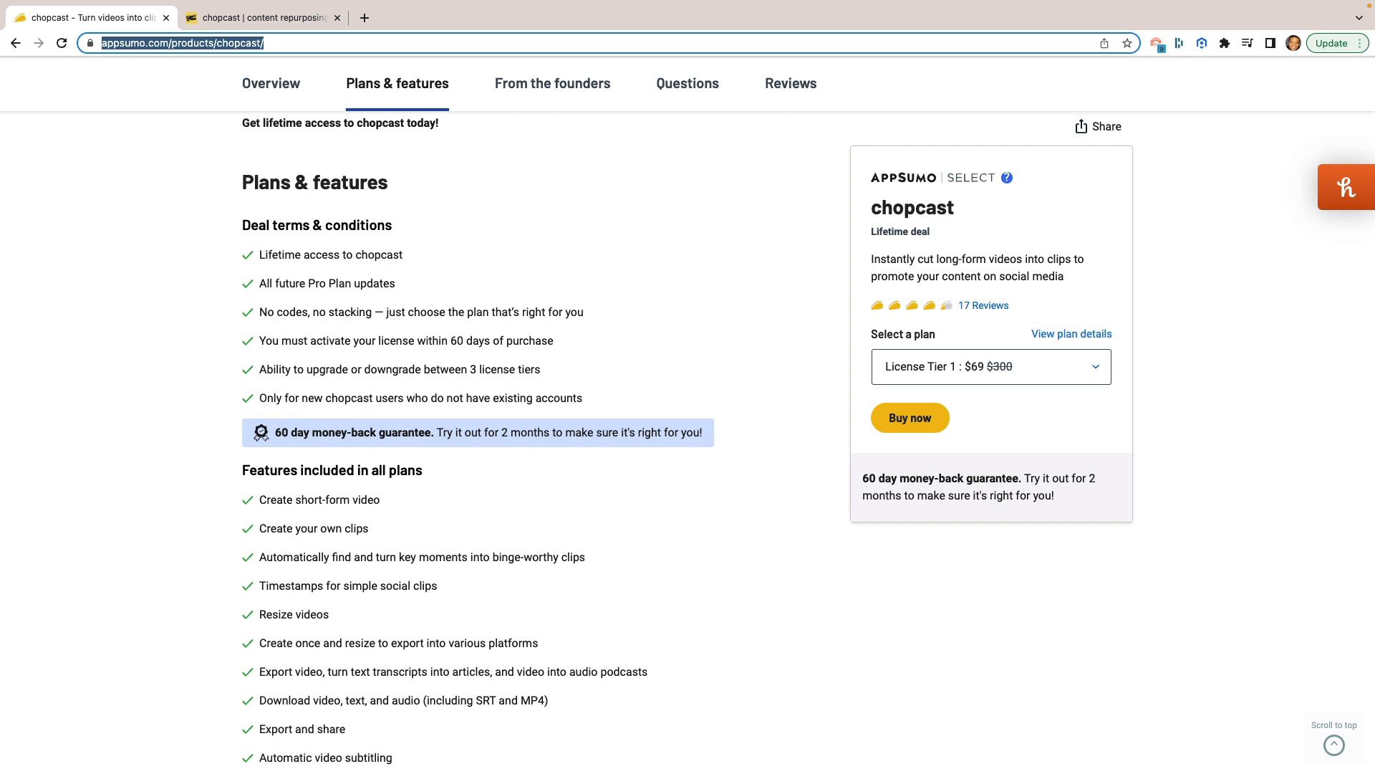
pyautogui.scroll(-3)
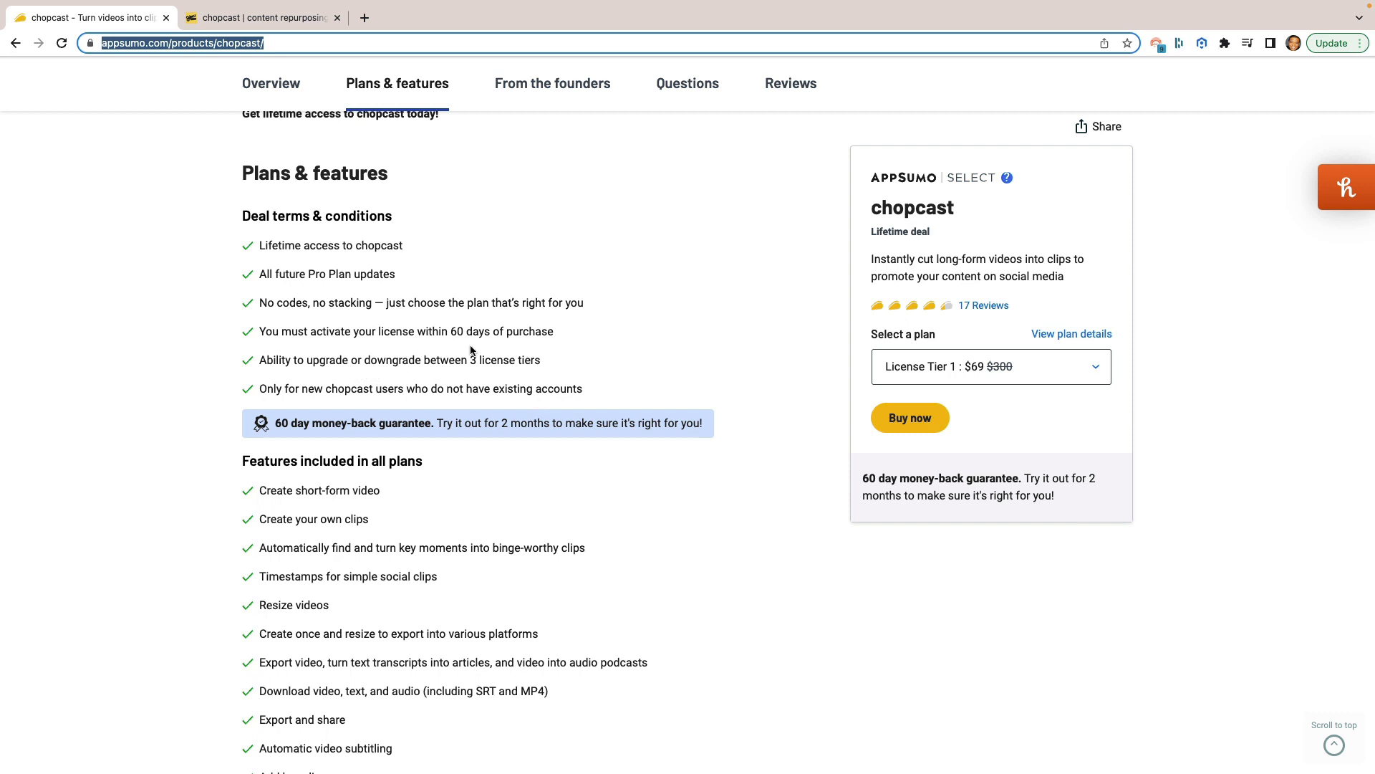
# Step: Move through the included features down to the $69, $139 and $239 license tiers
pyautogui.doubleClick(500, 331)
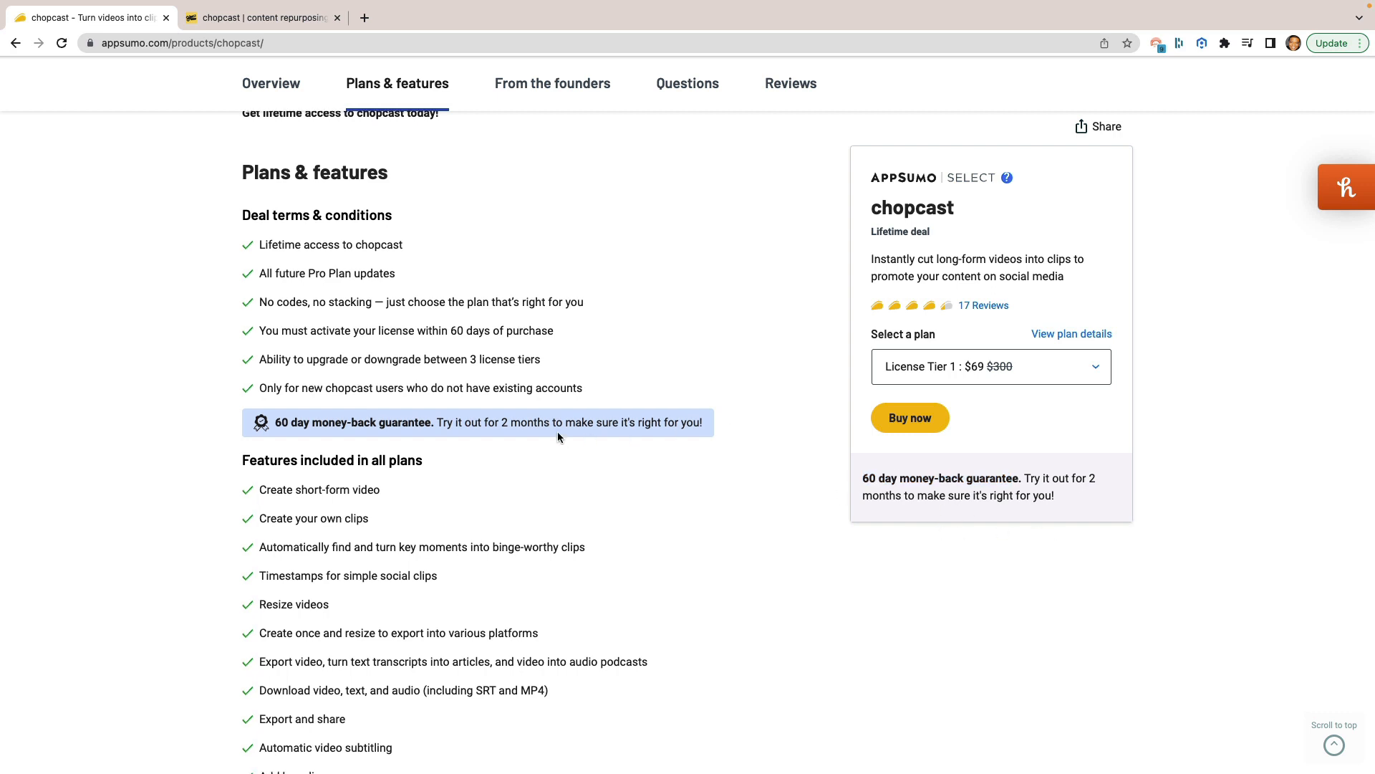
pyautogui.scroll(-3)
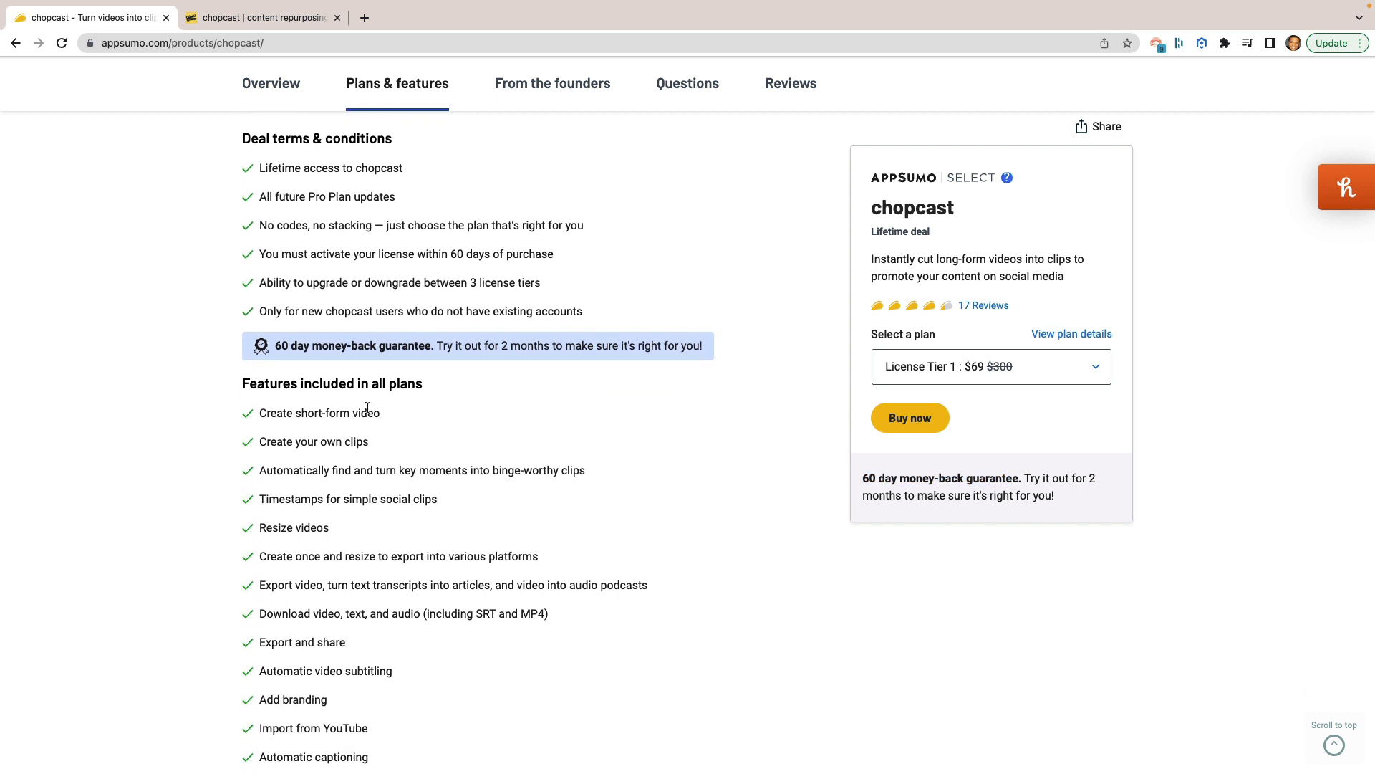
pyautogui.scroll(-3)
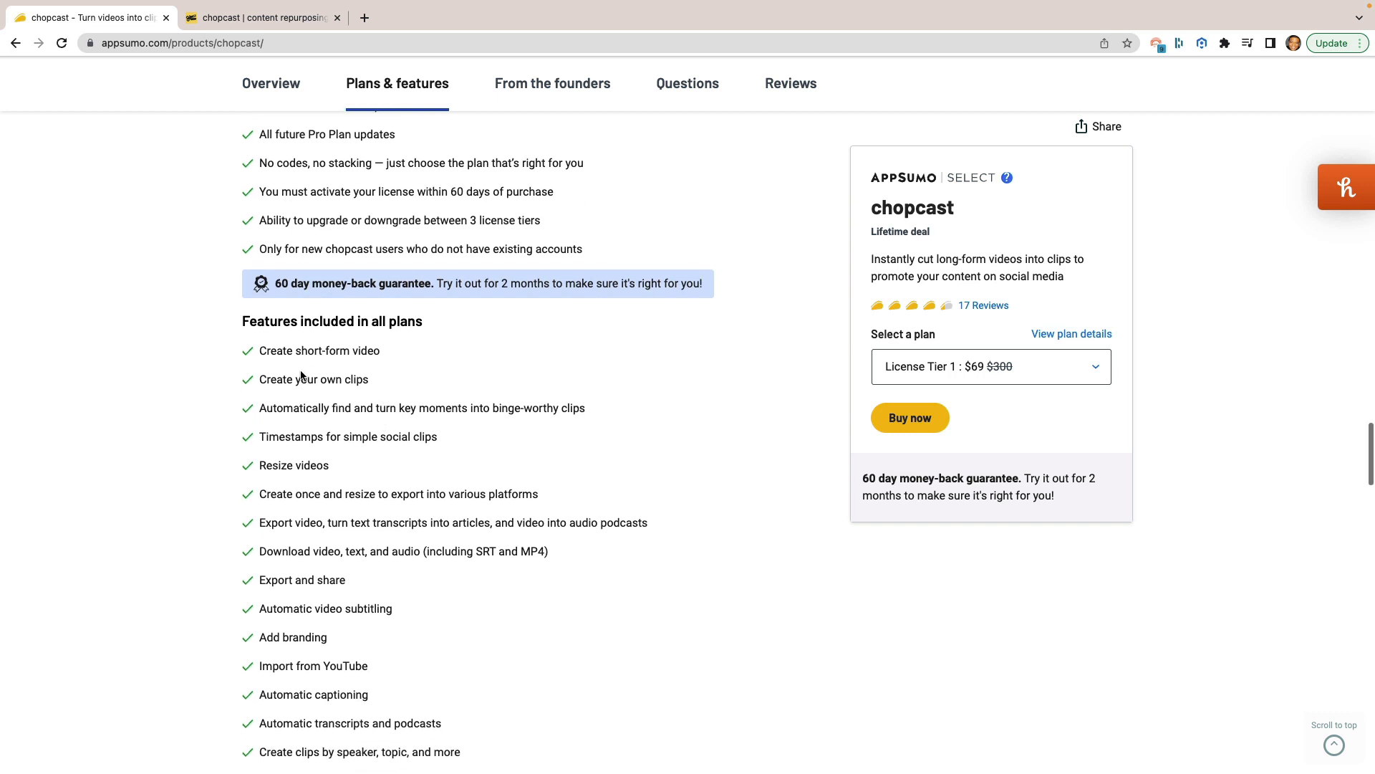
pyautogui.moveTo(404, 431)
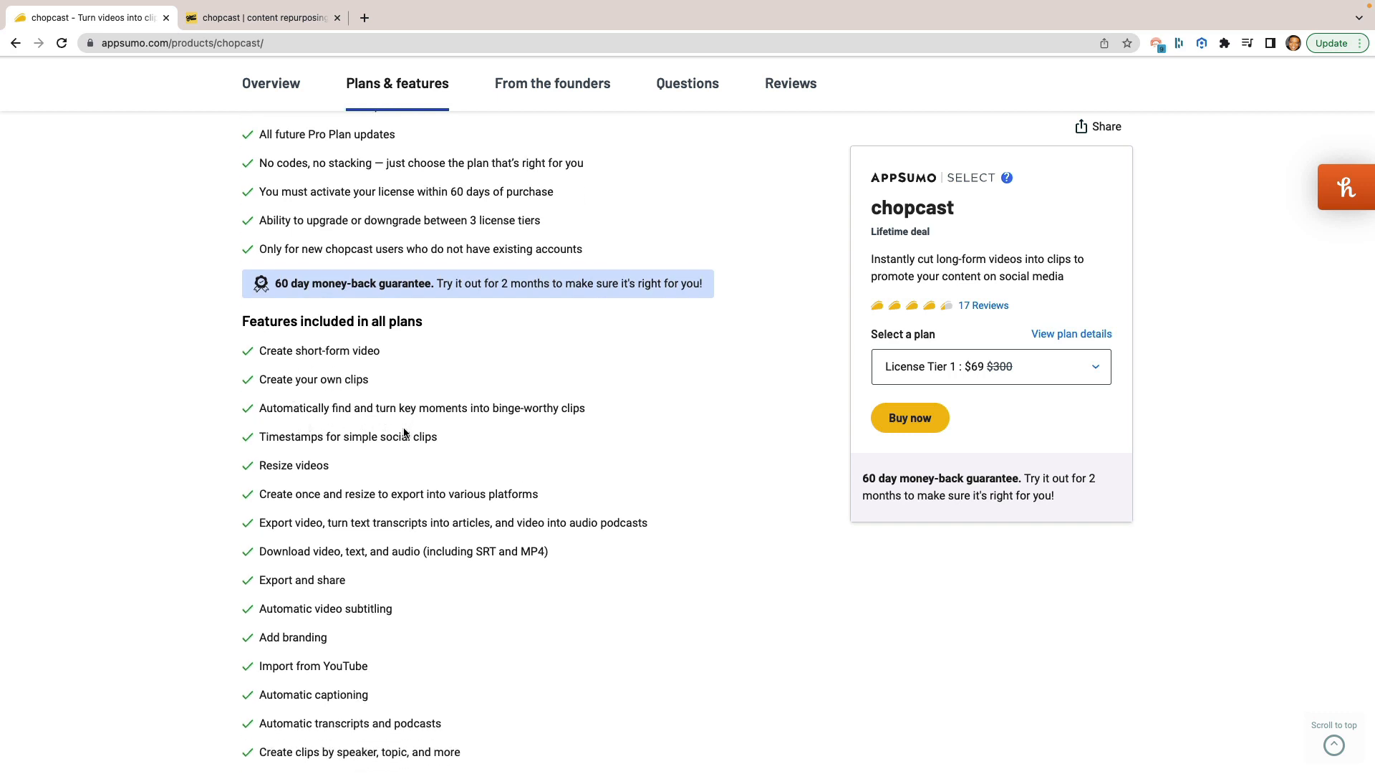
pyautogui.moveTo(417, 441)
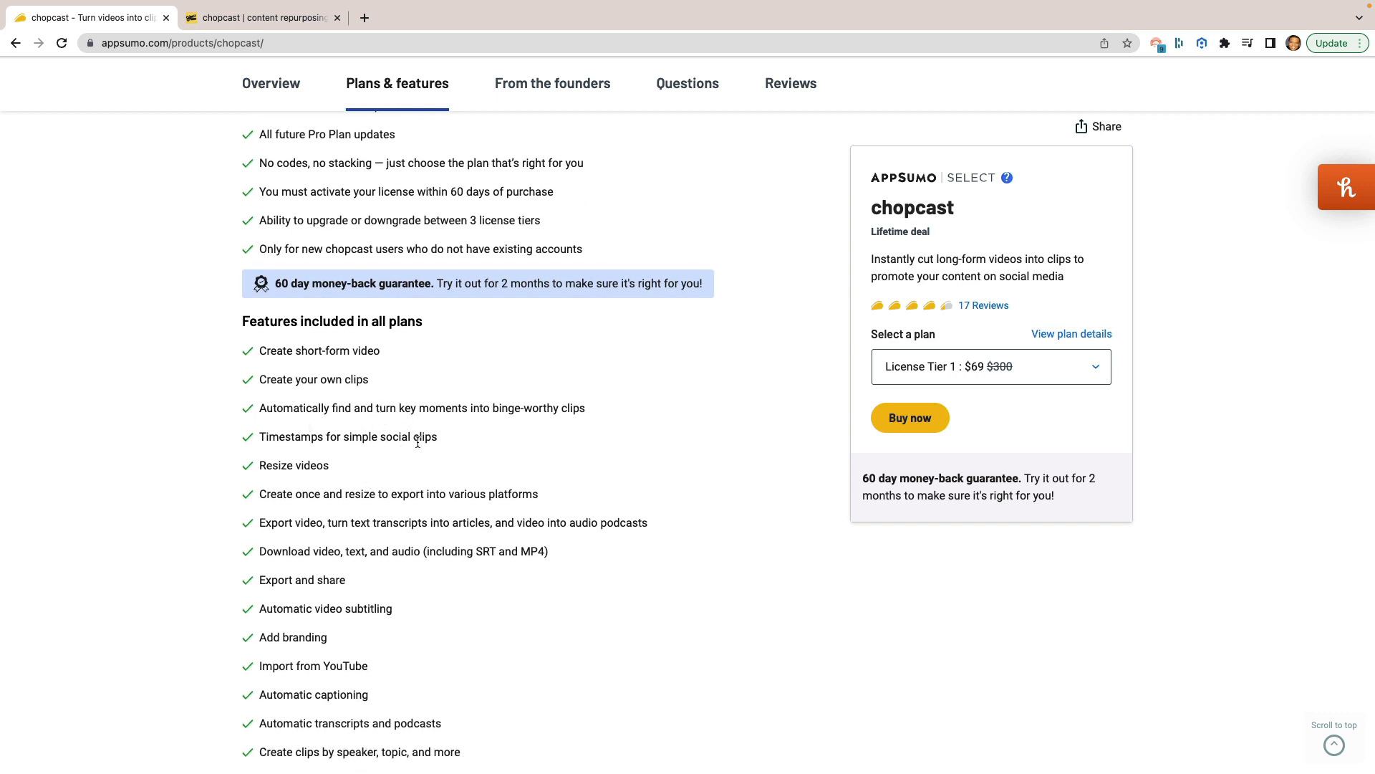
pyautogui.scroll(-3)
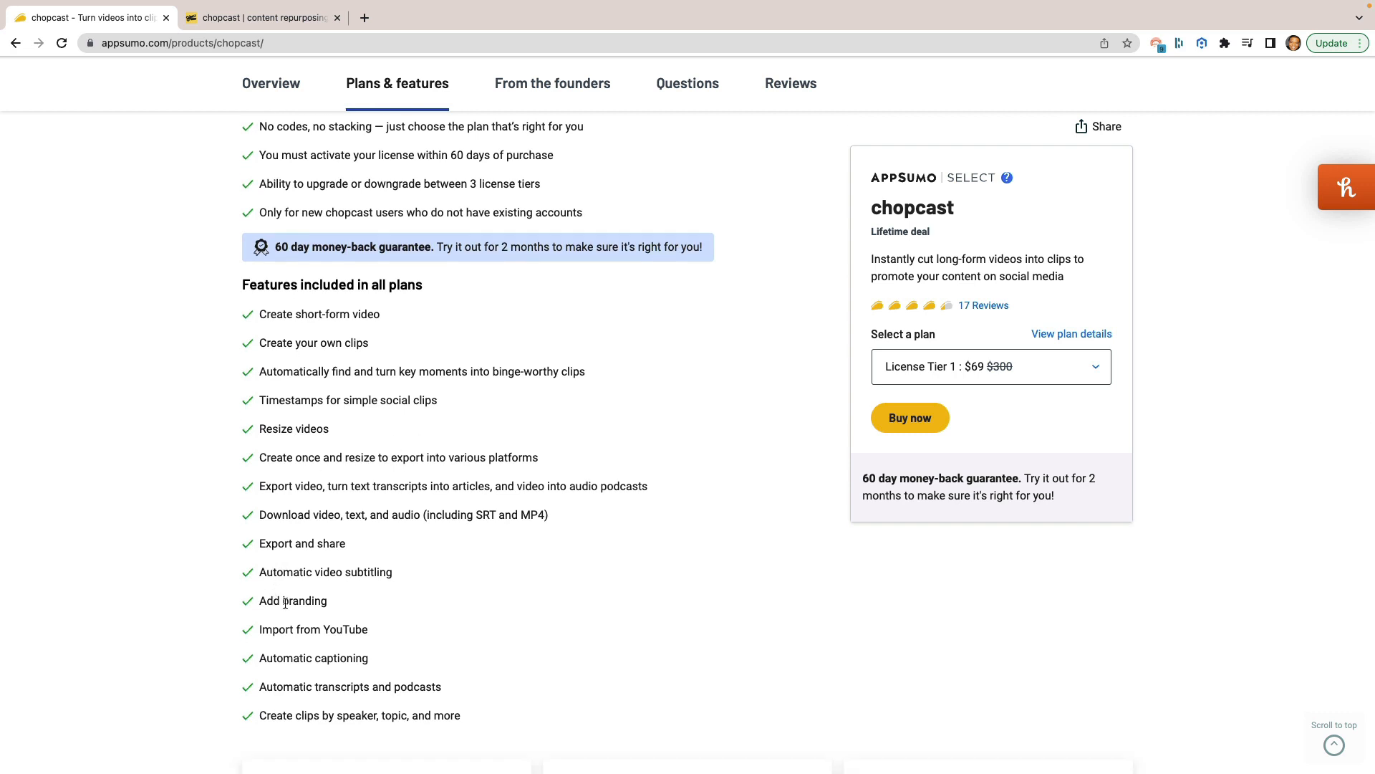
pyautogui.moveTo(336, 533)
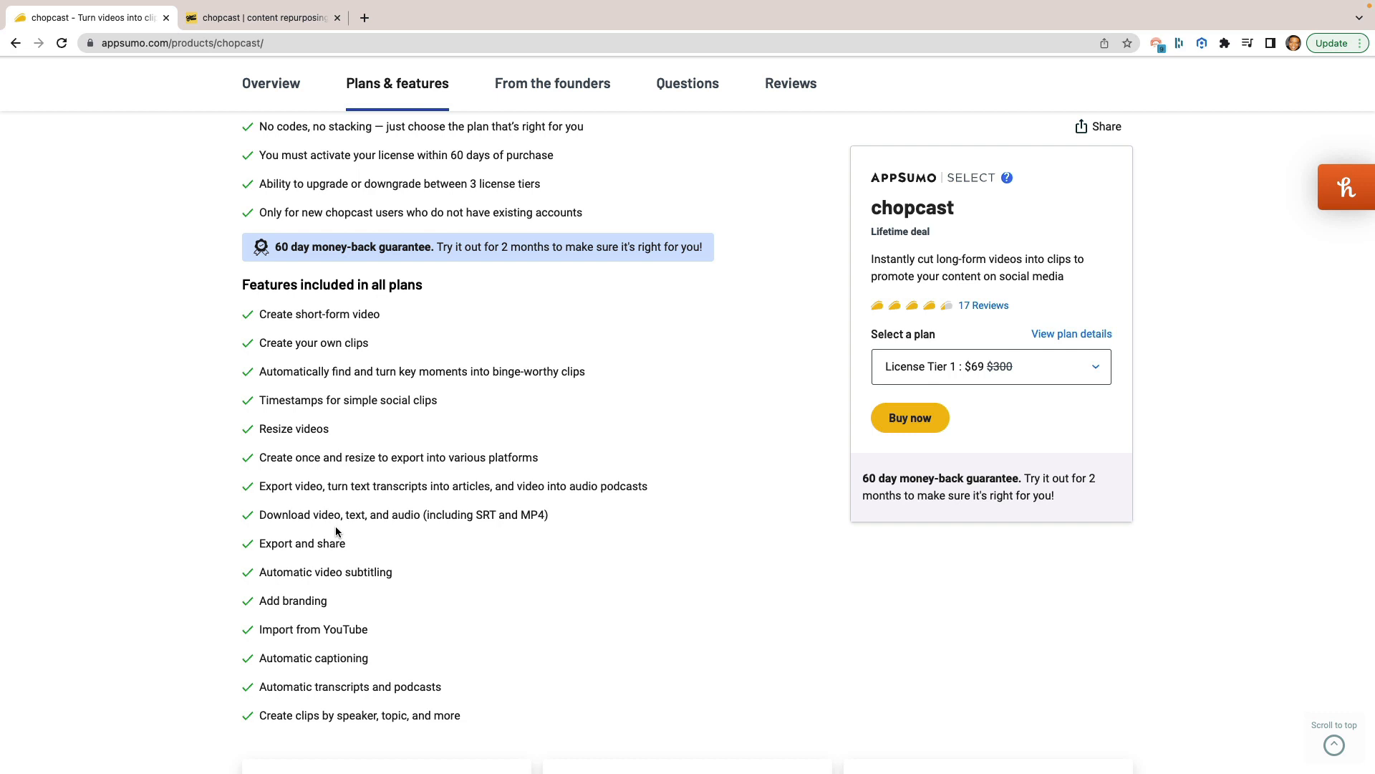
pyautogui.moveTo(399, 506)
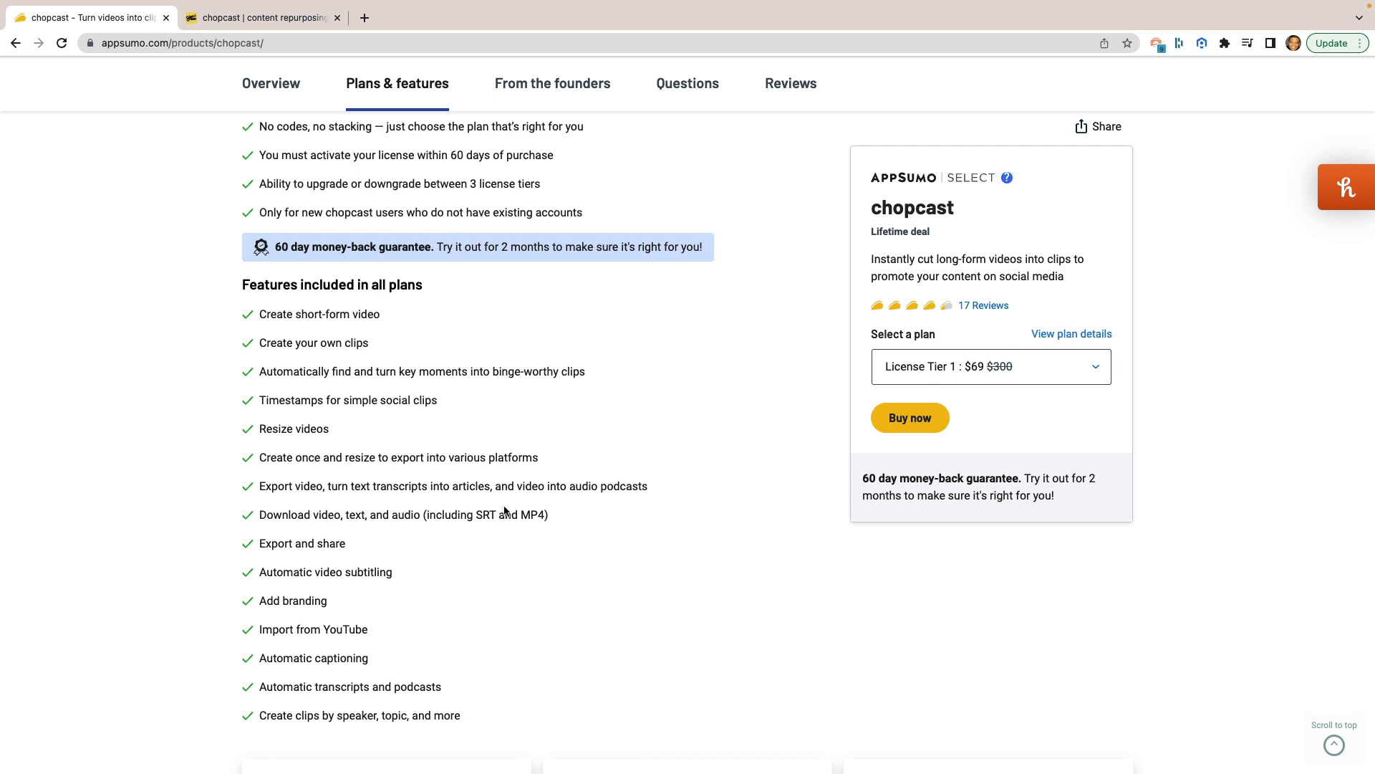
pyautogui.scroll(-3)
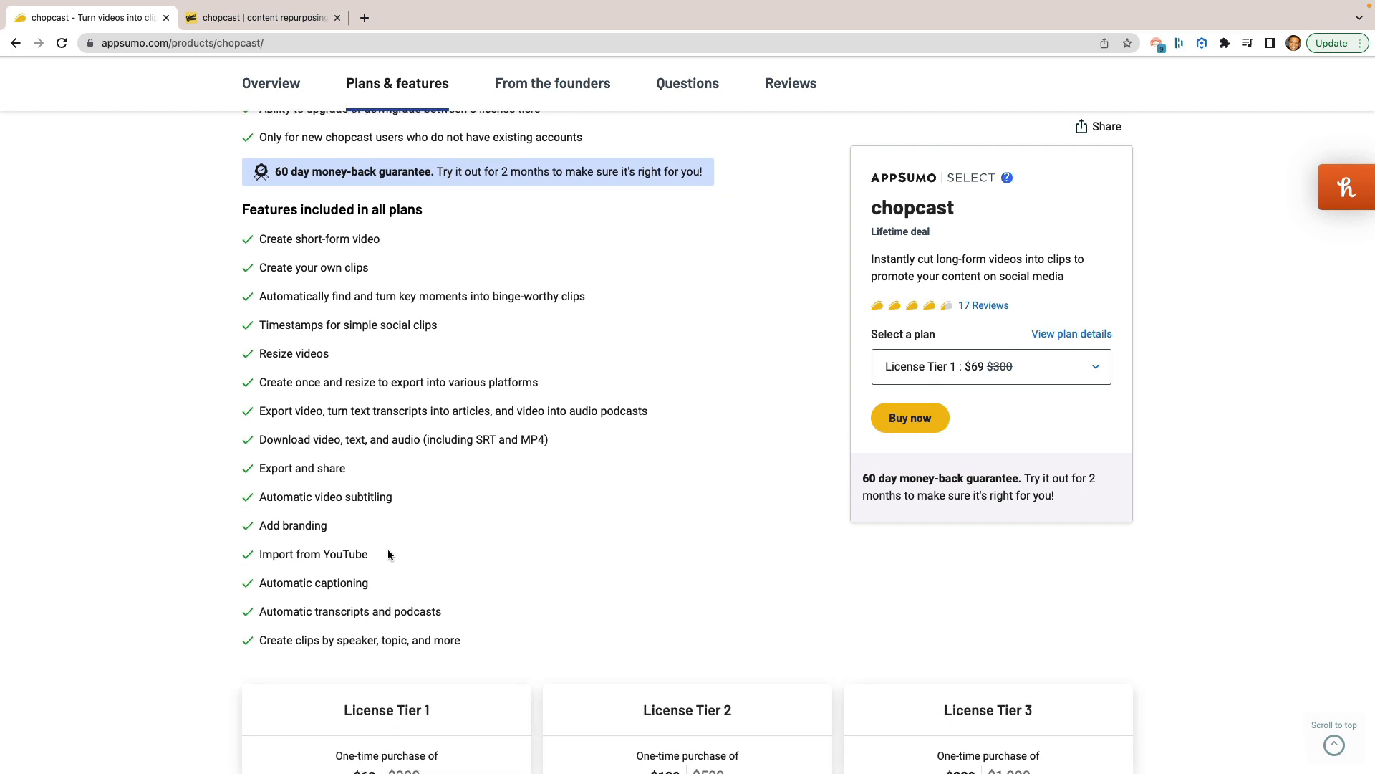
pyautogui.moveTo(411, 553)
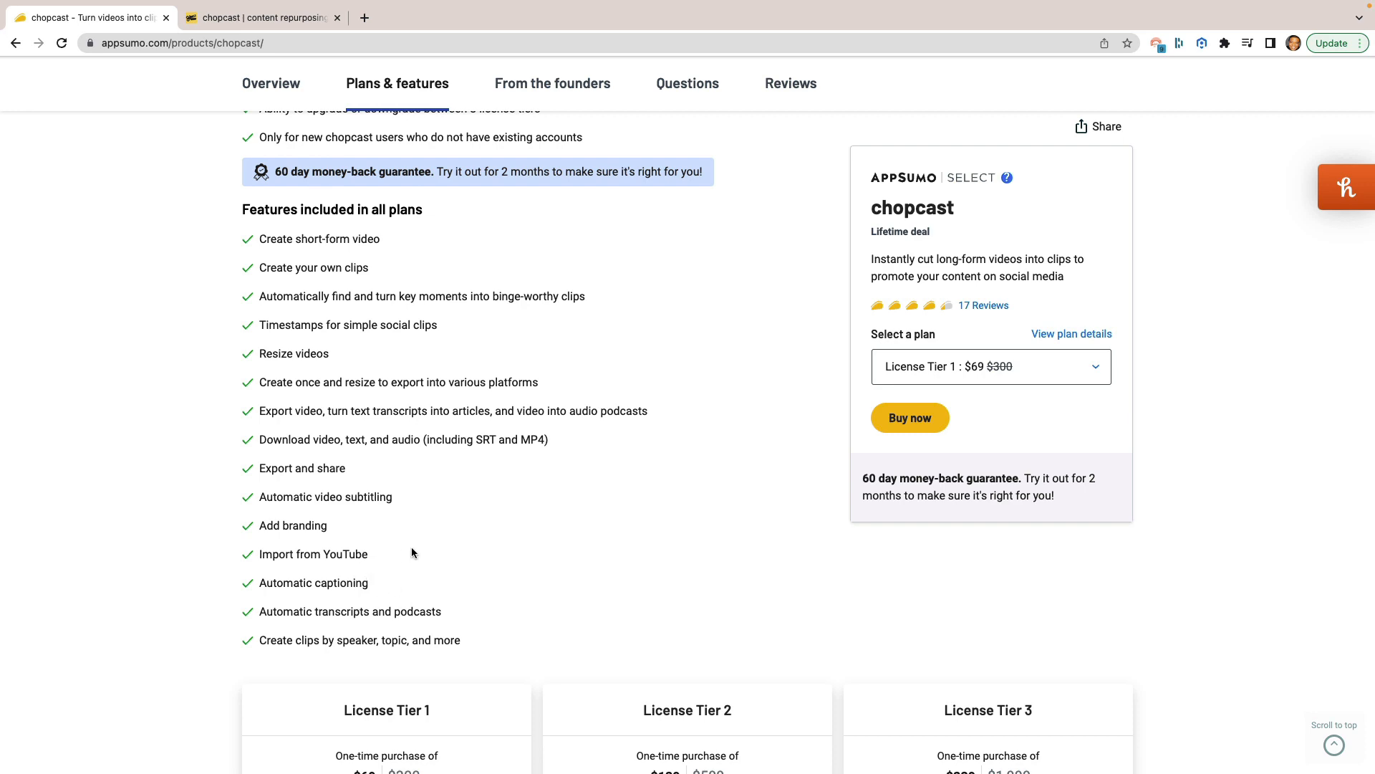
pyautogui.scroll(-3)
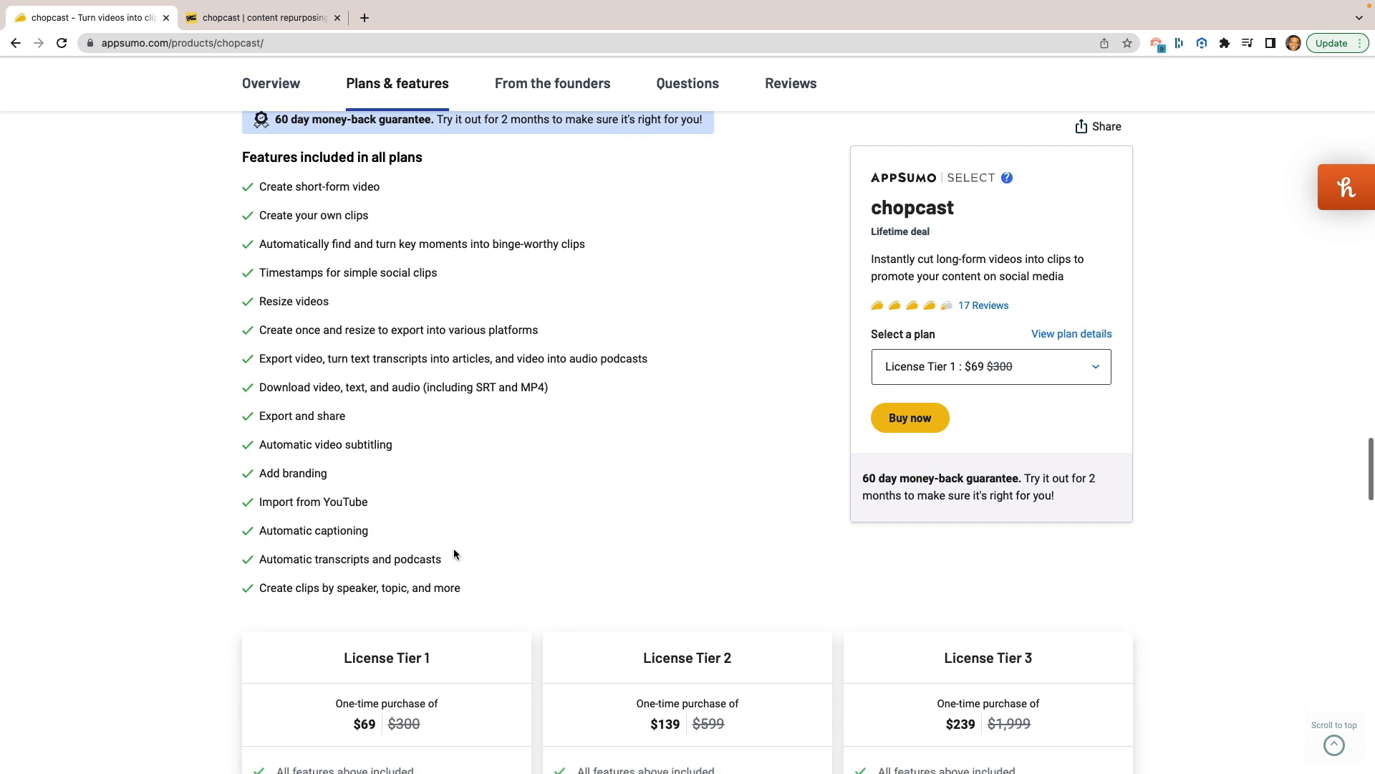
# Step: Review the three license tier cards, then reach the From the founders post
pyautogui.scroll(-3)
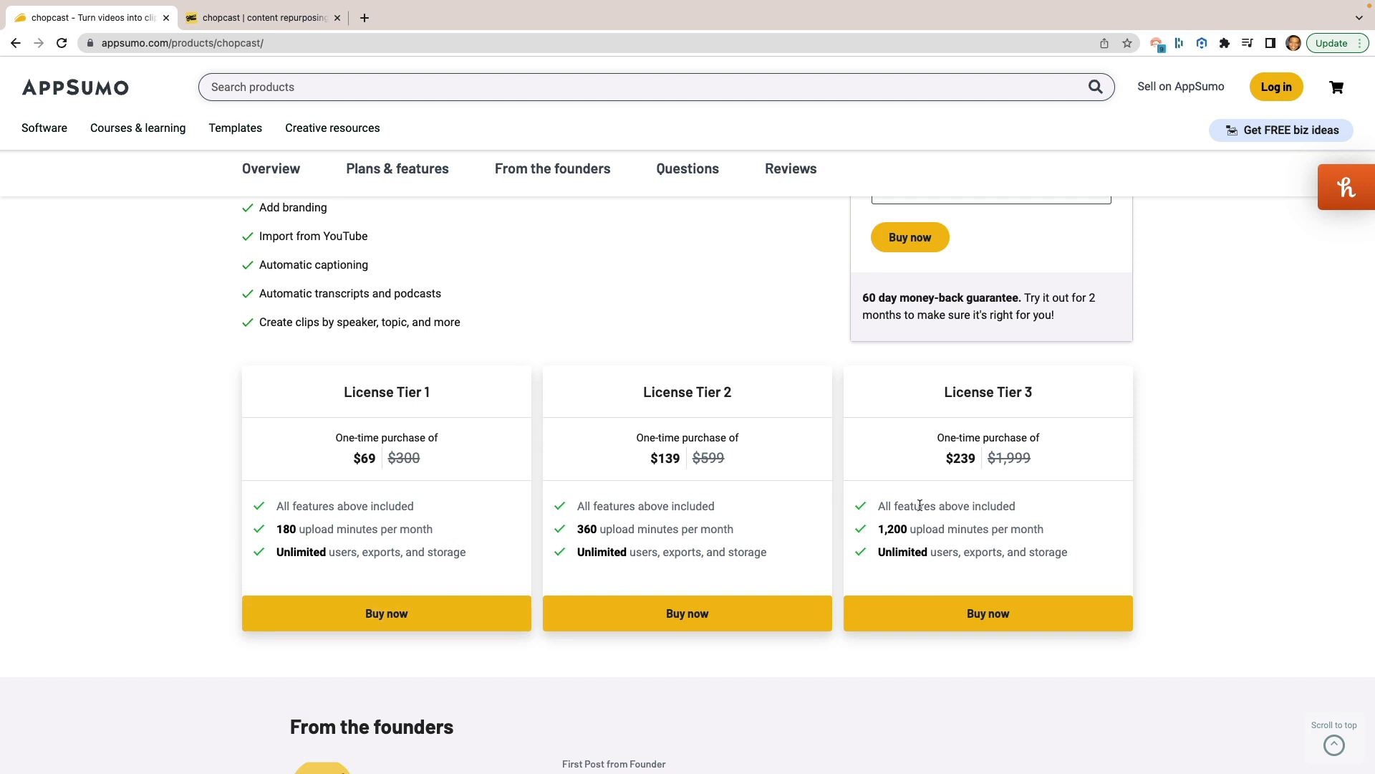
pyautogui.moveTo(351, 529)
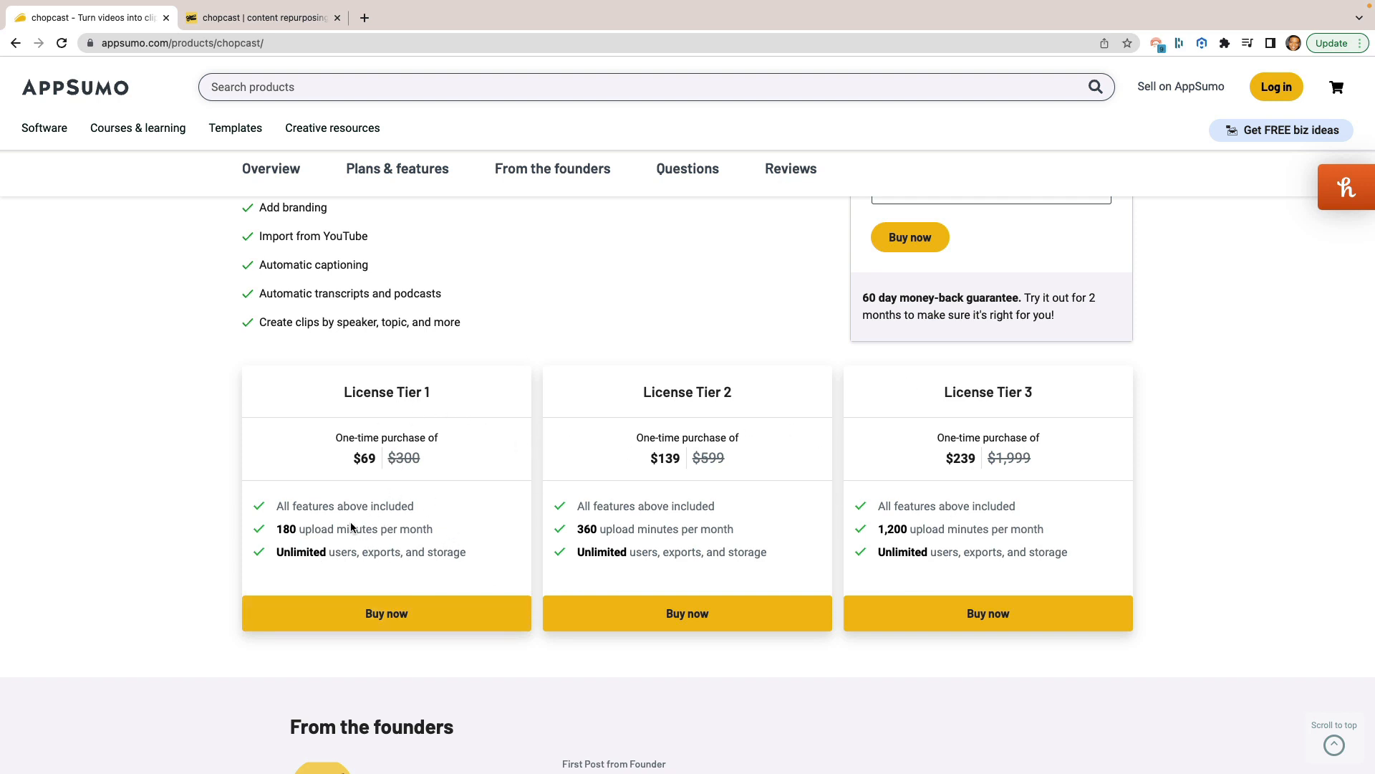
pyautogui.moveTo(379, 529)
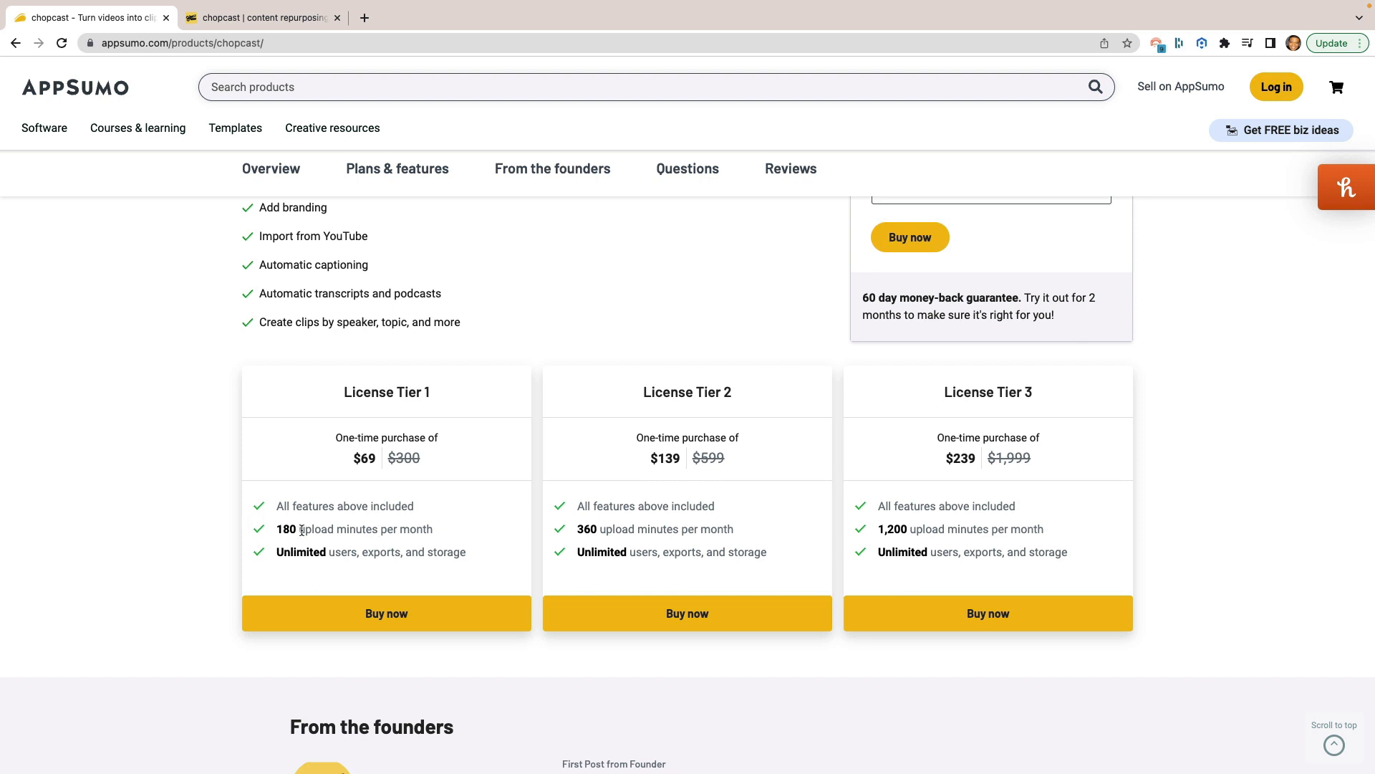
pyautogui.moveTo(664, 566)
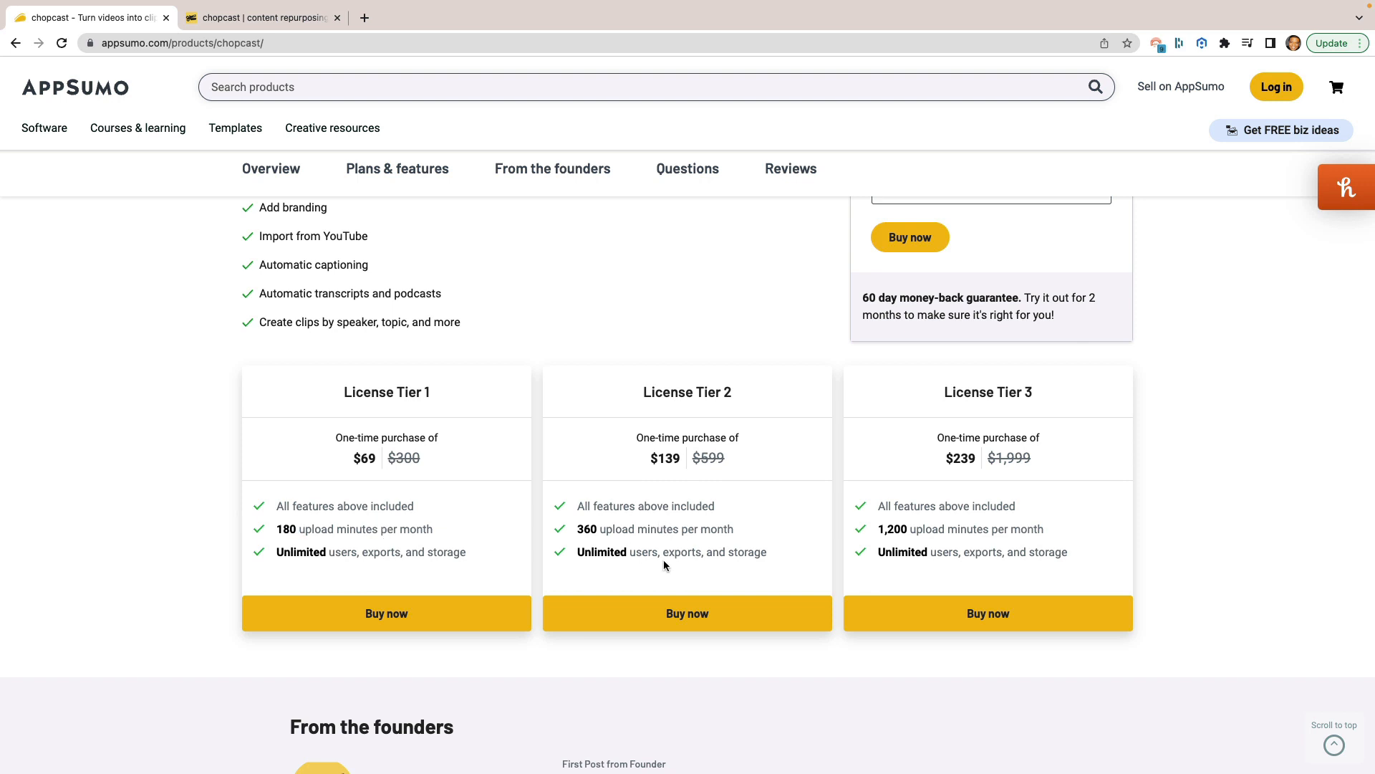
pyautogui.moveTo(682, 451)
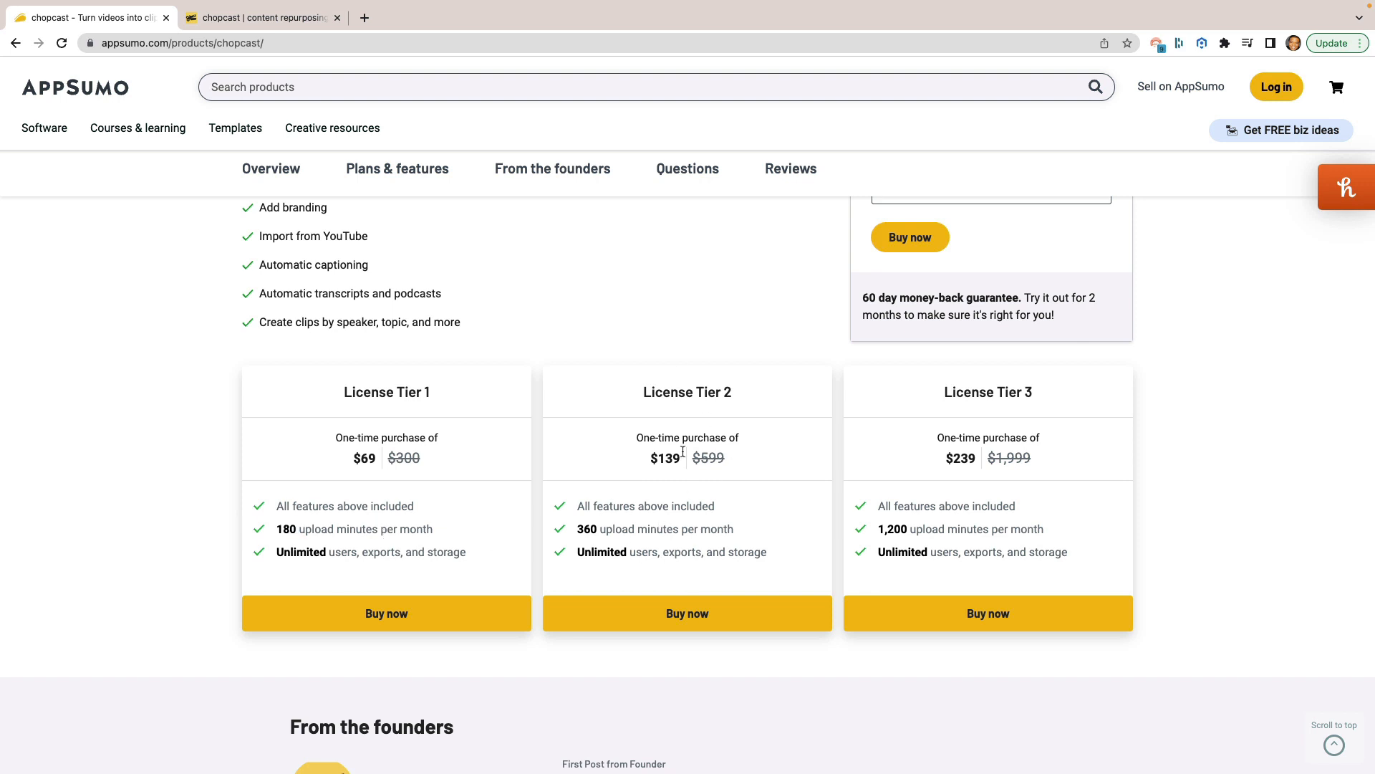
pyautogui.moveTo(1009, 469)
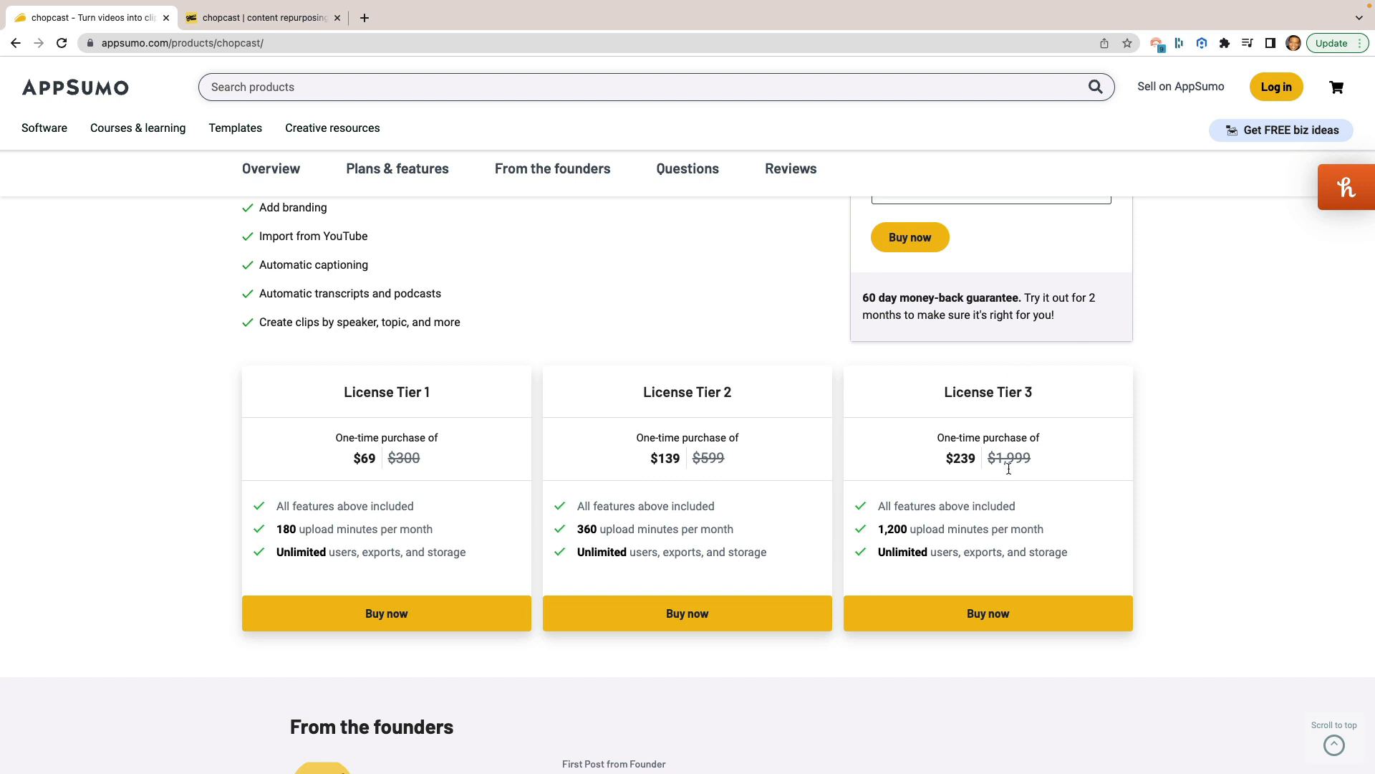
pyautogui.moveTo(968, 478)
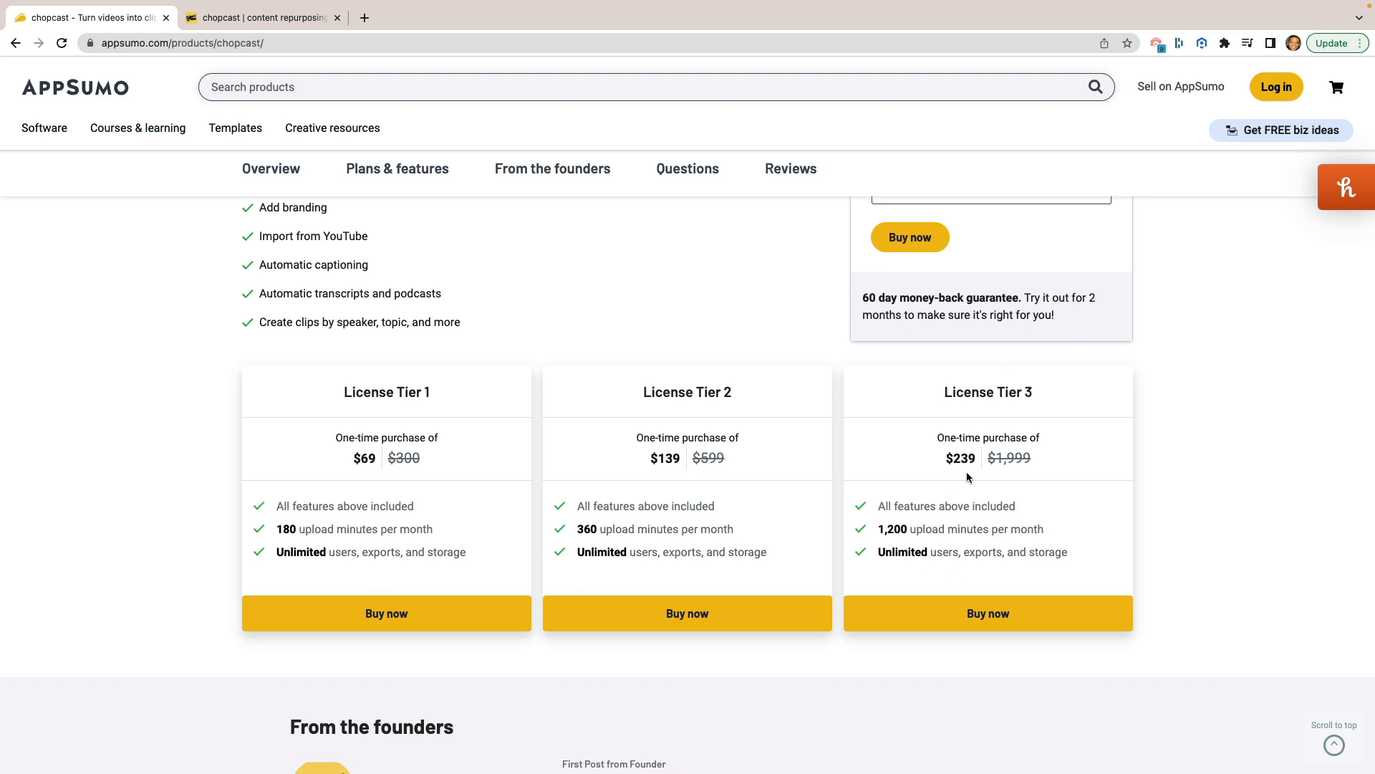
pyautogui.moveTo(666, 405)
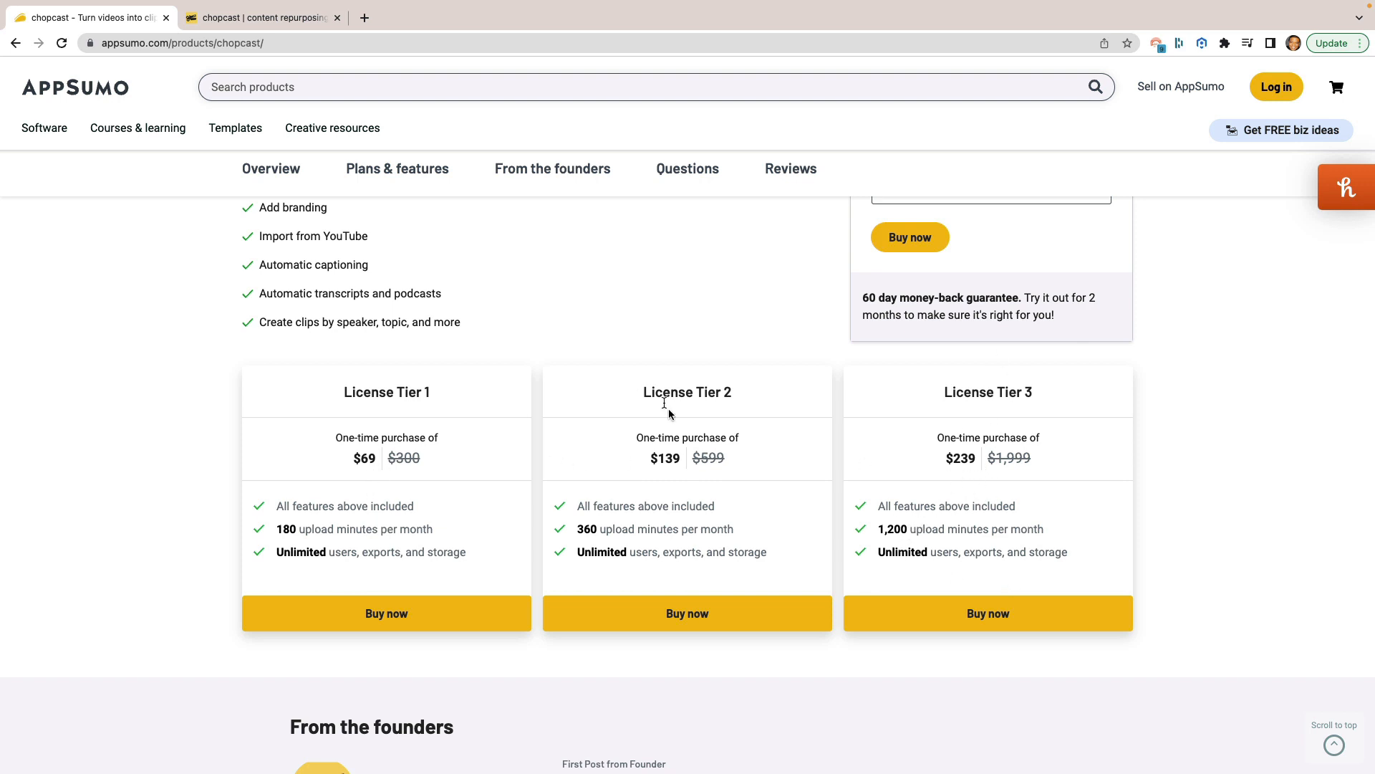
pyautogui.moveTo(969, 484)
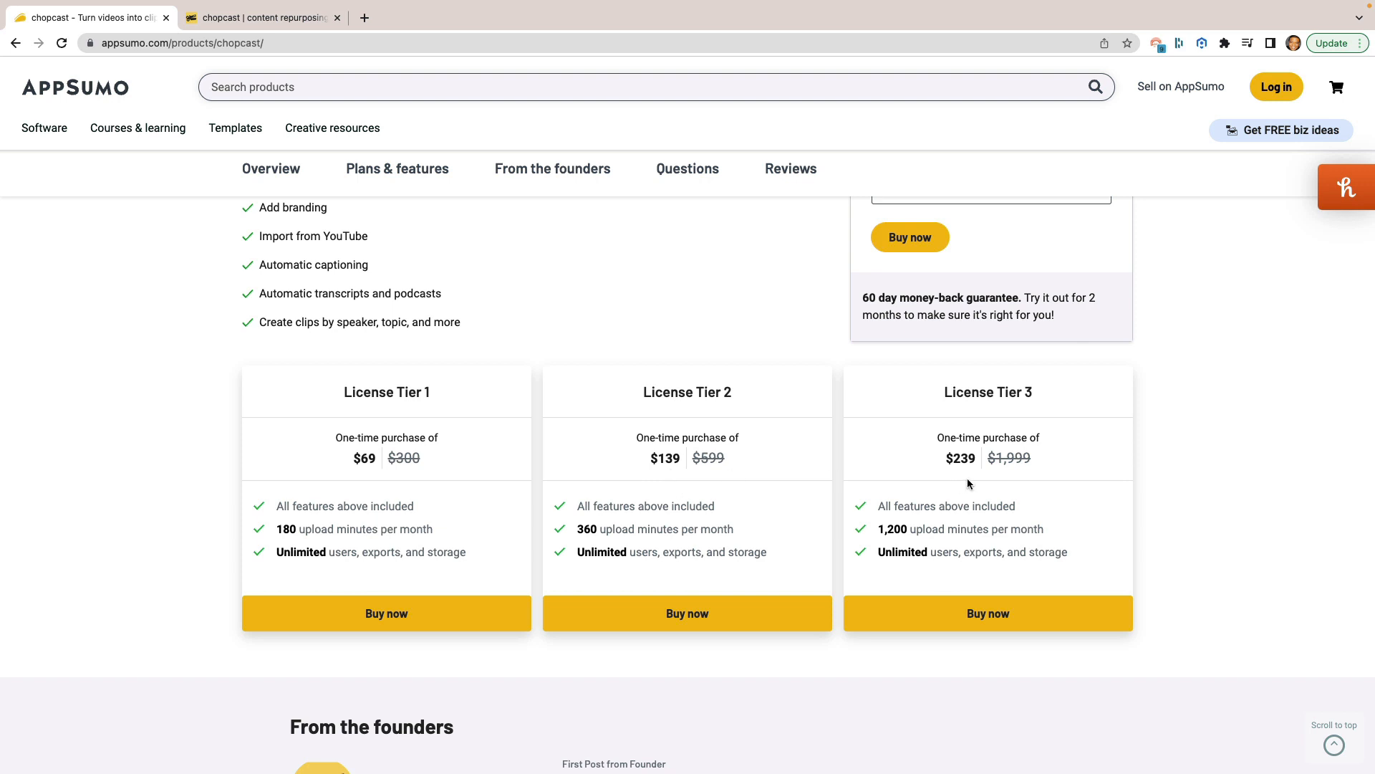
pyautogui.moveTo(847, 505)
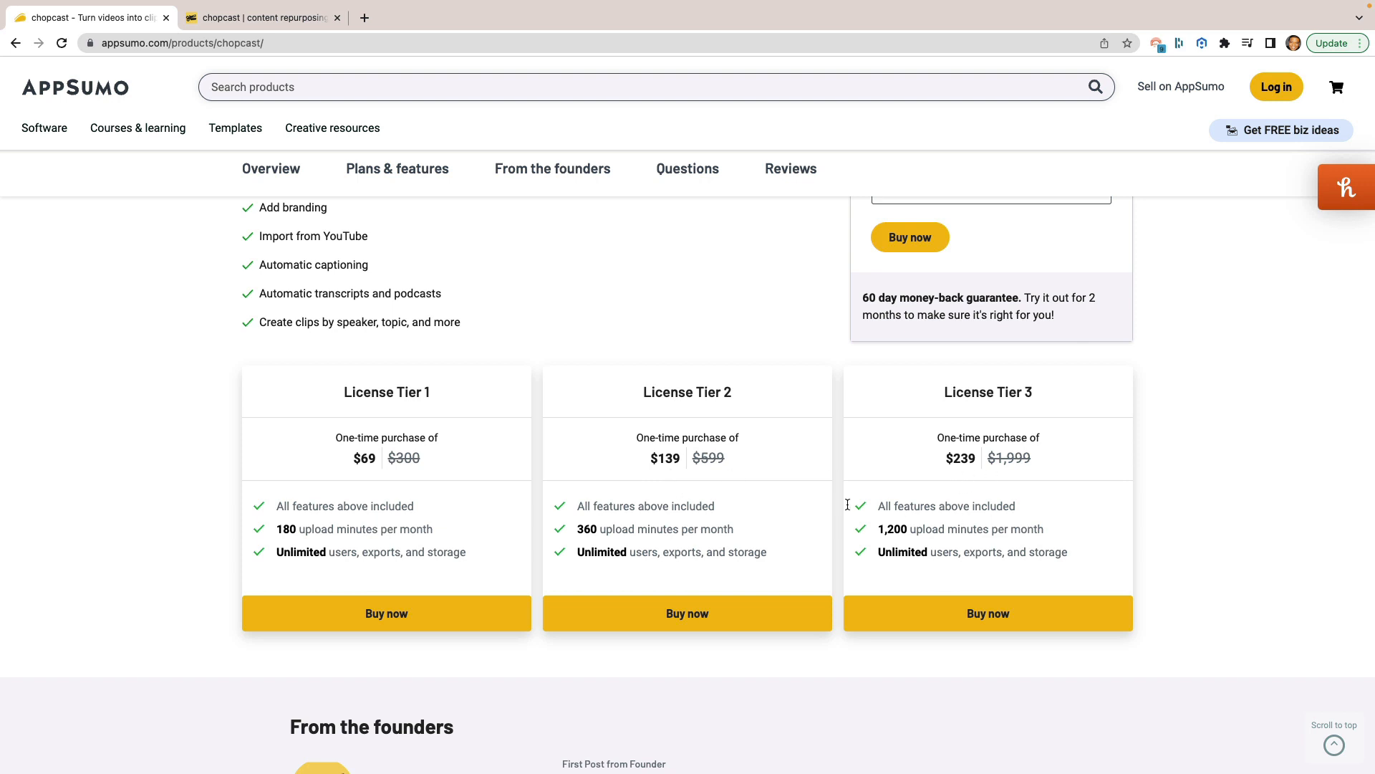
pyautogui.moveTo(454, 432)
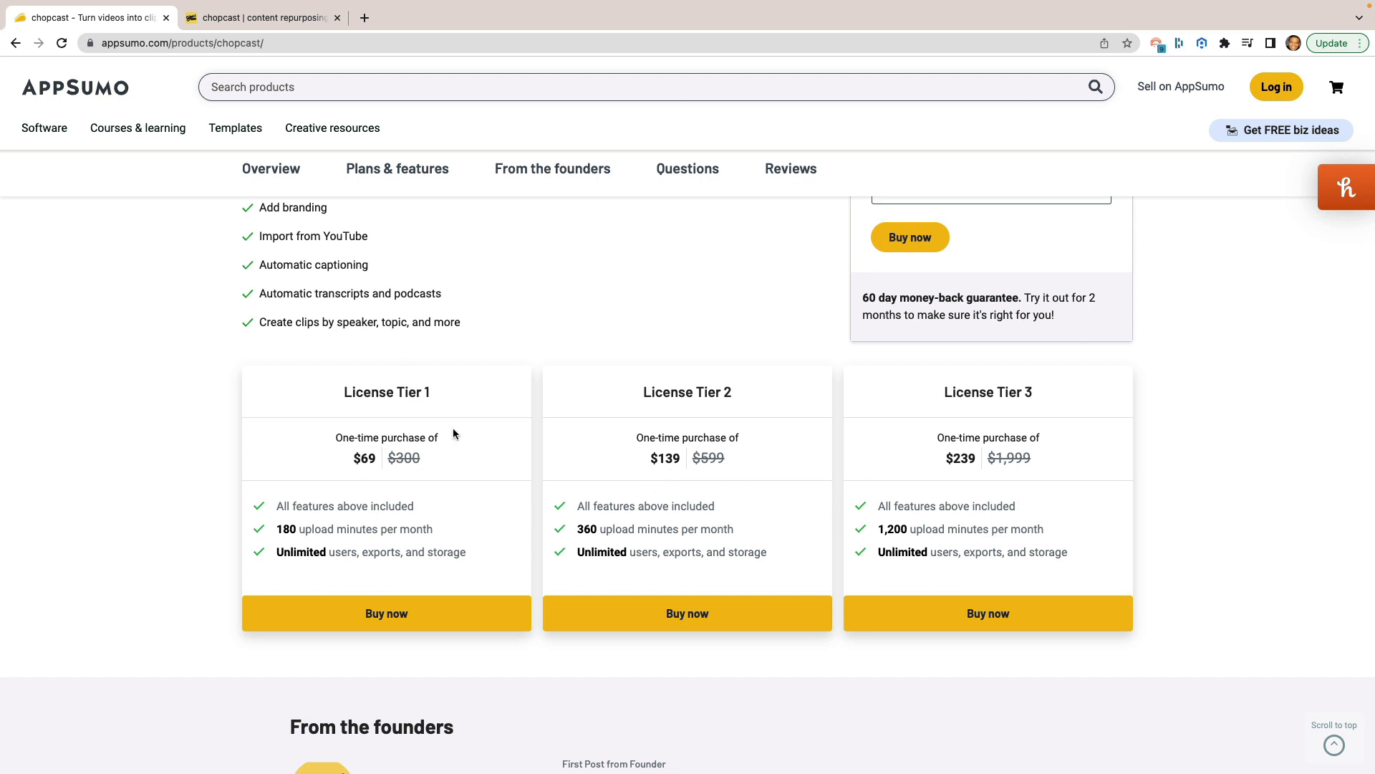
pyautogui.moveTo(301, 529)
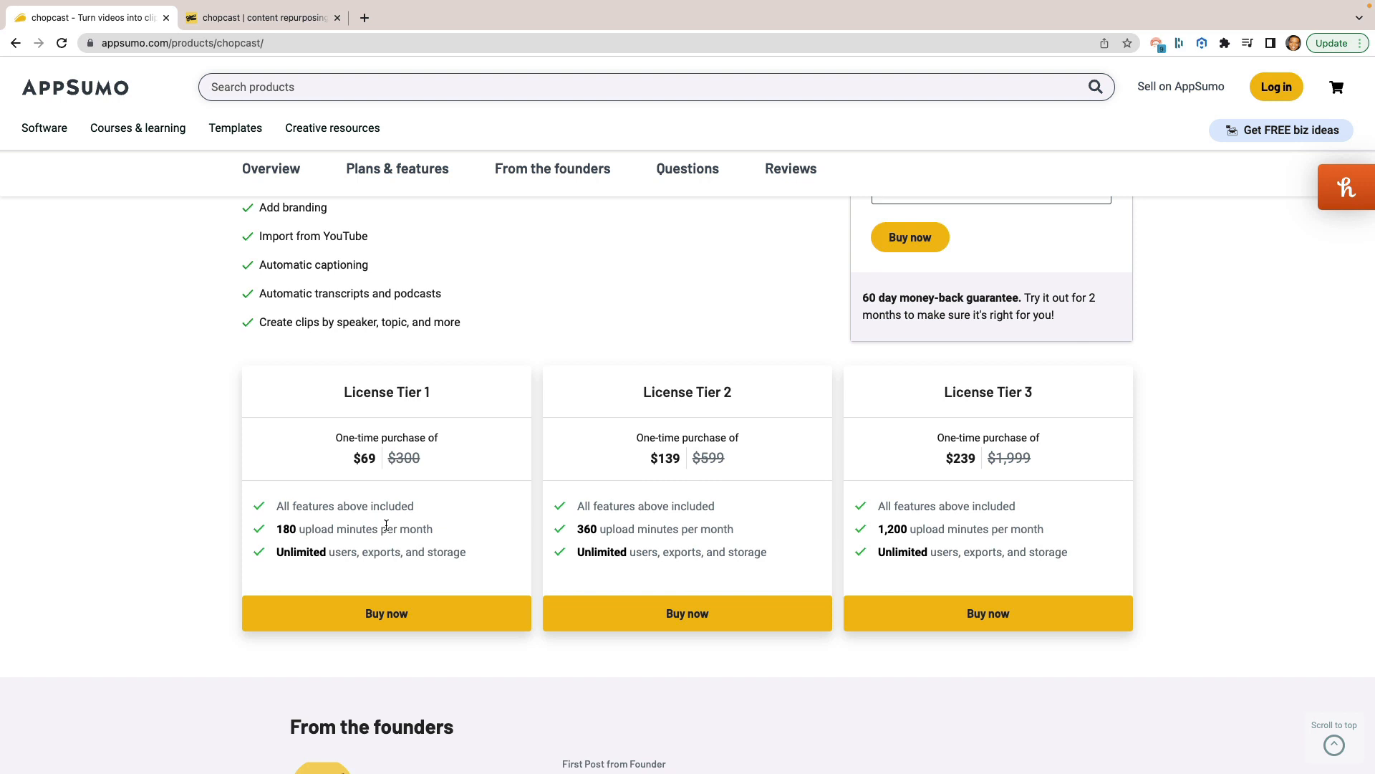
pyautogui.moveTo(662, 397)
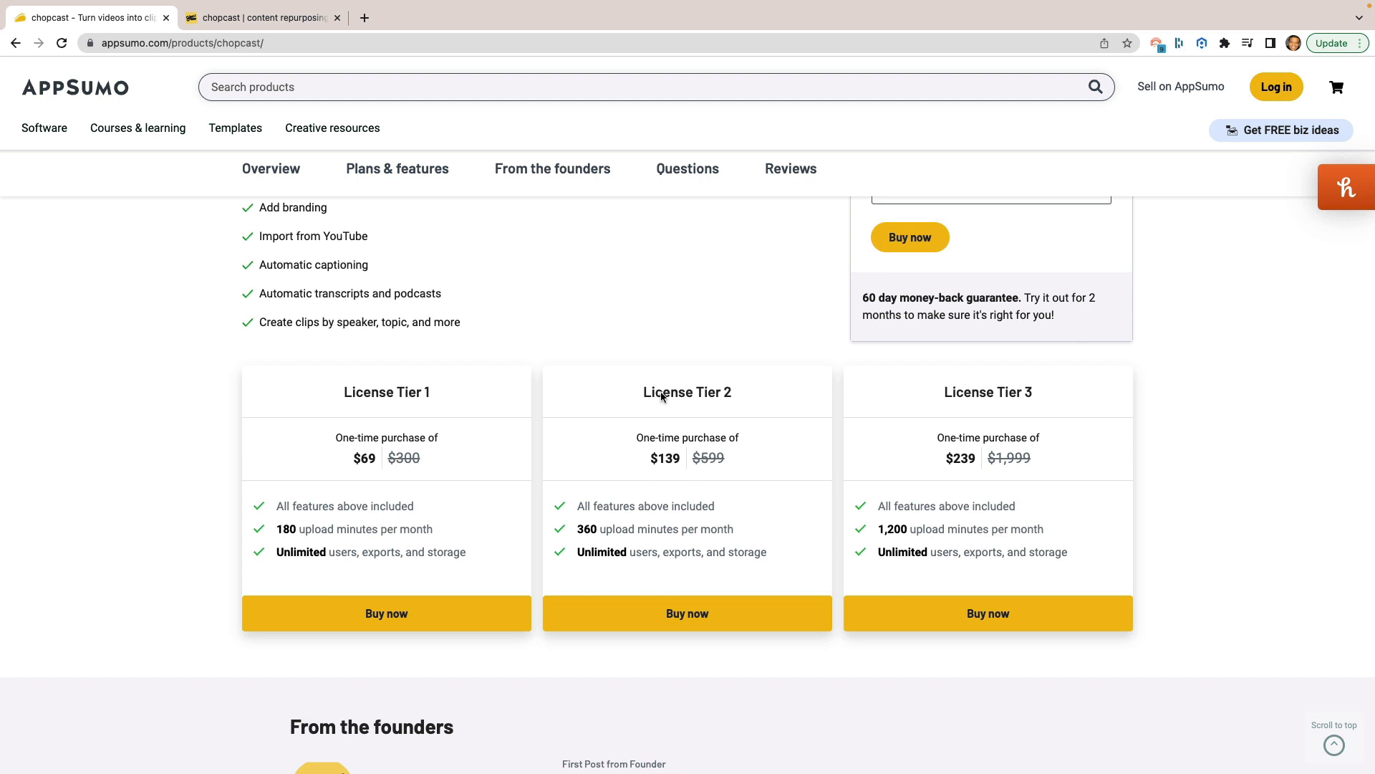
pyautogui.moveTo(682, 495)
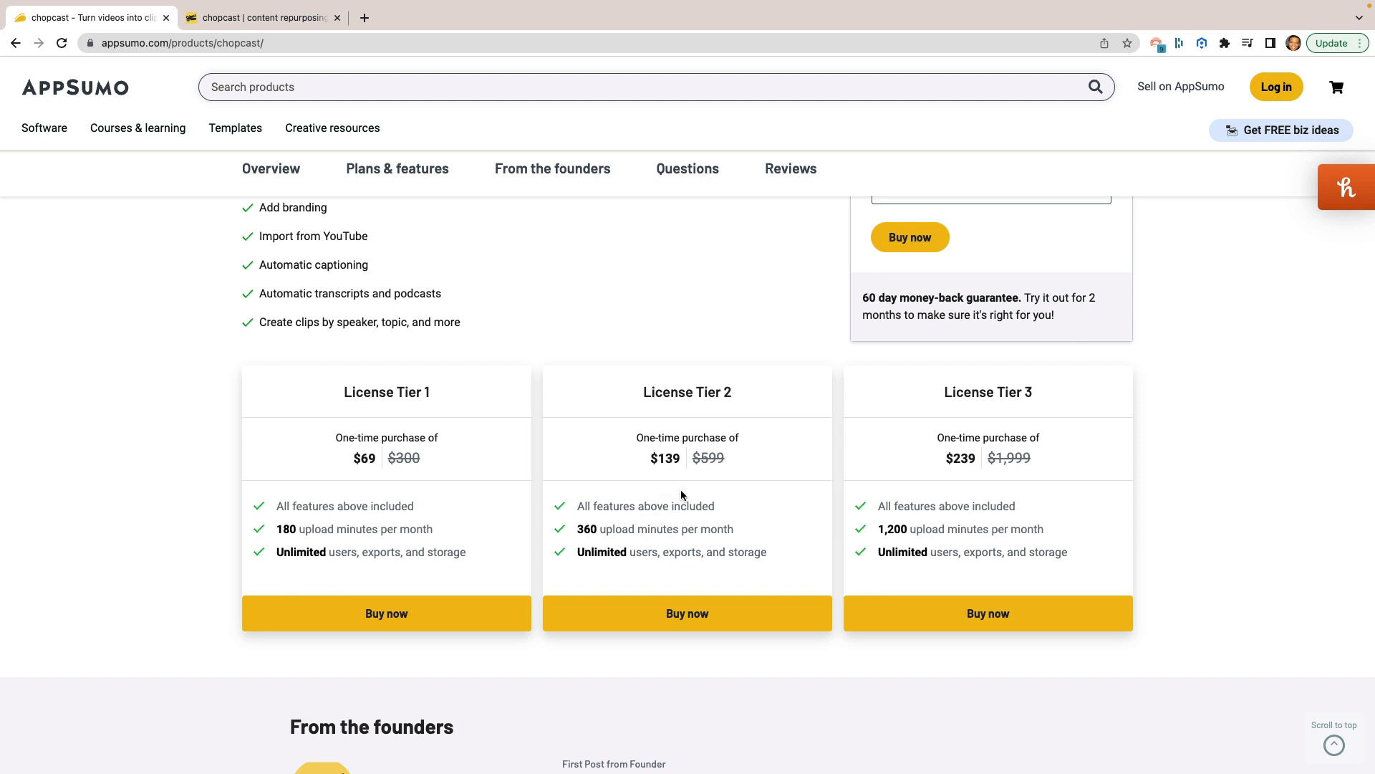
pyautogui.moveTo(571, 504)
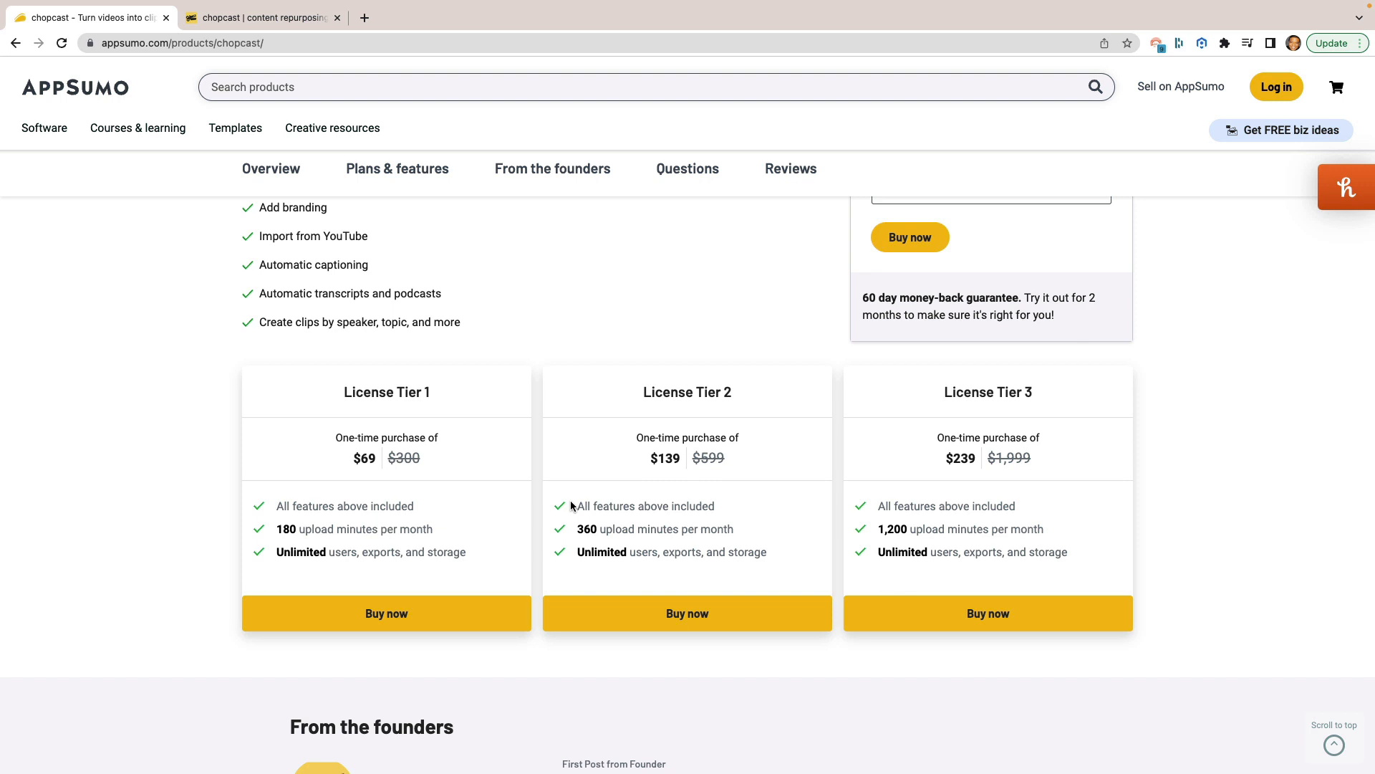
pyautogui.moveTo(1003, 507)
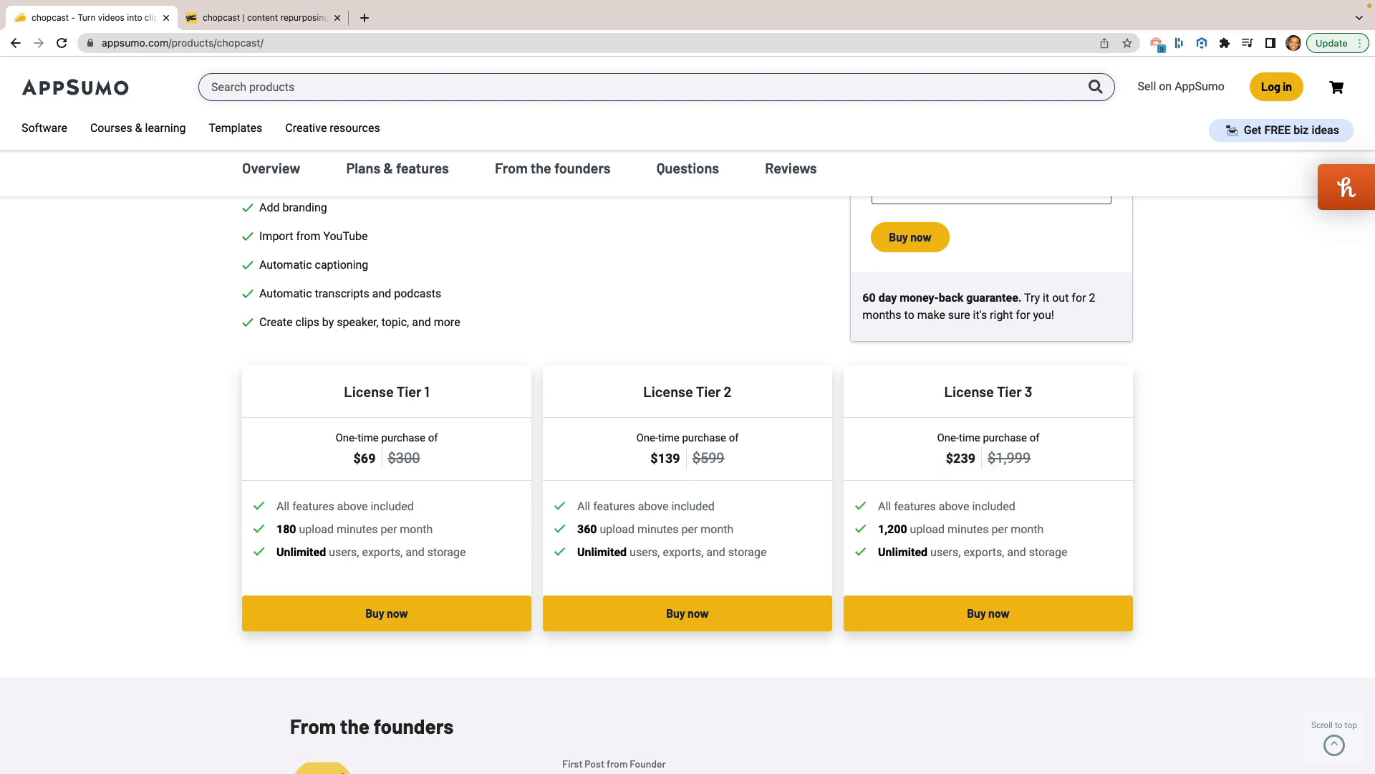
pyautogui.scroll(-3)
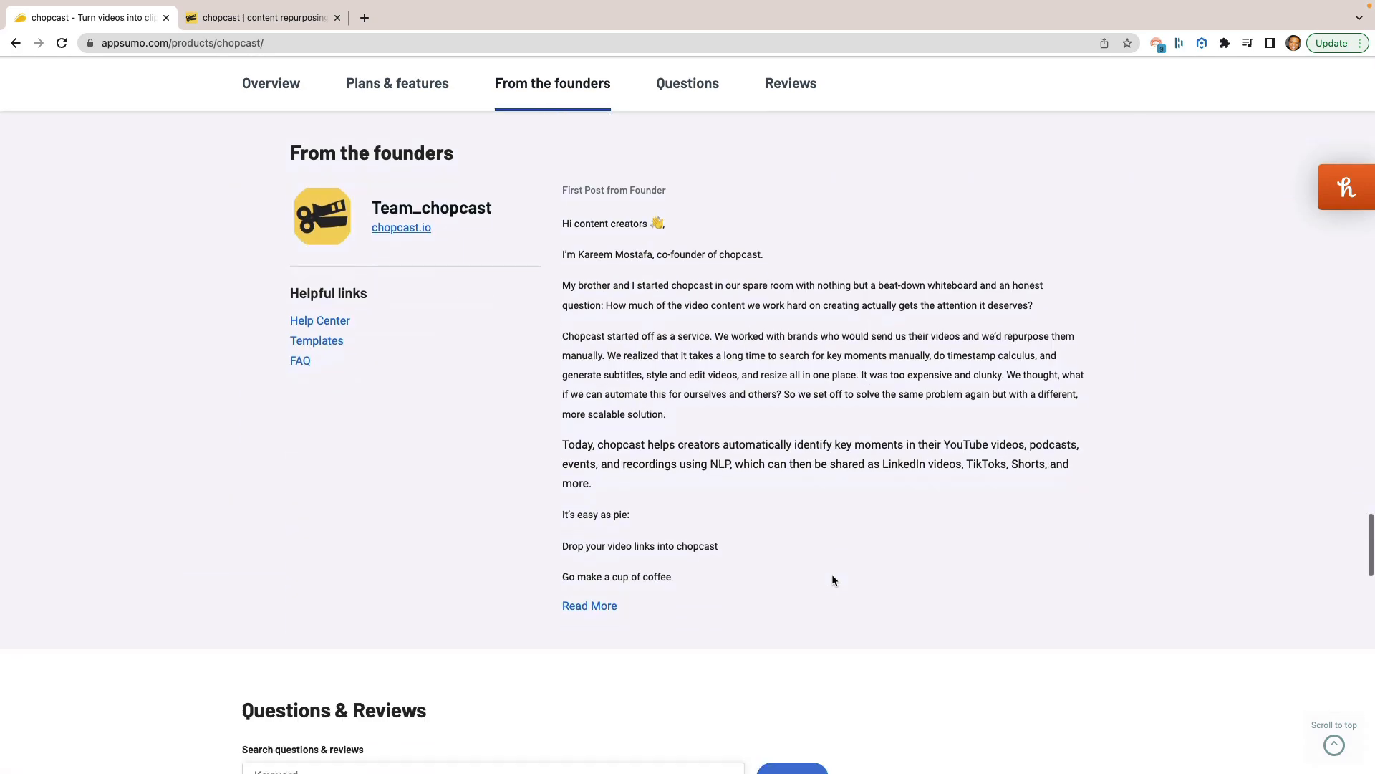
# Step: Glance back at the license tiers, then return to Kareem Mostafa's founder post
pyautogui.scroll(3)
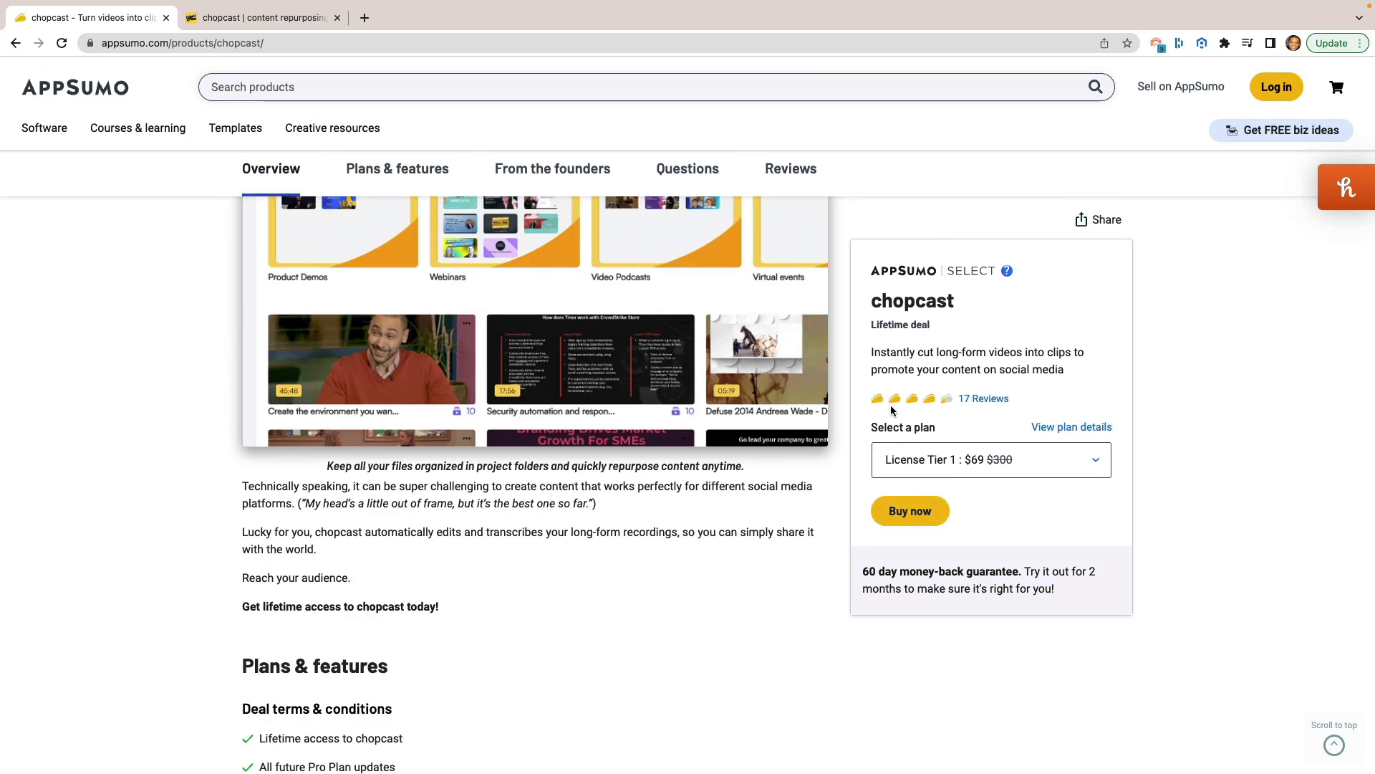
pyautogui.moveTo(952, 412)
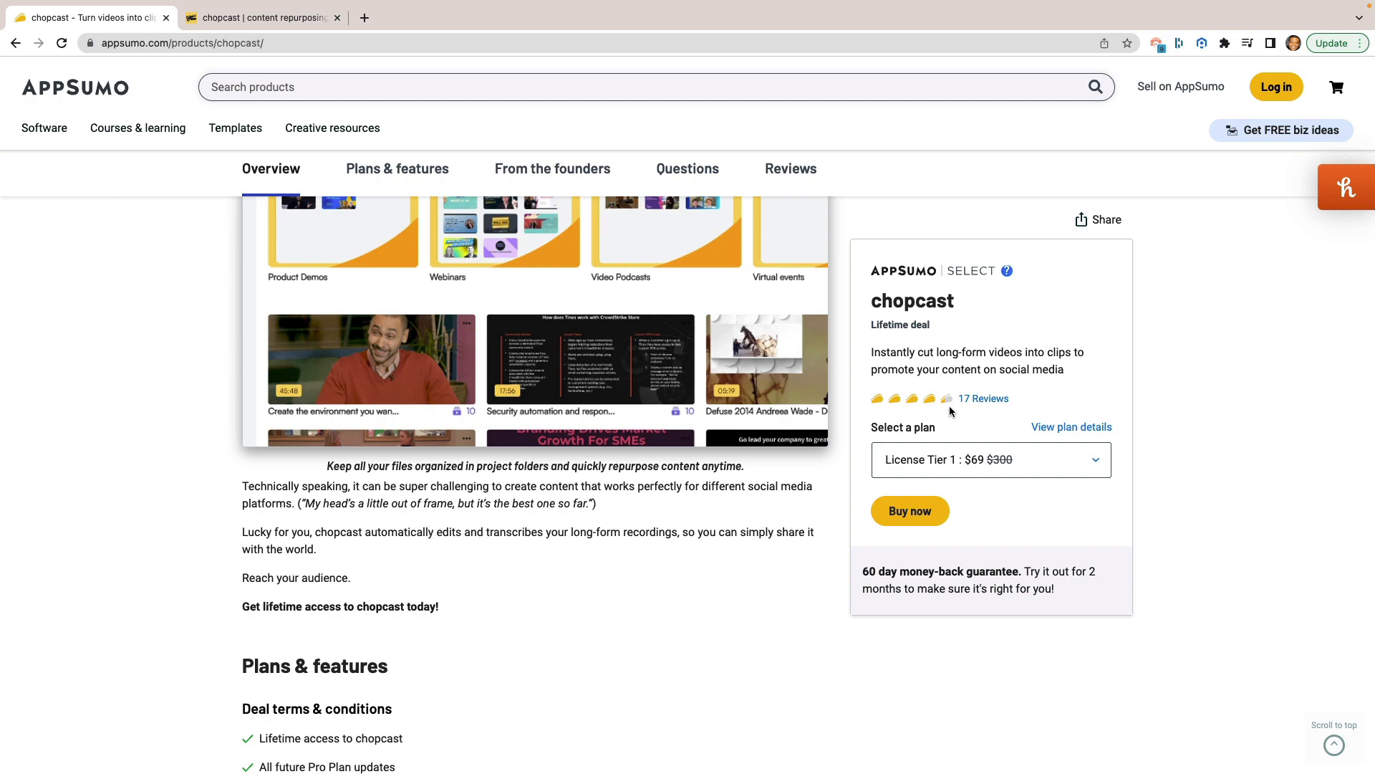
pyautogui.moveTo(956, 418)
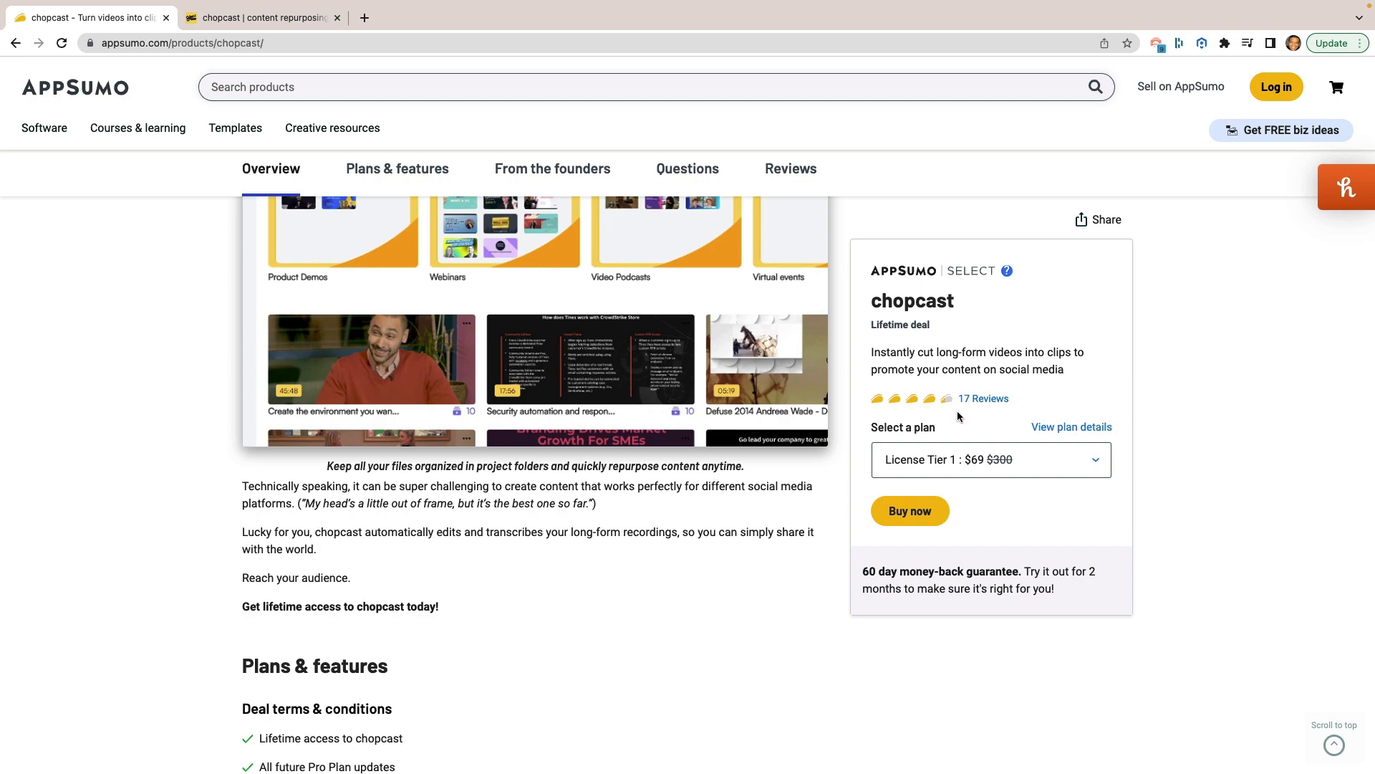
pyautogui.scroll(-3)
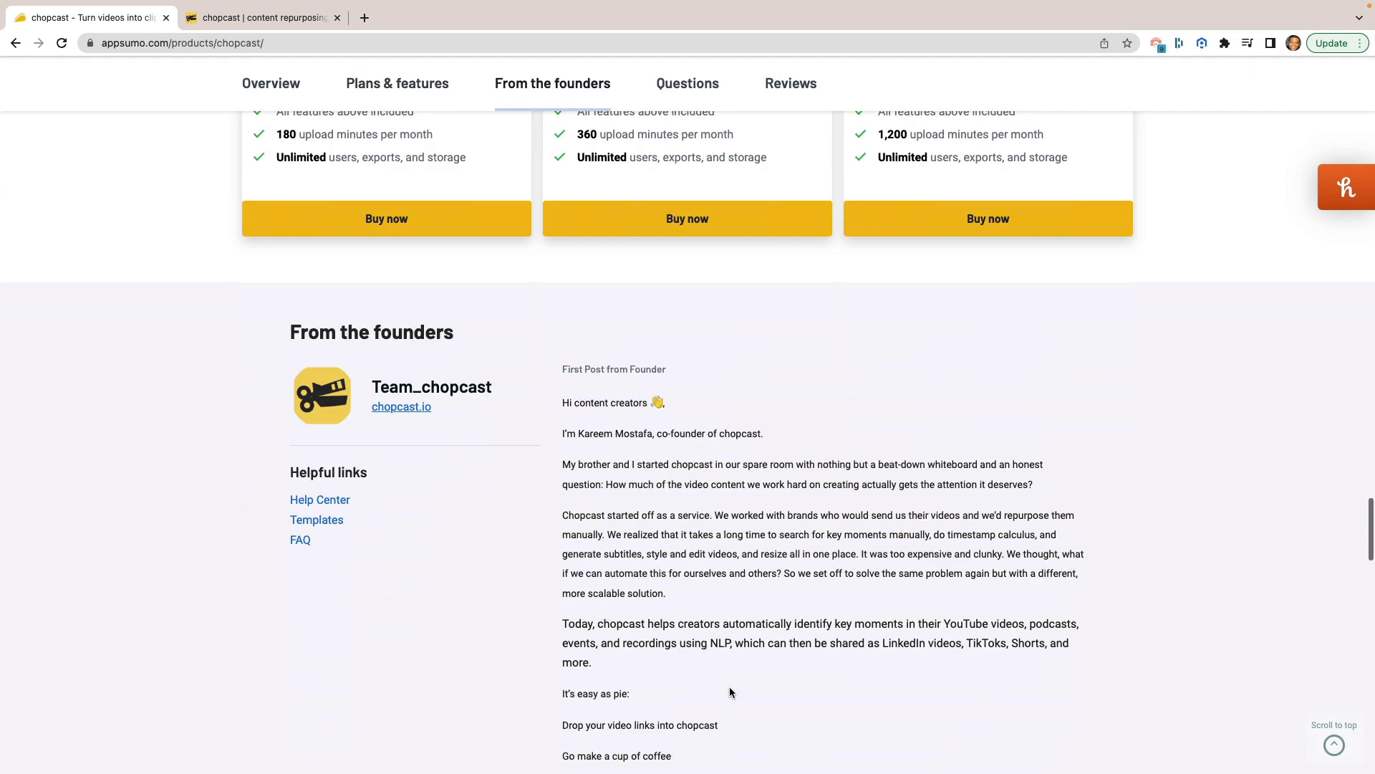
# Step: Move down from the founders' post to the Questions & Reviews section
pyautogui.scroll(-3)
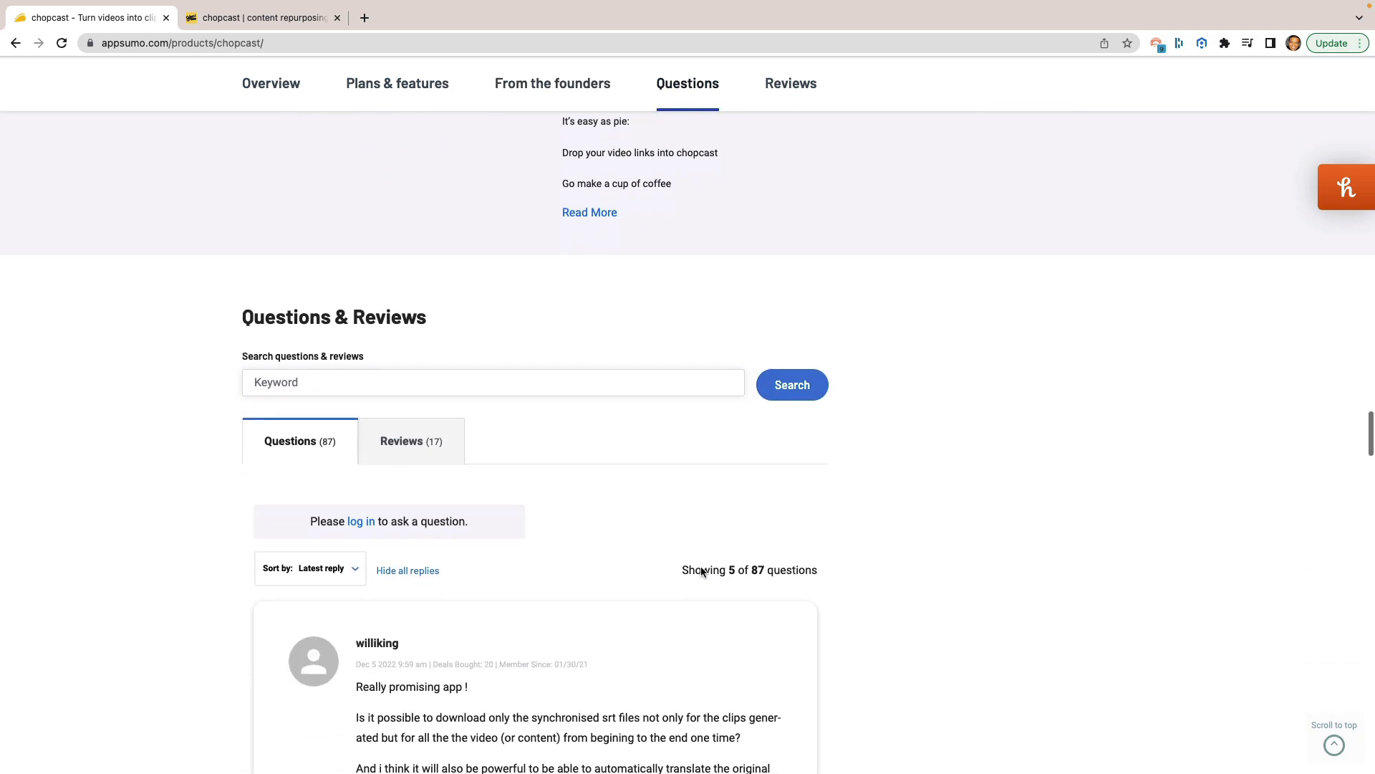
pyautogui.scroll(-3)
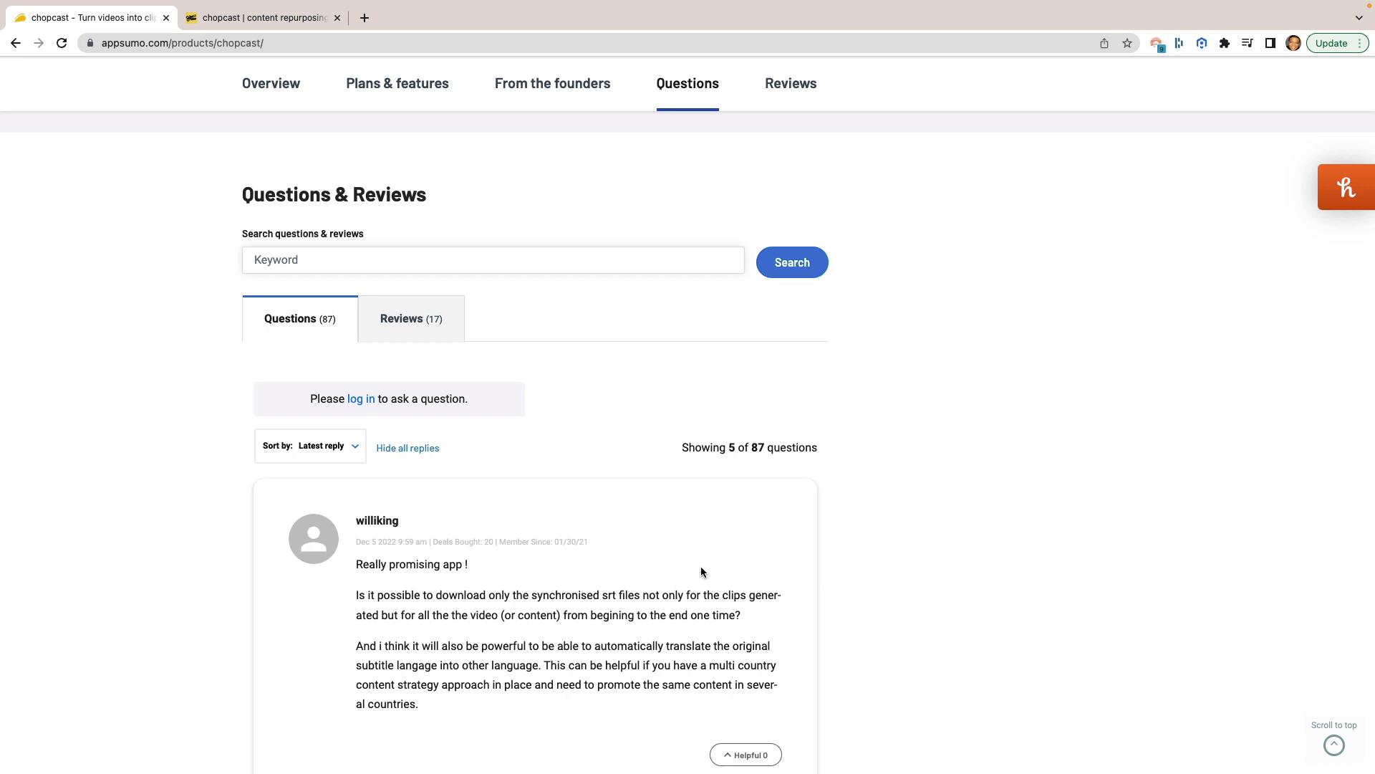
pyautogui.moveTo(483, 483)
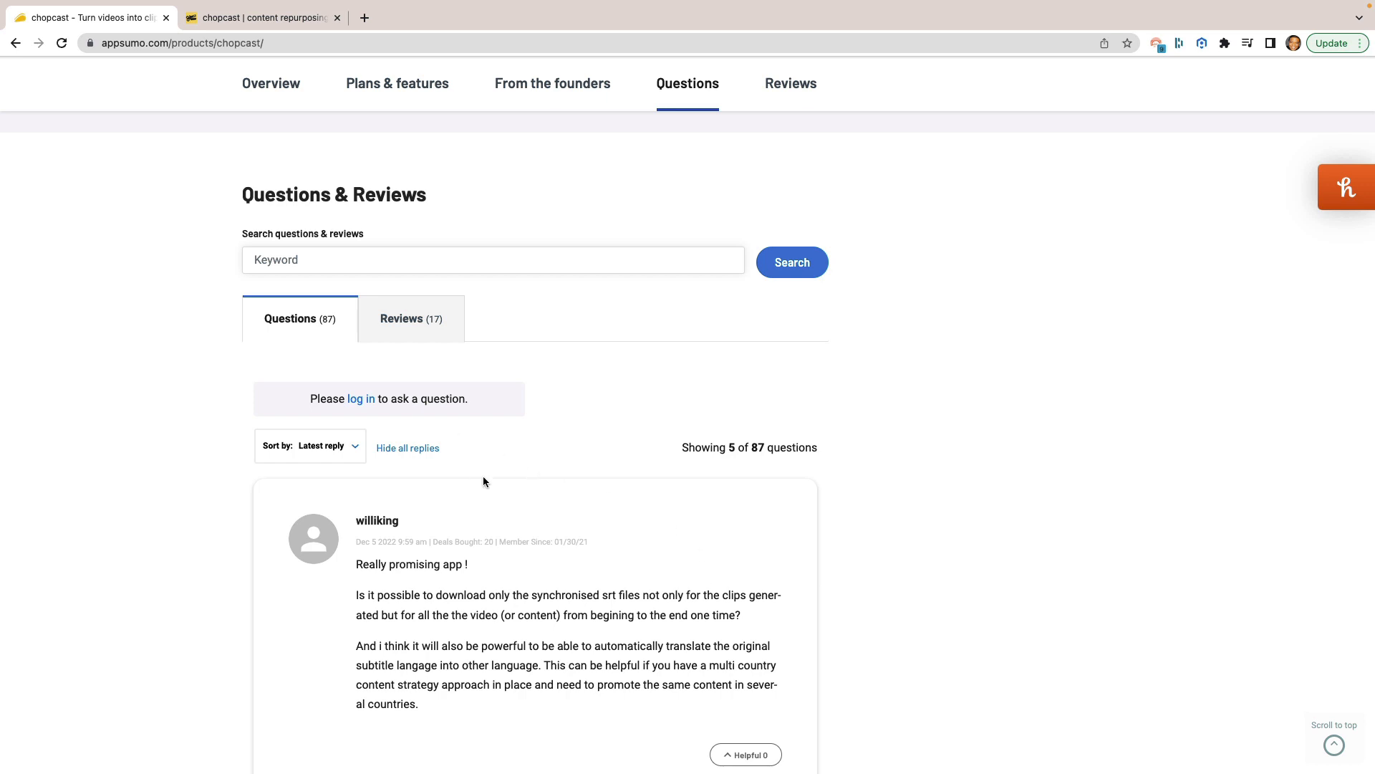
pyautogui.moveTo(604, 483)
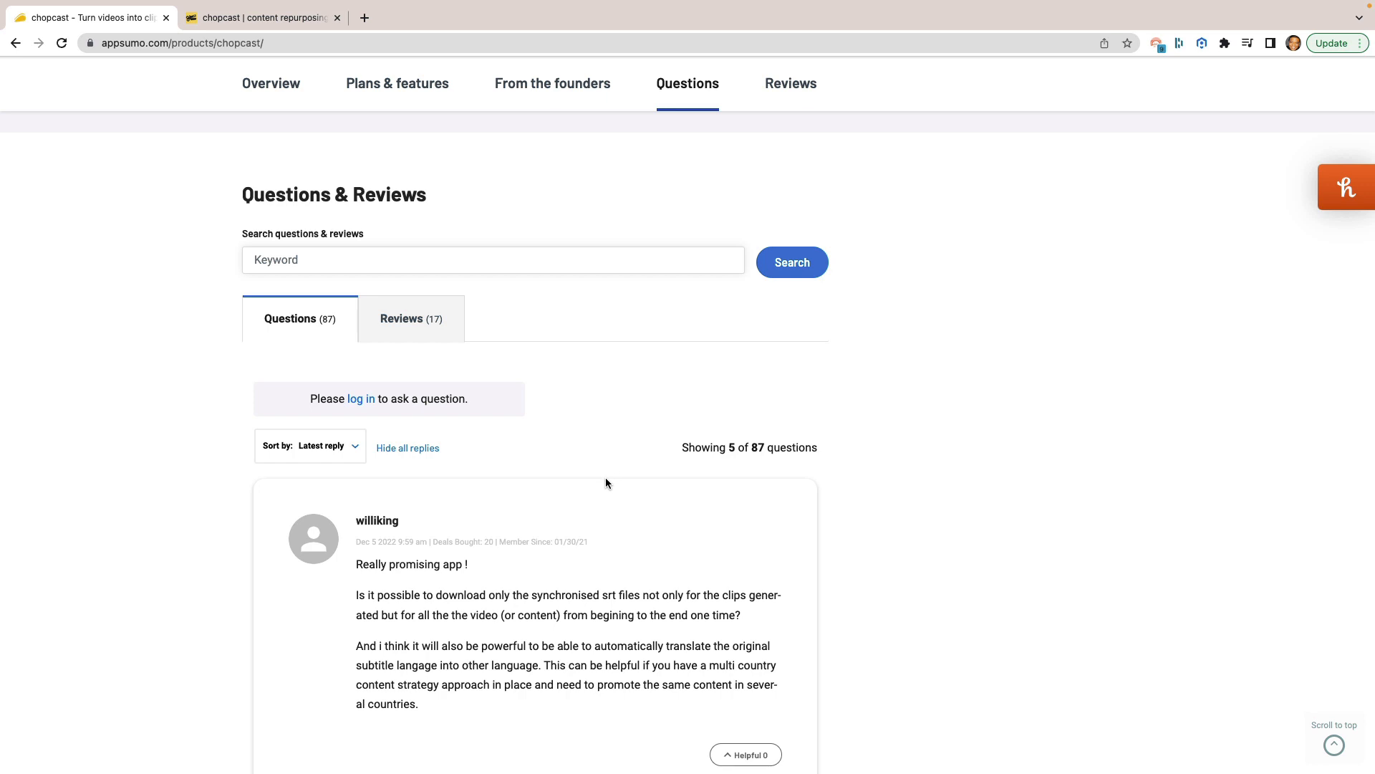
pyautogui.scroll(-3)
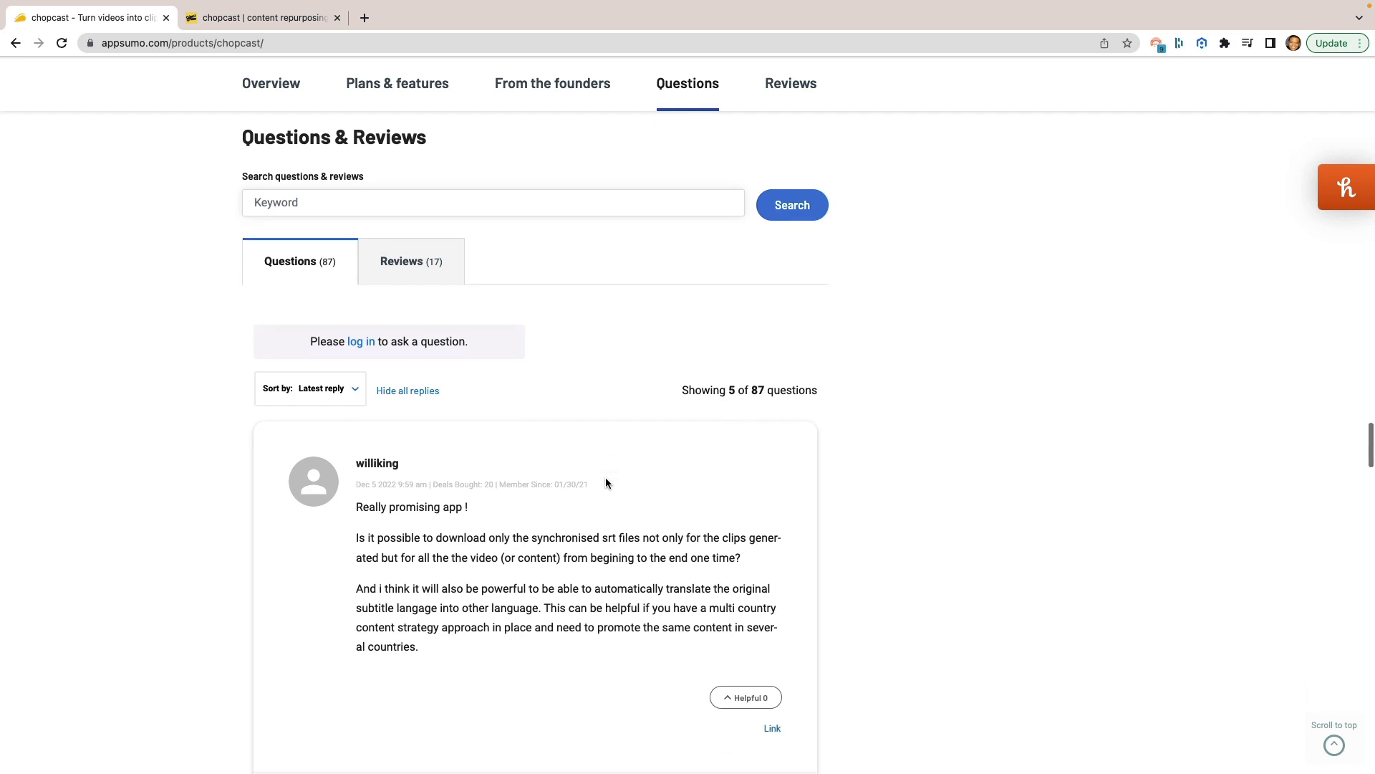
pyautogui.scroll(-3)
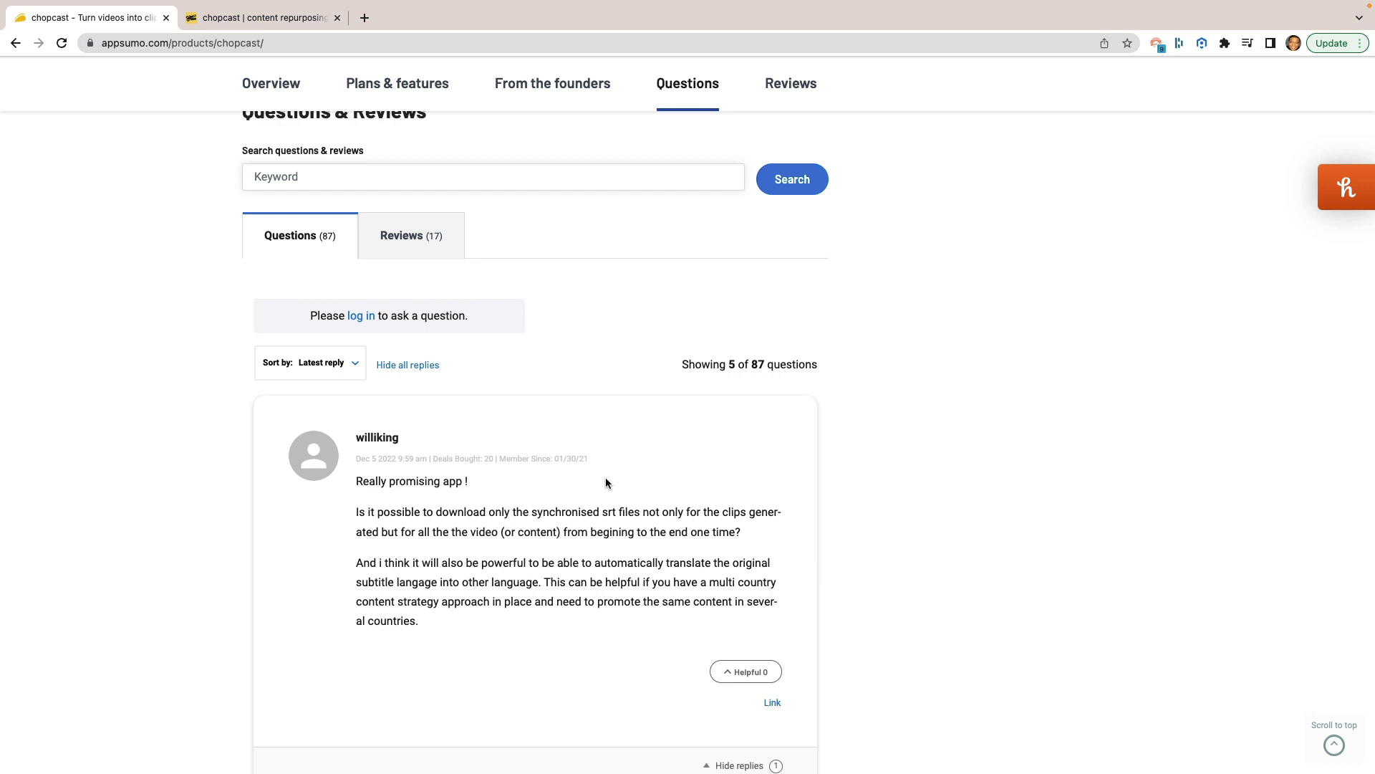
pyautogui.moveTo(678, 454)
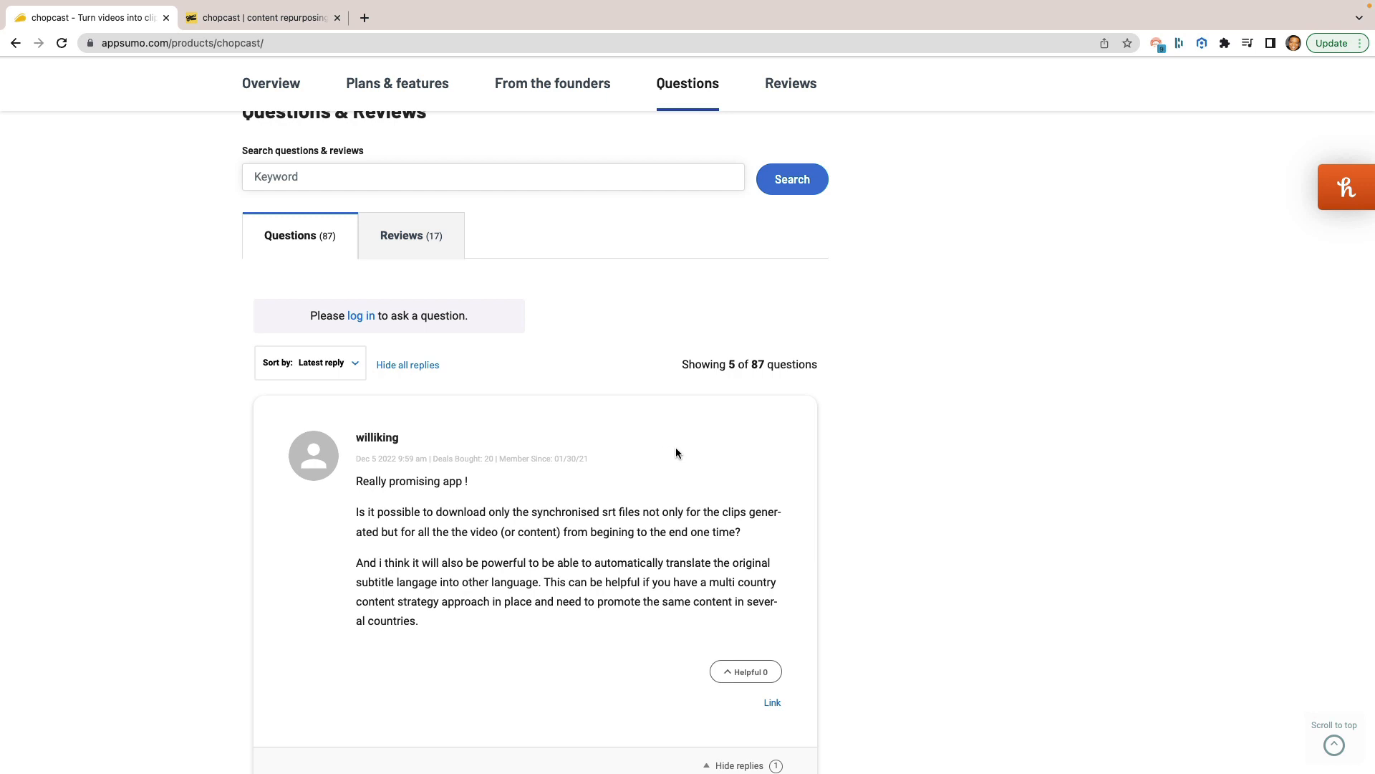
pyautogui.moveTo(680, 377)
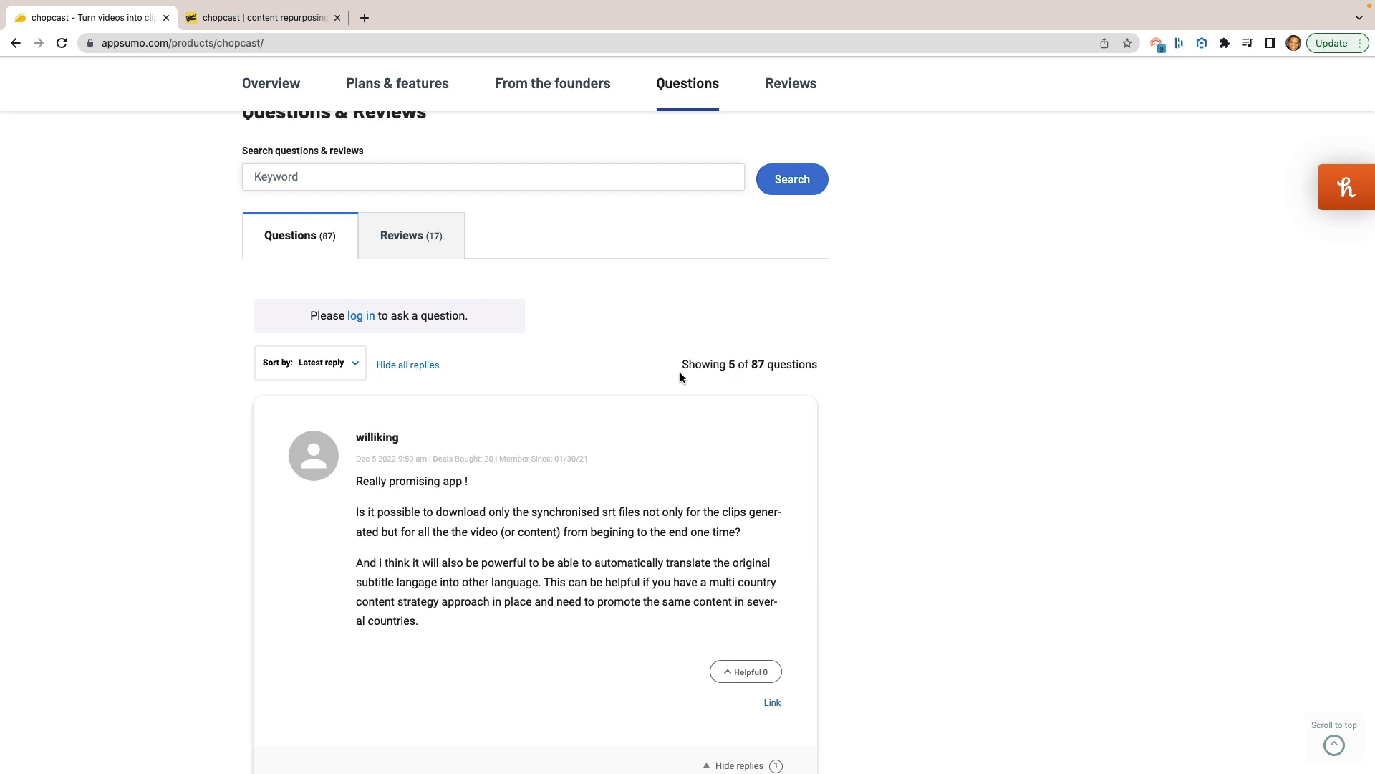
pyautogui.scroll(-3)
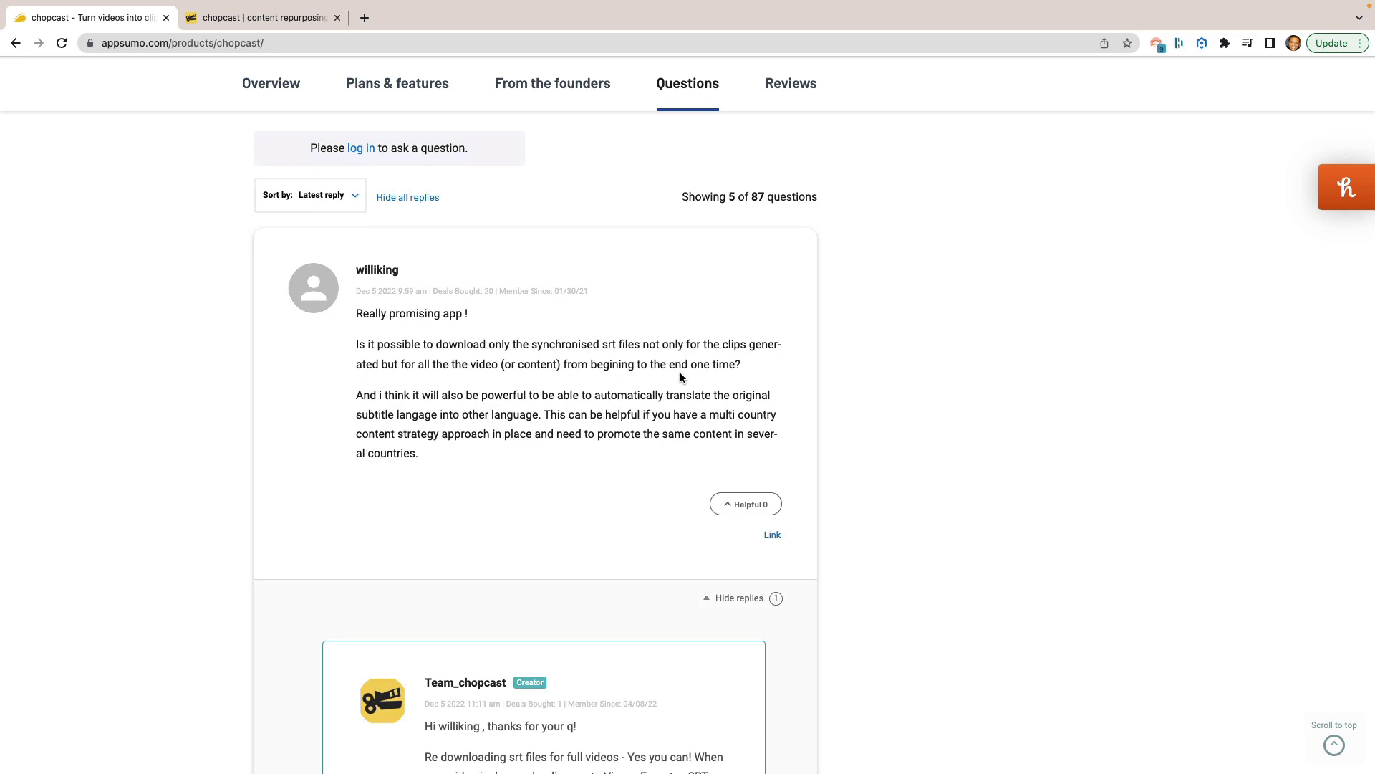
pyautogui.moveTo(573, 408)
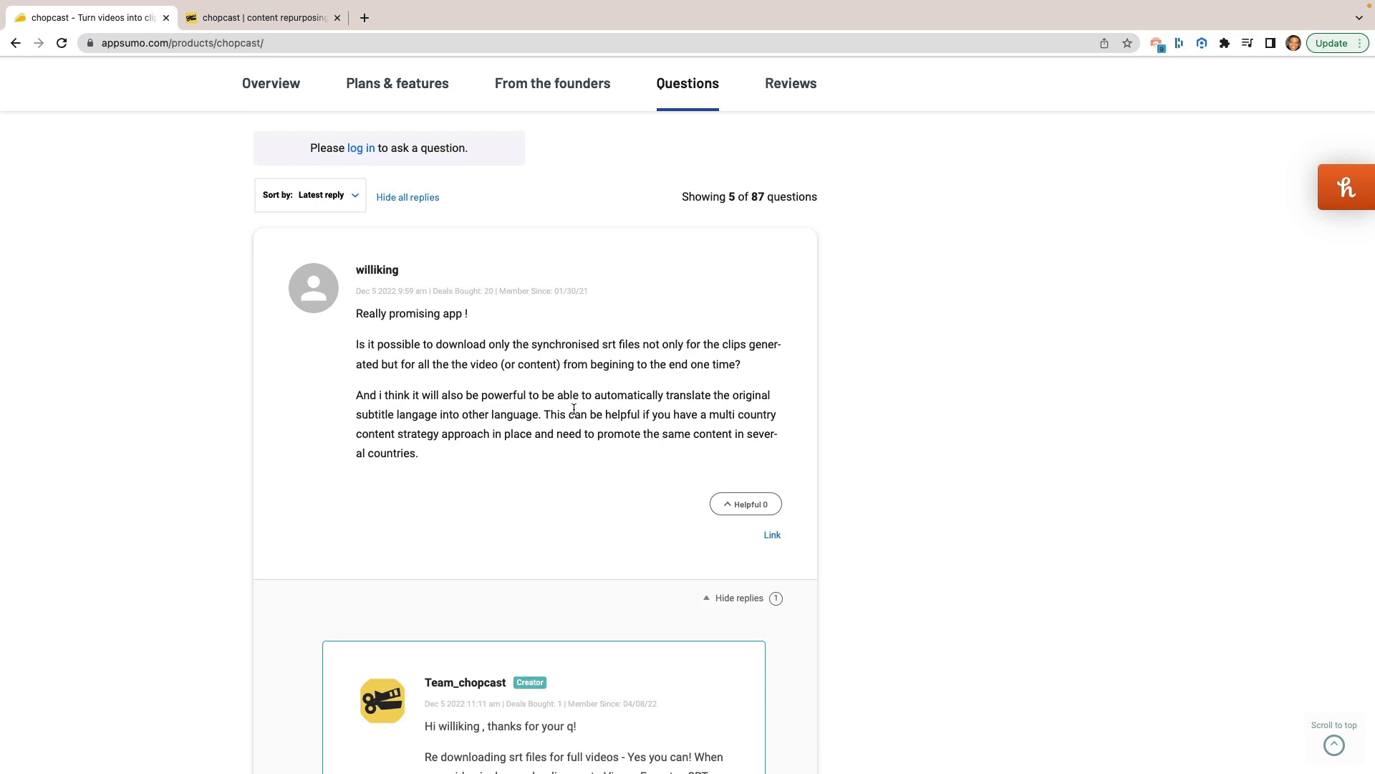
pyautogui.click(552, 83)
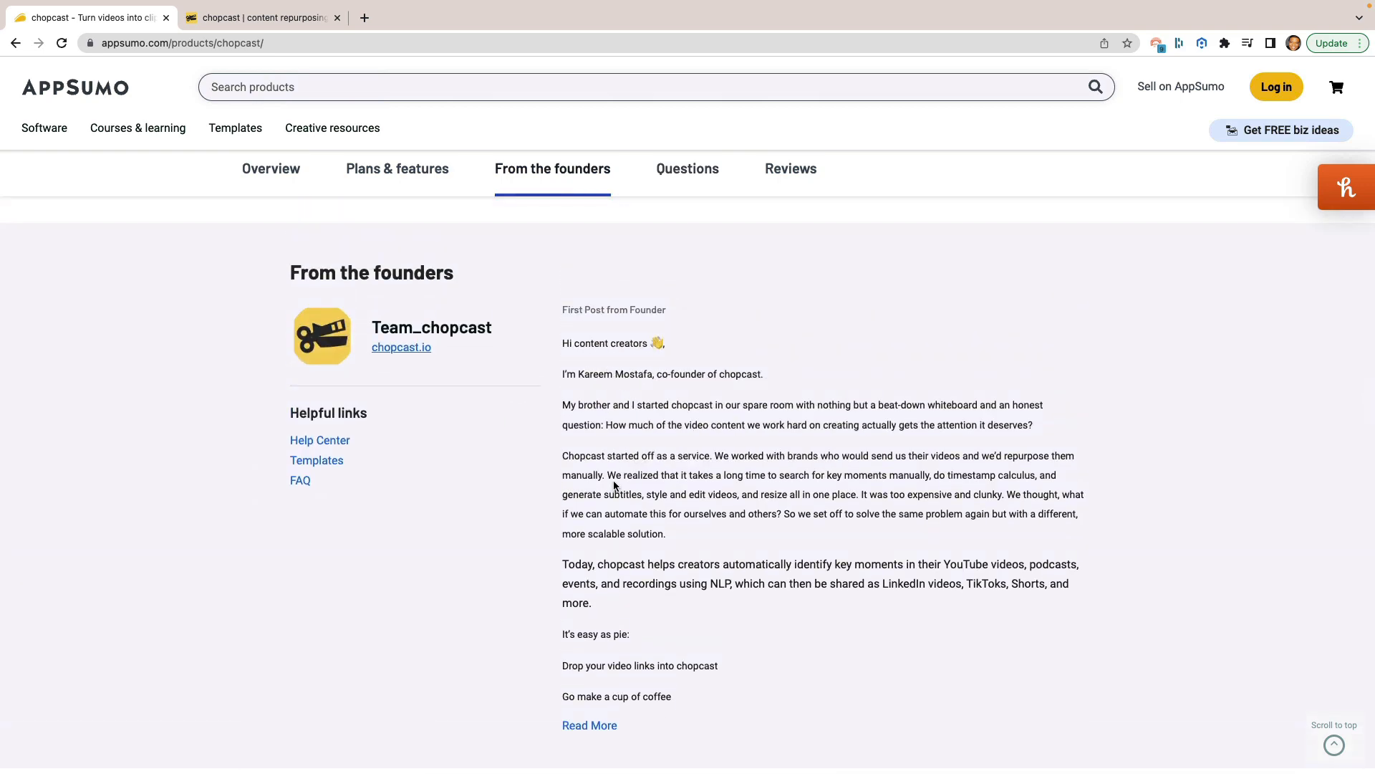
pyautogui.scroll(-3)
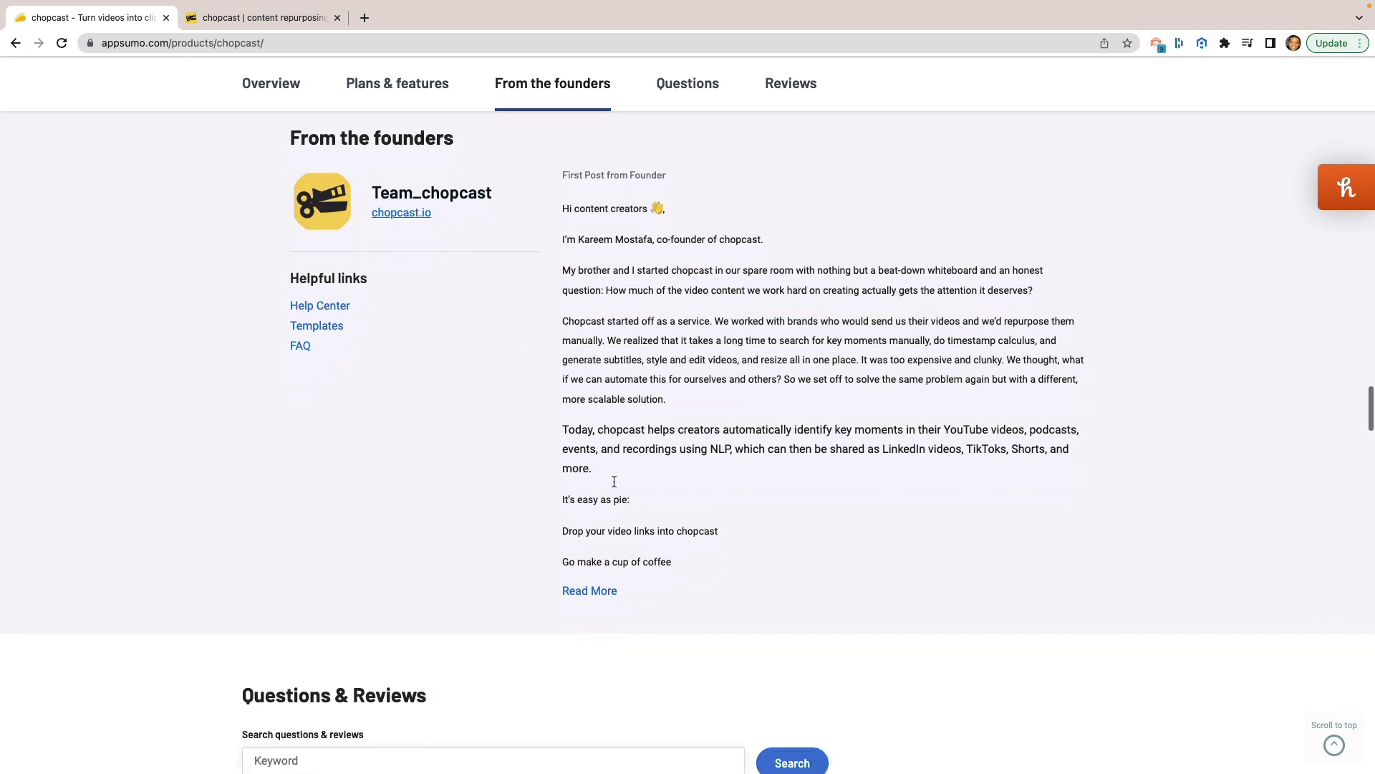
pyautogui.click(687, 83)
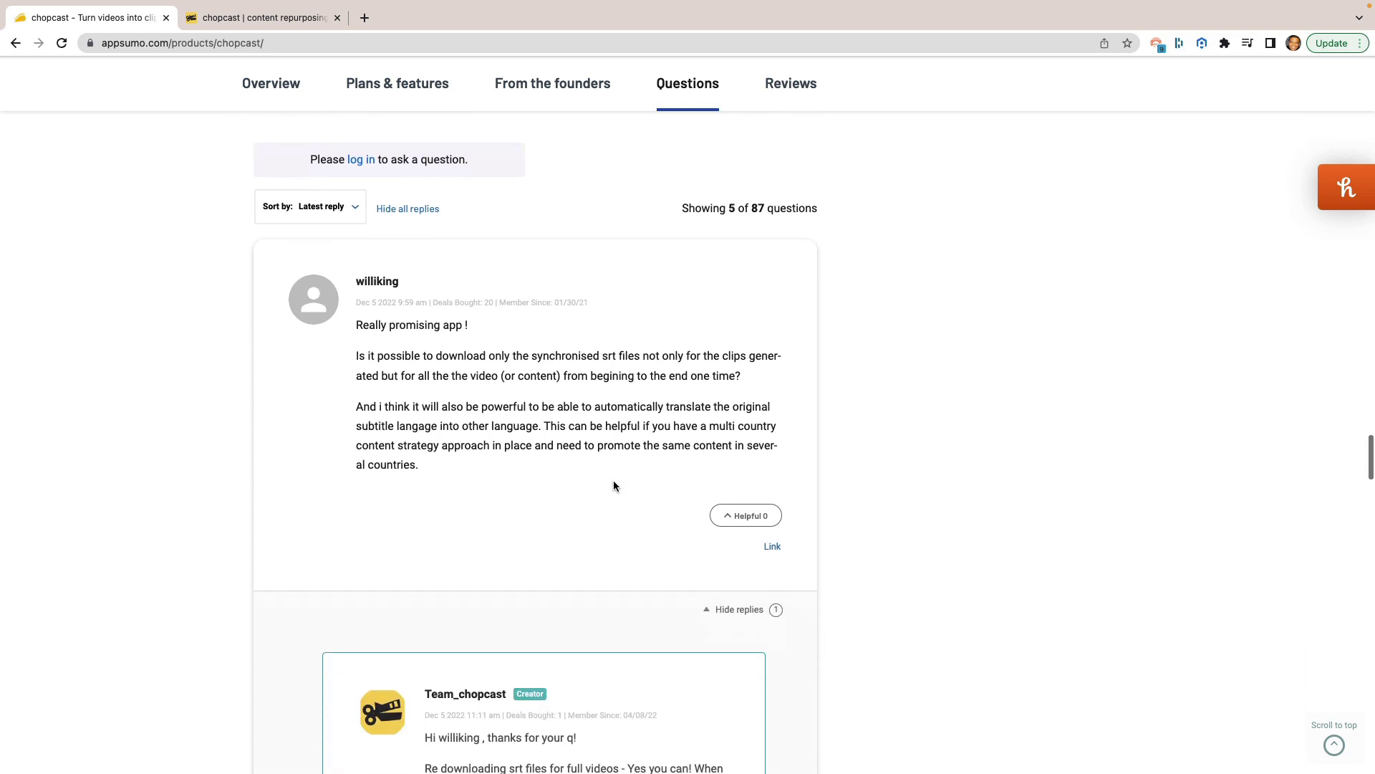
# Step: Read further customer questions and Team_chopcast replies about emoji captions and SRT downloads
pyautogui.scroll(-3)
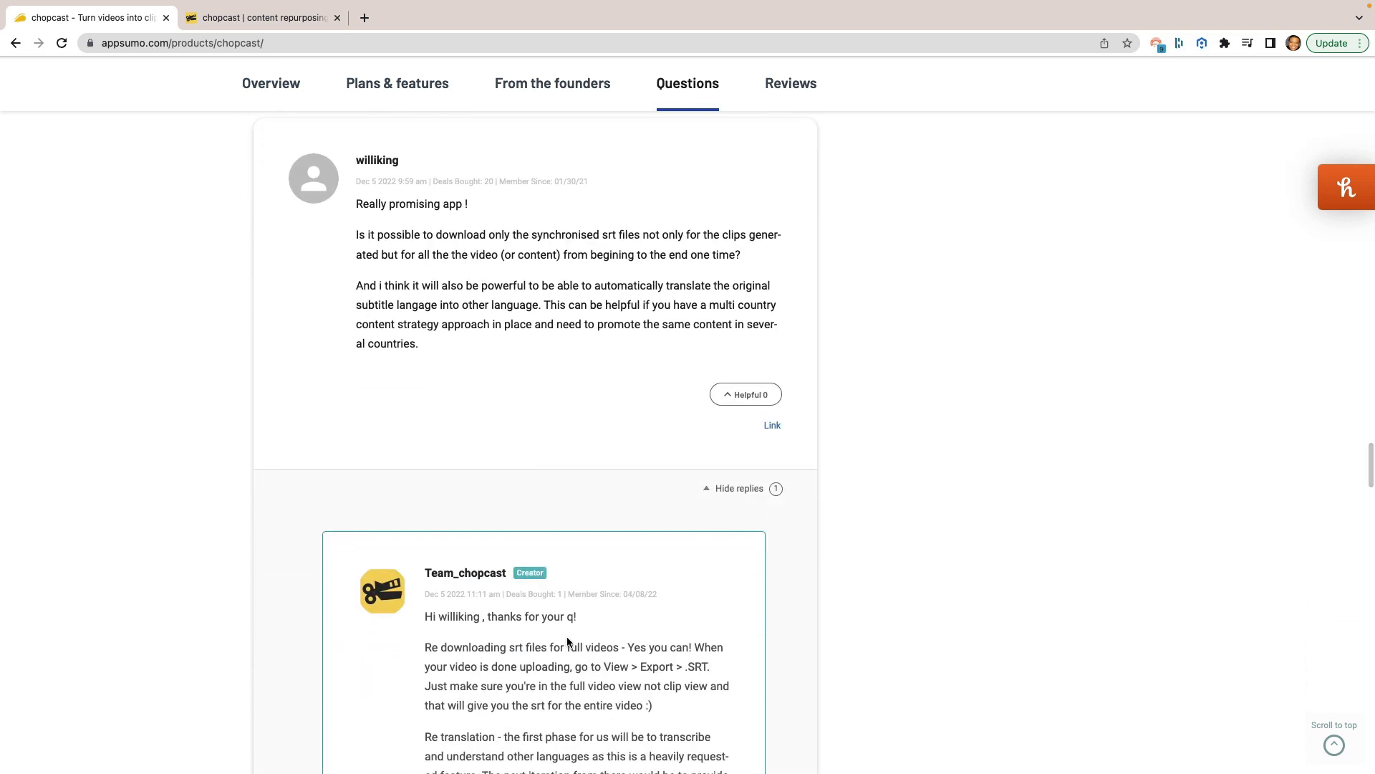
pyautogui.scroll(-3)
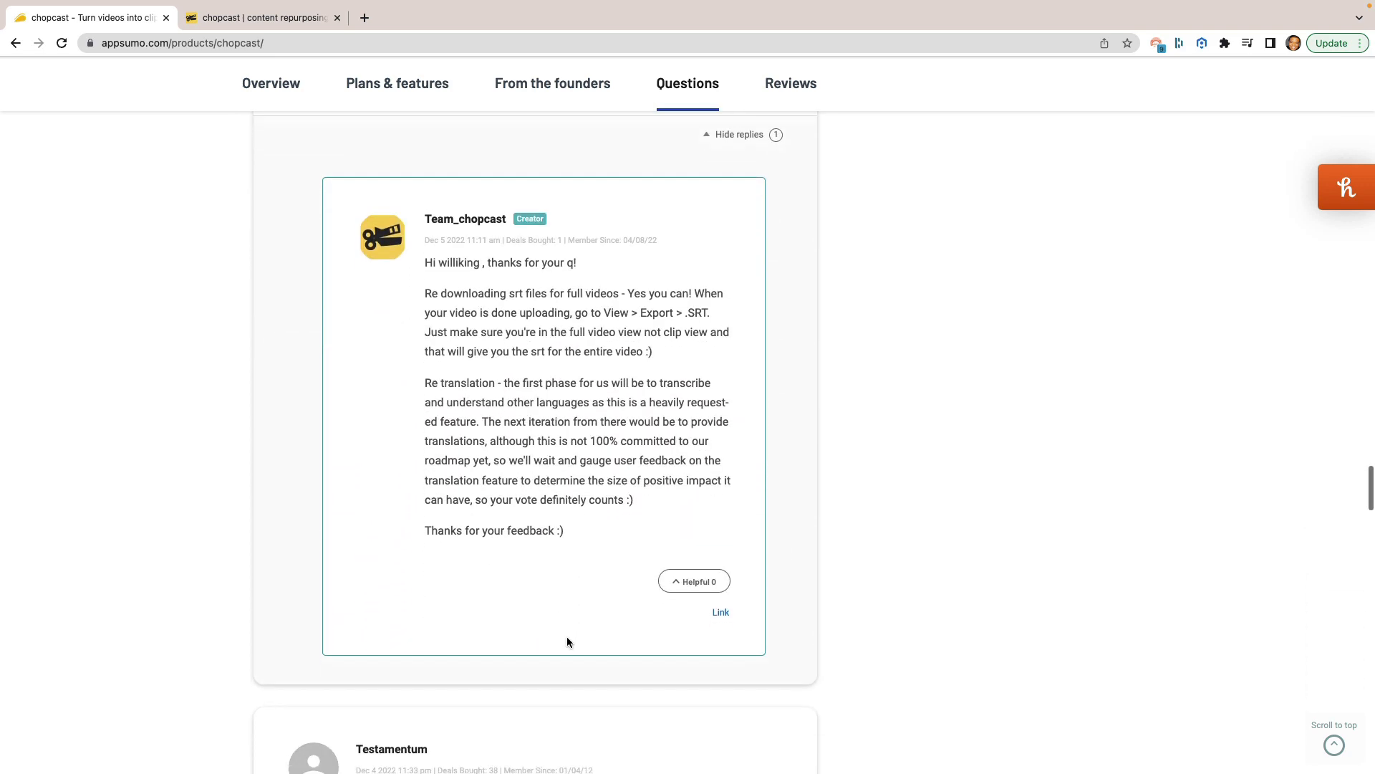
pyautogui.scroll(-3)
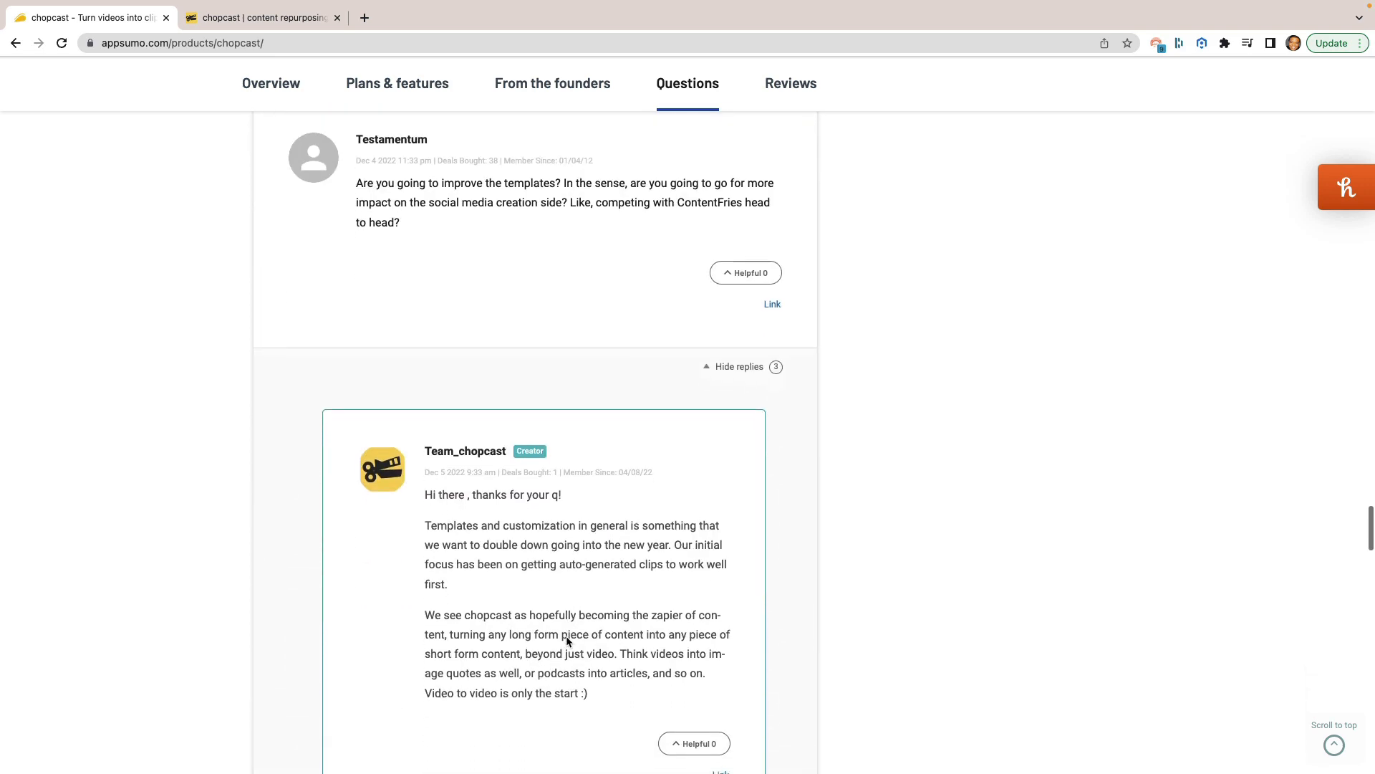
pyautogui.scroll(-3)
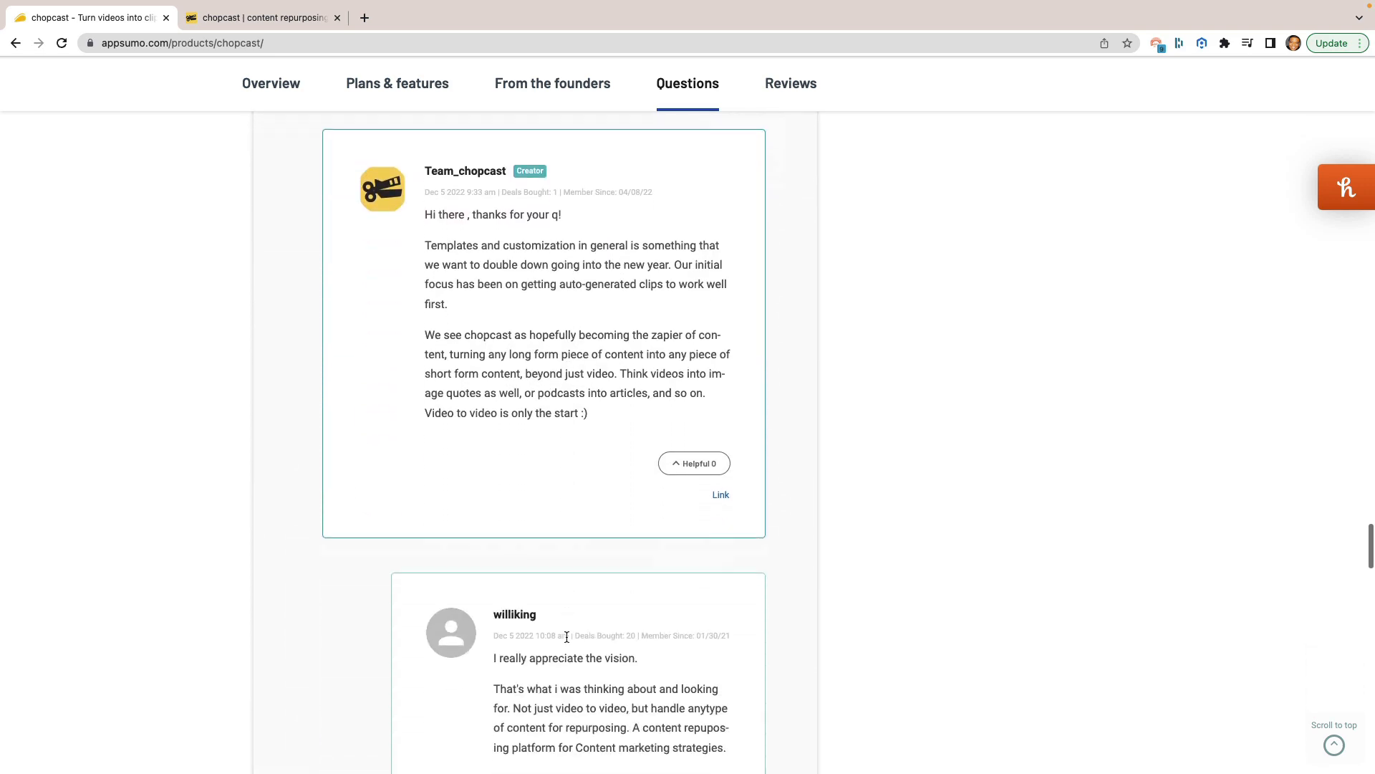
pyautogui.scroll(-3)
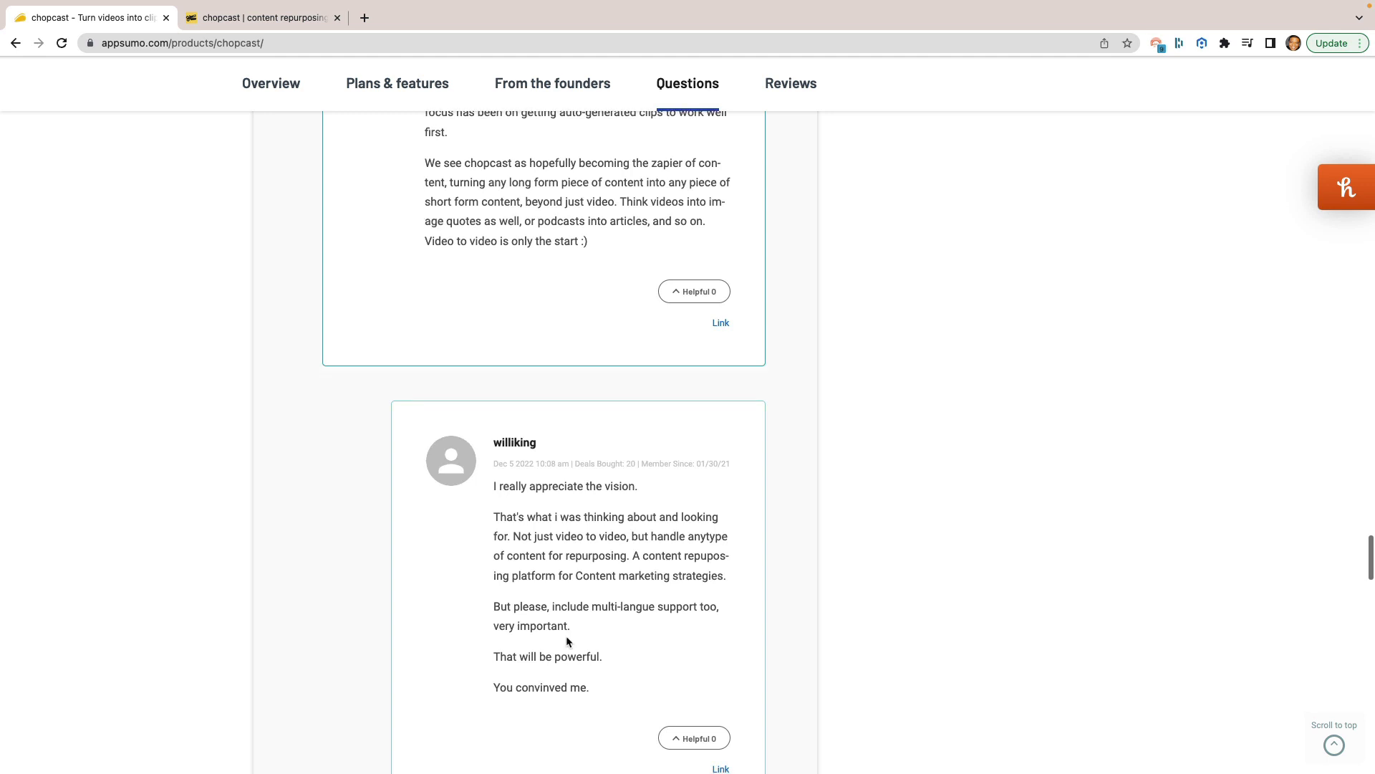
pyautogui.scroll(-3)
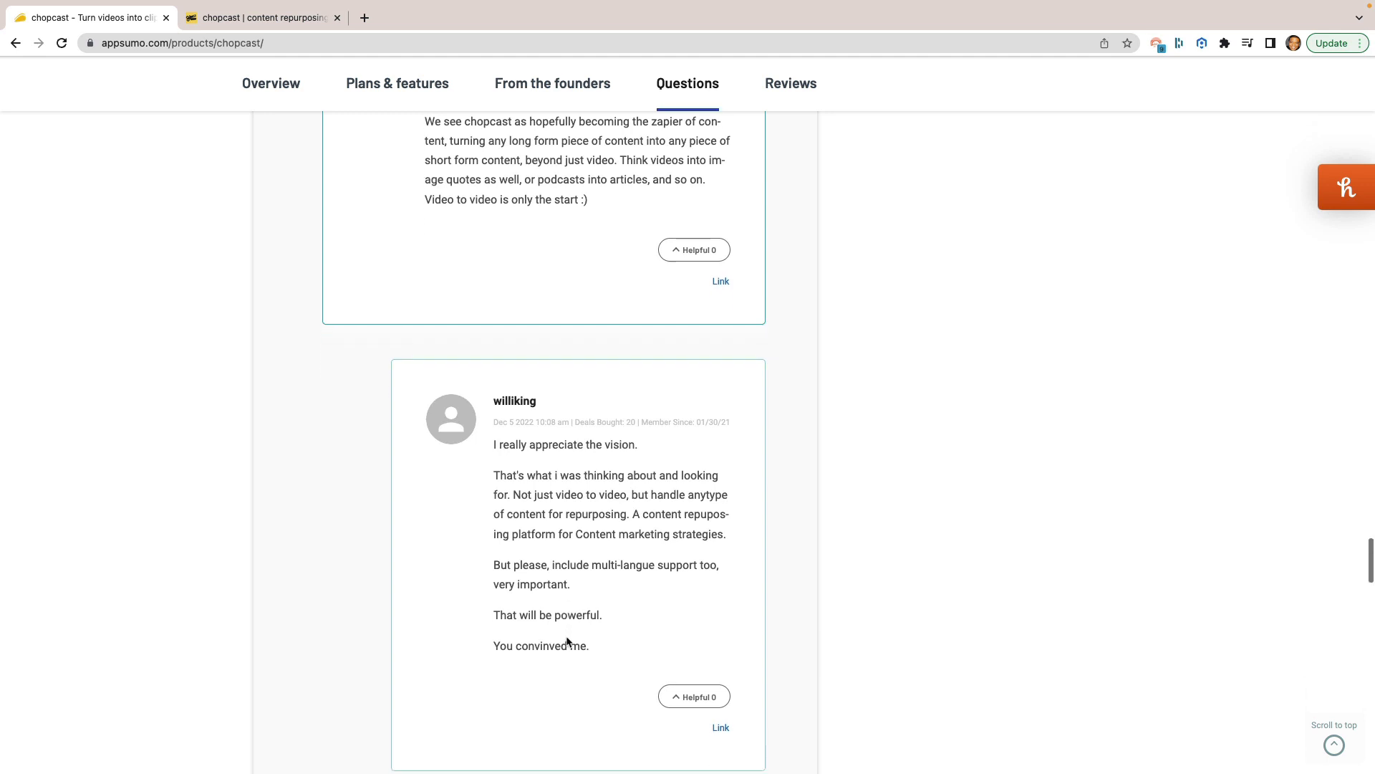
pyautogui.scroll(-3)
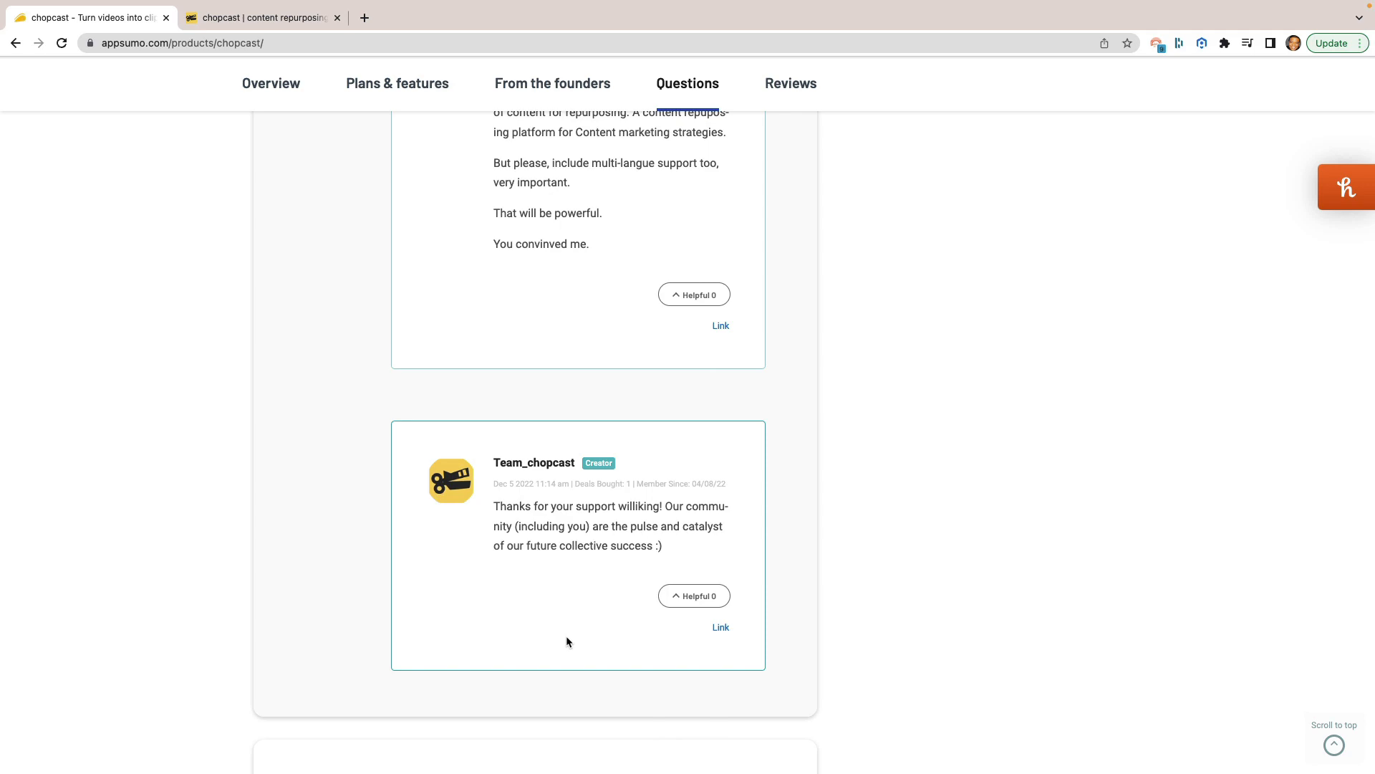
pyautogui.scroll(-3)
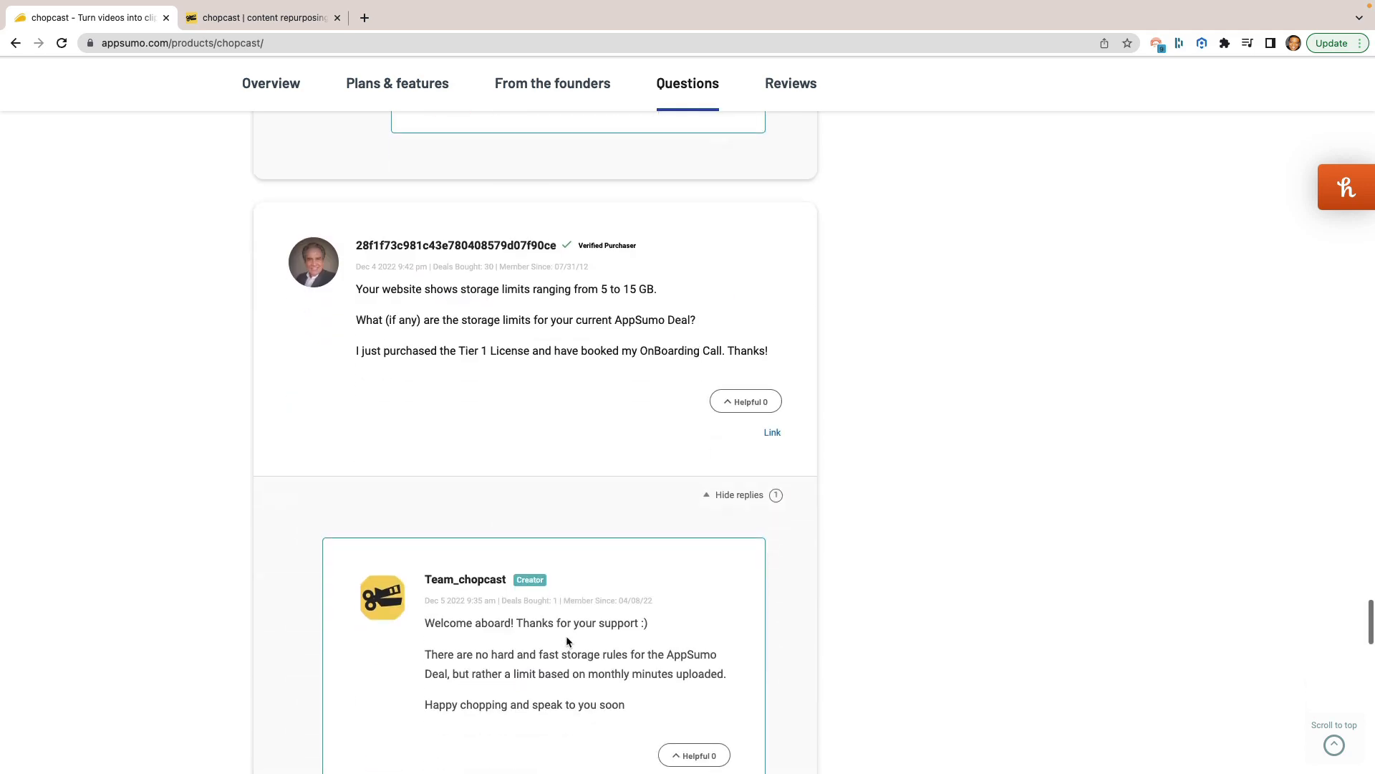
pyautogui.scroll(-3)
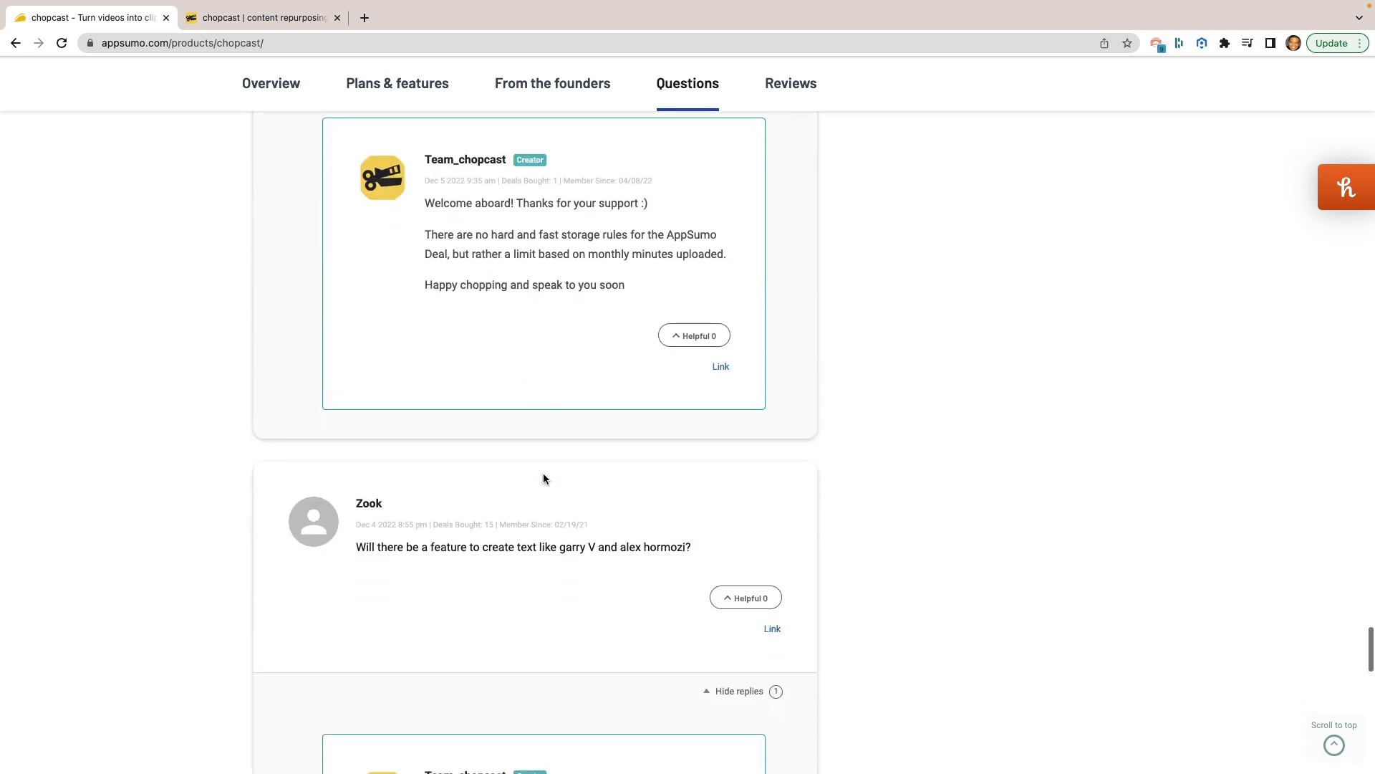
pyautogui.scroll(-3)
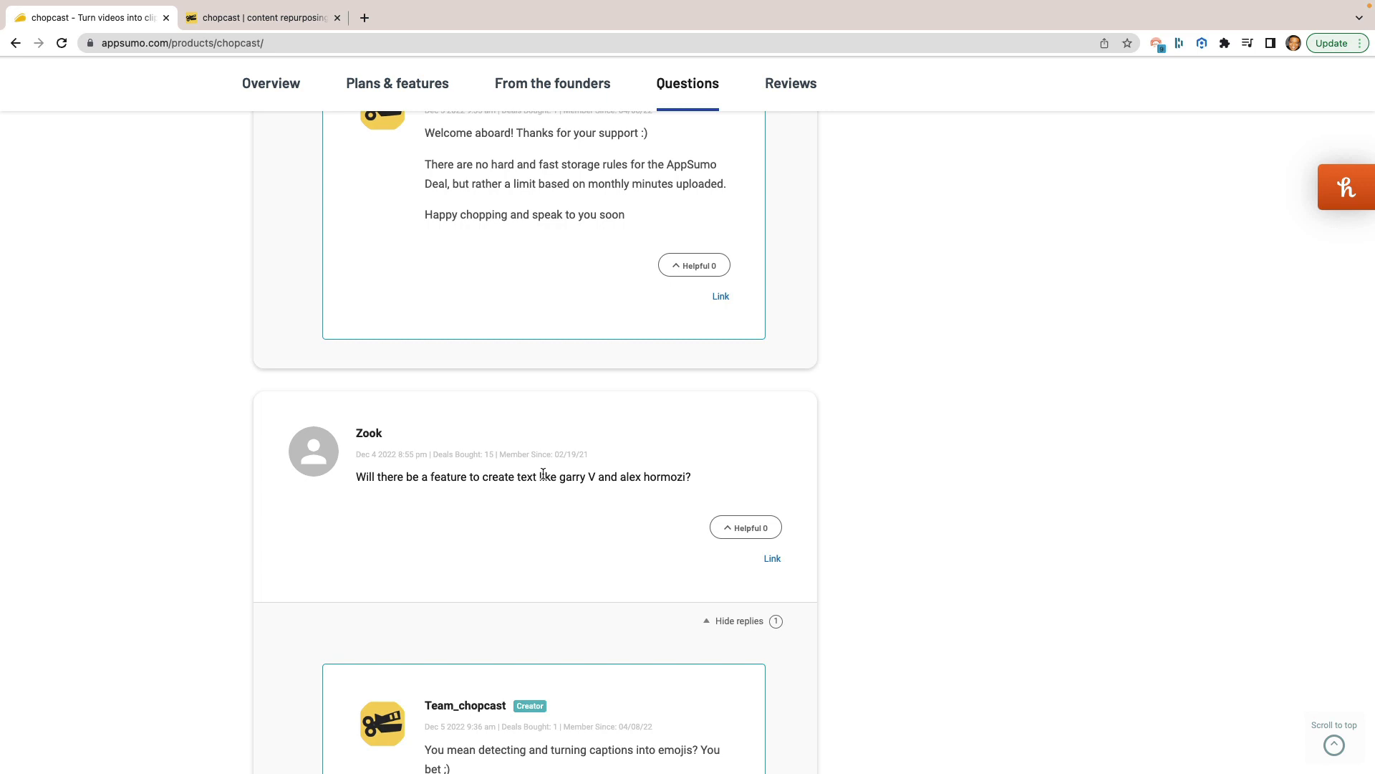
pyautogui.scroll(-3)
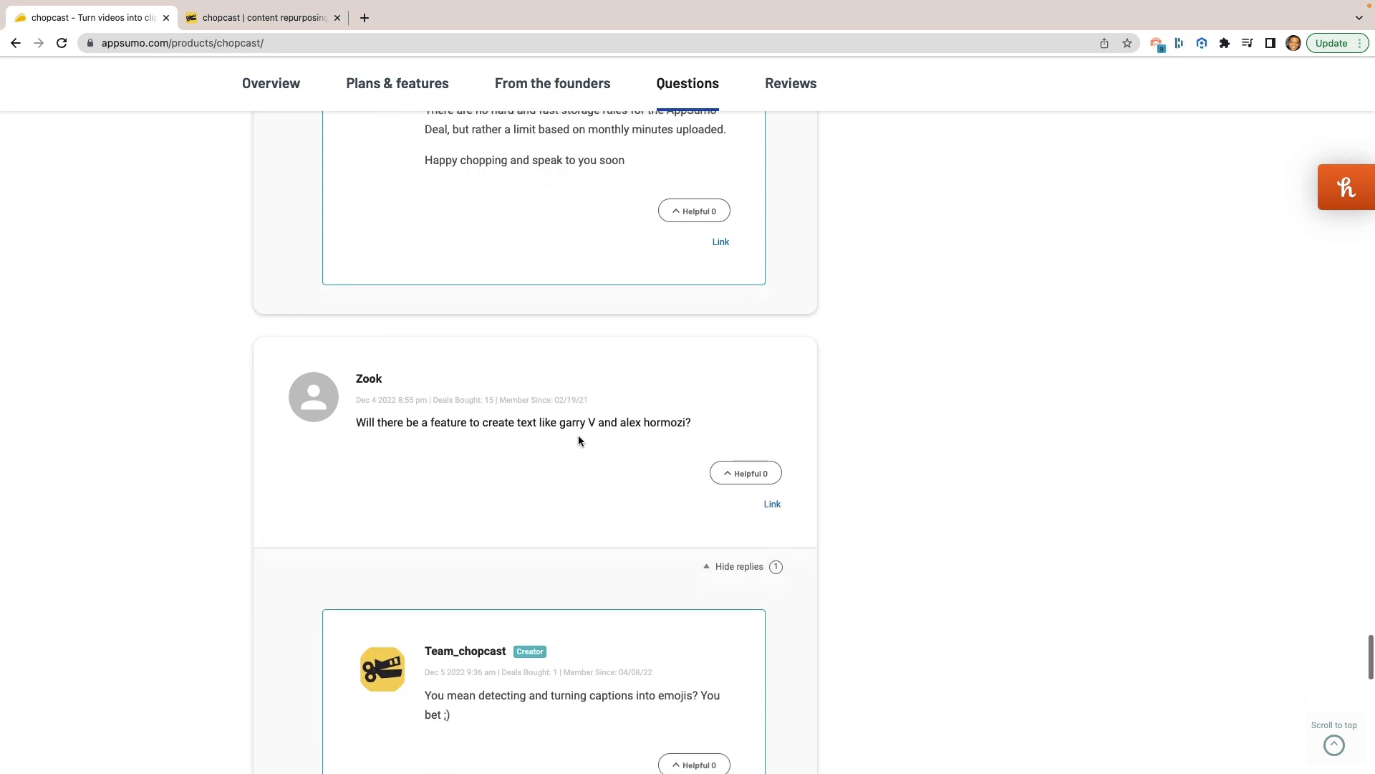
pyautogui.scroll(-3)
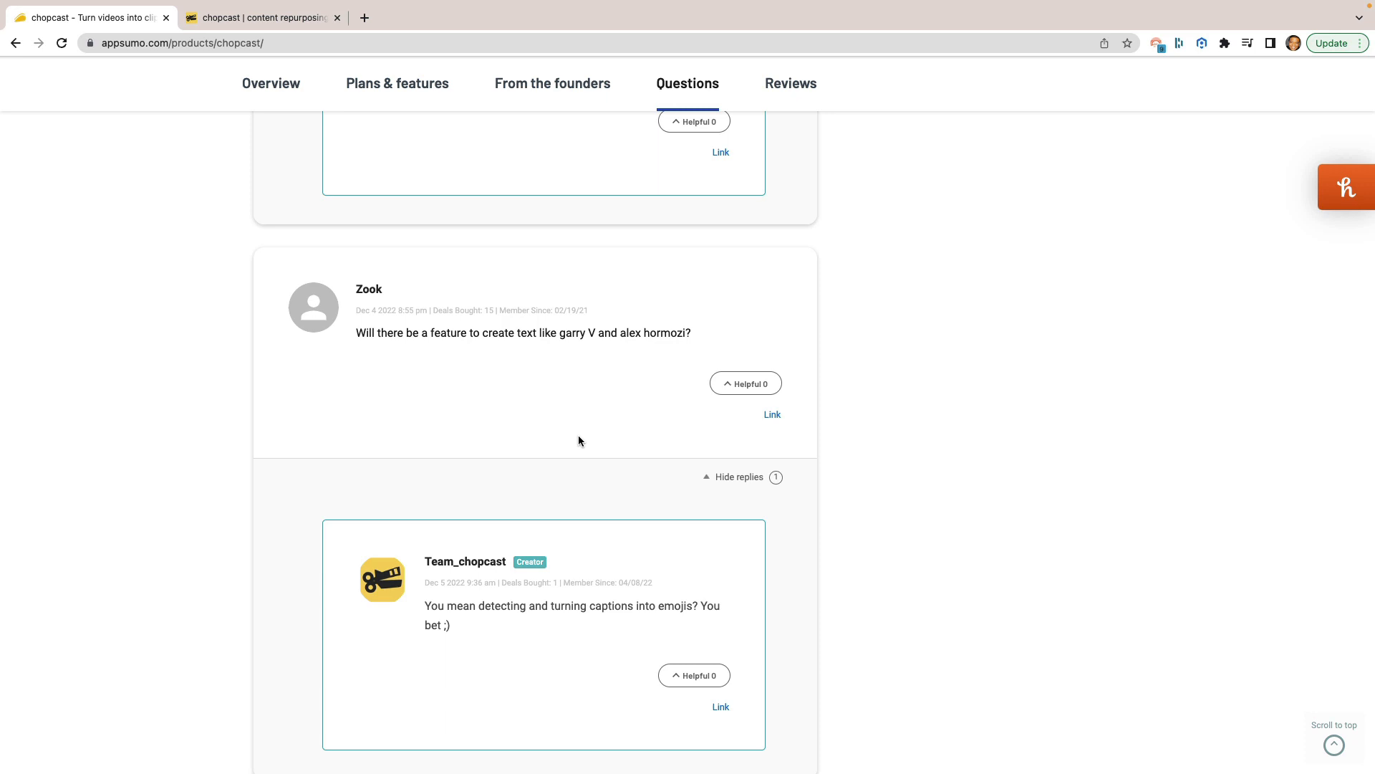
pyautogui.moveTo(552, 441)
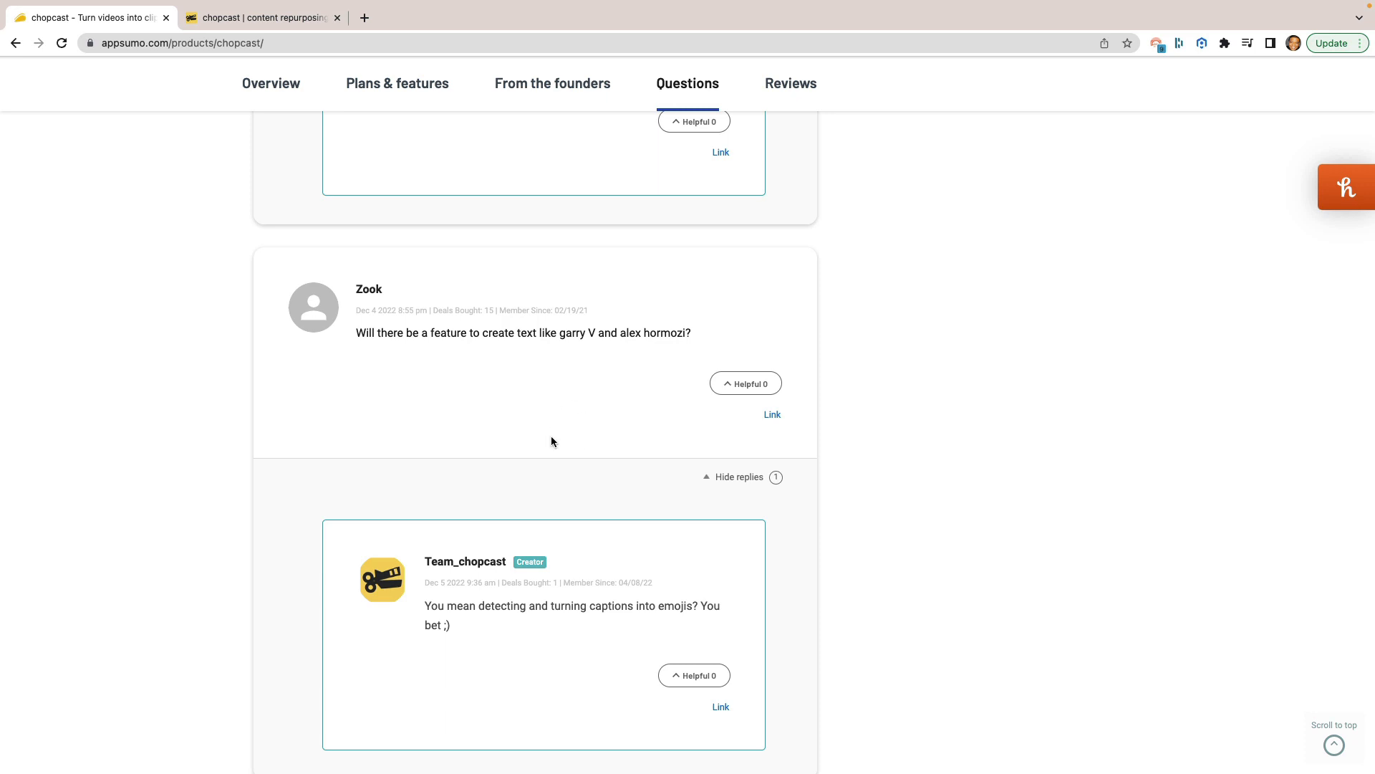
pyautogui.scroll(-3)
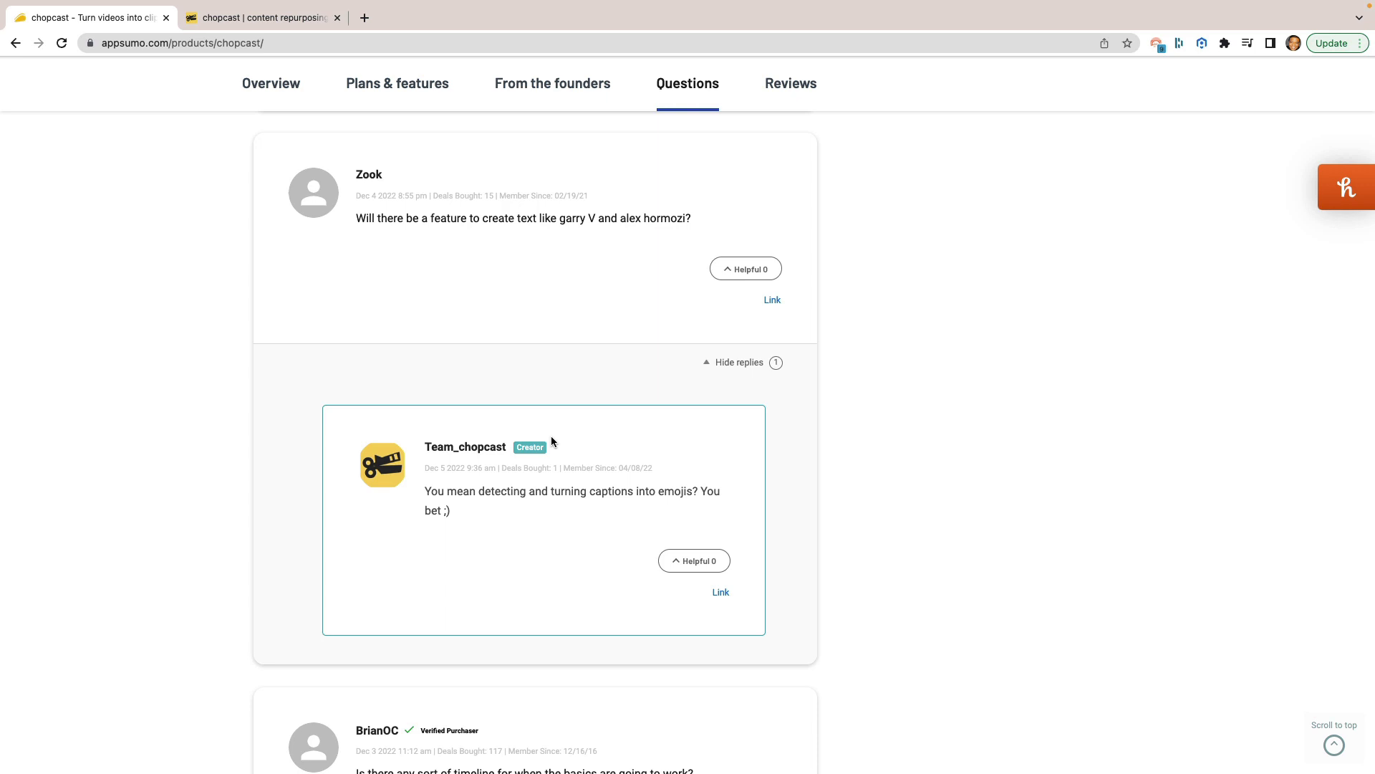
pyautogui.scroll(-3)
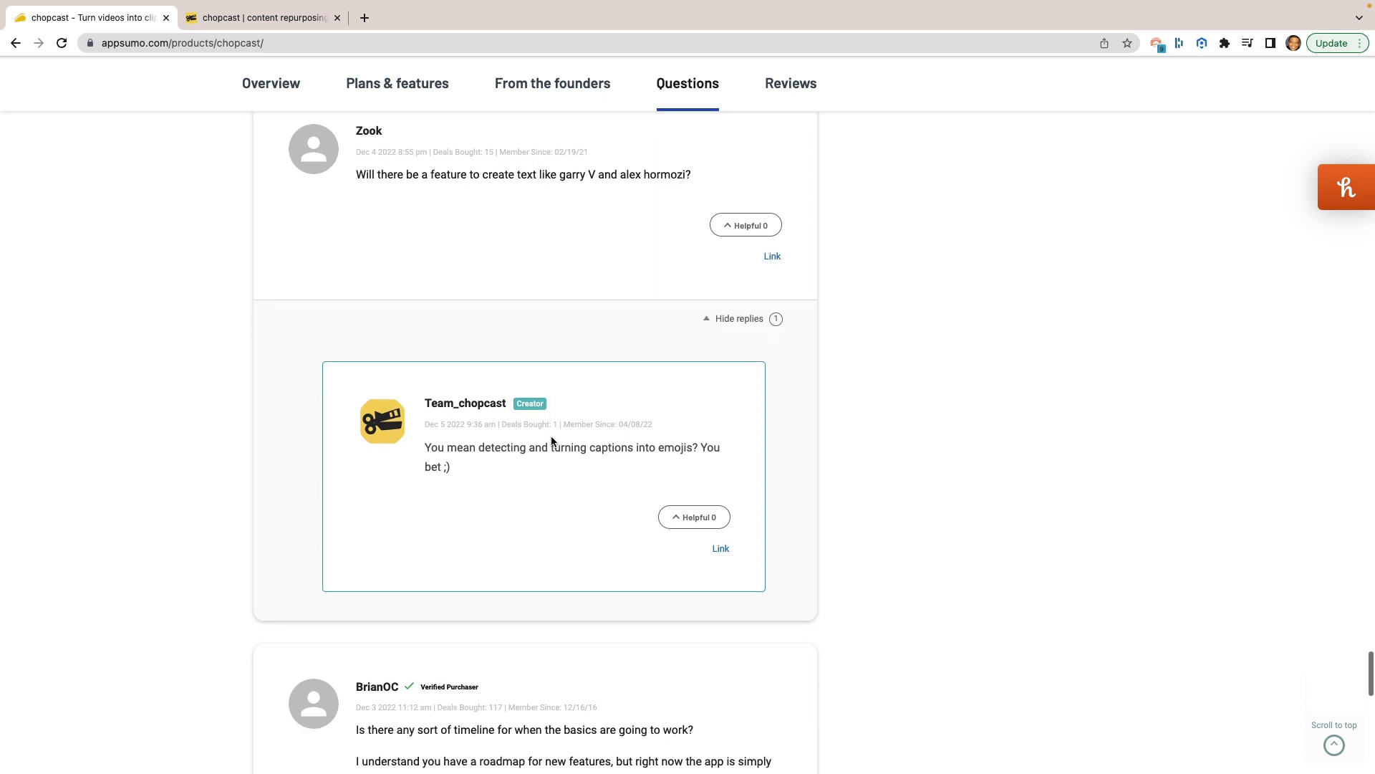
pyautogui.scroll(-3)
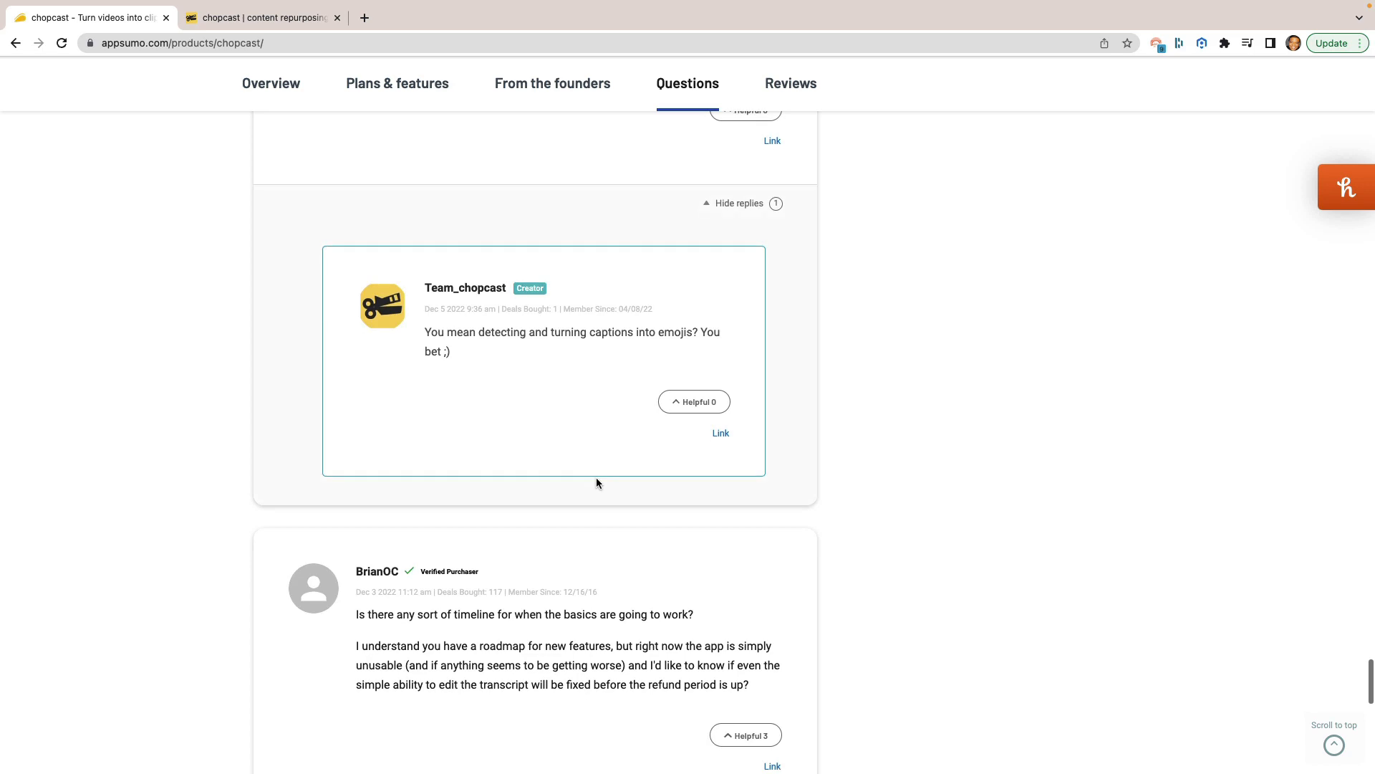
pyautogui.scroll(-3)
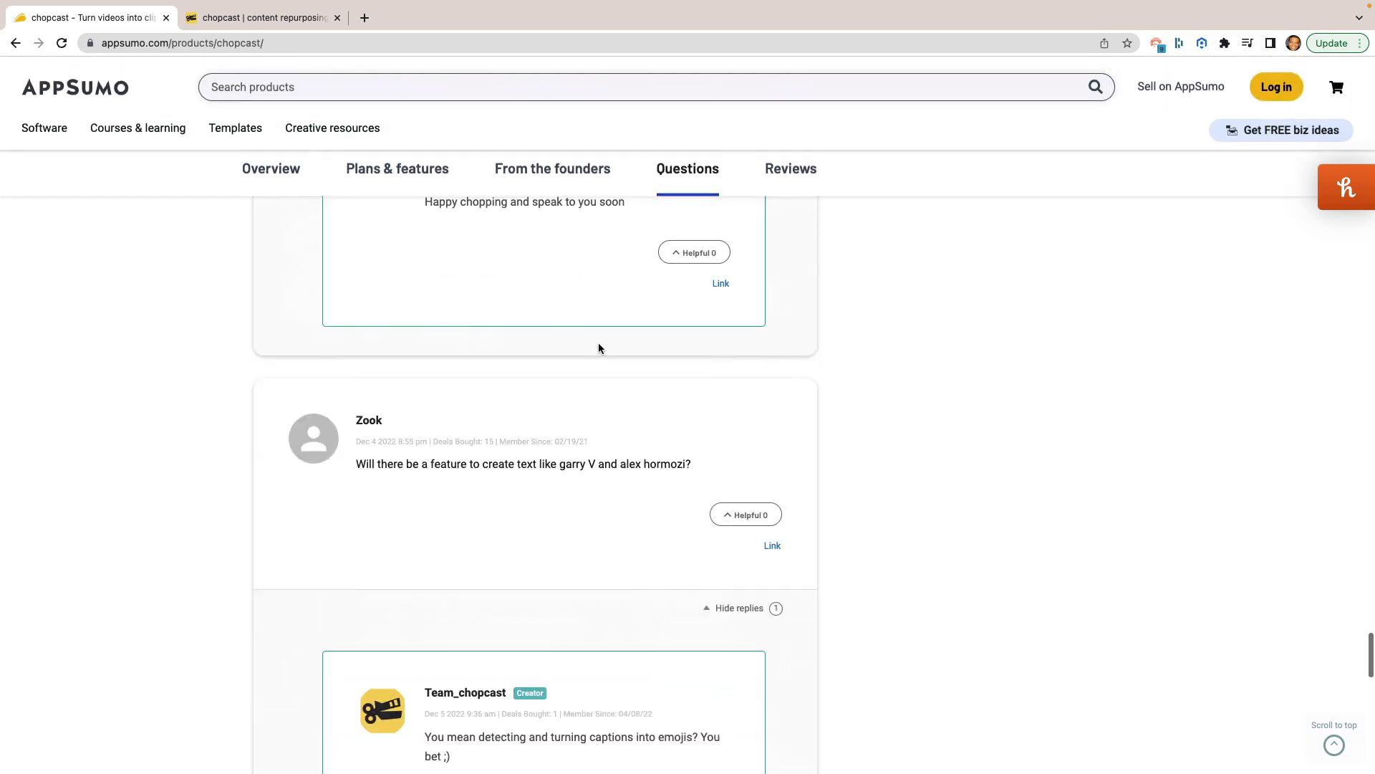
pyautogui.scroll(-3)
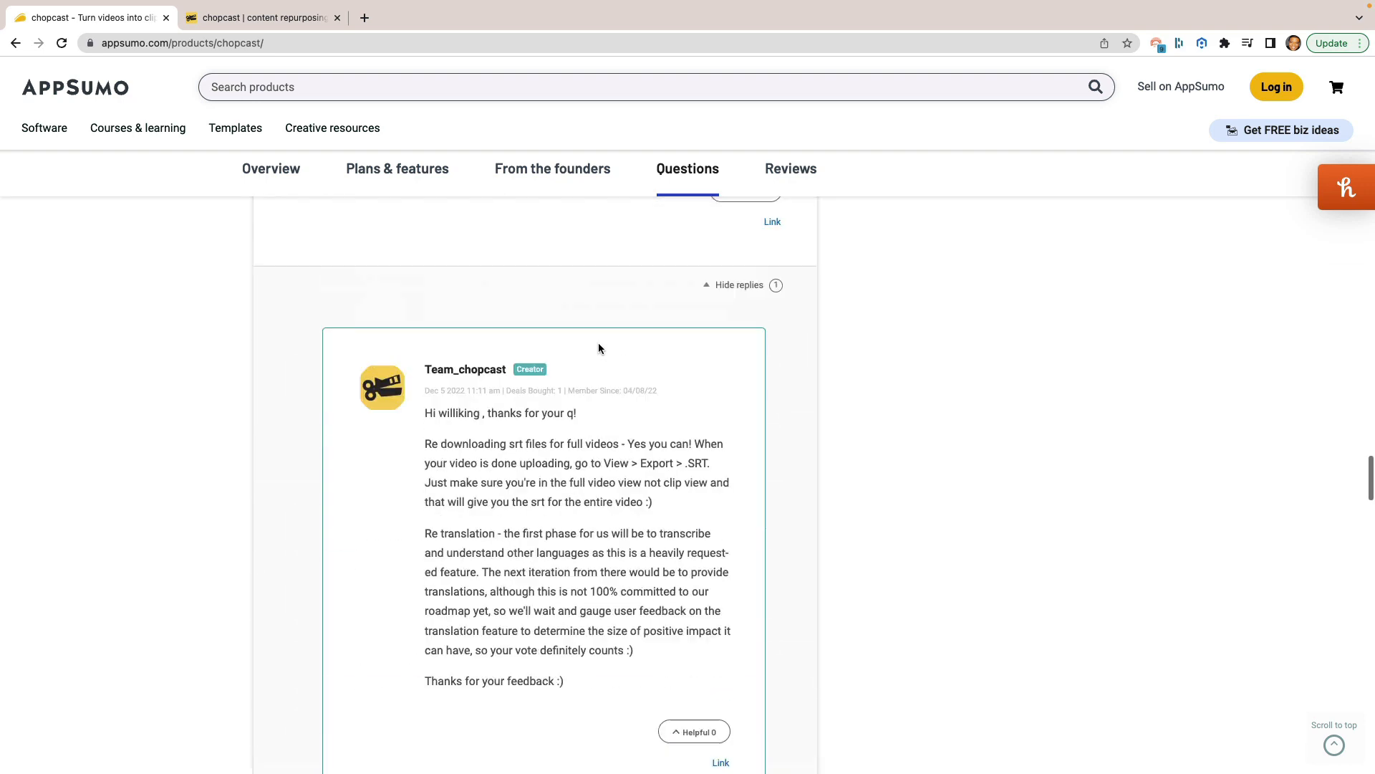
pyautogui.click(410, 344)
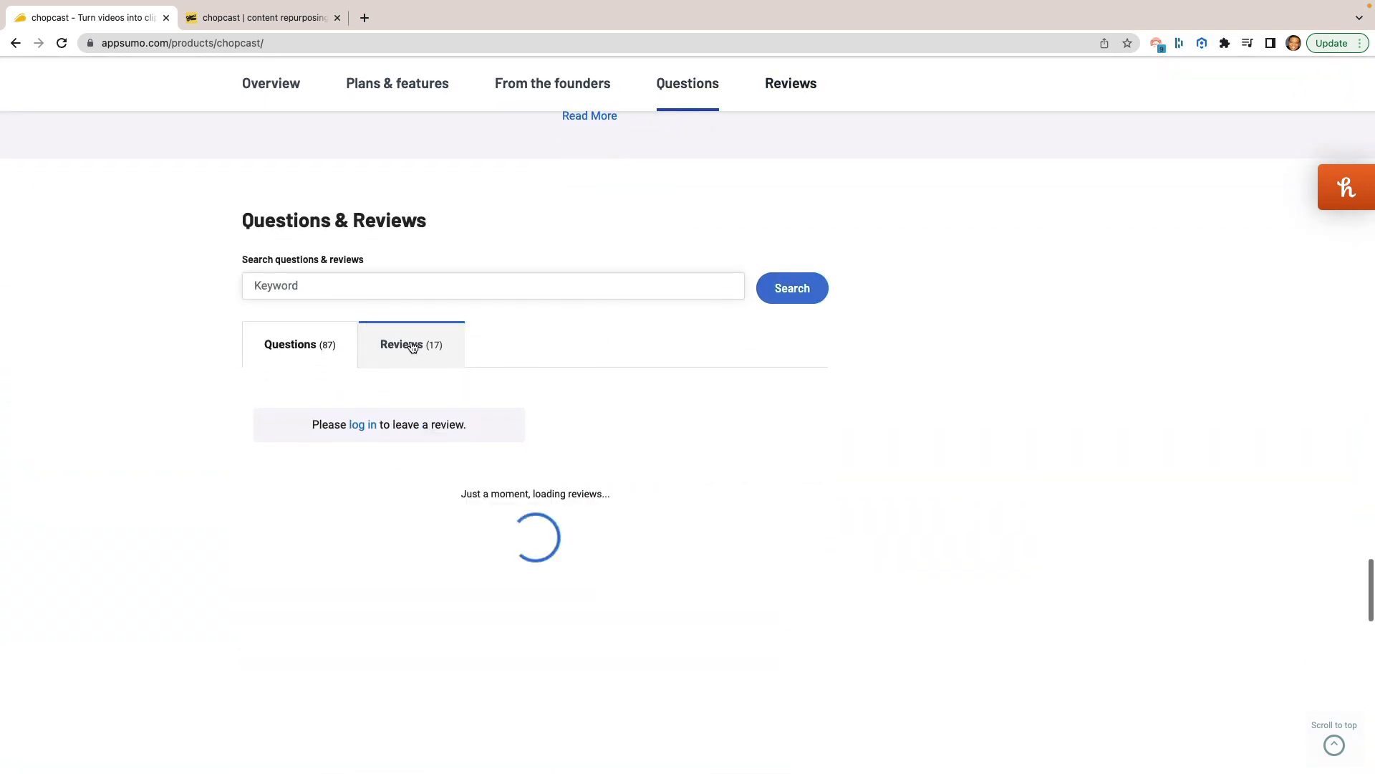
pyautogui.click(409, 344)
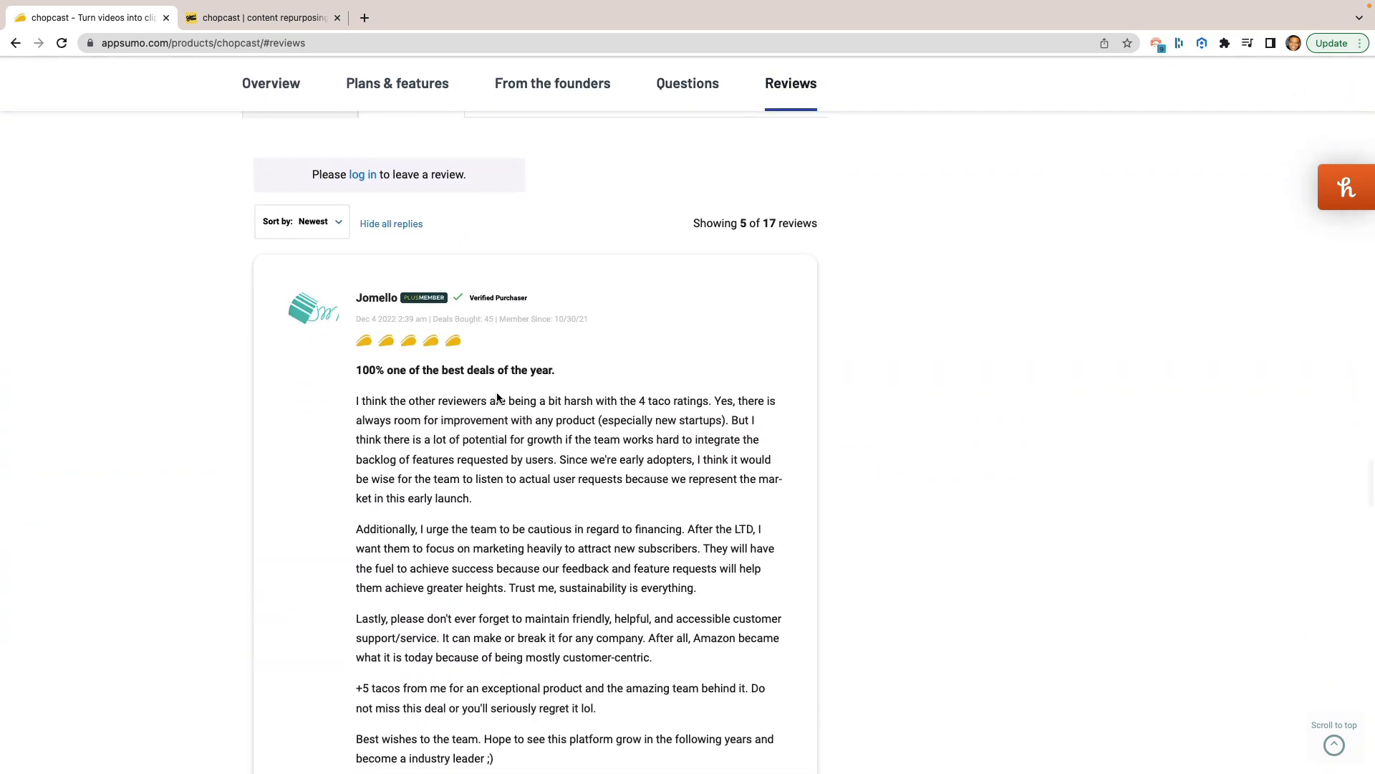
pyautogui.scroll(-3)
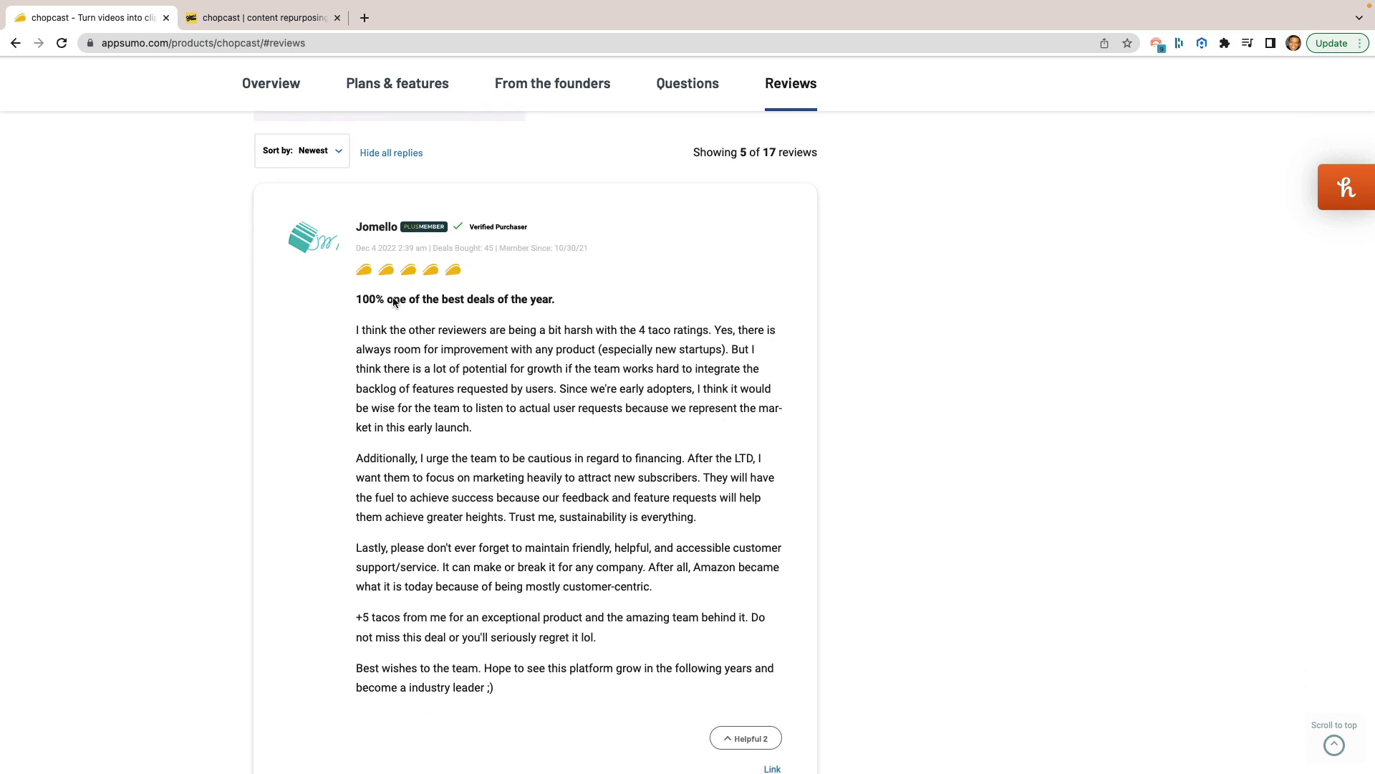
pyautogui.moveTo(492, 303)
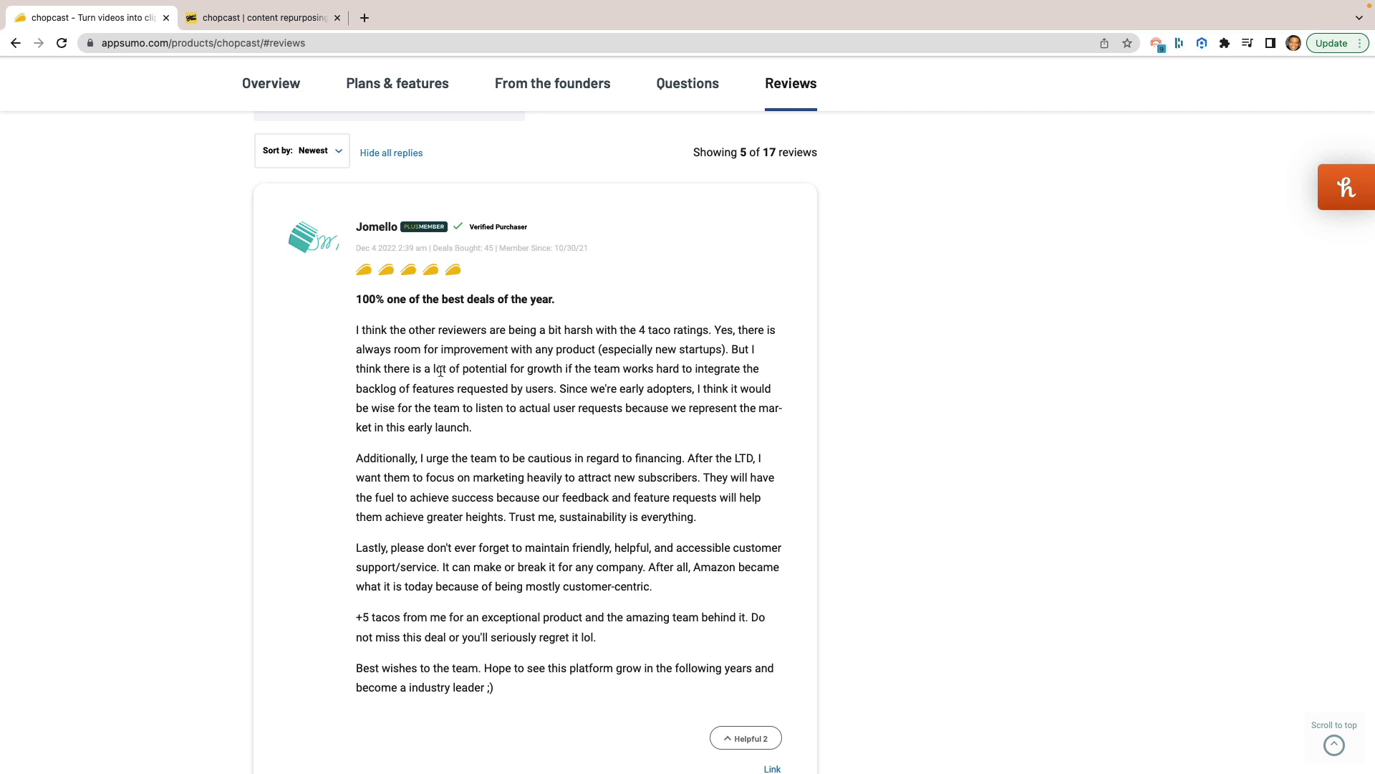
pyautogui.moveTo(516, 511)
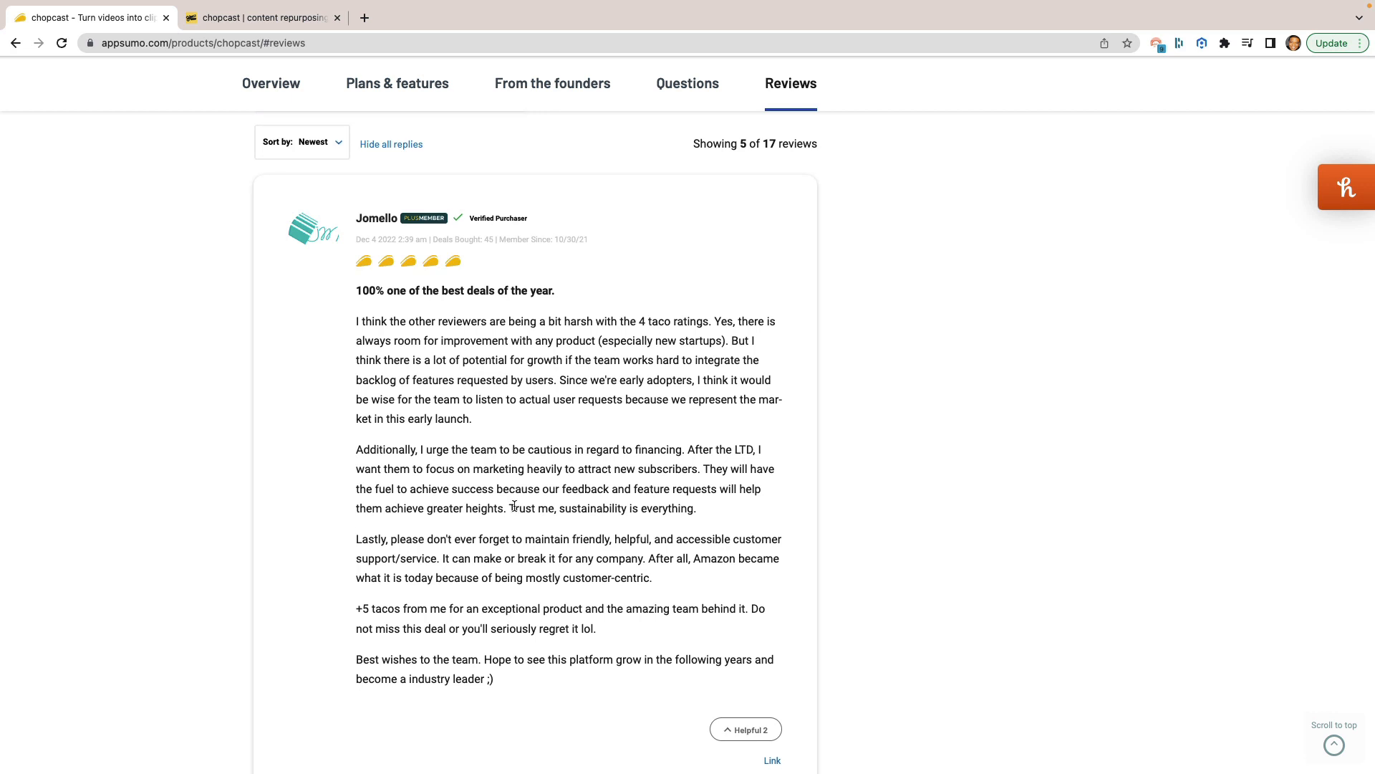
pyautogui.scroll(-3)
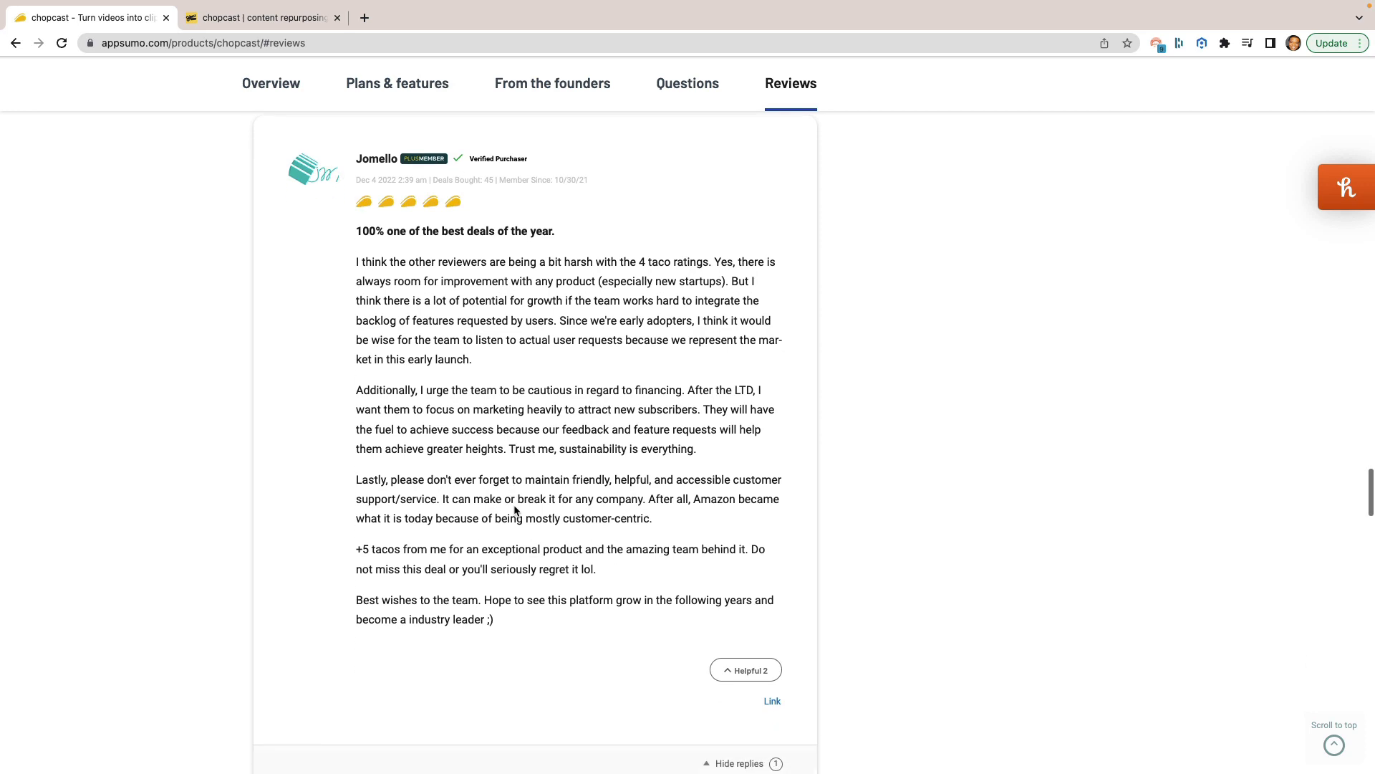
pyautogui.scroll(-3)
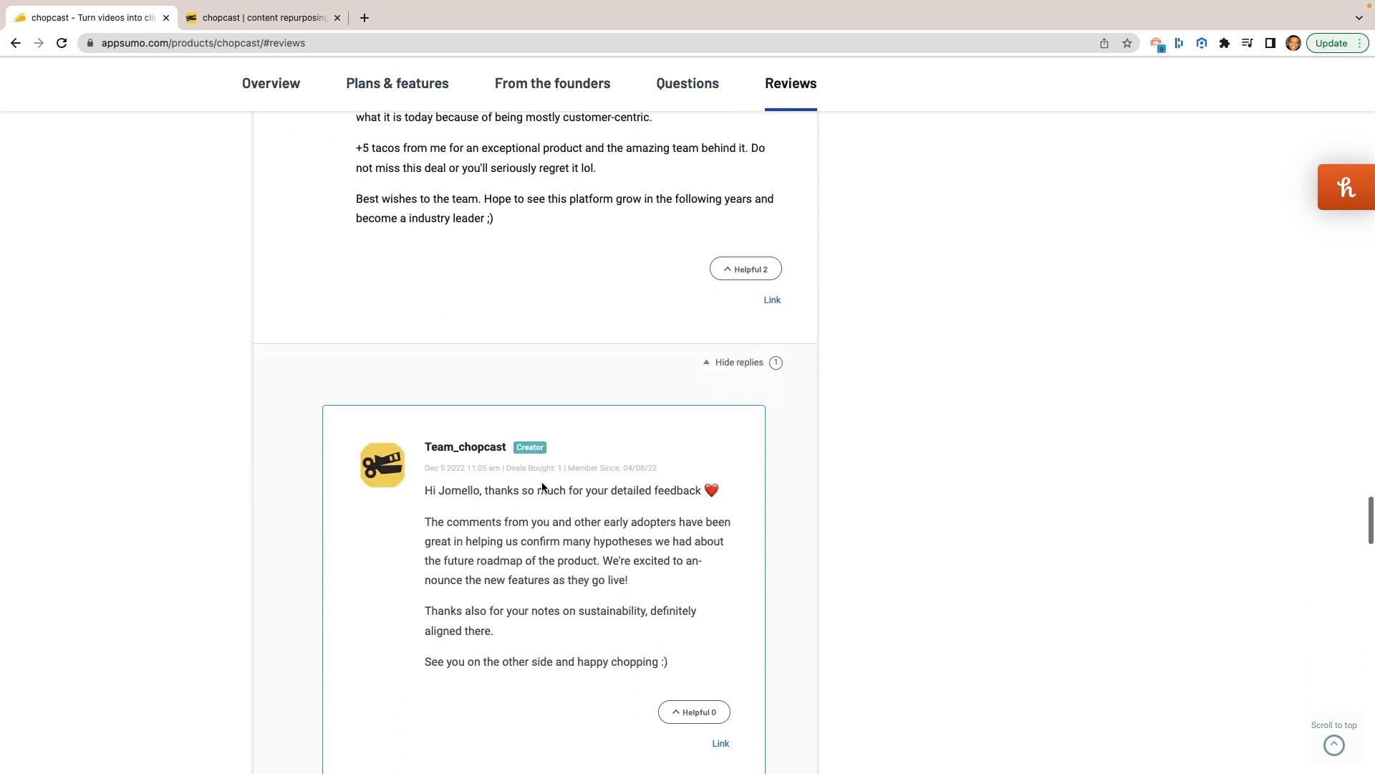
# Step: Read on through the remaining reviews, including sumoladyZ's repurposing review
pyautogui.scroll(-3)
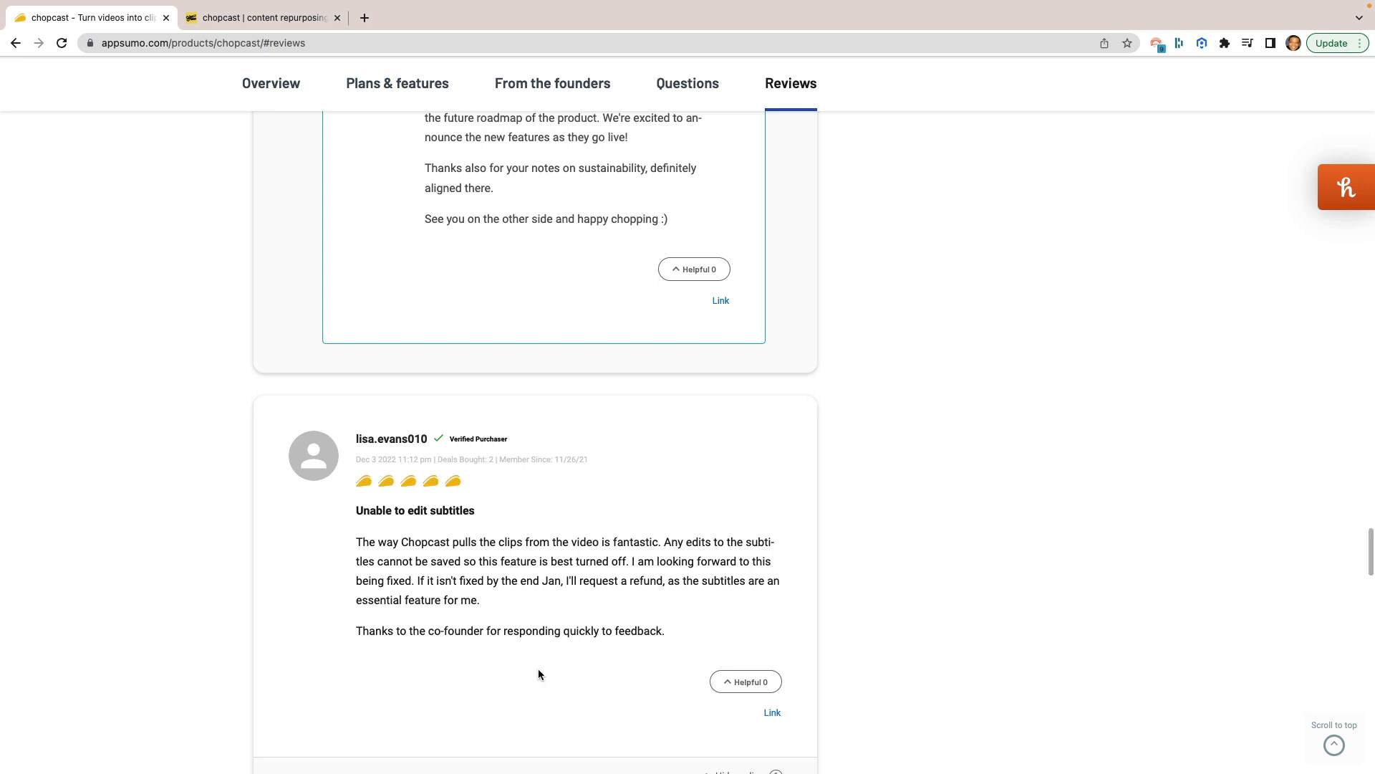
pyautogui.scroll(-3)
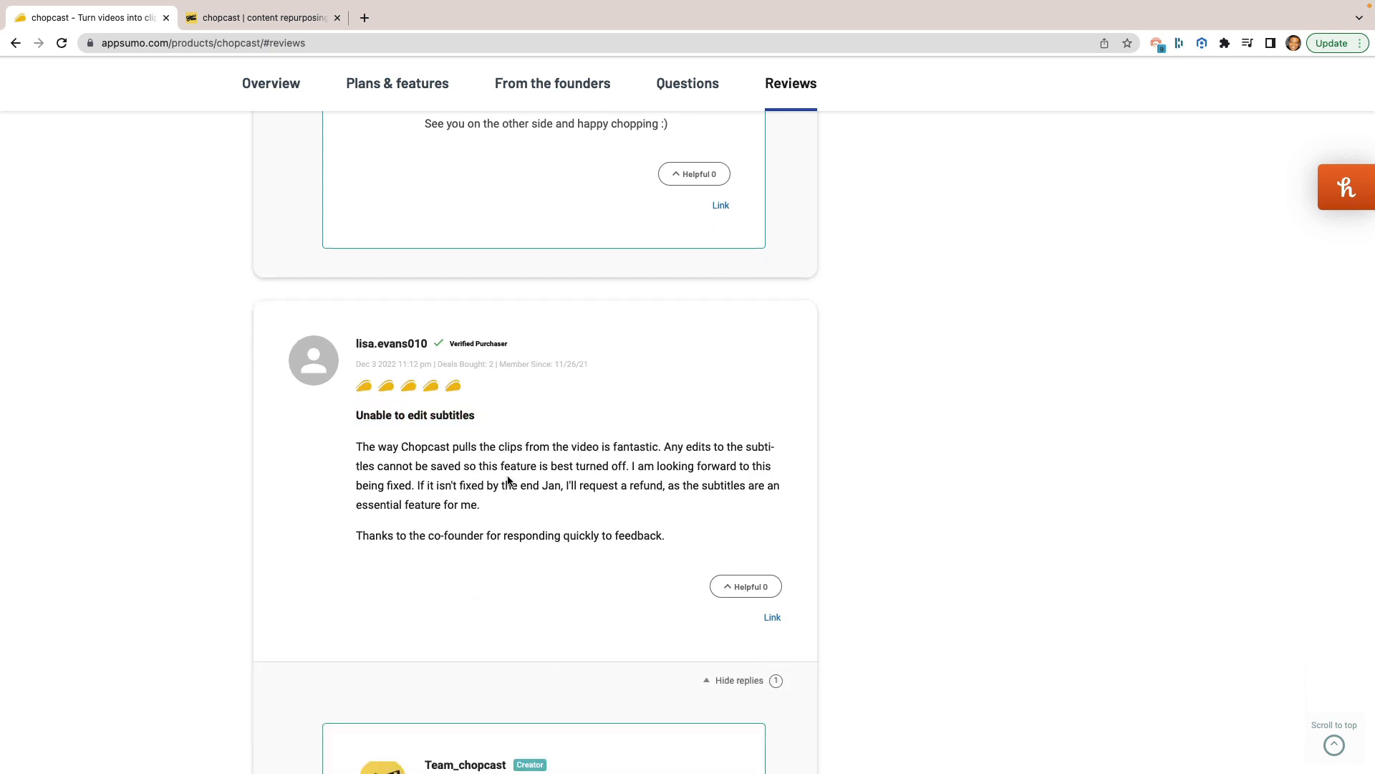
pyautogui.scroll(-3)
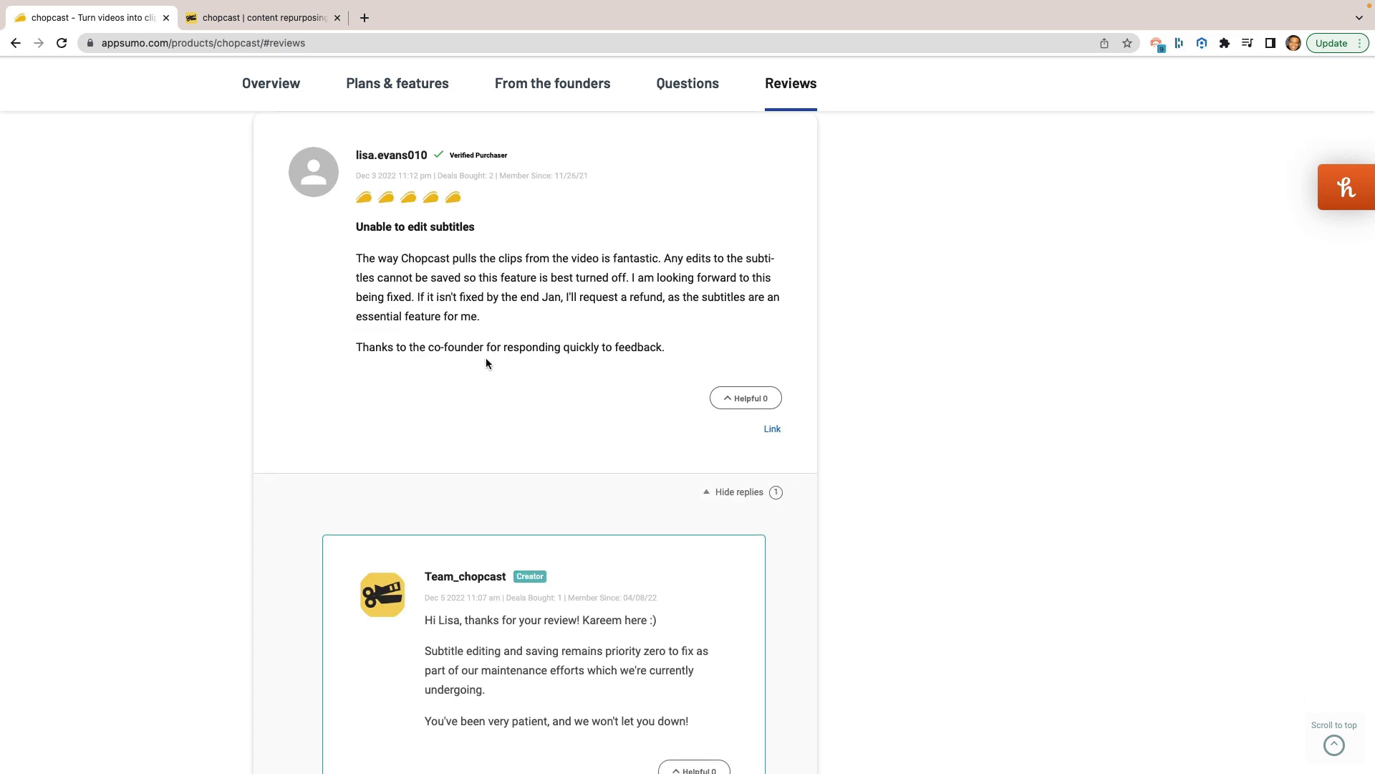
pyautogui.moveTo(560, 385)
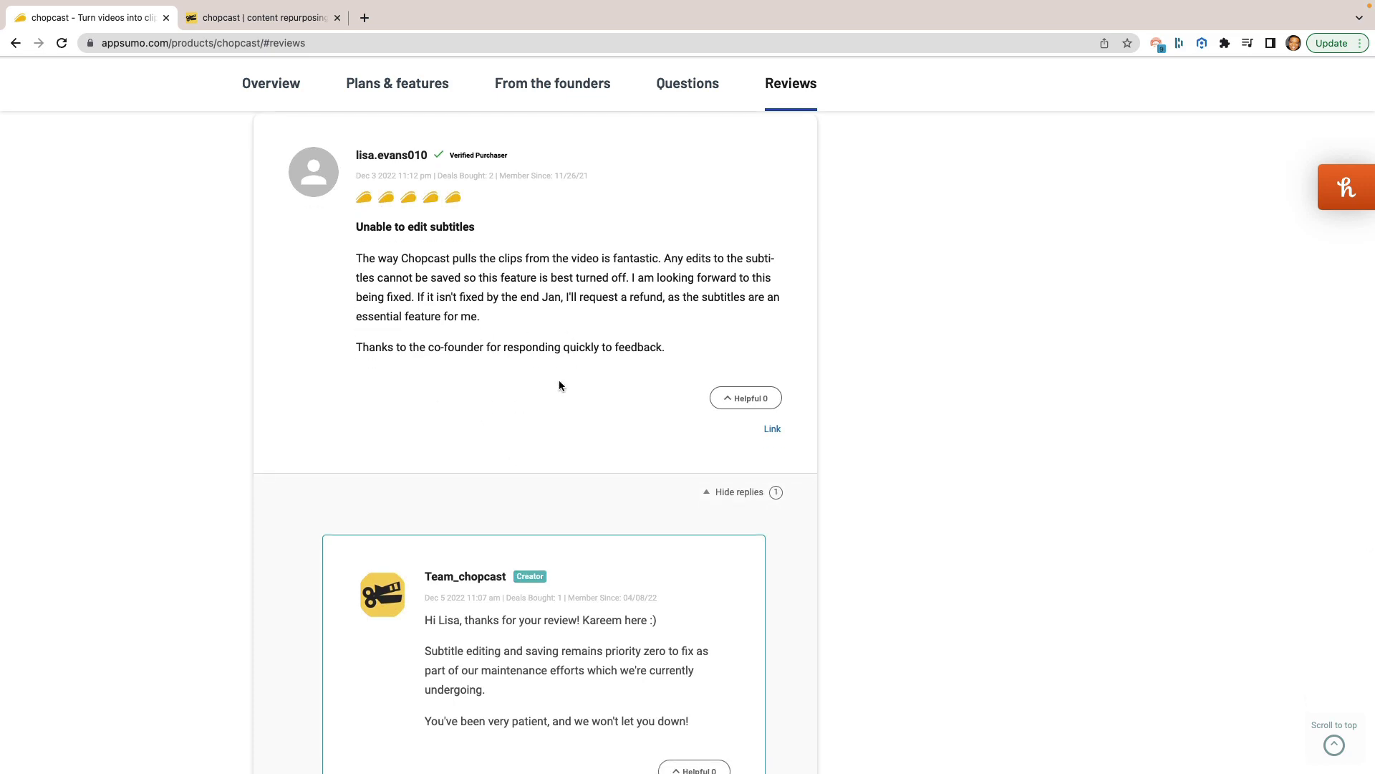
pyautogui.scroll(-3)
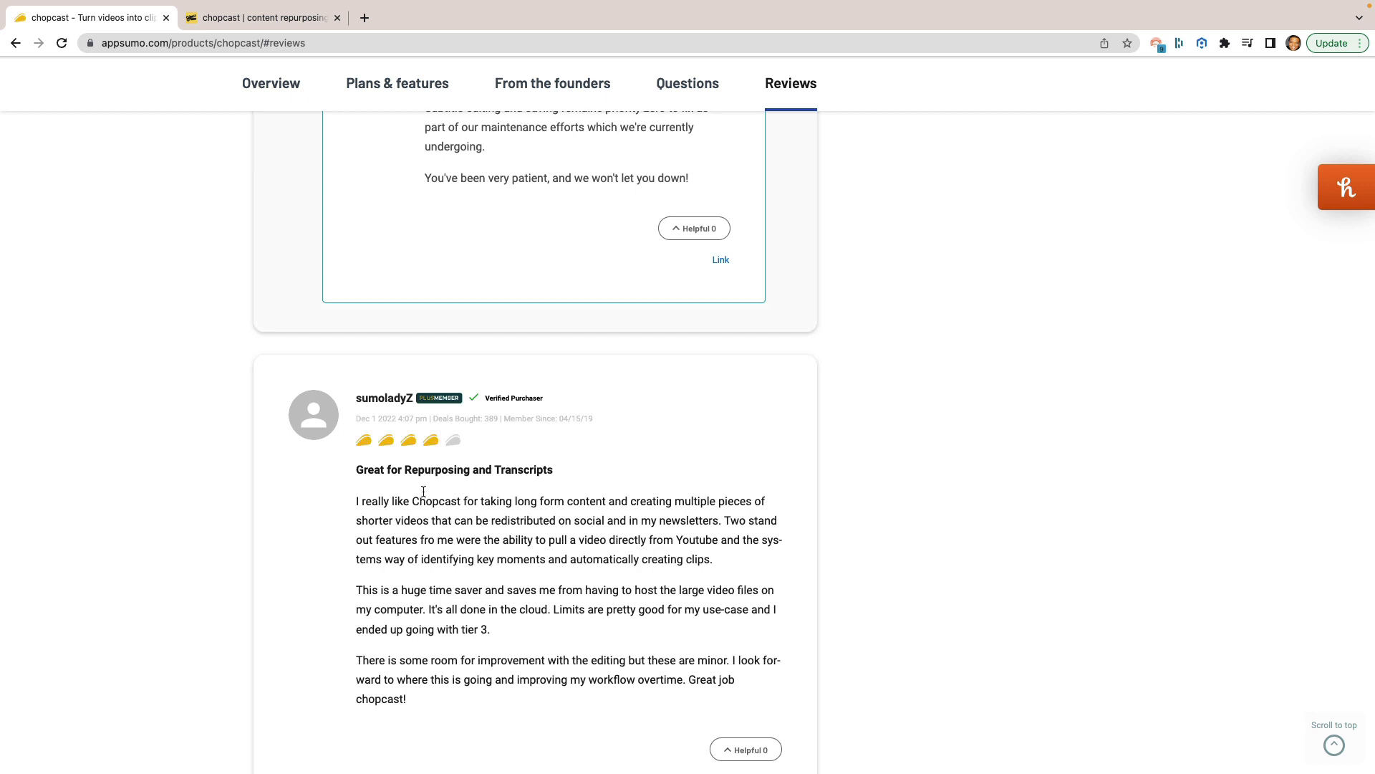
pyautogui.scroll(-3)
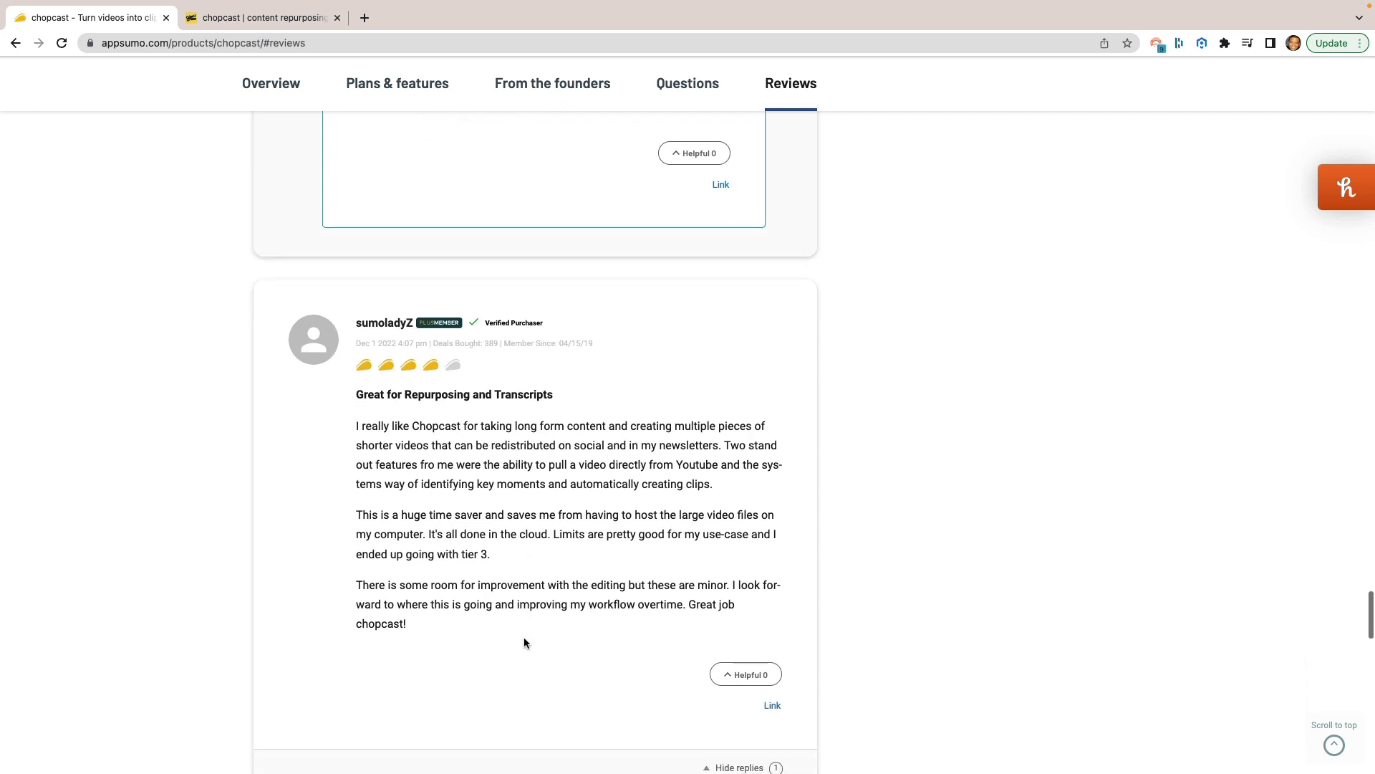
pyautogui.moveTo(490, 577)
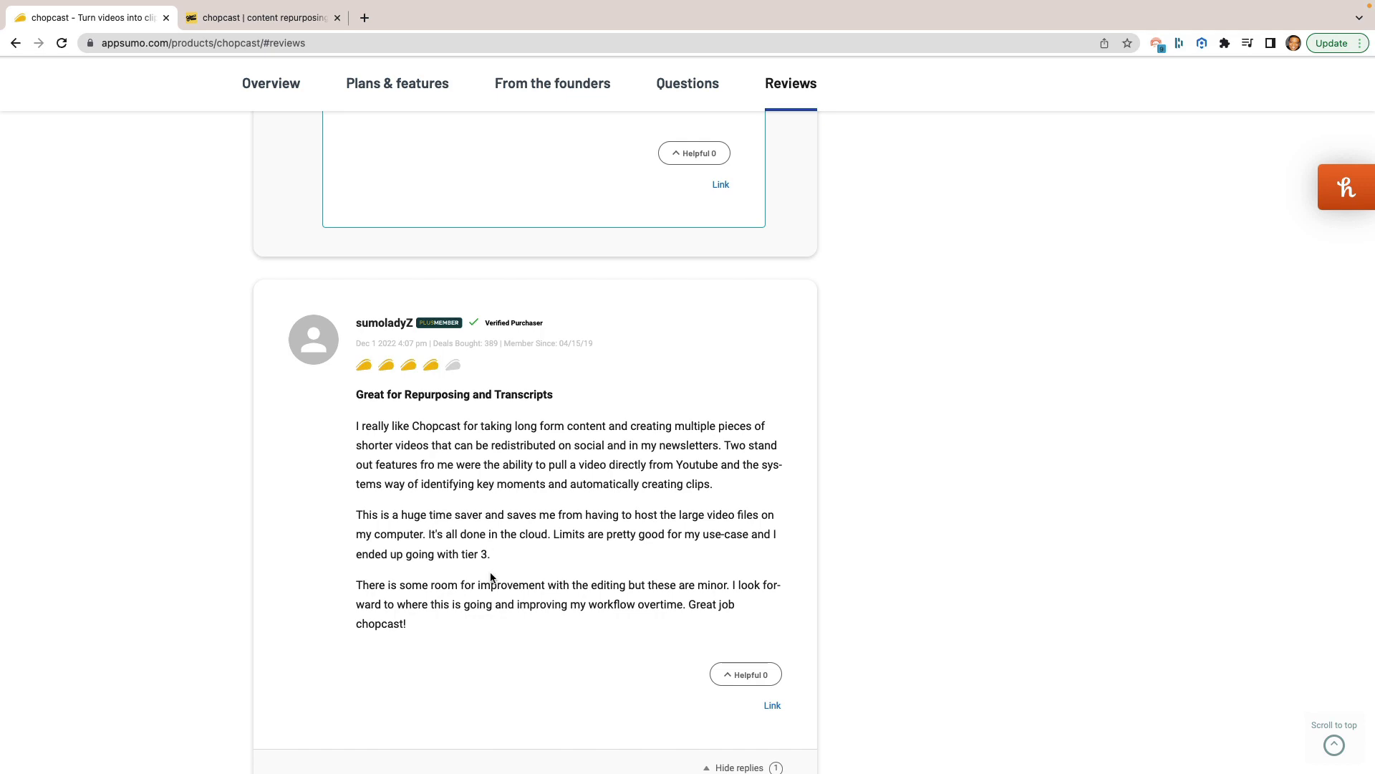
pyautogui.scroll(3)
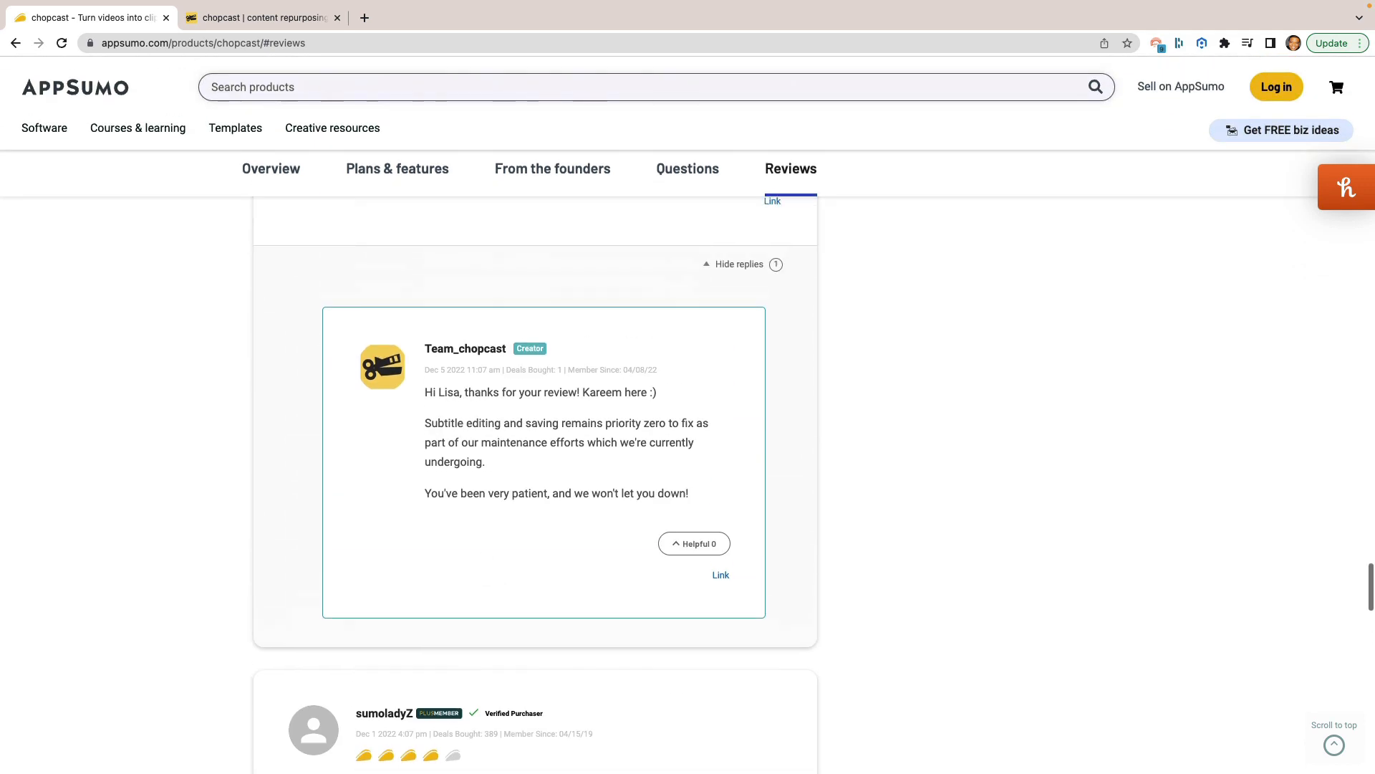
pyautogui.click(262, 17)
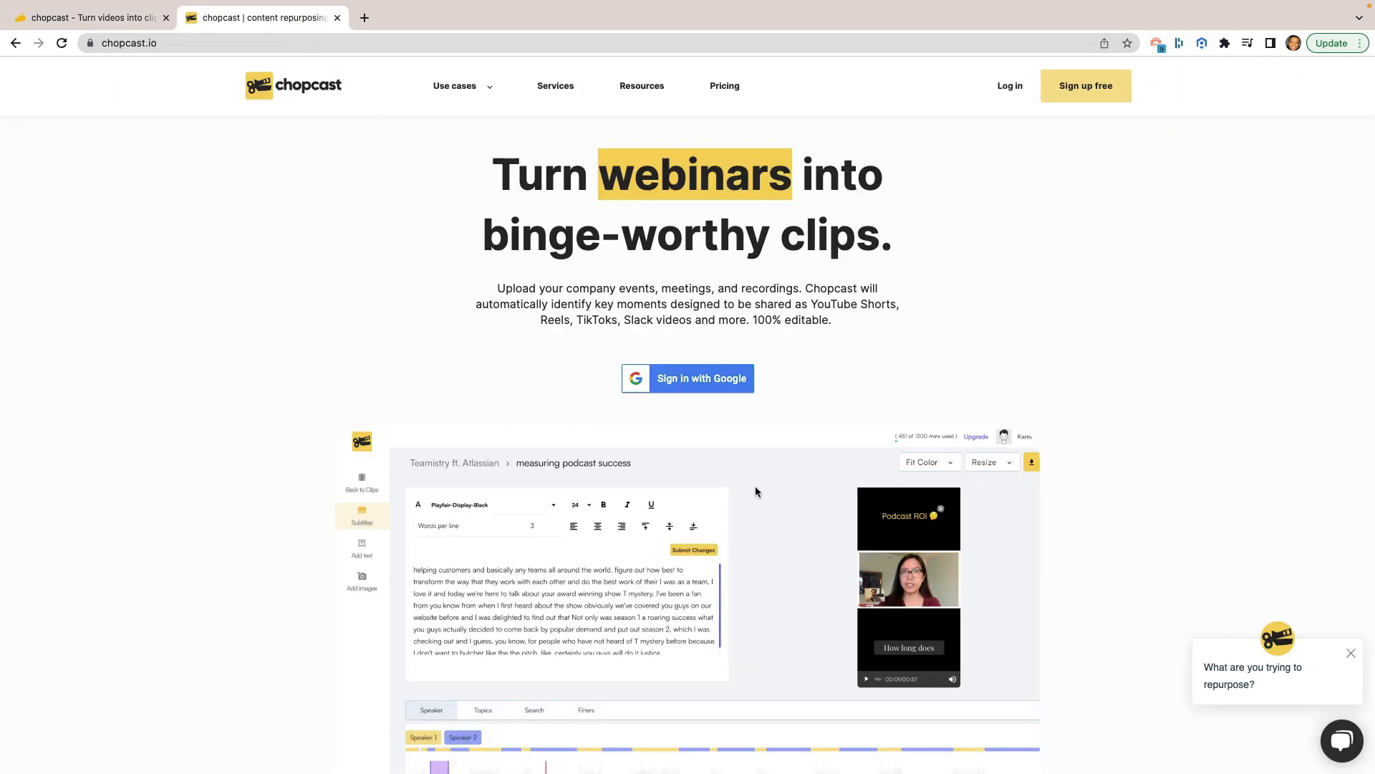
pyautogui.moveTo(599, 215)
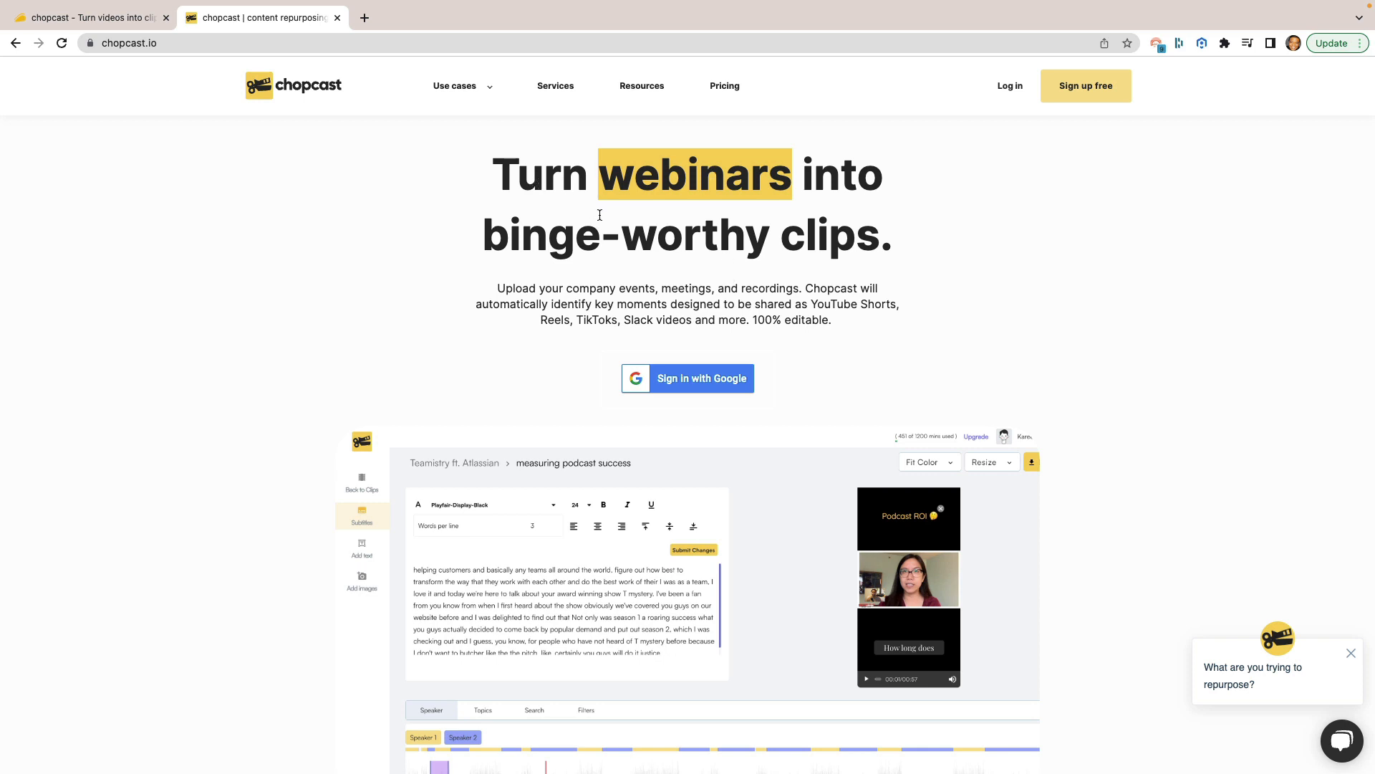
pyautogui.moveTo(815, 274)
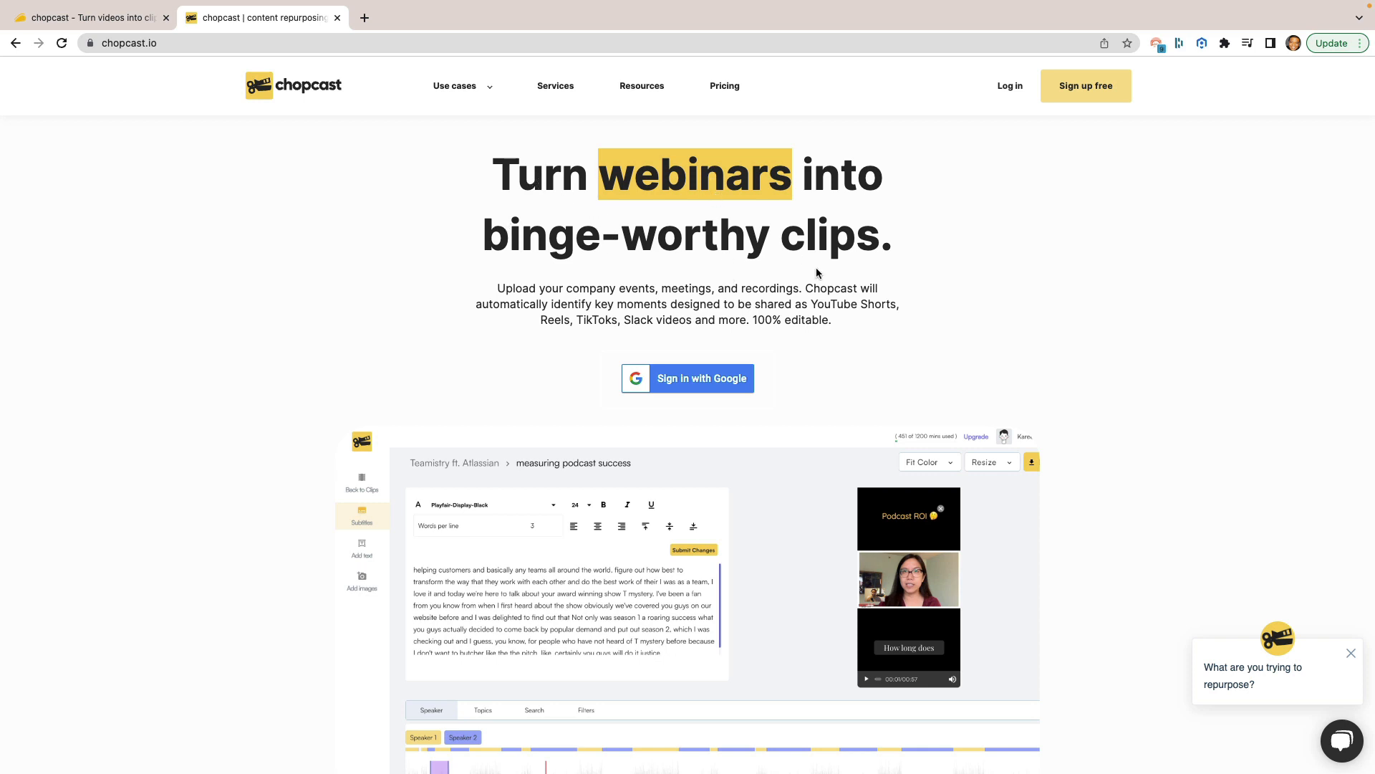
pyautogui.moveTo(563, 163)
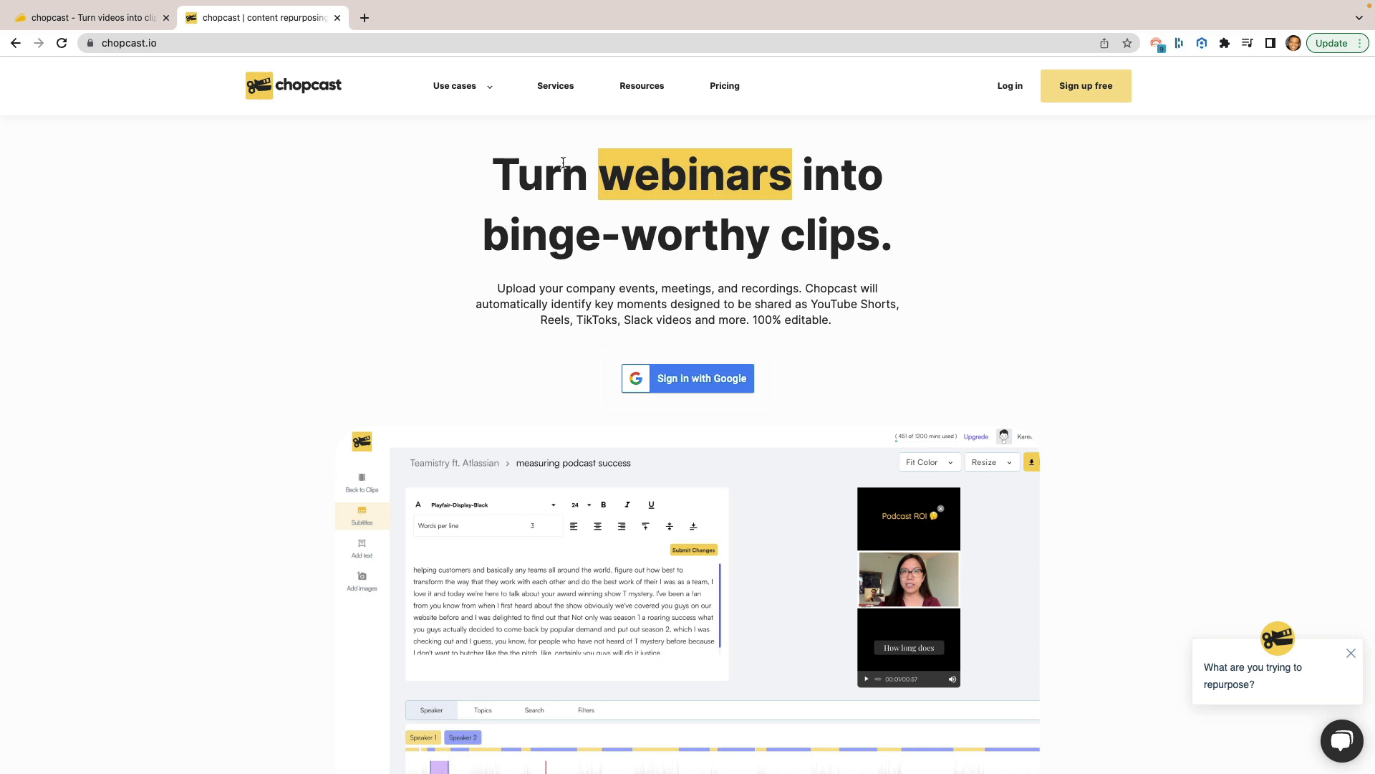
pyautogui.moveTo(828, 222)
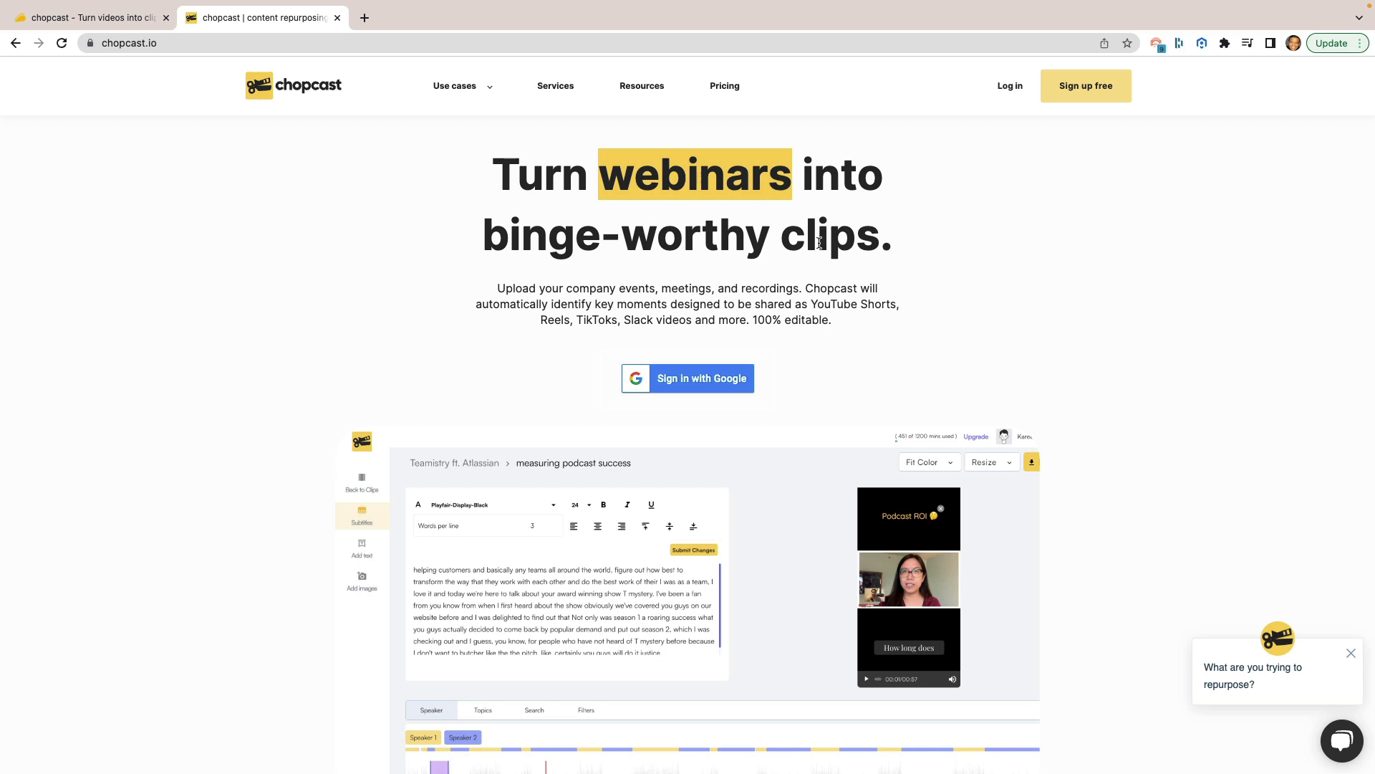
pyautogui.moveTo(864, 240)
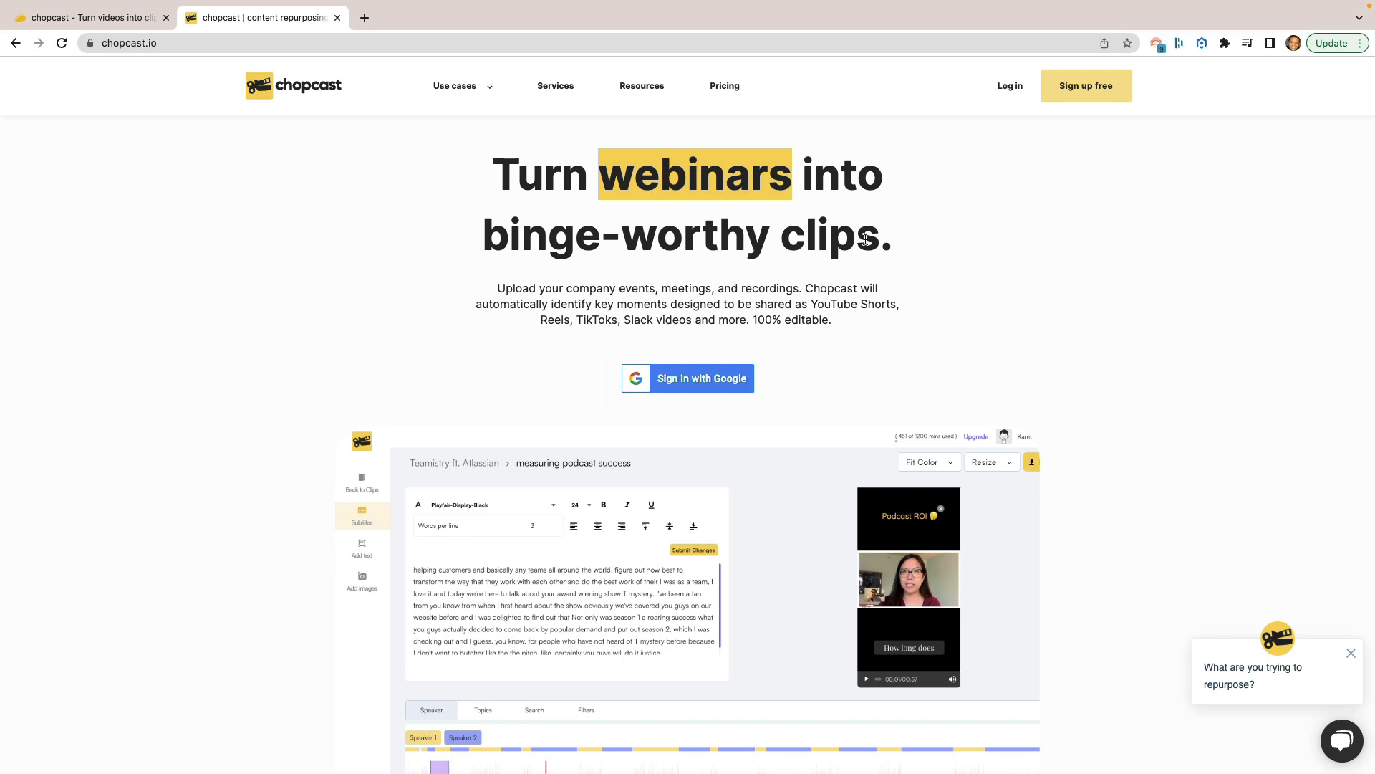
pyautogui.moveTo(279, 491)
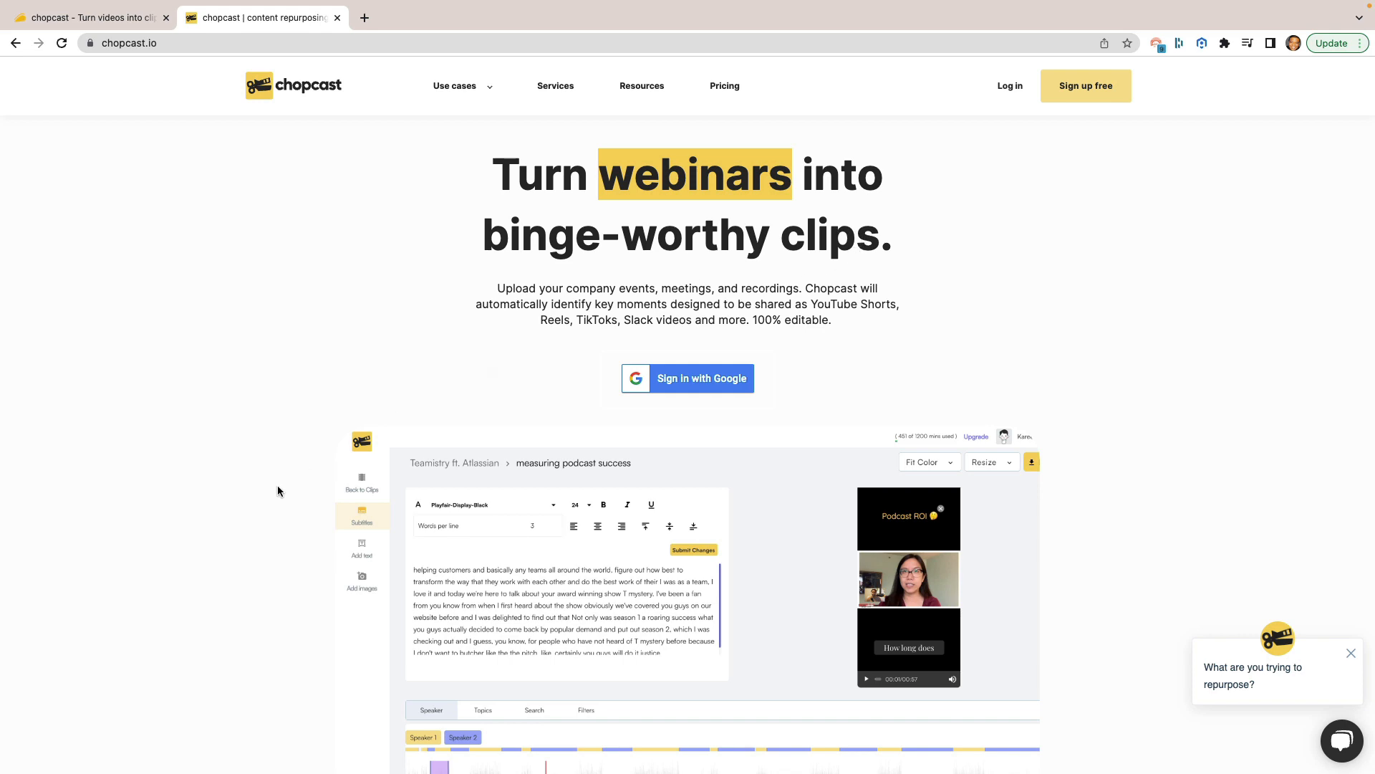
pyautogui.scroll(-3)
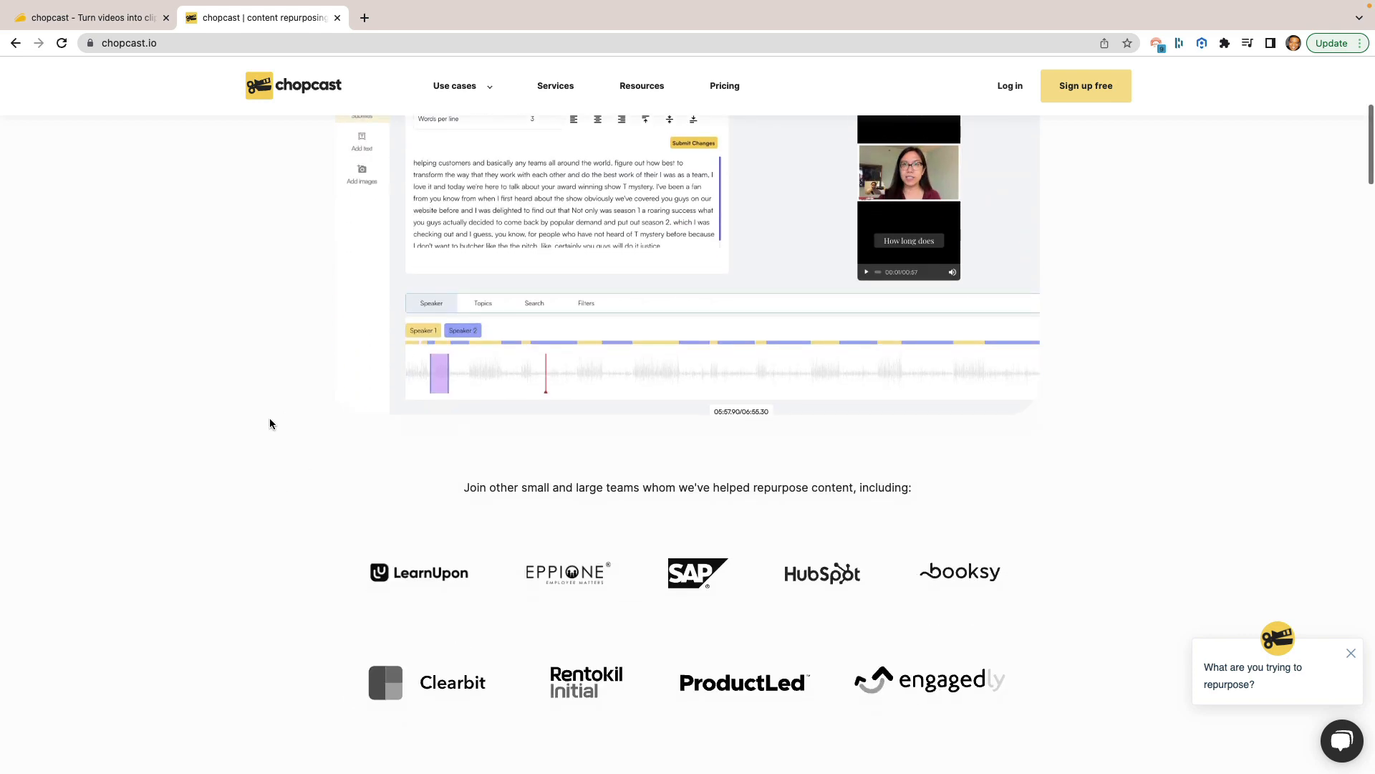
pyautogui.scroll(3)
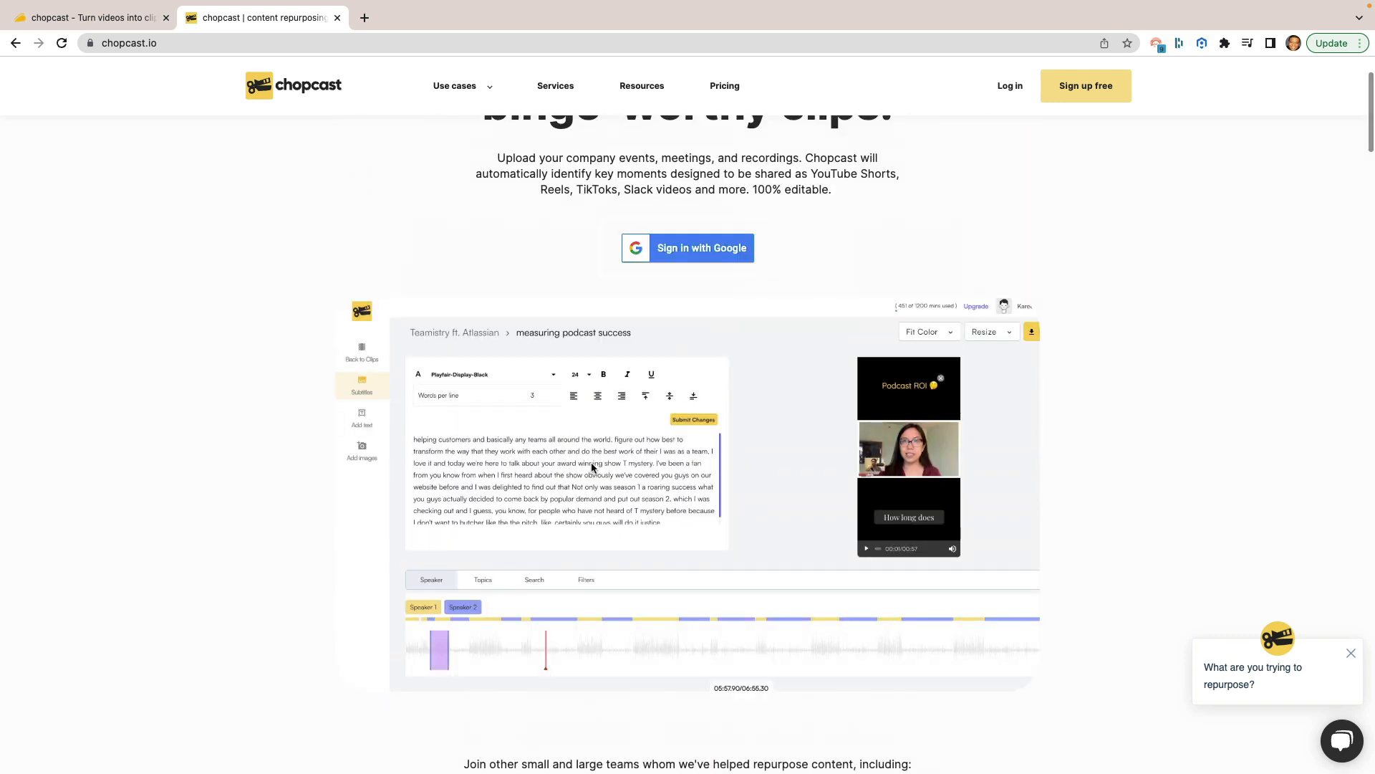
pyautogui.scroll(-3)
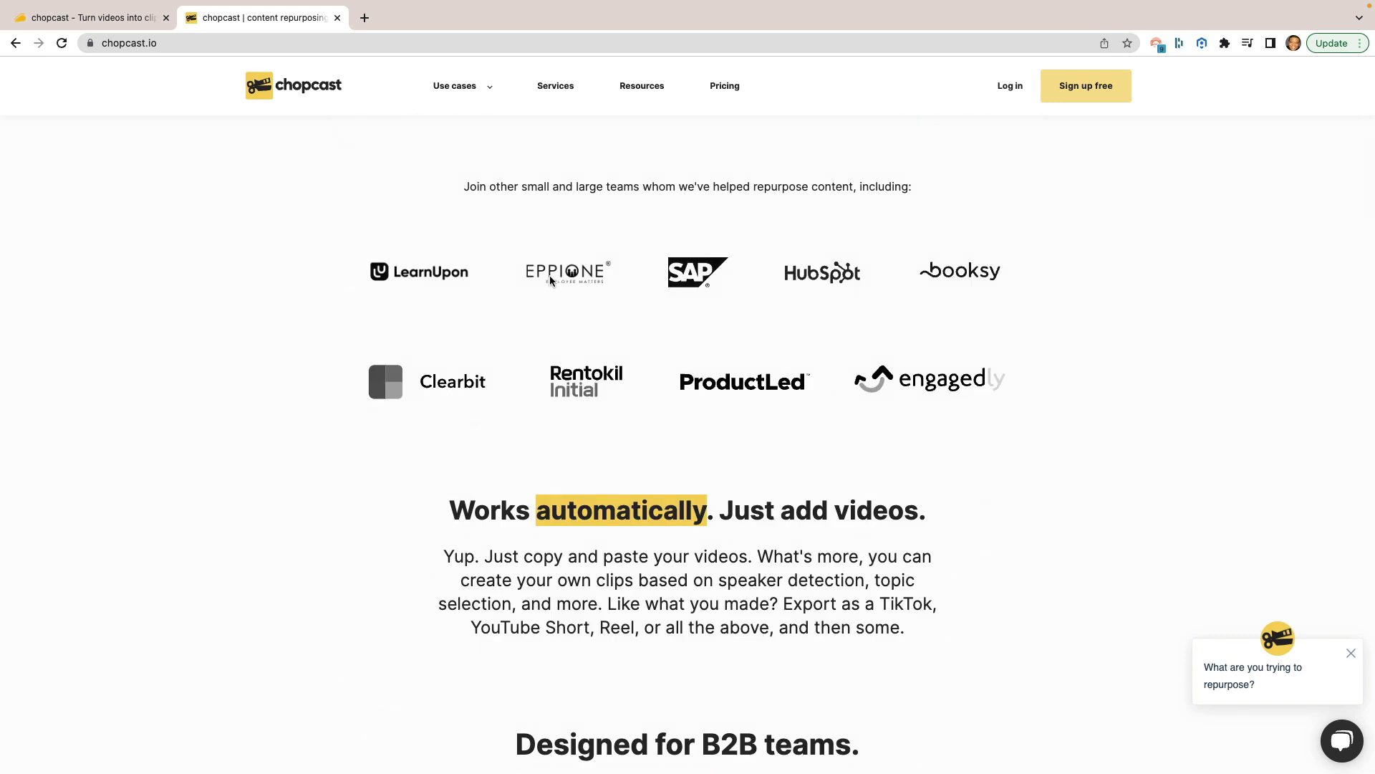
pyautogui.moveTo(775, 401)
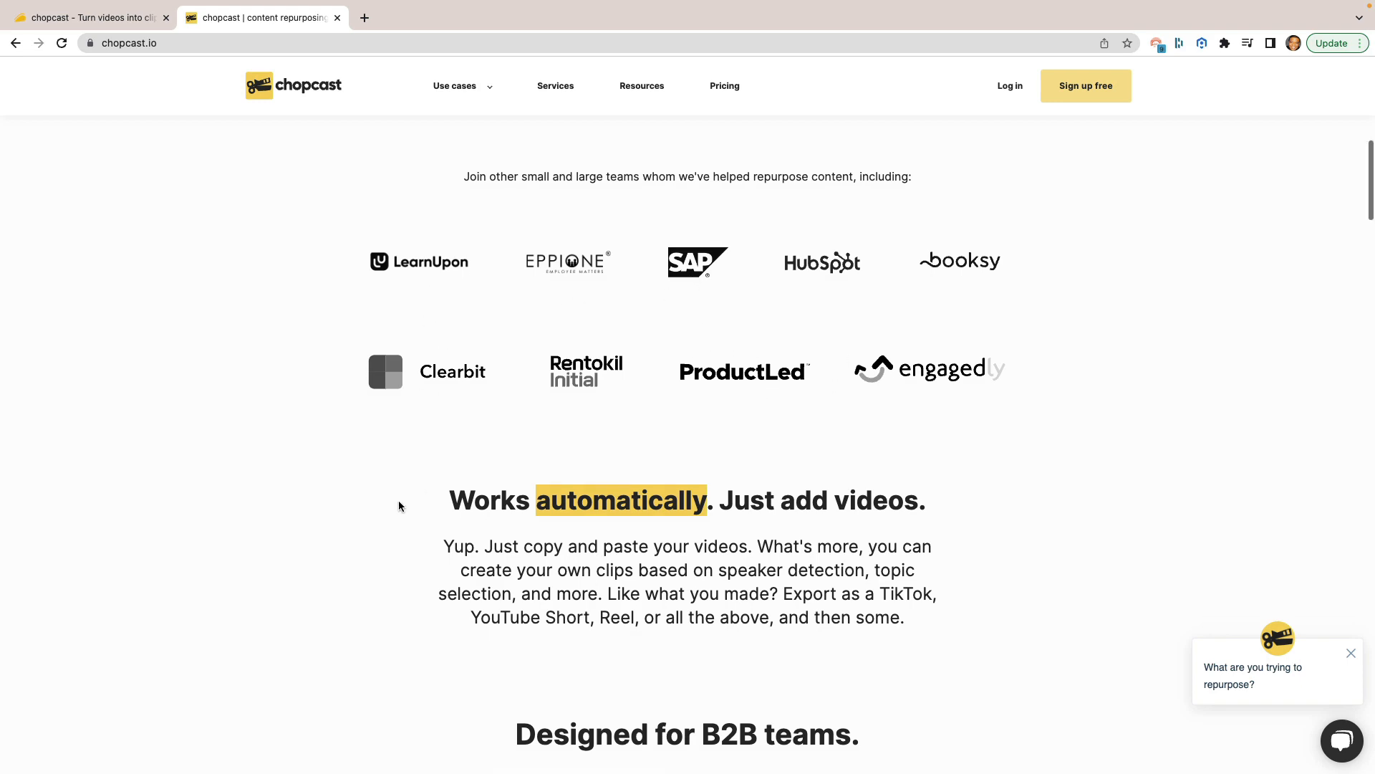
pyautogui.scroll(-3)
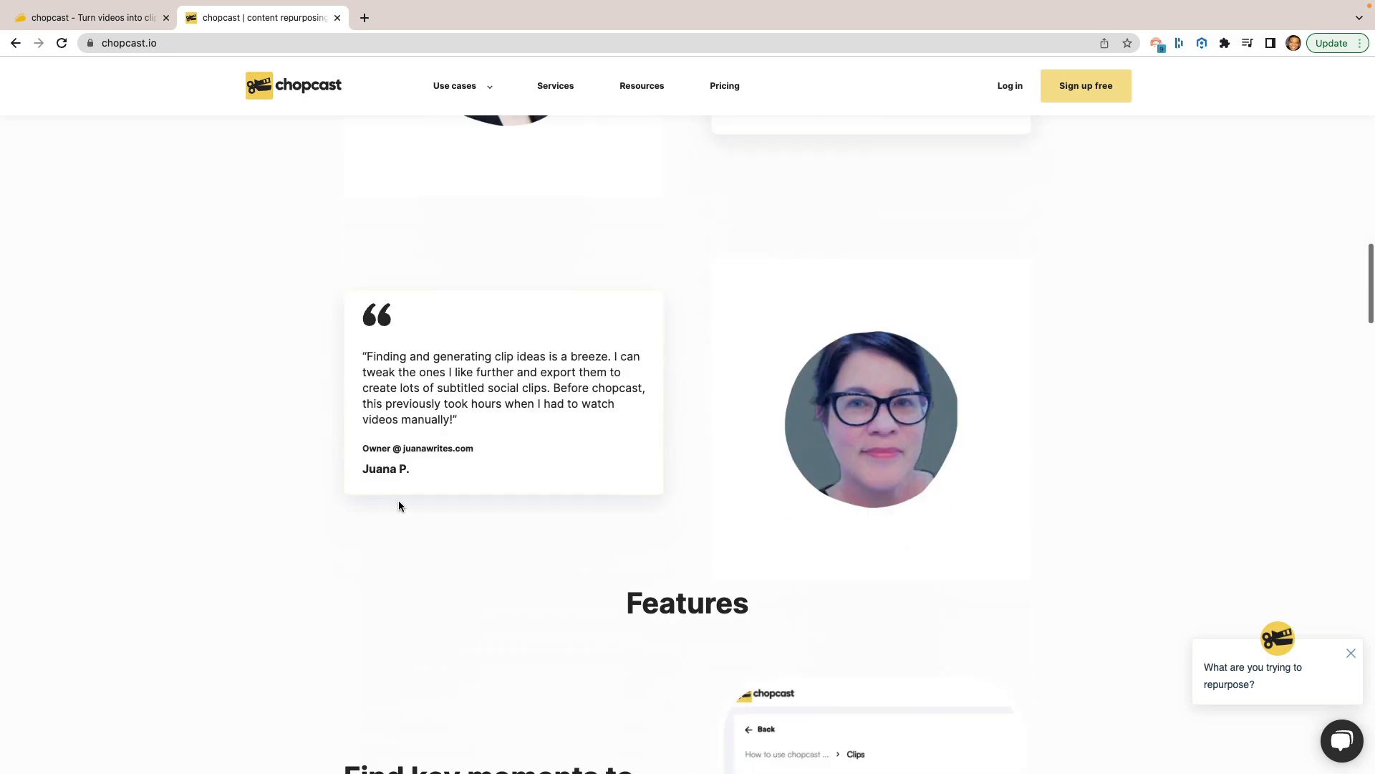
pyautogui.scroll(-3)
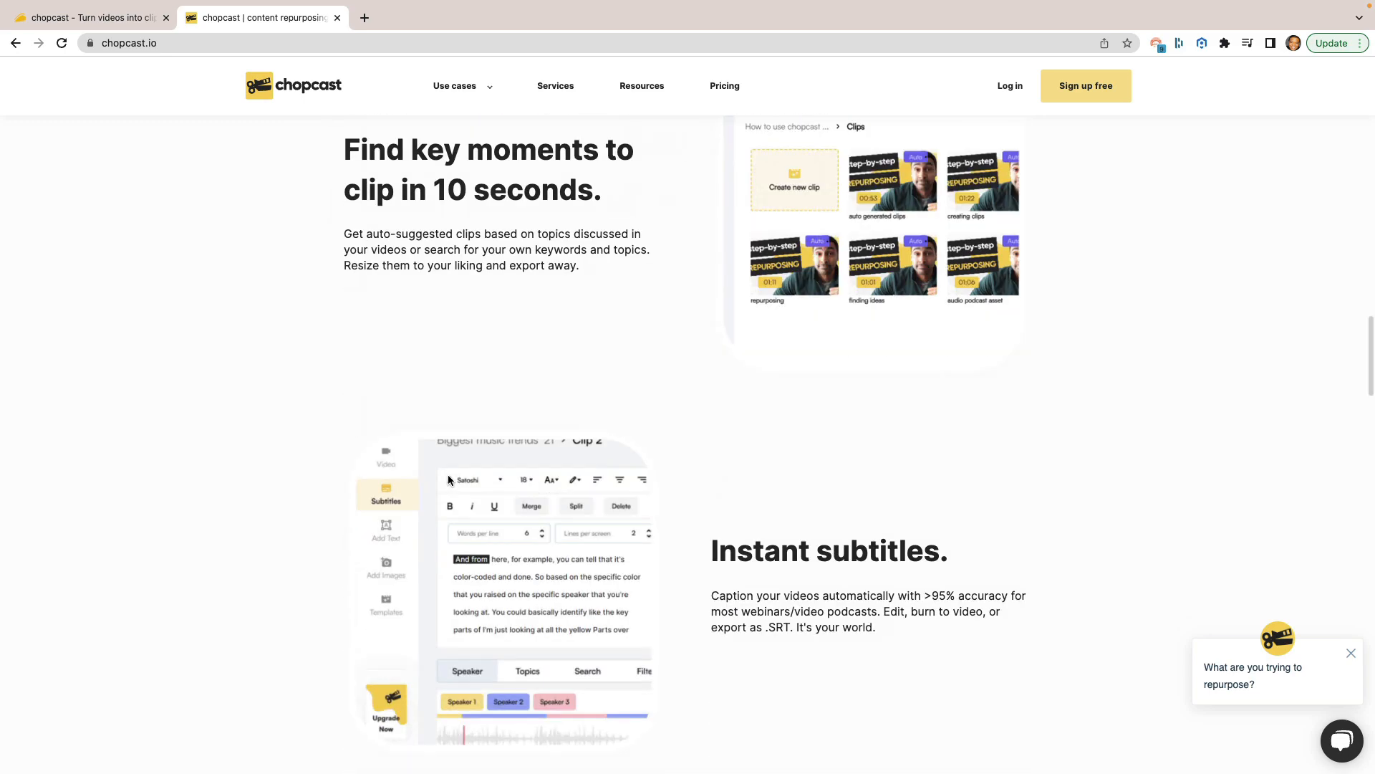
pyautogui.scroll(3)
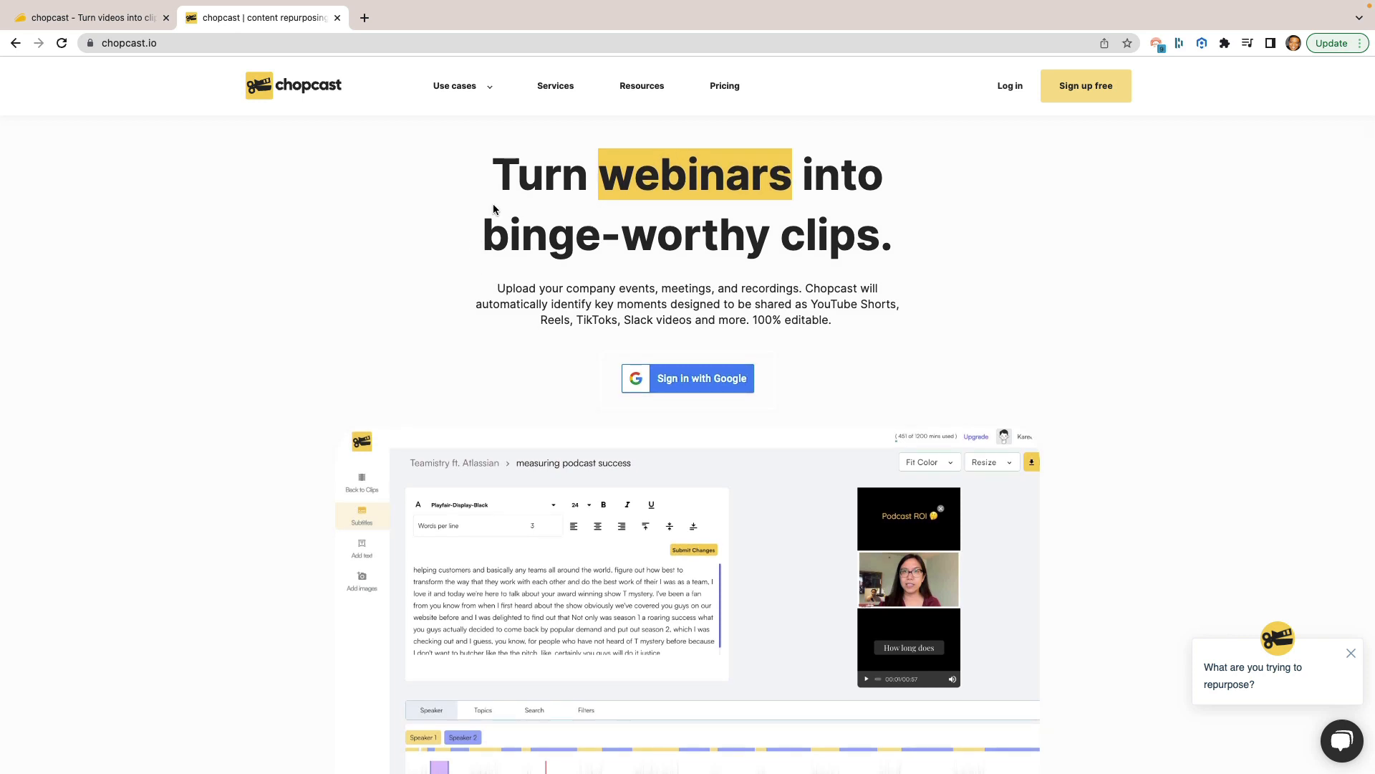
pyautogui.moveTo(498, 178)
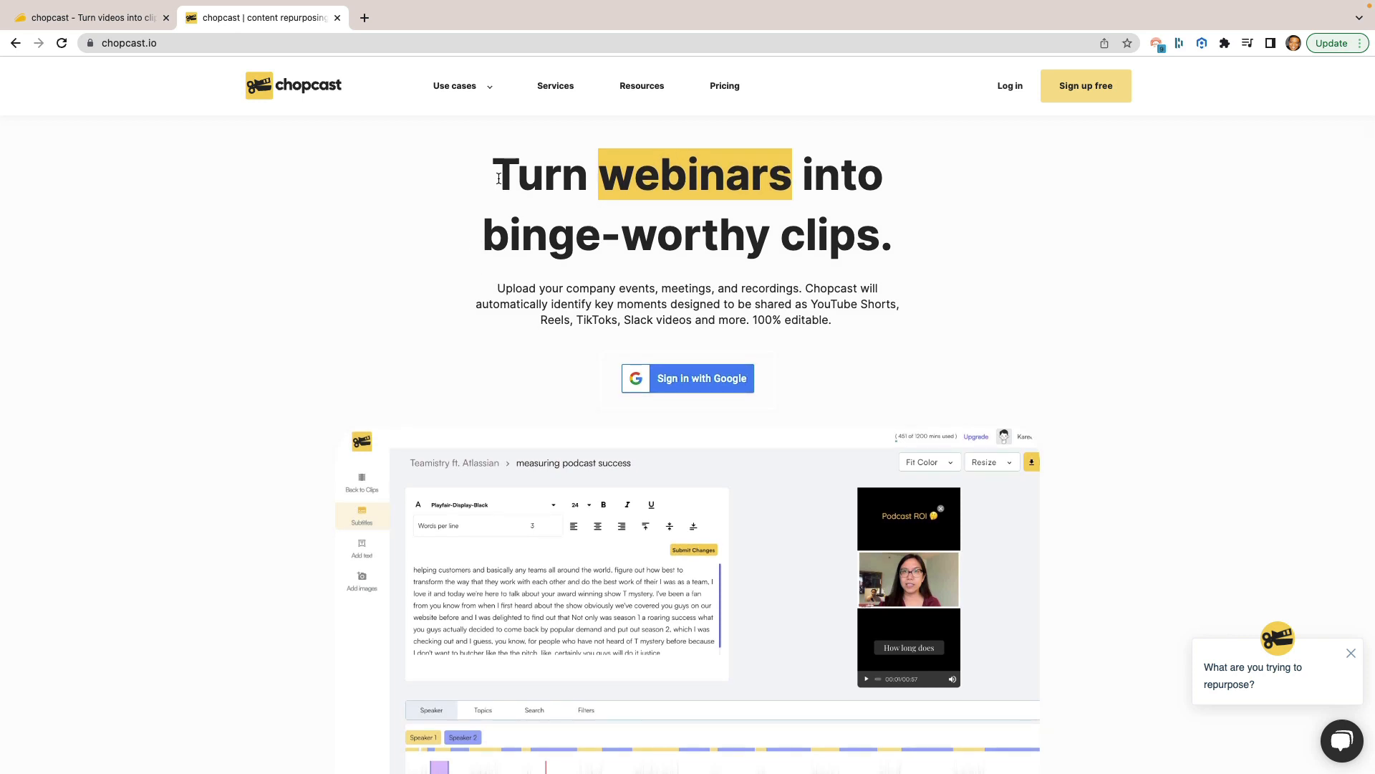
pyautogui.moveTo(1000, 95)
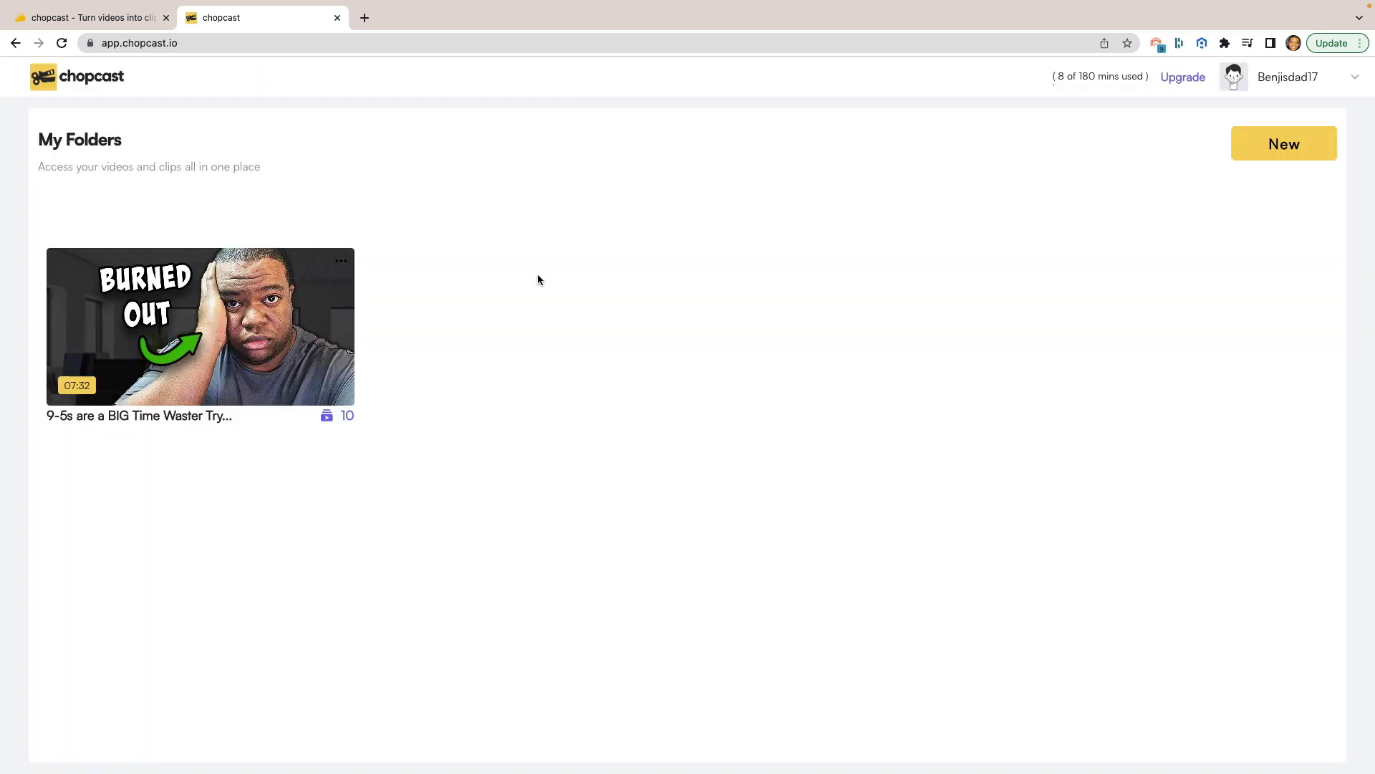
pyautogui.moveTo(79, 112)
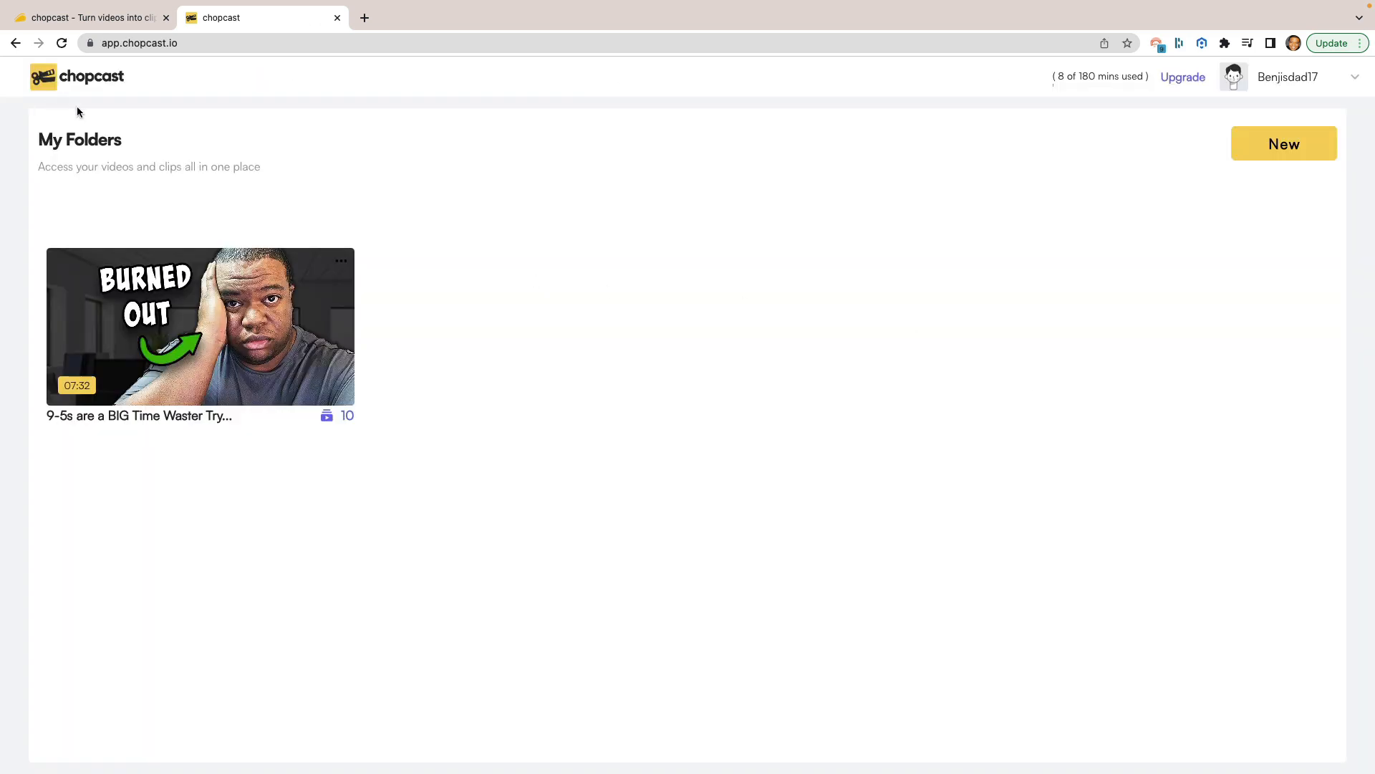
pyautogui.moveTo(202, 515)
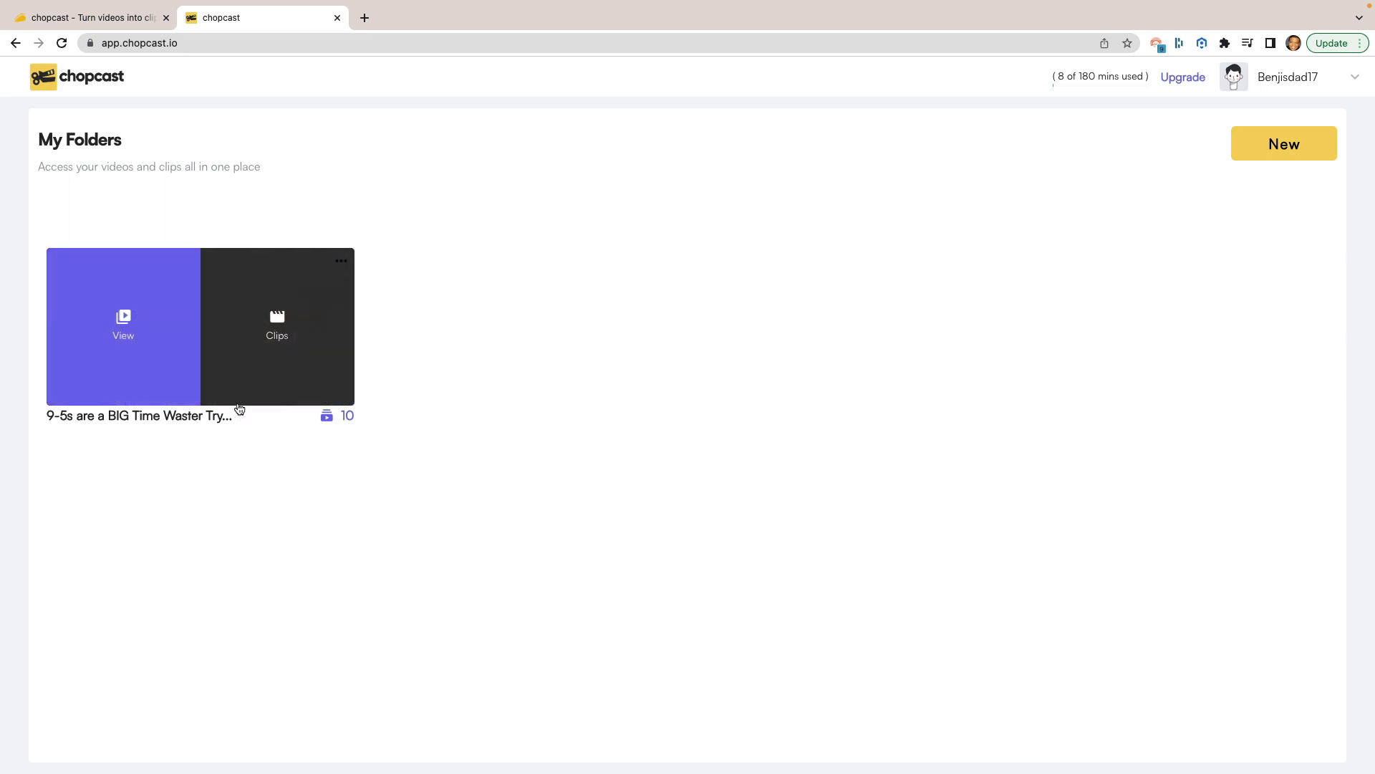
pyautogui.moveTo(175, 237)
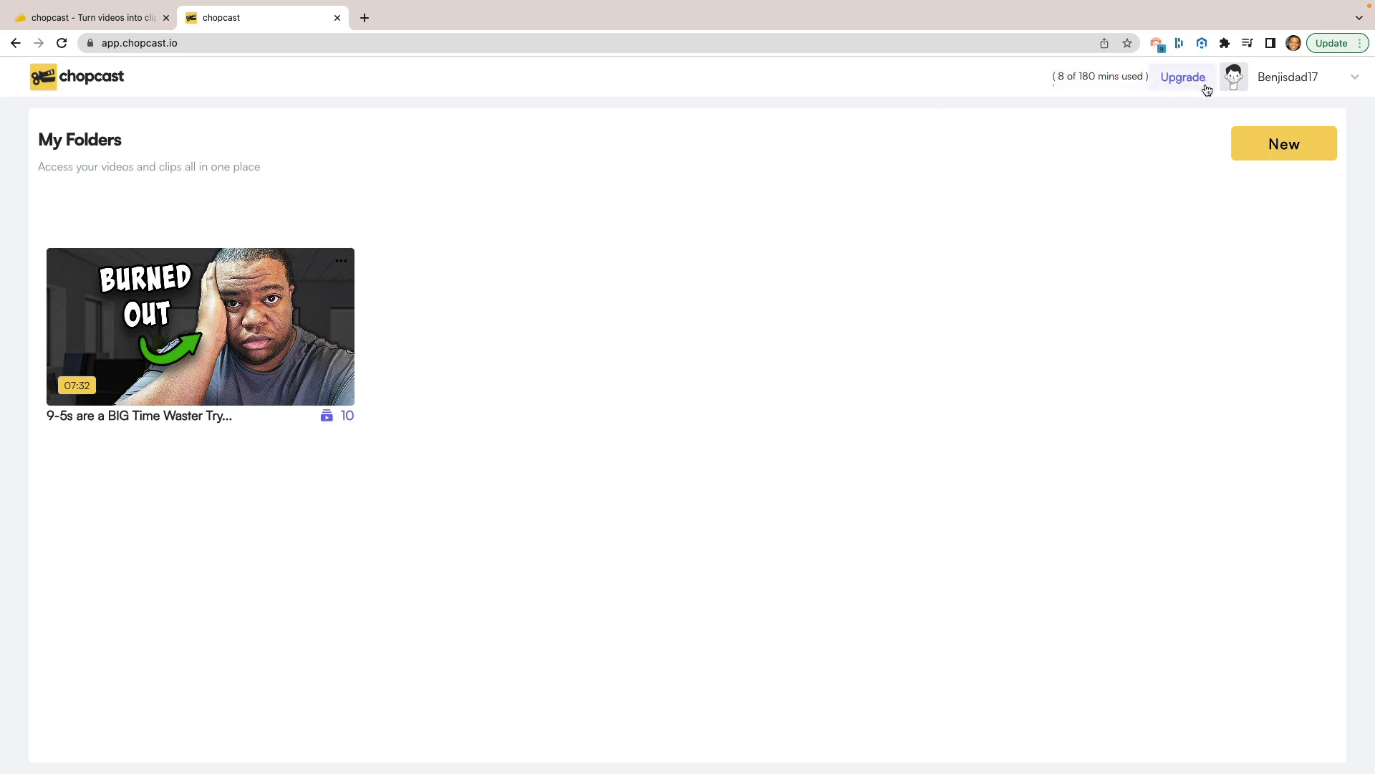
pyautogui.moveTo(1323, 96)
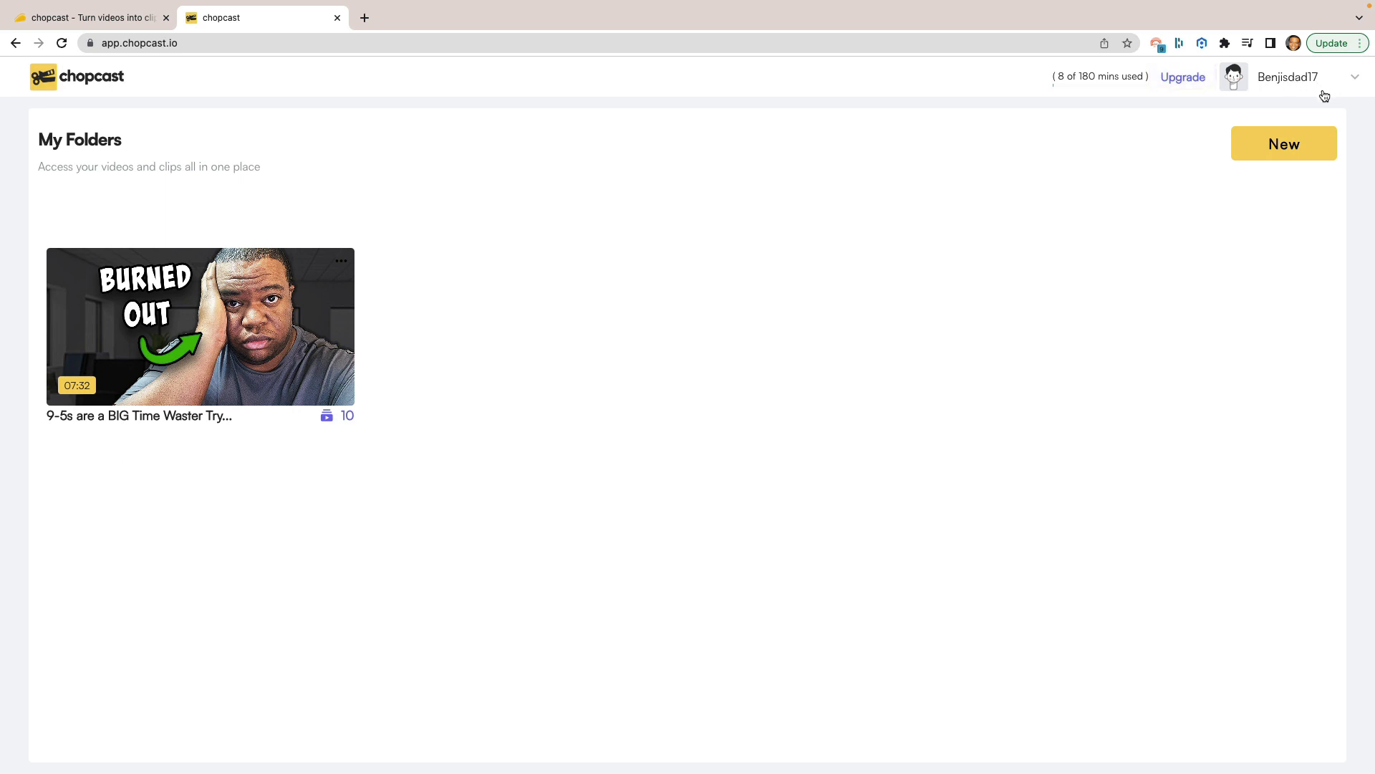
pyautogui.moveTo(1264, 234)
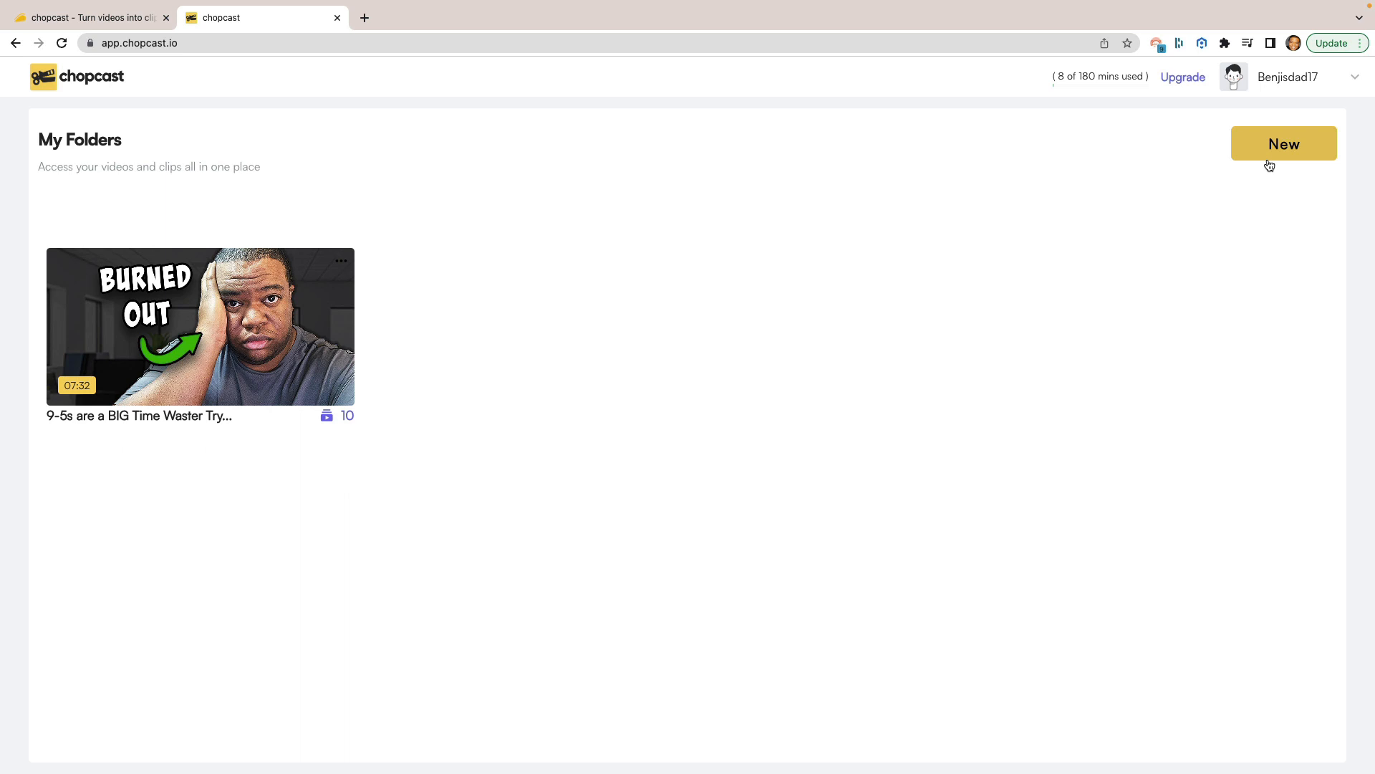
pyautogui.moveTo(829, 305)
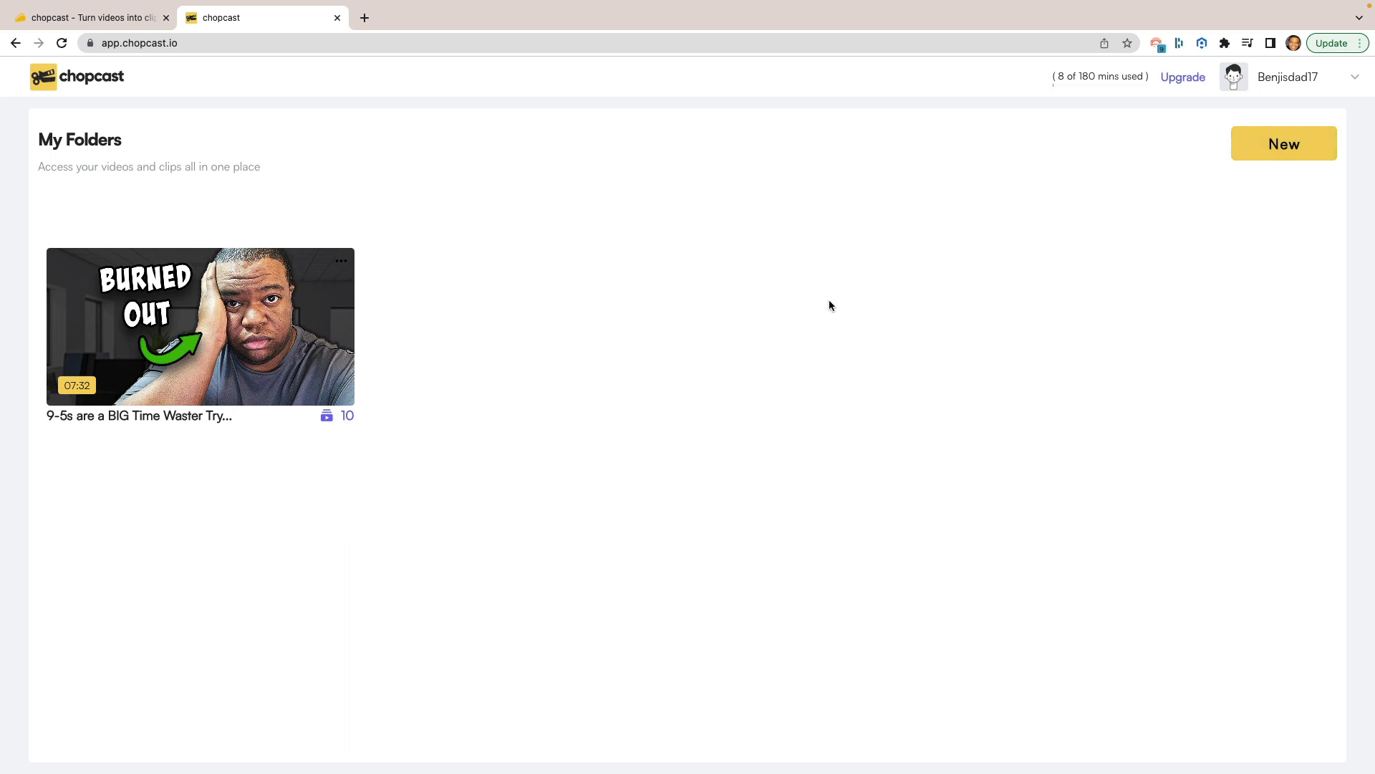
pyautogui.moveTo(324, 440)
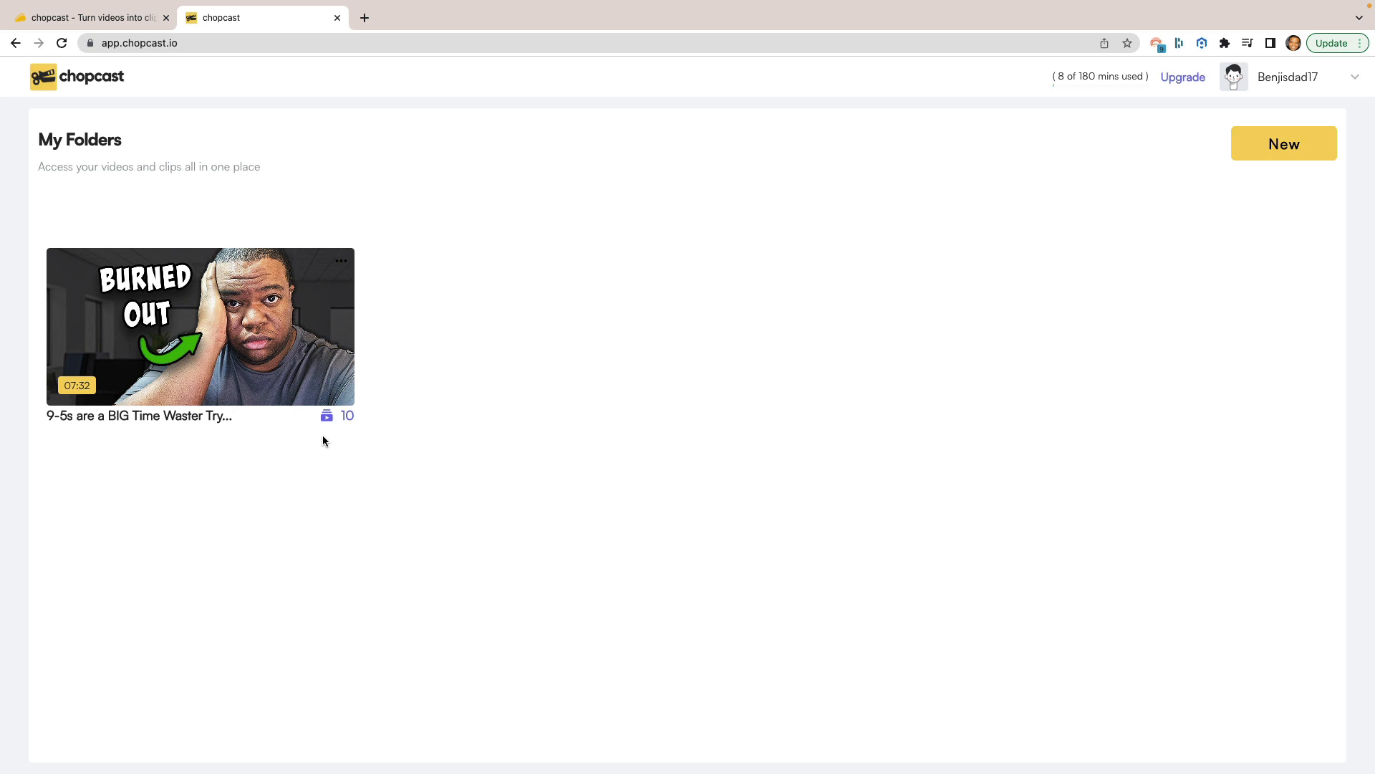
pyautogui.moveTo(271, 466)
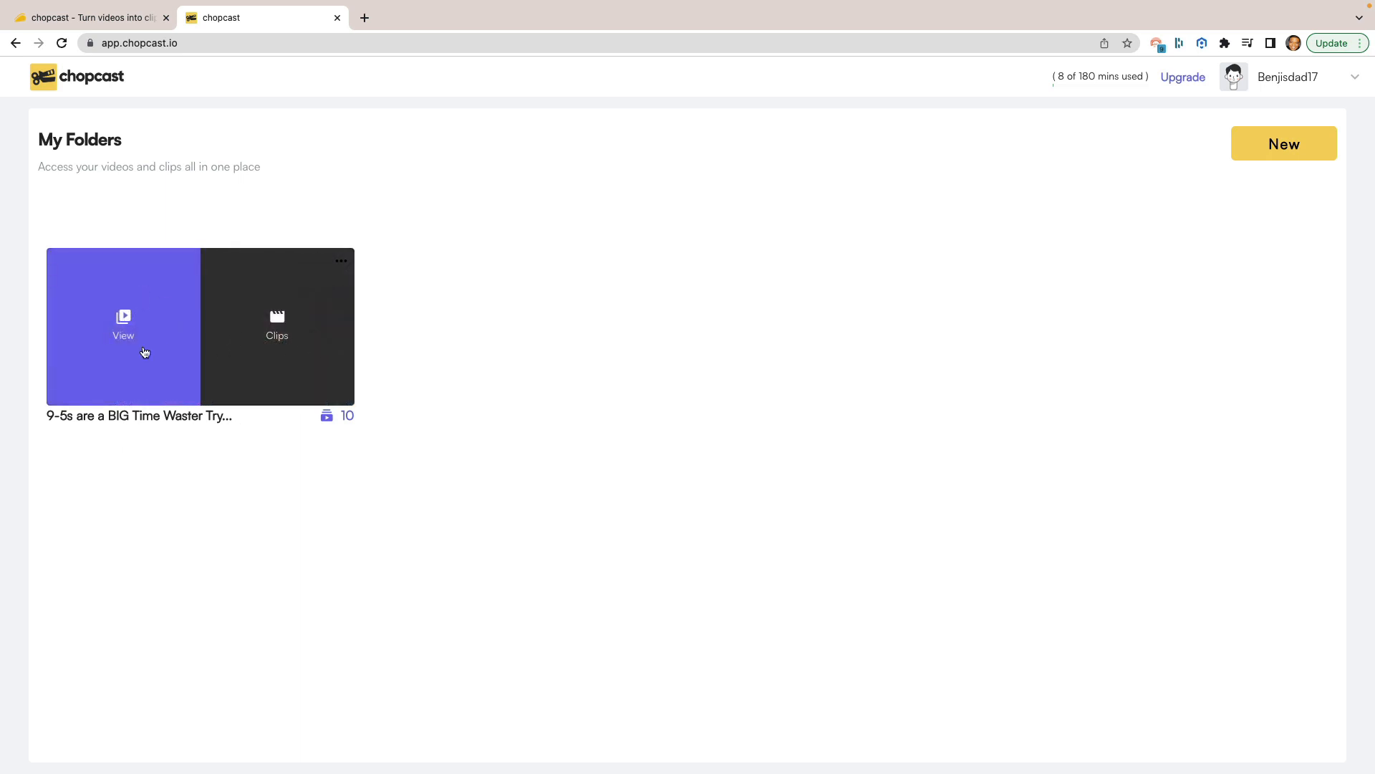
pyautogui.moveTo(232, 309)
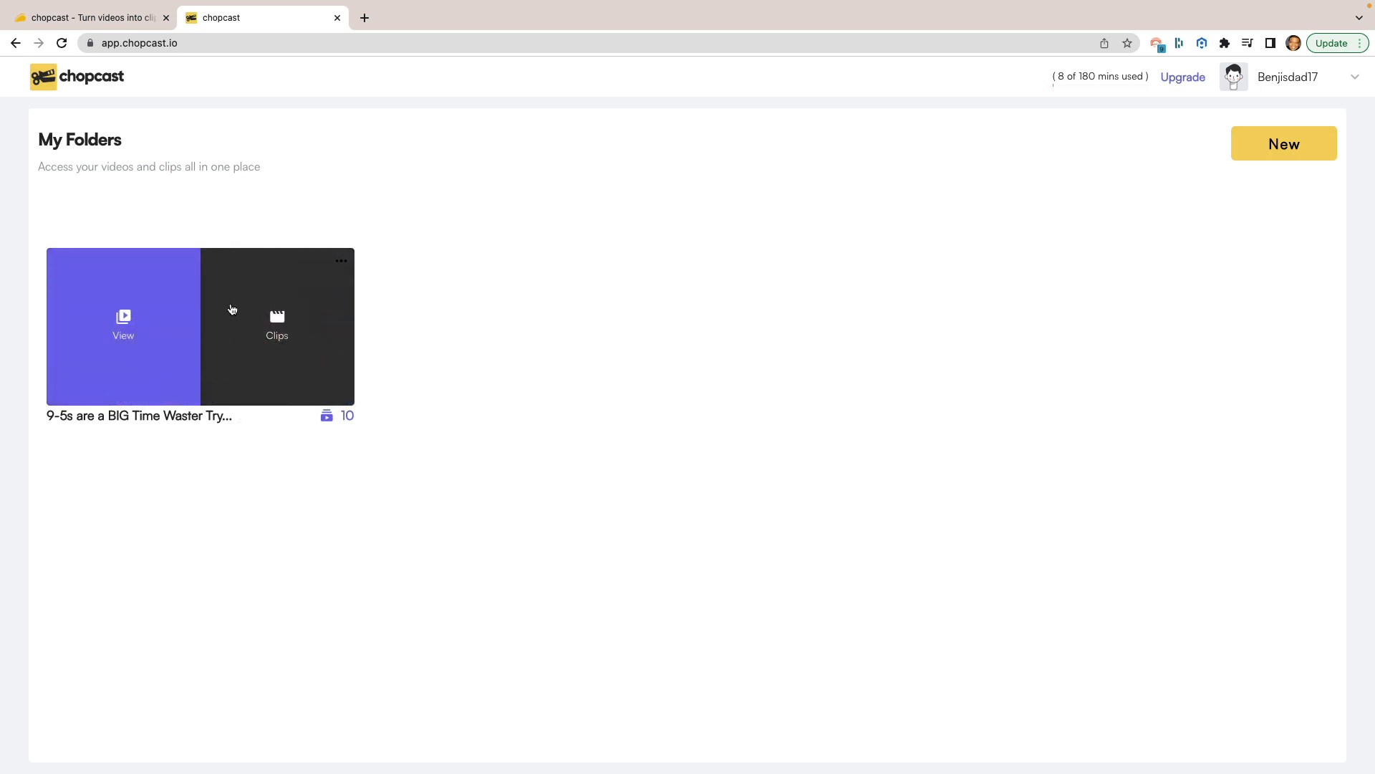
# Step: View the uploaded 07:32 video with its player and suggested clip thumbnails like 'work secret sauce'
pyautogui.click(123, 325)
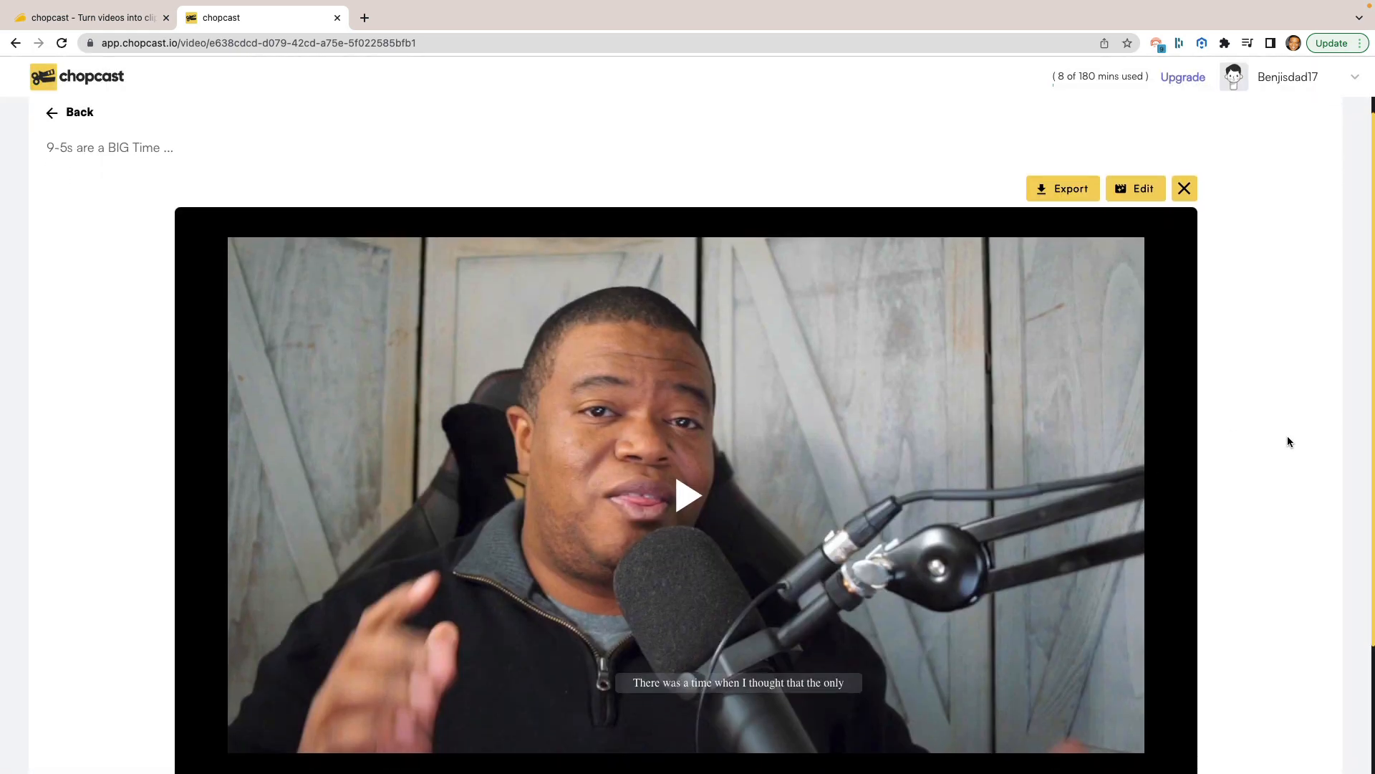
pyautogui.scroll(-3)
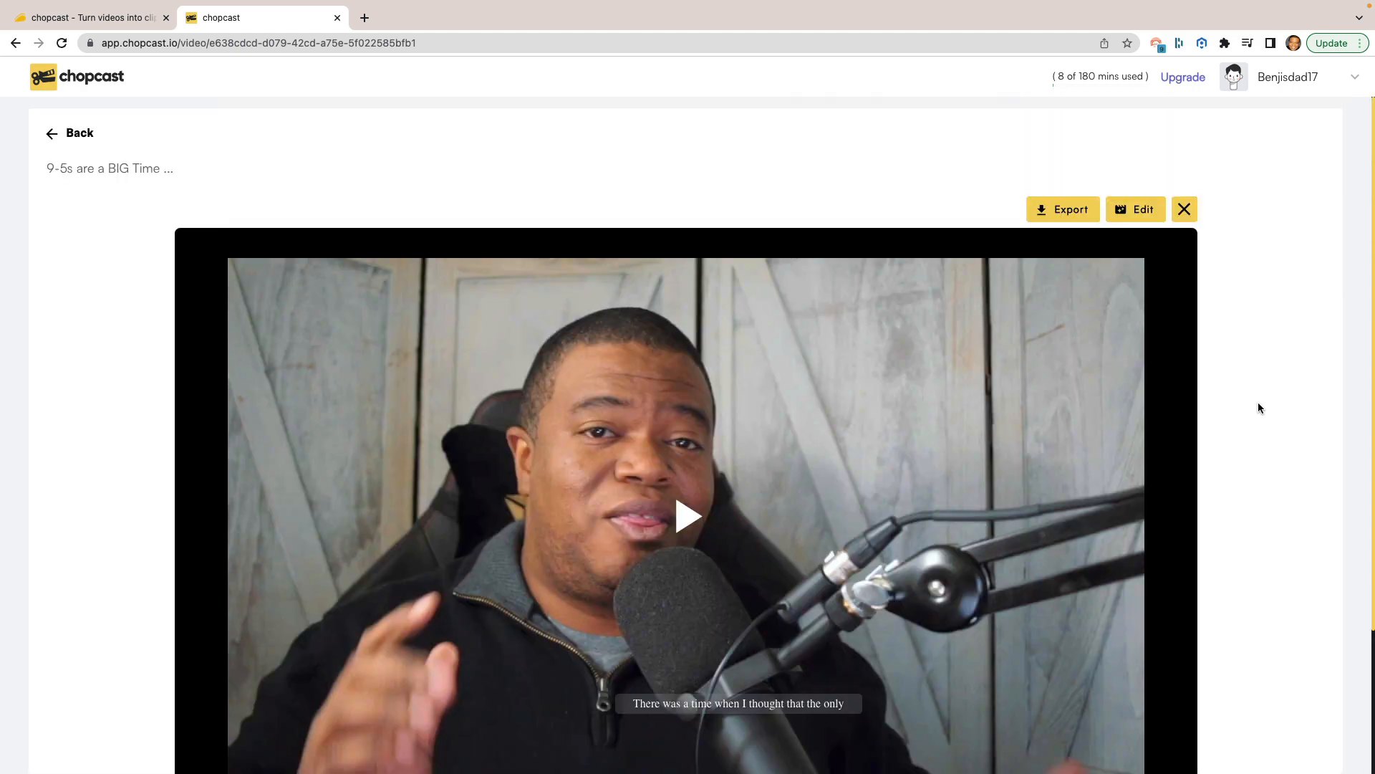
pyautogui.scroll(-3)
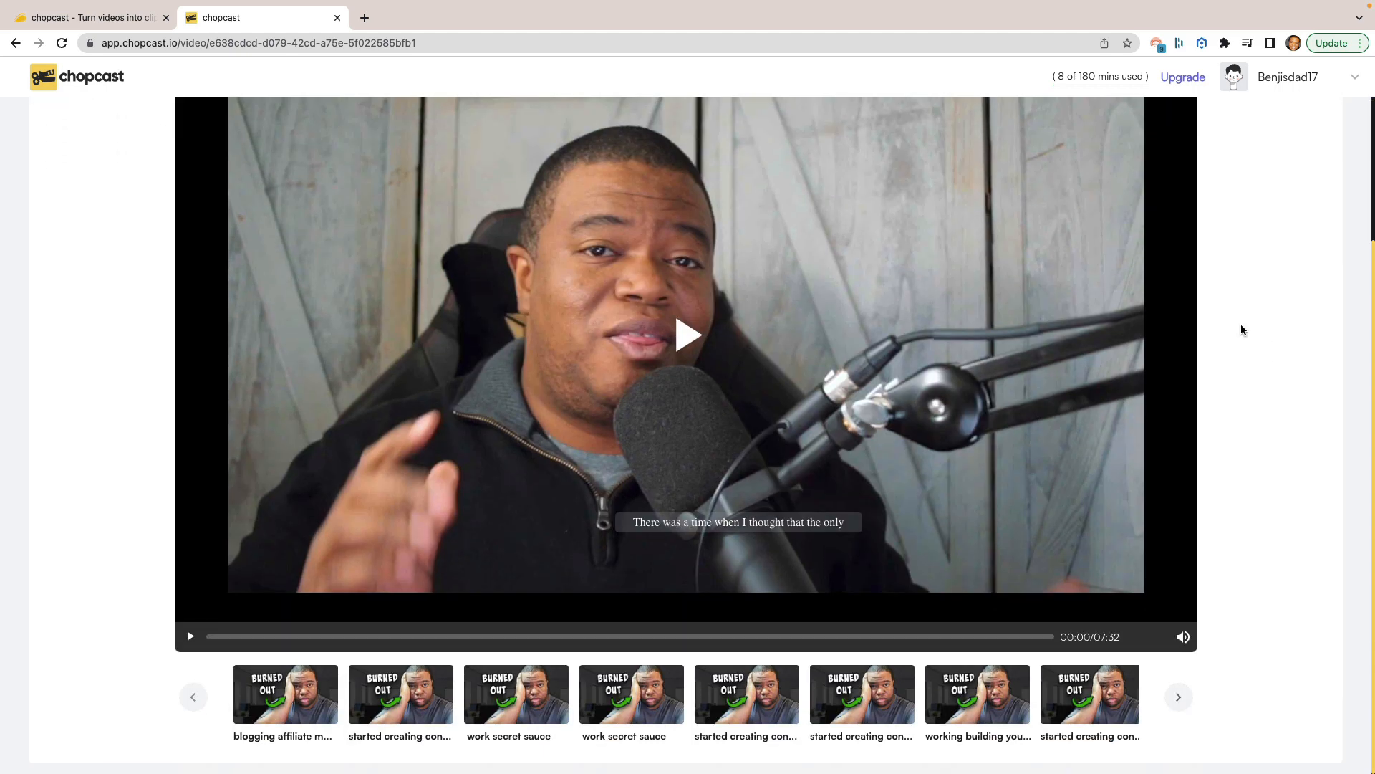
pyautogui.moveTo(424, 688)
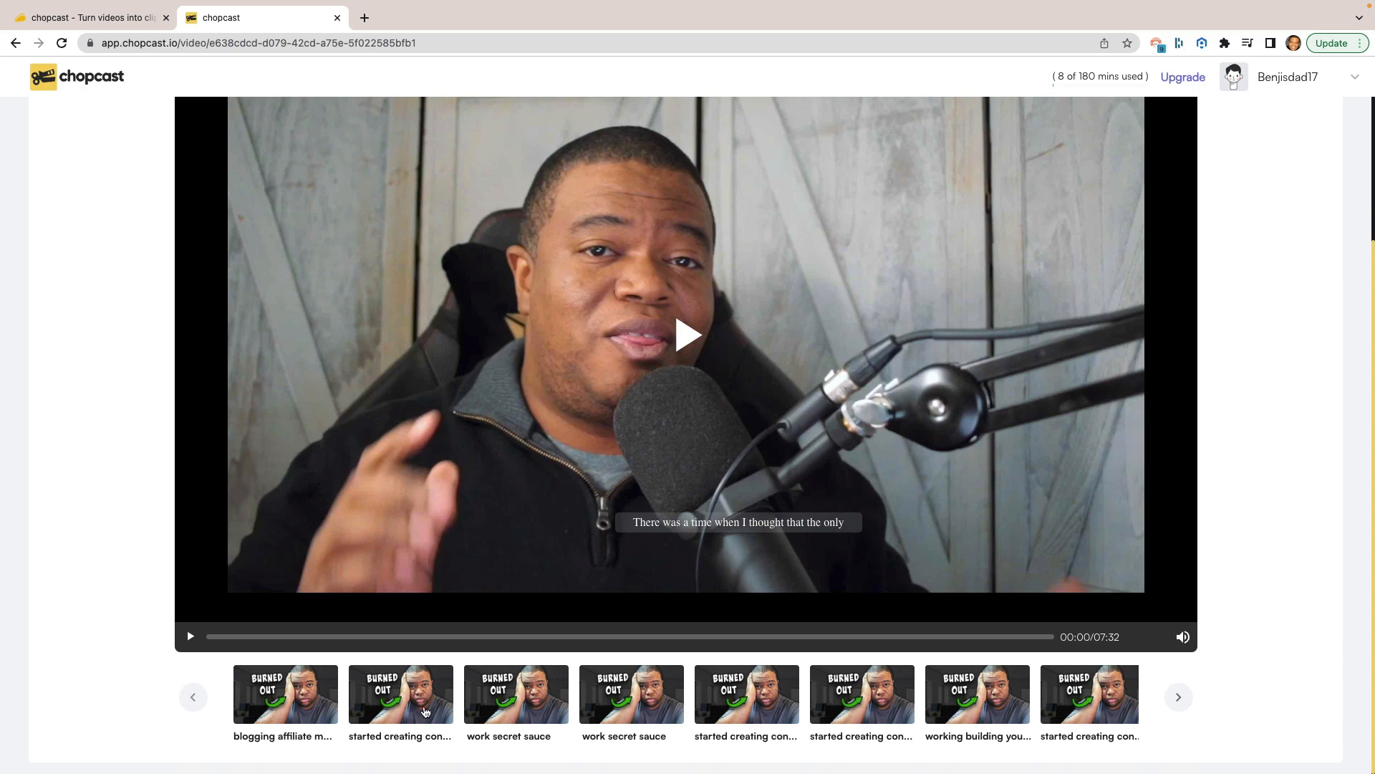
pyautogui.moveTo(980, 721)
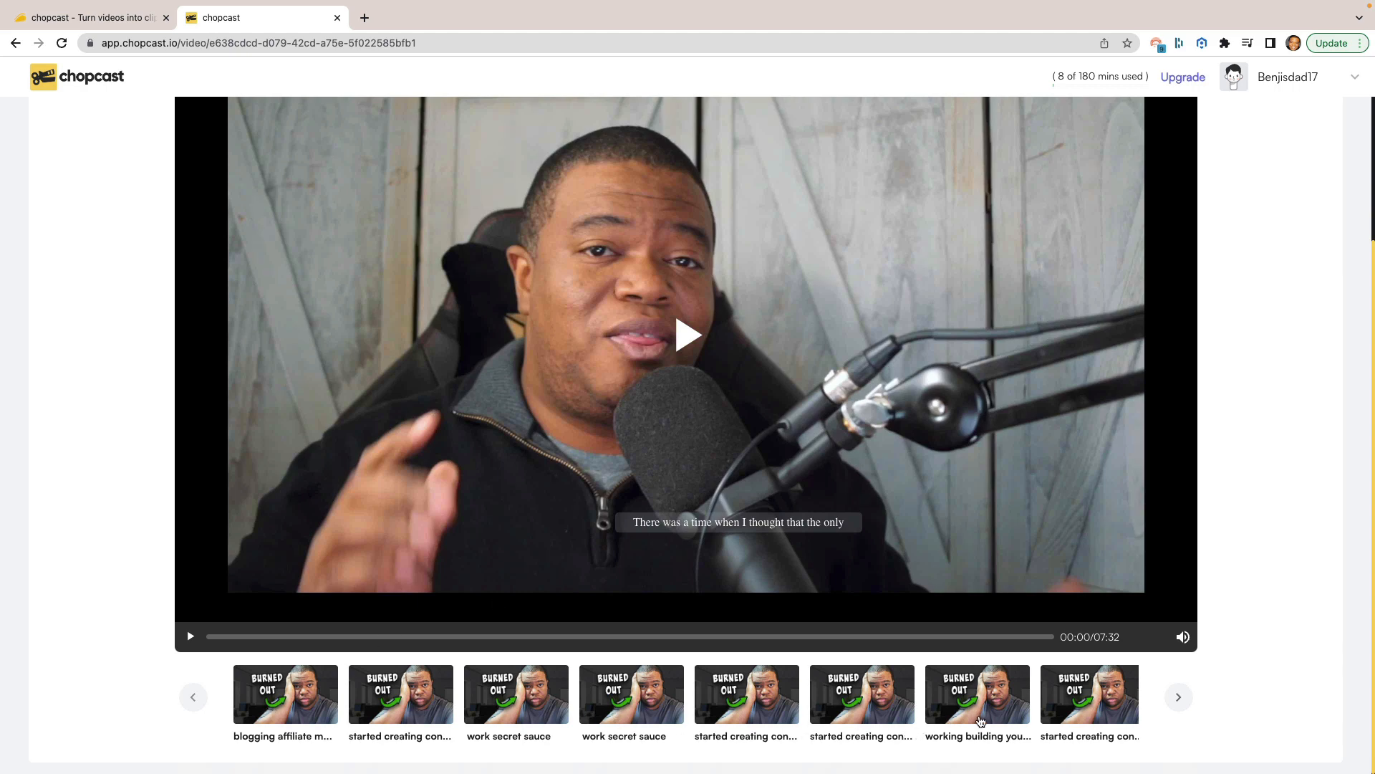
pyautogui.moveTo(1099, 719)
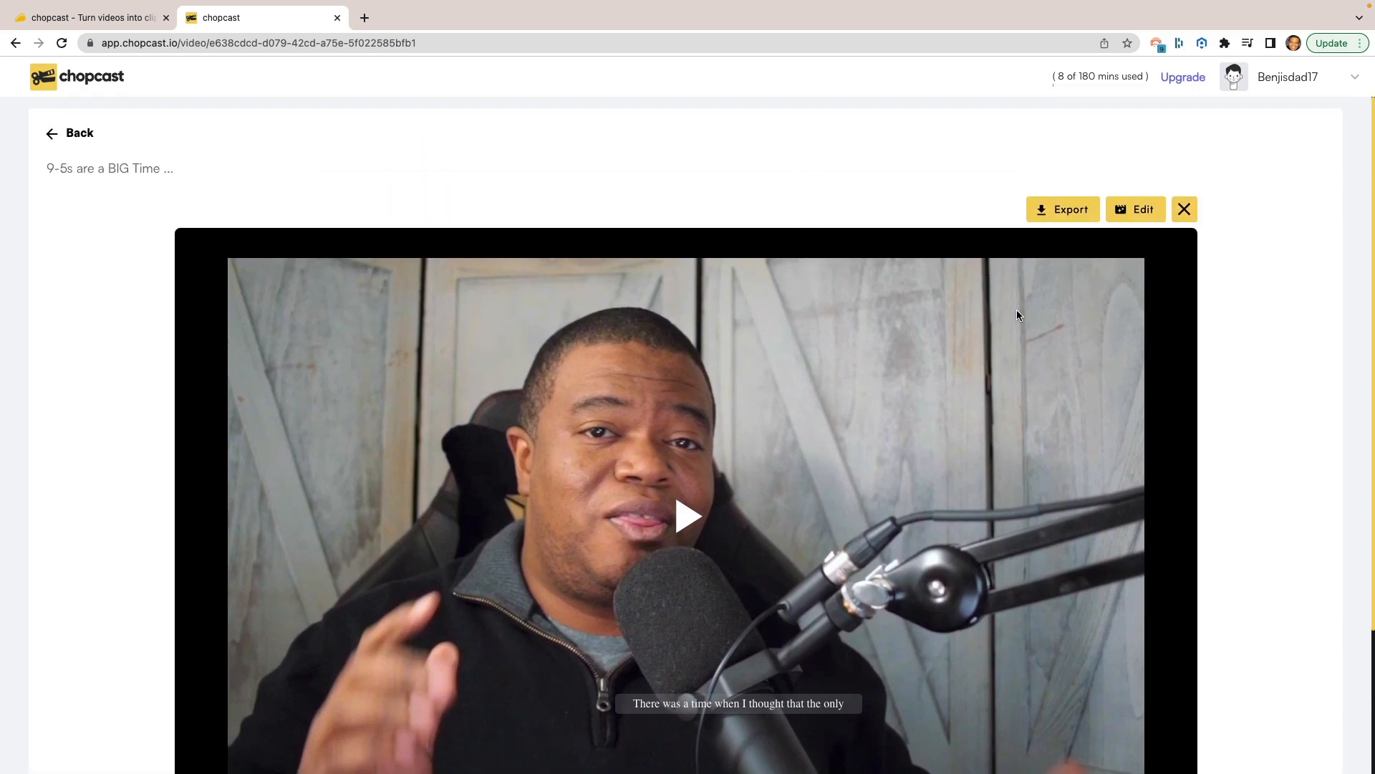
pyautogui.scroll(-3)
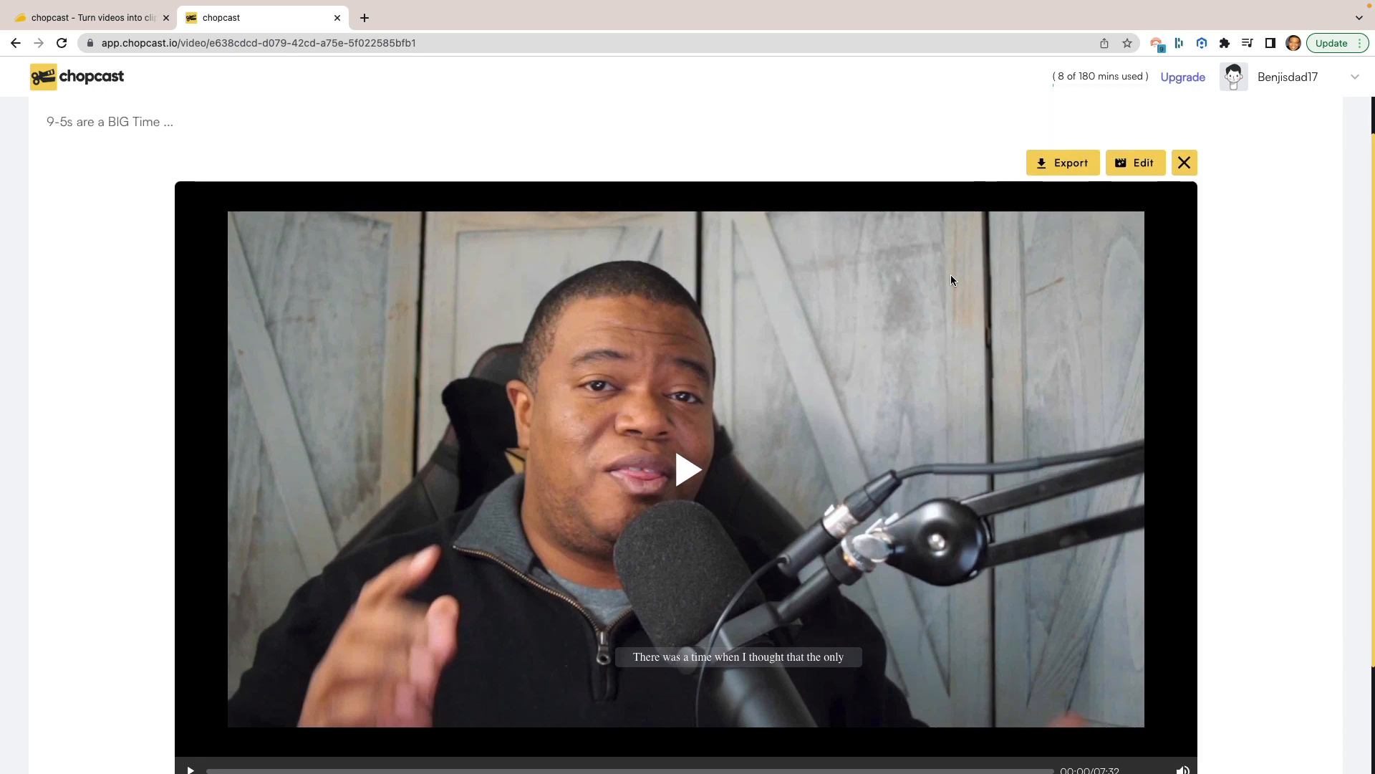
pyautogui.scroll(-3)
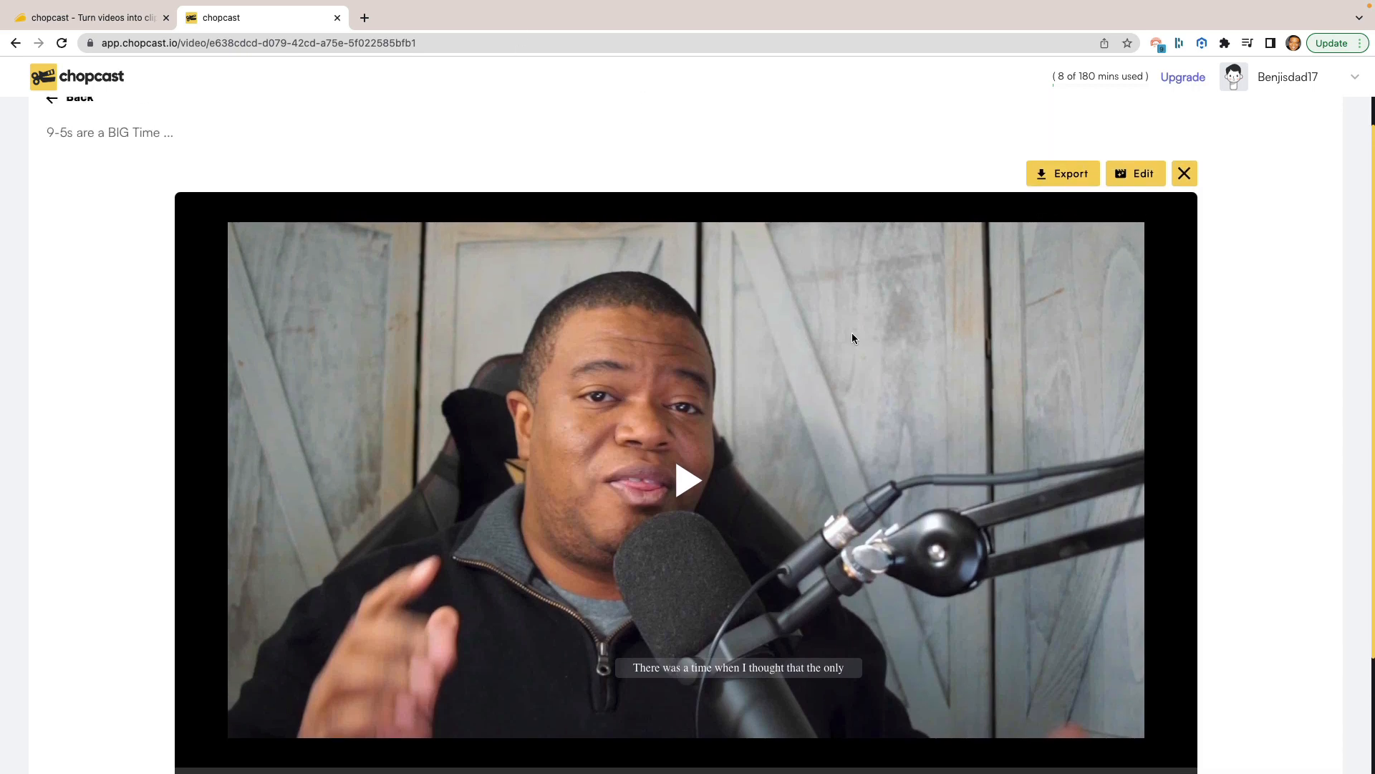
pyautogui.scroll(-3)
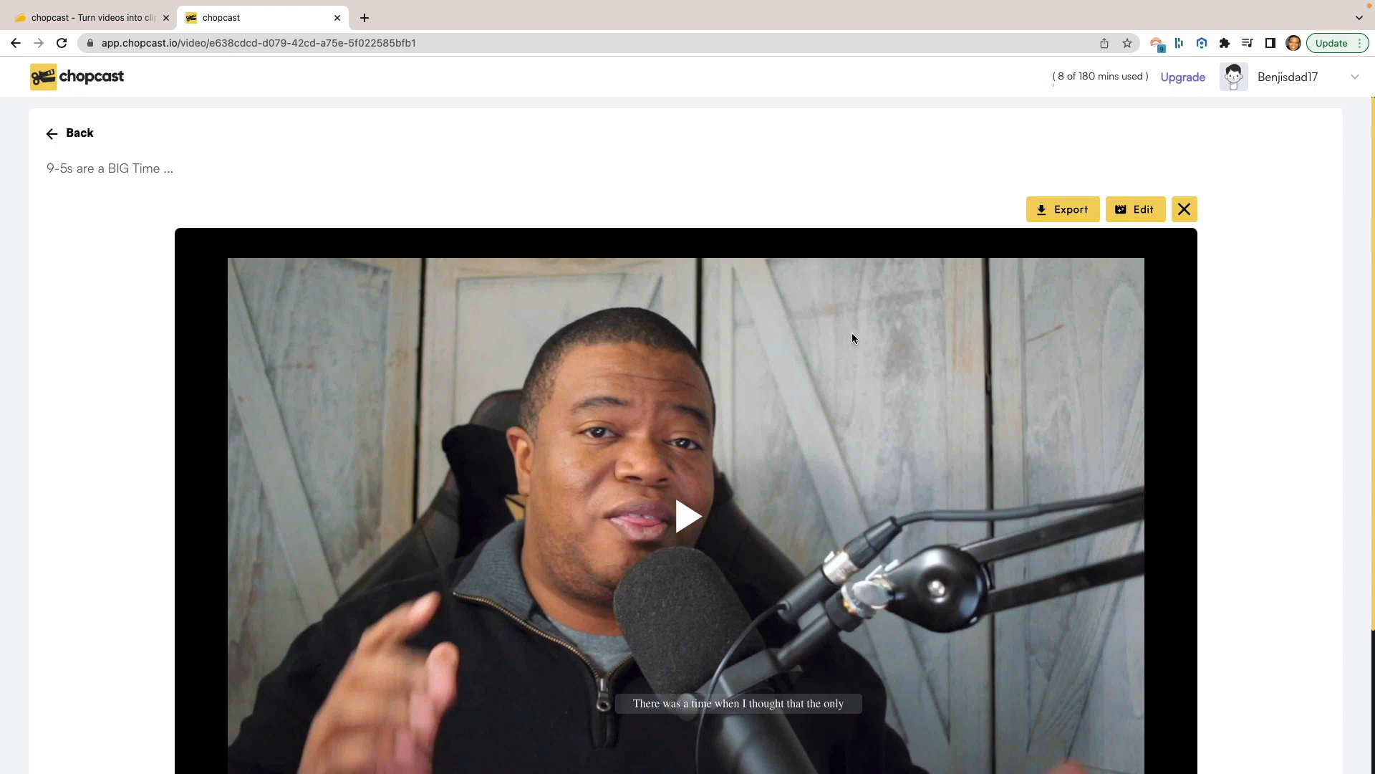
pyautogui.moveTo(303, 206)
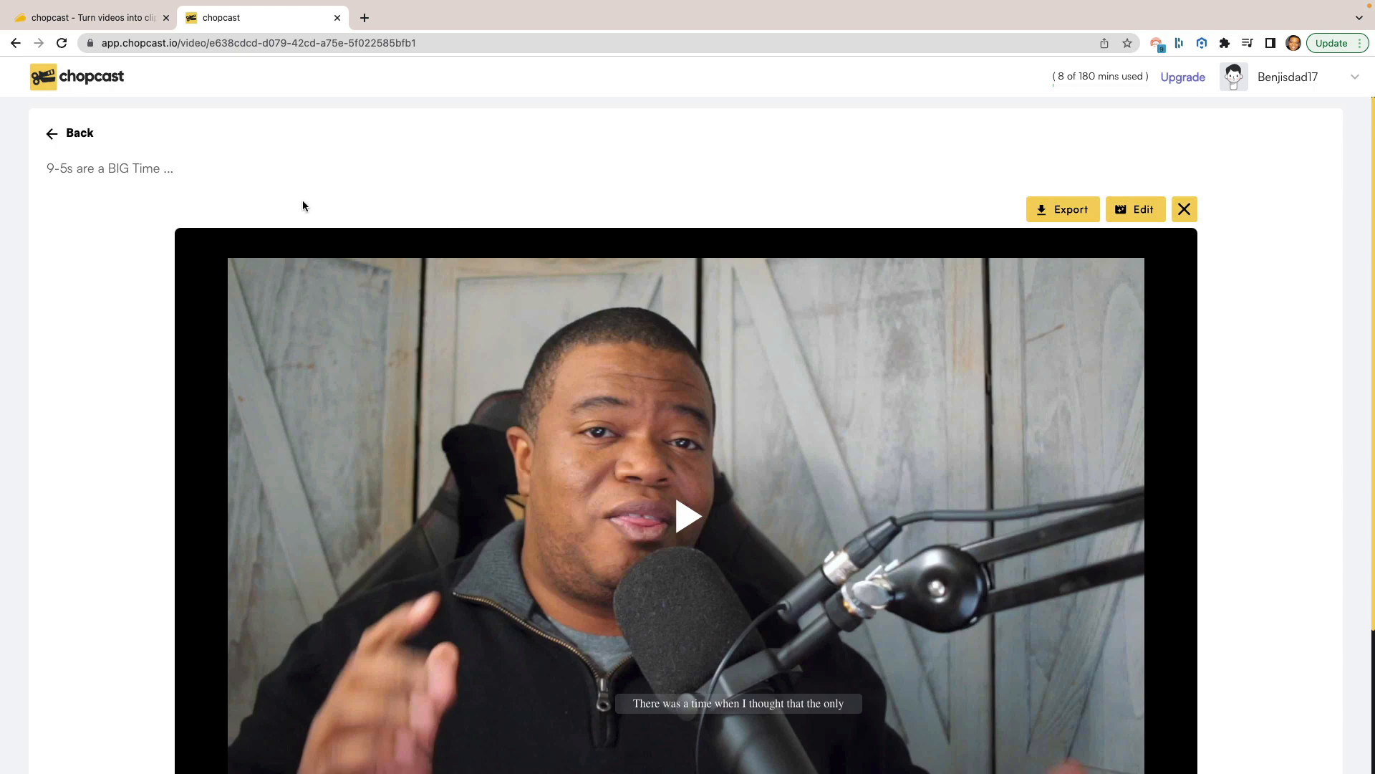
pyautogui.moveTo(222, 196)
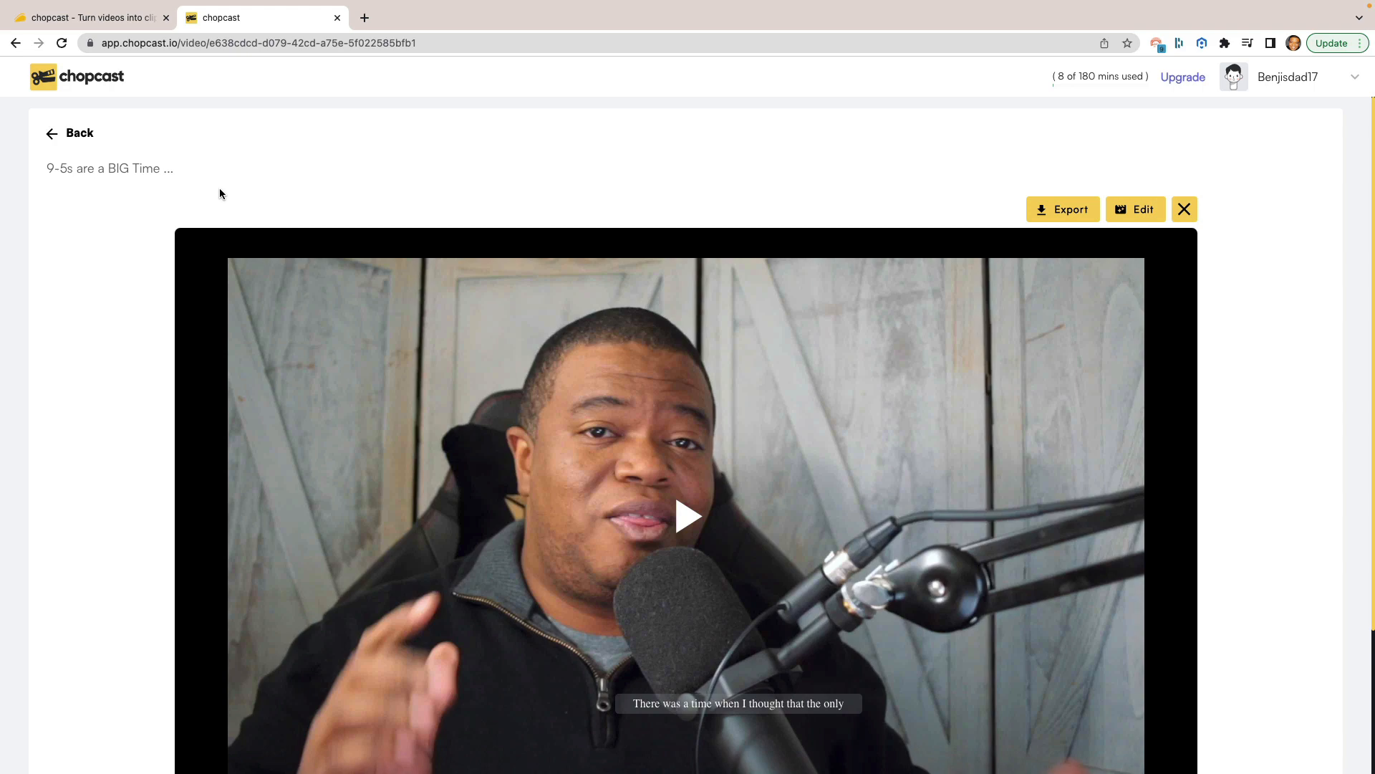
pyautogui.moveTo(79, 133)
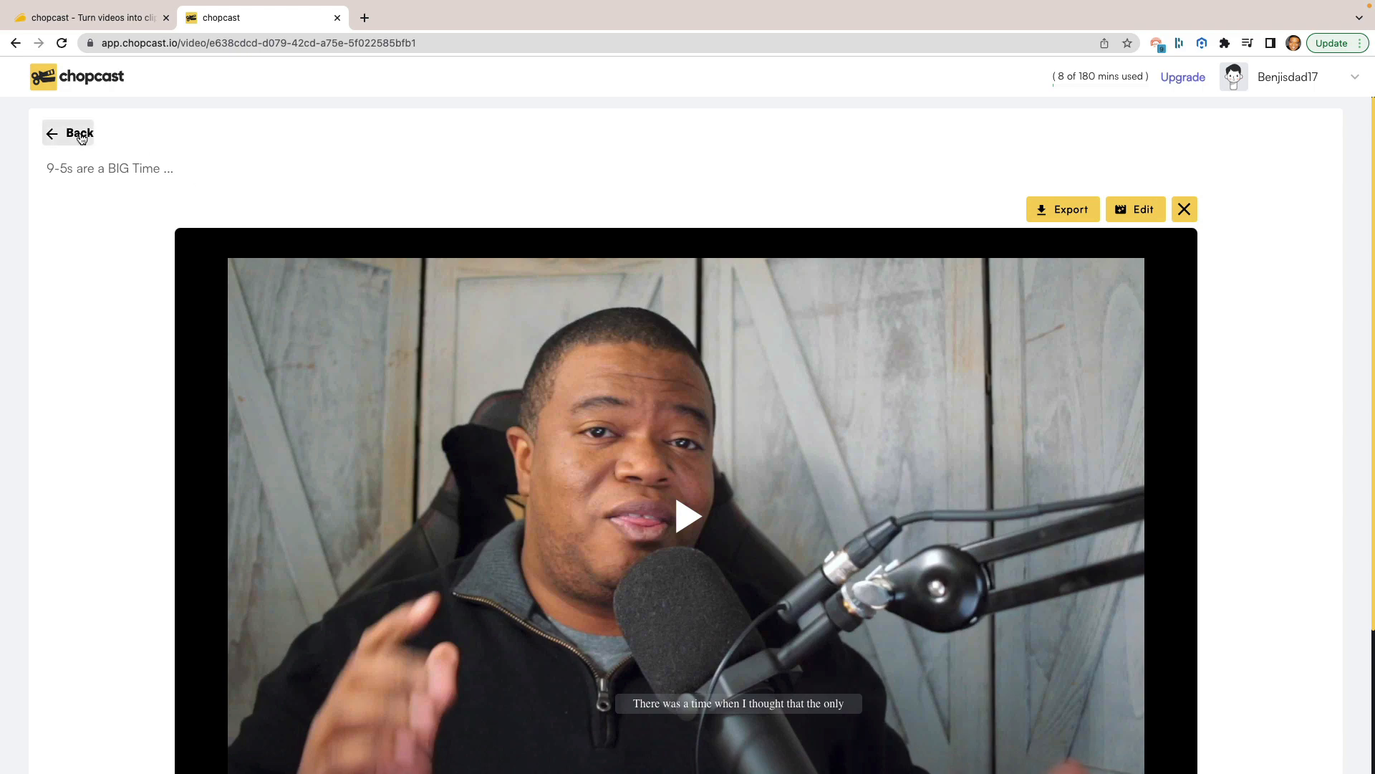
pyautogui.click(69, 132)
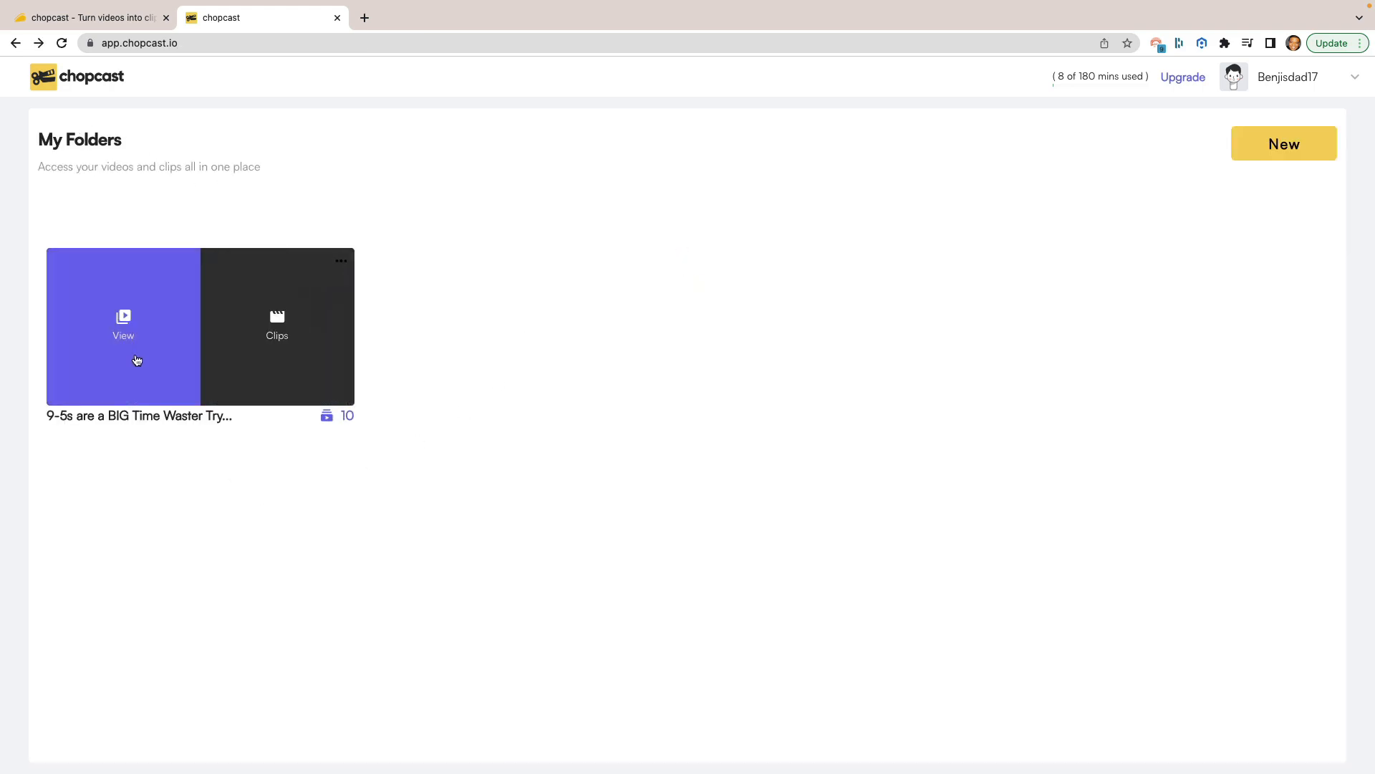
pyautogui.click(276, 326)
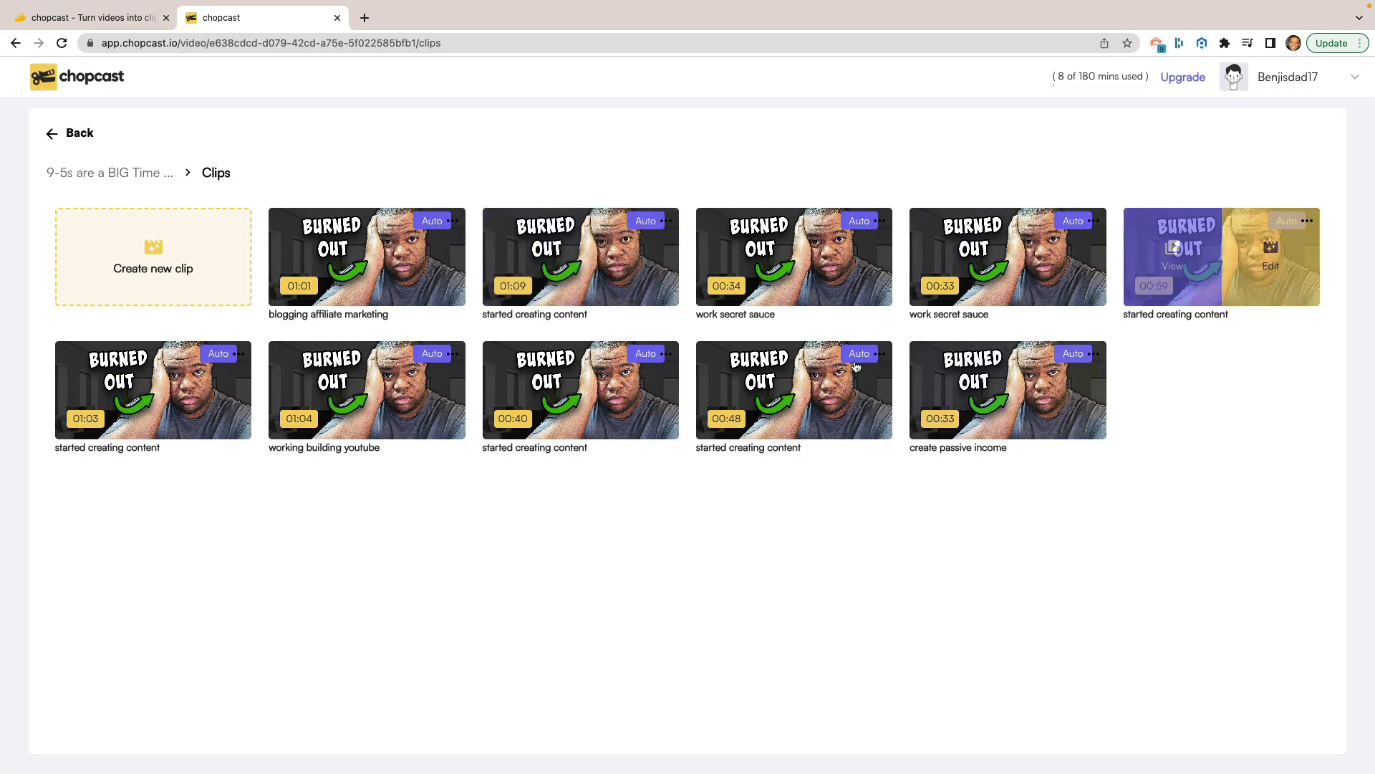
pyautogui.moveTo(365, 389)
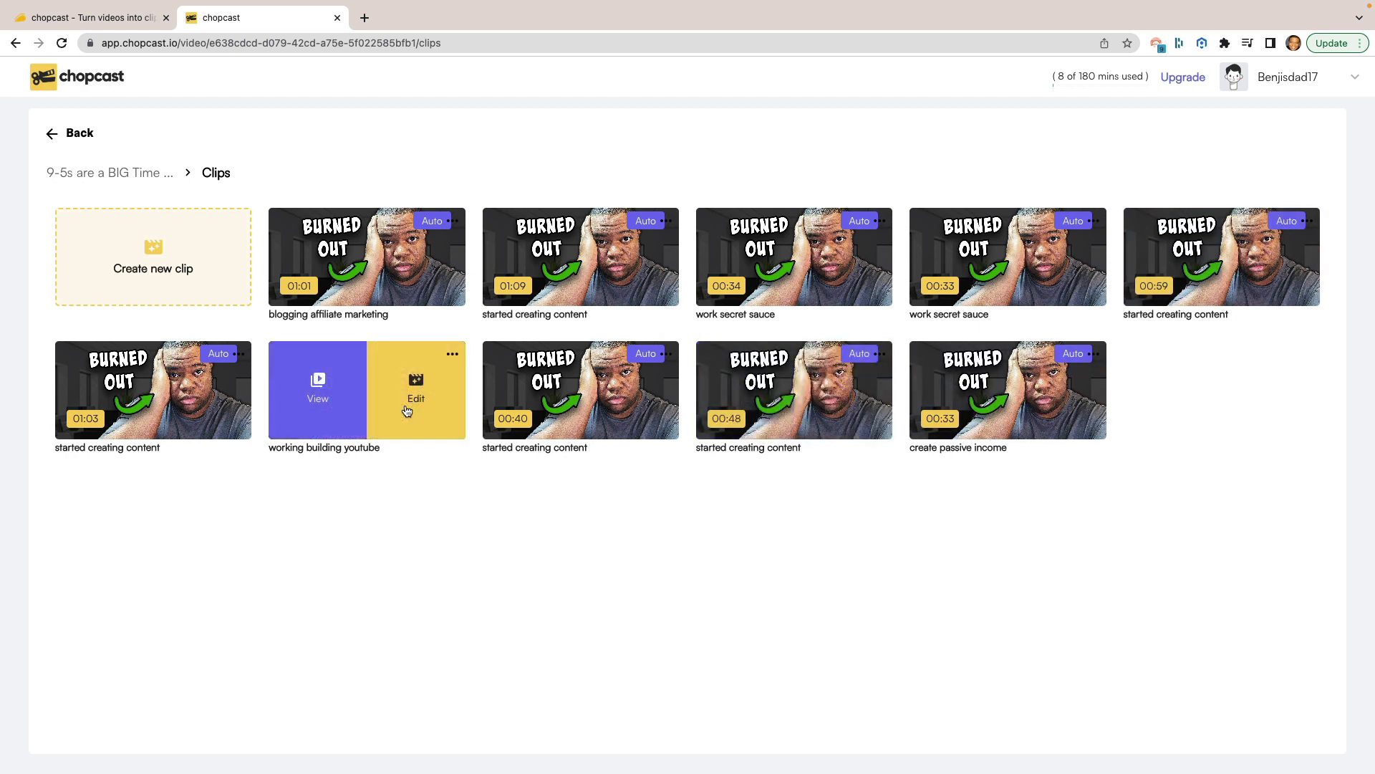
pyautogui.moveTo(487, 518)
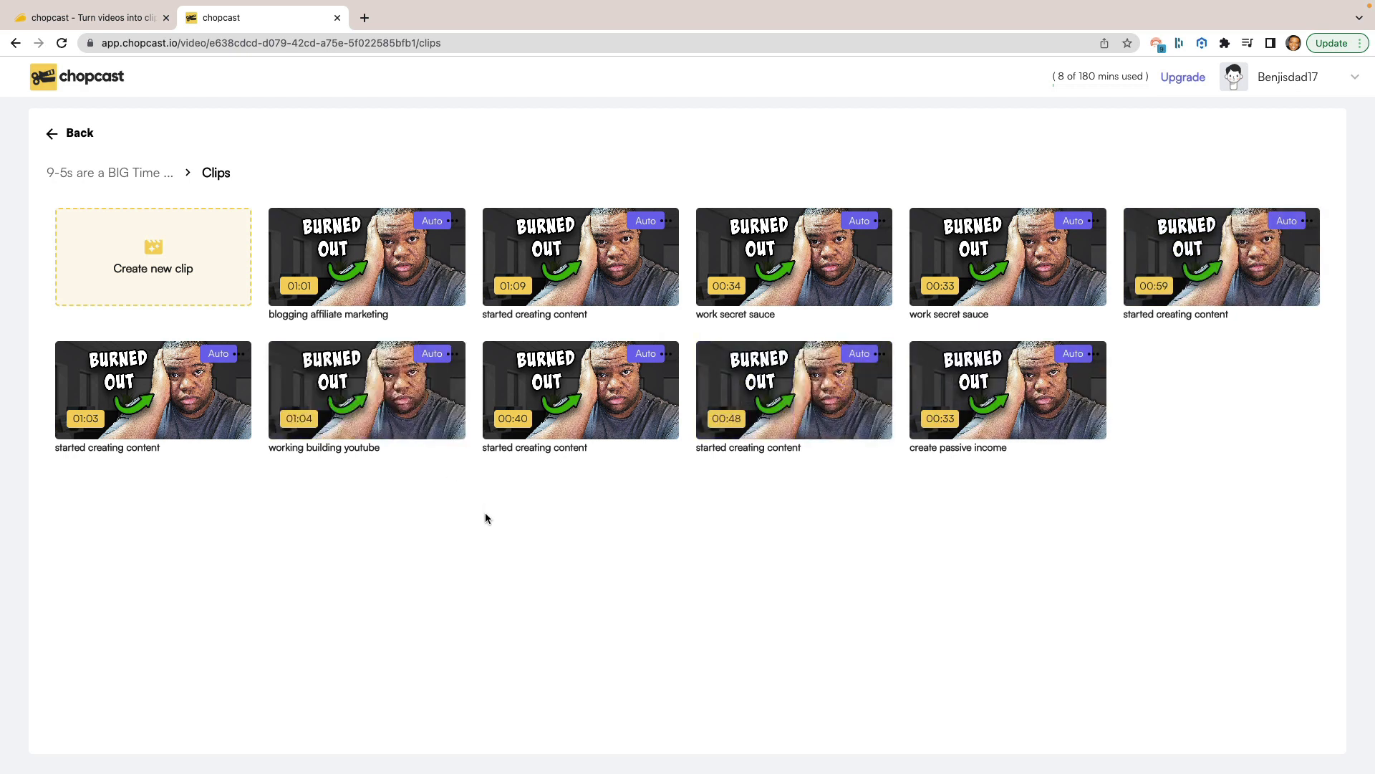
pyautogui.moveTo(314, 314)
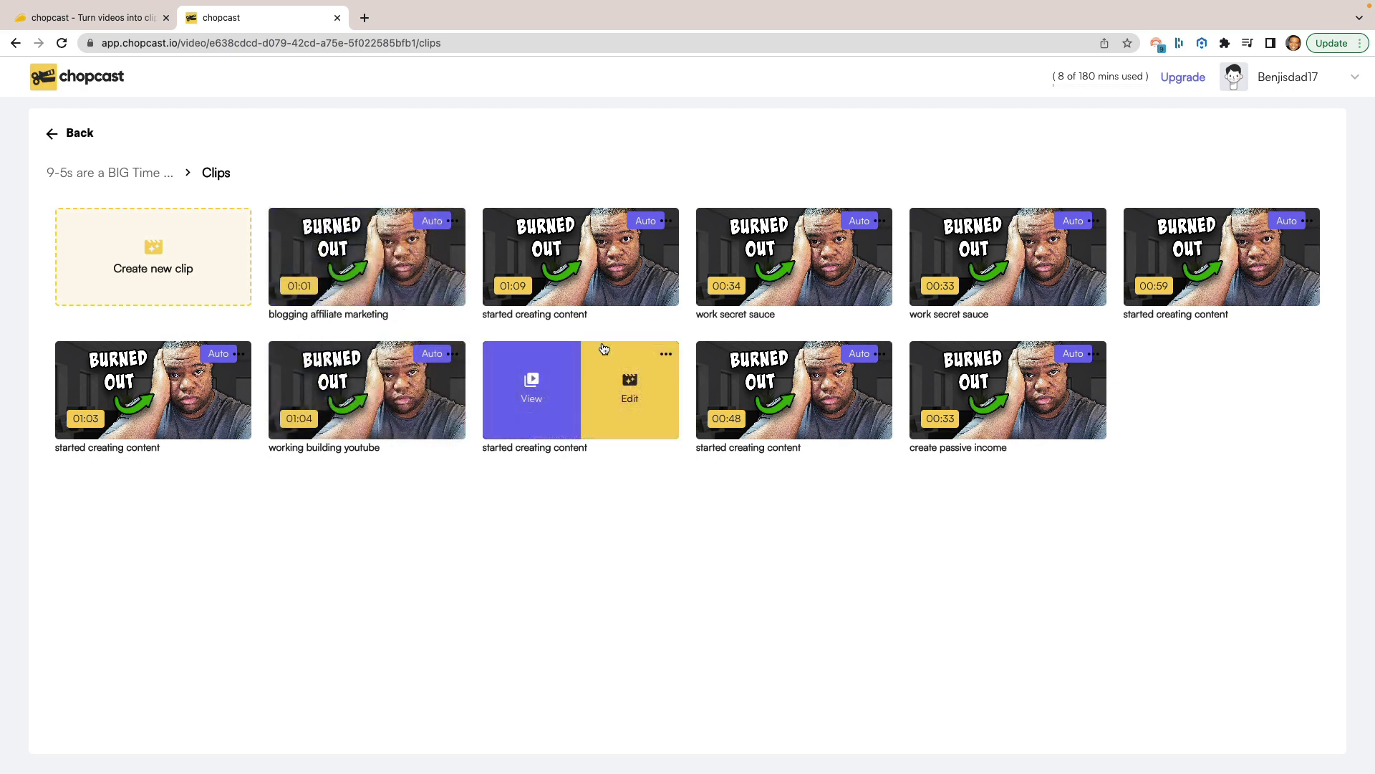
pyautogui.moveTo(1153, 340)
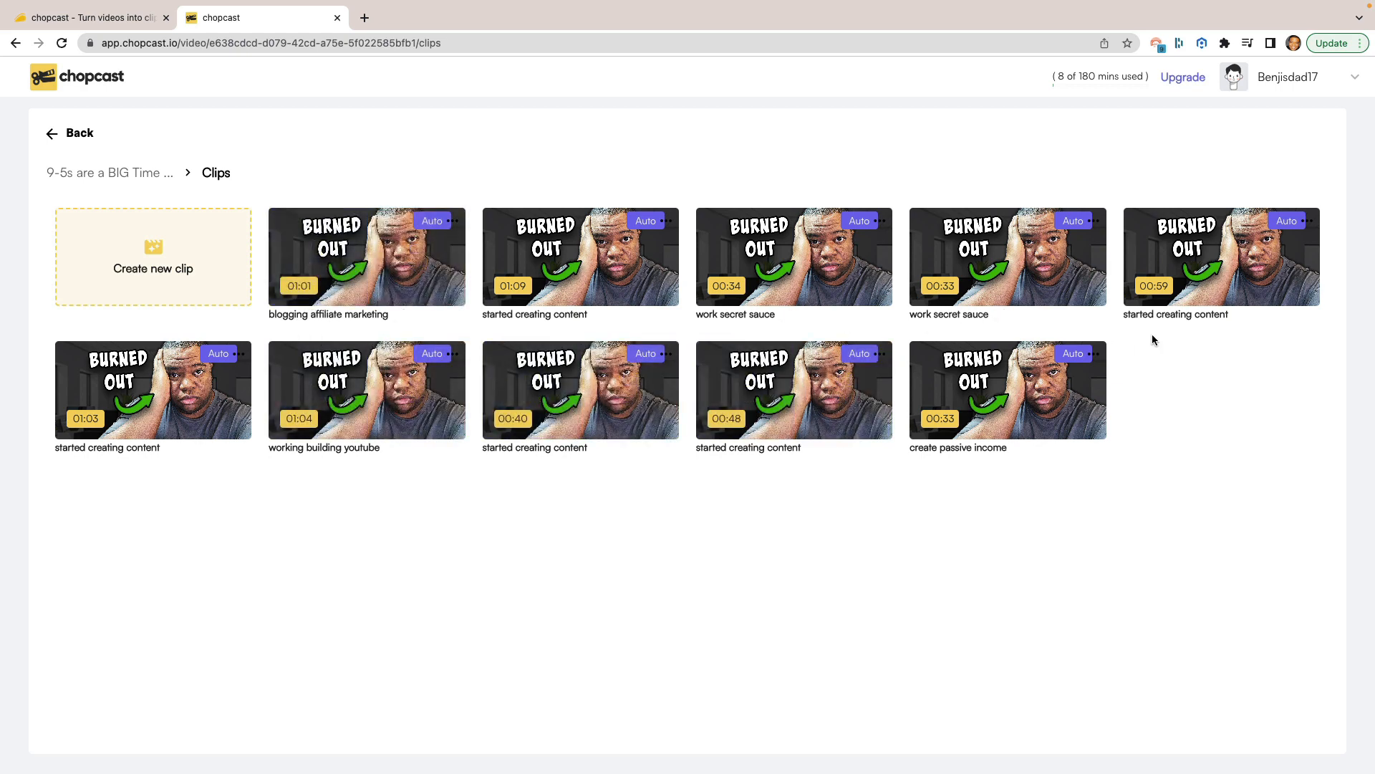
pyautogui.moveTo(347, 531)
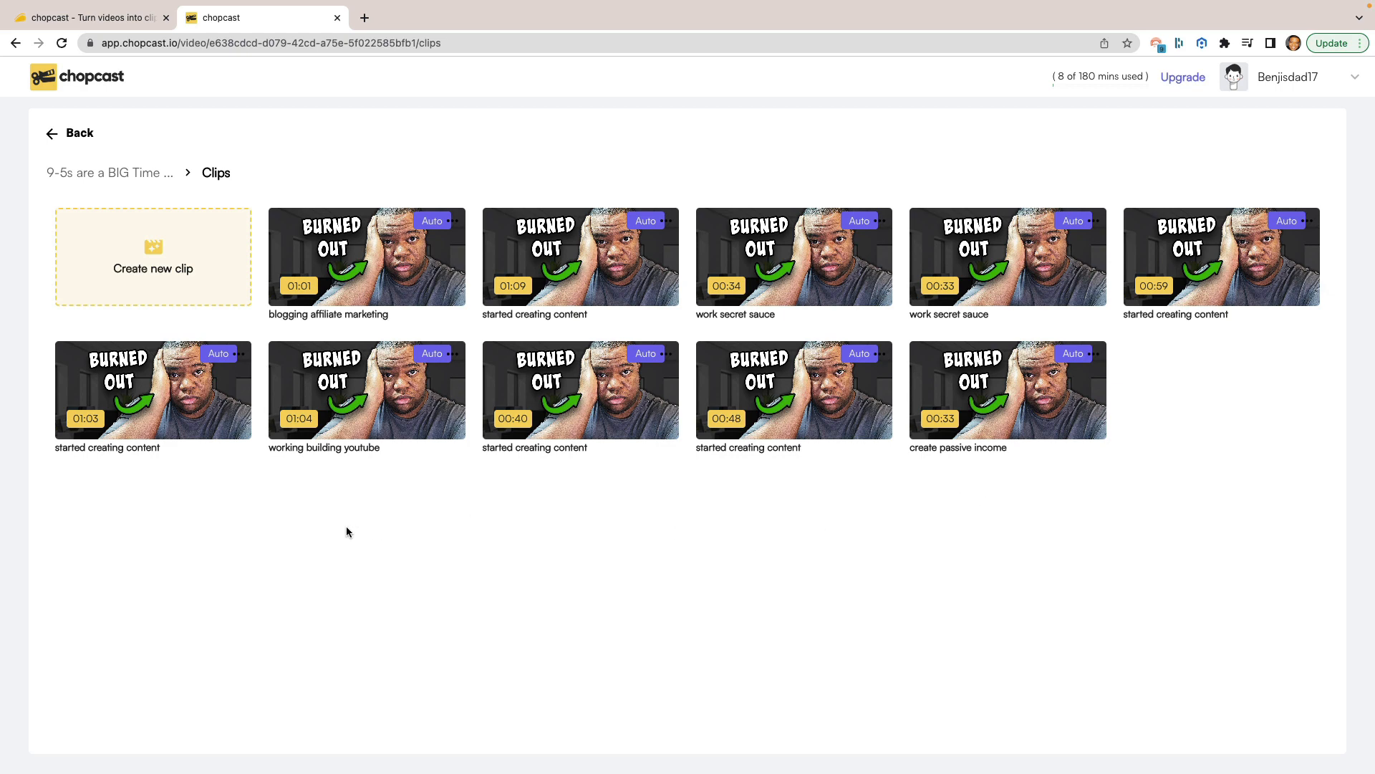
pyautogui.moveTo(309, 528)
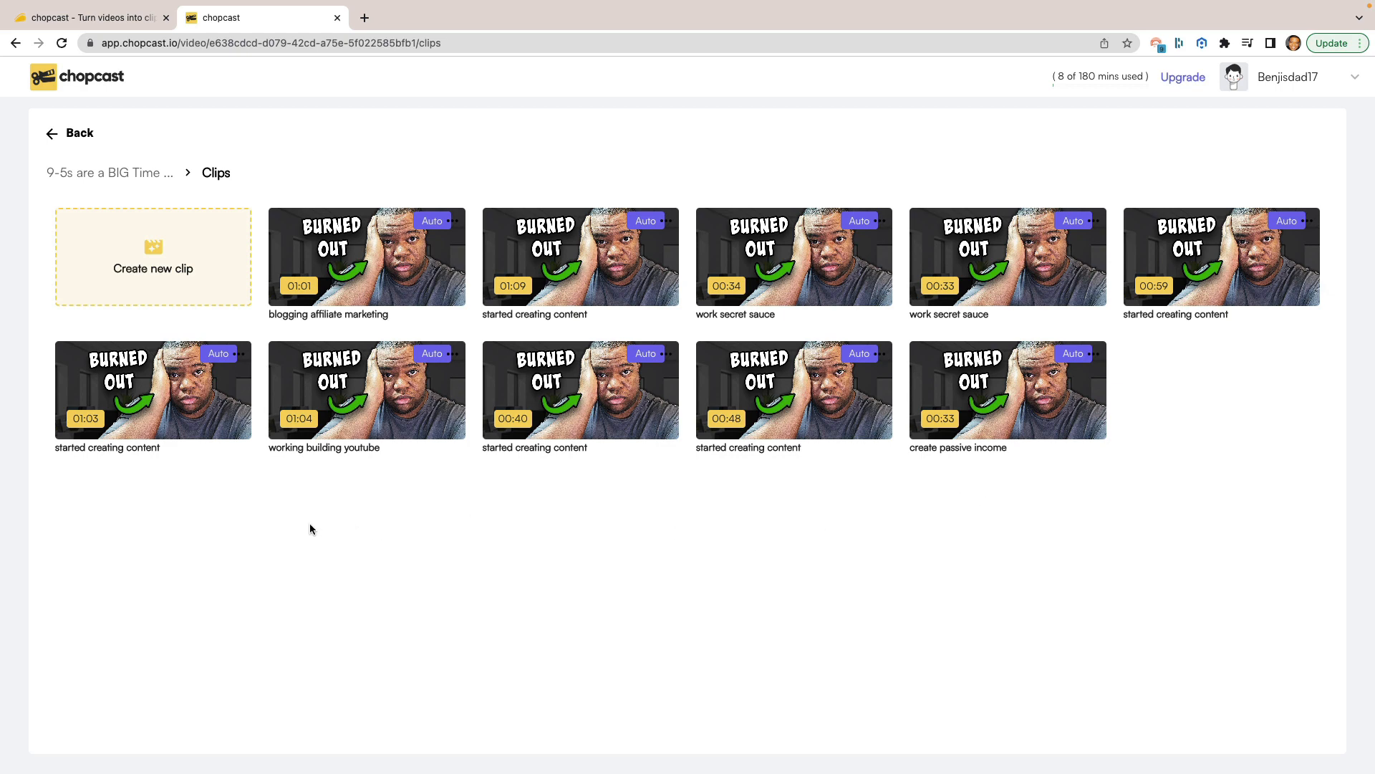
pyautogui.moveTo(939, 541)
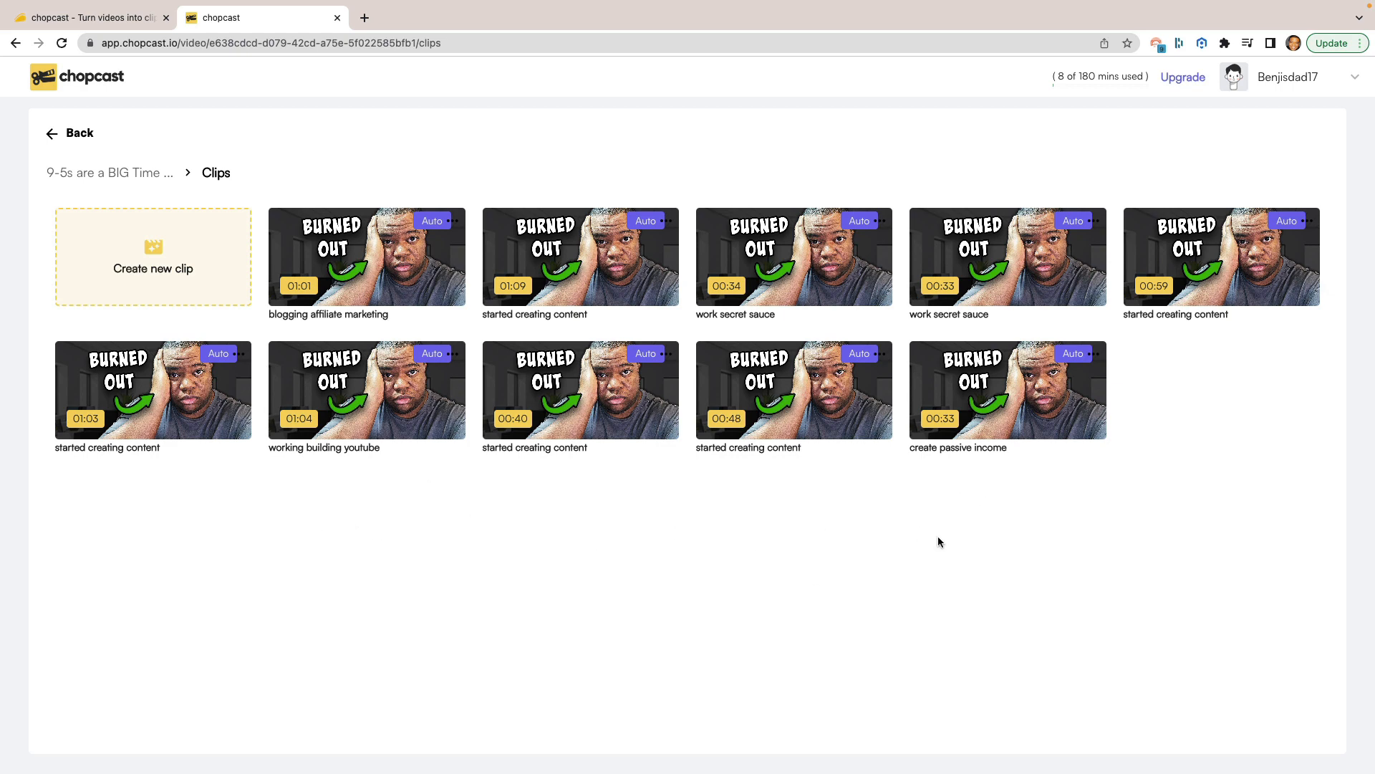
pyautogui.moveTo(1006, 390)
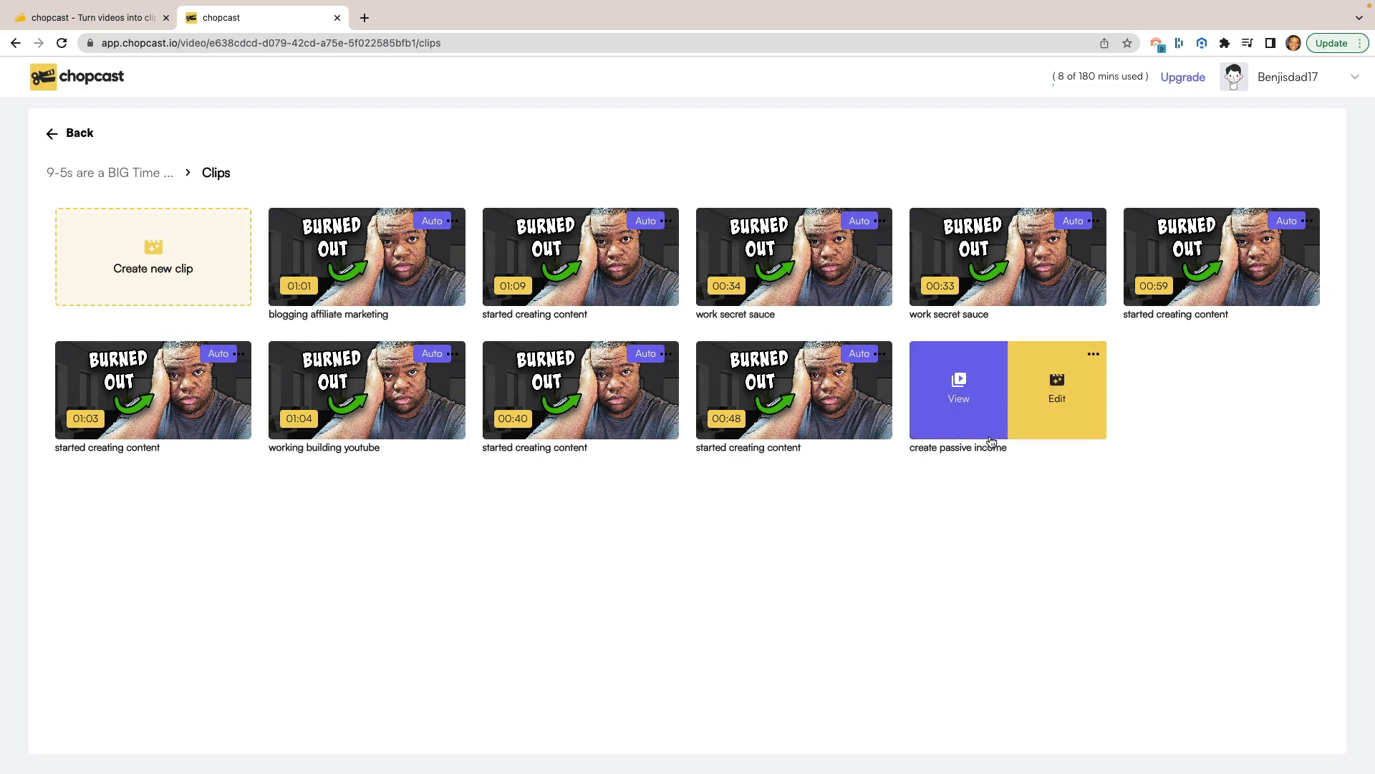
pyautogui.moveTo(1035, 427)
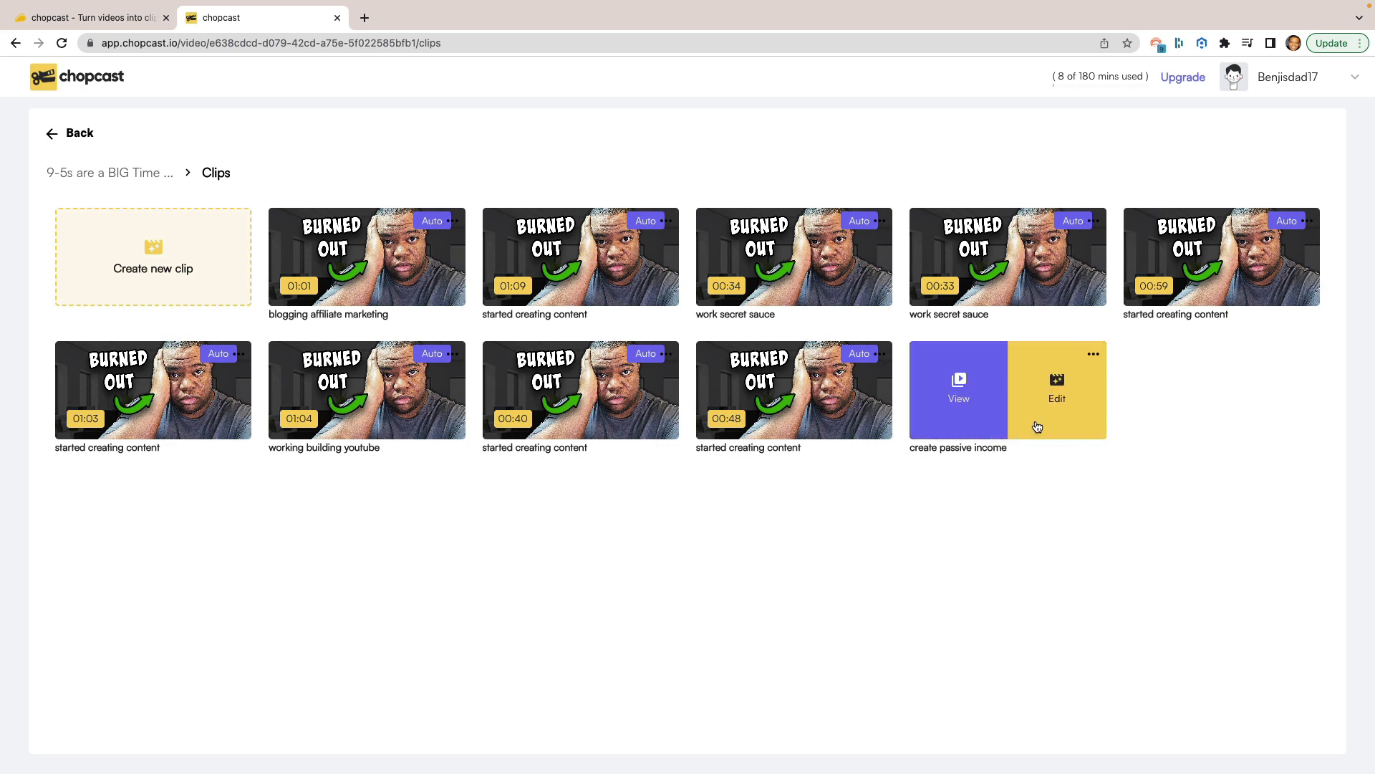
# Step: Edit the 'started creating content' clip in the subtitle editor and preview a few seconds
pyautogui.click(1056, 390)
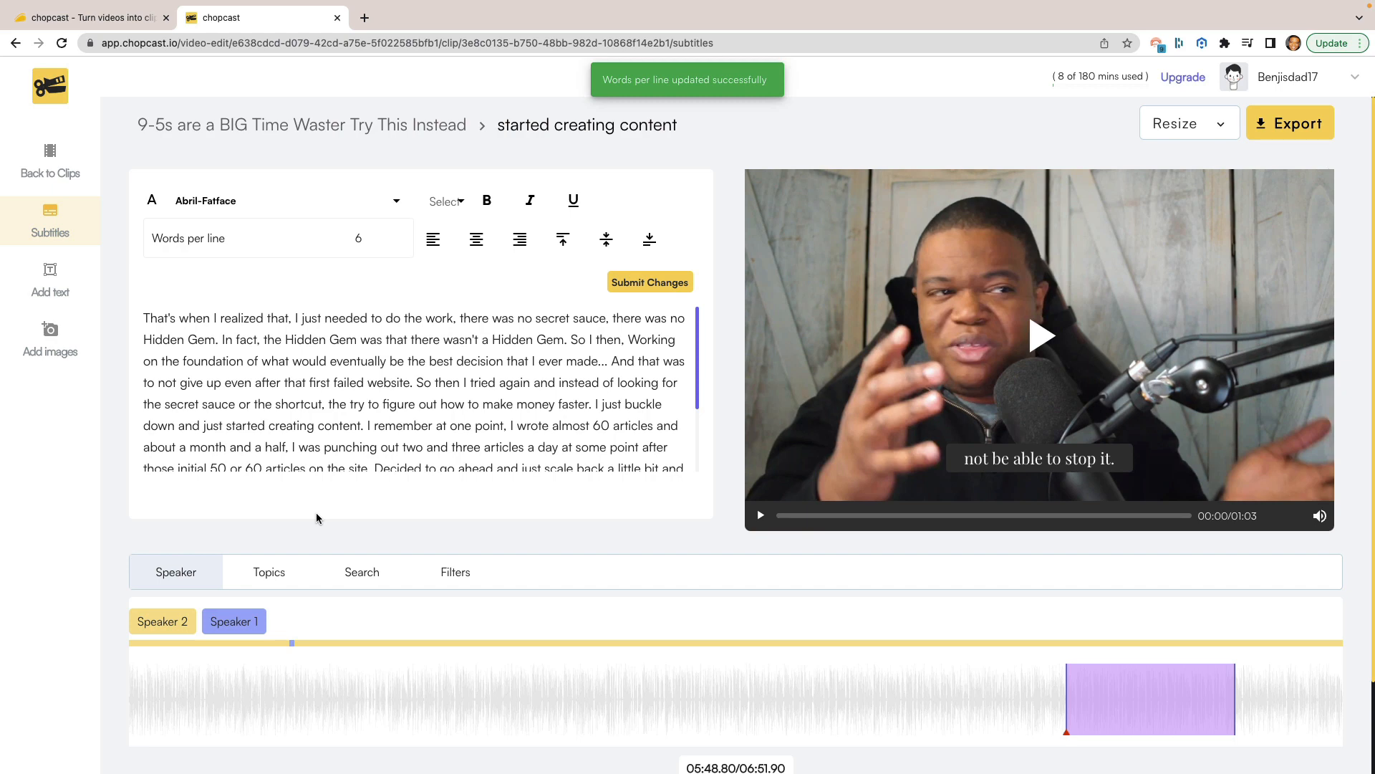
pyautogui.moveTo(618, 507)
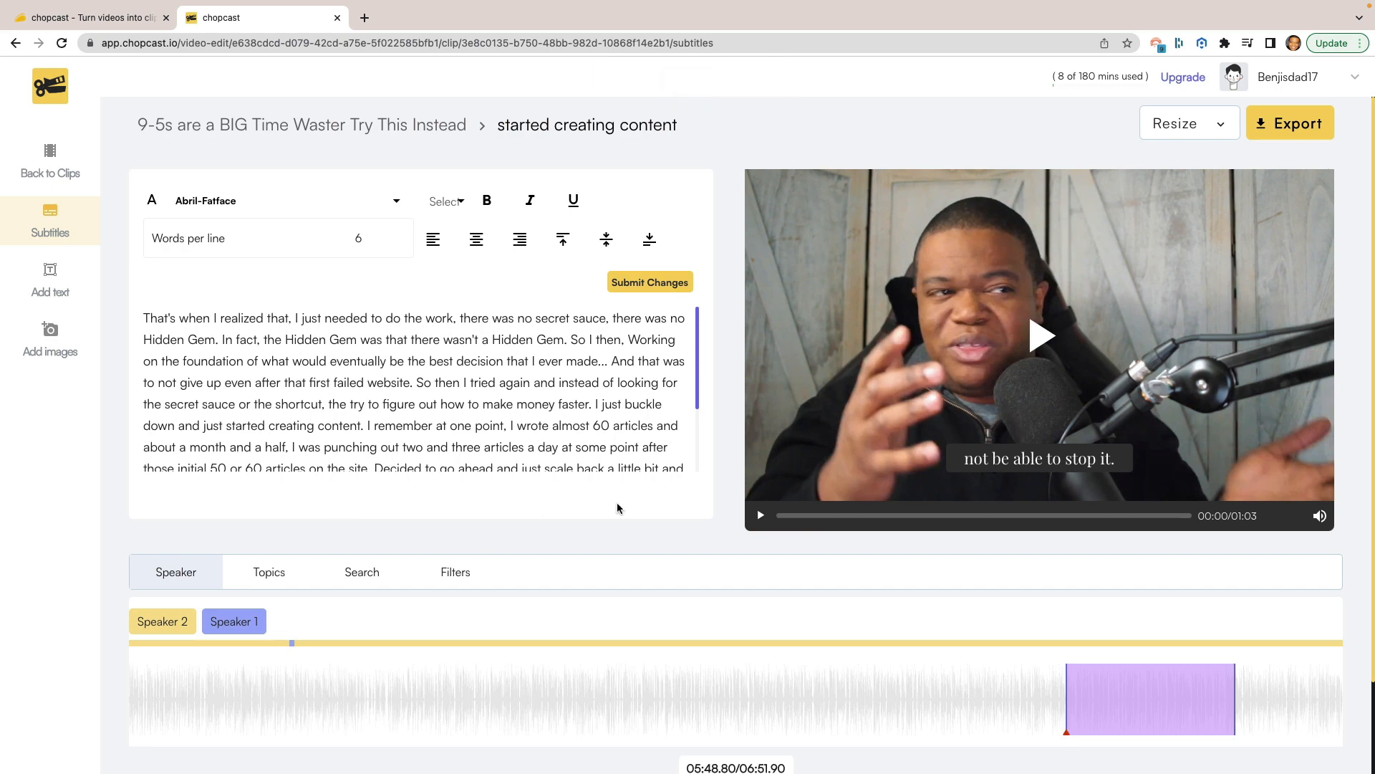
pyautogui.moveTo(980, 342)
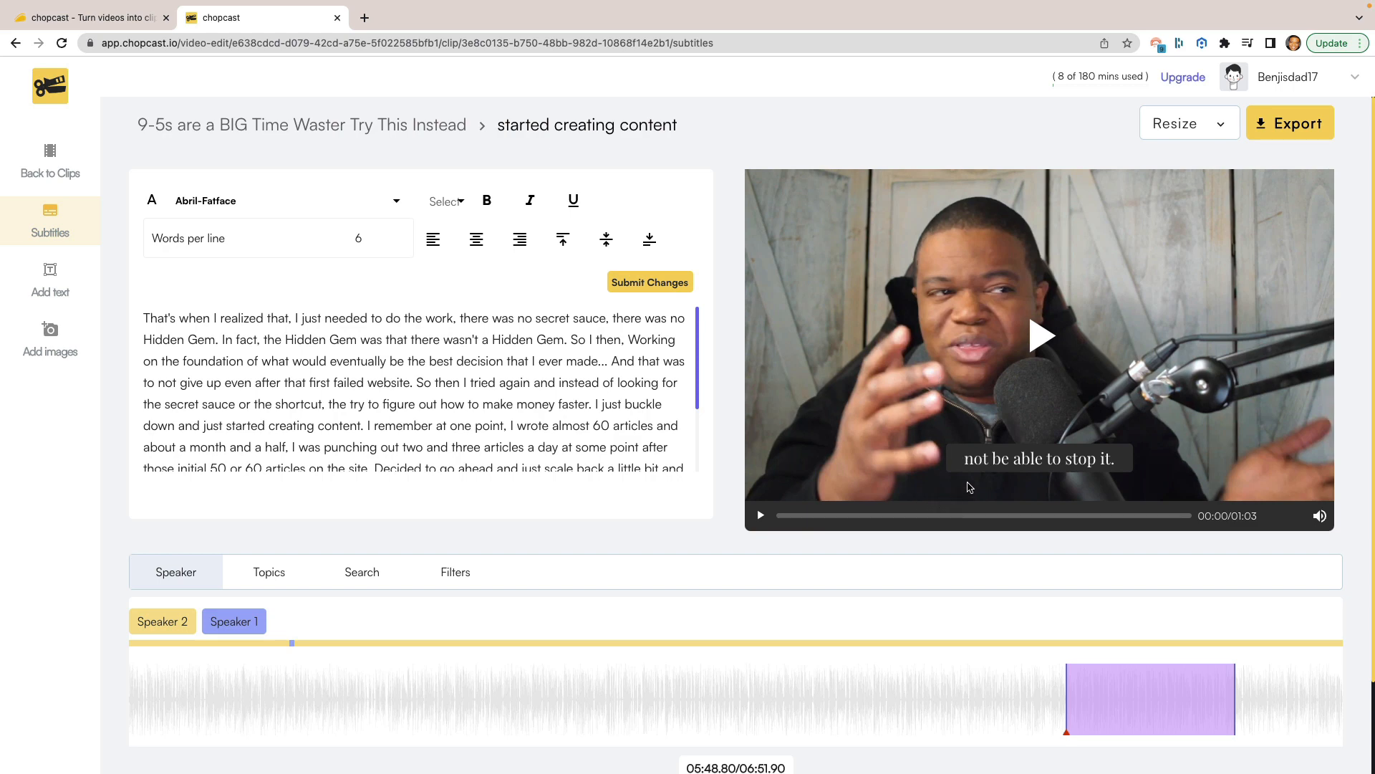
pyautogui.click(1039, 335)
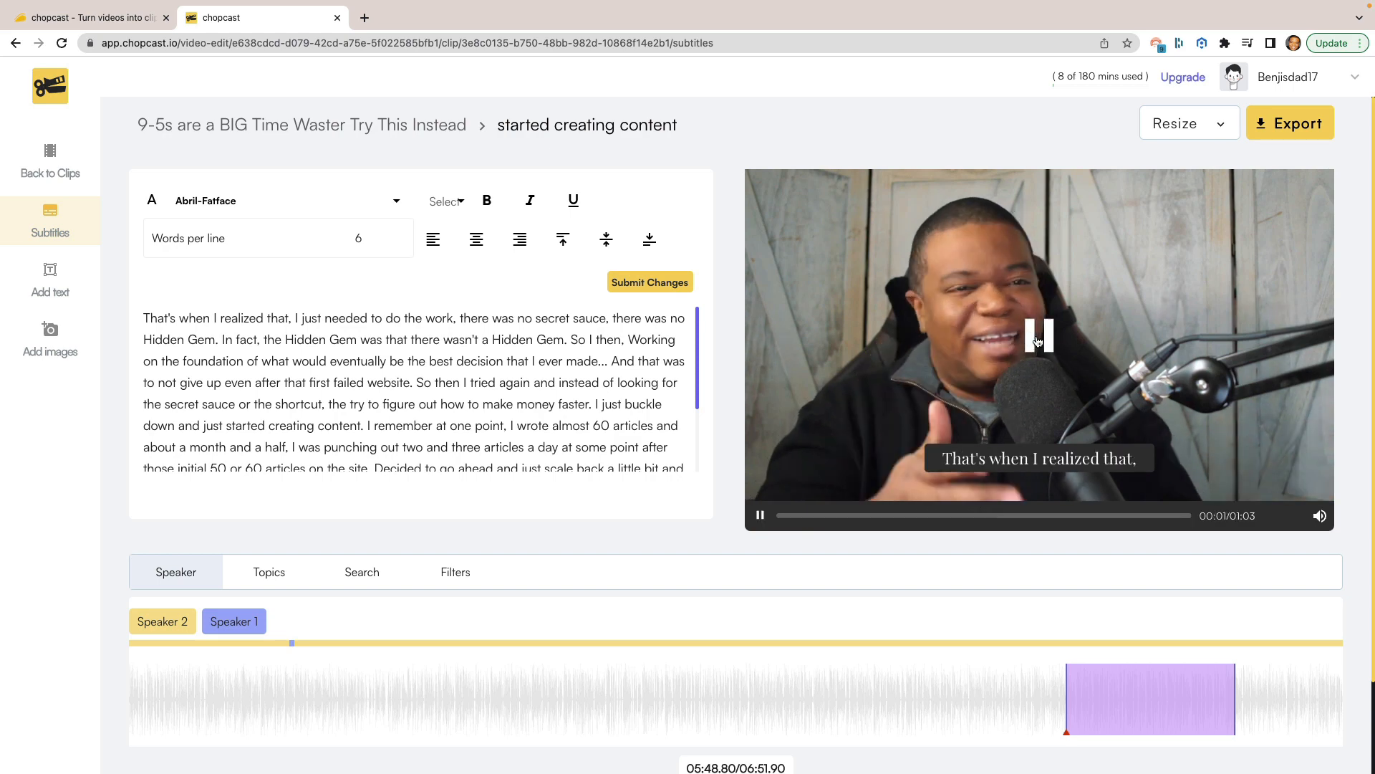
pyautogui.click(759, 514)
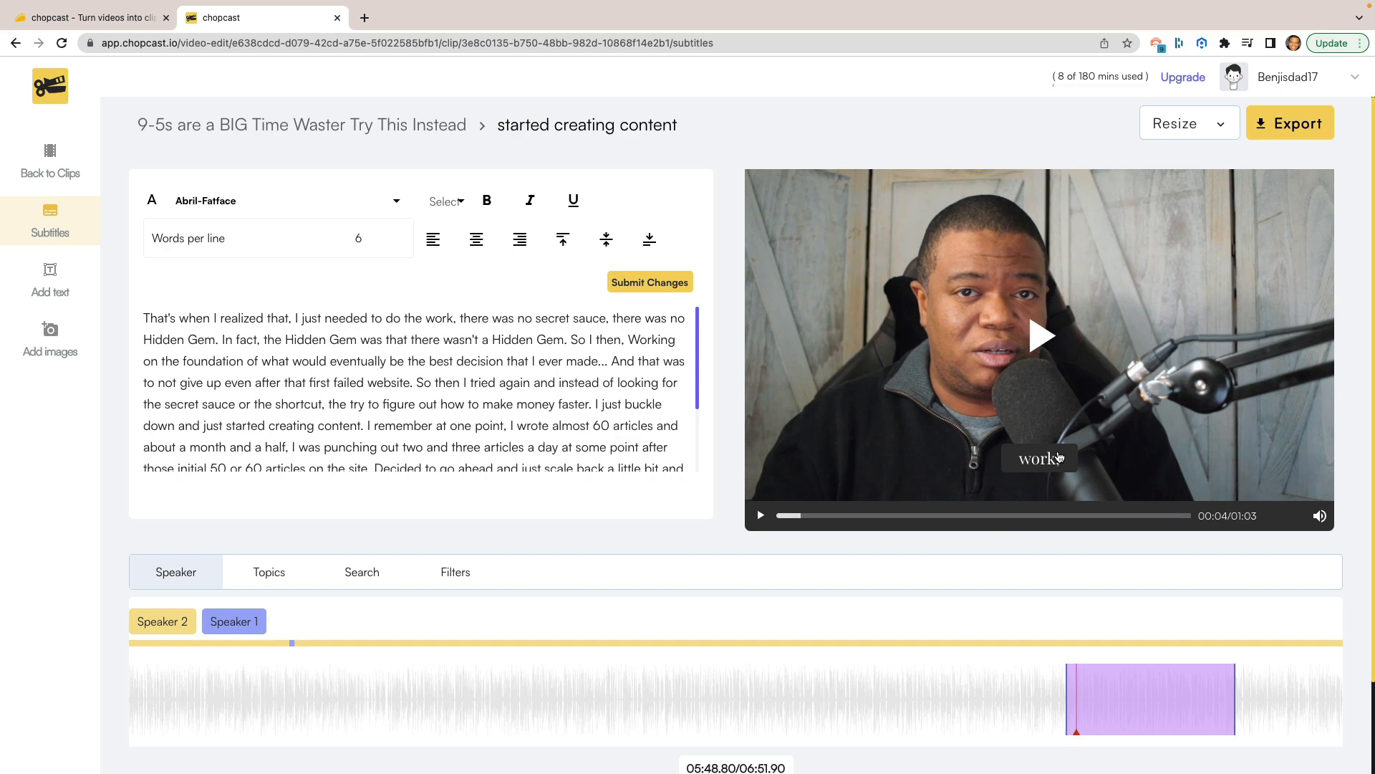
pyautogui.moveTo(927, 486)
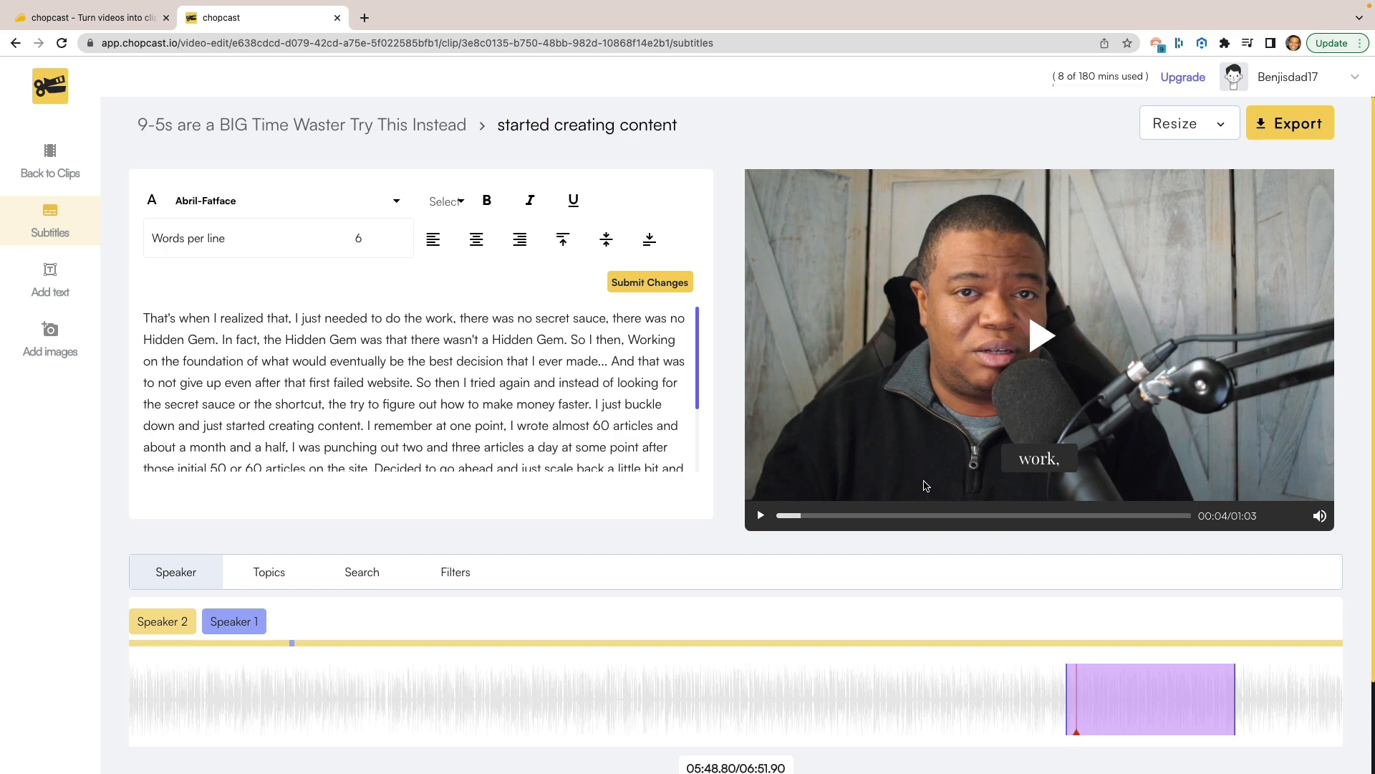
pyautogui.moveTo(776, 572)
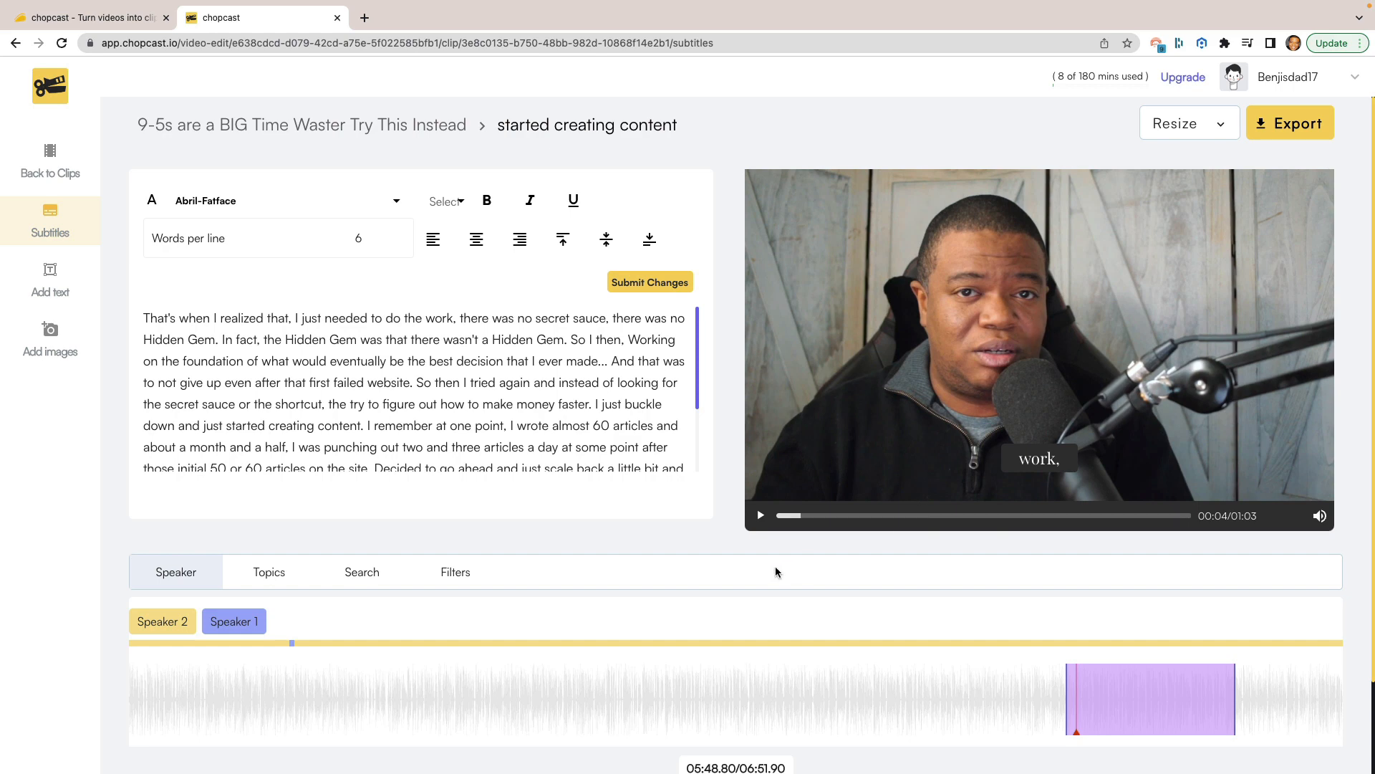
pyautogui.moveTo(865, 381)
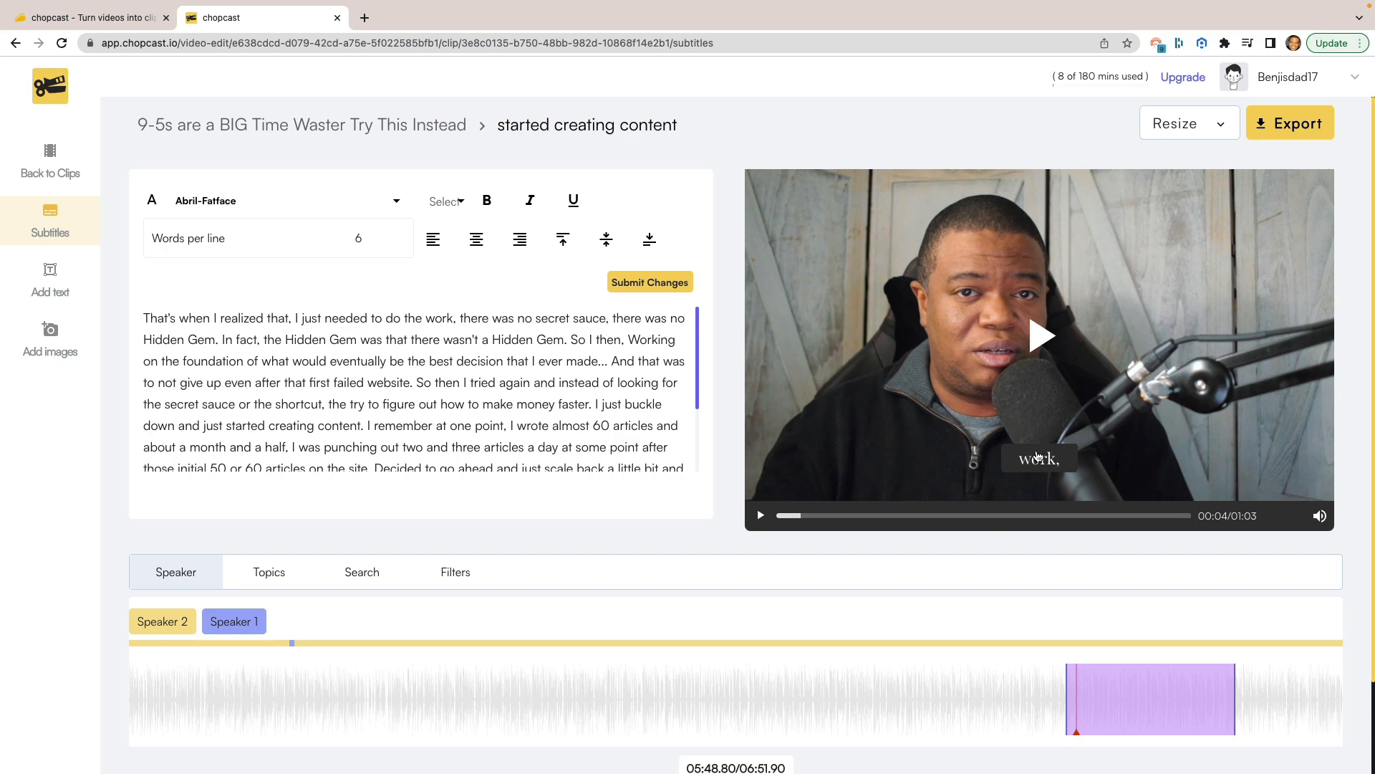
pyautogui.moveTo(1053, 417)
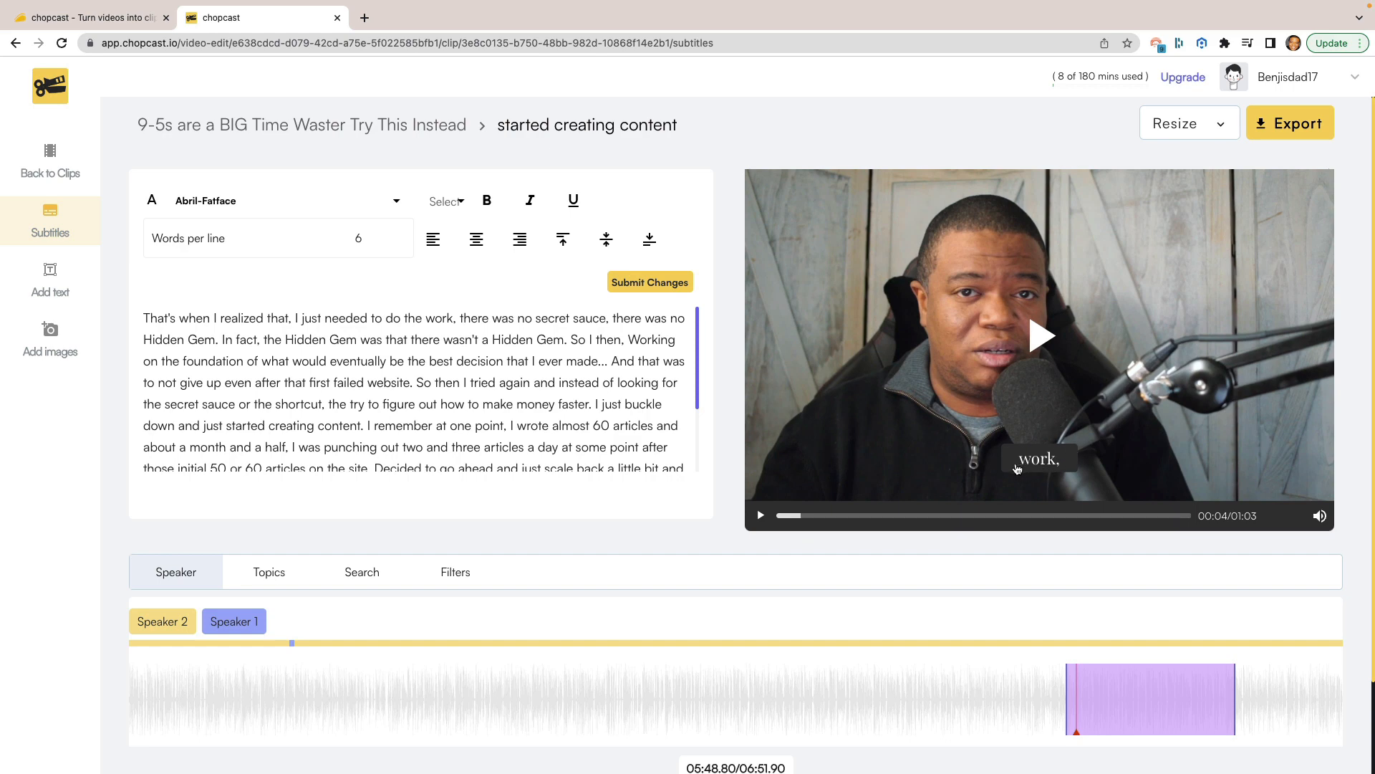
pyautogui.moveTo(827, 450)
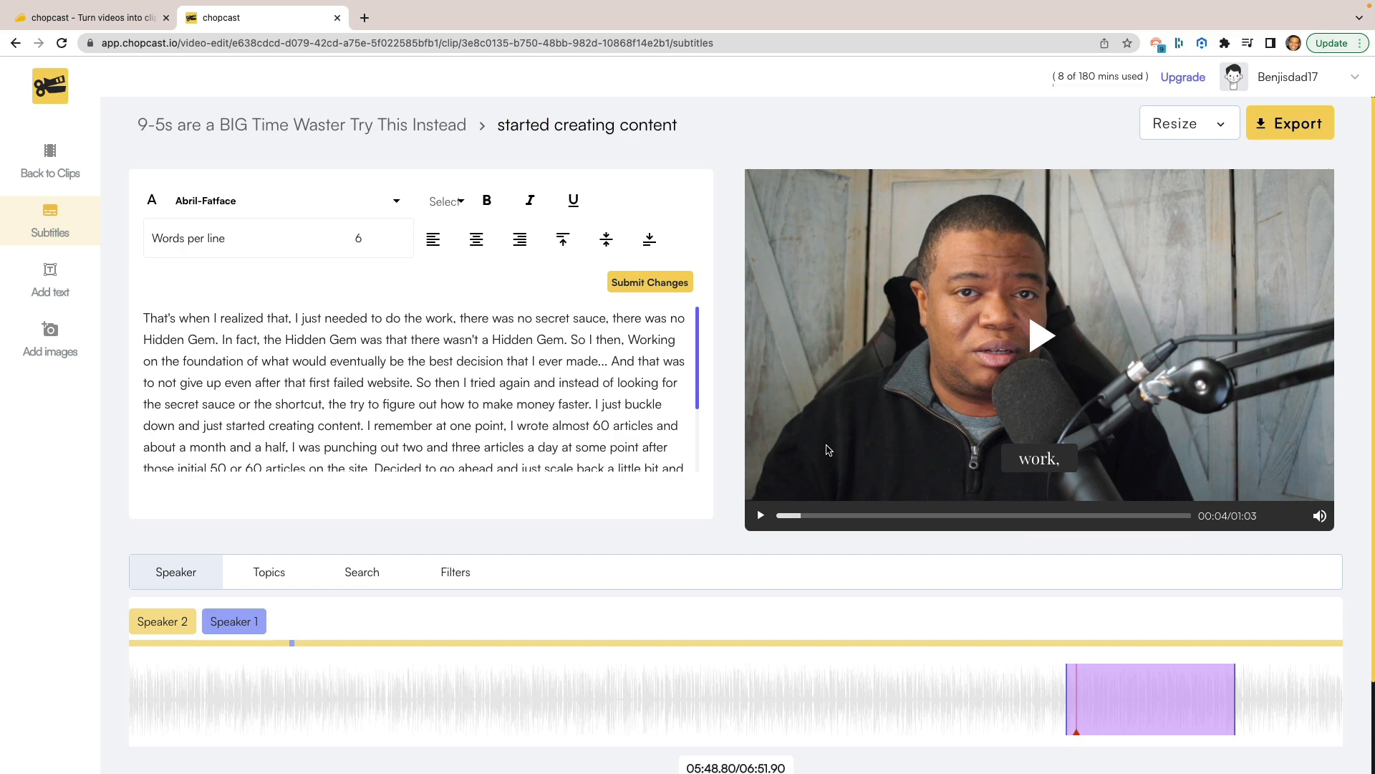
pyautogui.moveTo(735, 447)
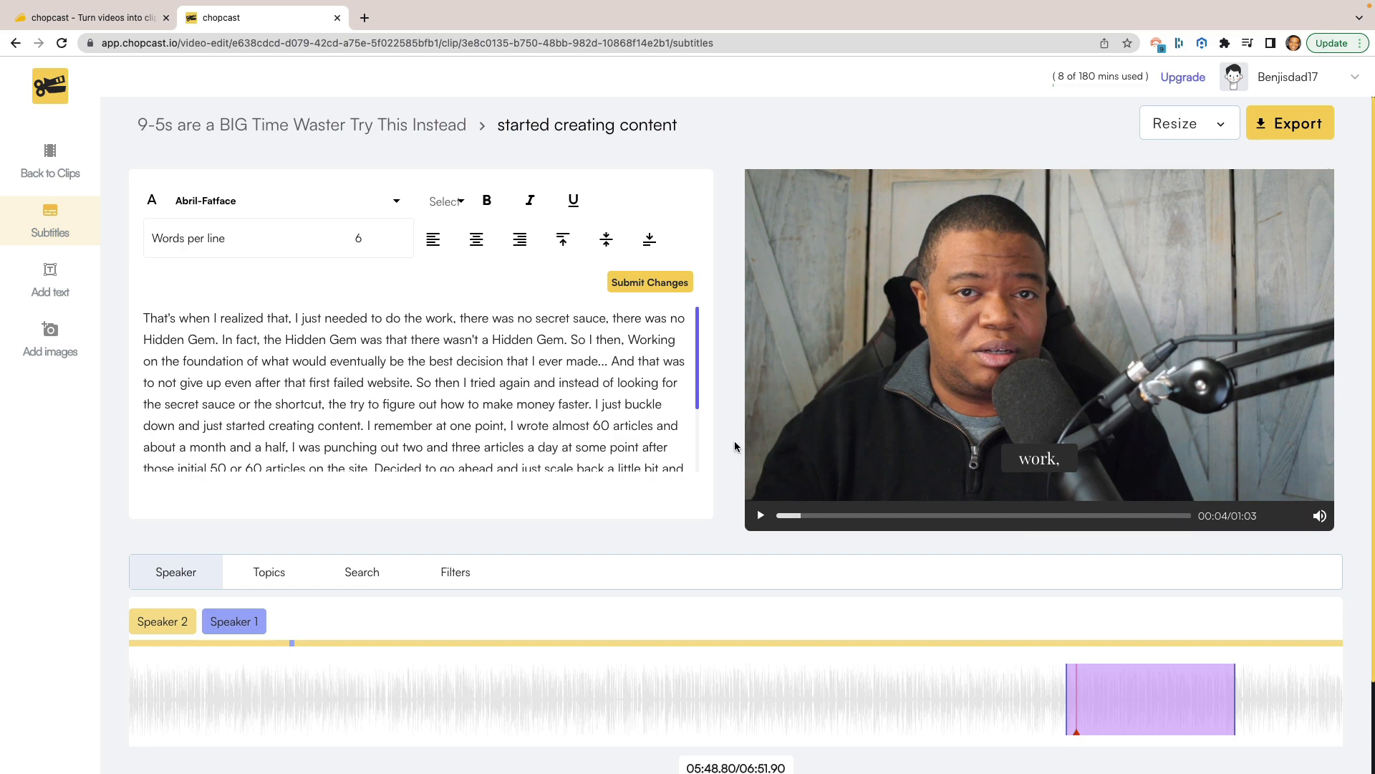
pyautogui.scroll(-3)
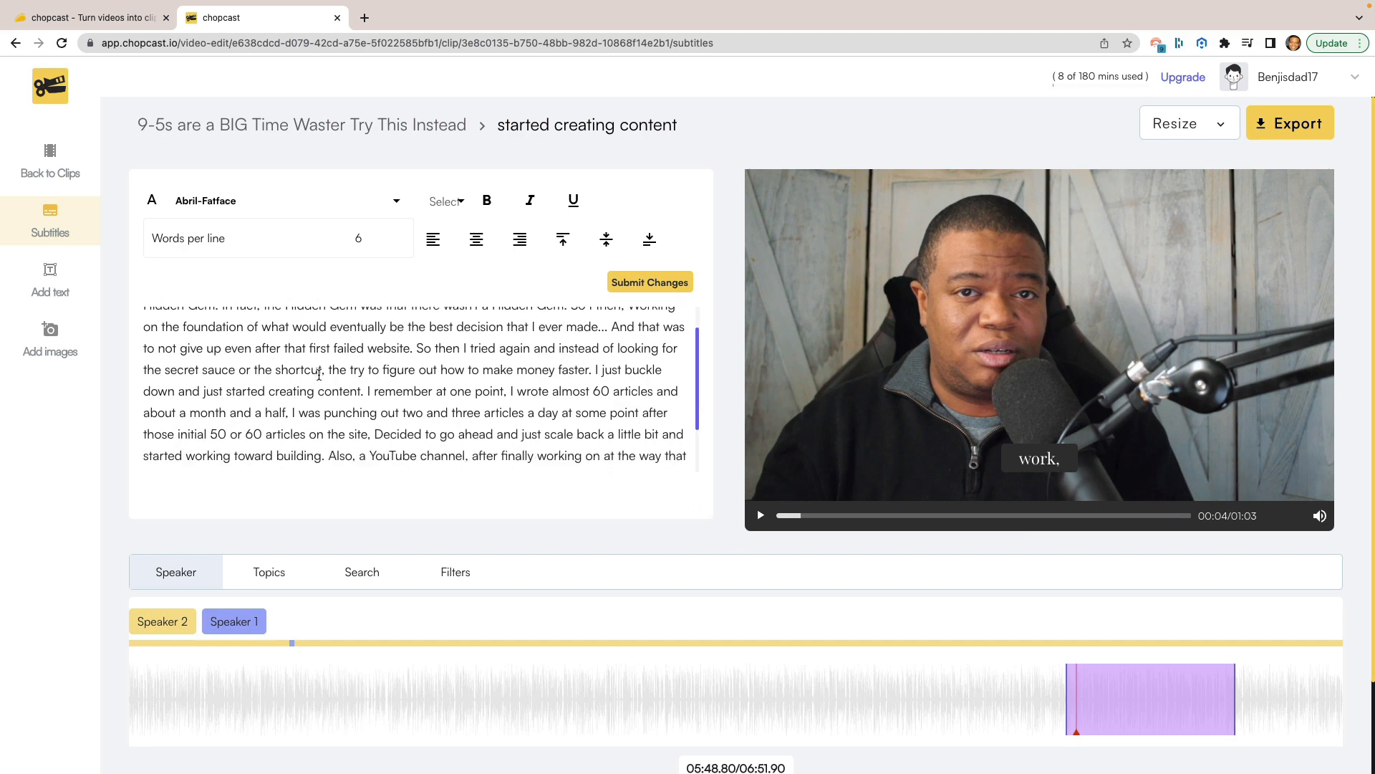
pyautogui.scroll(3)
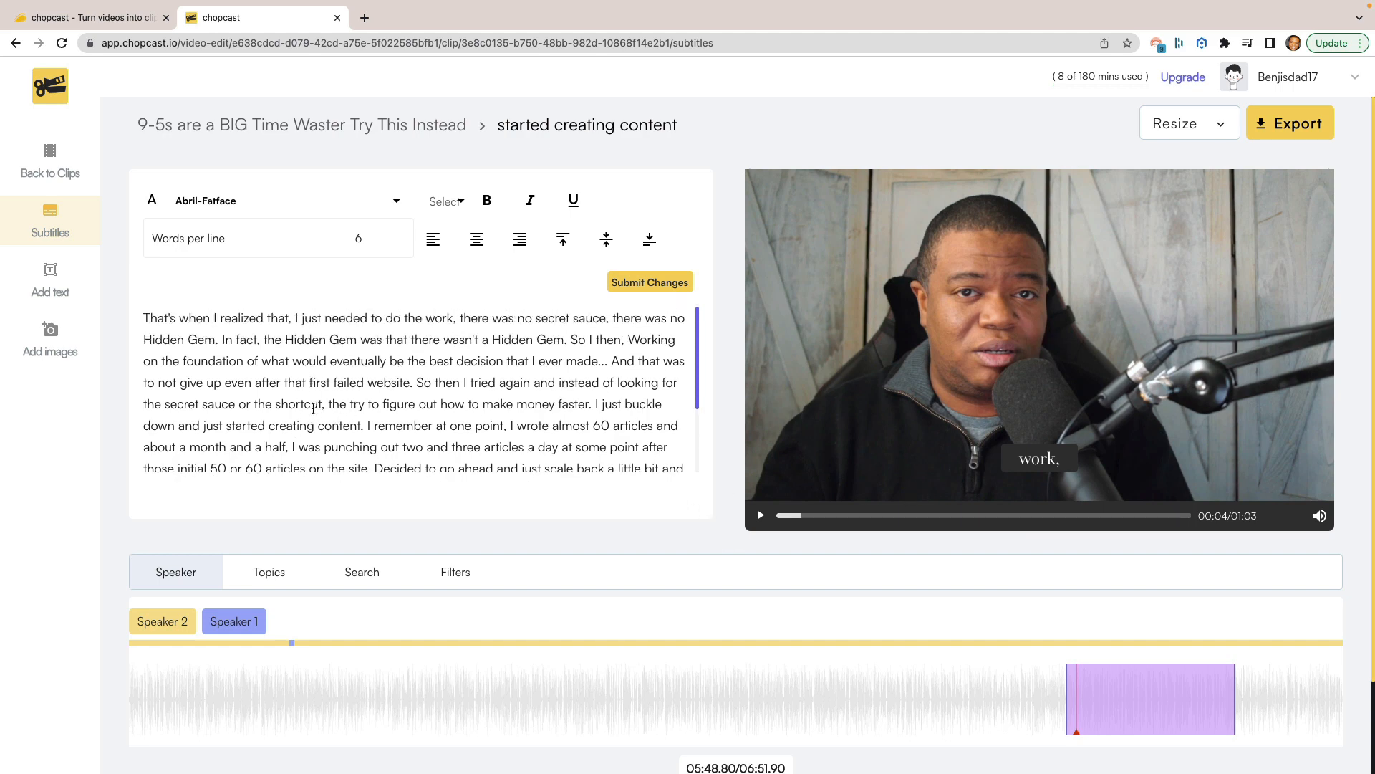
pyautogui.scroll(-3)
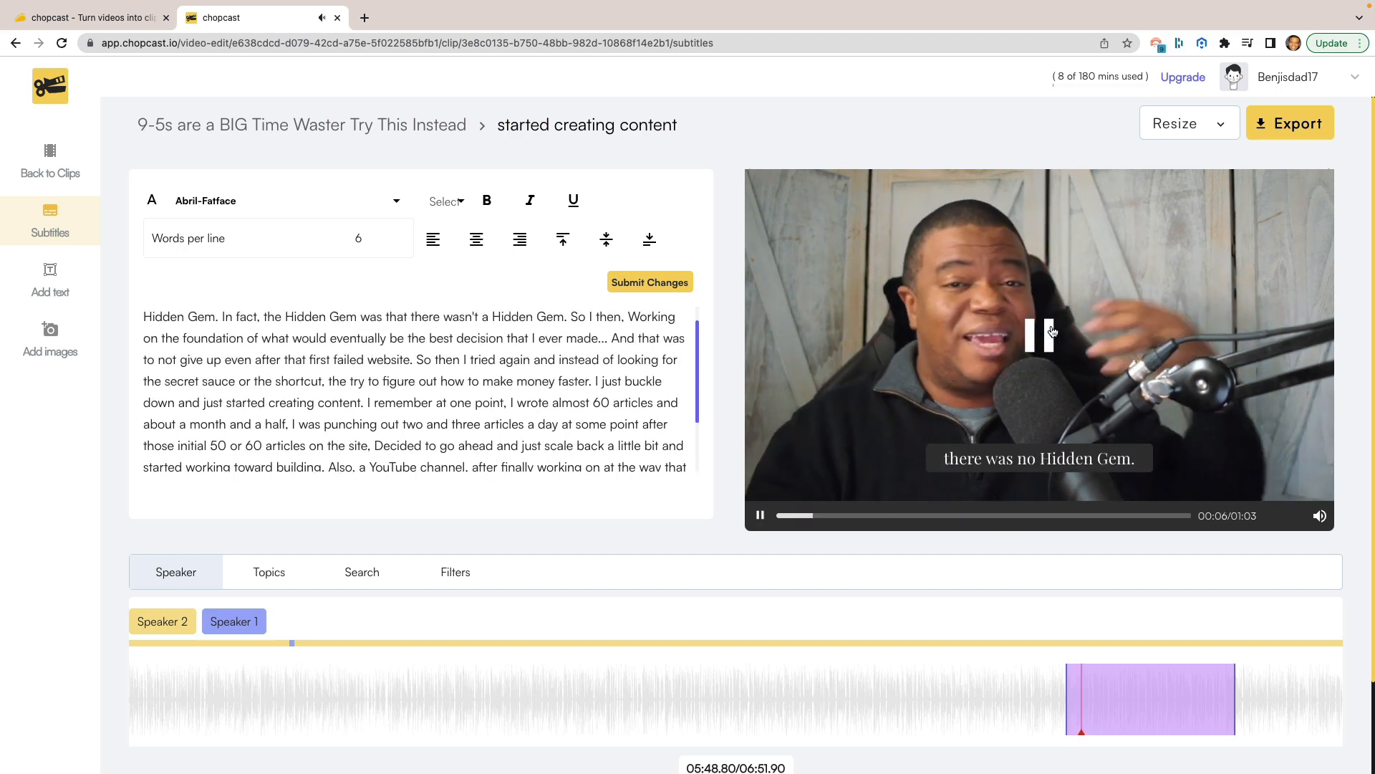
pyautogui.click(759, 514)
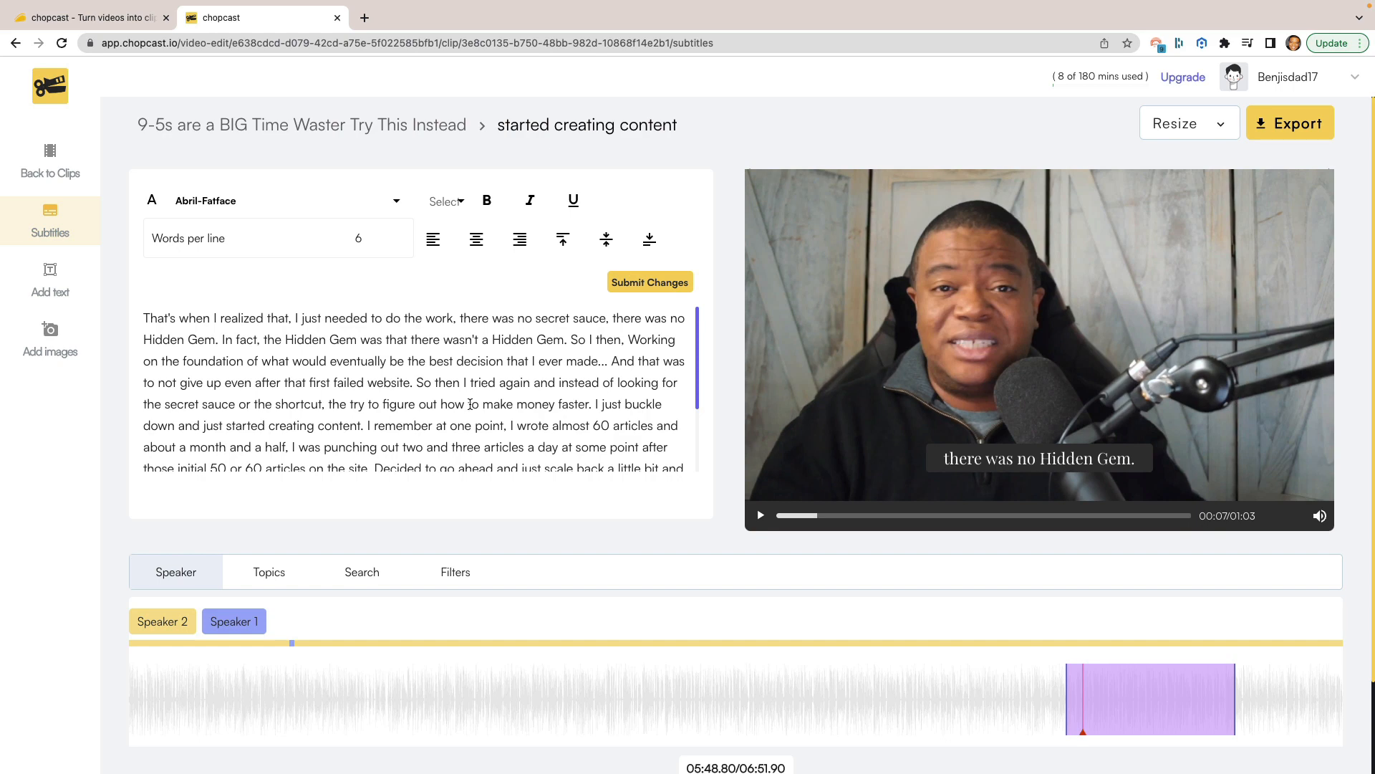
pyautogui.moveTo(432, 346)
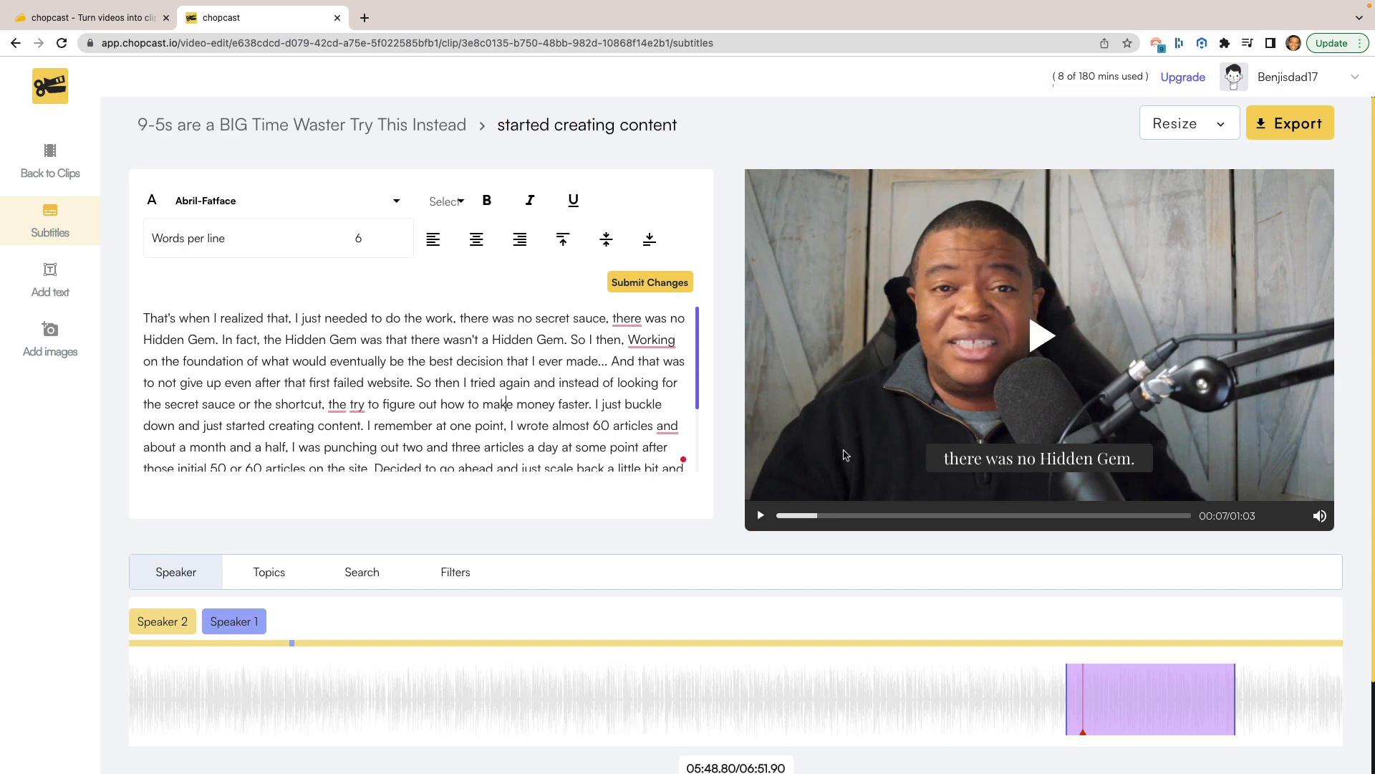
pyautogui.moveTo(808, 304)
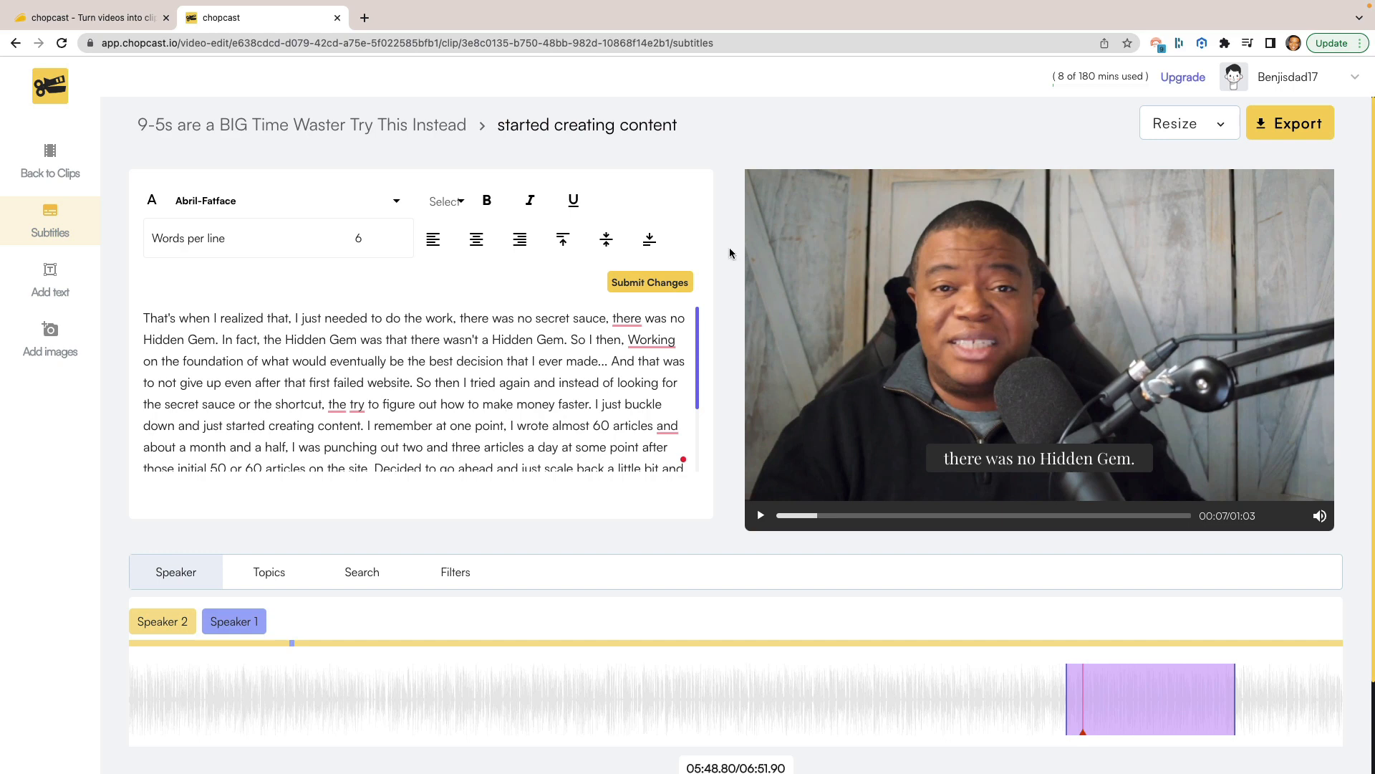
pyautogui.moveTo(1064, 129)
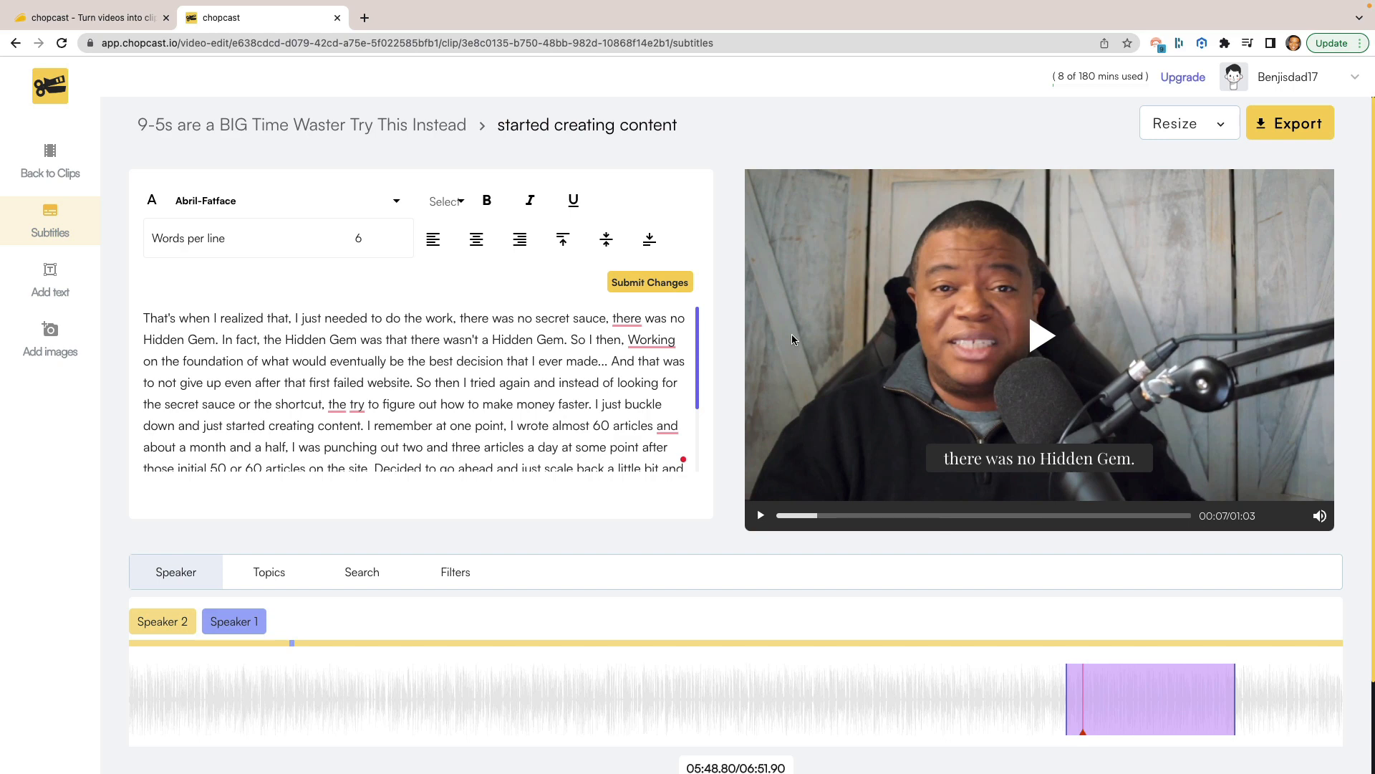
pyautogui.moveTo(1259, 343)
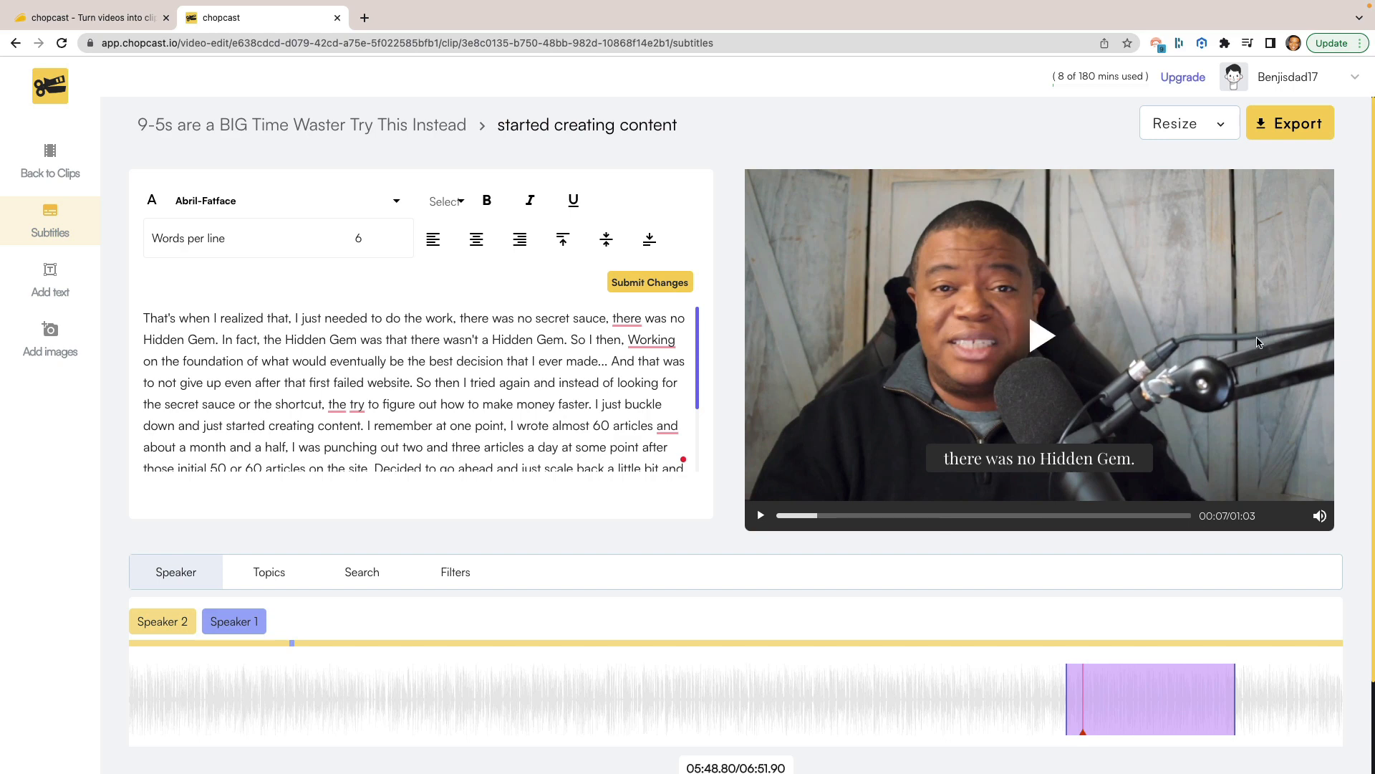
pyautogui.moveTo(1202, 331)
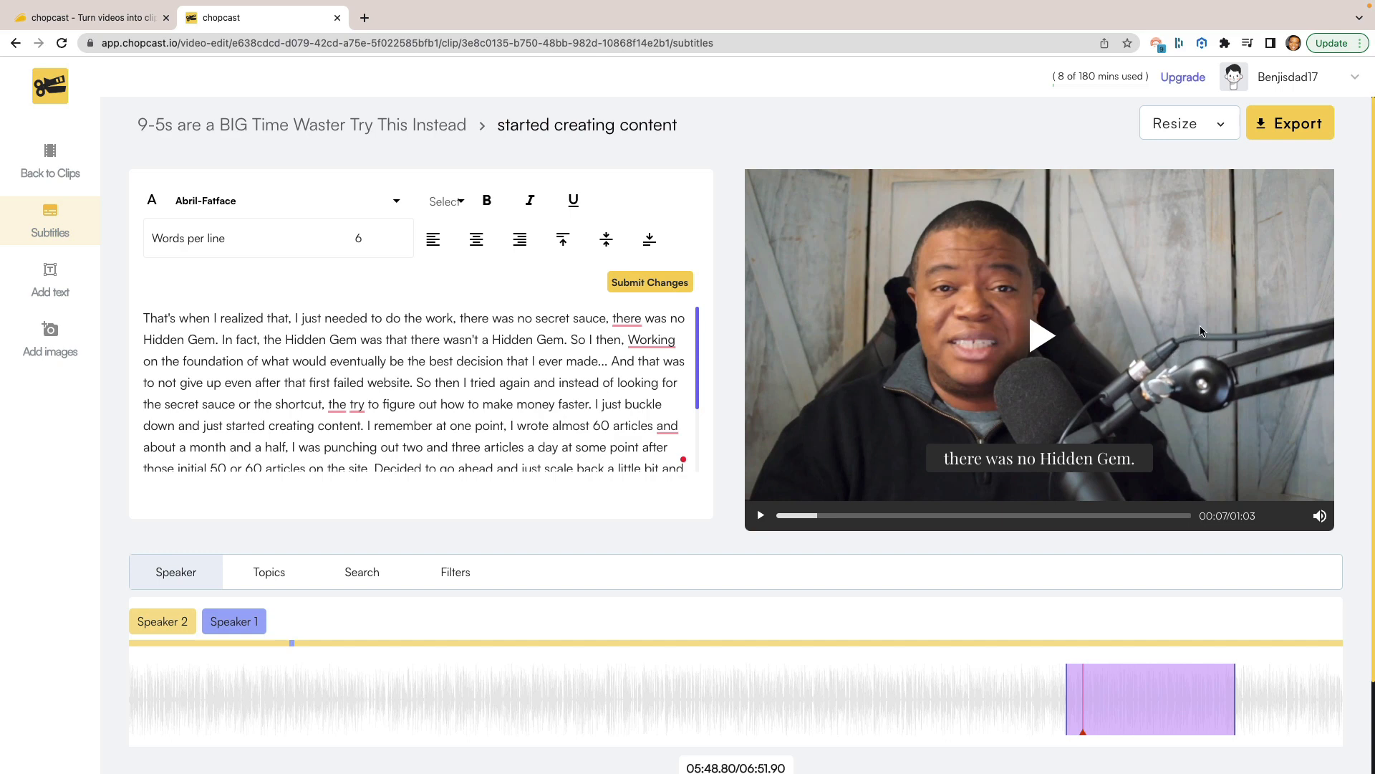
# Step: Resize the clip to vertical 9:16 with Fit enabled, apply it and check the preview
pyautogui.click(1190, 123)
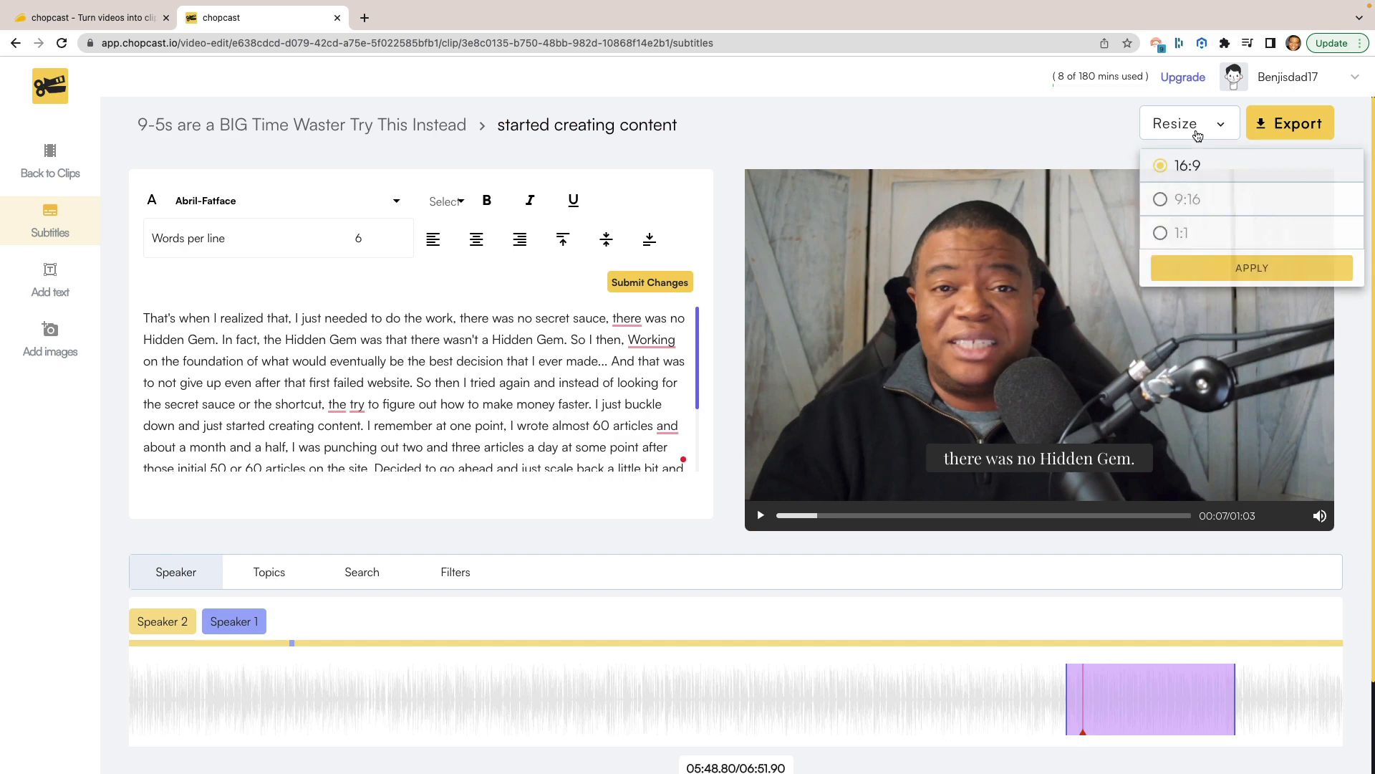
pyautogui.click(1159, 233)
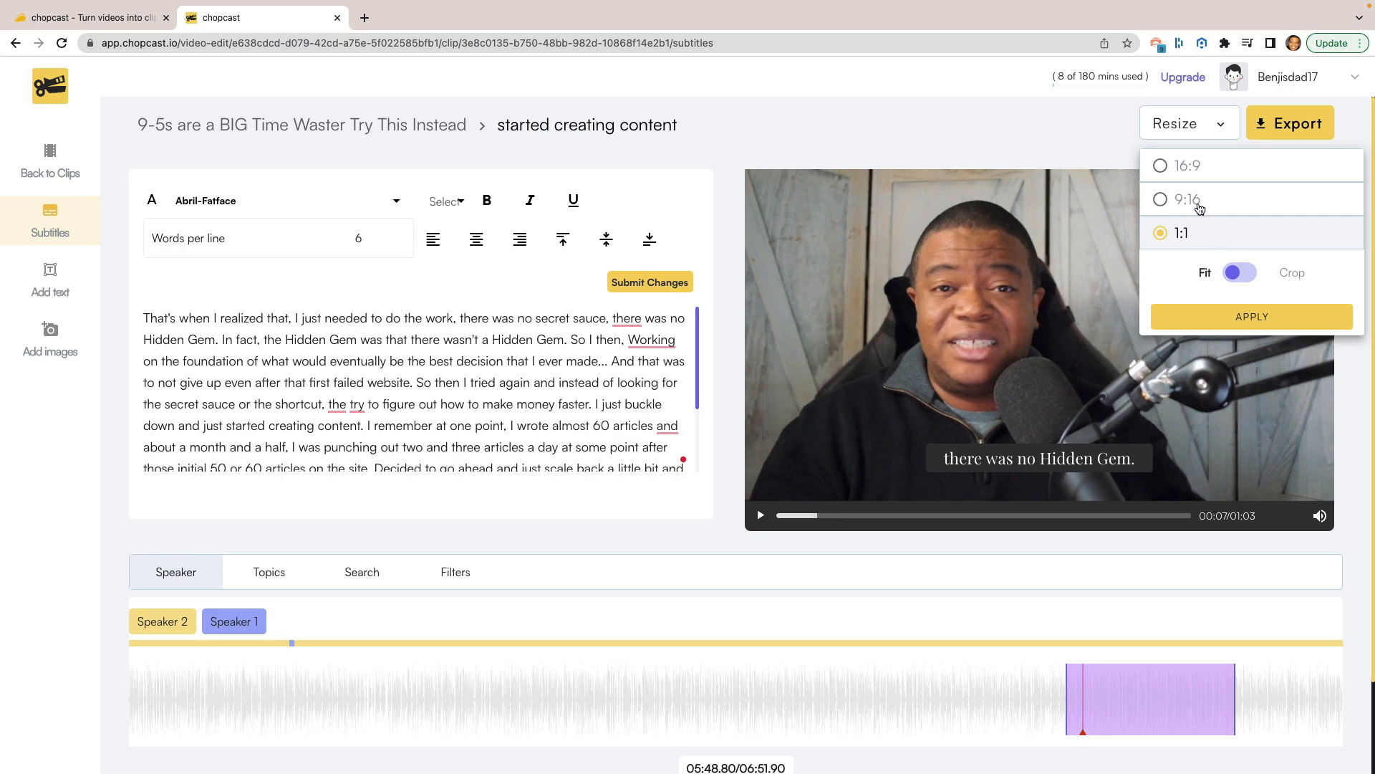
pyautogui.click(1159, 199)
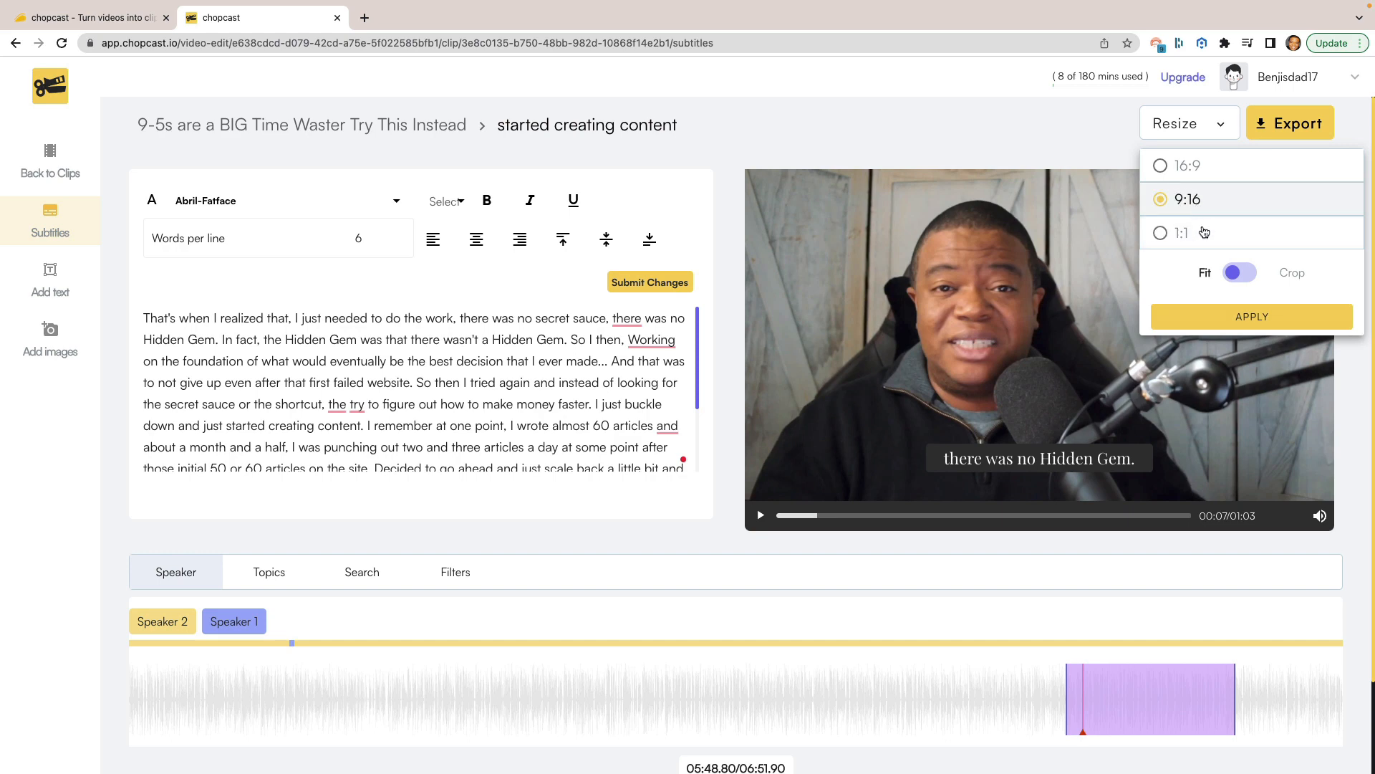
pyautogui.moveTo(1220, 275)
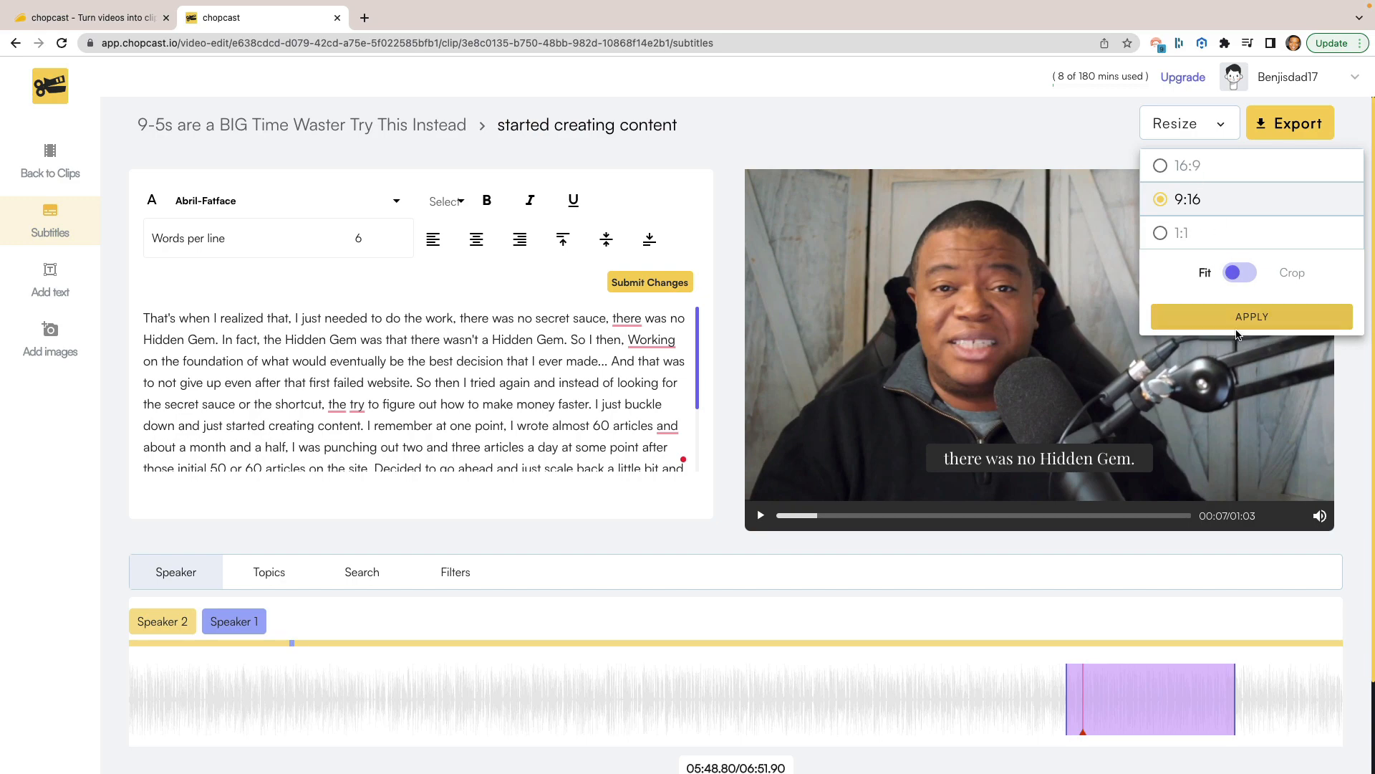
pyautogui.click(1252, 315)
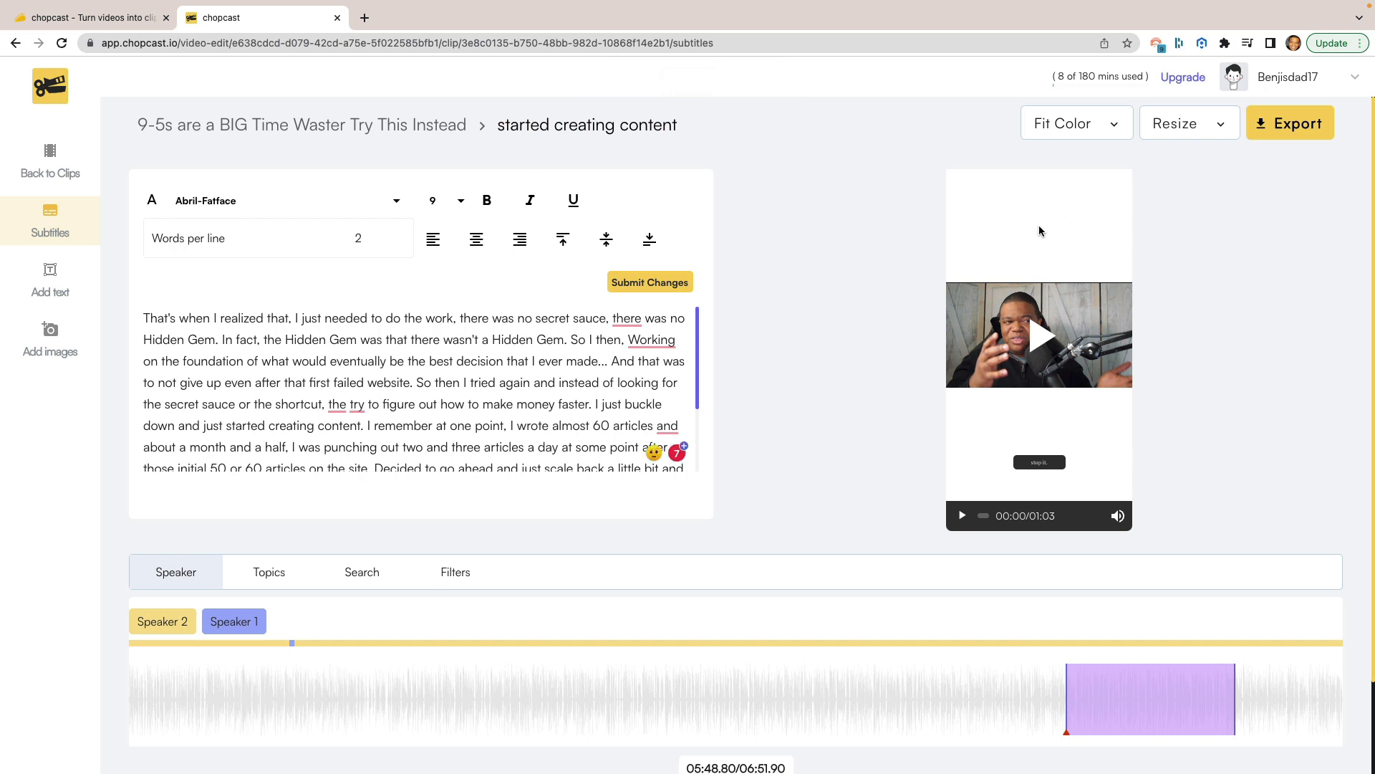
pyautogui.moveTo(1050, 449)
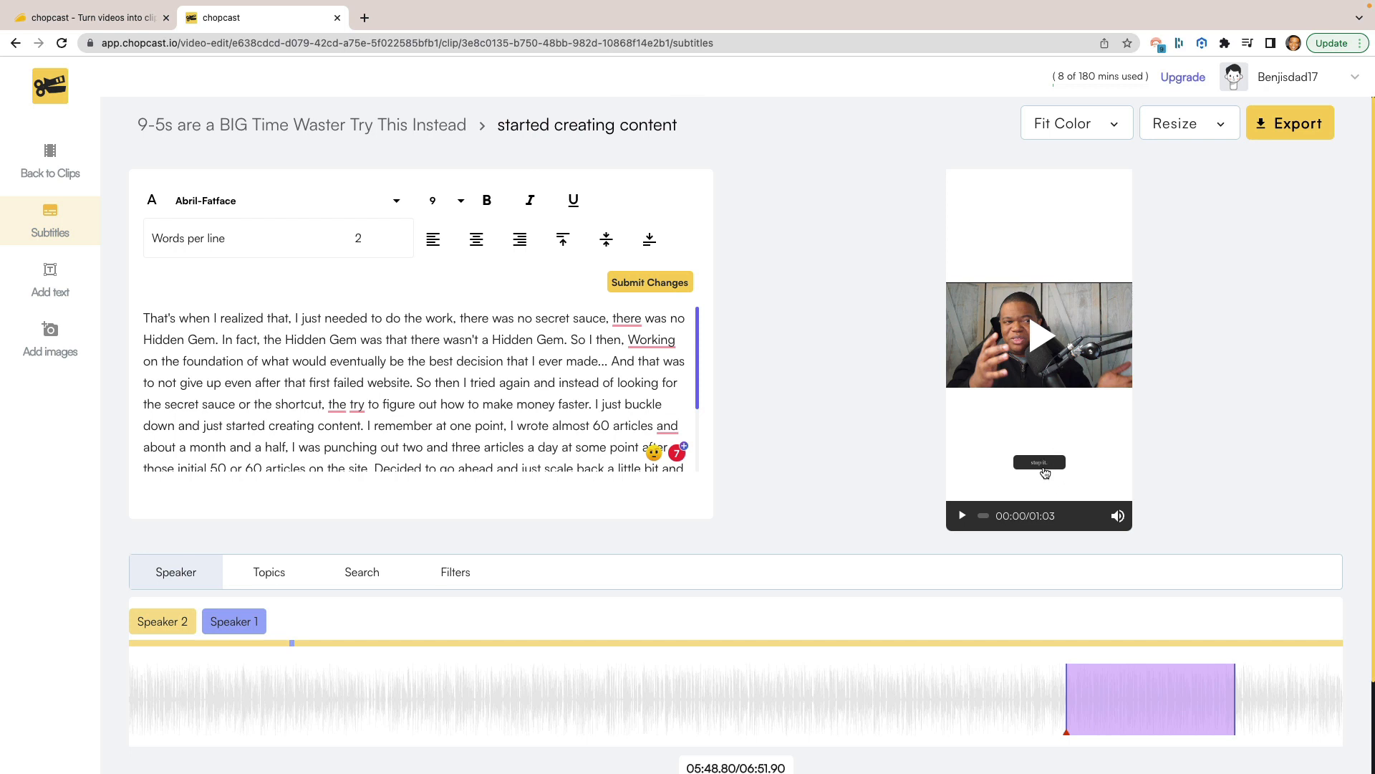
pyautogui.moveTo(1044, 472)
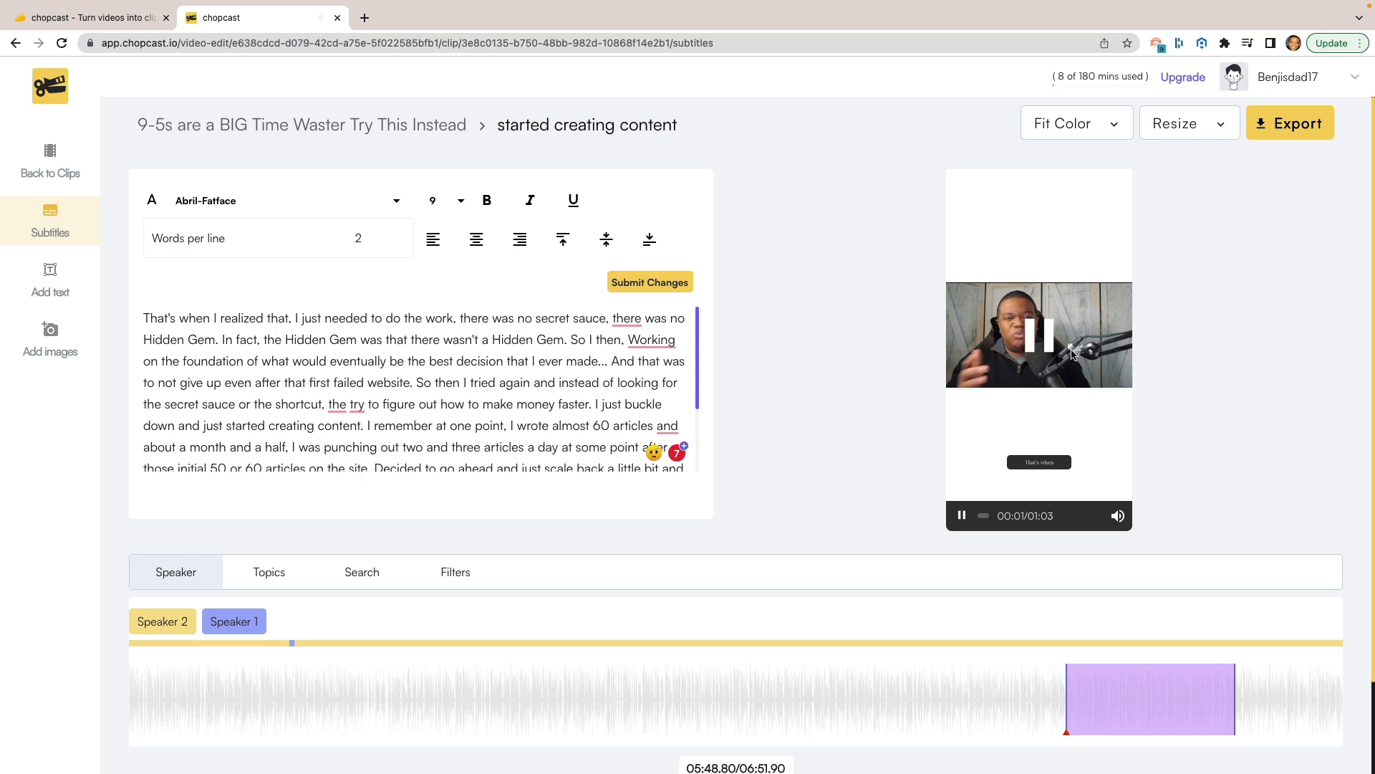
pyautogui.click(961, 515)
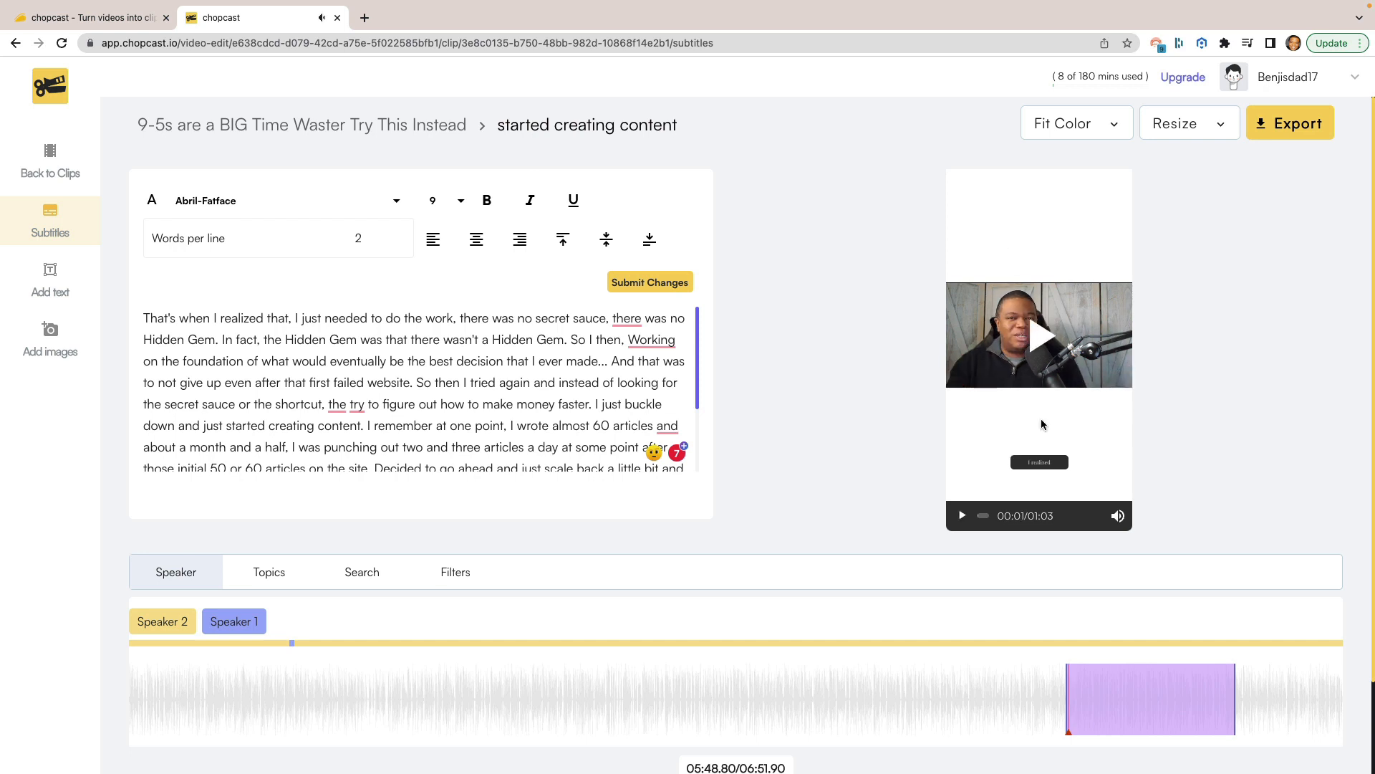
pyautogui.moveTo(1115, 260)
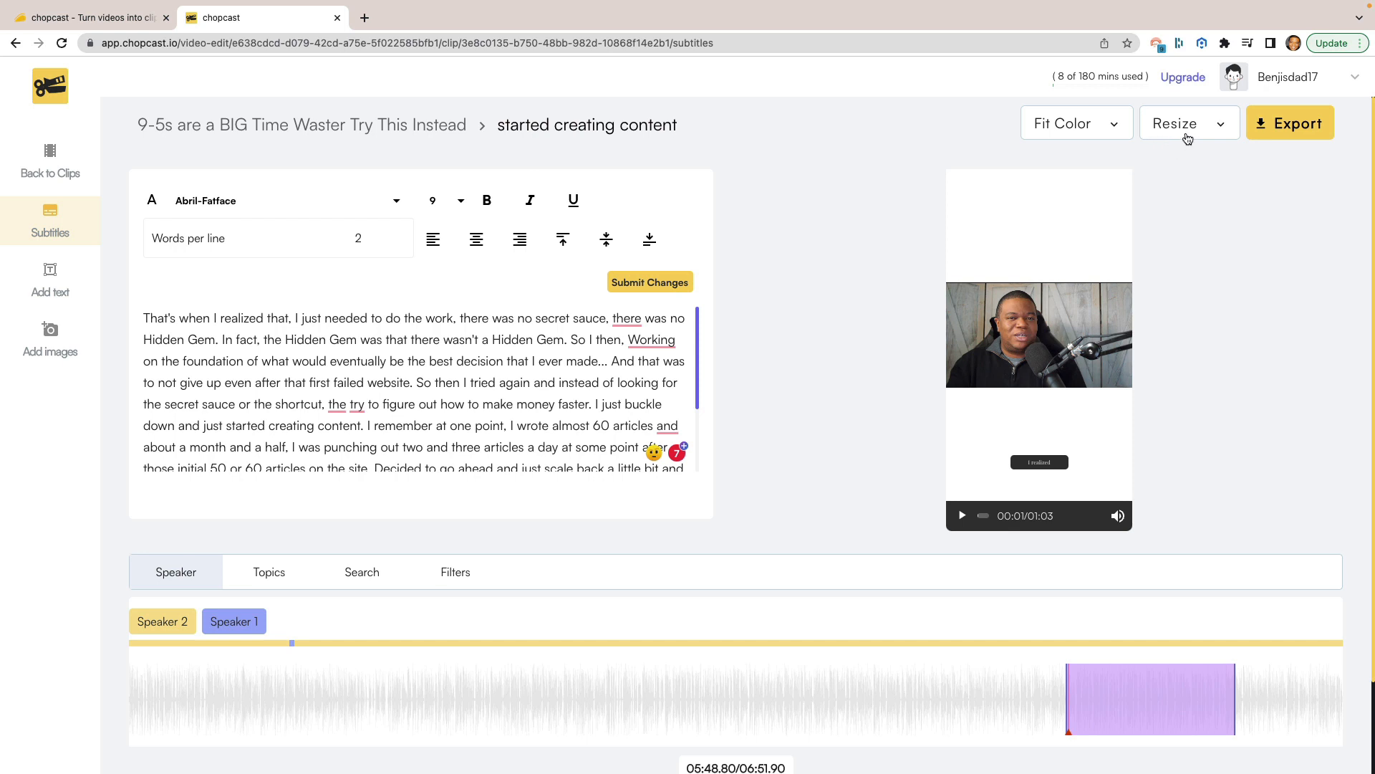
# Step: Switch the Resize mode to Crop so the speaker fills the frame, and apply it
pyautogui.click(1187, 123)
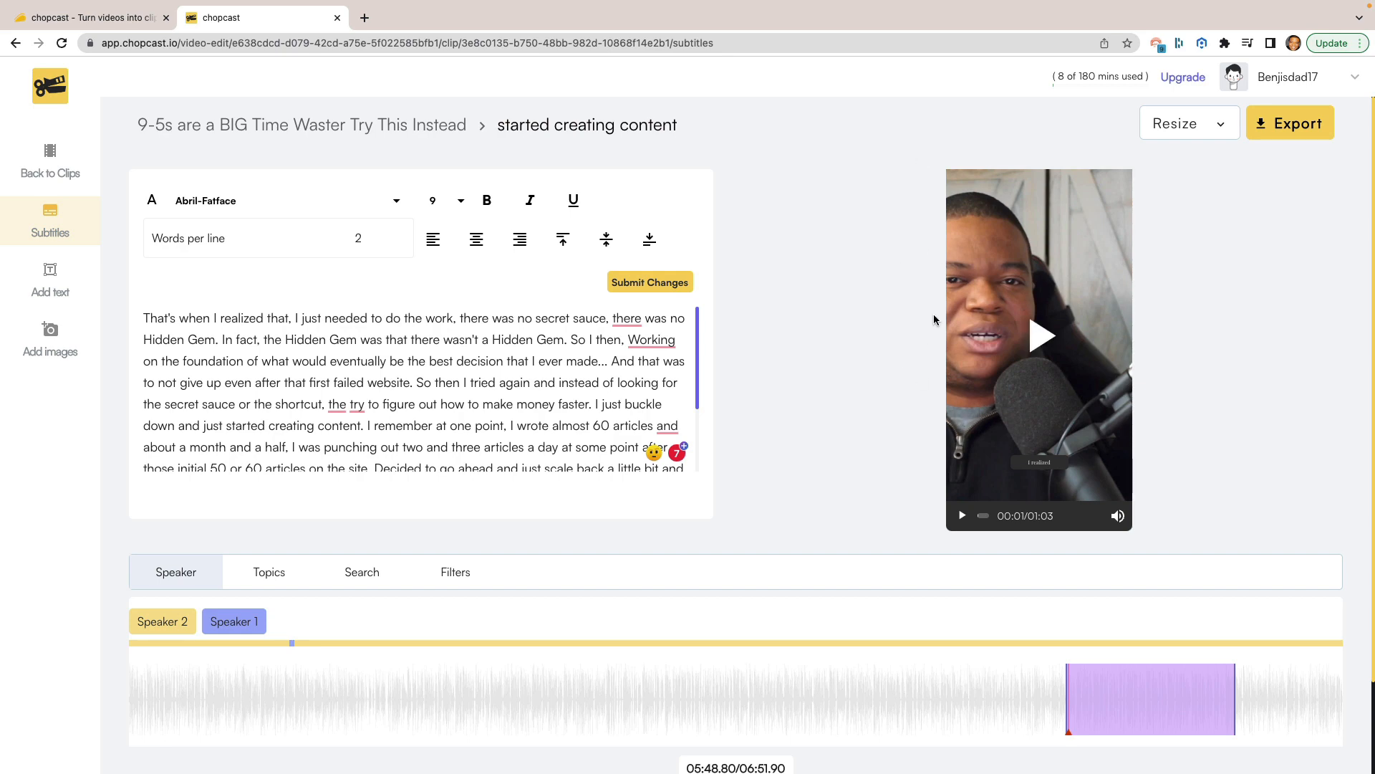
pyautogui.click(1189, 123)
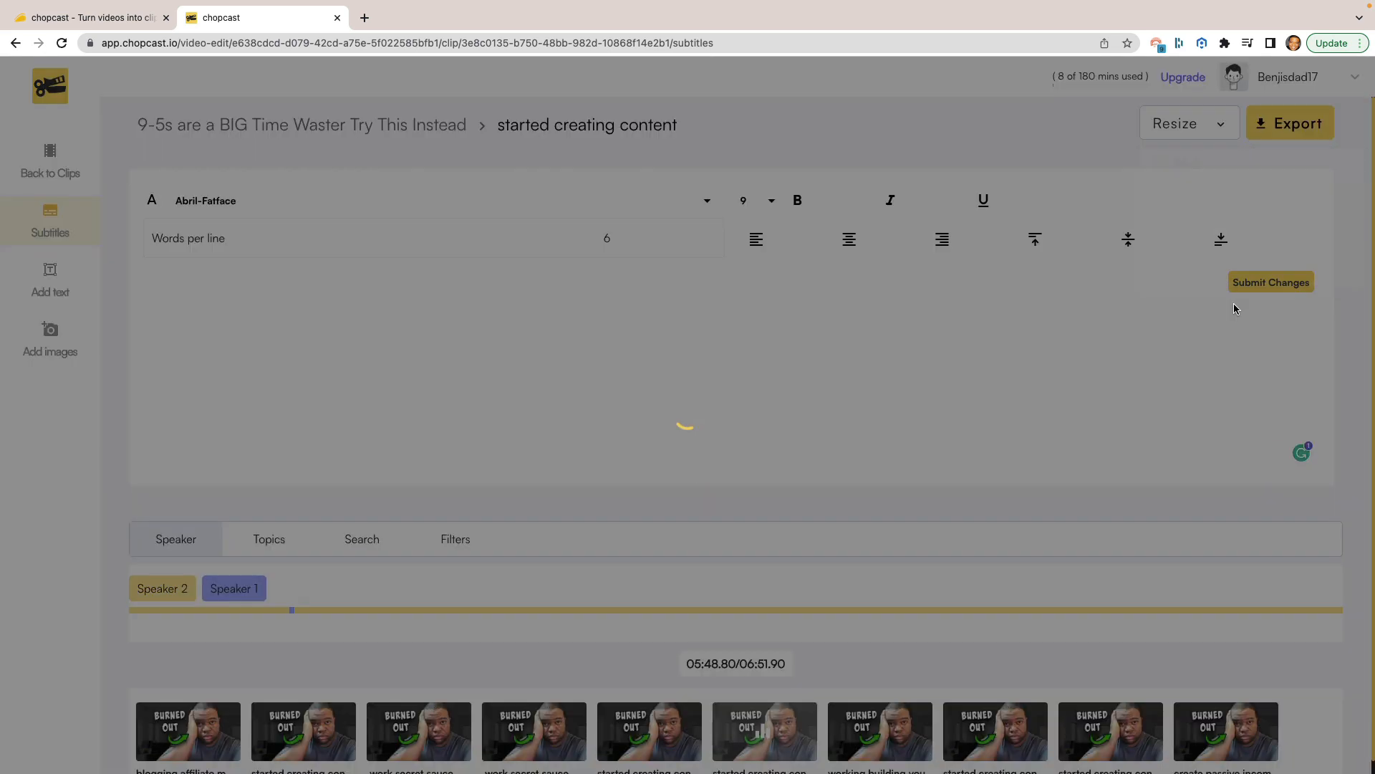
pyautogui.click(1271, 282)
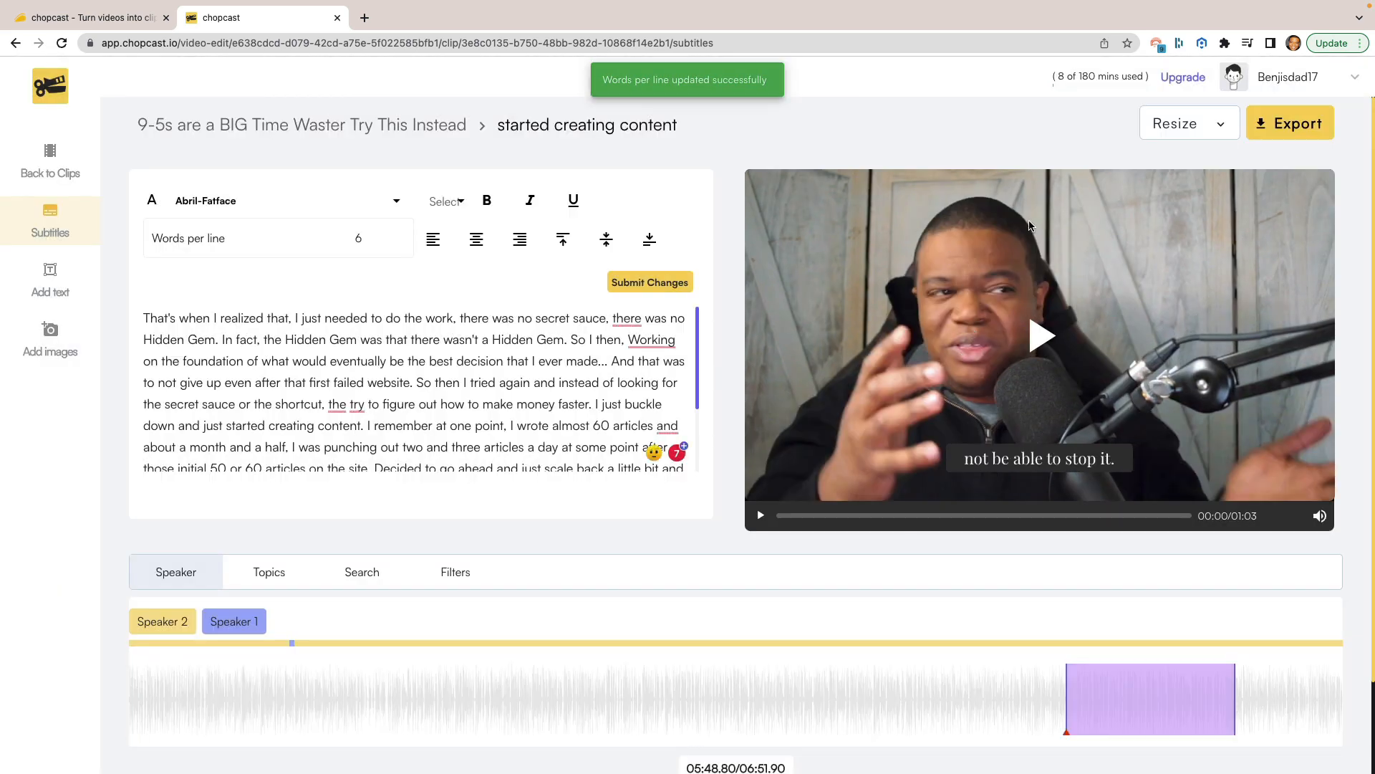
pyautogui.moveTo(987, 251)
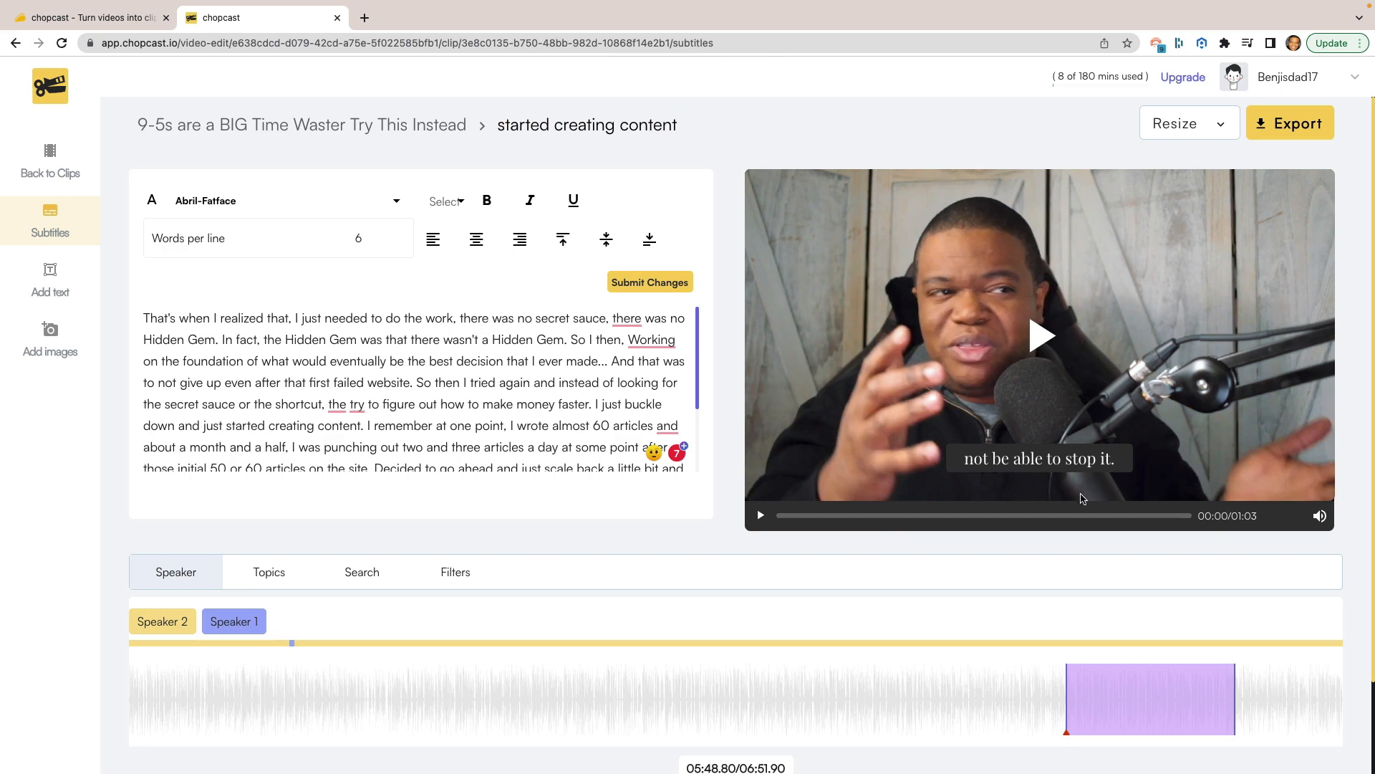
# Step: After the reload, reselect the vertical 9:16 format and apply it again
pyautogui.click(1189, 123)
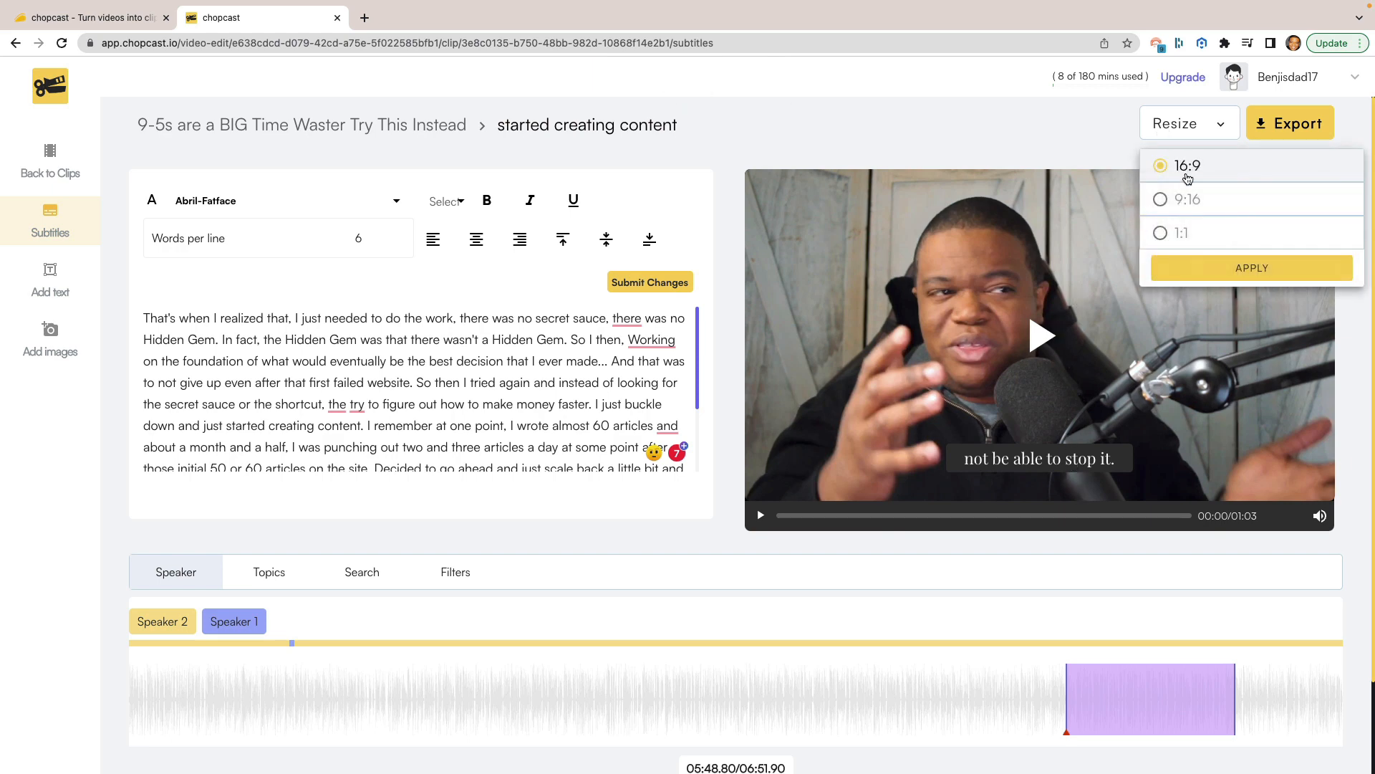
pyautogui.click(1160, 200)
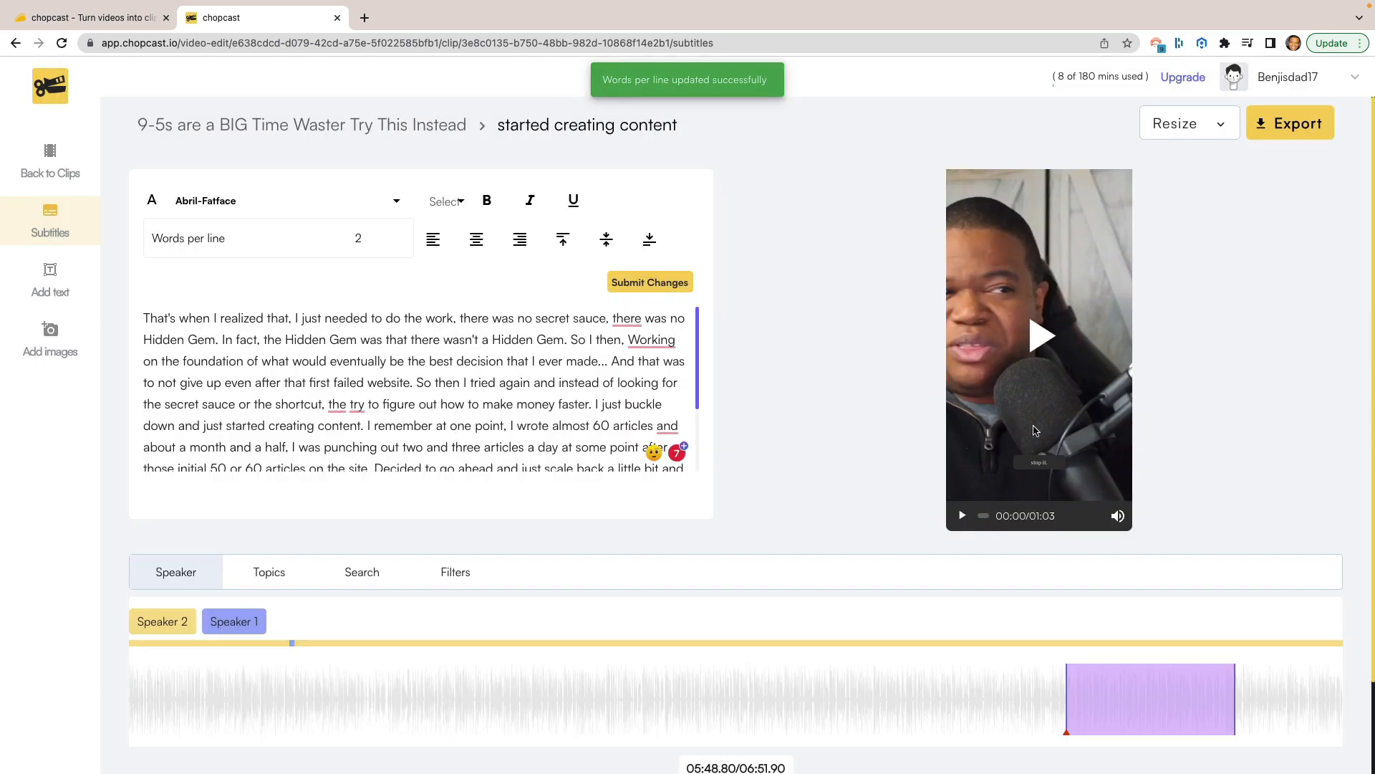
pyautogui.moveTo(981, 403)
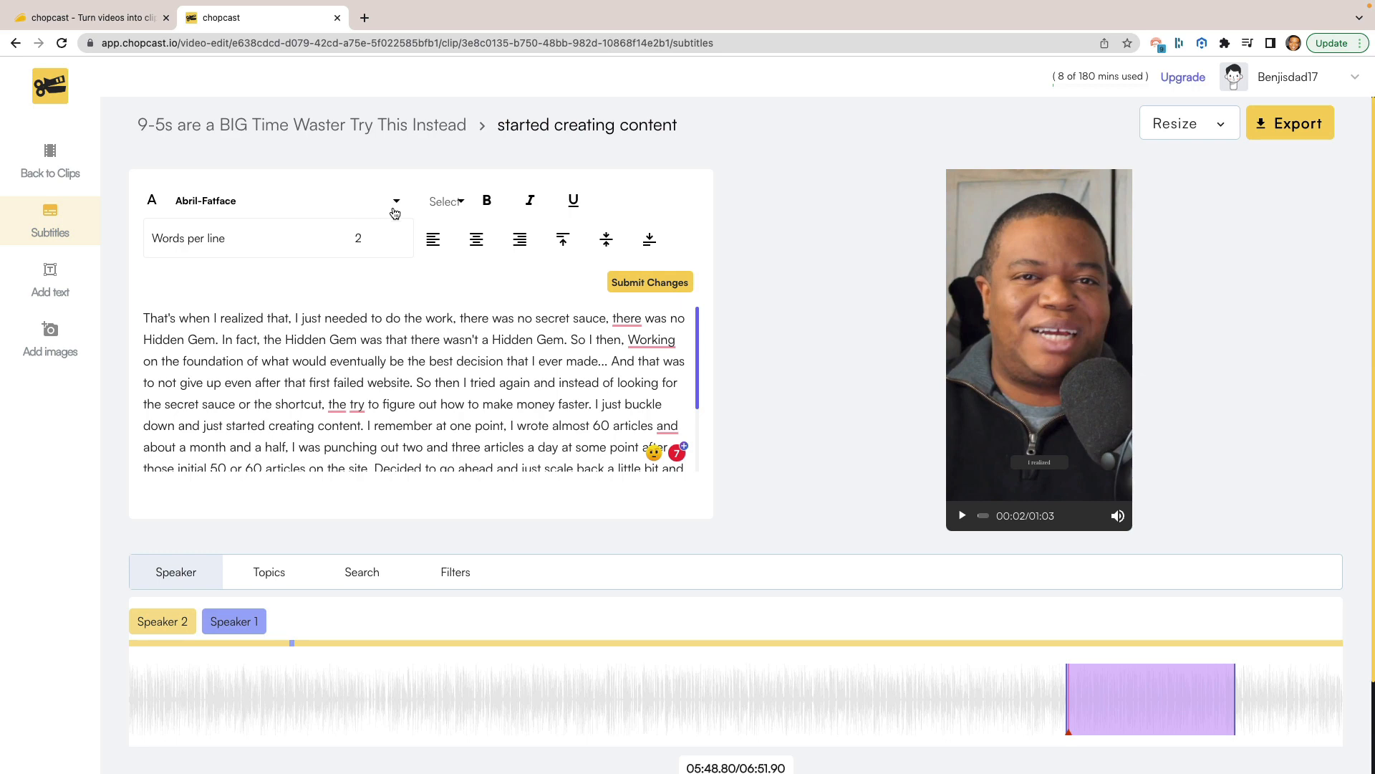
pyautogui.click(396, 200)
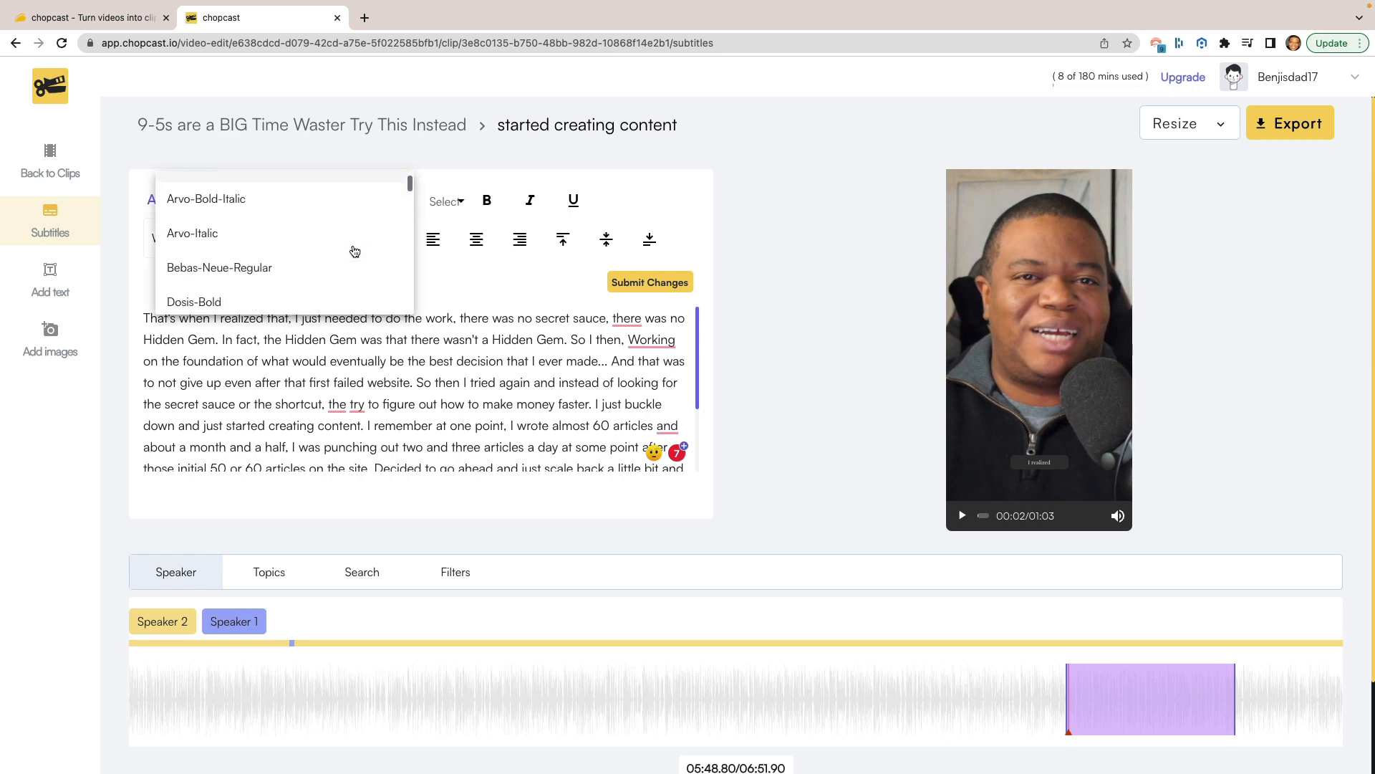
pyautogui.click(446, 202)
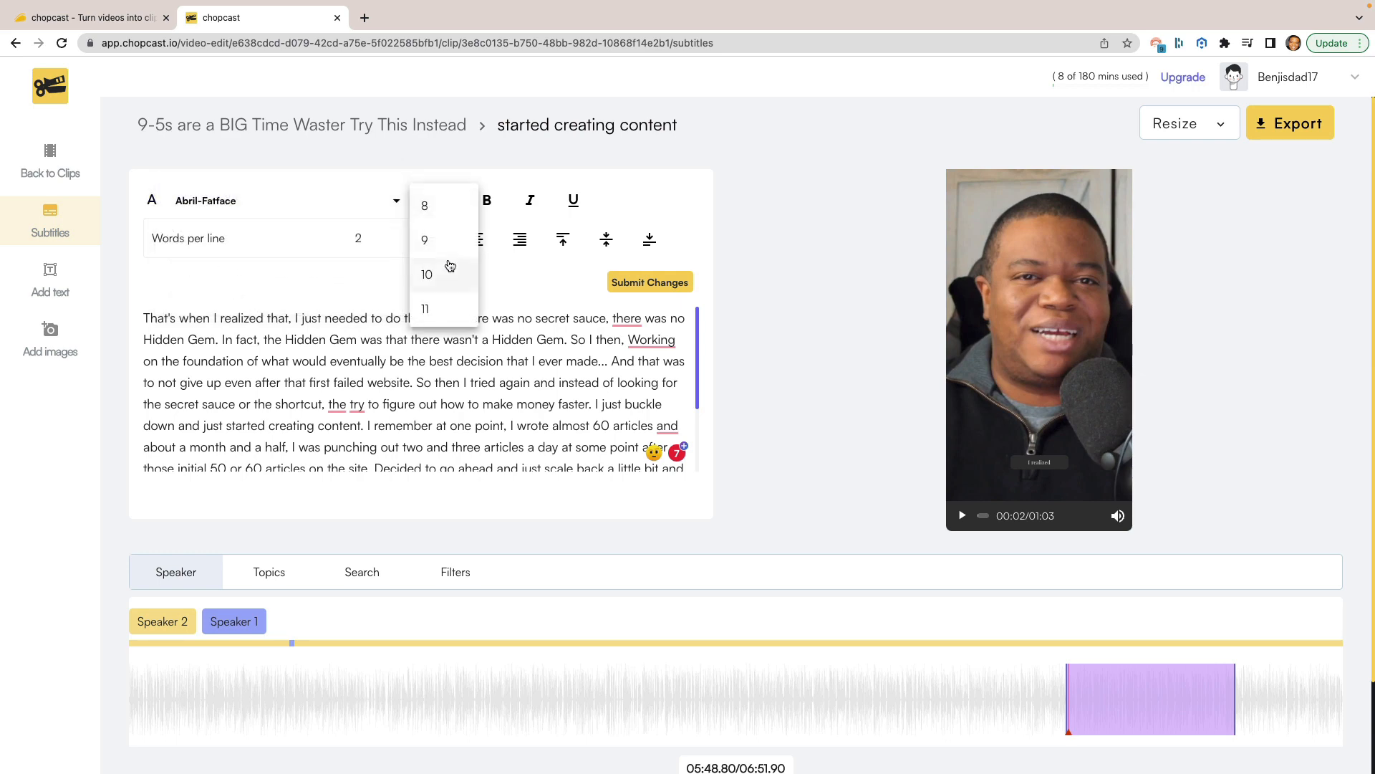
pyautogui.scroll(-3)
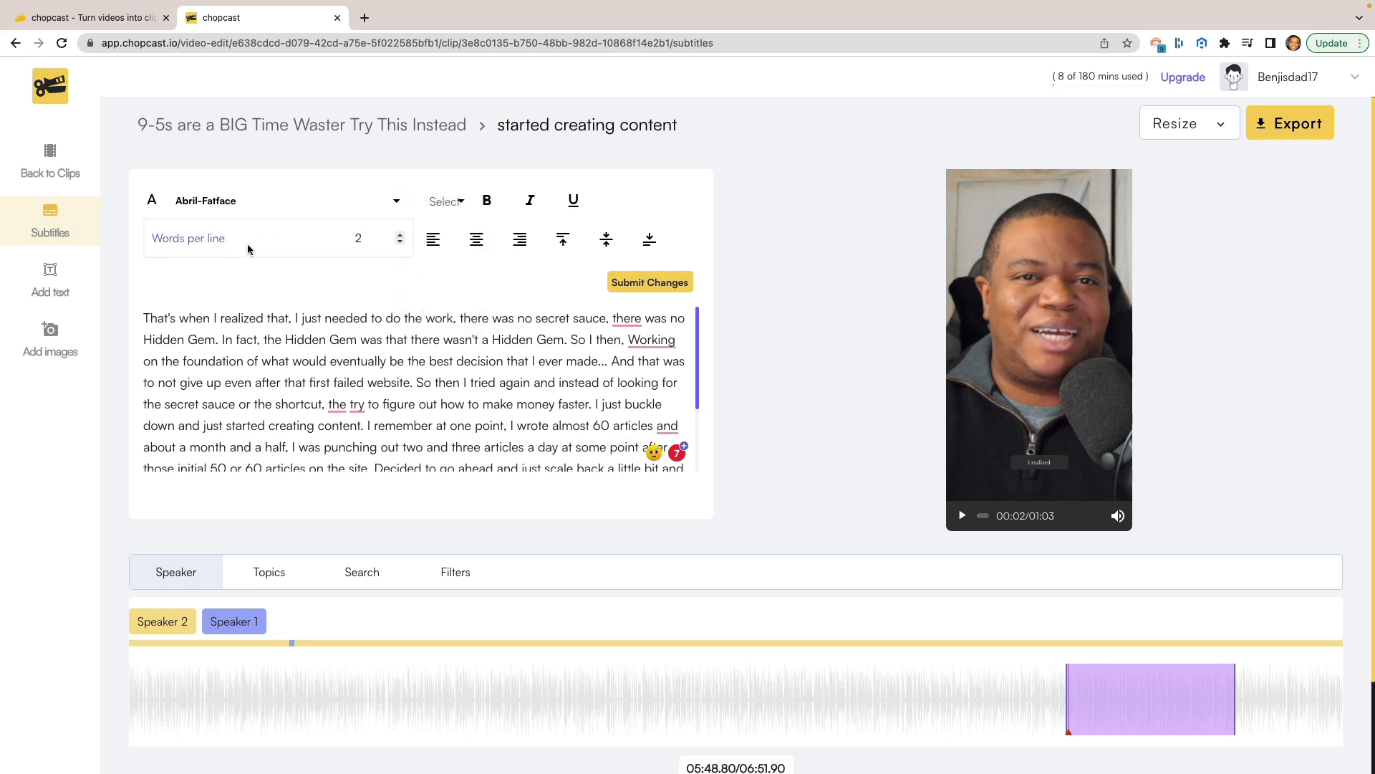
pyautogui.moveTo(400, 265)
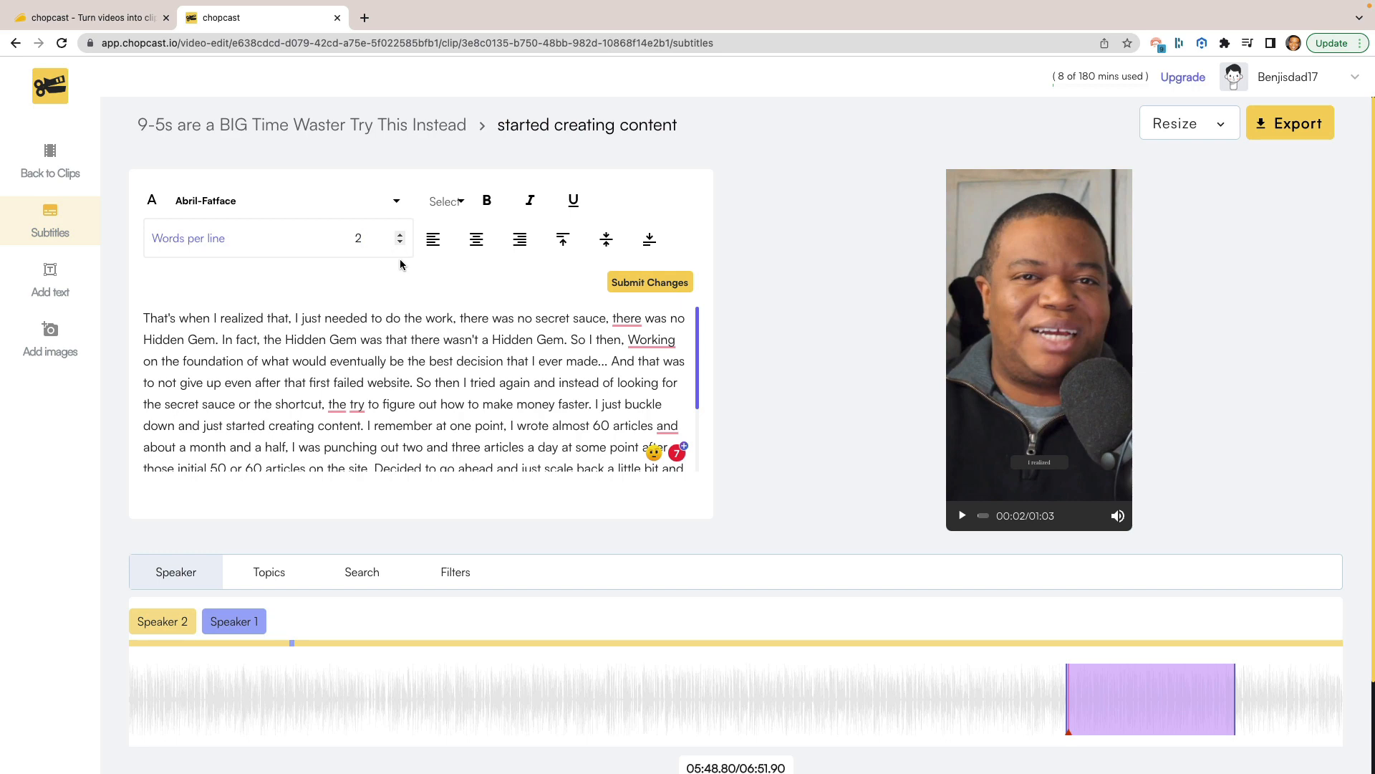
pyautogui.moveTo(396, 255)
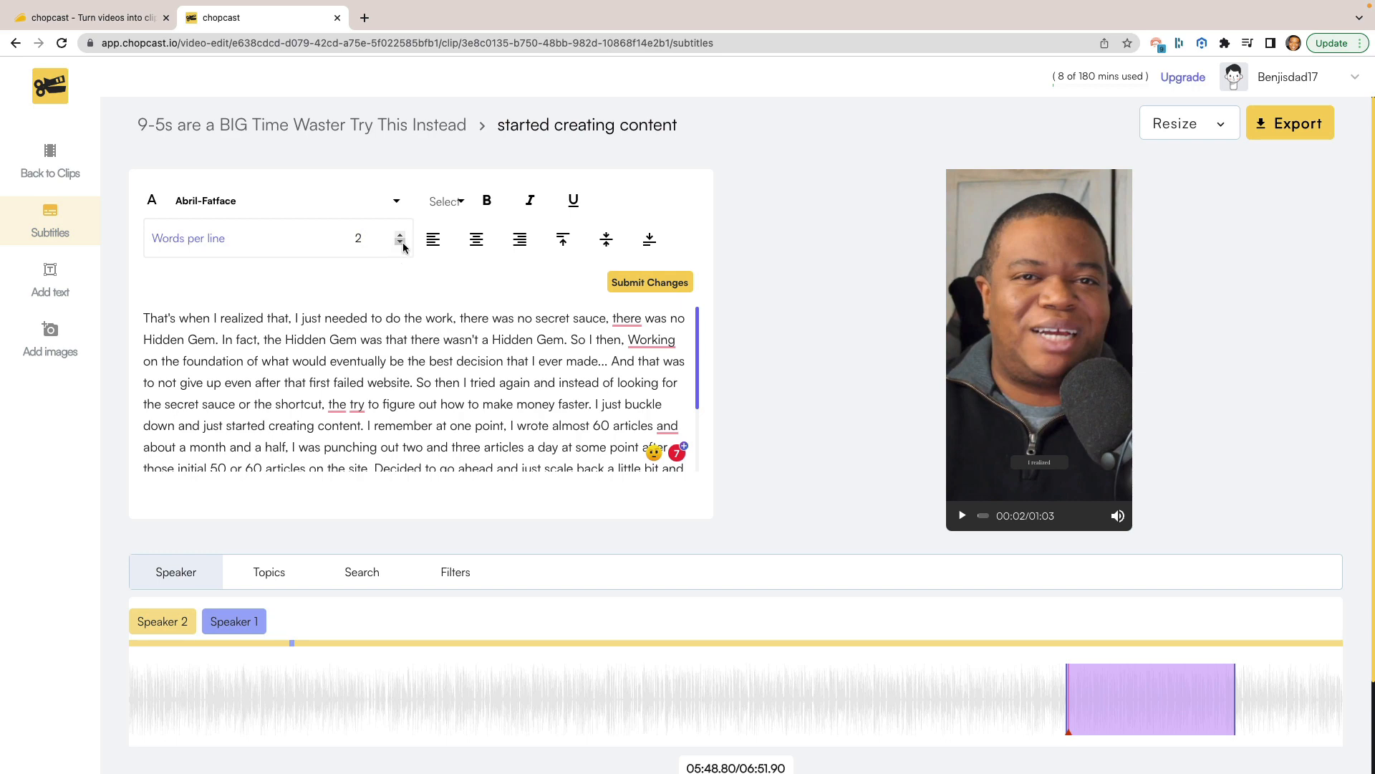
pyautogui.click(1038, 343)
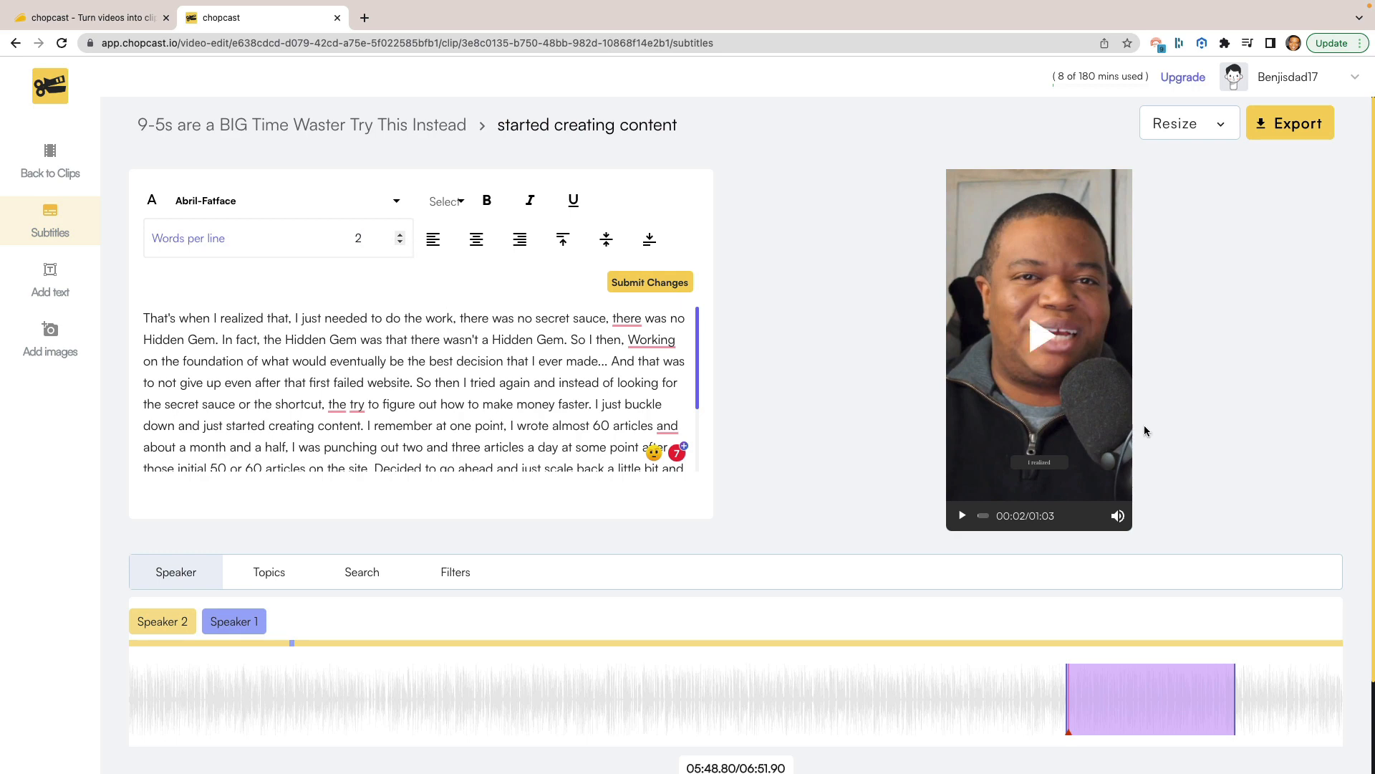
pyautogui.moveTo(1005, 462)
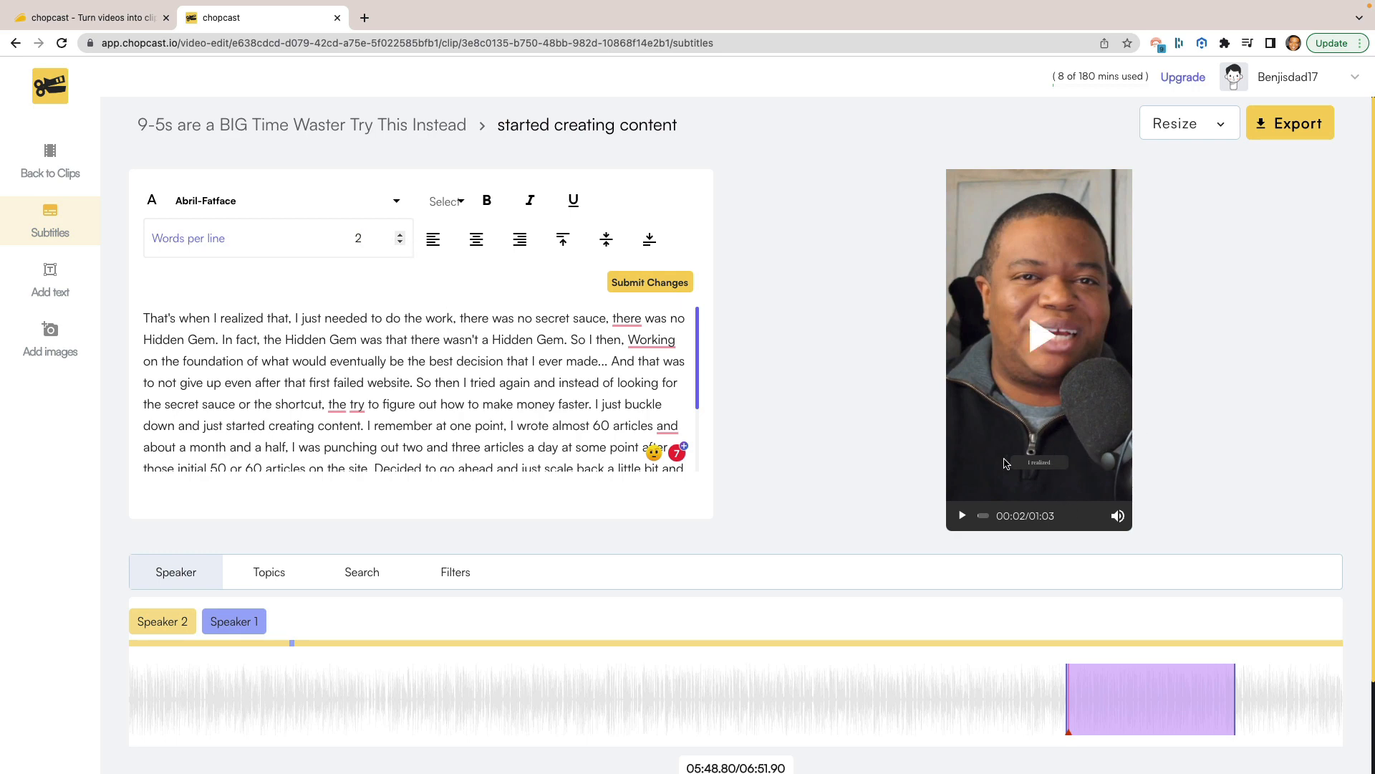
pyautogui.moveTo(1057, 474)
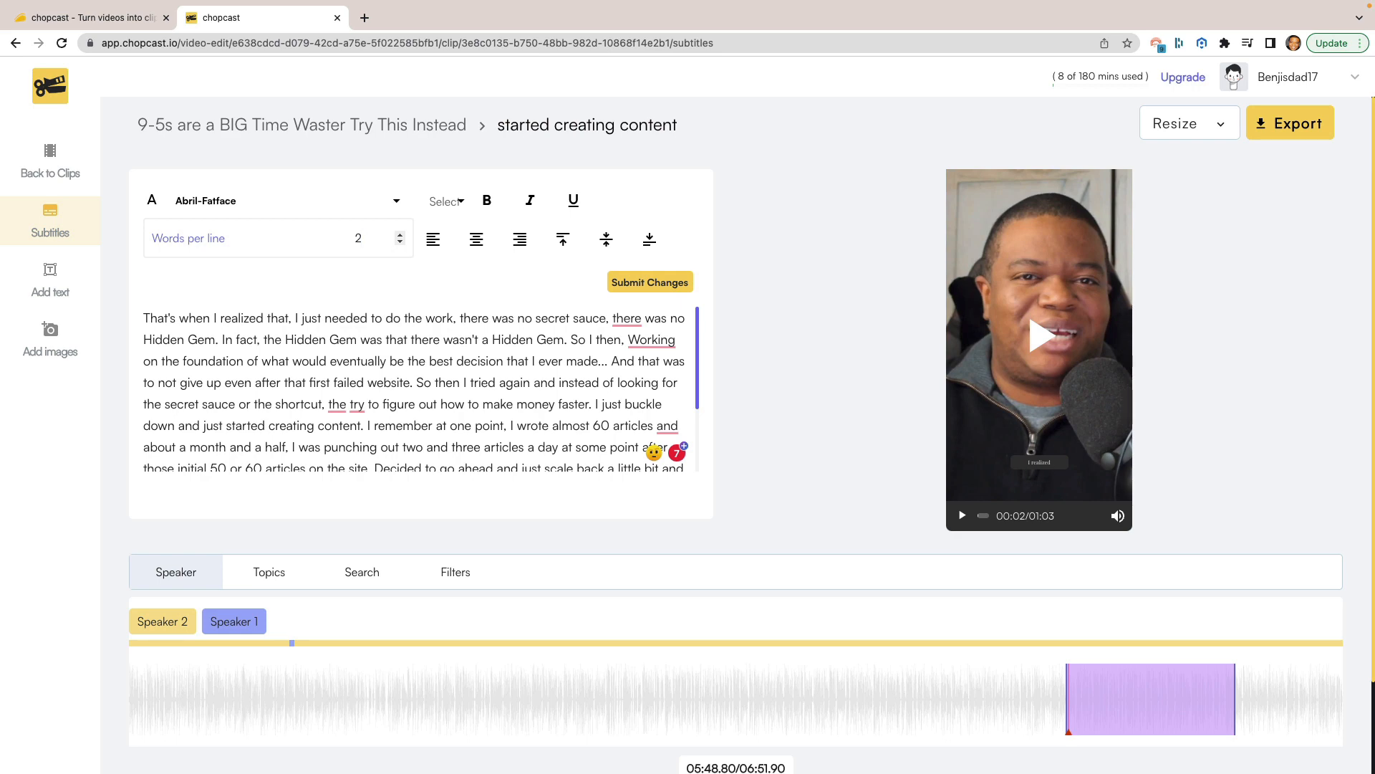
pyautogui.moveTo(1010, 474)
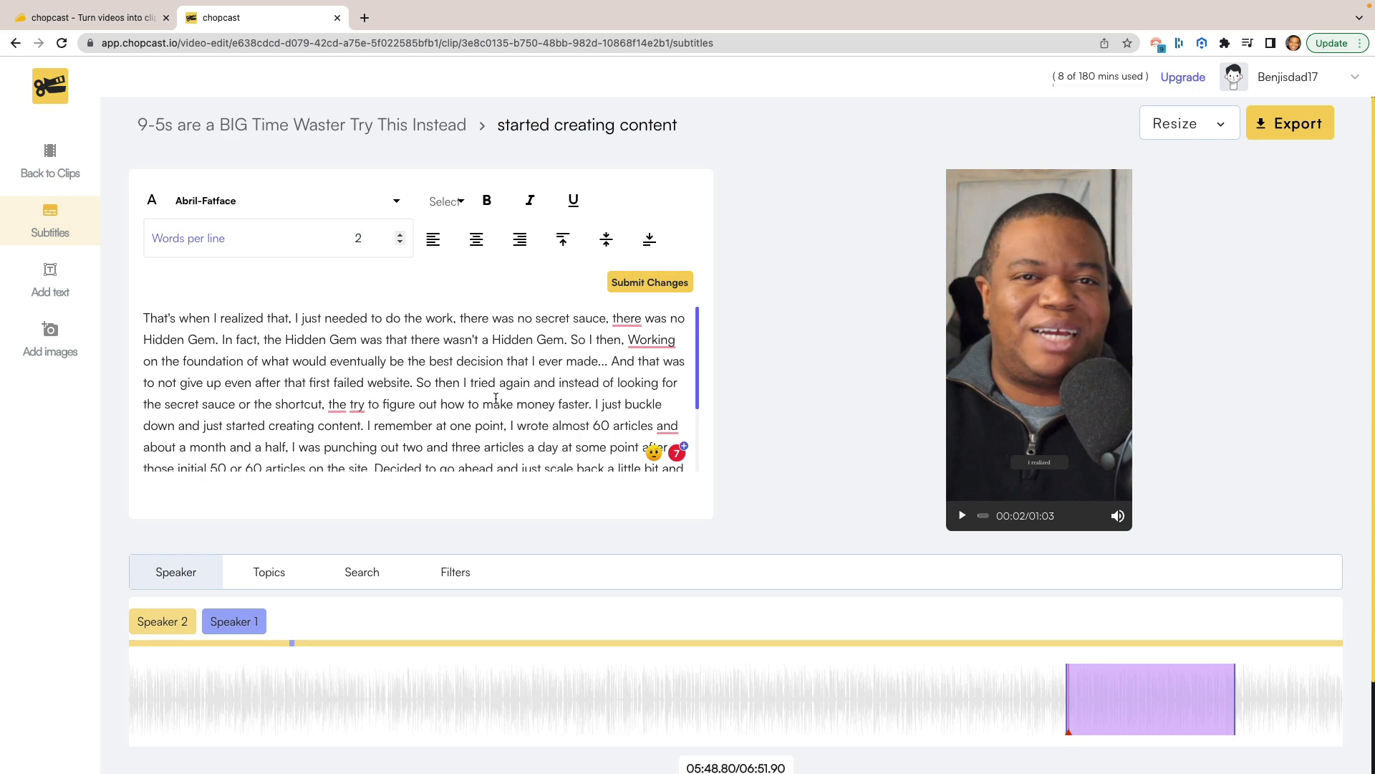
pyautogui.click(1038, 335)
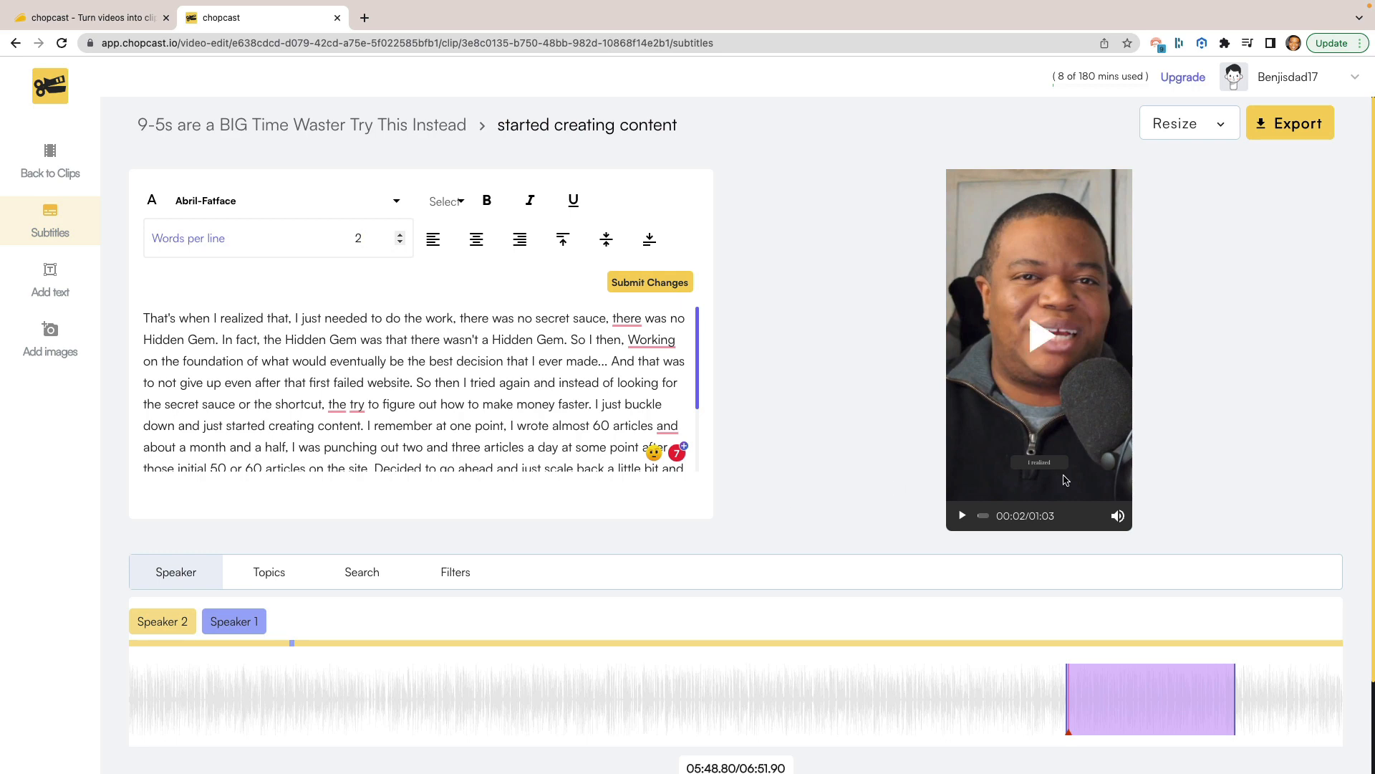
pyautogui.click(650, 340)
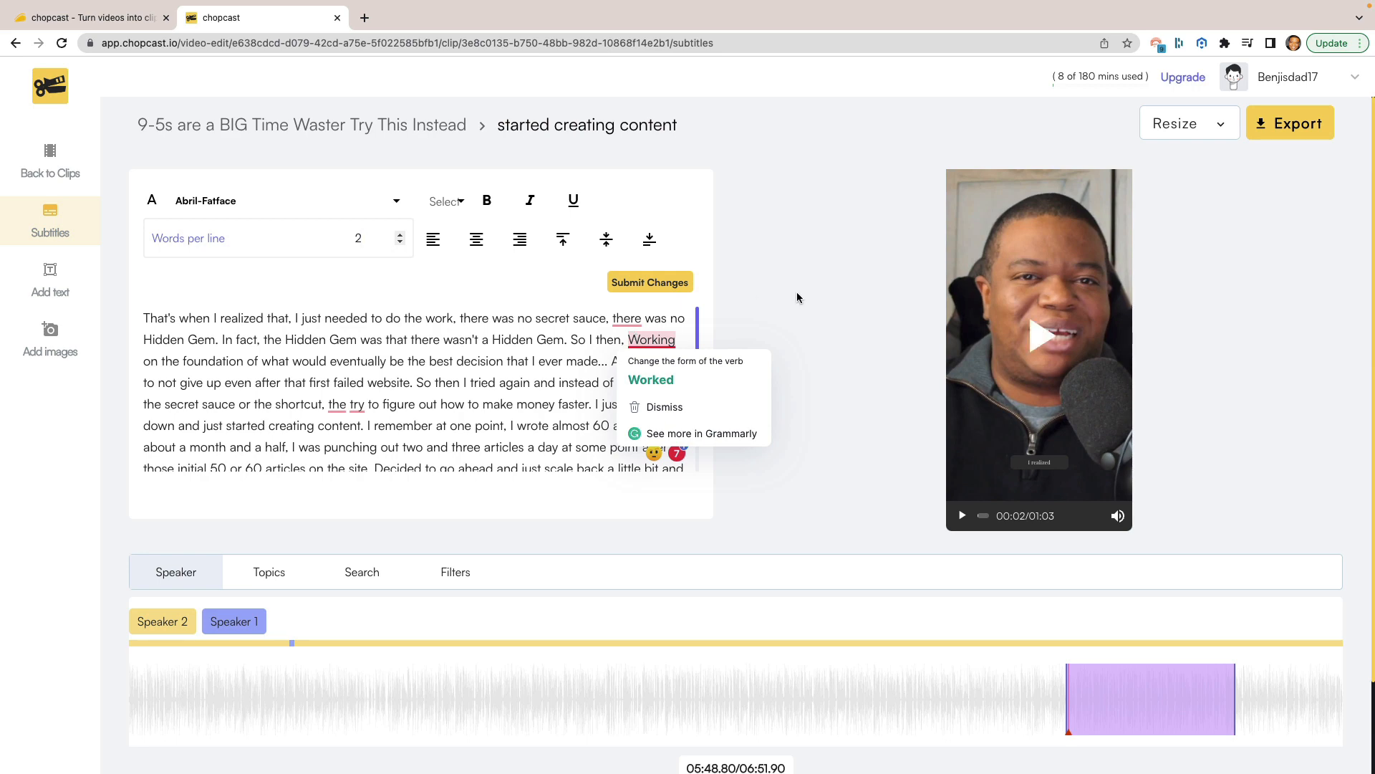
pyautogui.click(798, 298)
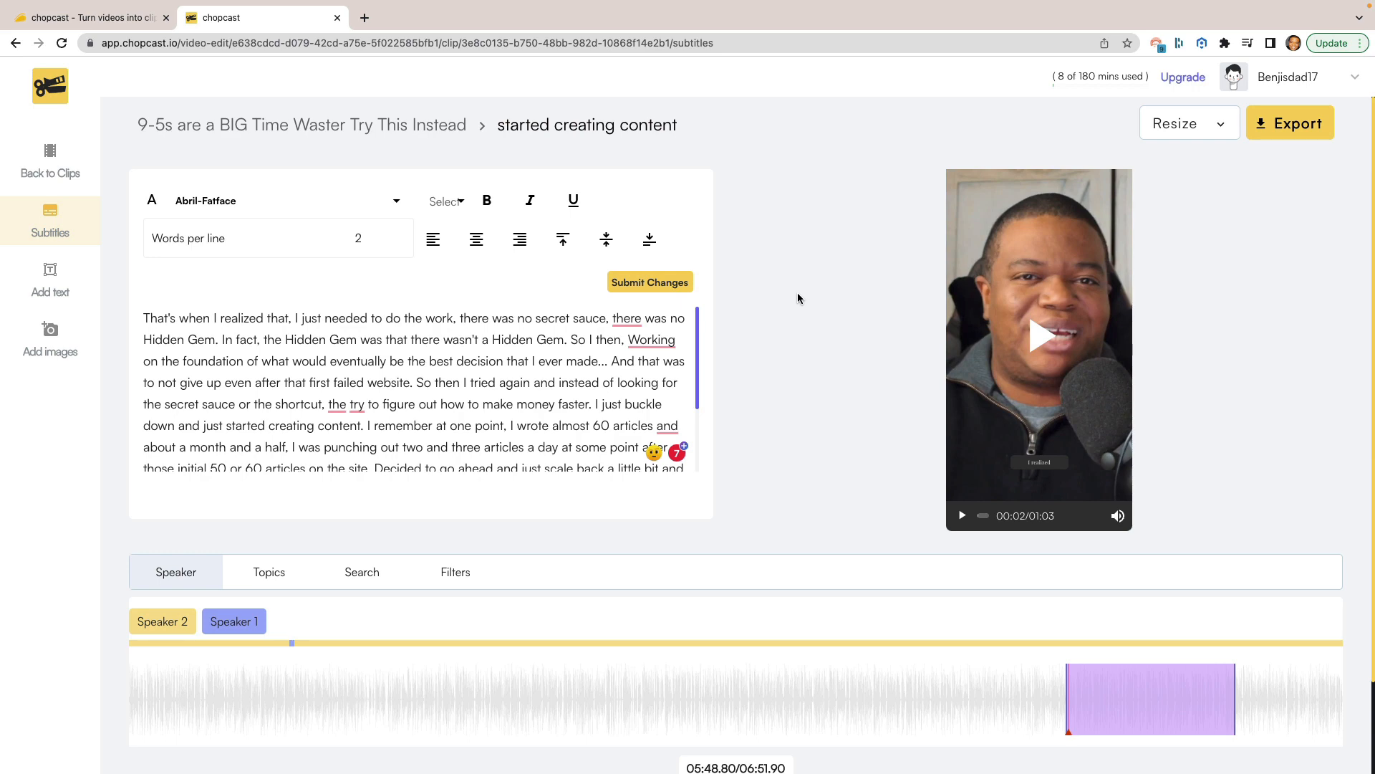
pyautogui.moveTo(805, 309)
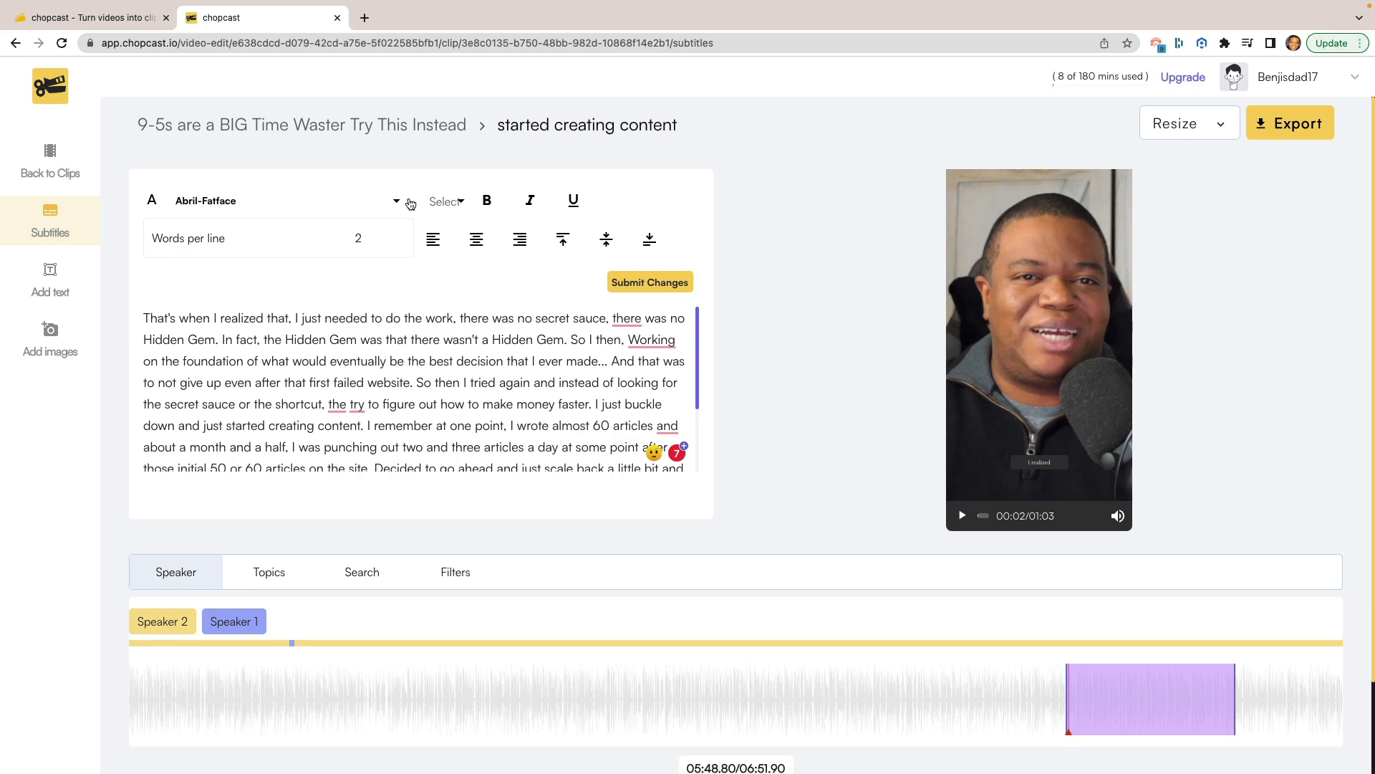
# Step: Set the subtitle font to Roboto-Medium
pyautogui.click(396, 201)
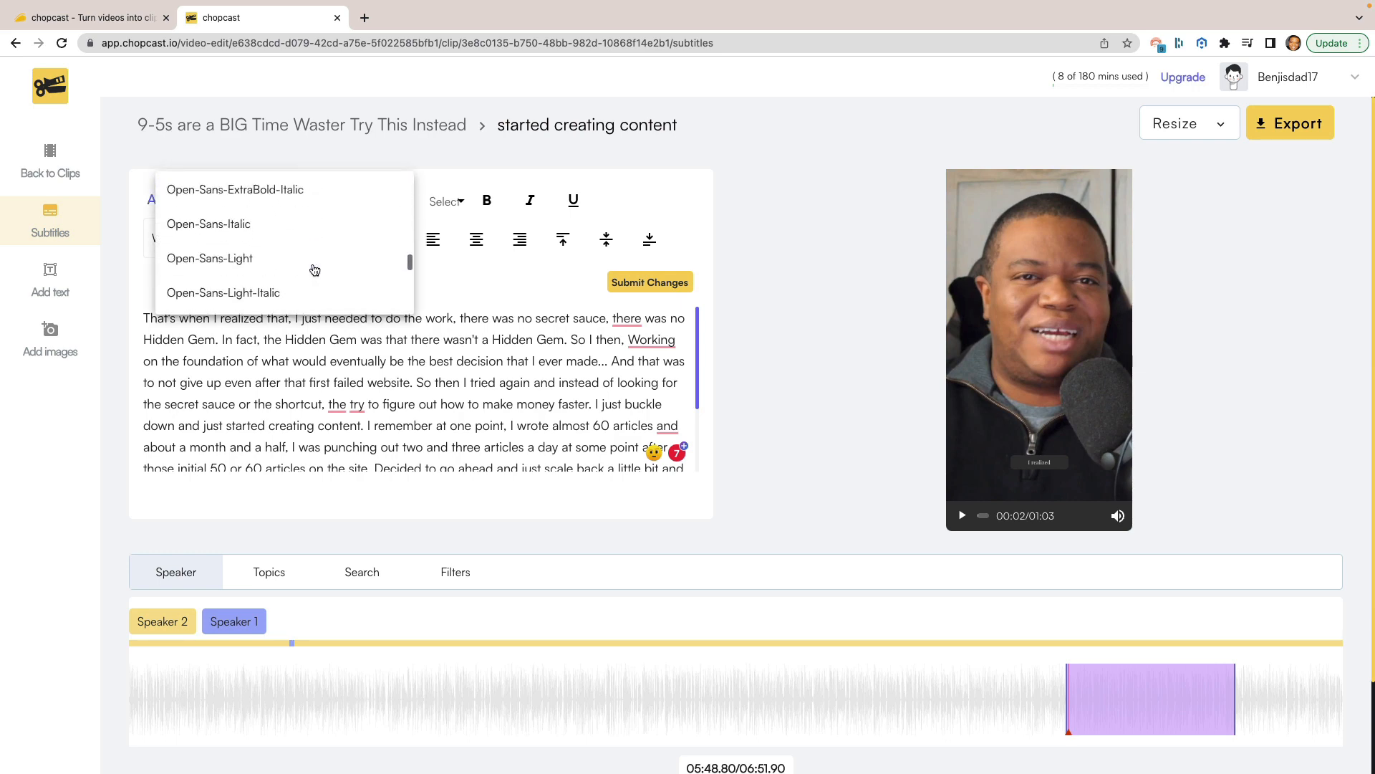
pyautogui.scroll(-3)
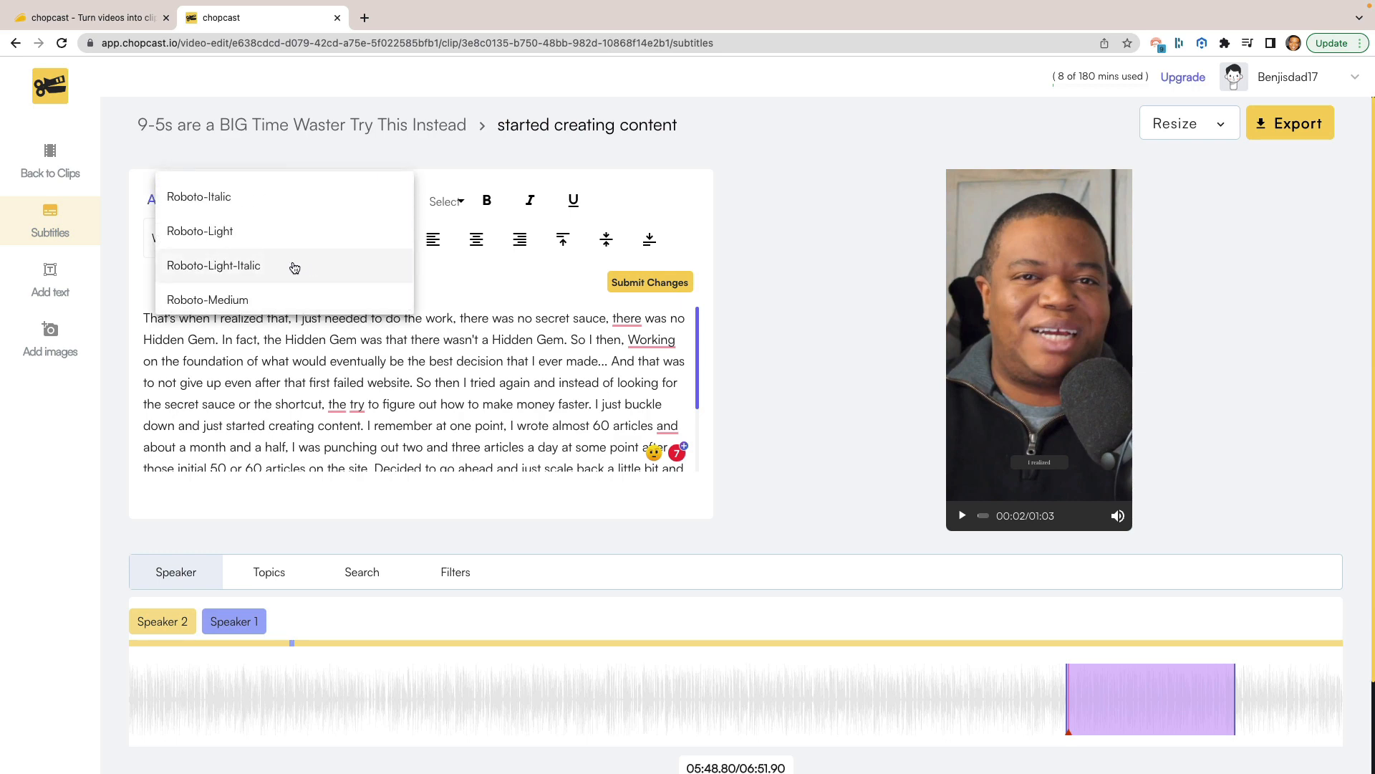
pyautogui.scroll(-3)
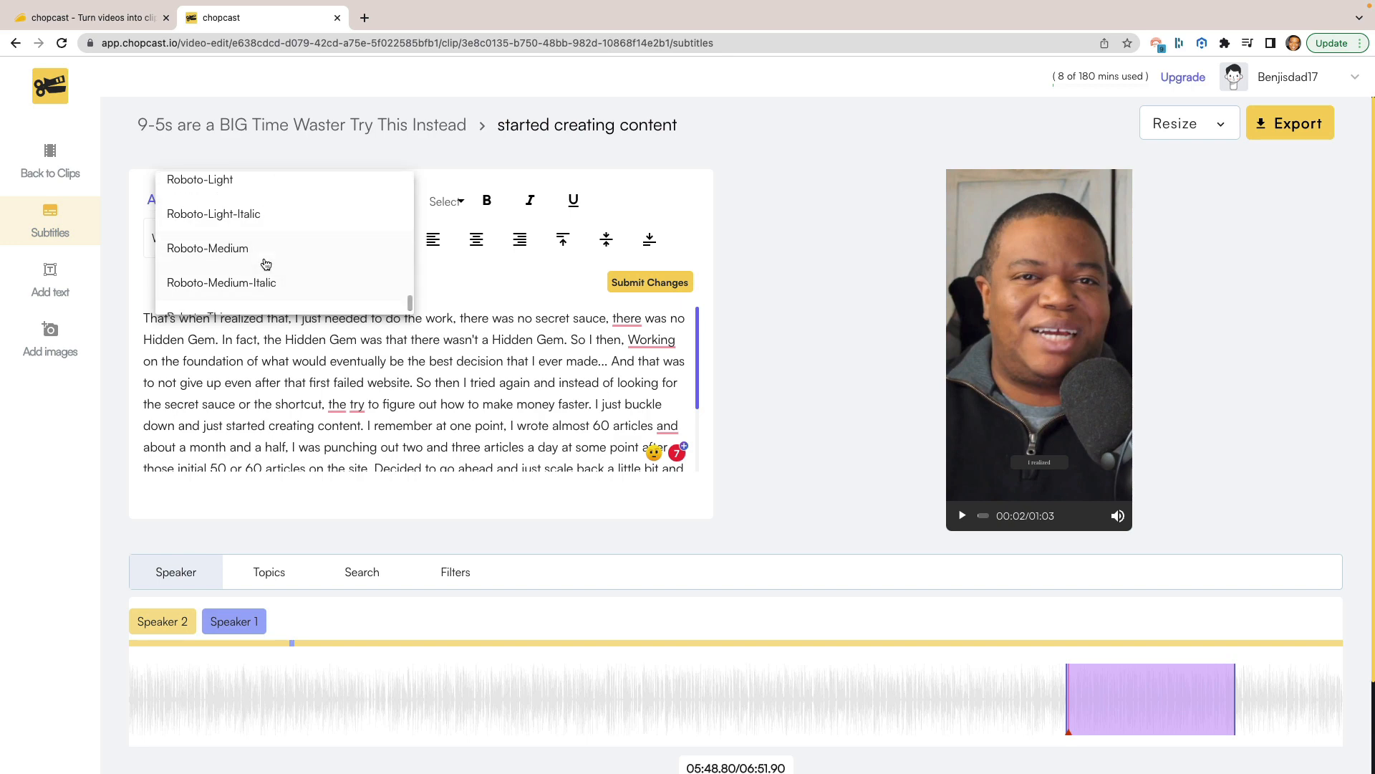
pyautogui.click(208, 248)
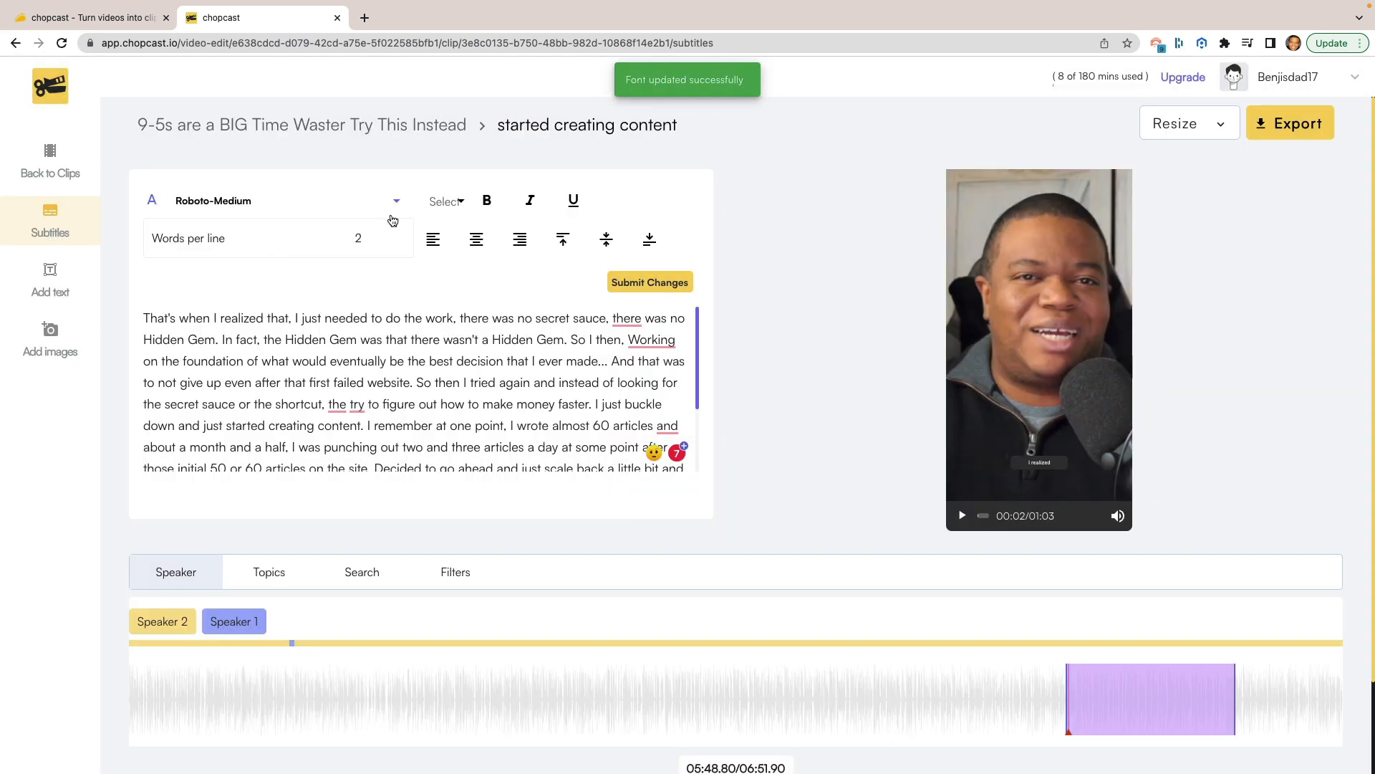
# Step: Raise the subtitle size to 36, then enlarge it further to 60
pyautogui.click(447, 200)
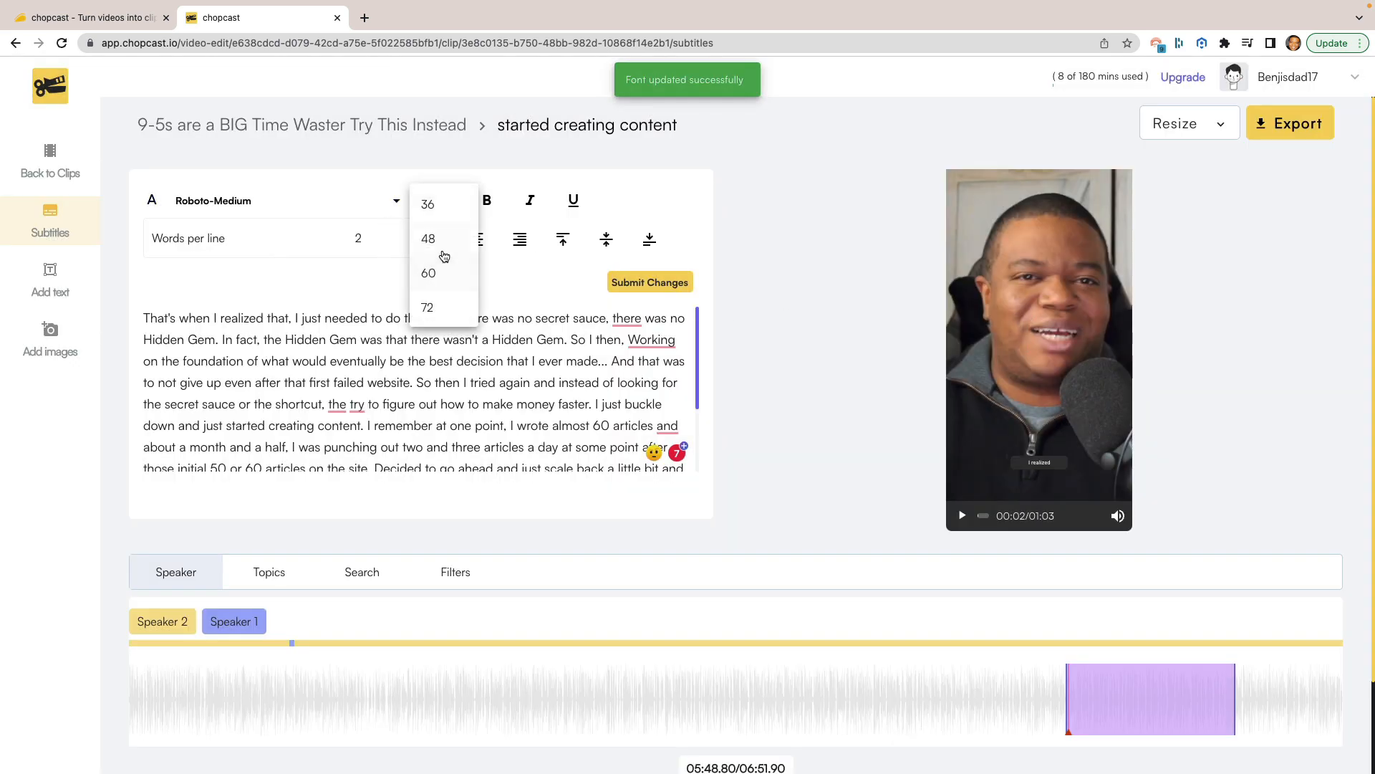
pyautogui.click(427, 204)
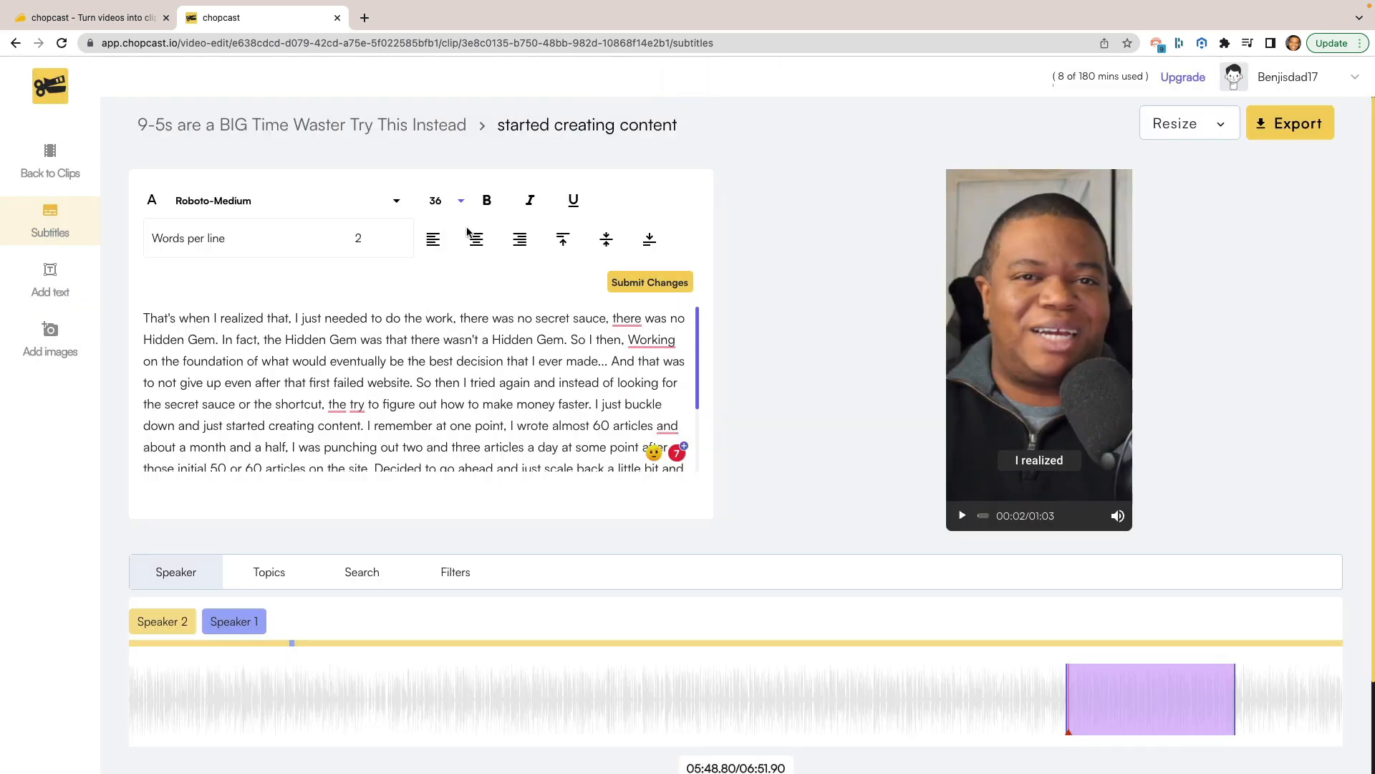
pyautogui.click(447, 201)
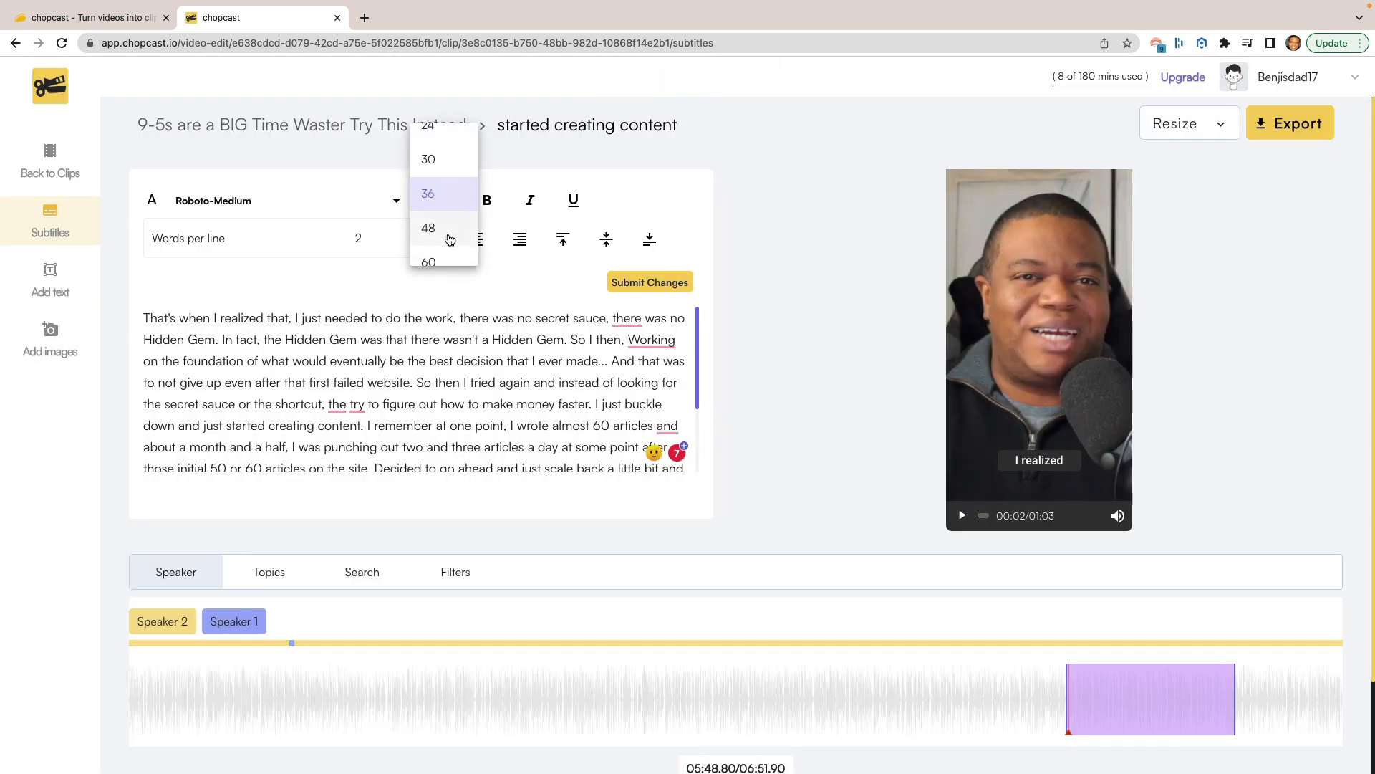
pyautogui.scroll(-3)
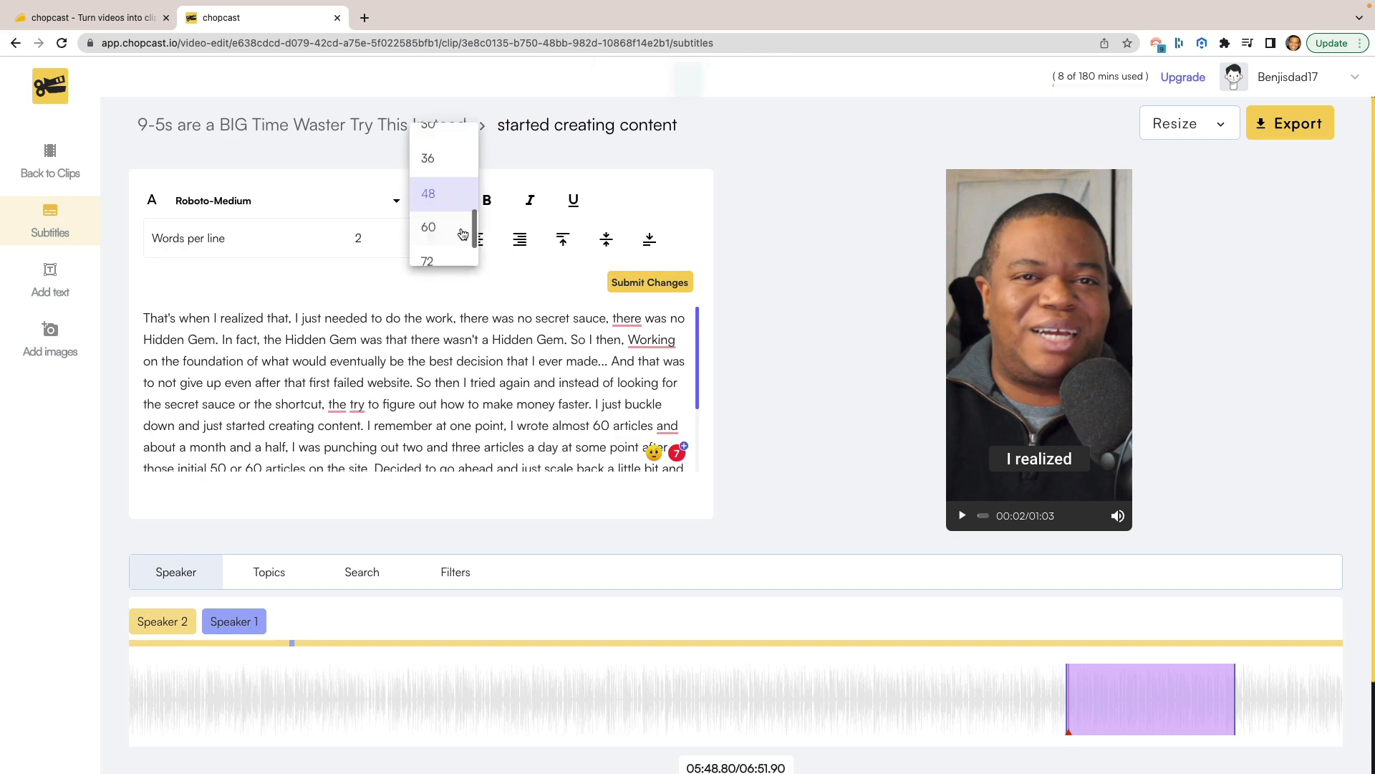
pyautogui.click(429, 228)
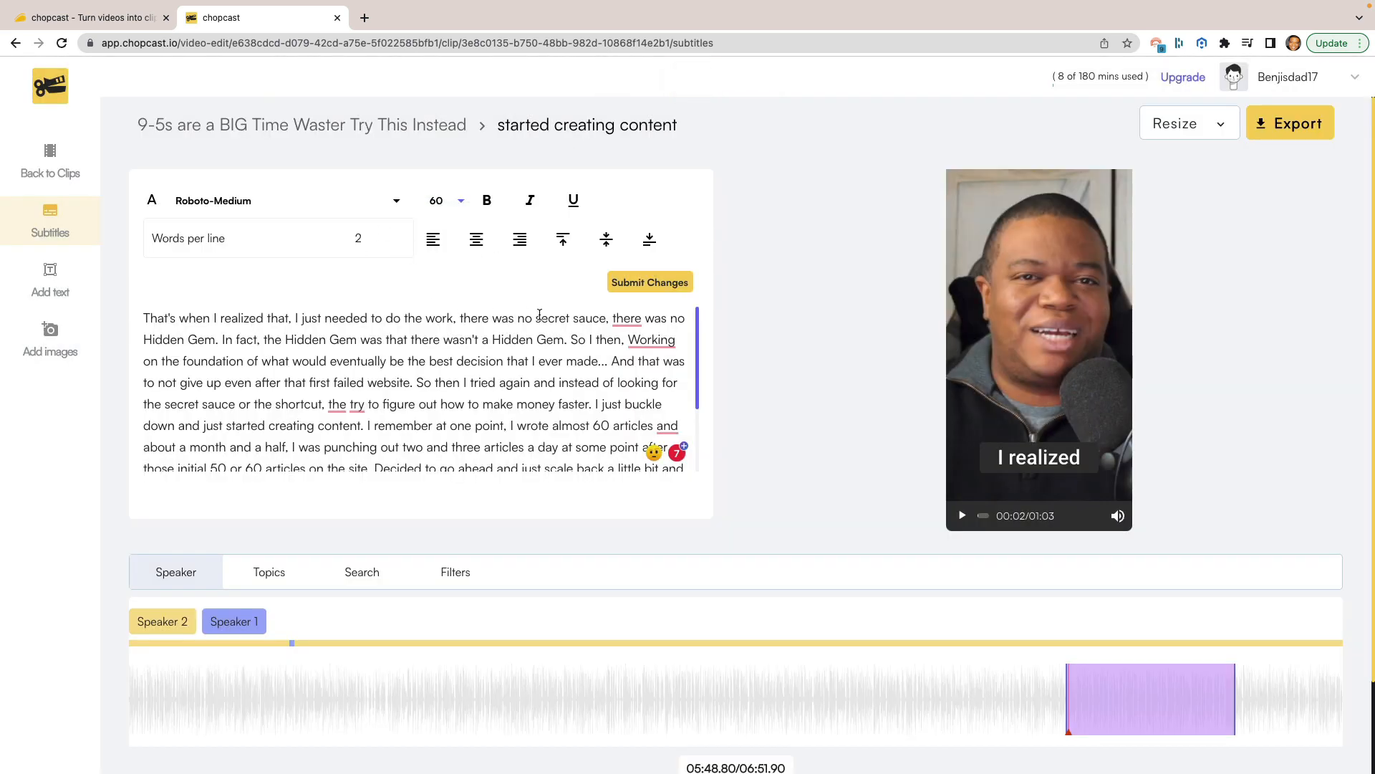
# Step: Play and pause the preview to check the larger captions
pyautogui.click(962, 514)
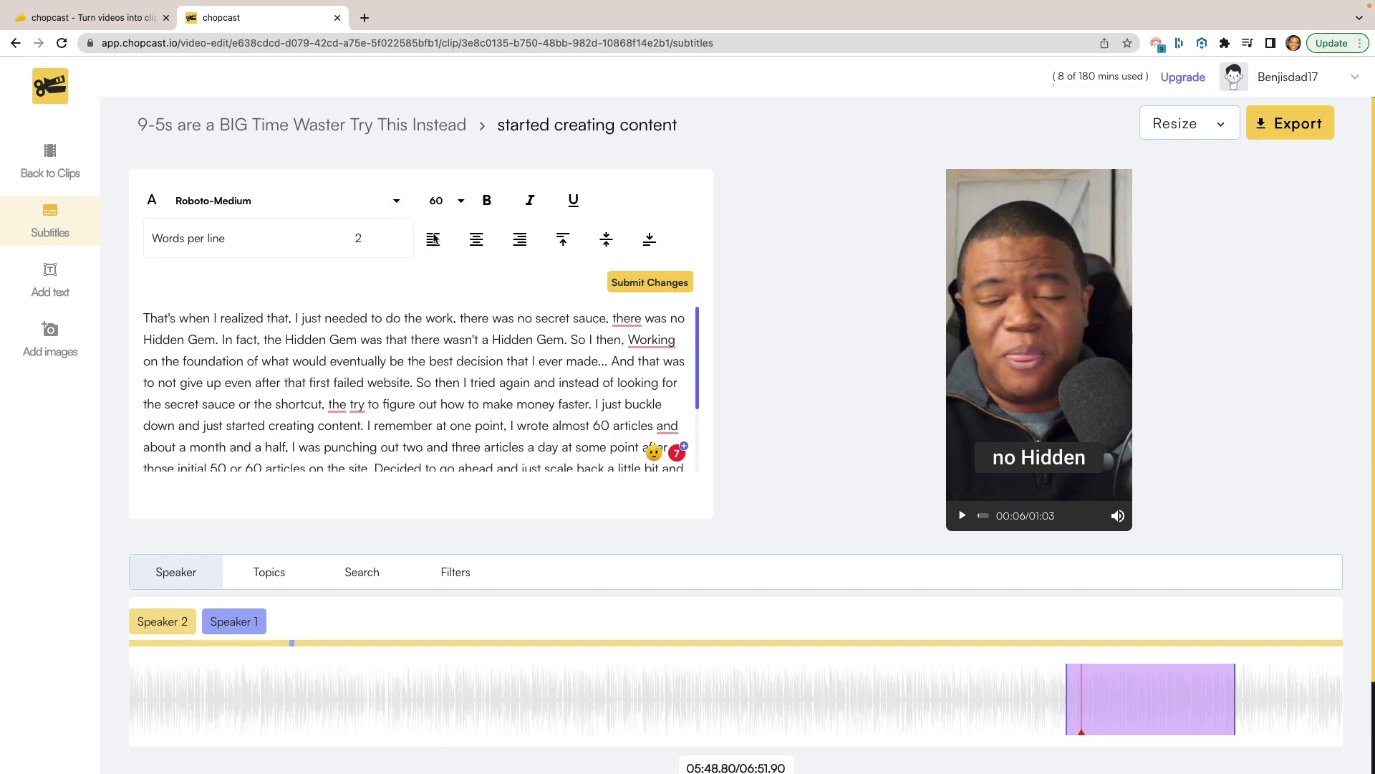
pyautogui.click(1038, 342)
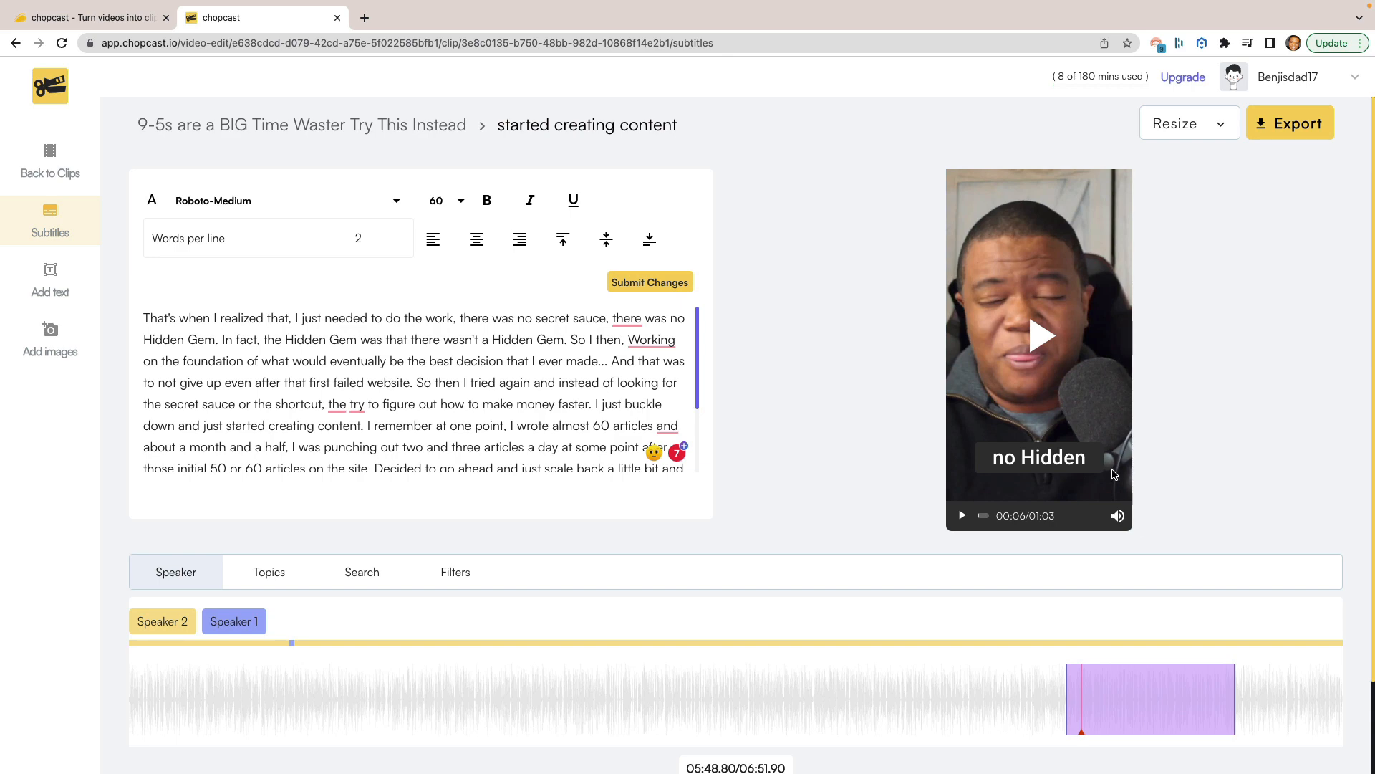
pyautogui.moveTo(1252, 189)
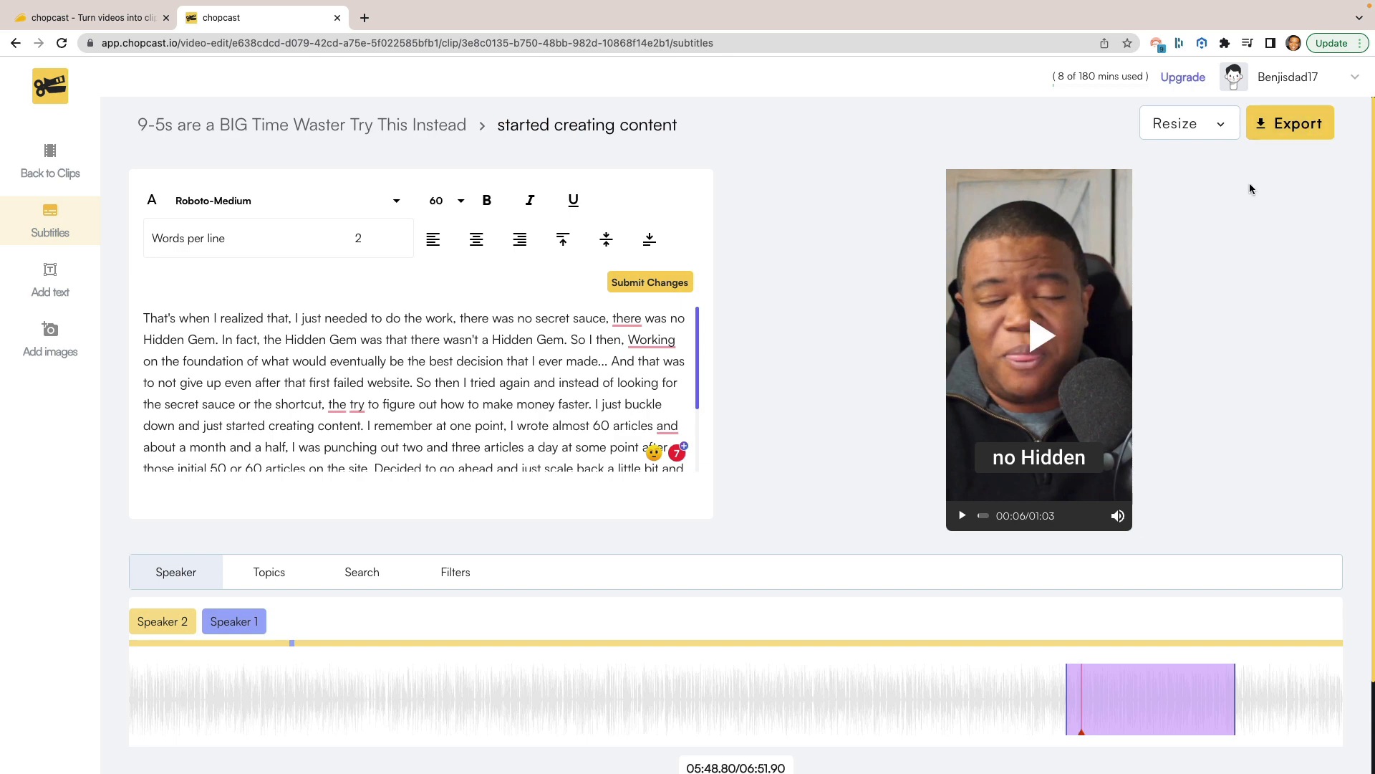
# Step: Scroll to the waveform timeline and trim the purple clip region to 05:48.26–06:49.50
pyautogui.scroll(-3)
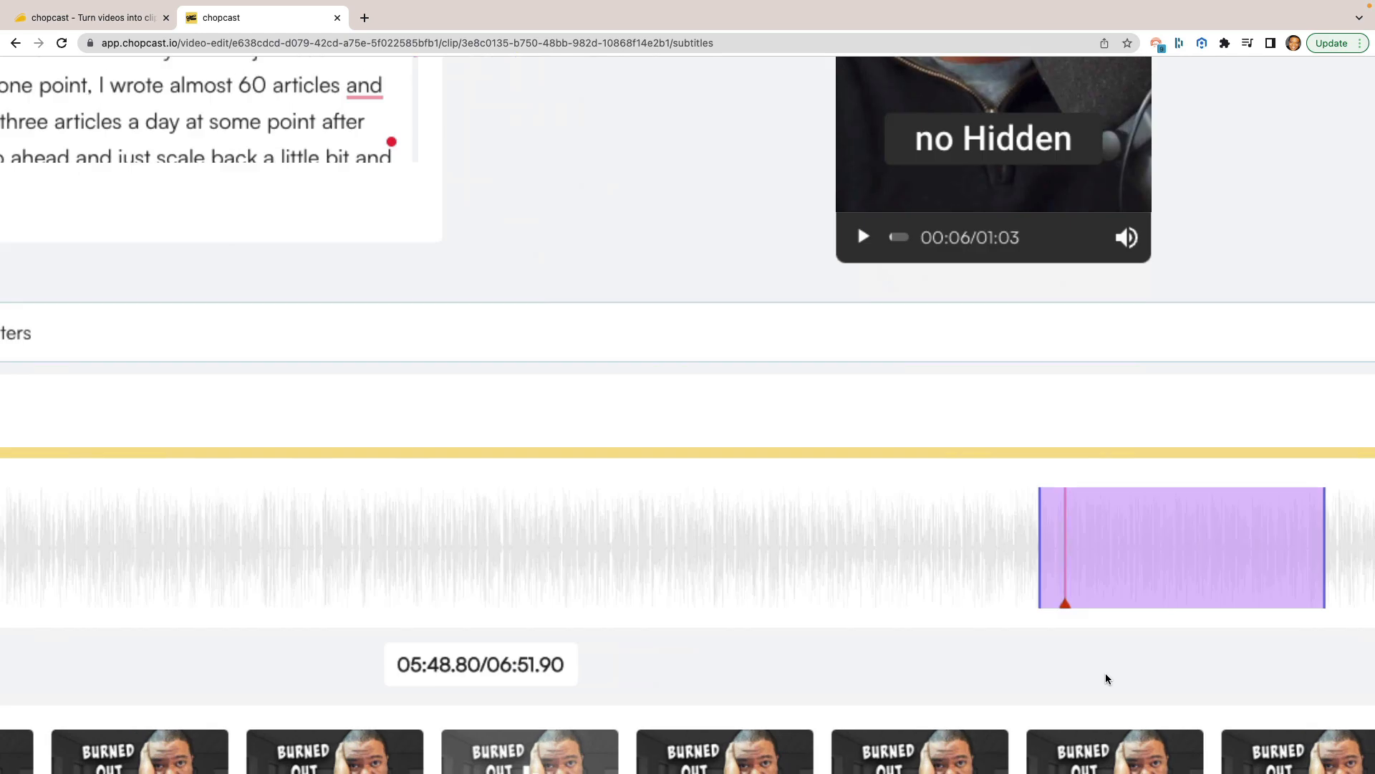
pyautogui.scroll(-3)
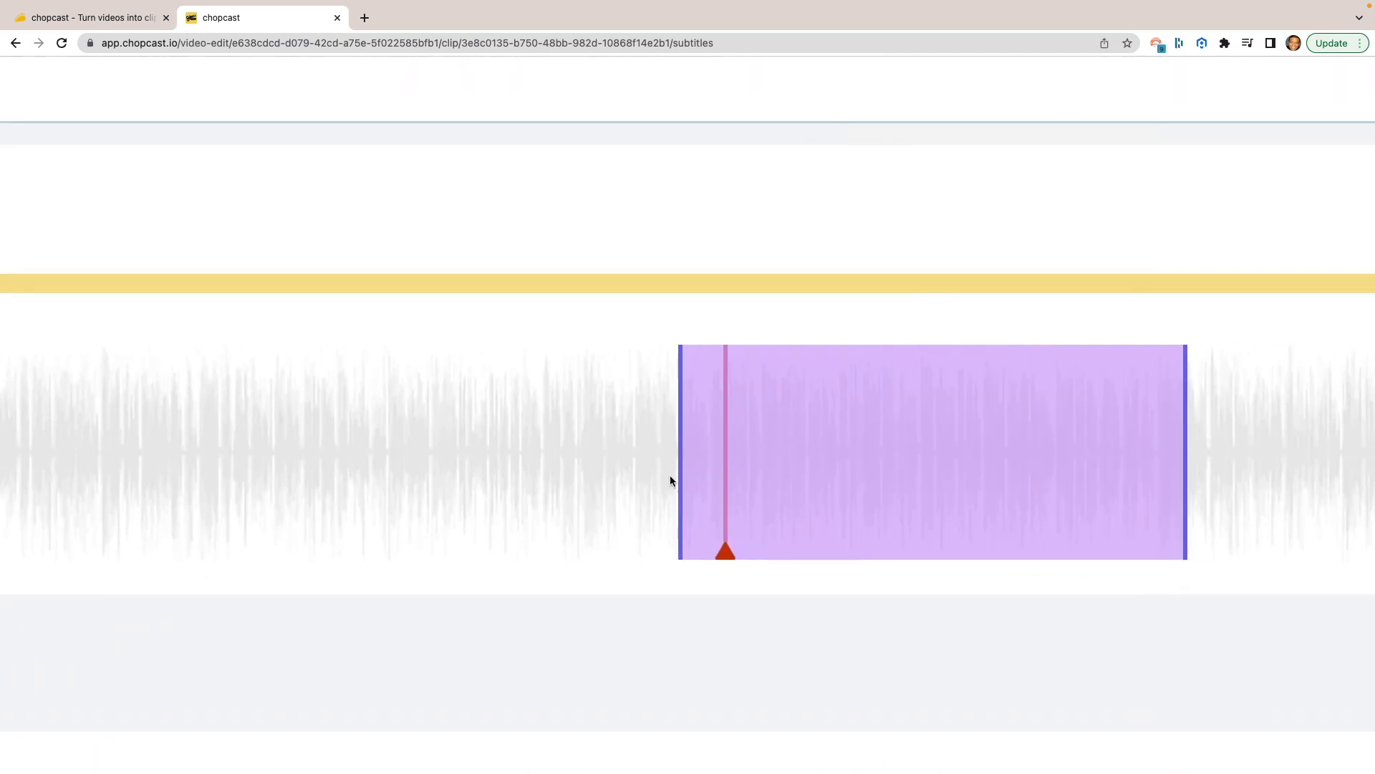
pyautogui.moveTo(838, 486)
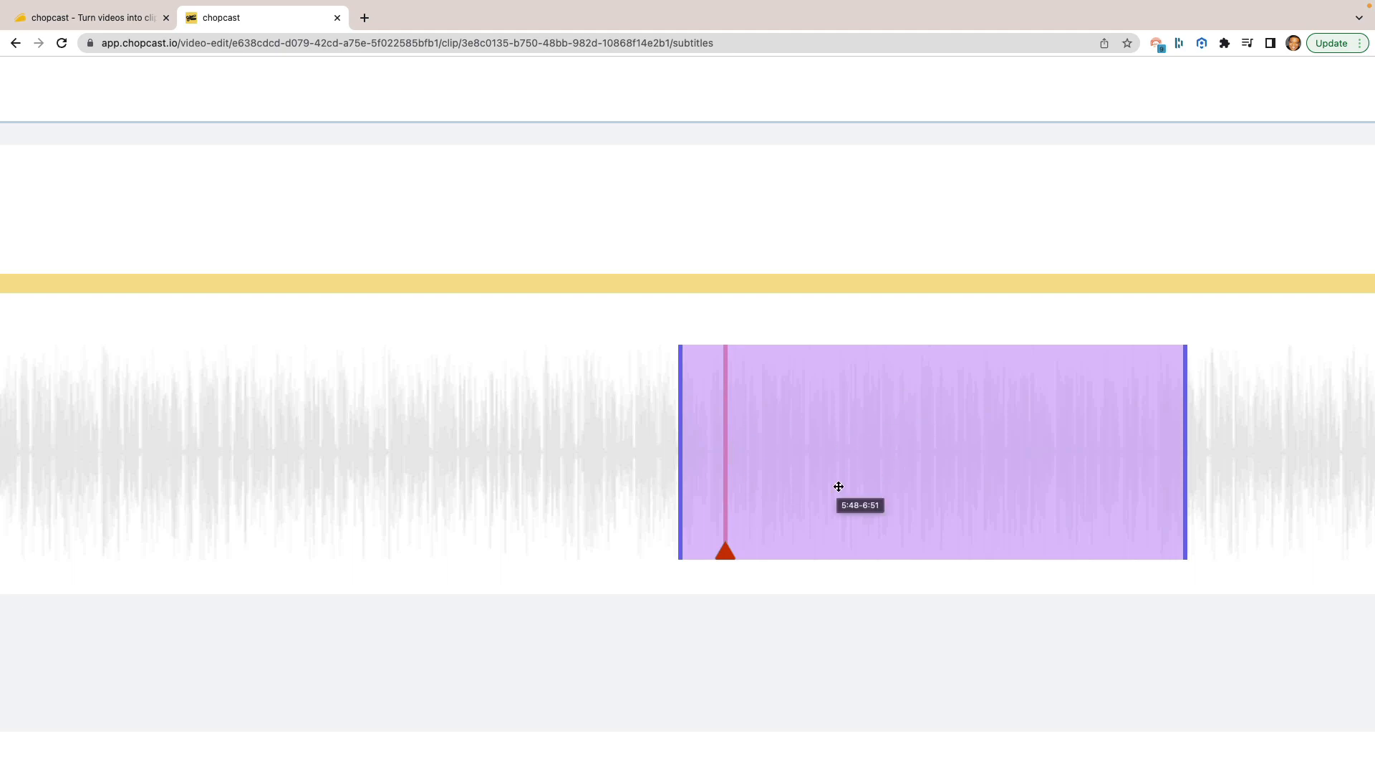
pyautogui.scroll(3)
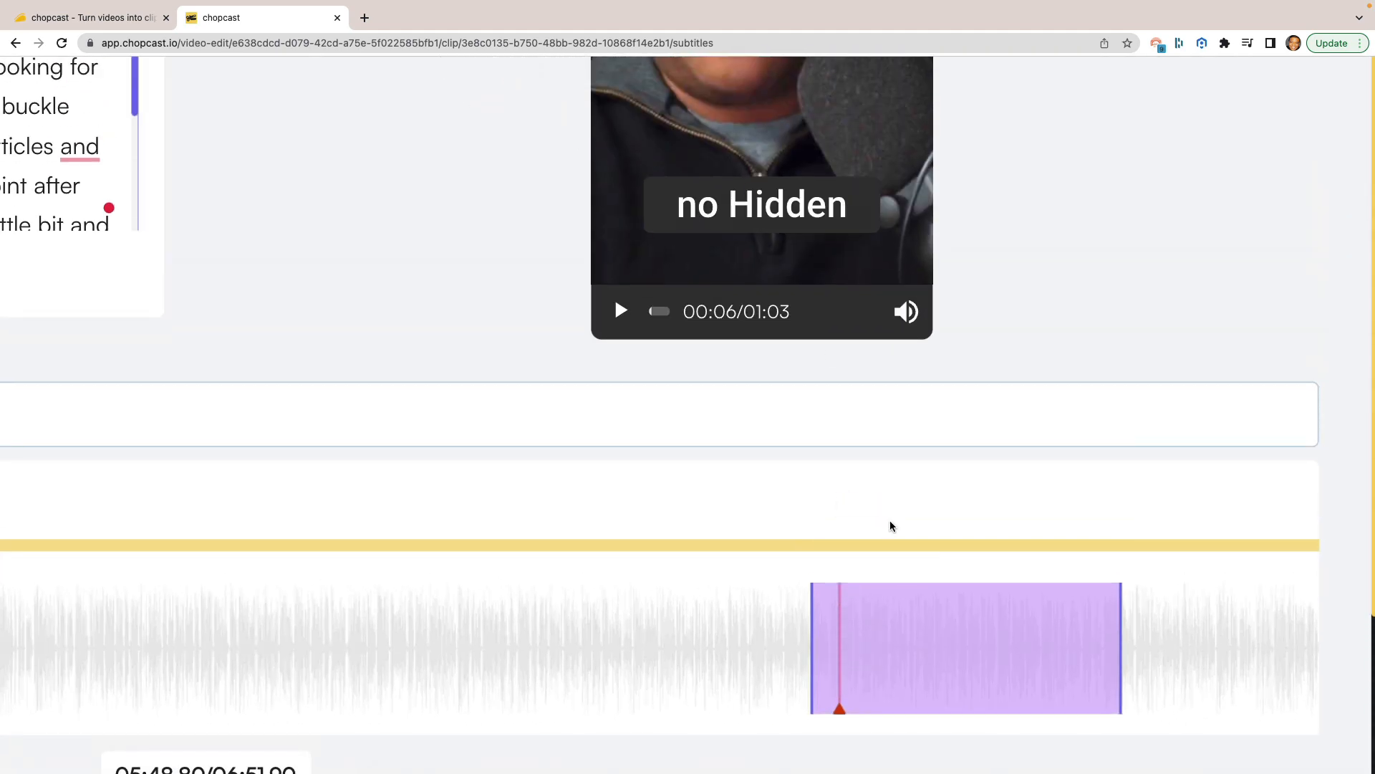
pyautogui.scroll(-3)
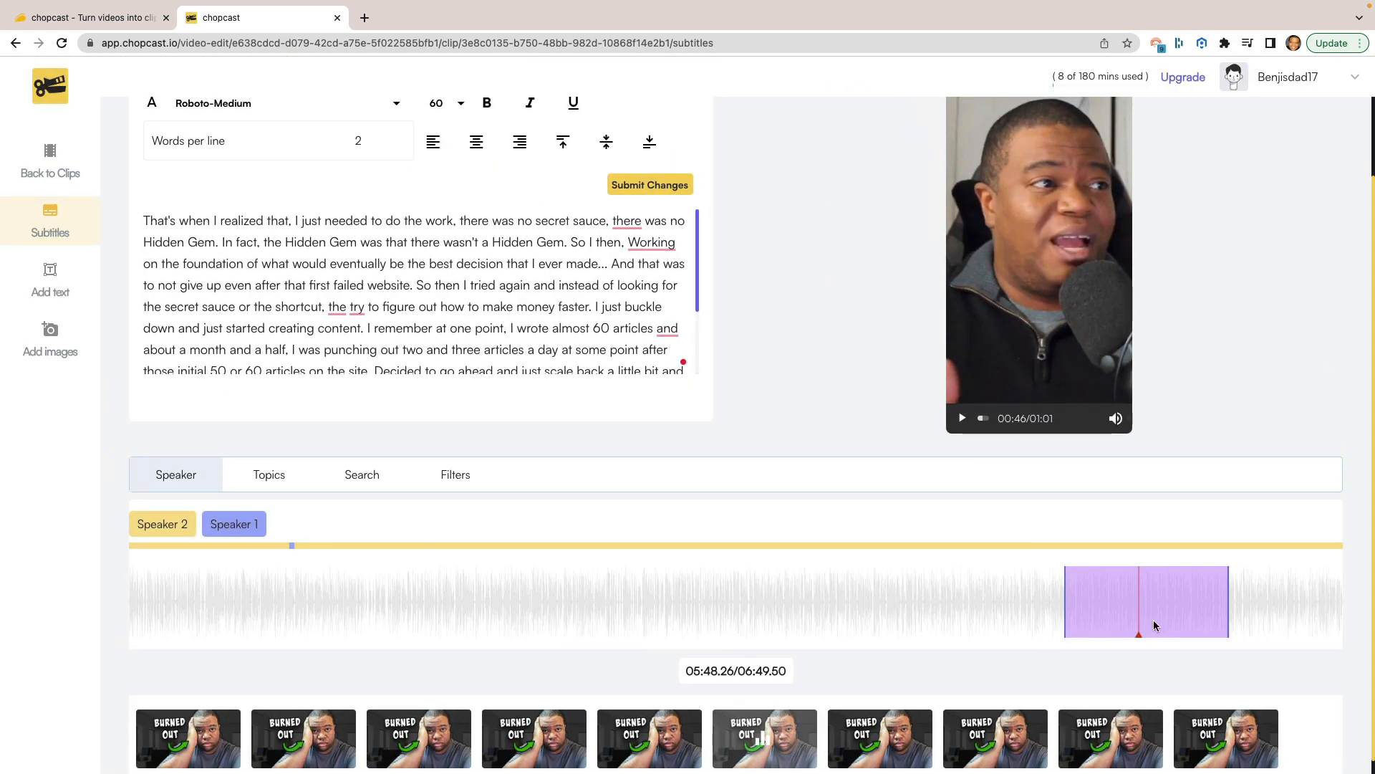
pyautogui.moveTo(1105, 606)
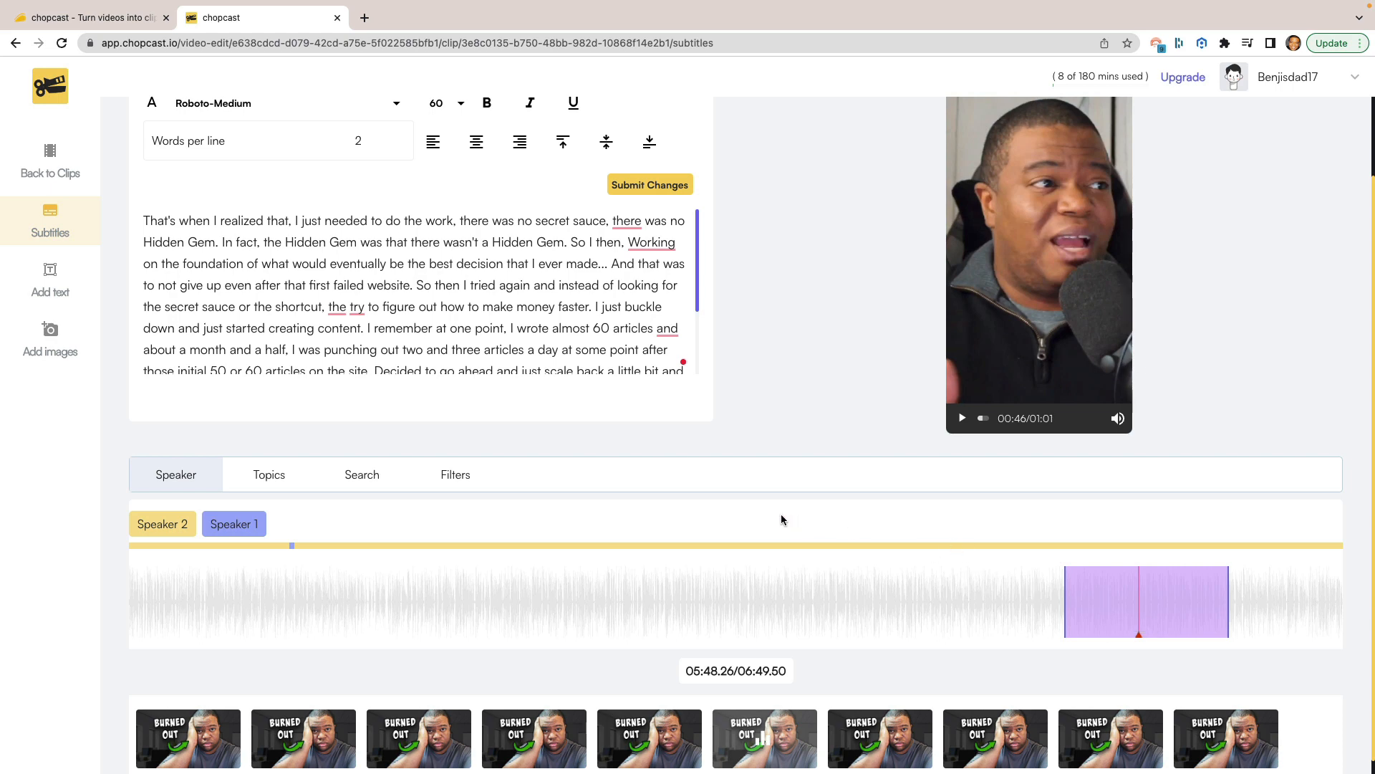
pyautogui.moveTo(779, 520)
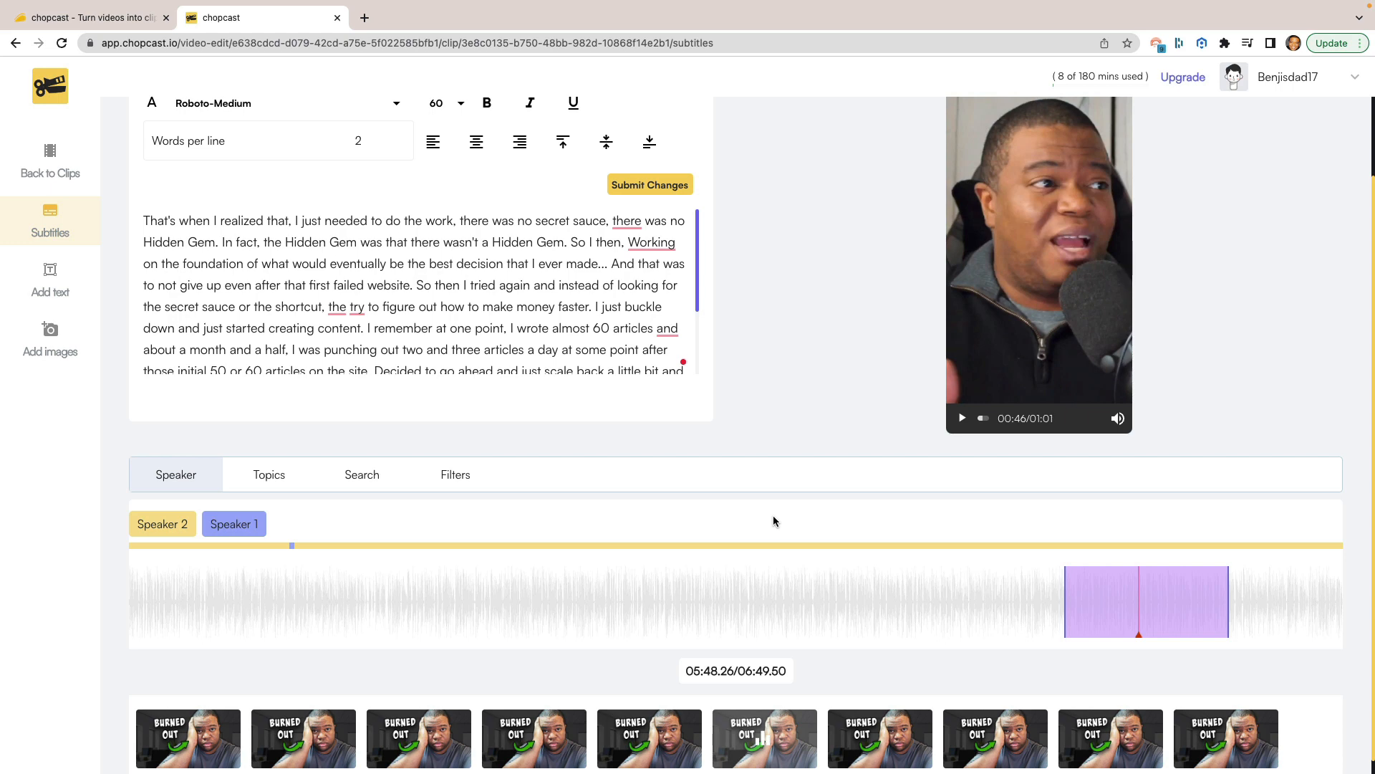
pyautogui.scroll(3)
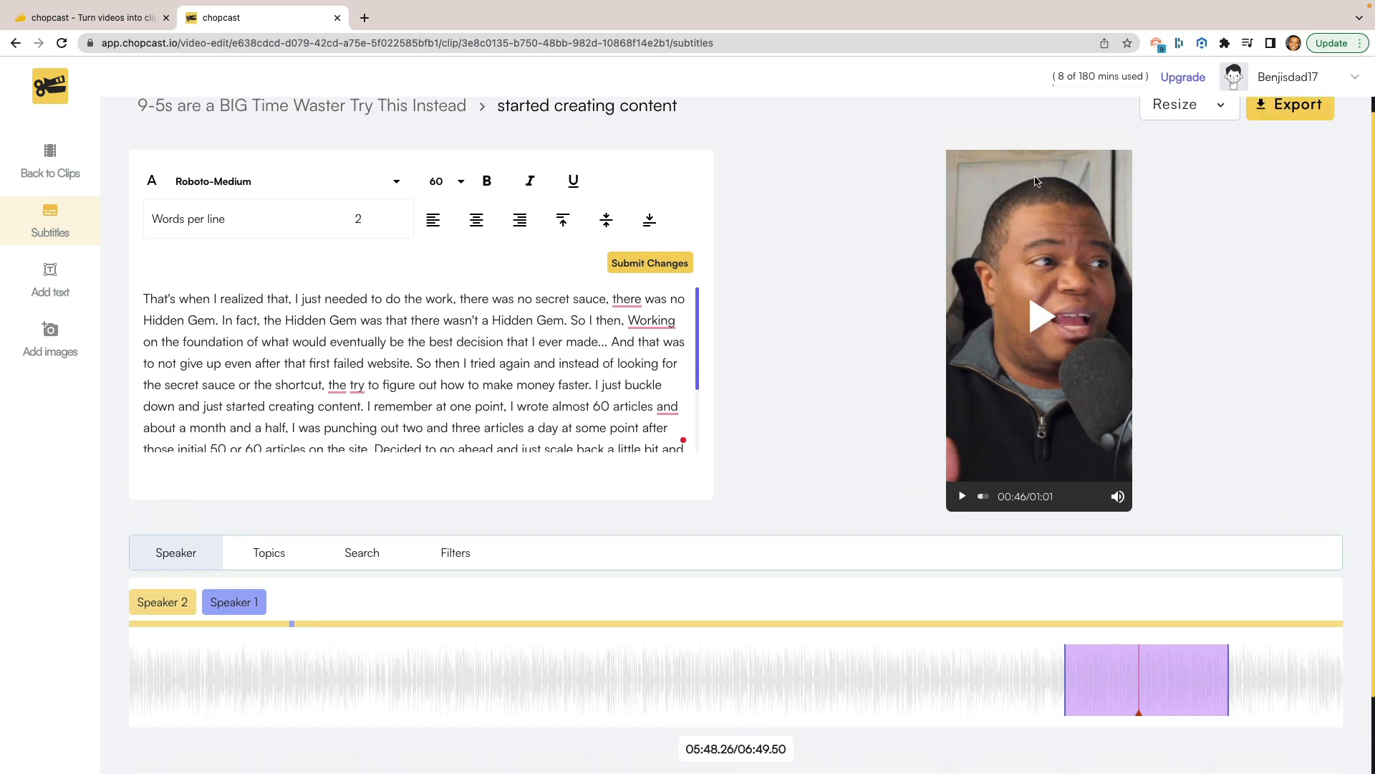
pyautogui.moveTo(997, 444)
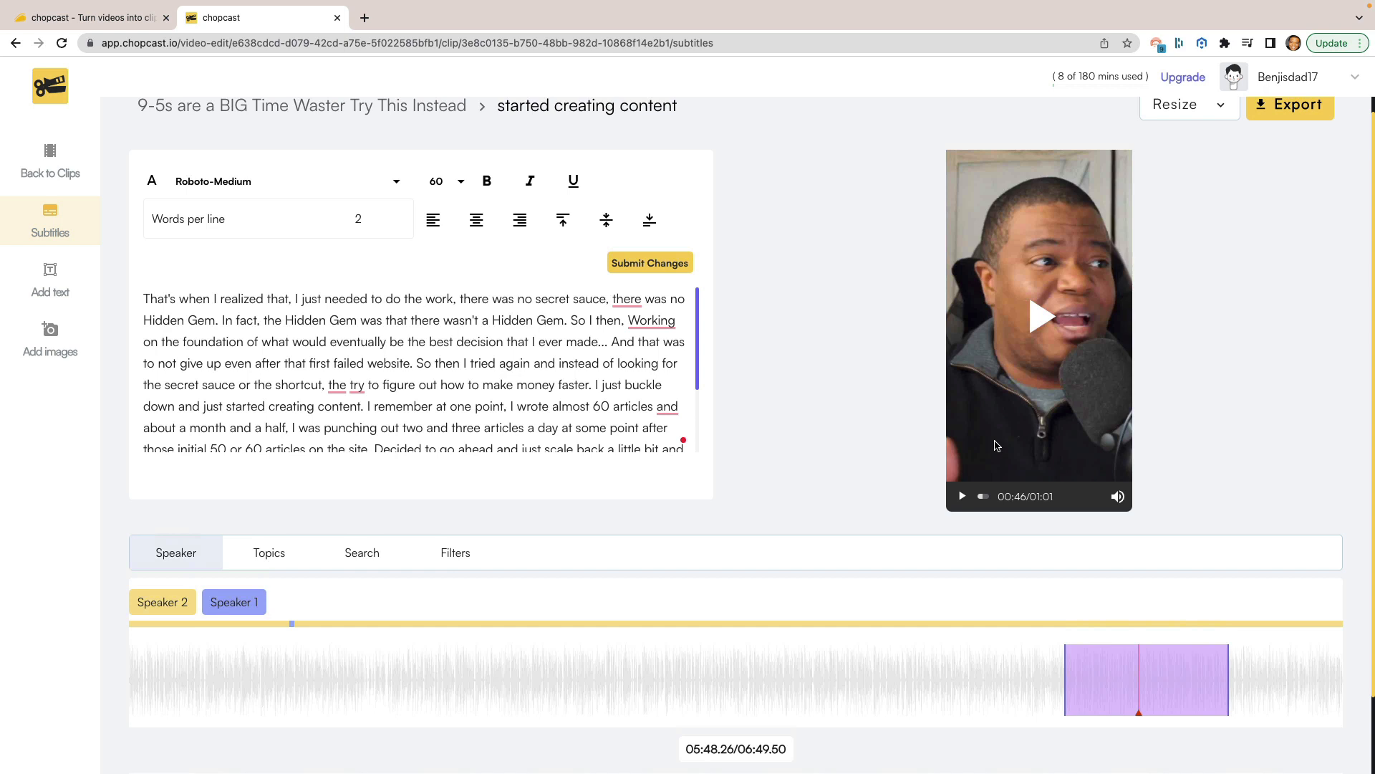
pyautogui.moveTo(891, 756)
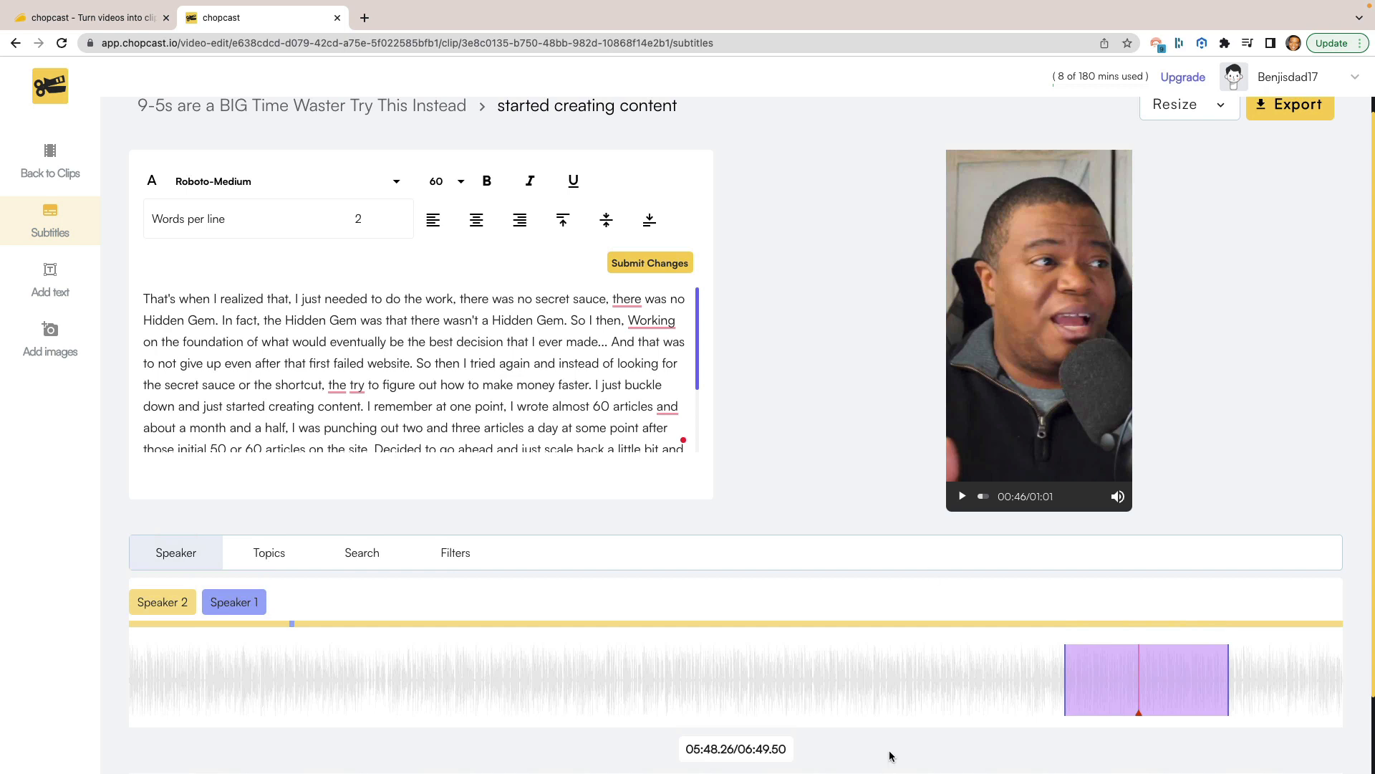
pyautogui.moveTo(451, 581)
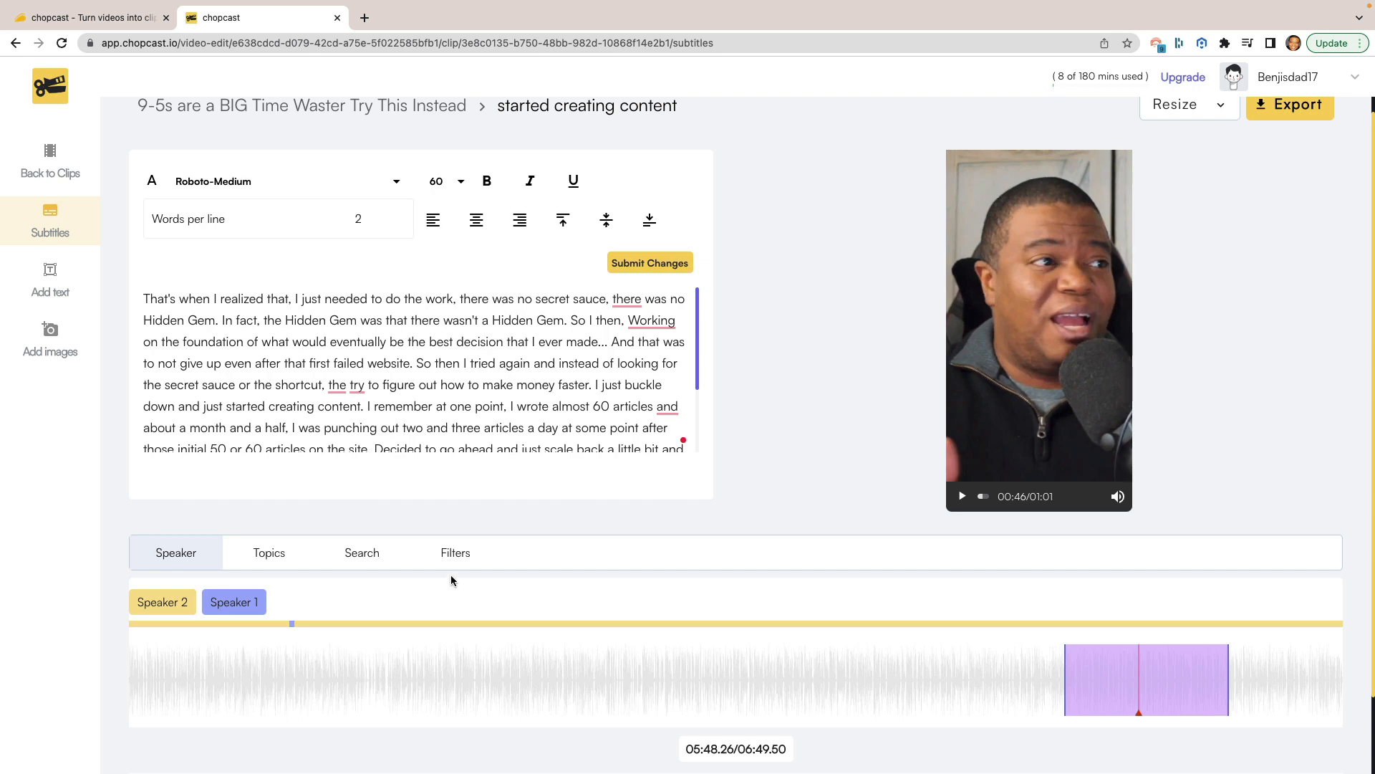
pyautogui.moveTo(989, 611)
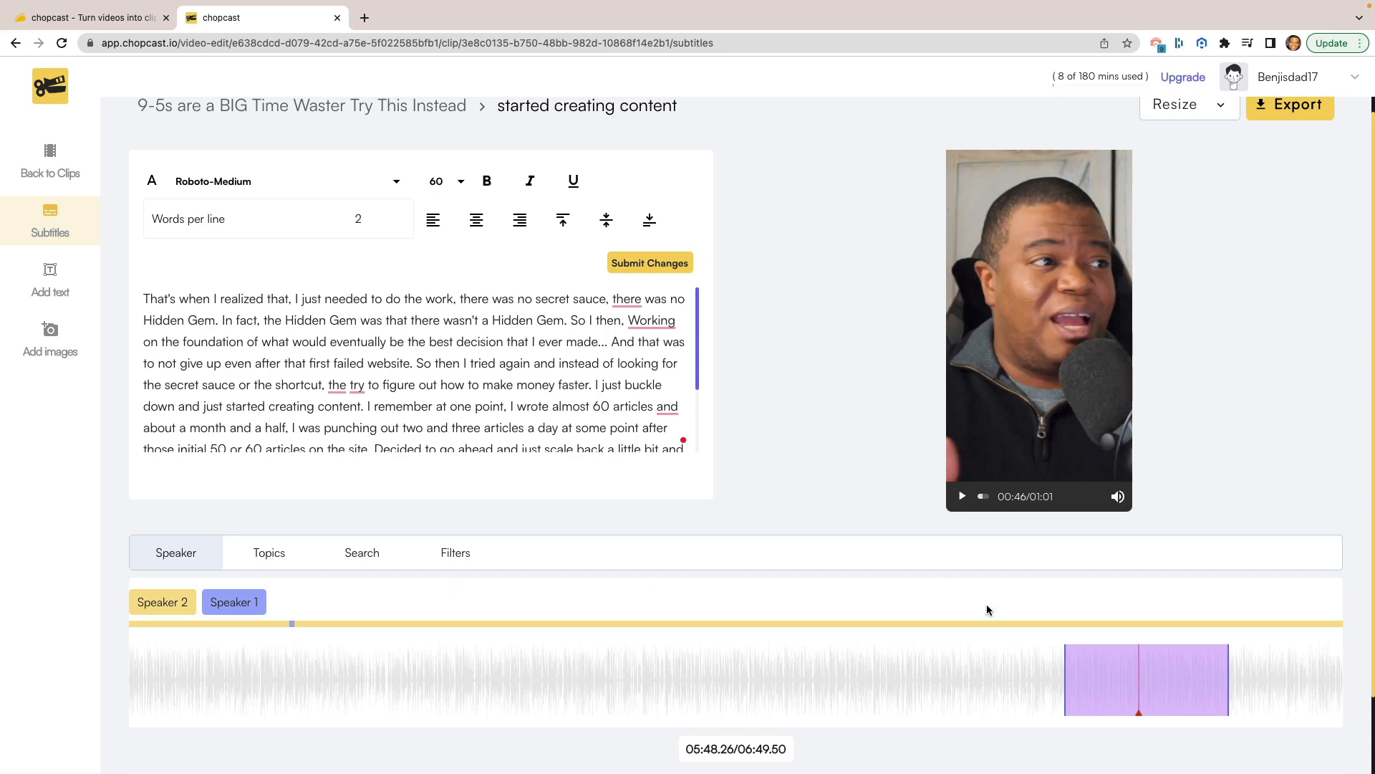
pyautogui.scroll(-3)
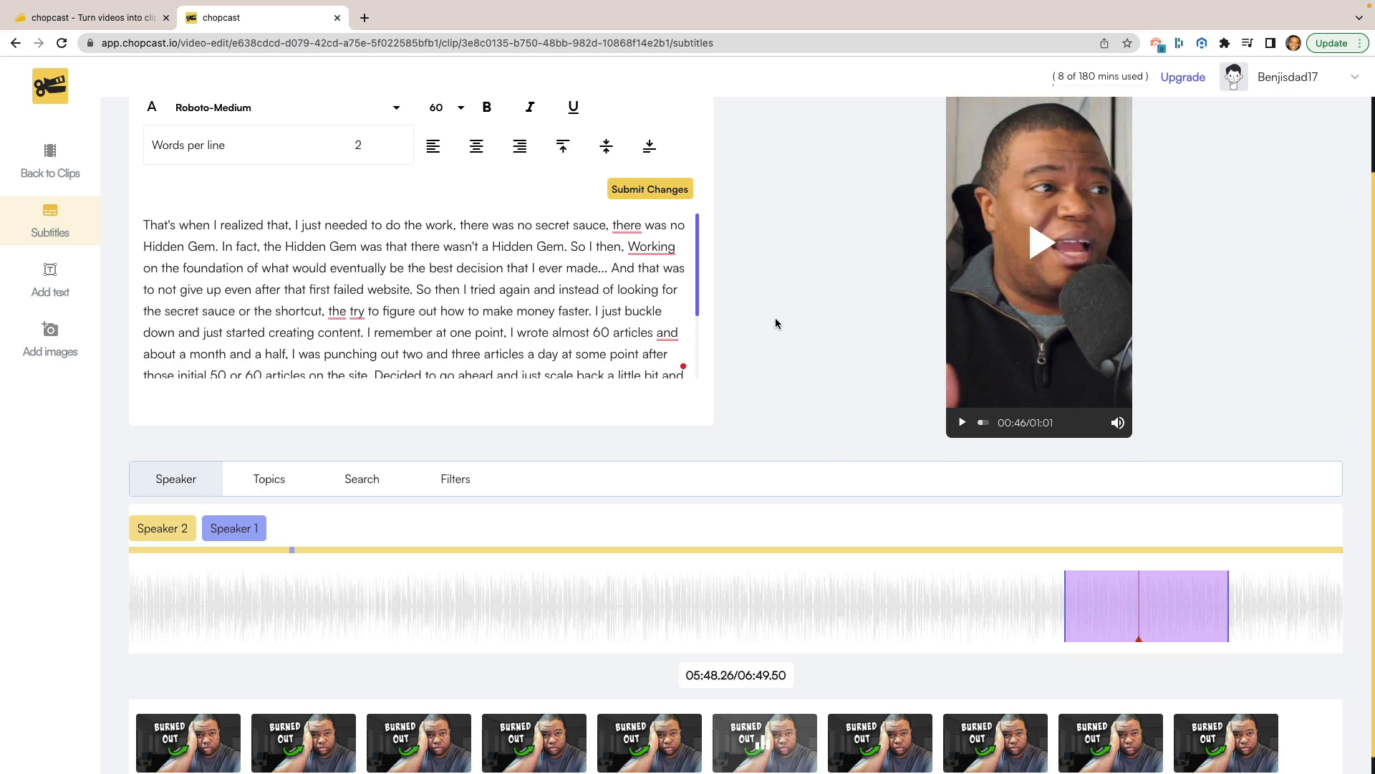
pyautogui.scroll(3)
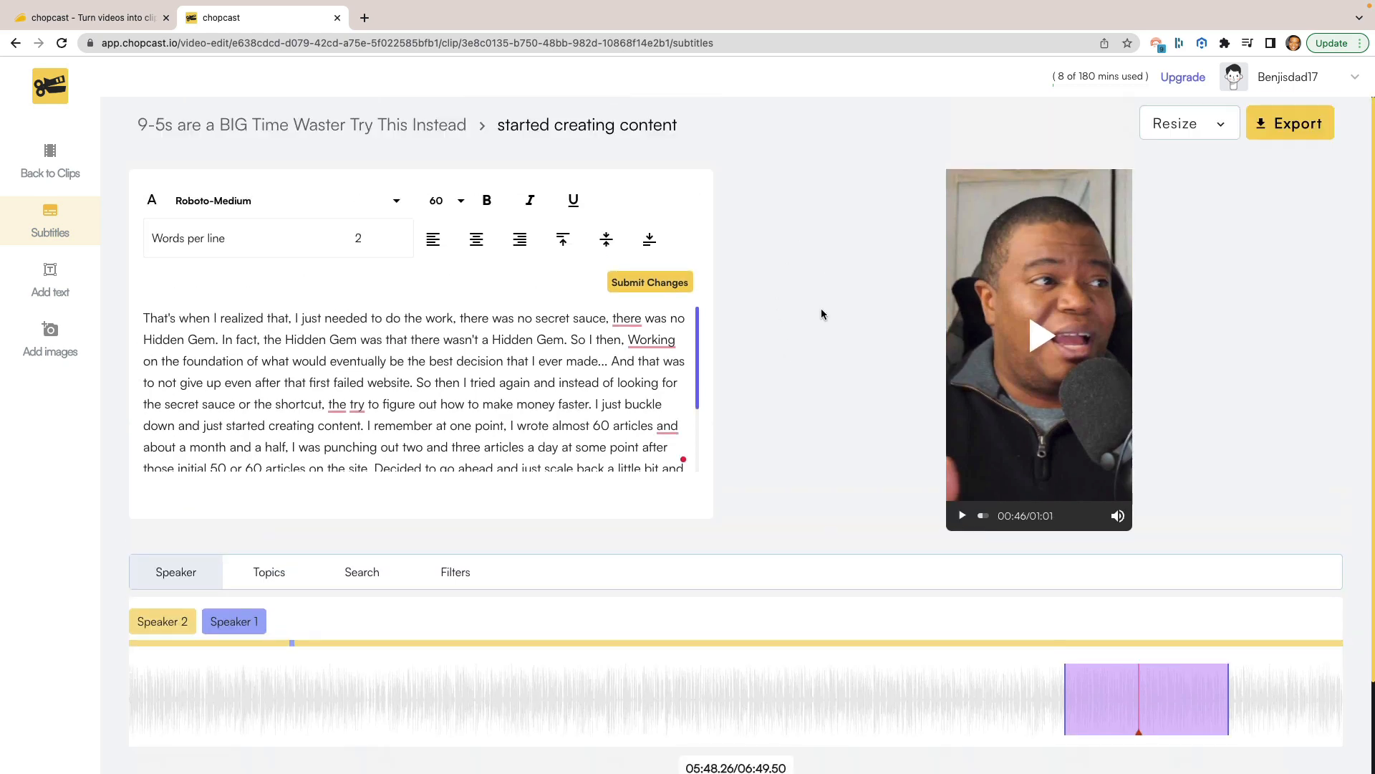
pyautogui.moveTo(897, 282)
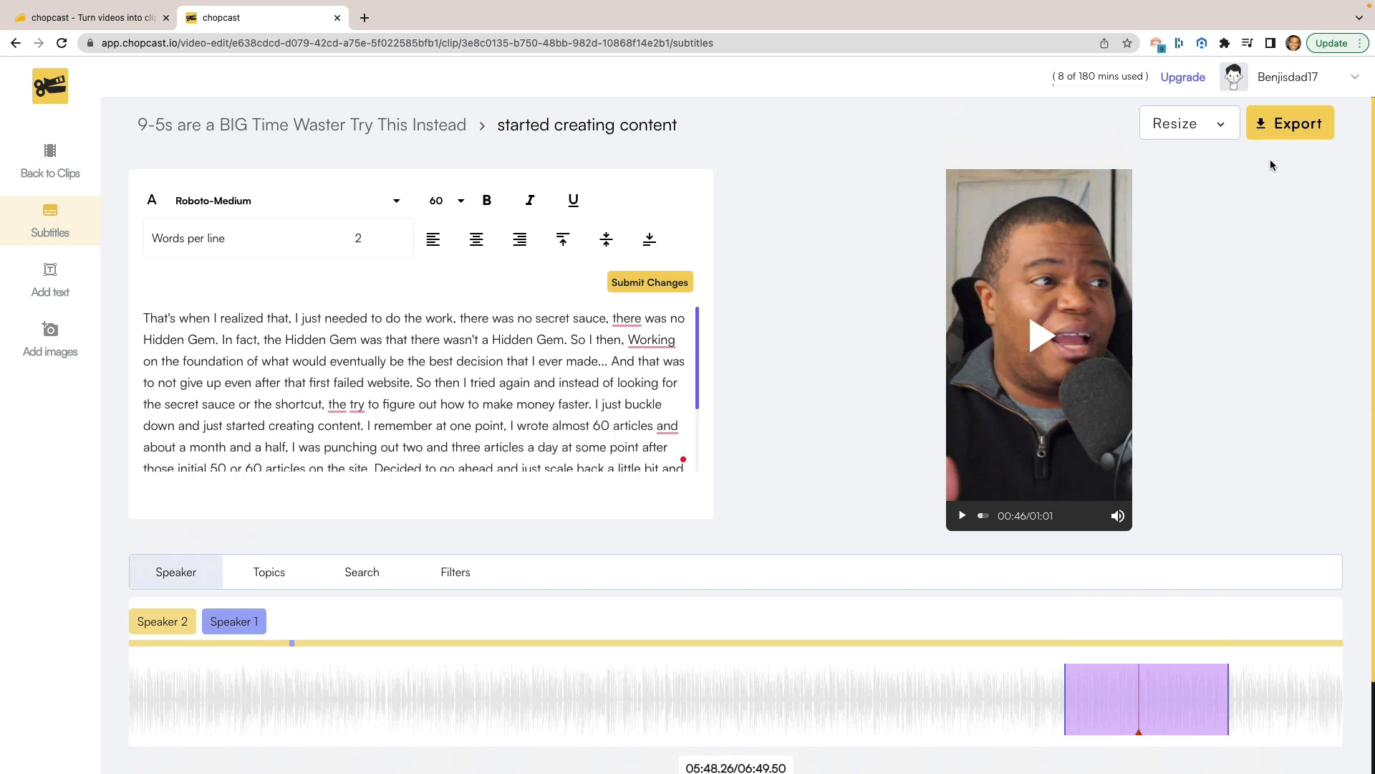
# Step: Export the clip with .mp4 kept on, starting the MP4/MP3 download processing
pyautogui.click(1289, 124)
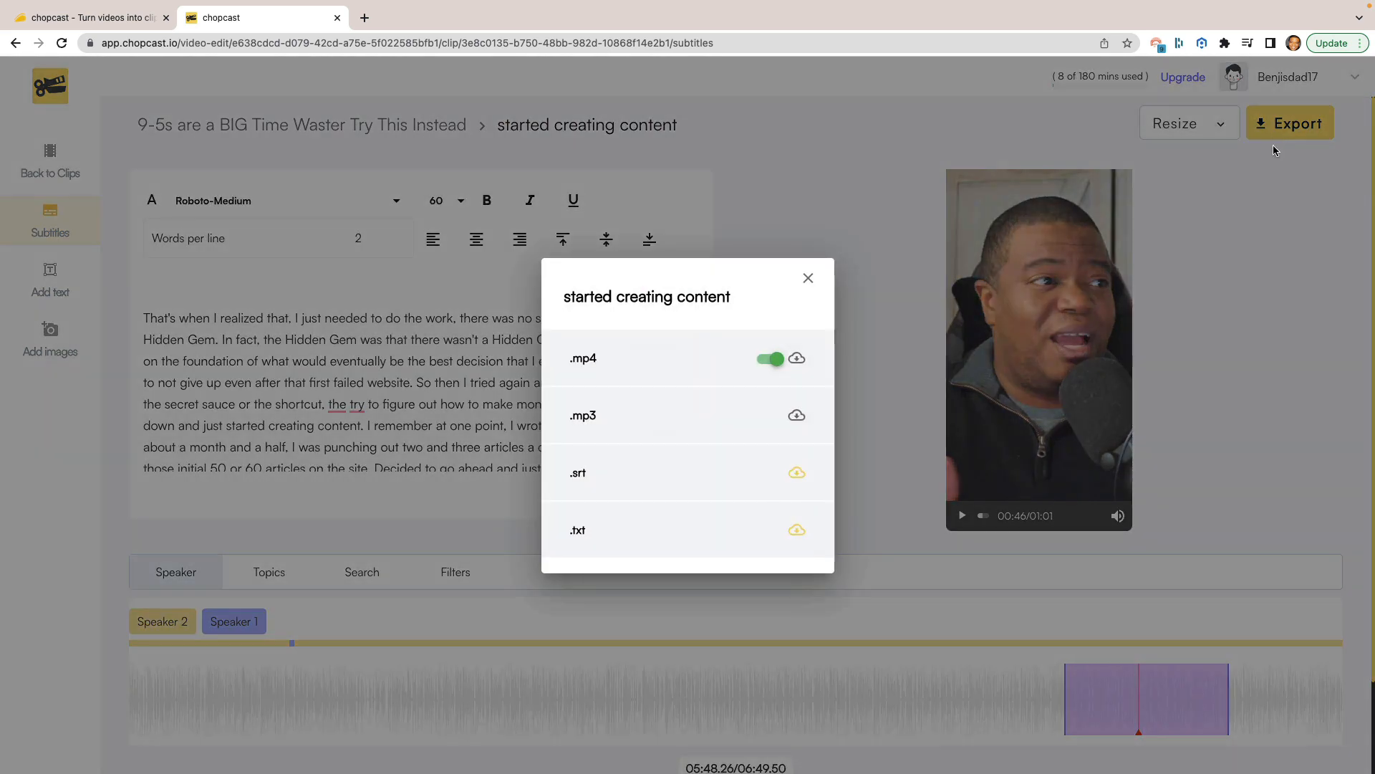
pyautogui.moveTo(629, 603)
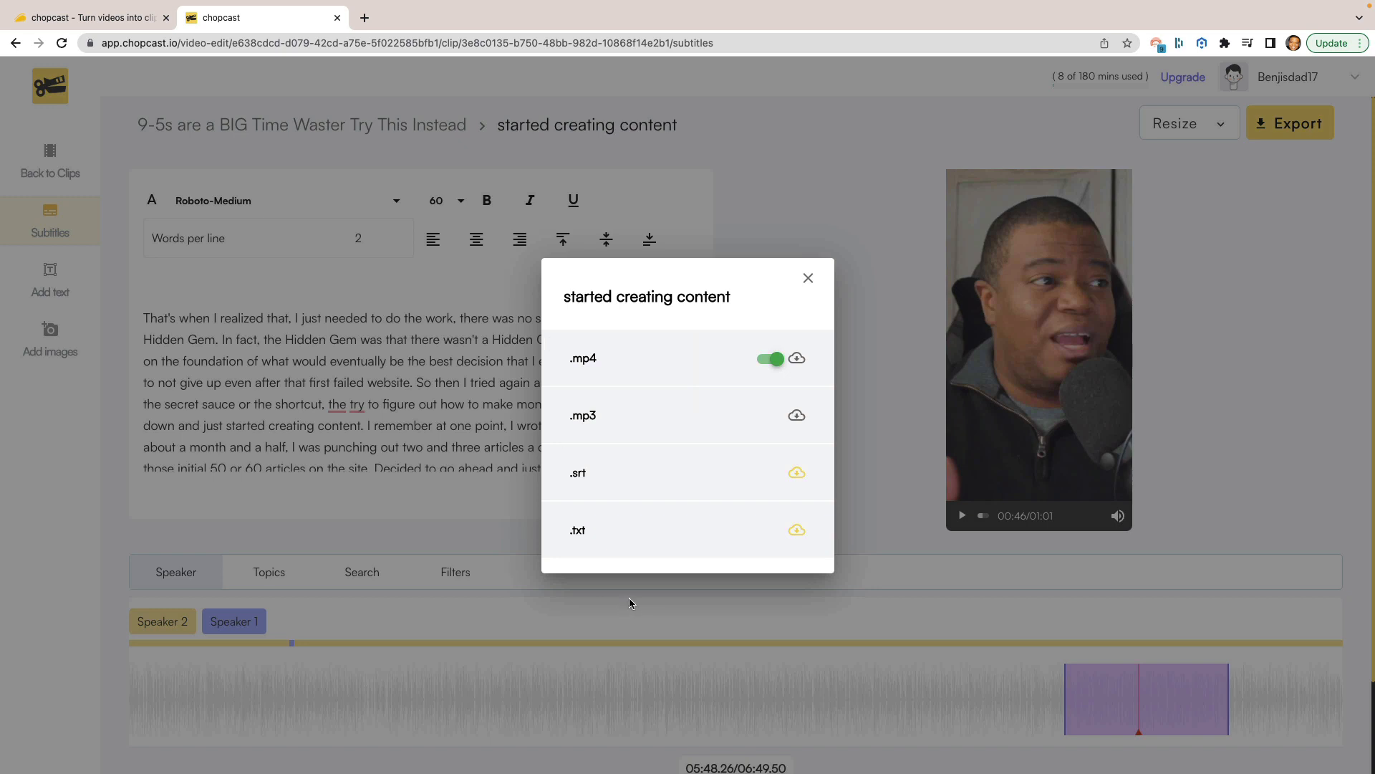
pyautogui.moveTo(605, 373)
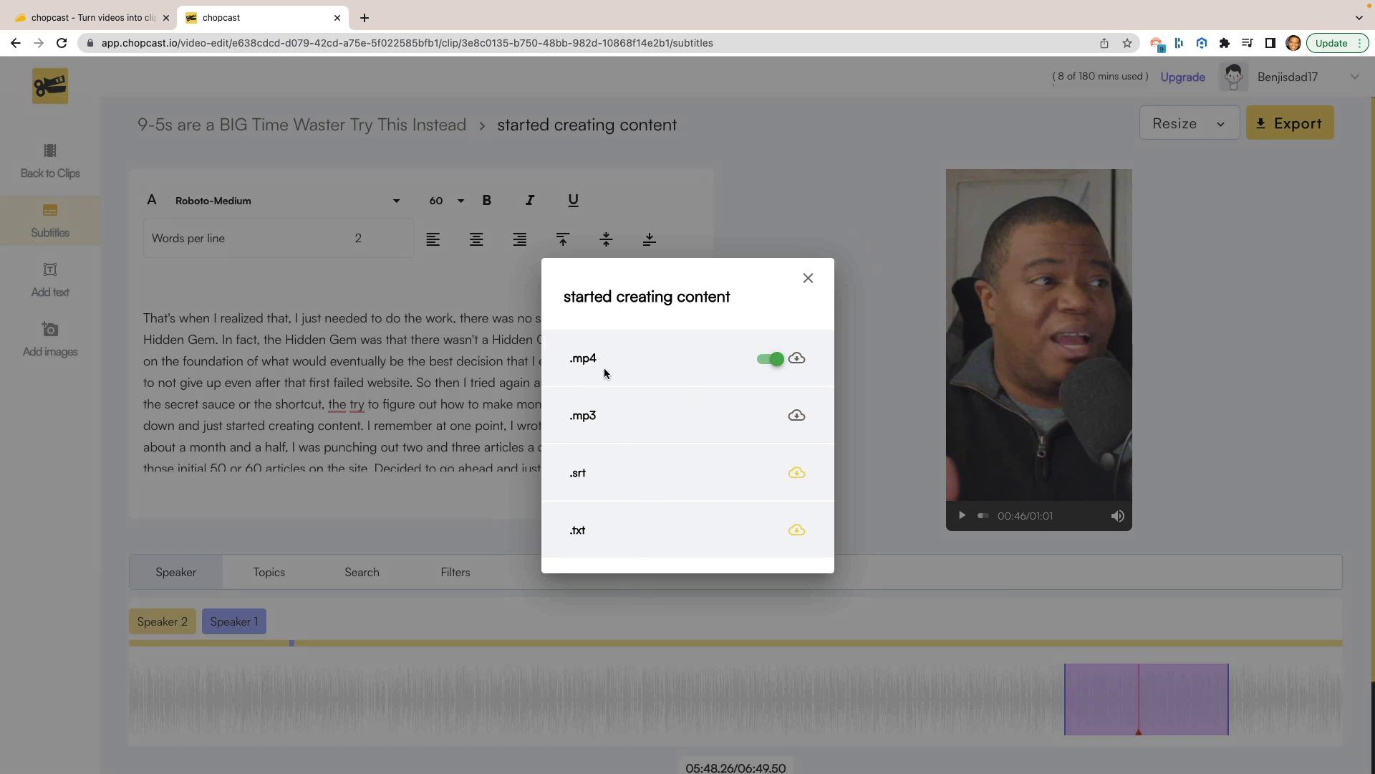
pyautogui.moveTo(588, 422)
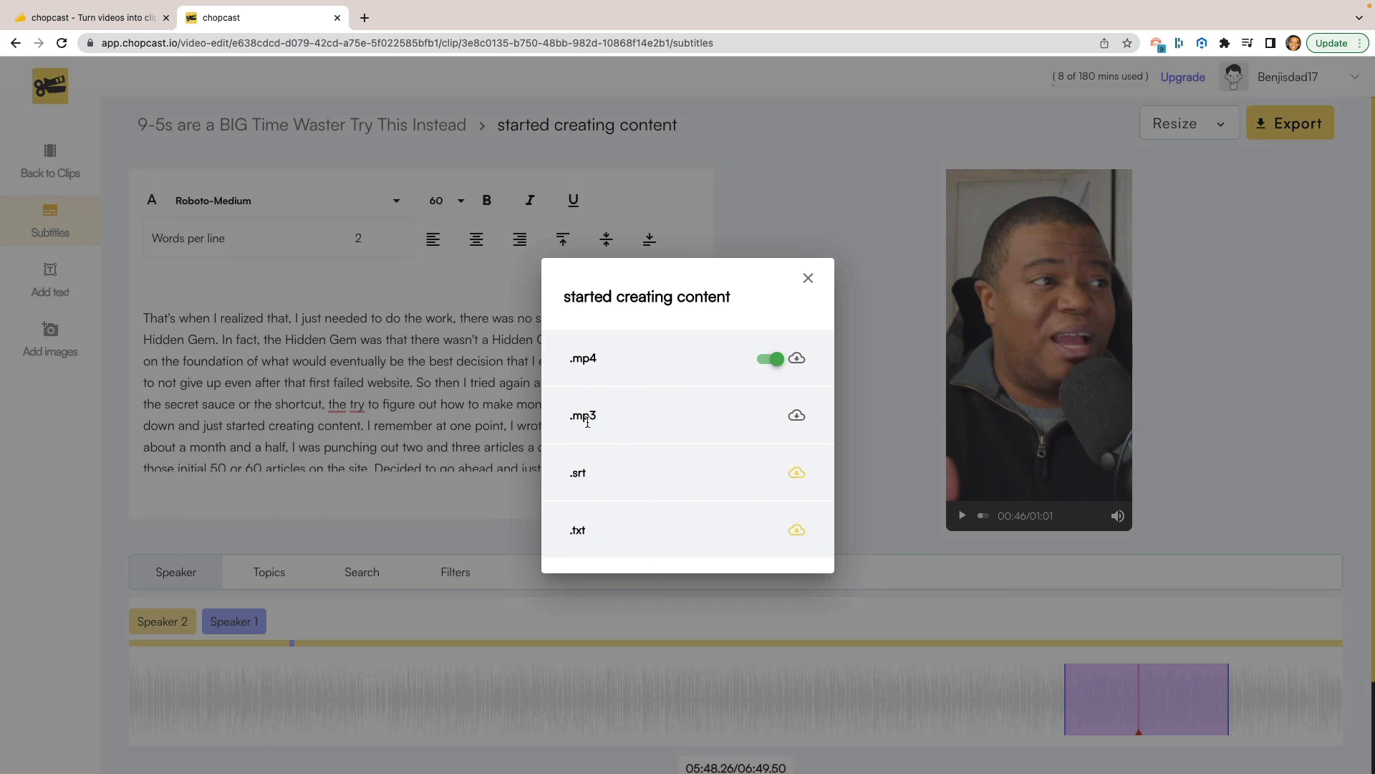
pyautogui.moveTo(606, 427)
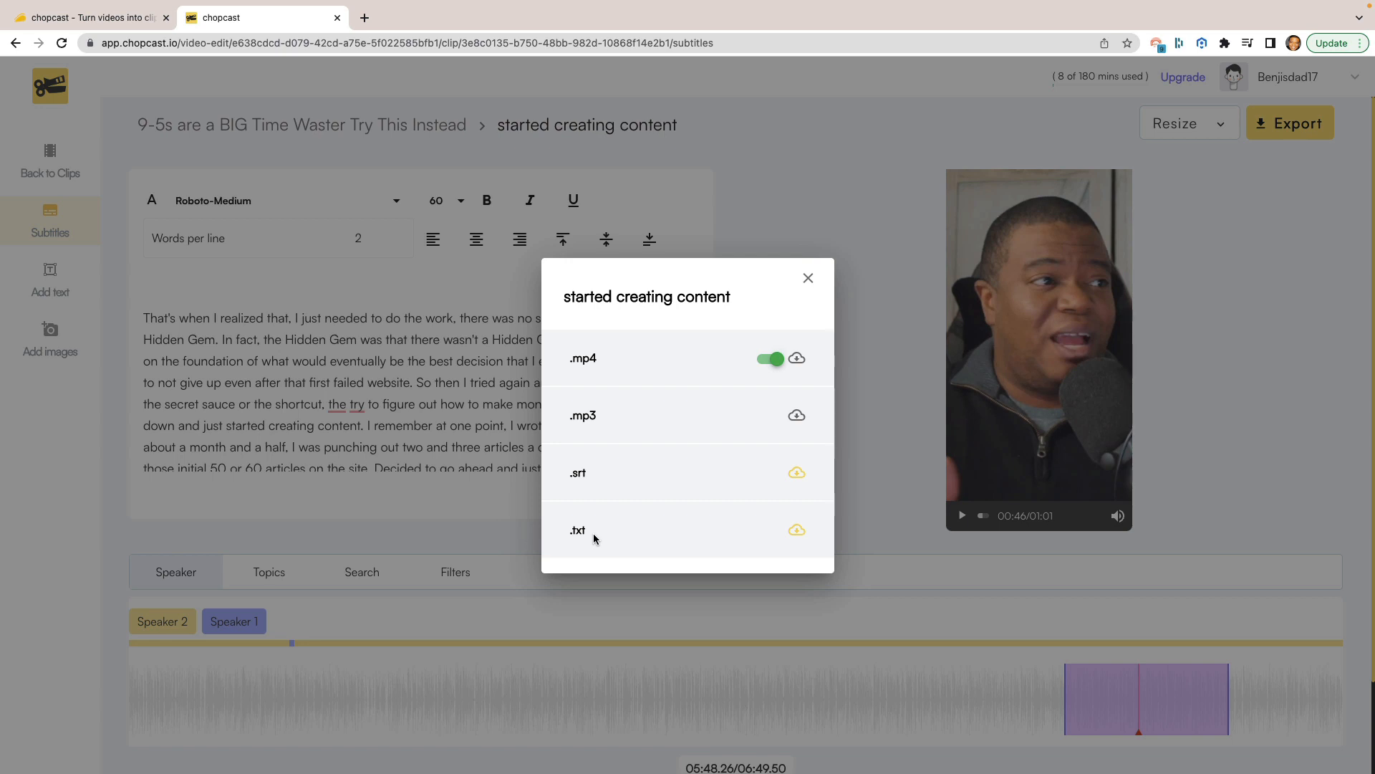
pyautogui.moveTo(798, 476)
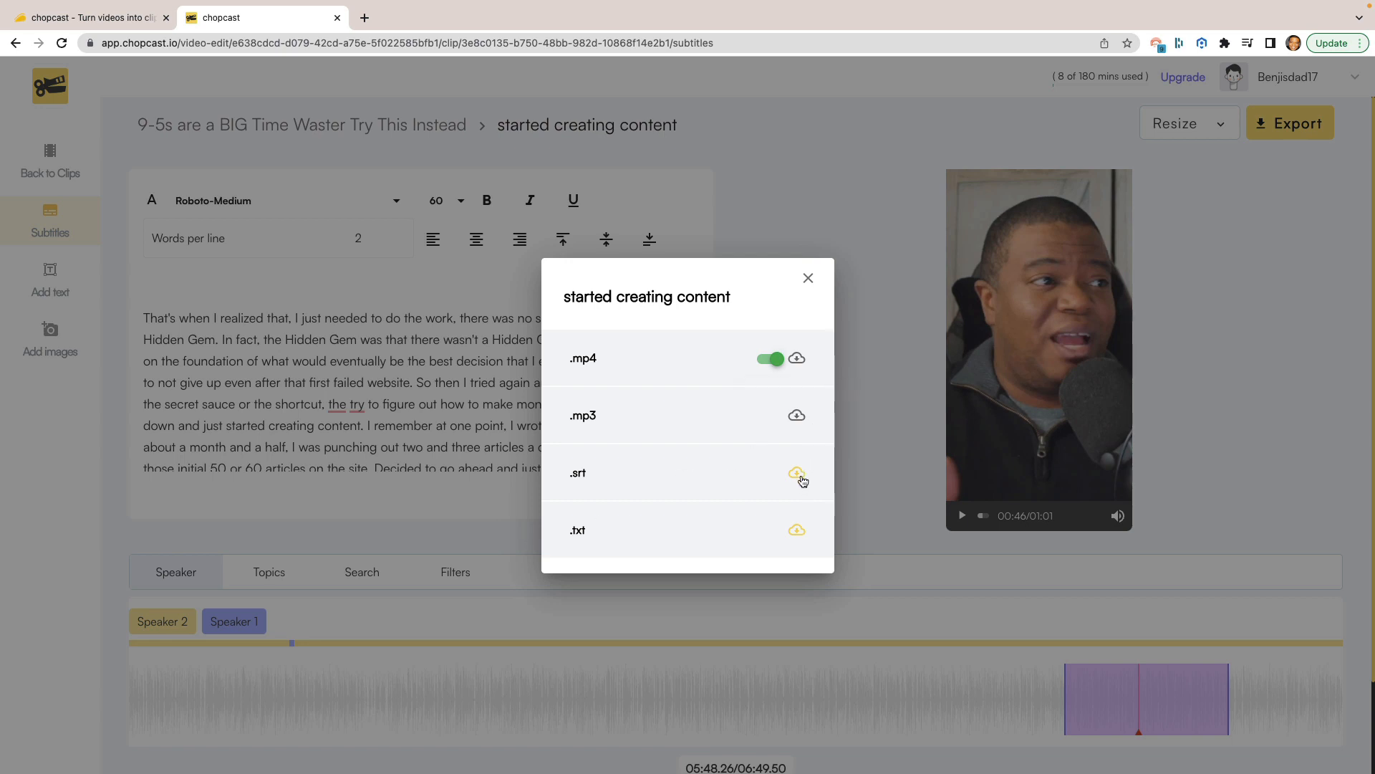
pyautogui.moveTo(805, 363)
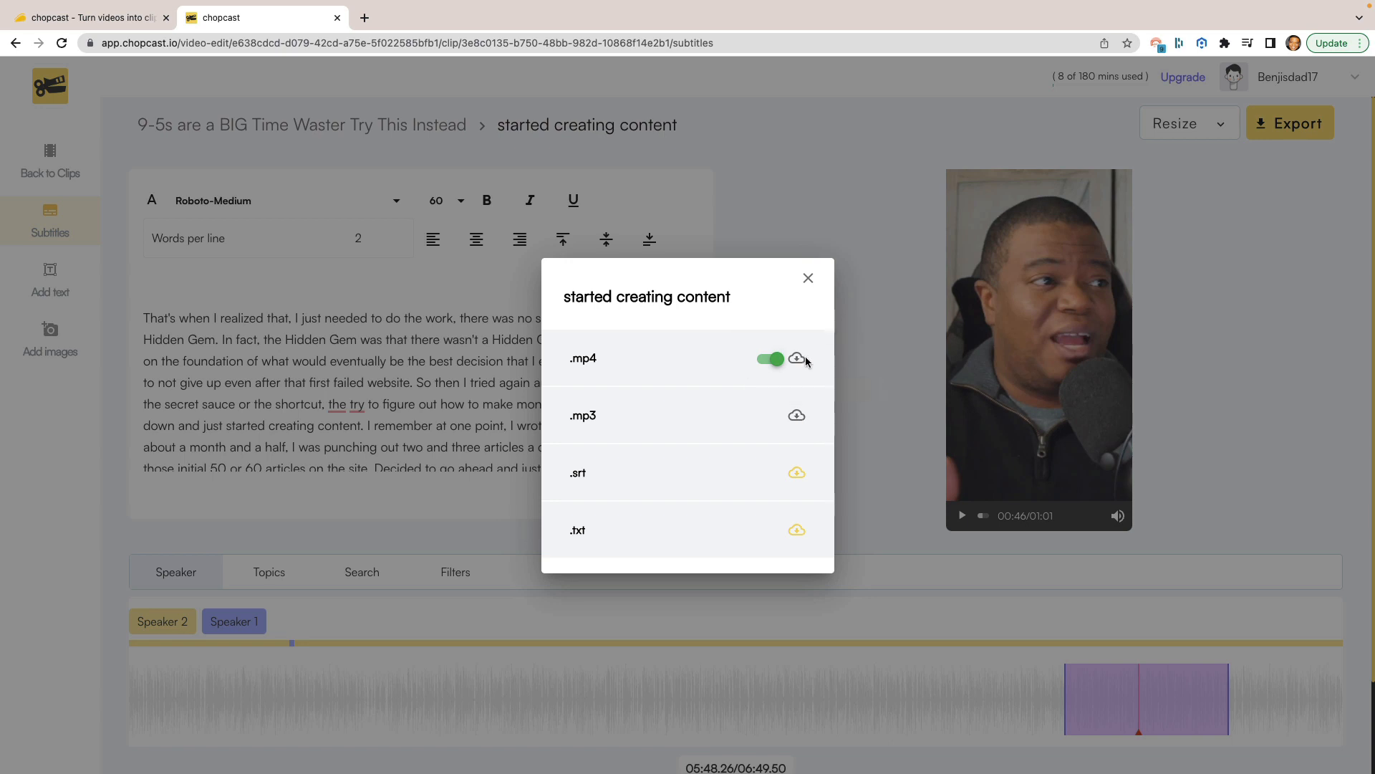
pyautogui.moveTo(797, 415)
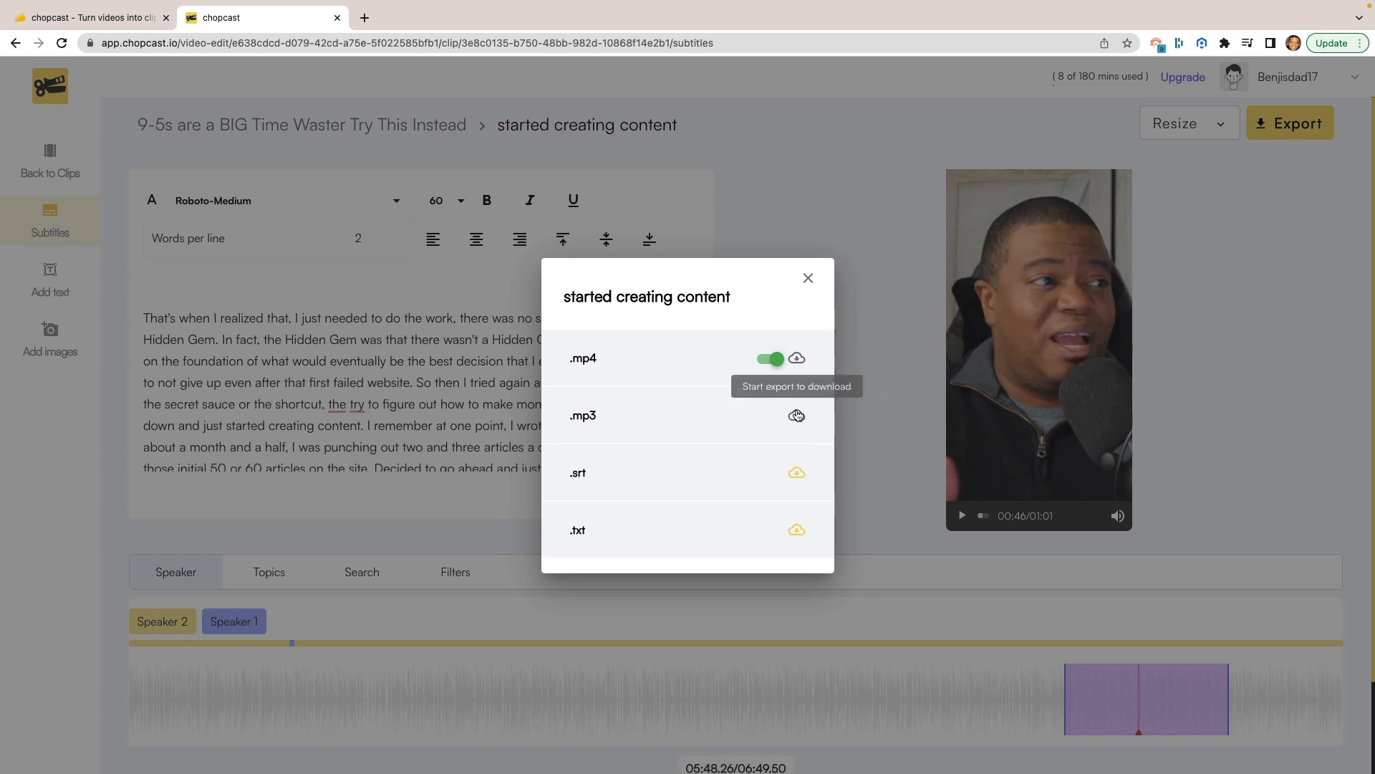
pyautogui.moveTo(815, 389)
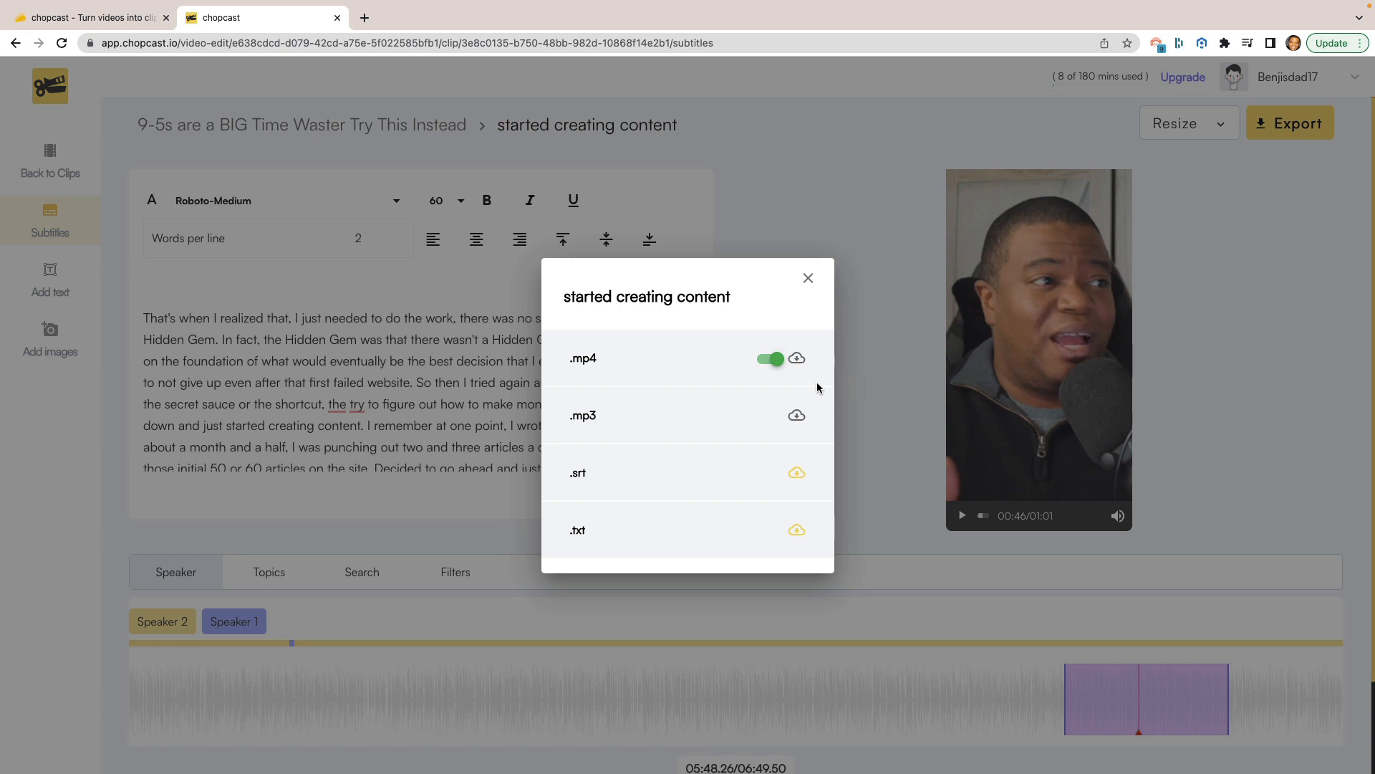
pyautogui.moveTo(798, 358)
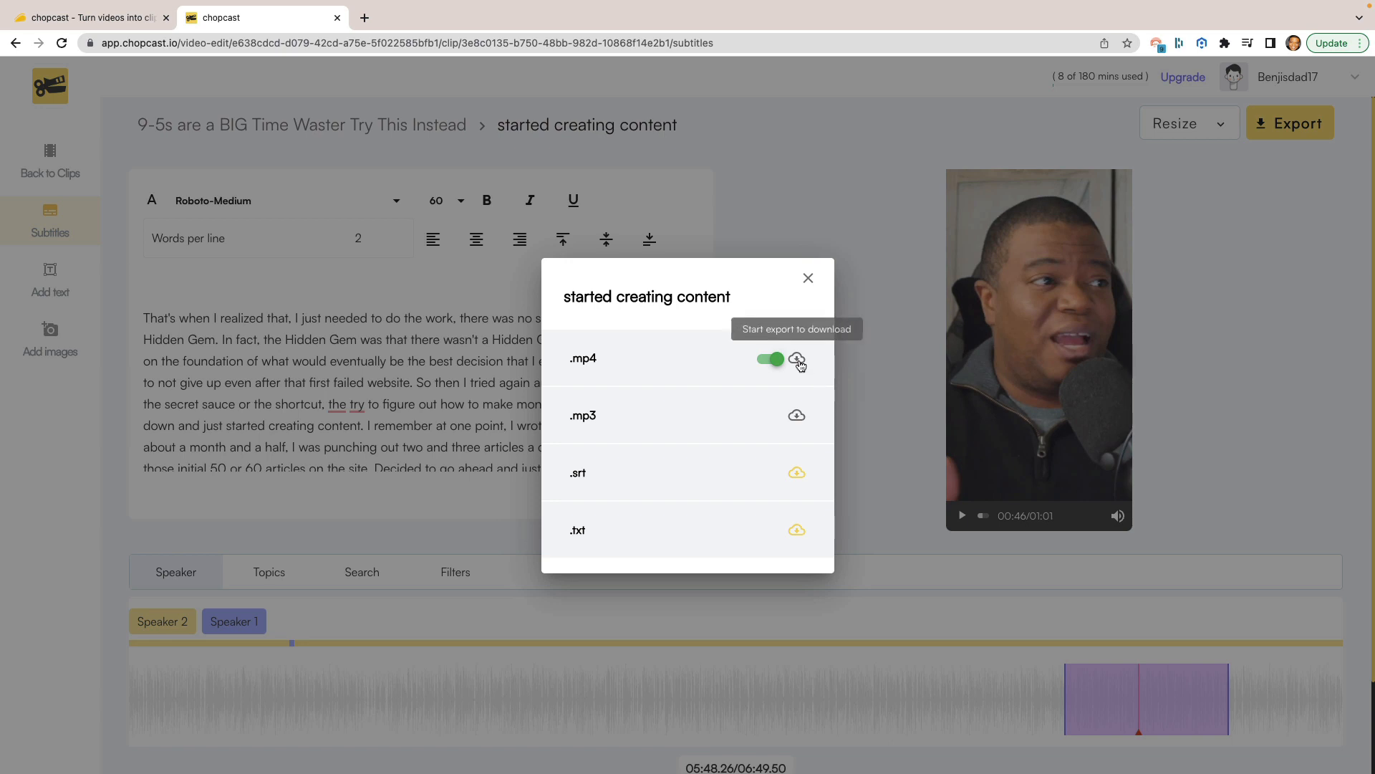
pyautogui.click(797, 359)
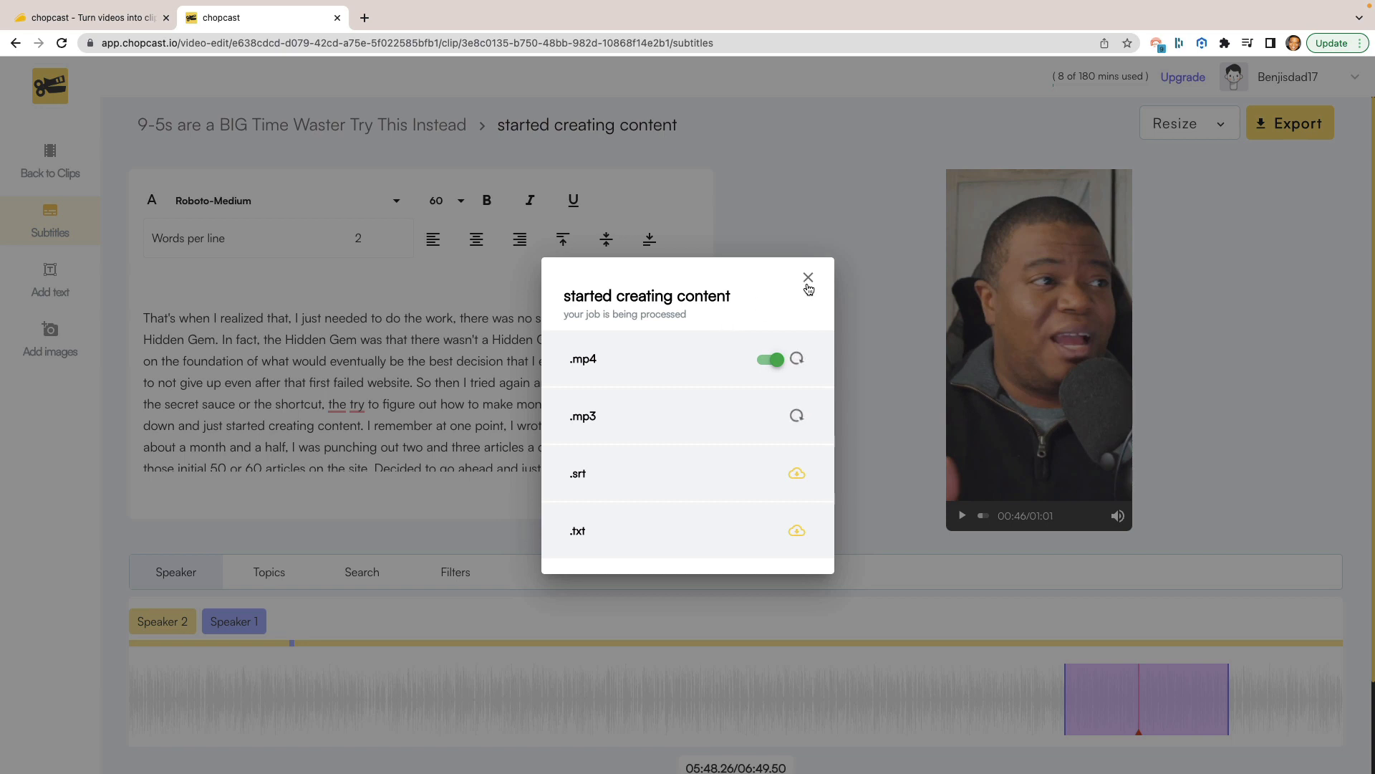
pyautogui.click(808, 277)
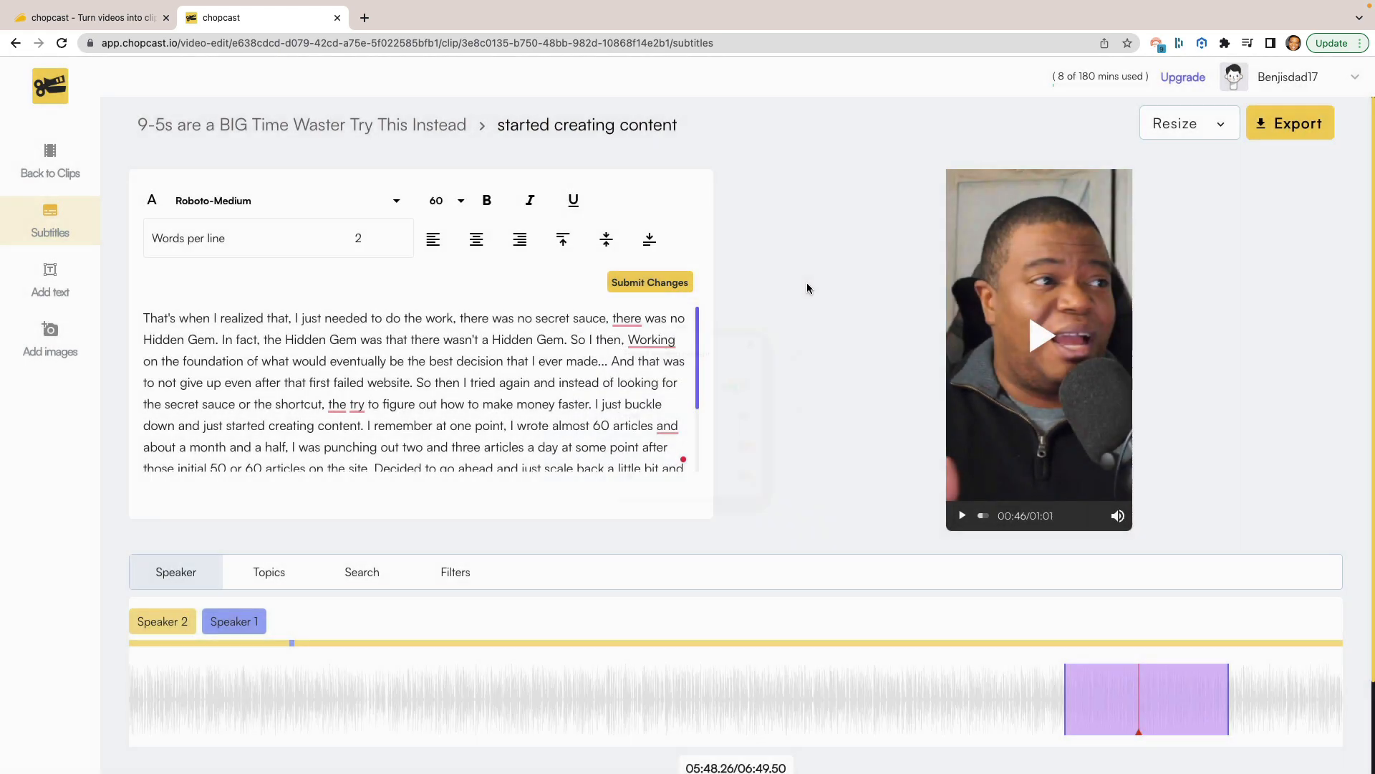
pyautogui.moveTo(857, 359)
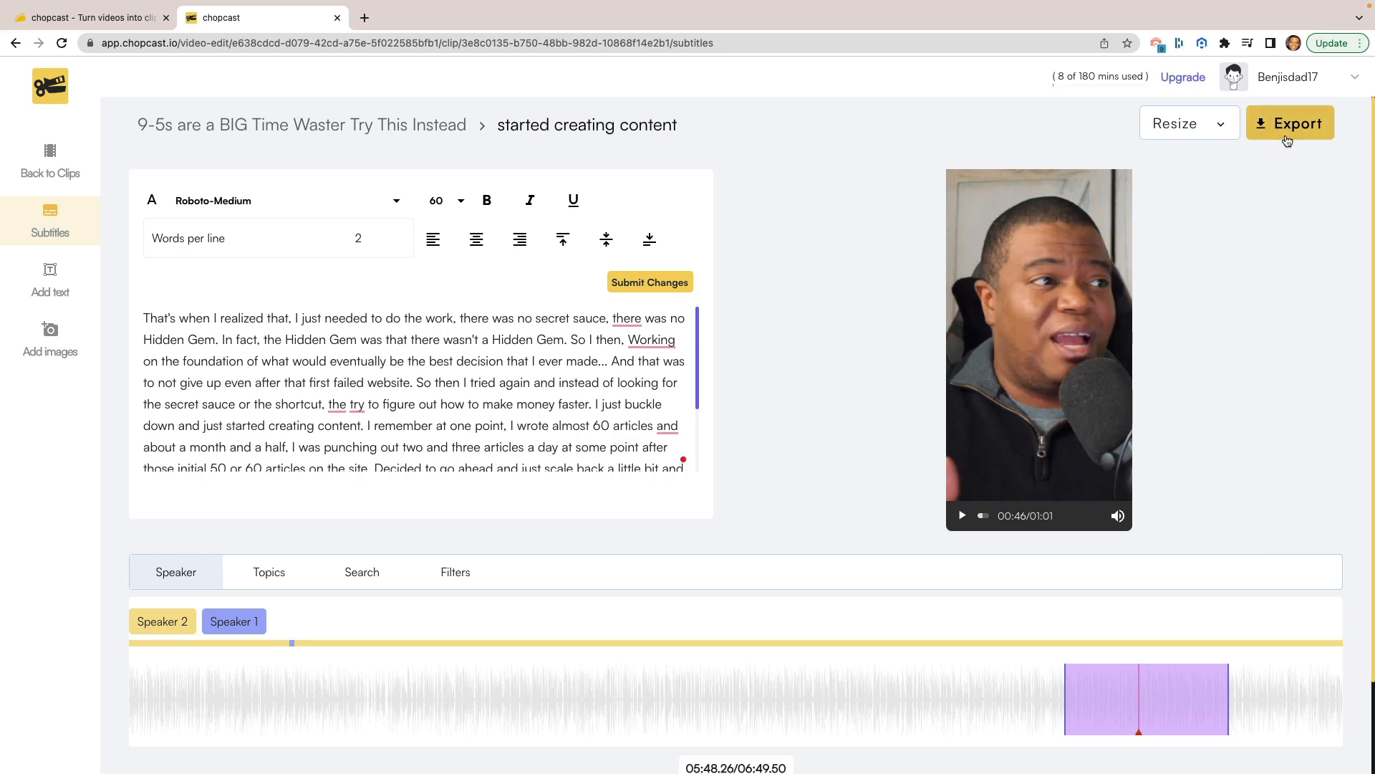
# Step: Check the export's processing progress, then return to the editor
pyautogui.click(1289, 123)
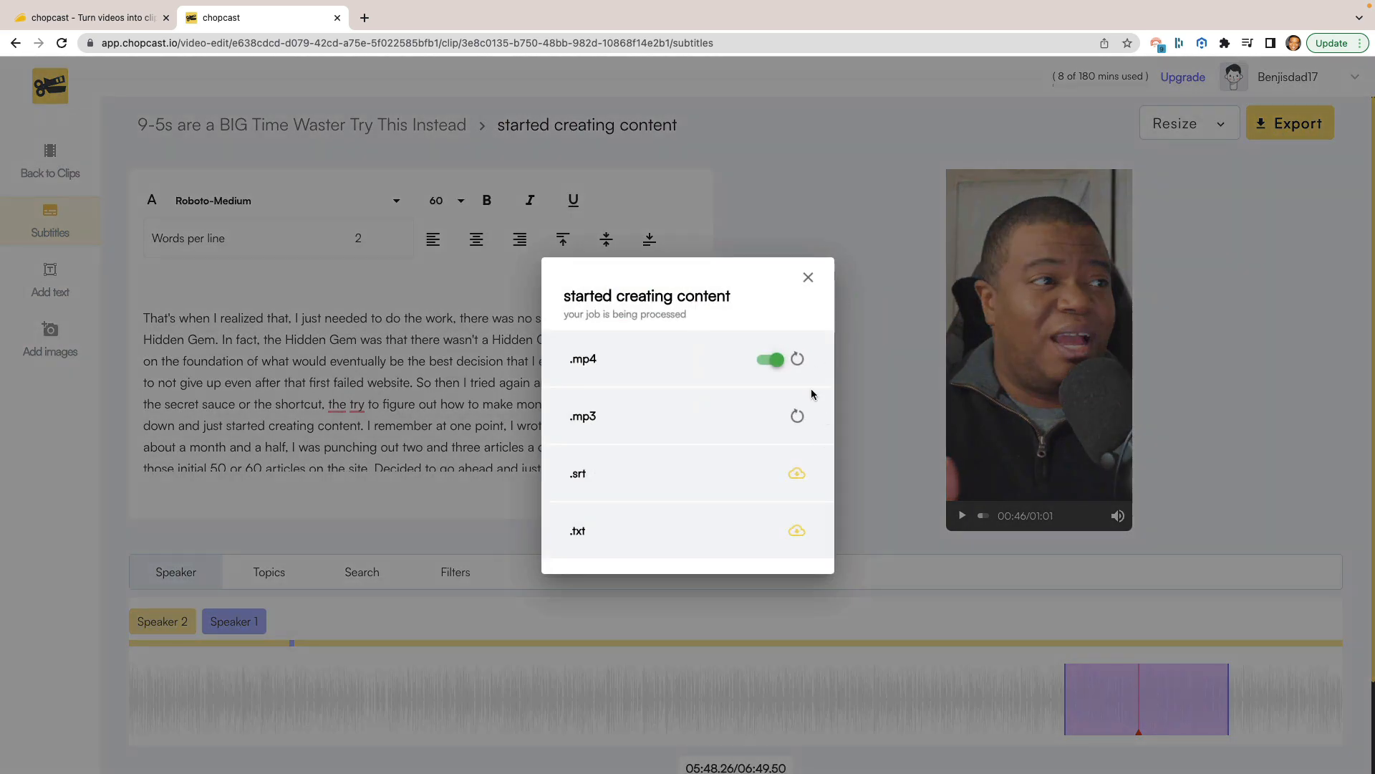
pyautogui.click(806, 276)
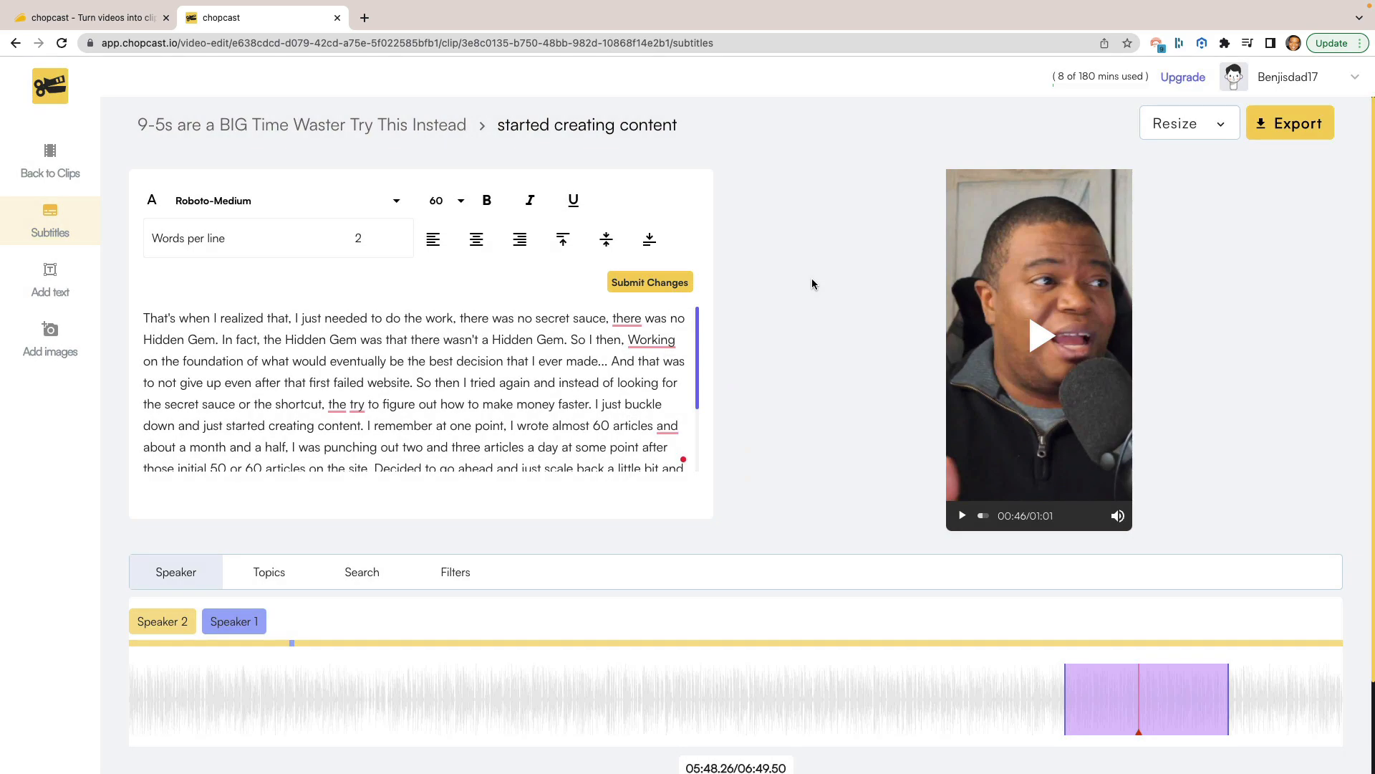
# Step: From the clips list, briefly open the work secret sauce clip and go back
pyautogui.click(50, 162)
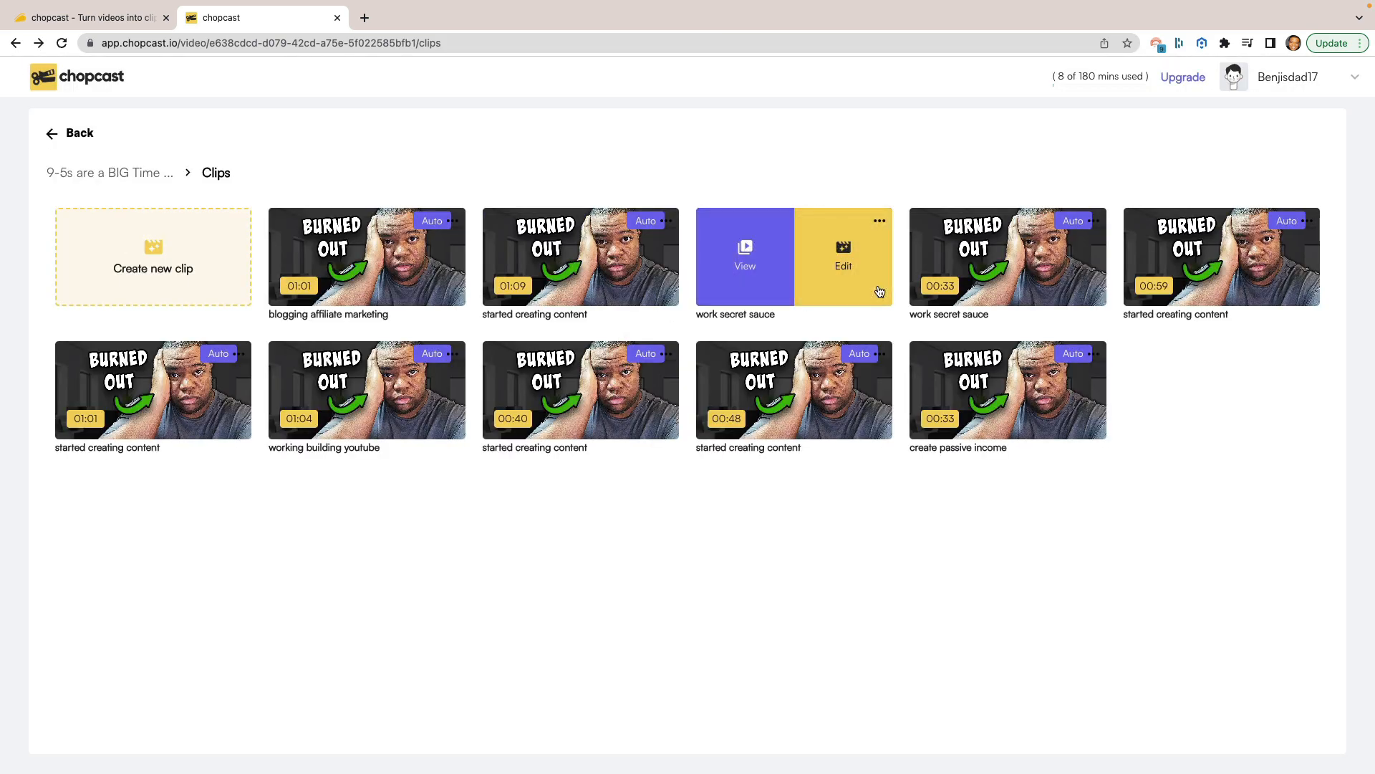
pyautogui.click(842, 255)
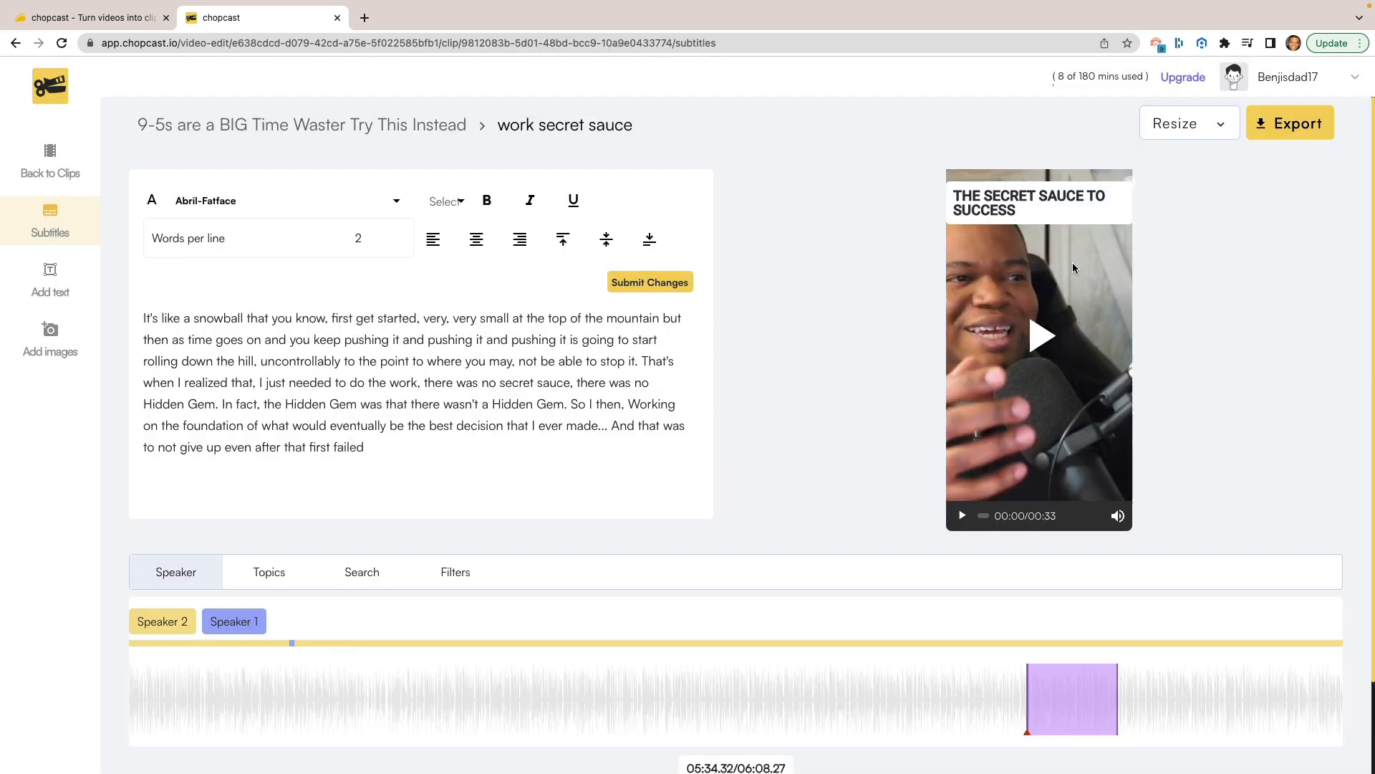
pyautogui.moveTo(756, 337)
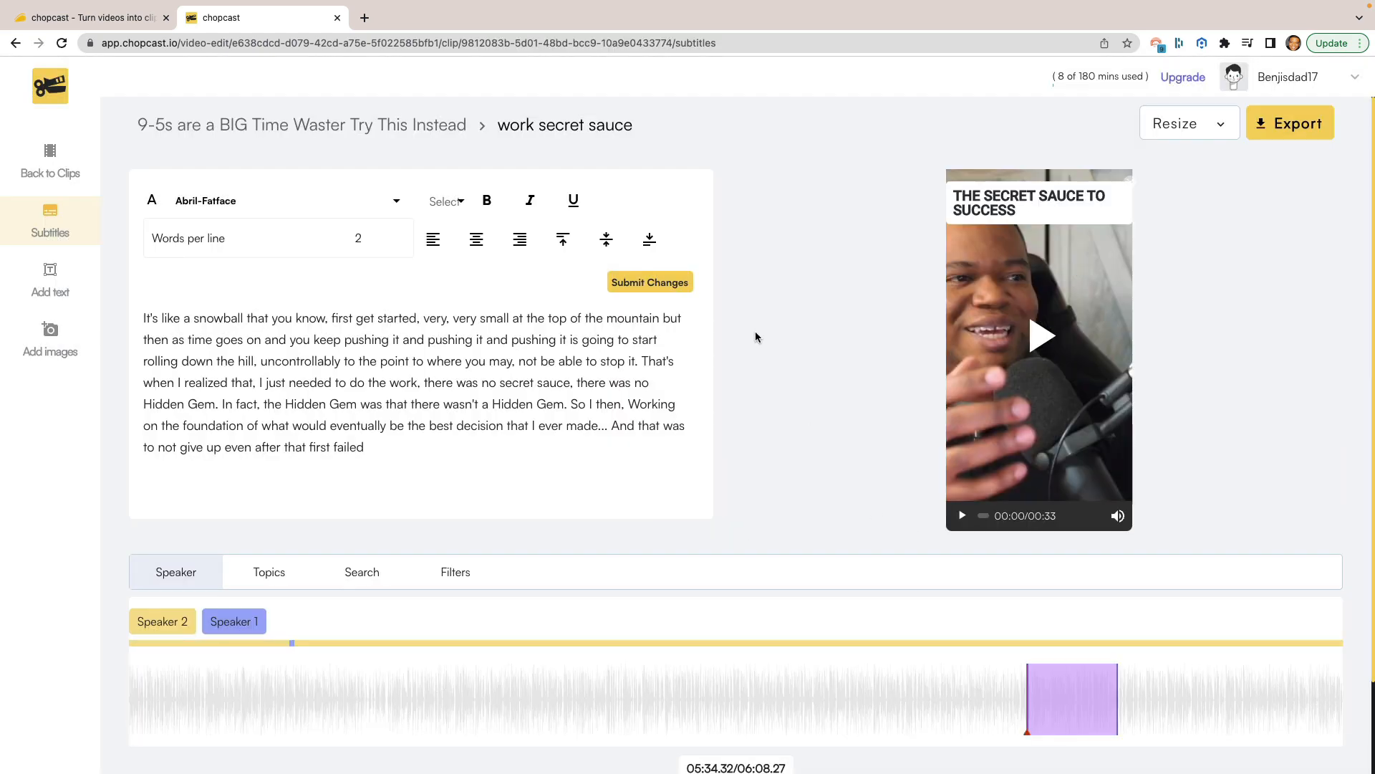
pyautogui.click(50, 160)
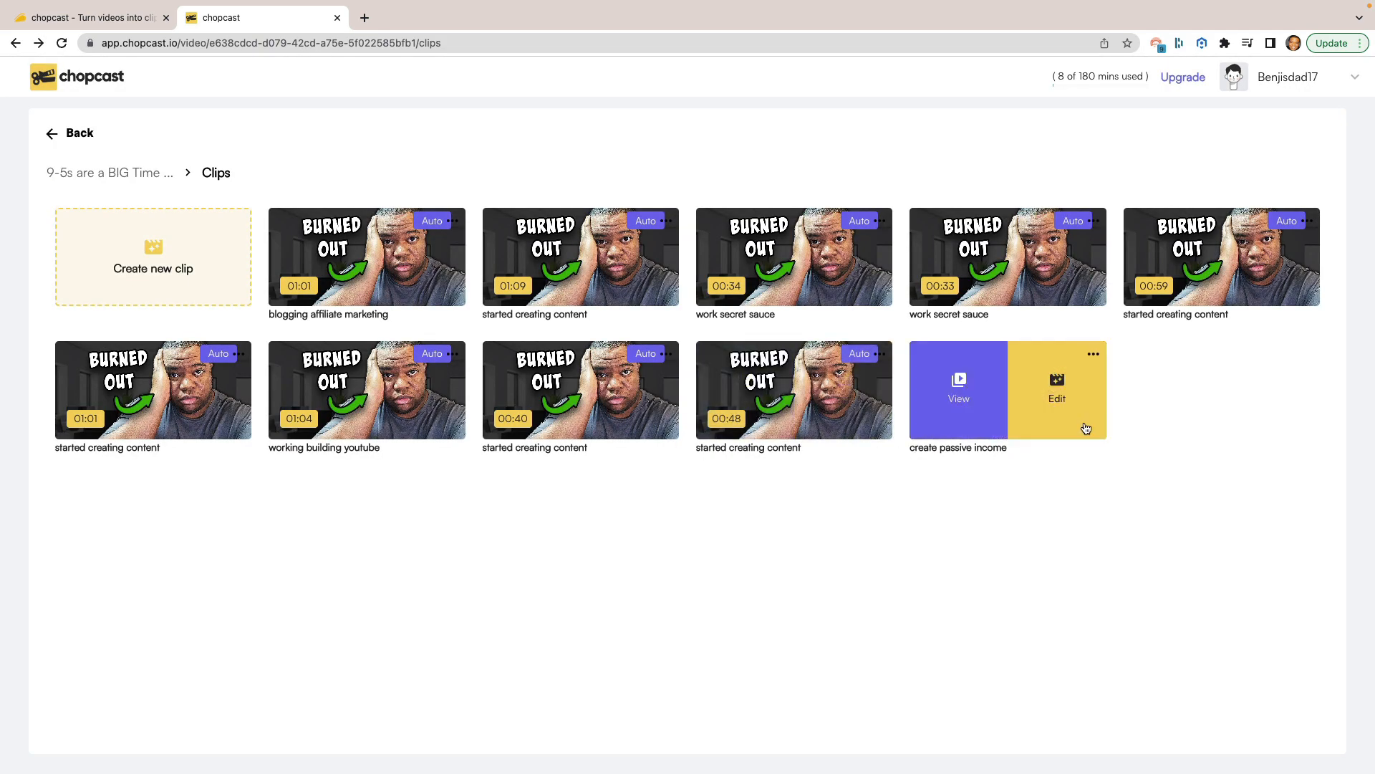
# Step: Open the create passive income clip in the editor and play its subtitled preview
pyautogui.click(1056, 390)
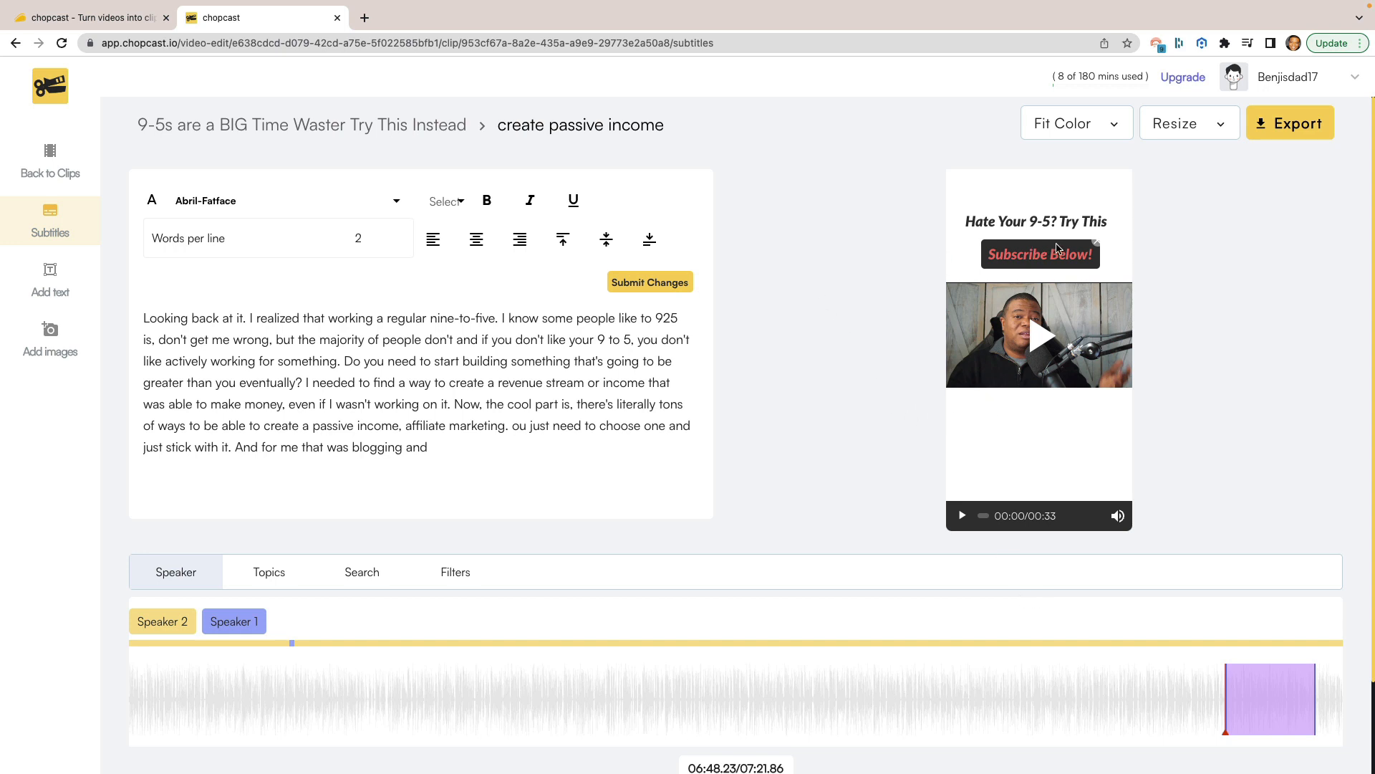
pyautogui.moveTo(1057, 261)
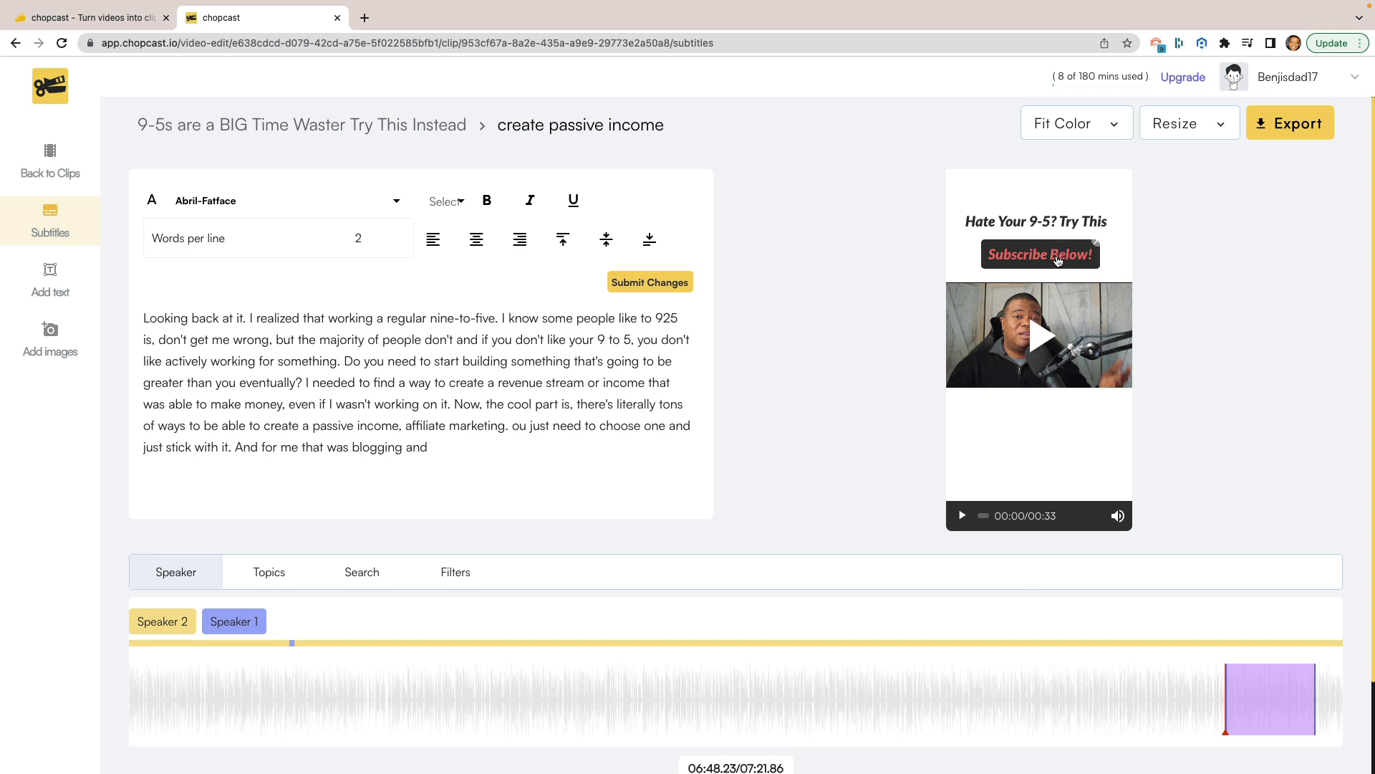
pyautogui.moveTo(1037, 341)
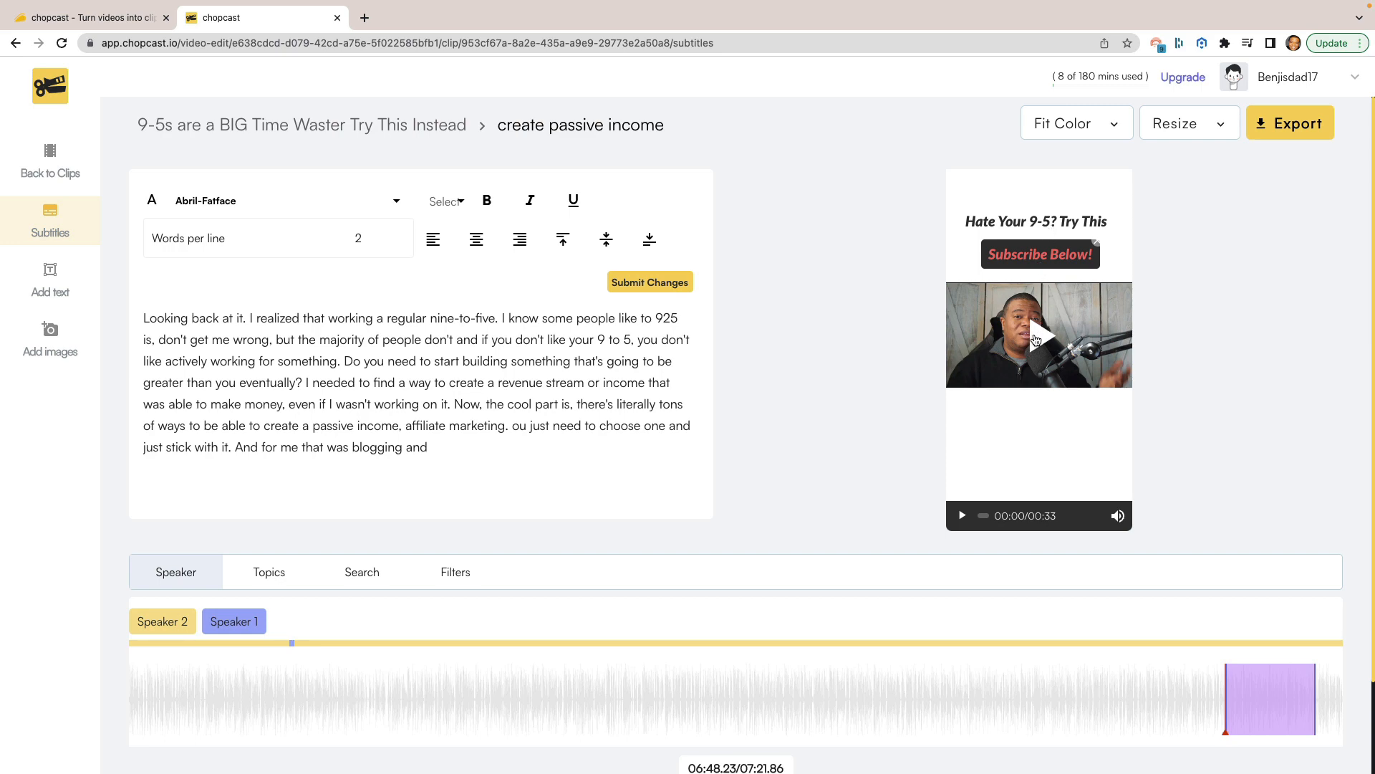
pyautogui.click(1039, 341)
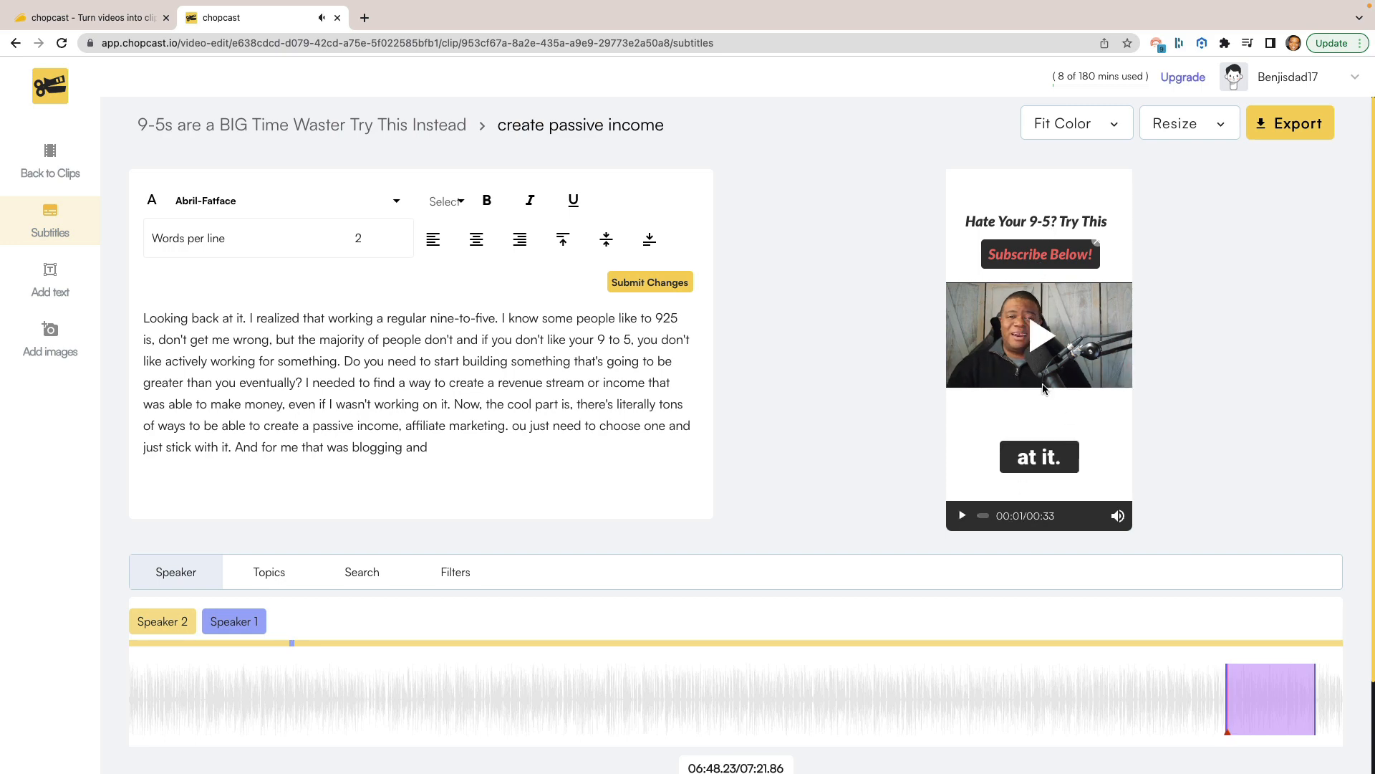
pyautogui.moveTo(1041, 416)
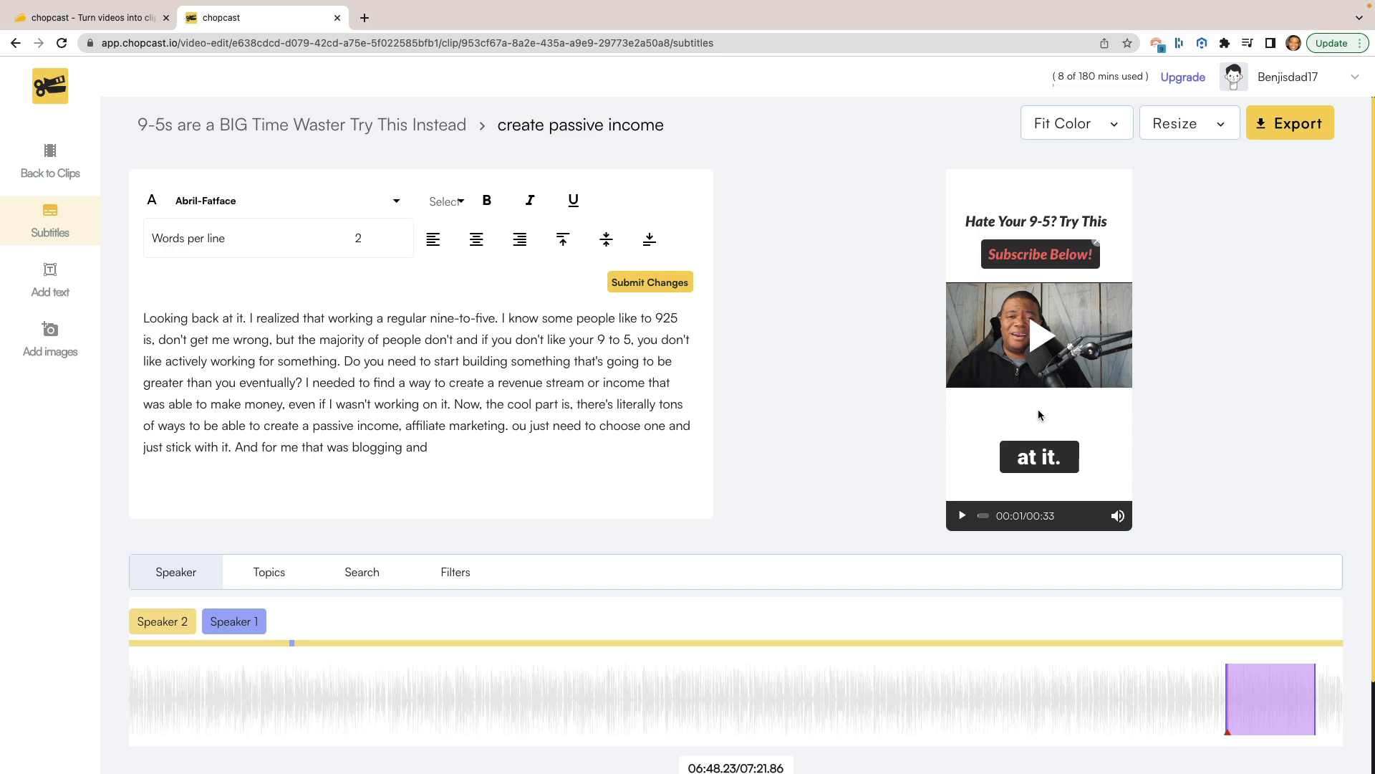
pyautogui.moveTo(1078, 514)
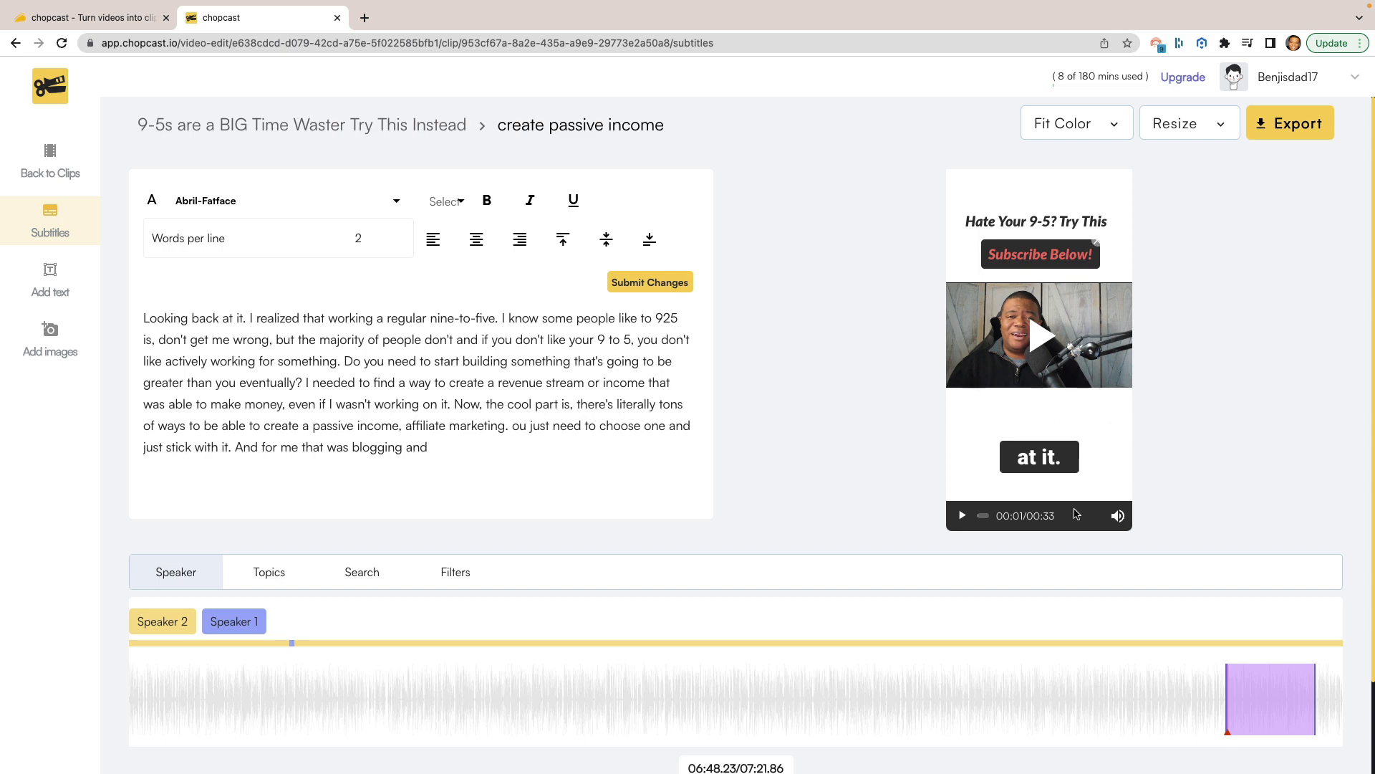
pyautogui.moveTo(1084, 493)
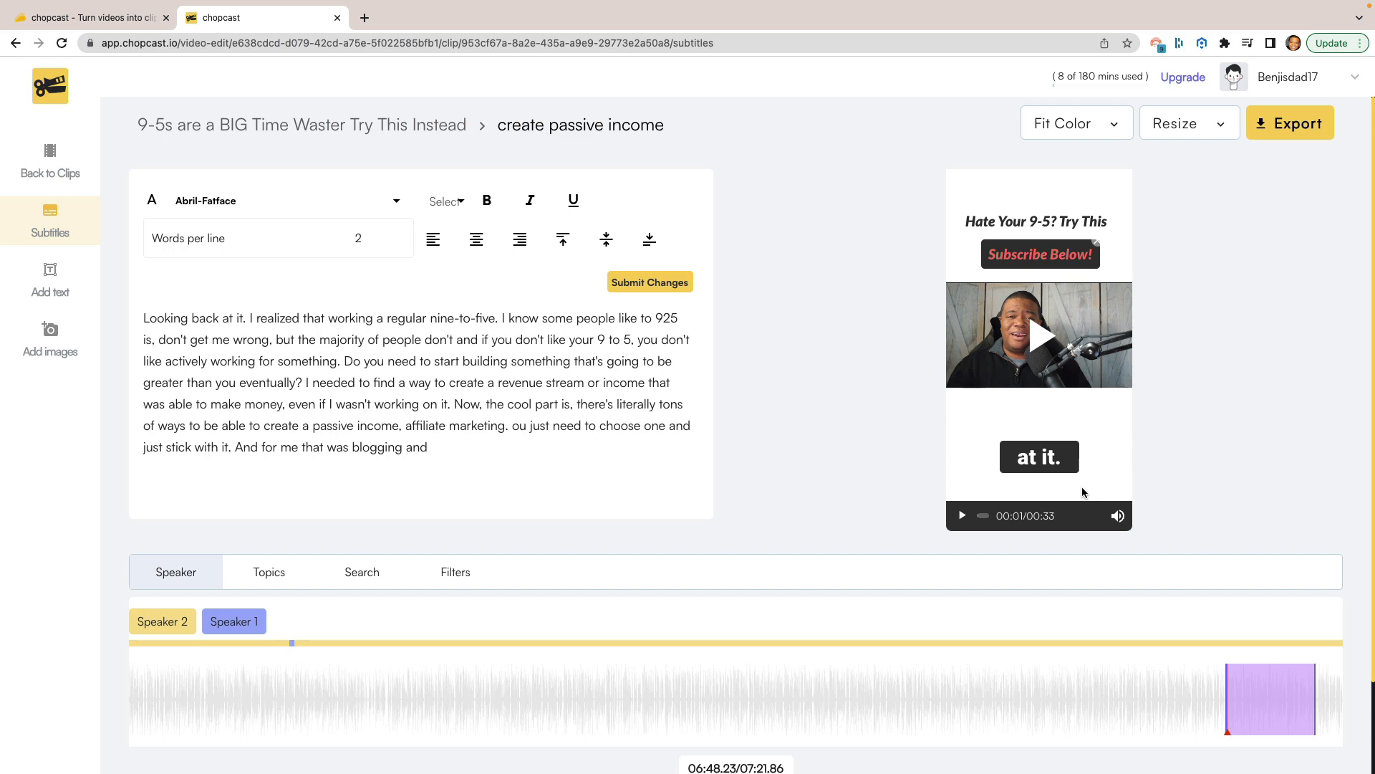
pyautogui.moveTo(1058, 483)
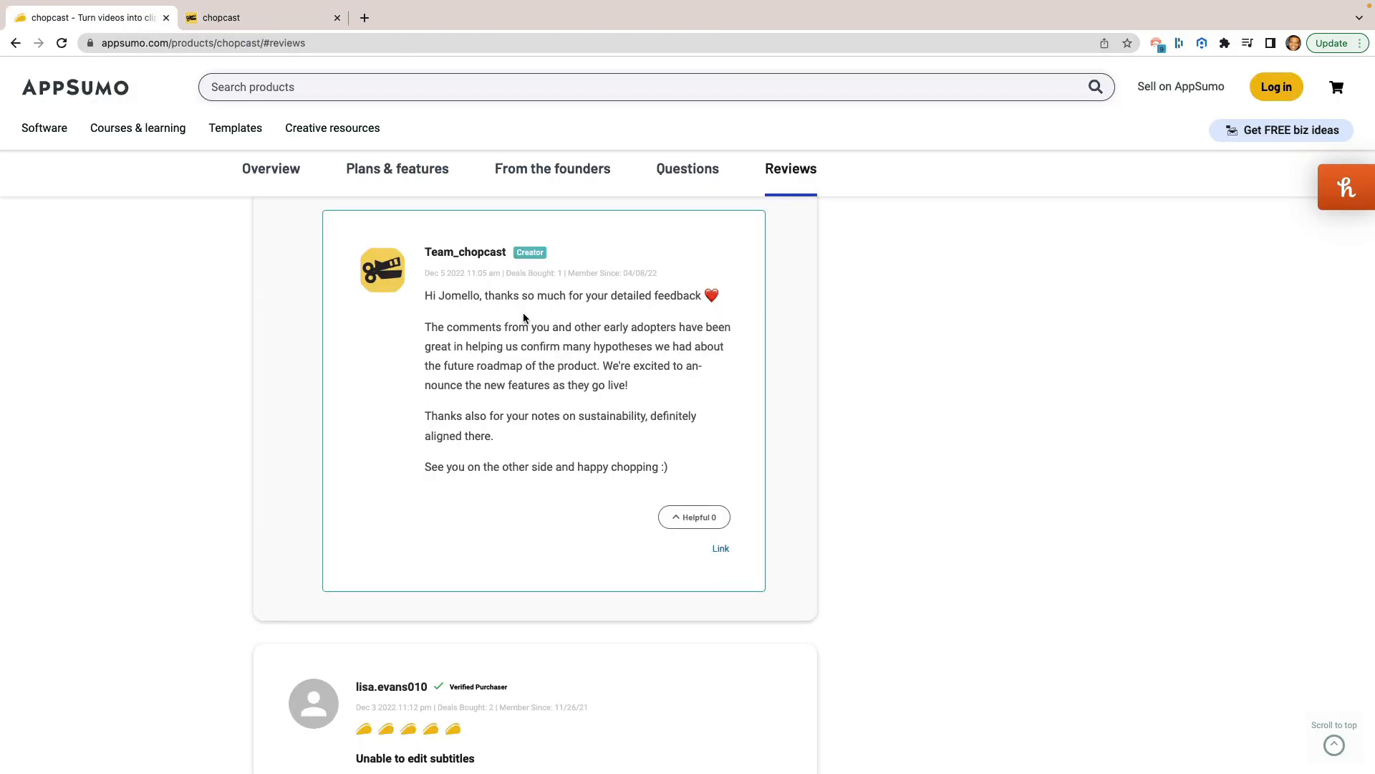
# Step: Scroll the AppSumo Chopcast page to the $69, $139 and $239 license tier cards
pyautogui.scroll(3)
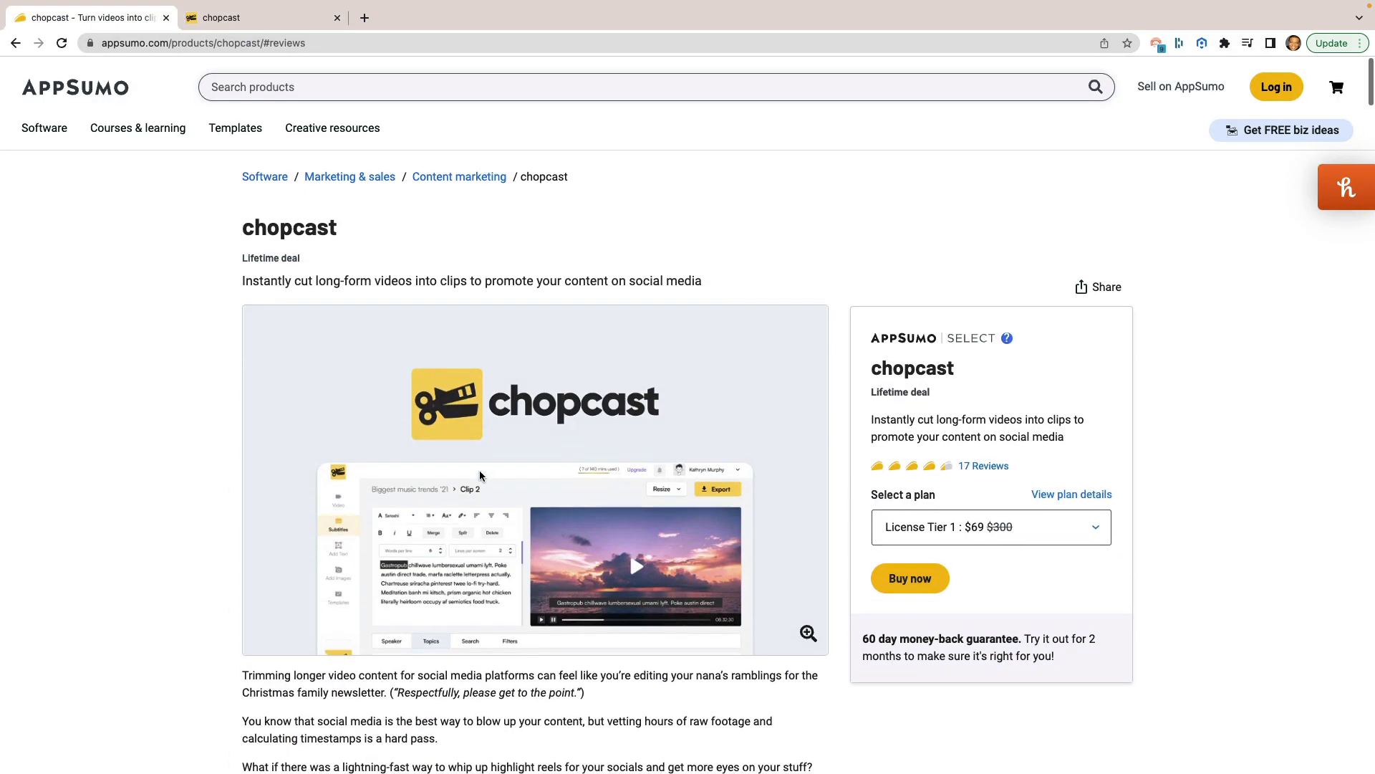
pyautogui.scroll(3)
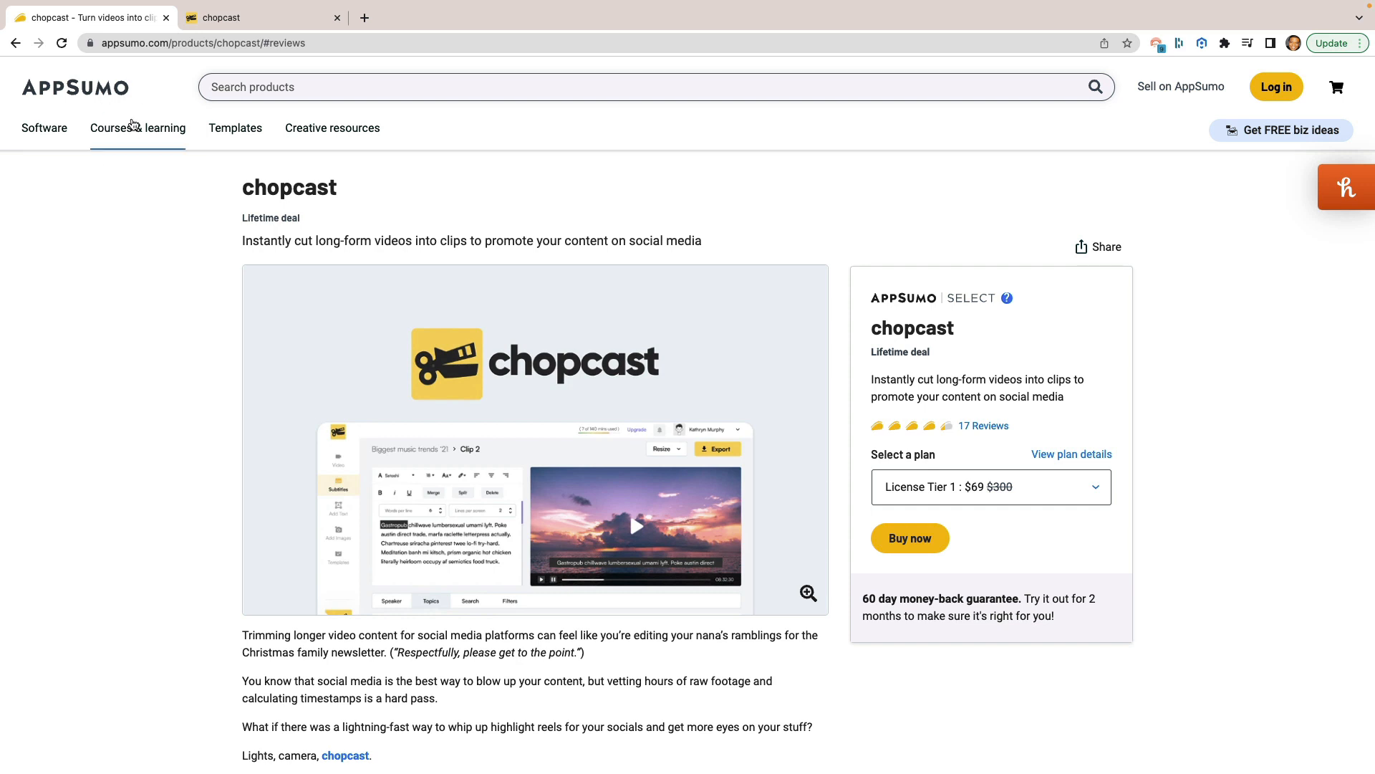
pyautogui.moveTo(555, 412)
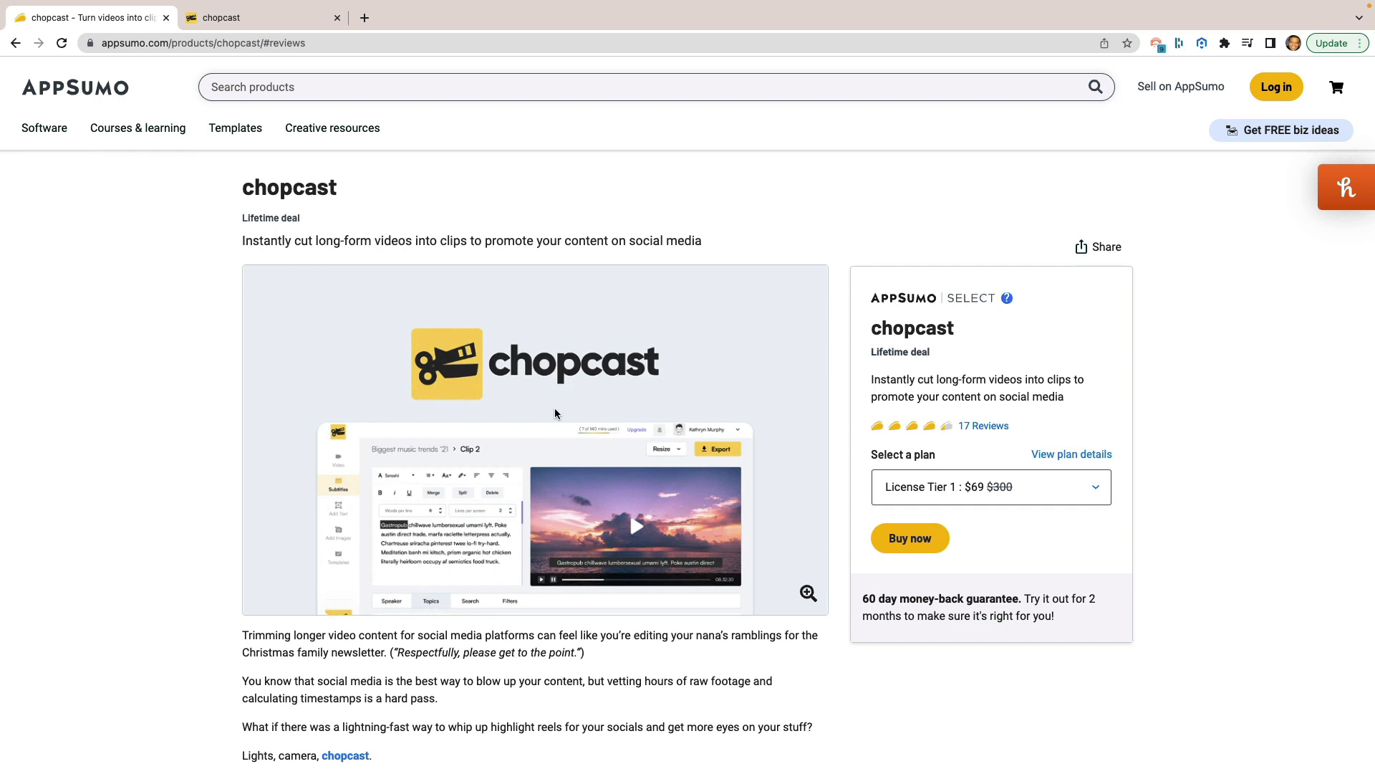
pyautogui.moveTo(945, 408)
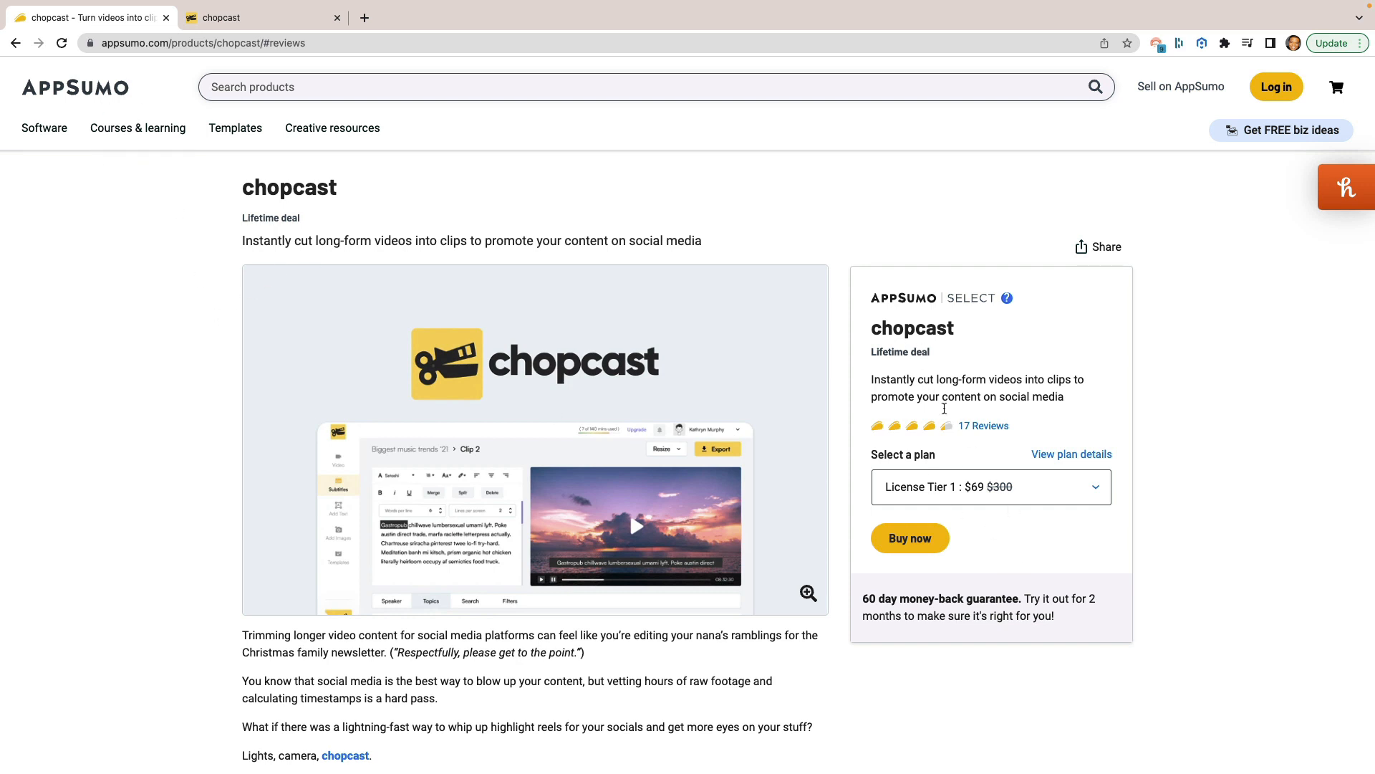
pyautogui.scroll(-3)
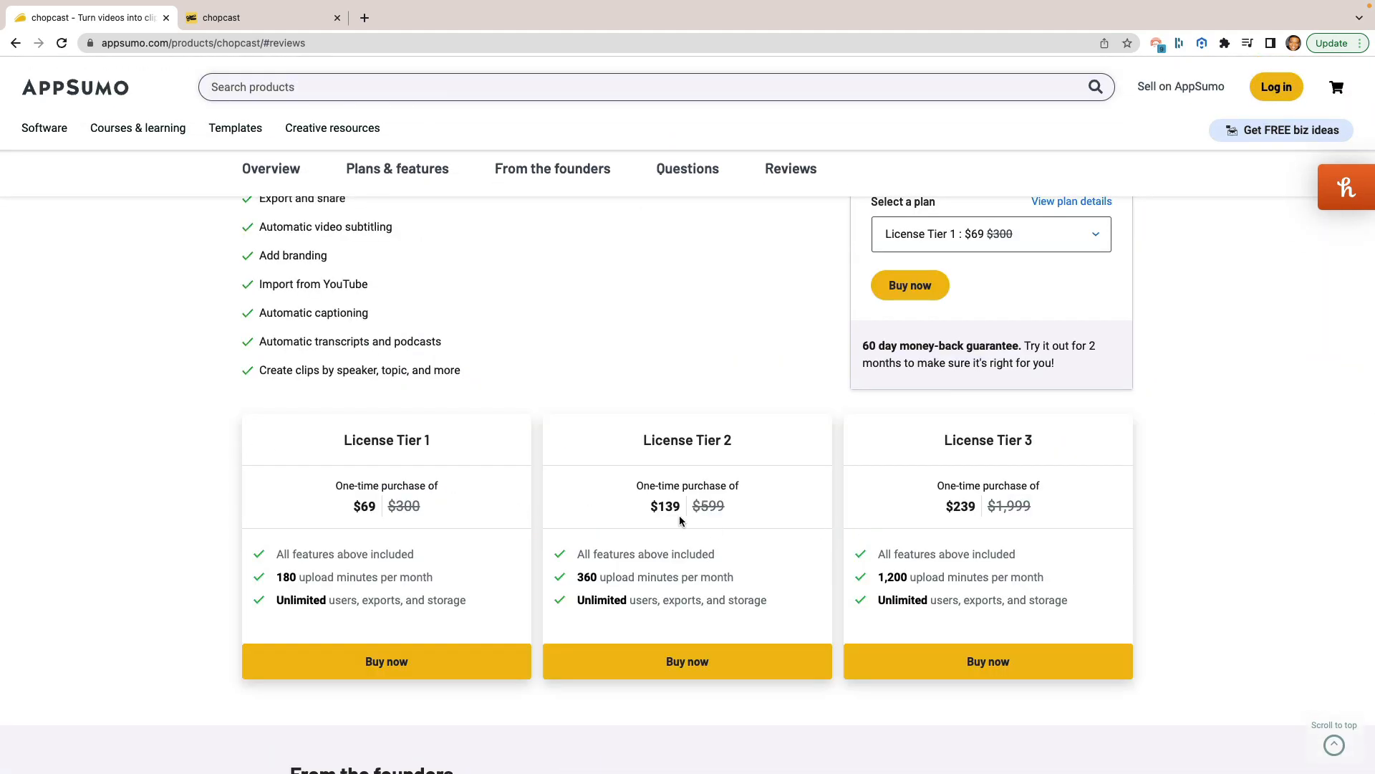
pyautogui.moveTo(915, 525)
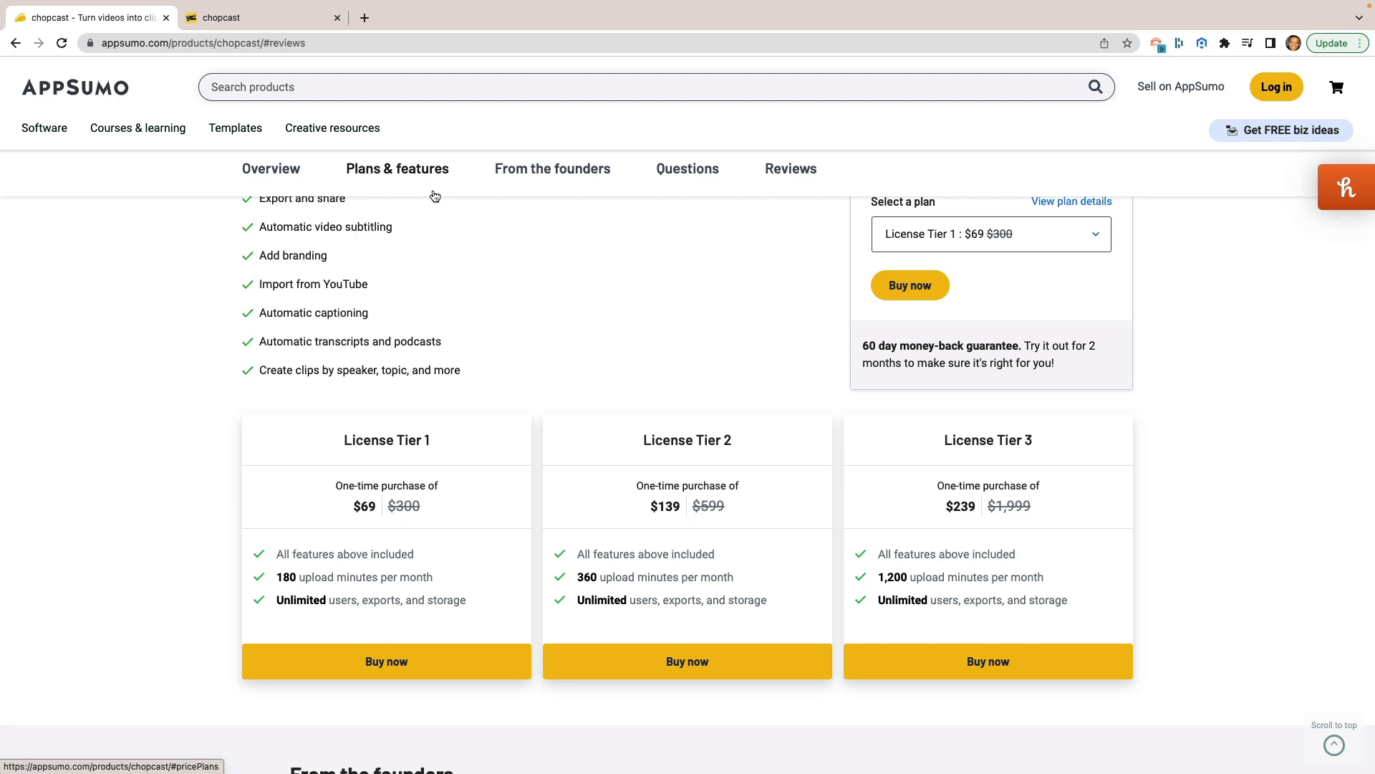
pyautogui.moveTo(434, 272)
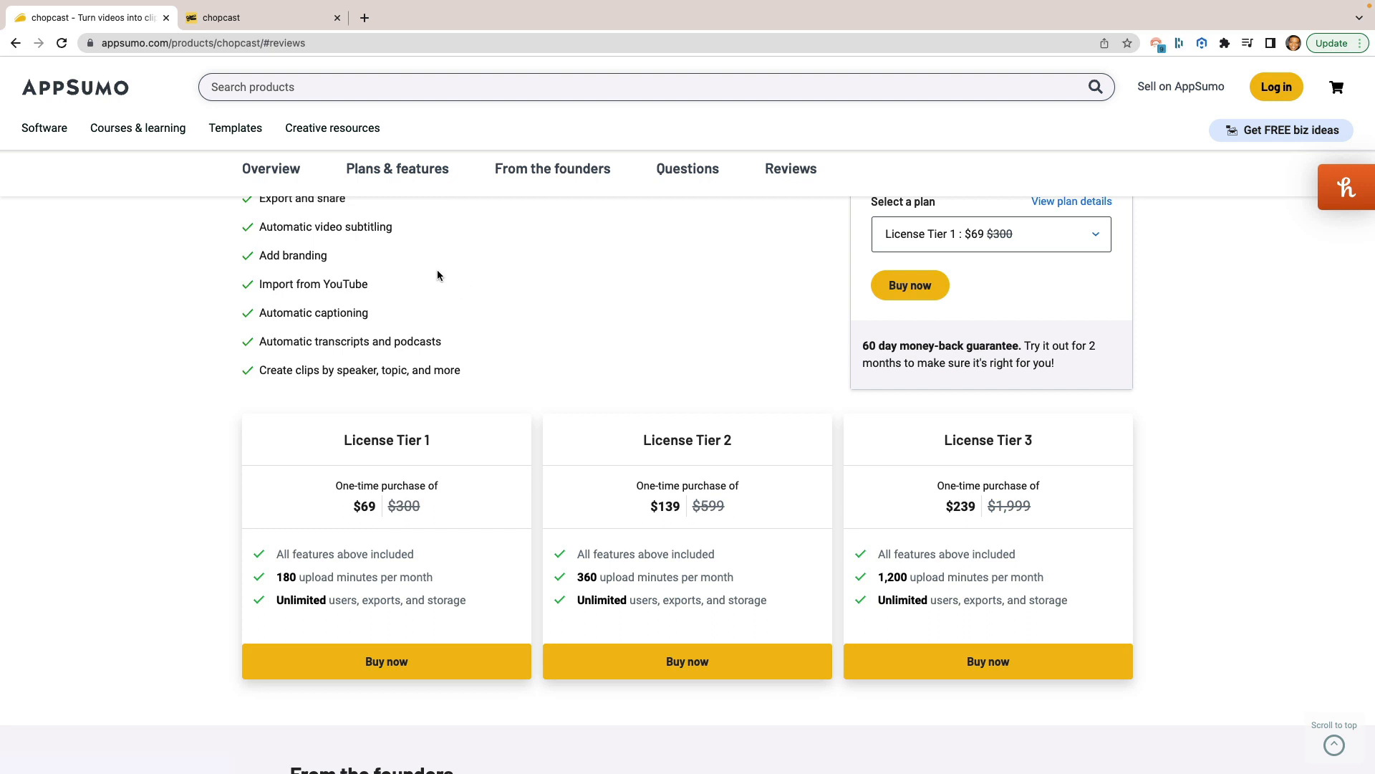
pyautogui.moveTo(494, 330)
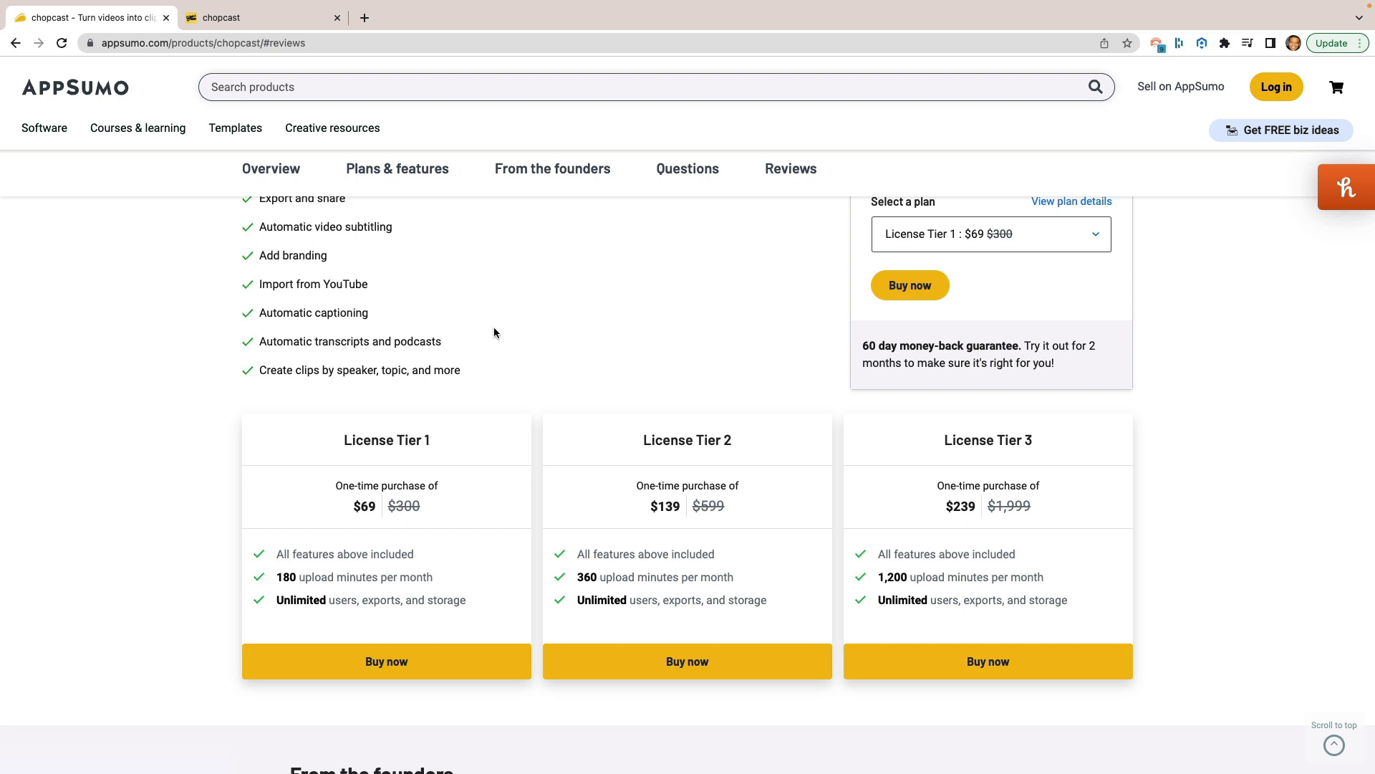
pyautogui.moveTo(581, 346)
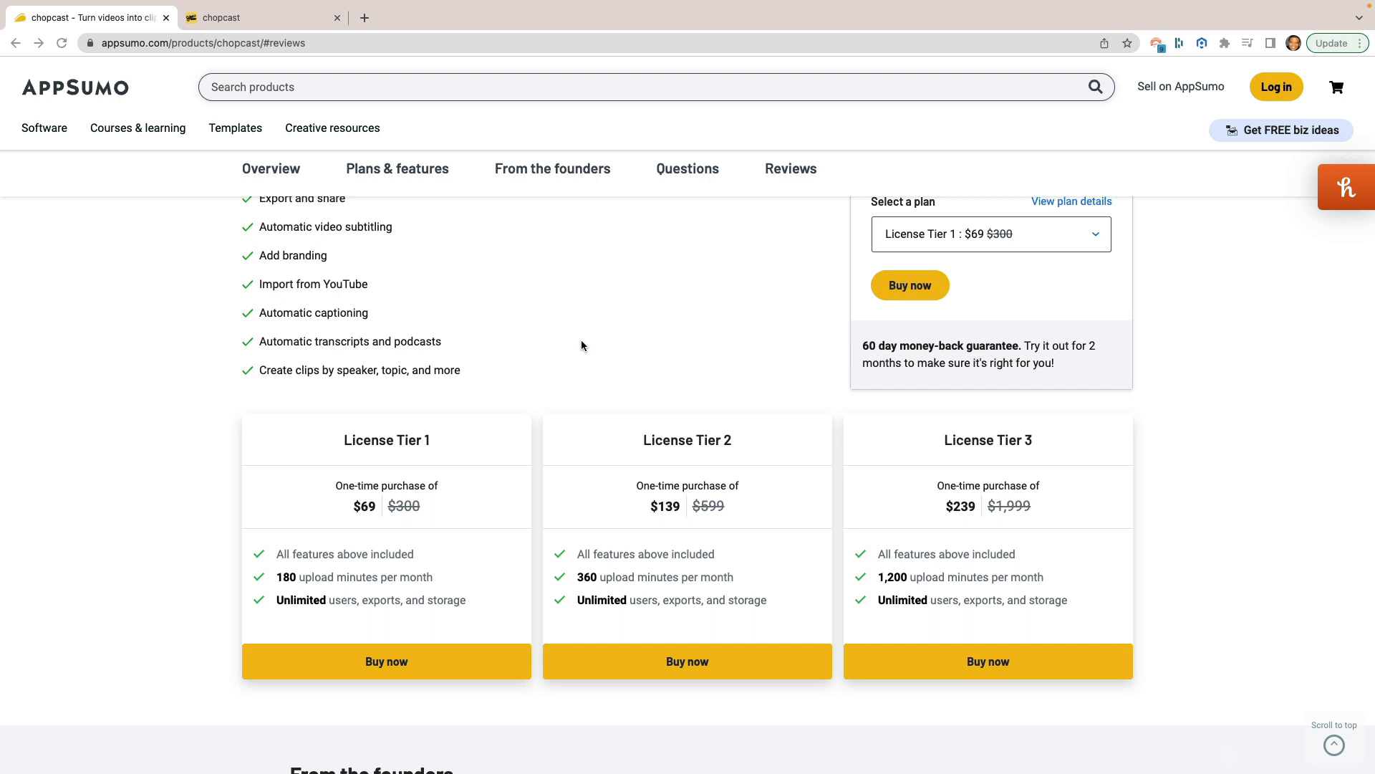
pyautogui.moveTo(554, 307)
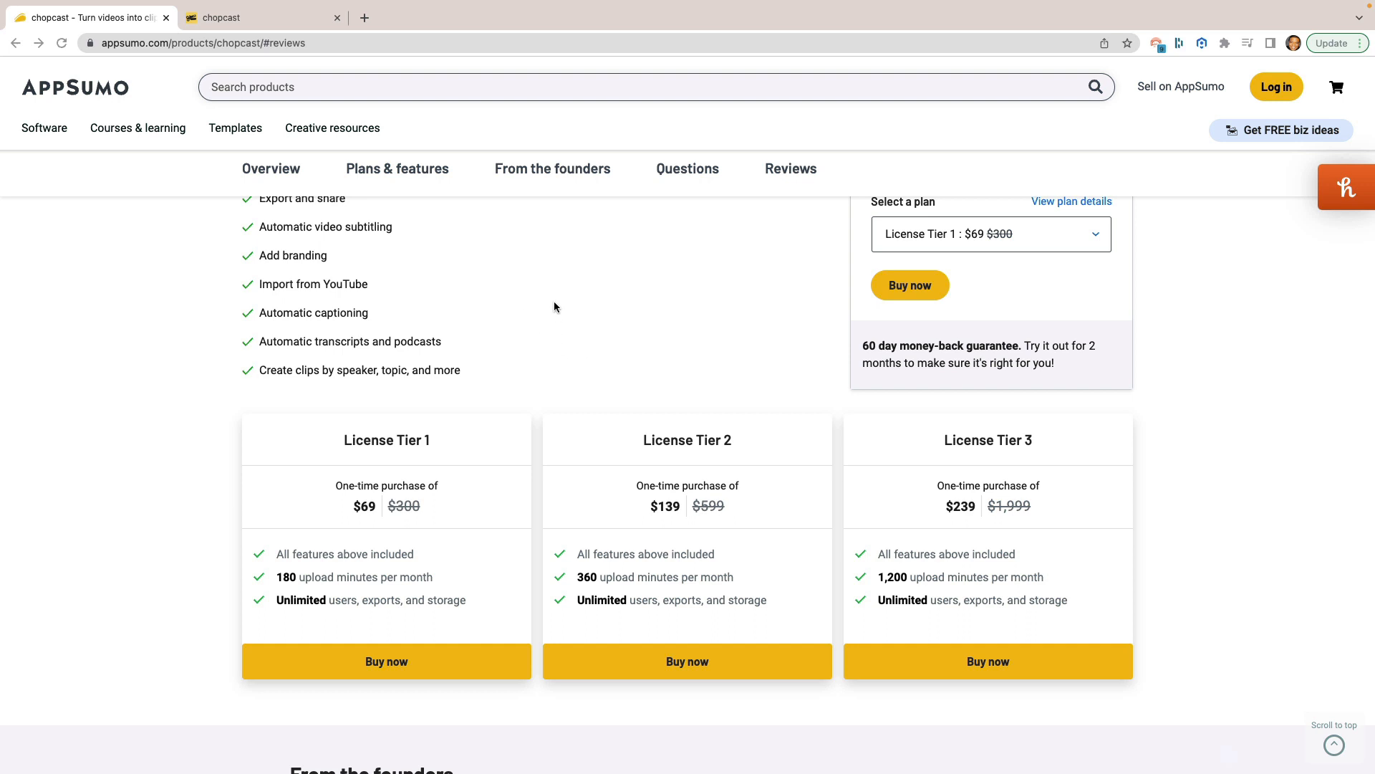